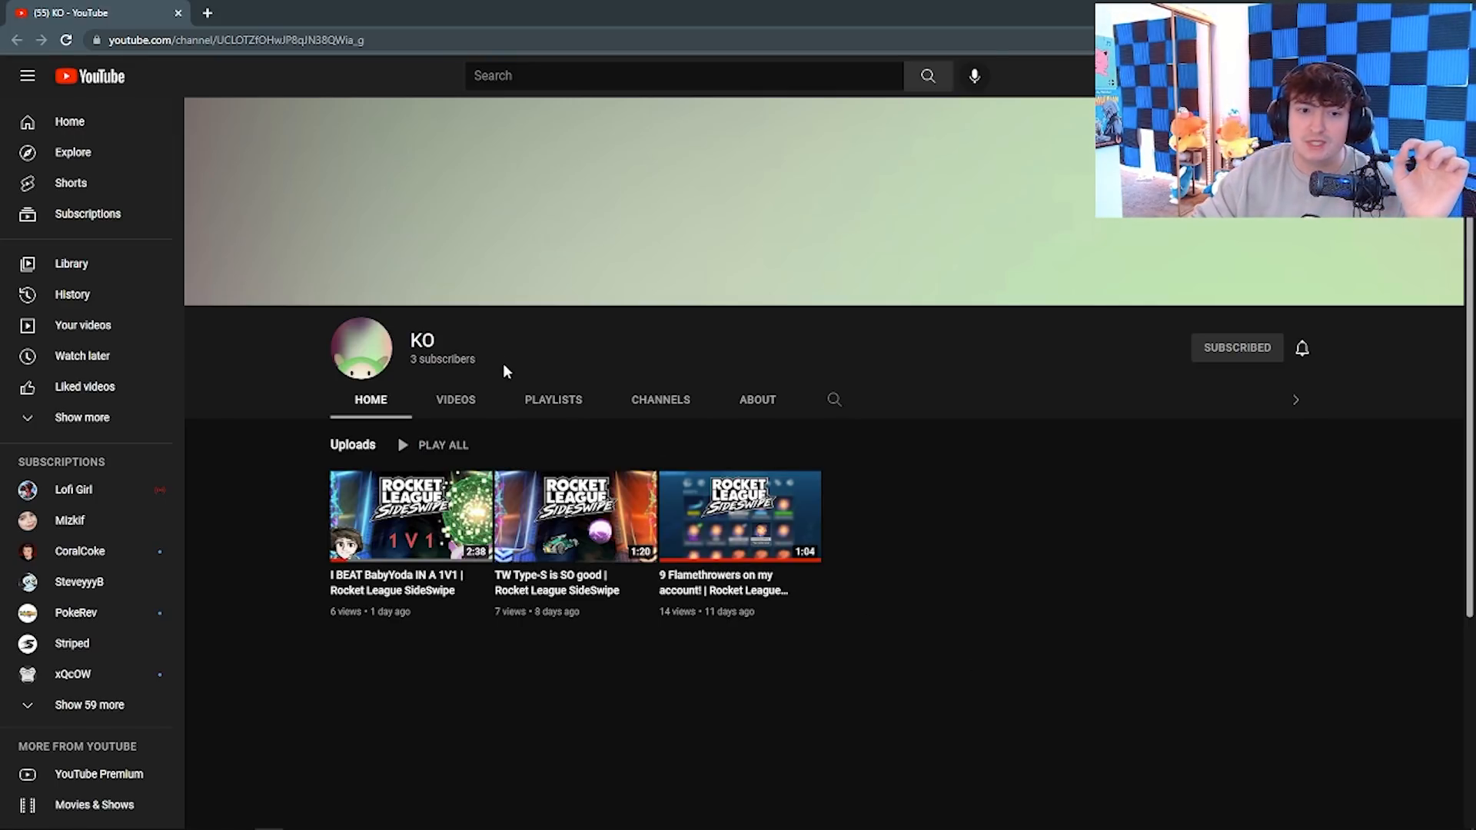
{"action": "mouse_move", "coordinate": [886, 403]}
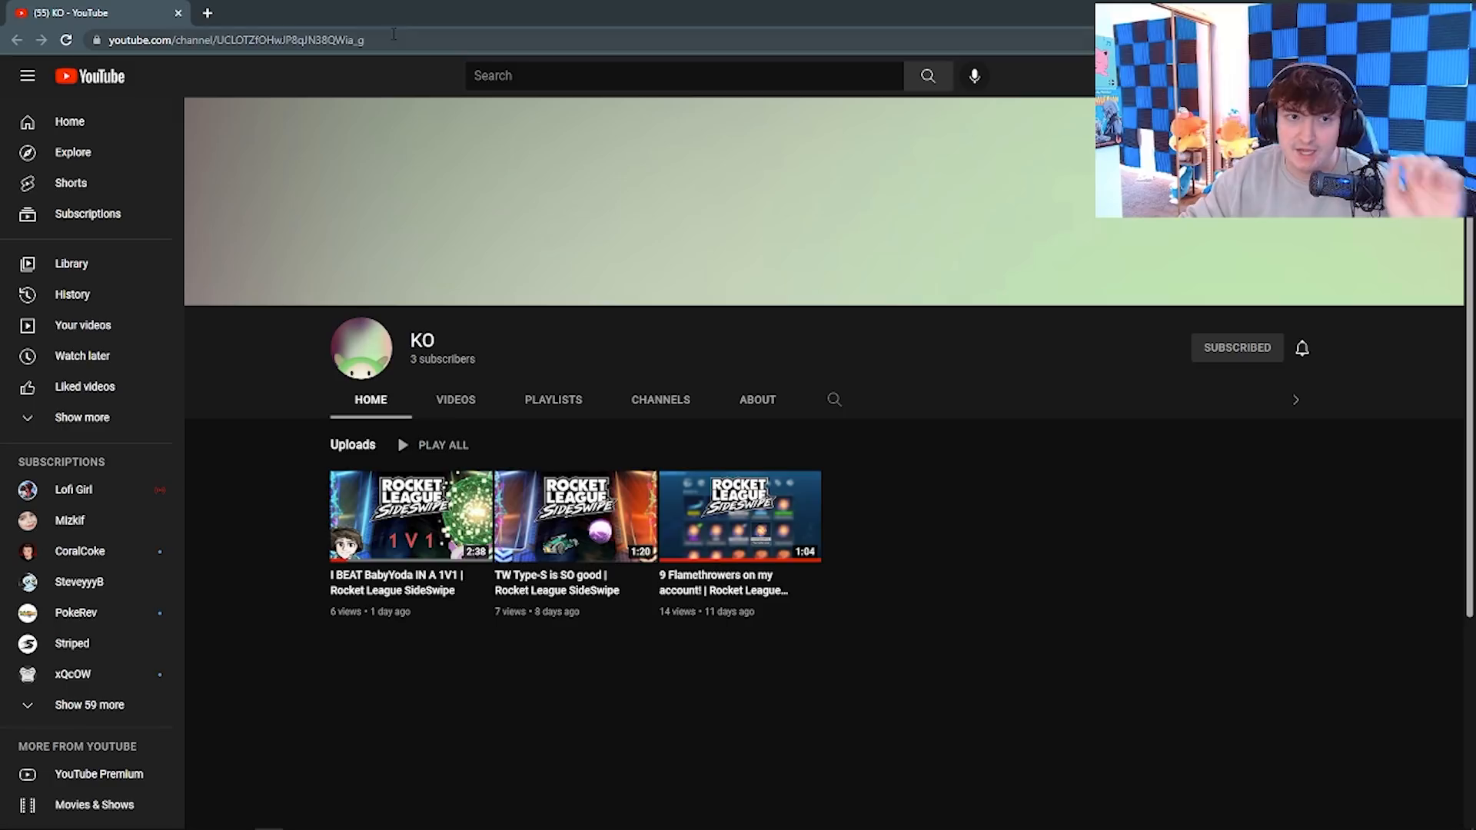
{"action": "mouse_move", "coordinate": [816, 371]}
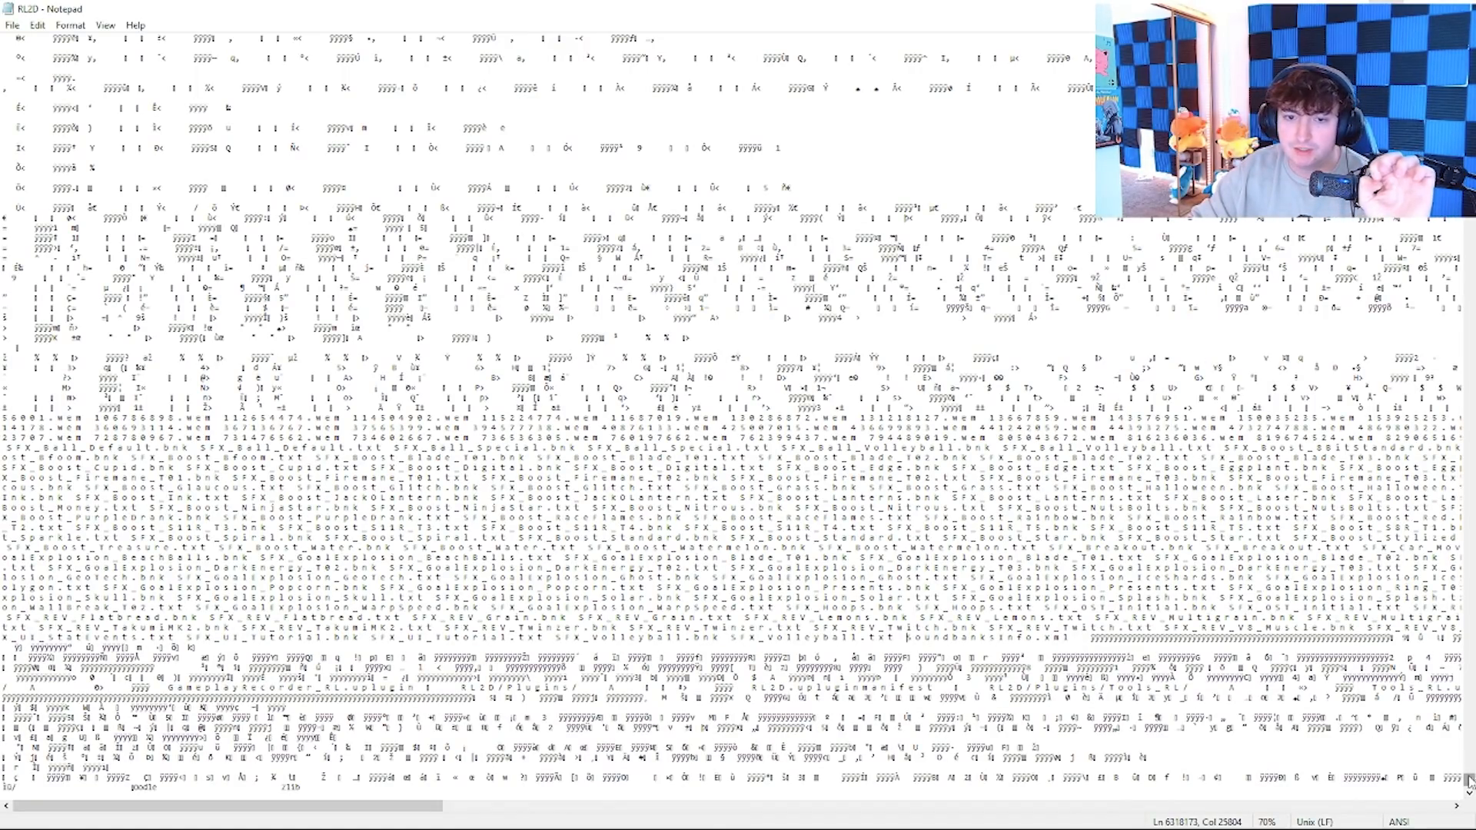
- Review the early asset-path pages, selecting a couple of words in the listed paths
{"action": "scroll", "scroll_direction": "up", "scroll_amount": 3}
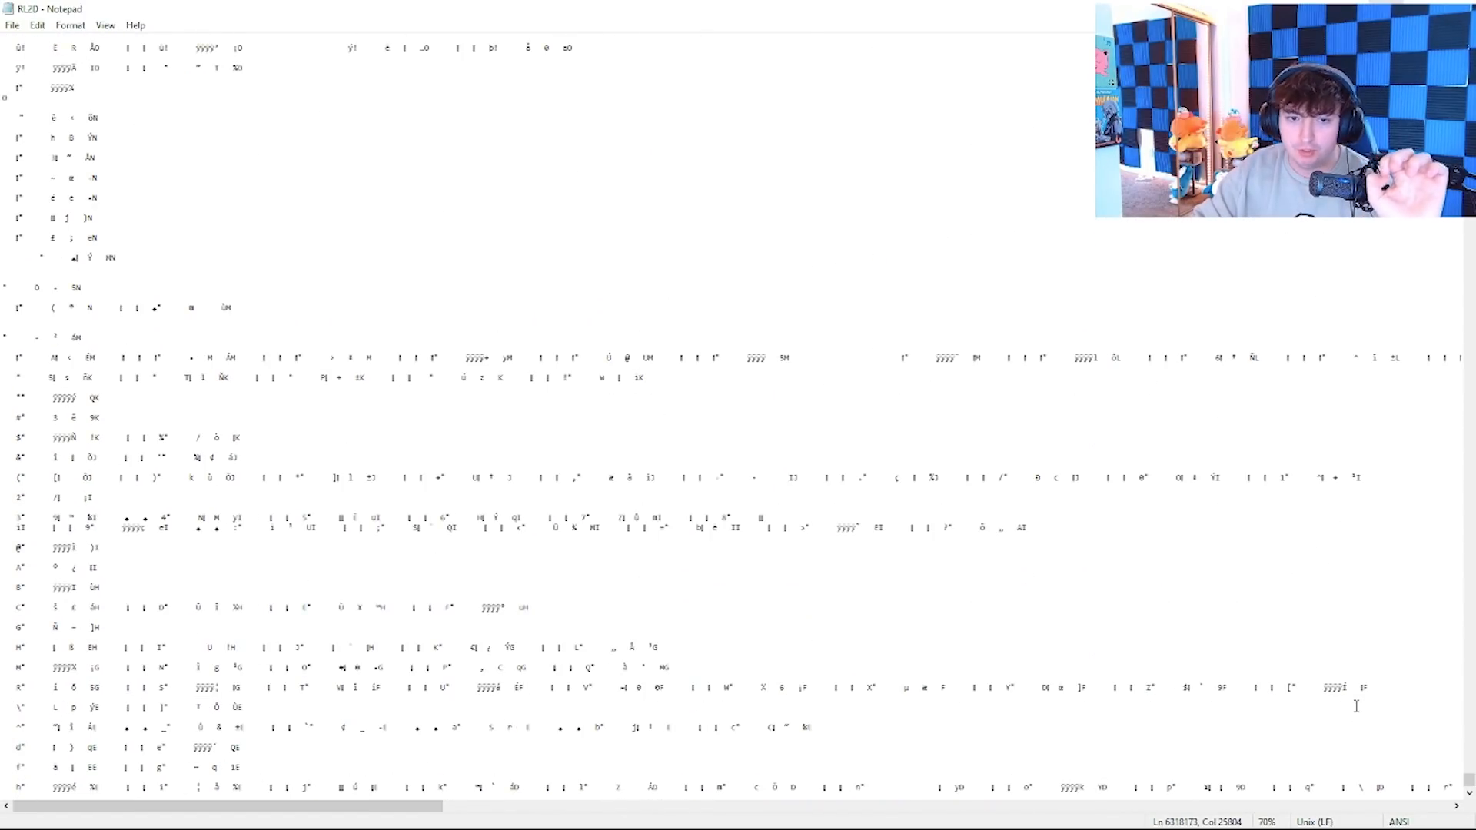
{"action": "scroll", "scroll_direction": "down", "scroll_amount": 3}
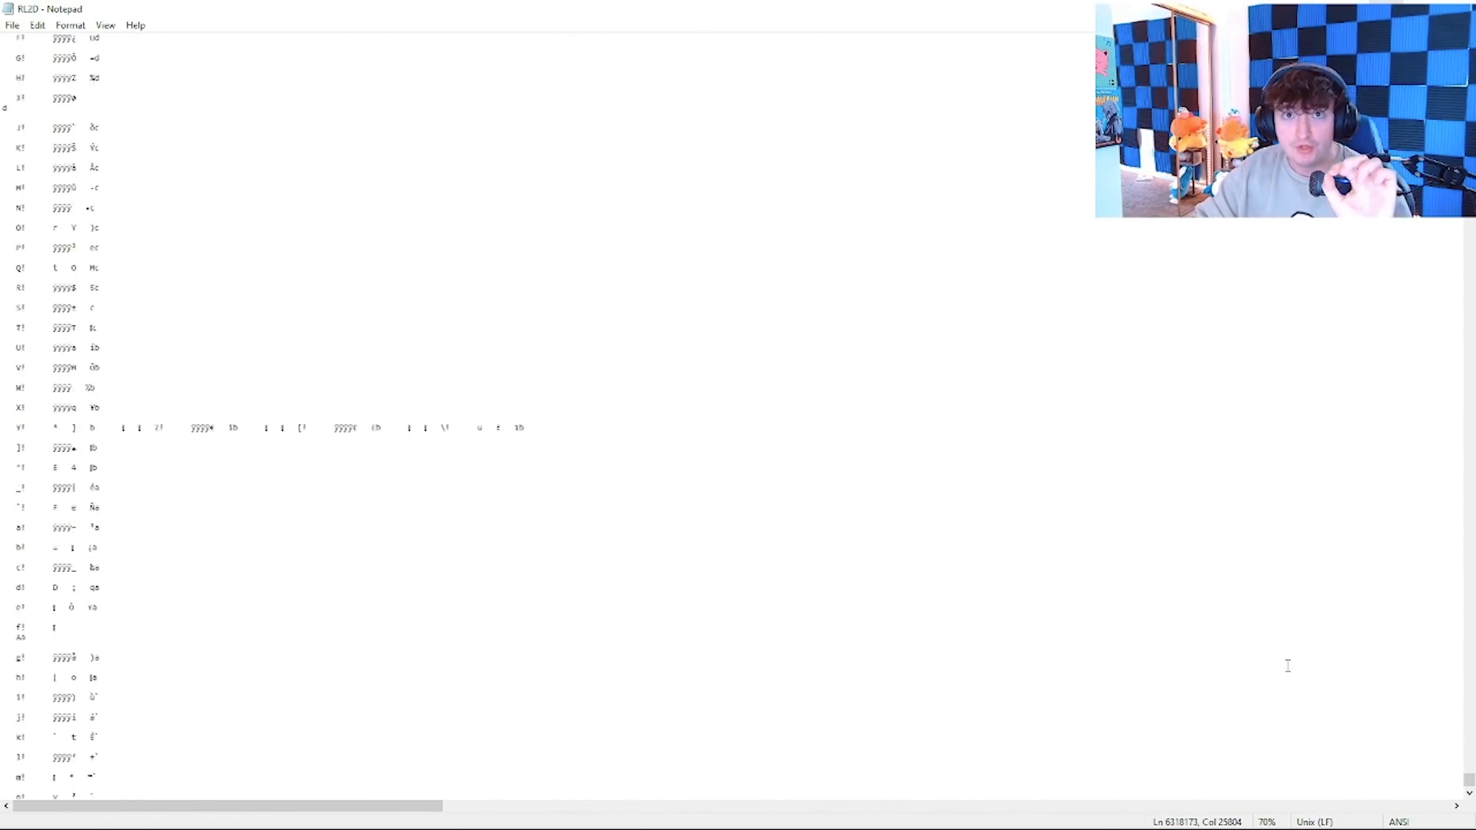
{"action": "scroll", "scroll_direction": "down", "scroll_amount": 3}
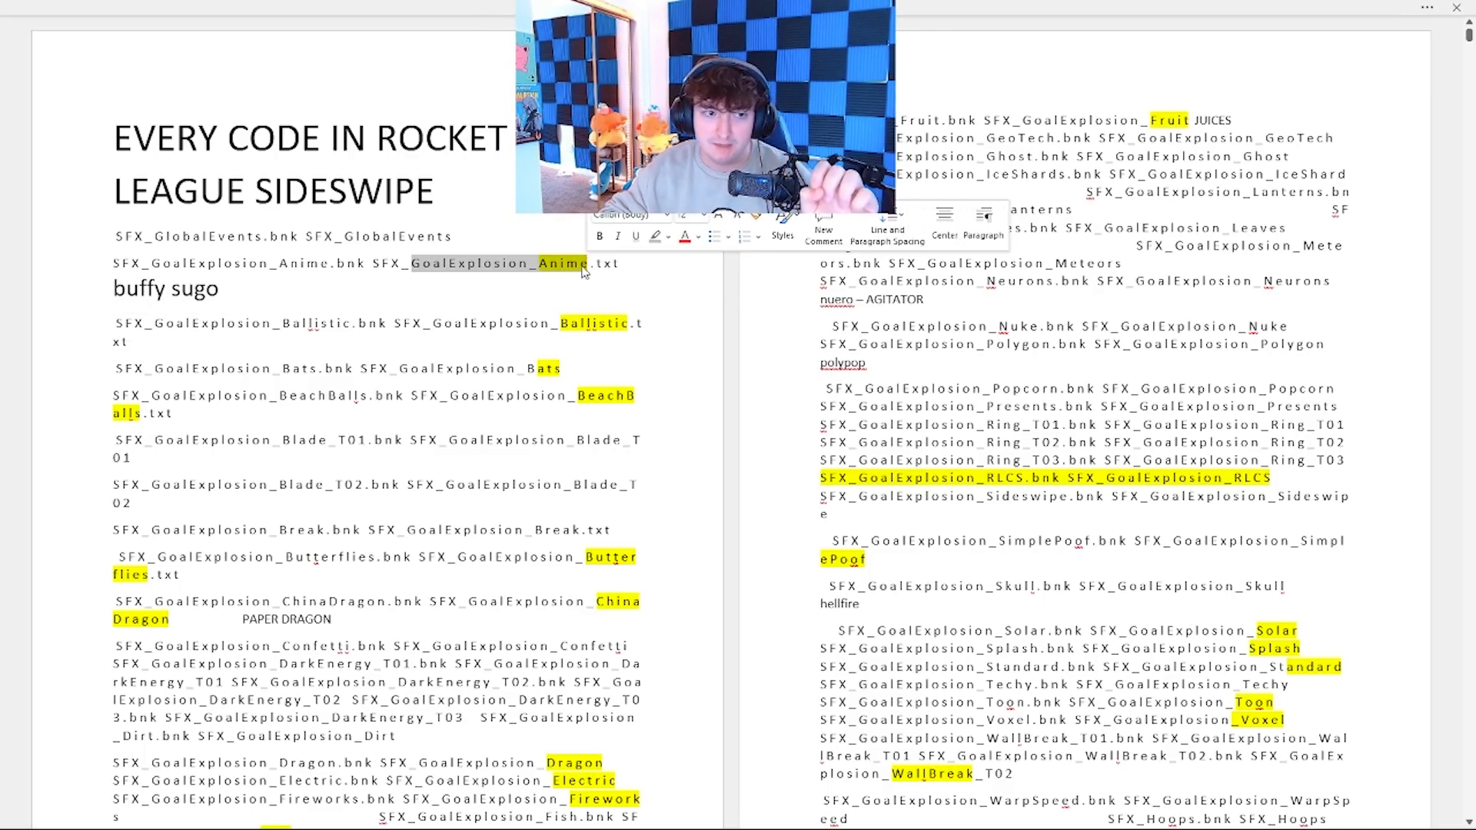
{"action": "double_click", "coordinate": [155, 289]}
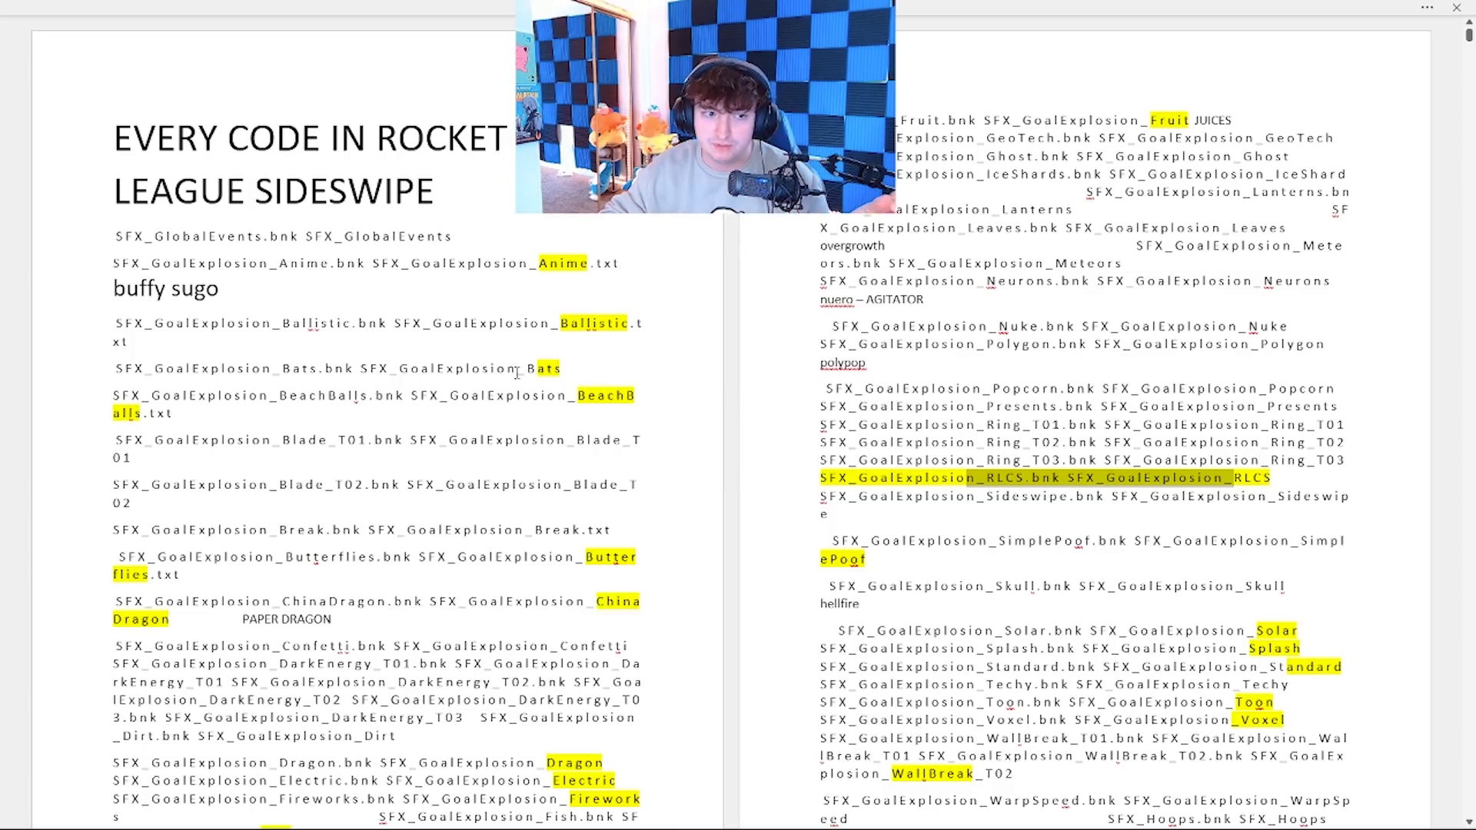
{"action": "double_click", "coordinate": [538, 368]}
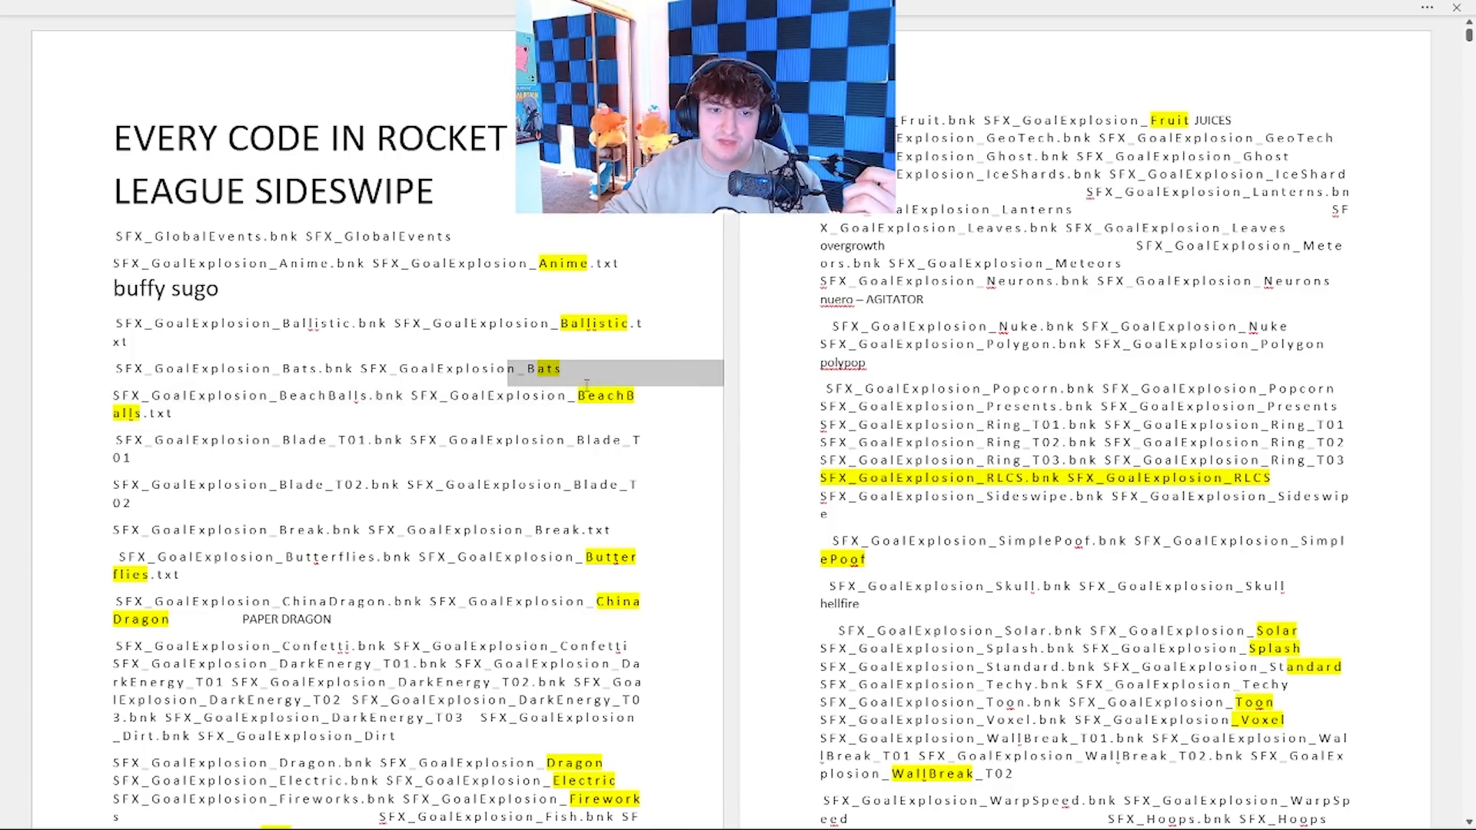
- Scroll down through the following pages of asset paths, re-checking a few entries
{"action": "scroll", "scroll_direction": "down", "scroll_amount": 3}
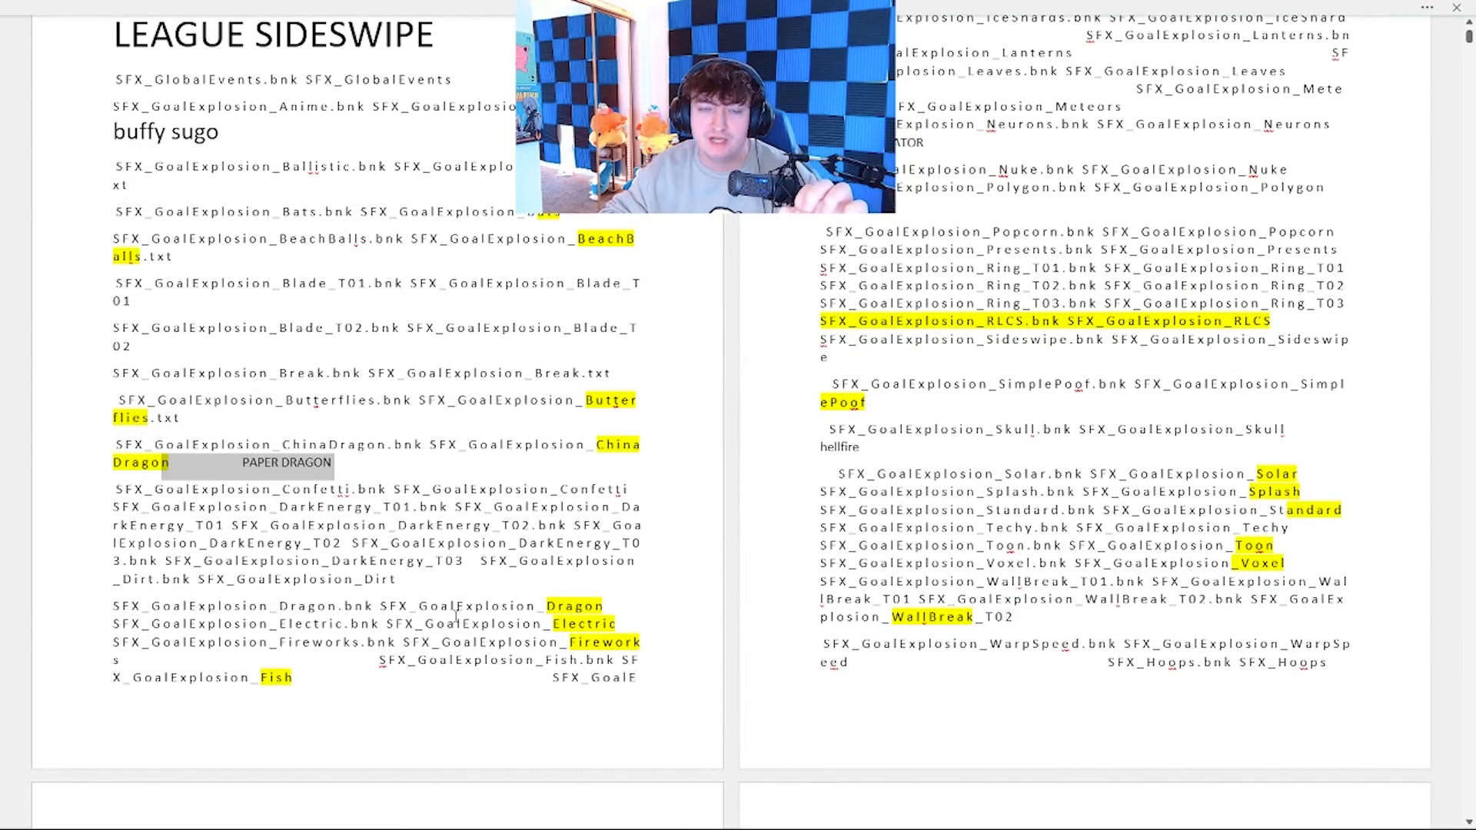
{"action": "scroll", "scroll_direction": "down", "scroll_amount": 3}
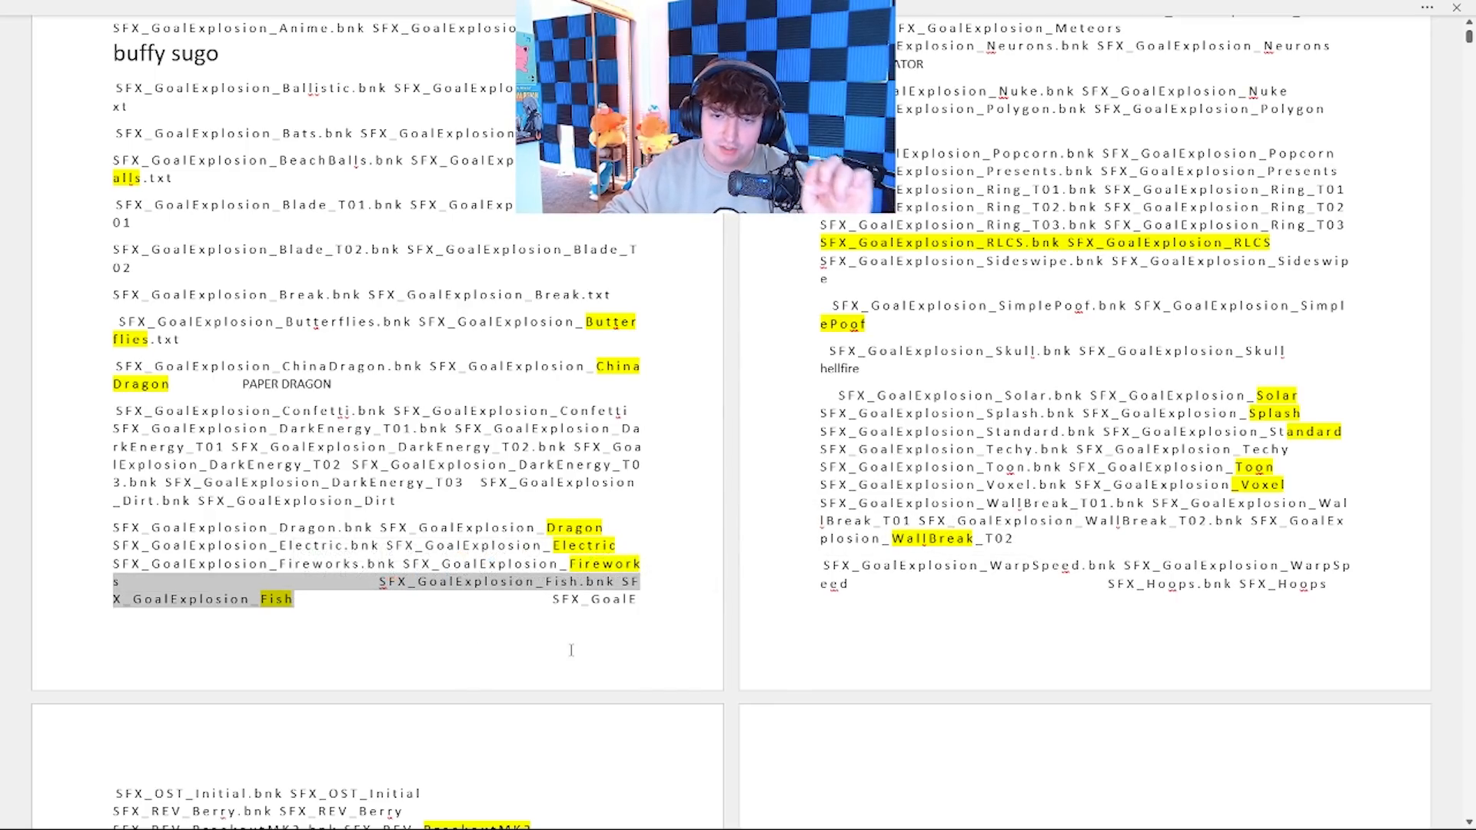
{"action": "scroll", "scroll_direction": "up", "scroll_amount": 3}
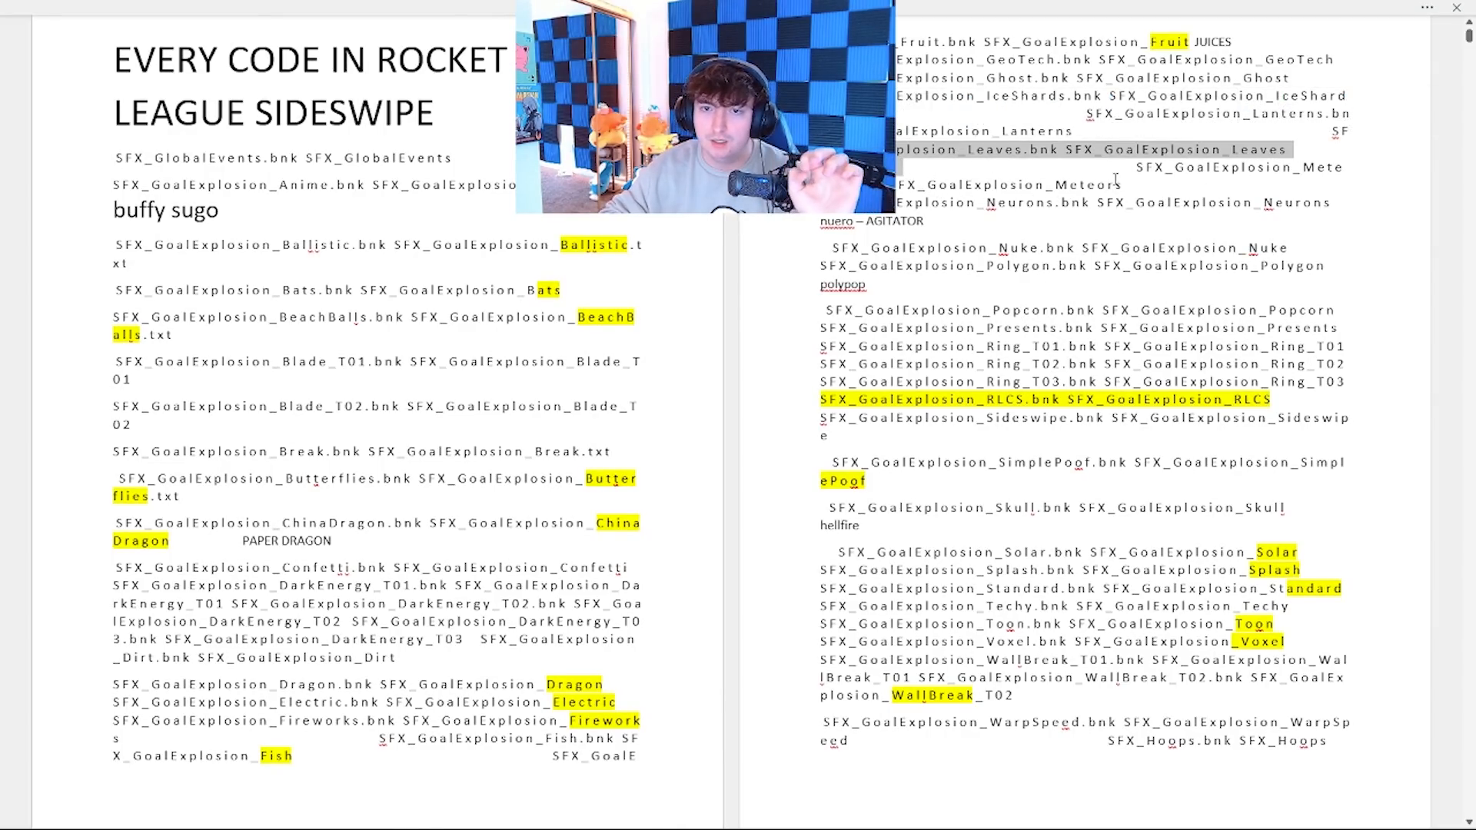
{"action": "scroll", "scroll_direction": "down", "scroll_amount": 3}
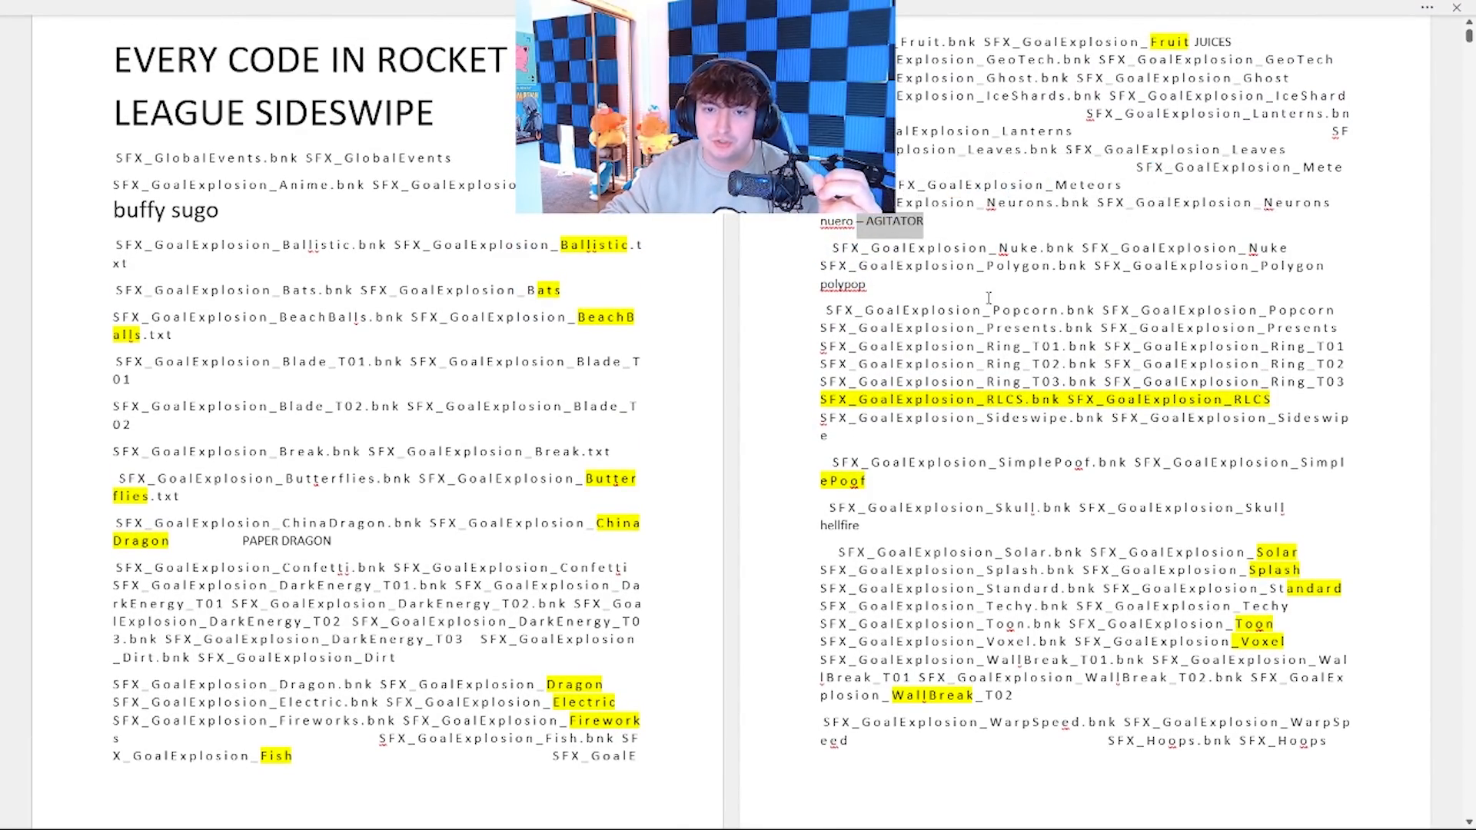
{"action": "scroll", "scroll_direction": "down", "scroll_amount": 3}
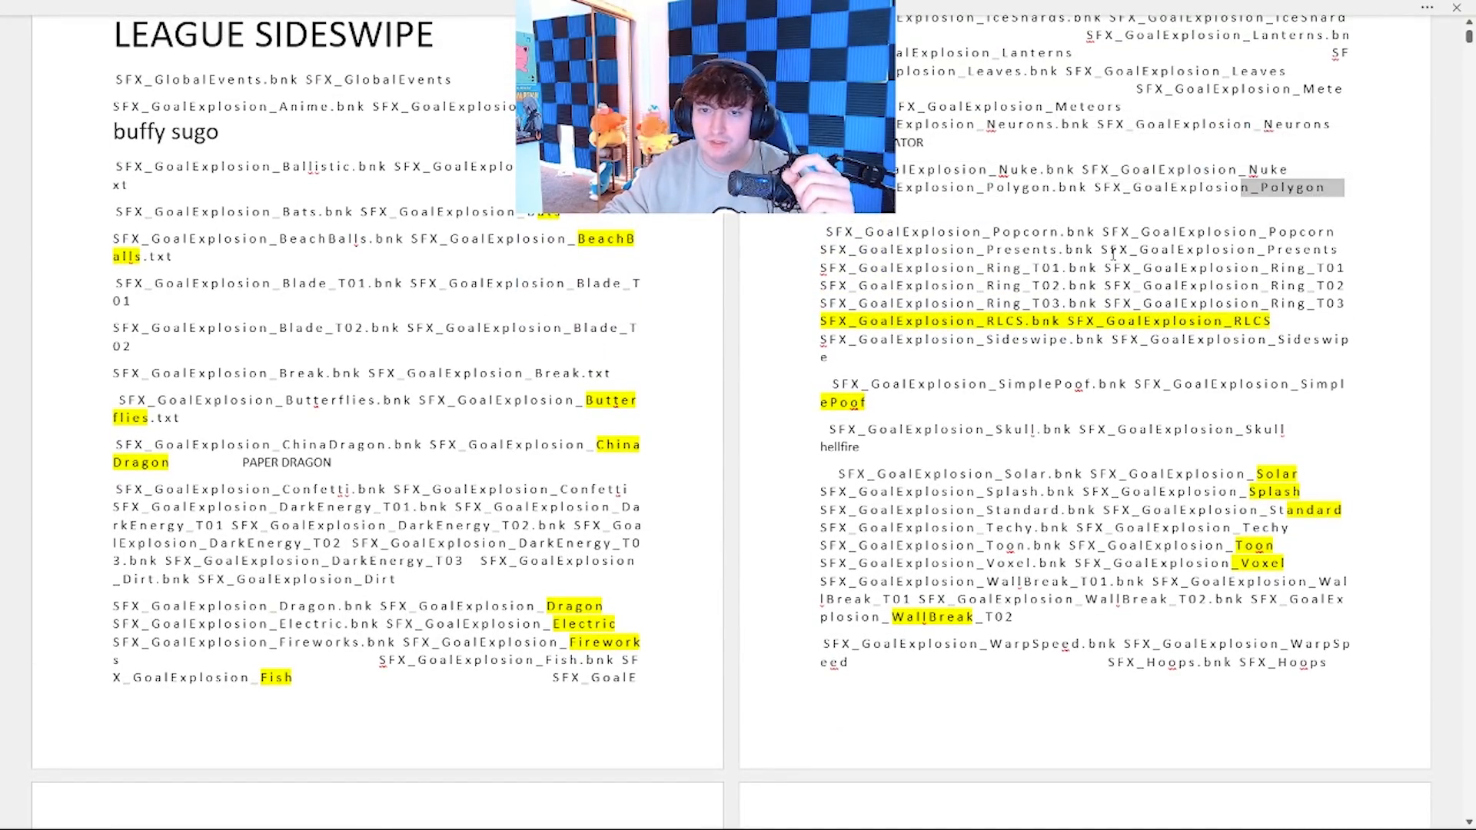
{"action": "scroll", "scroll_direction": "down", "scroll_amount": 3}
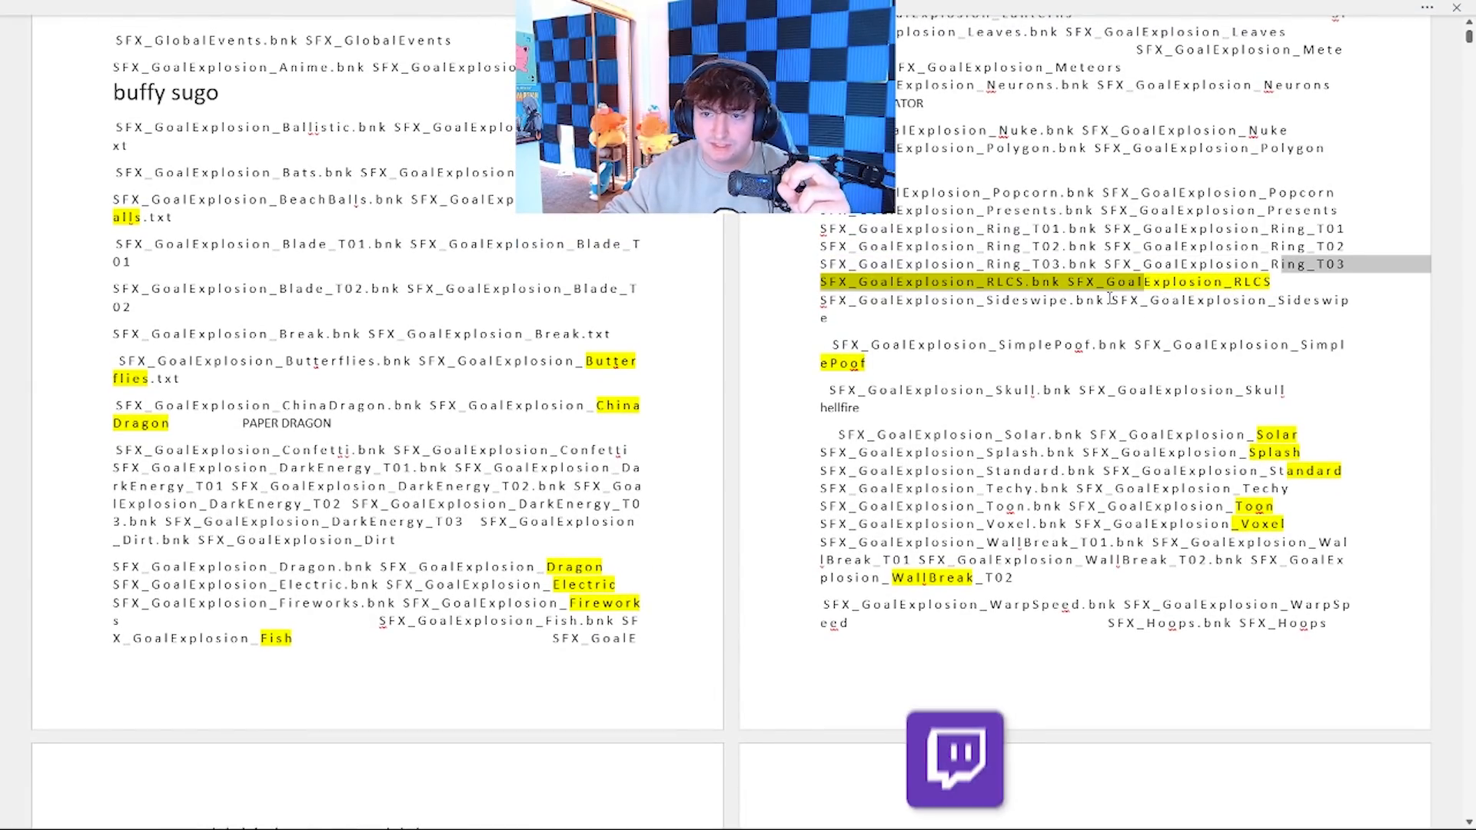
{"action": "scroll", "scroll_direction": "down", "scroll_amount": 3}
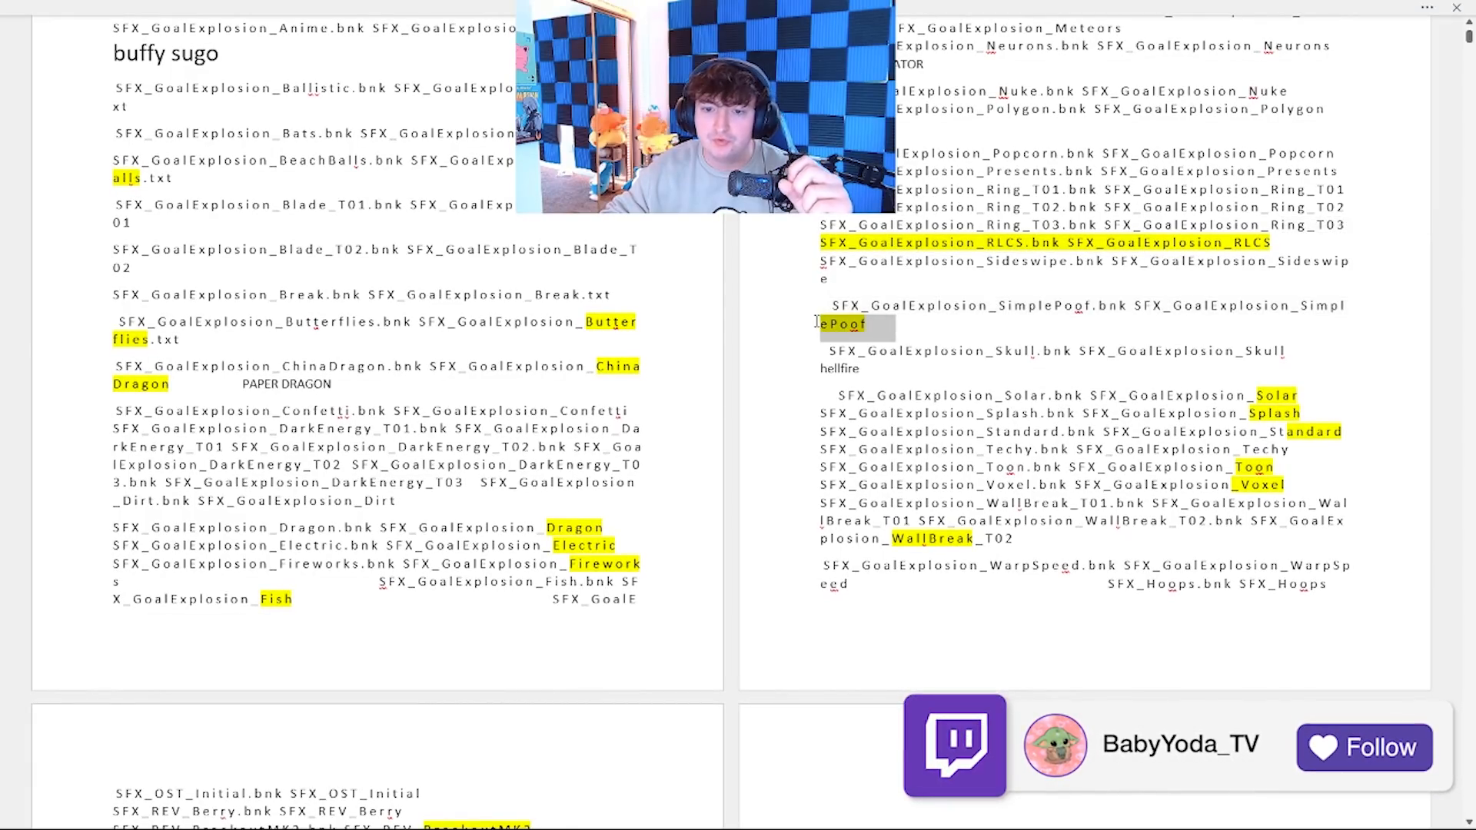
{"action": "scroll", "scroll_direction": "down", "scroll_amount": 3}
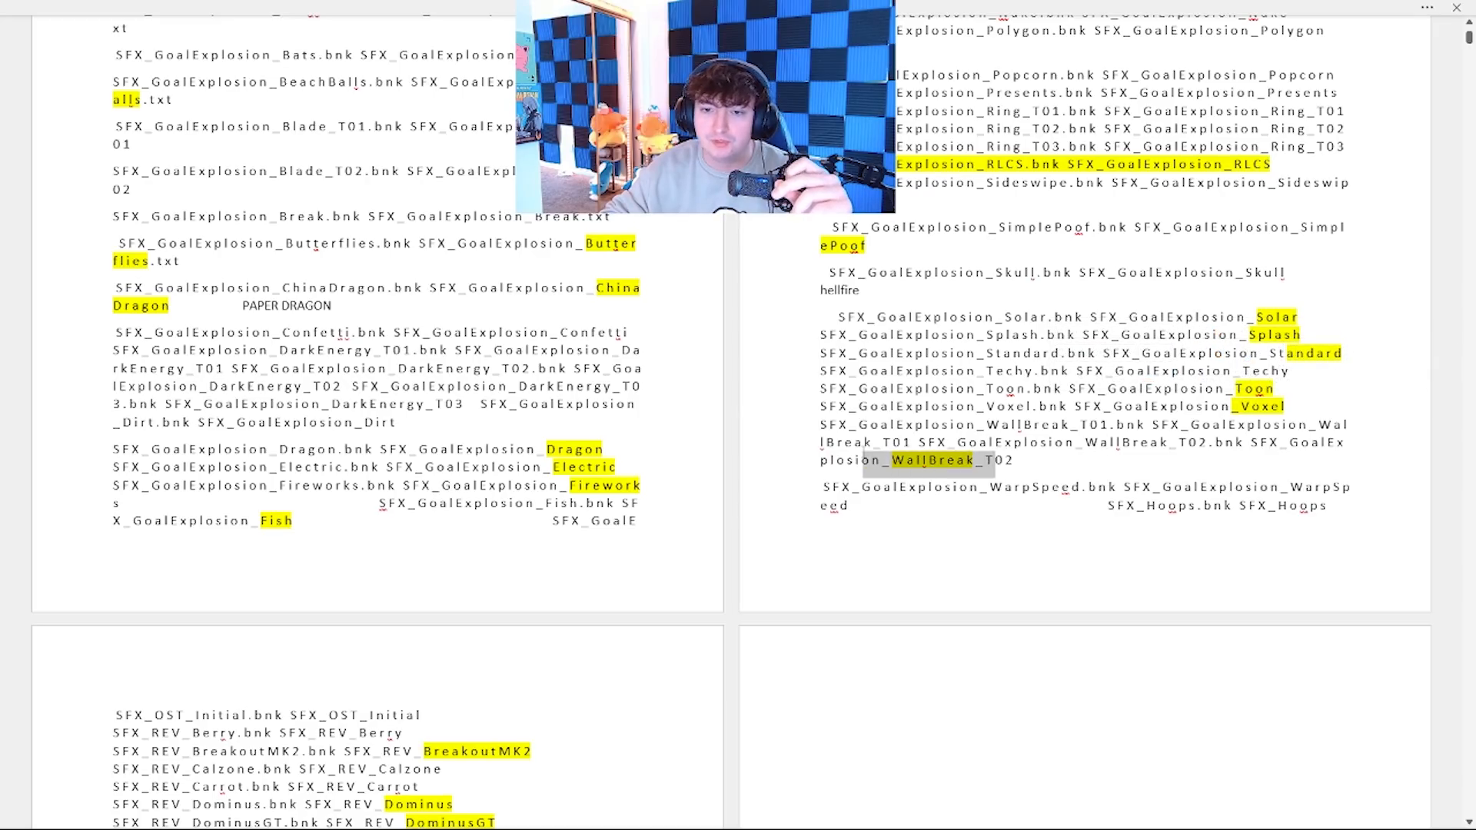
{"action": "scroll", "scroll_direction": "down", "scroll_amount": 3}
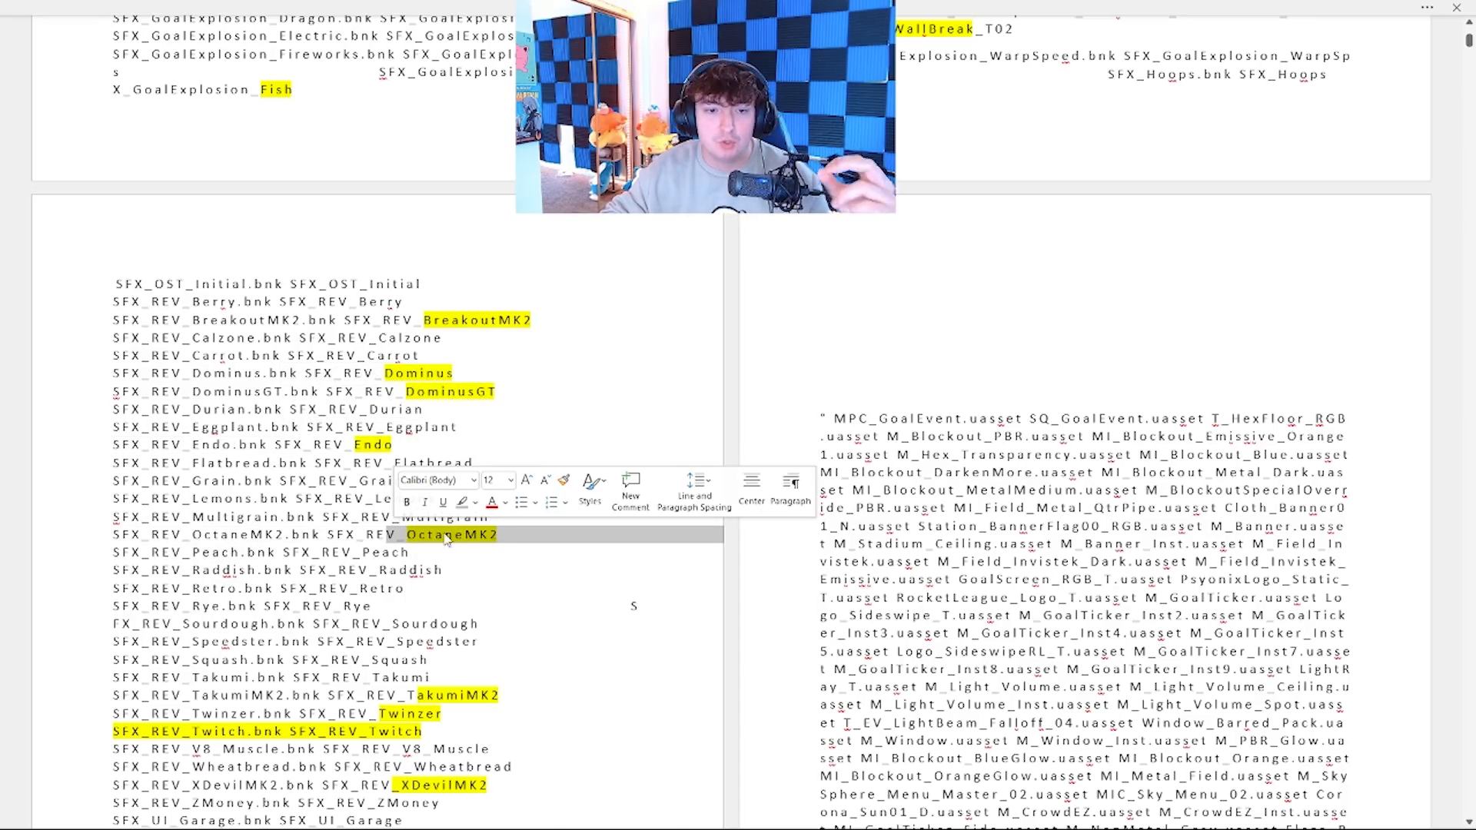
{"action": "scroll", "scroll_direction": "up", "scroll_amount": 3}
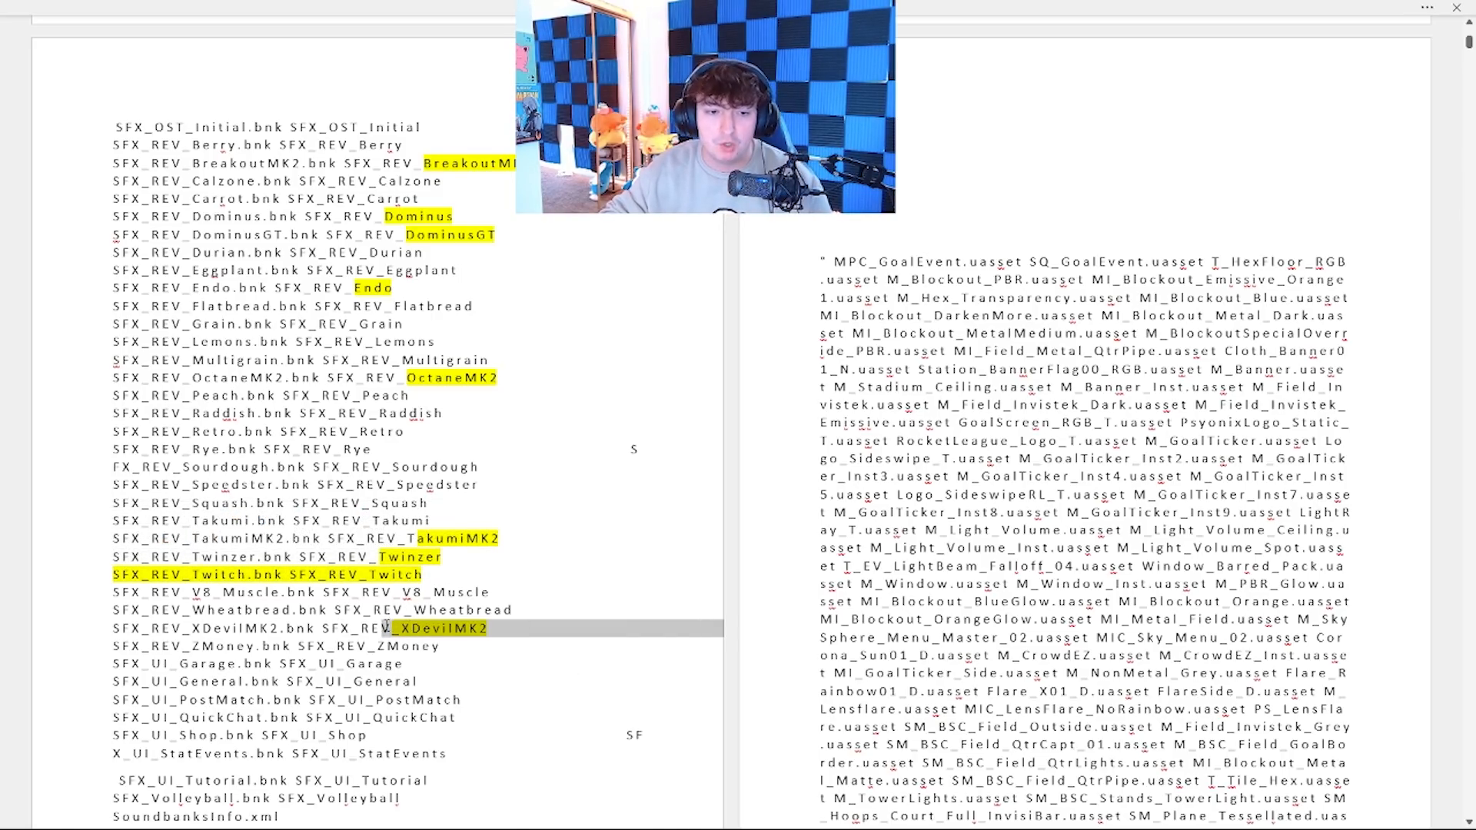
{"action": "scroll", "scroll_direction": "down", "scroll_amount": 3}
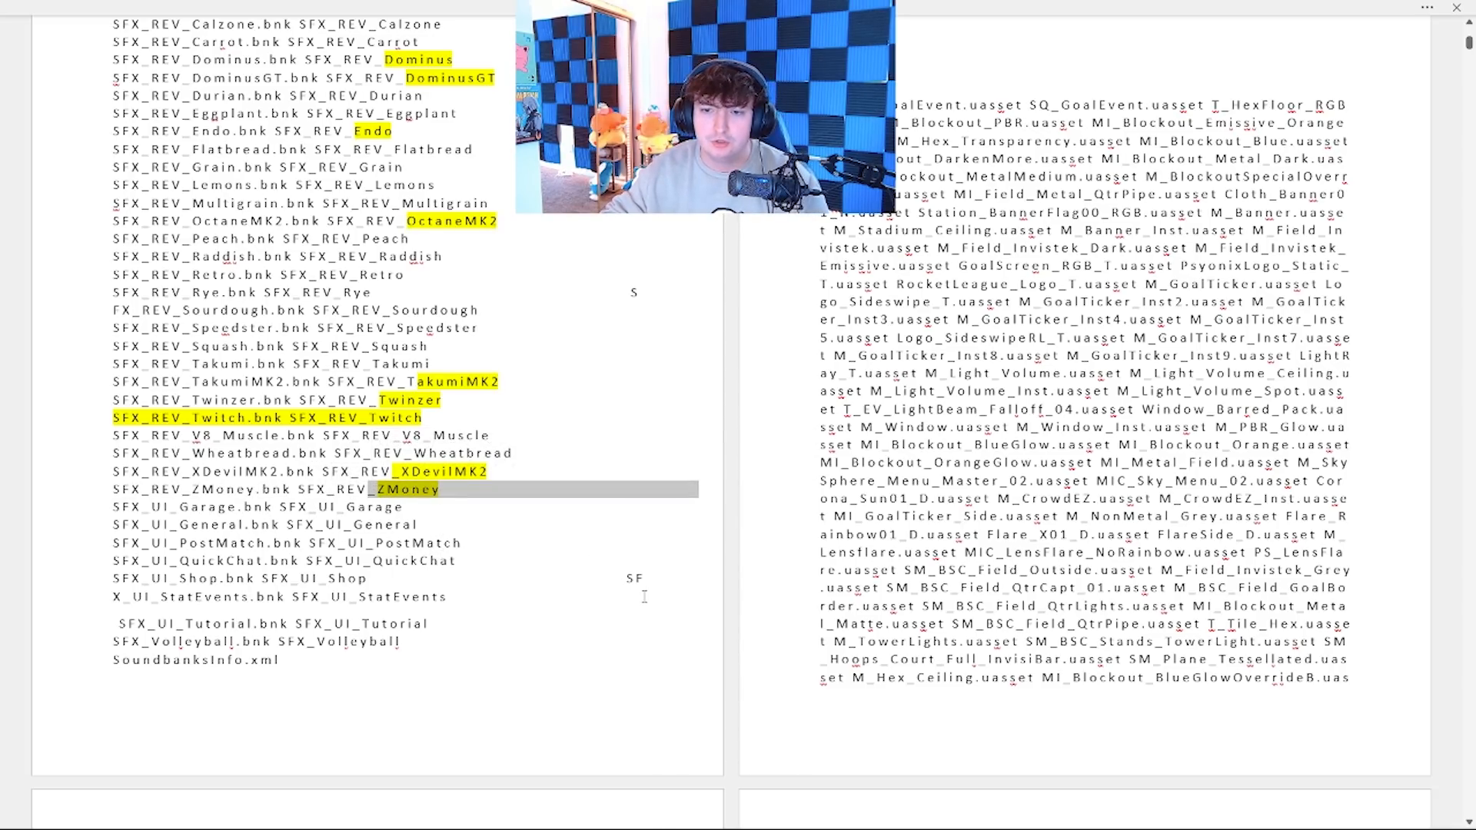
{"action": "scroll", "scroll_direction": "down", "scroll_amount": 3}
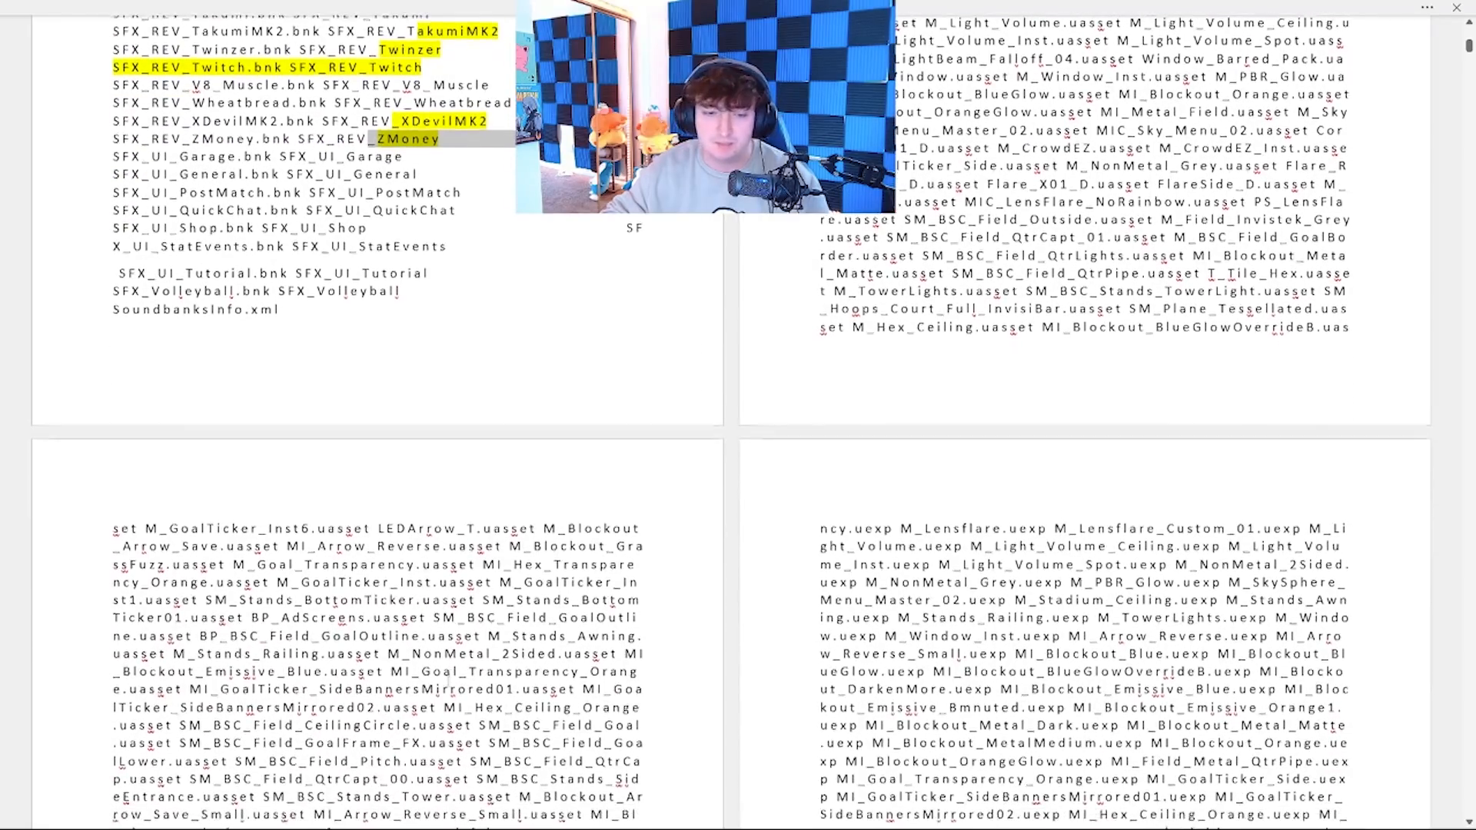
{"action": "scroll", "scroll_direction": "down", "scroll_amount": 3}
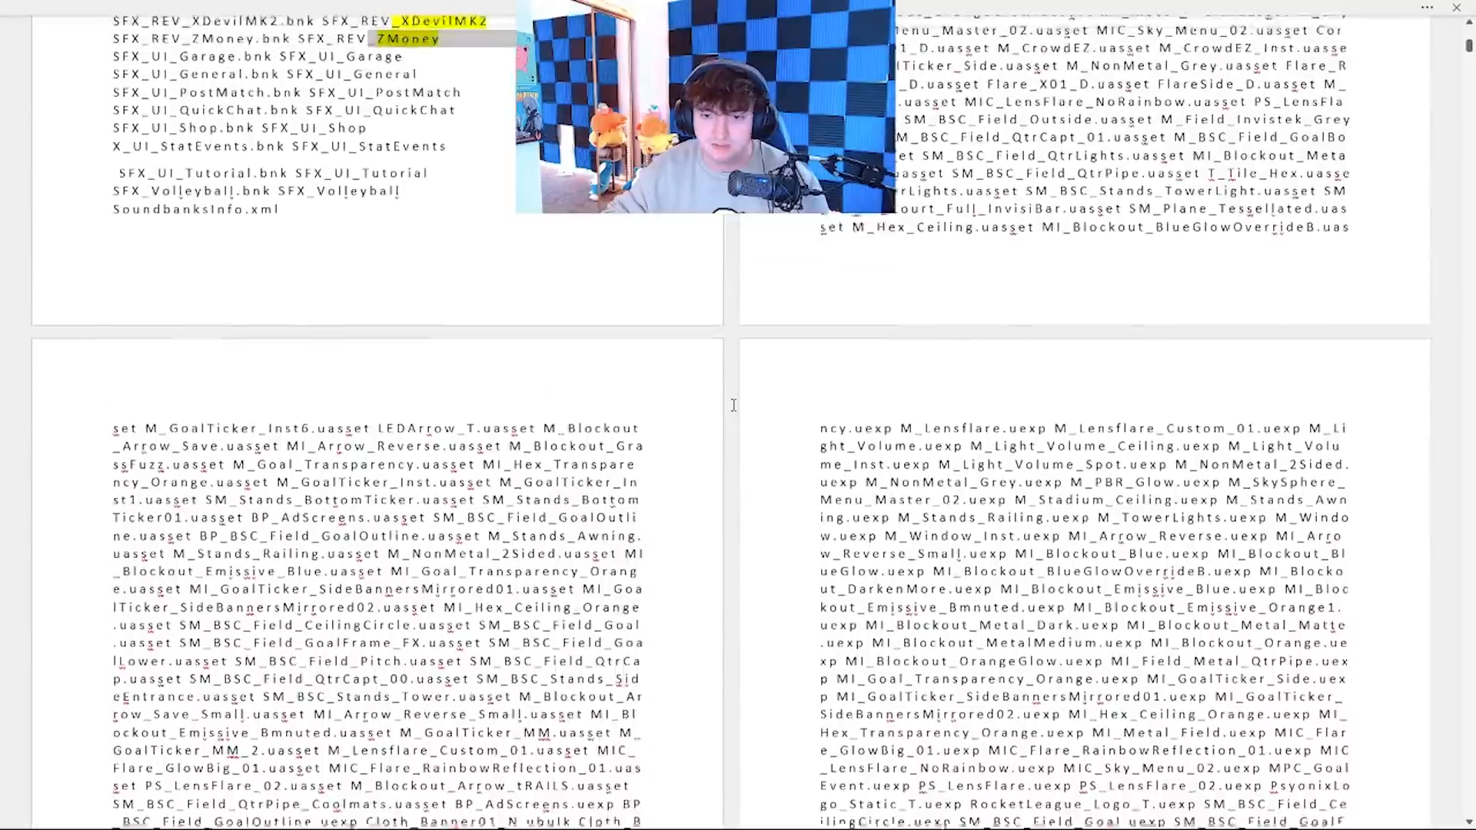
{"action": "scroll", "scroll_direction": "up", "scroll_amount": 3}
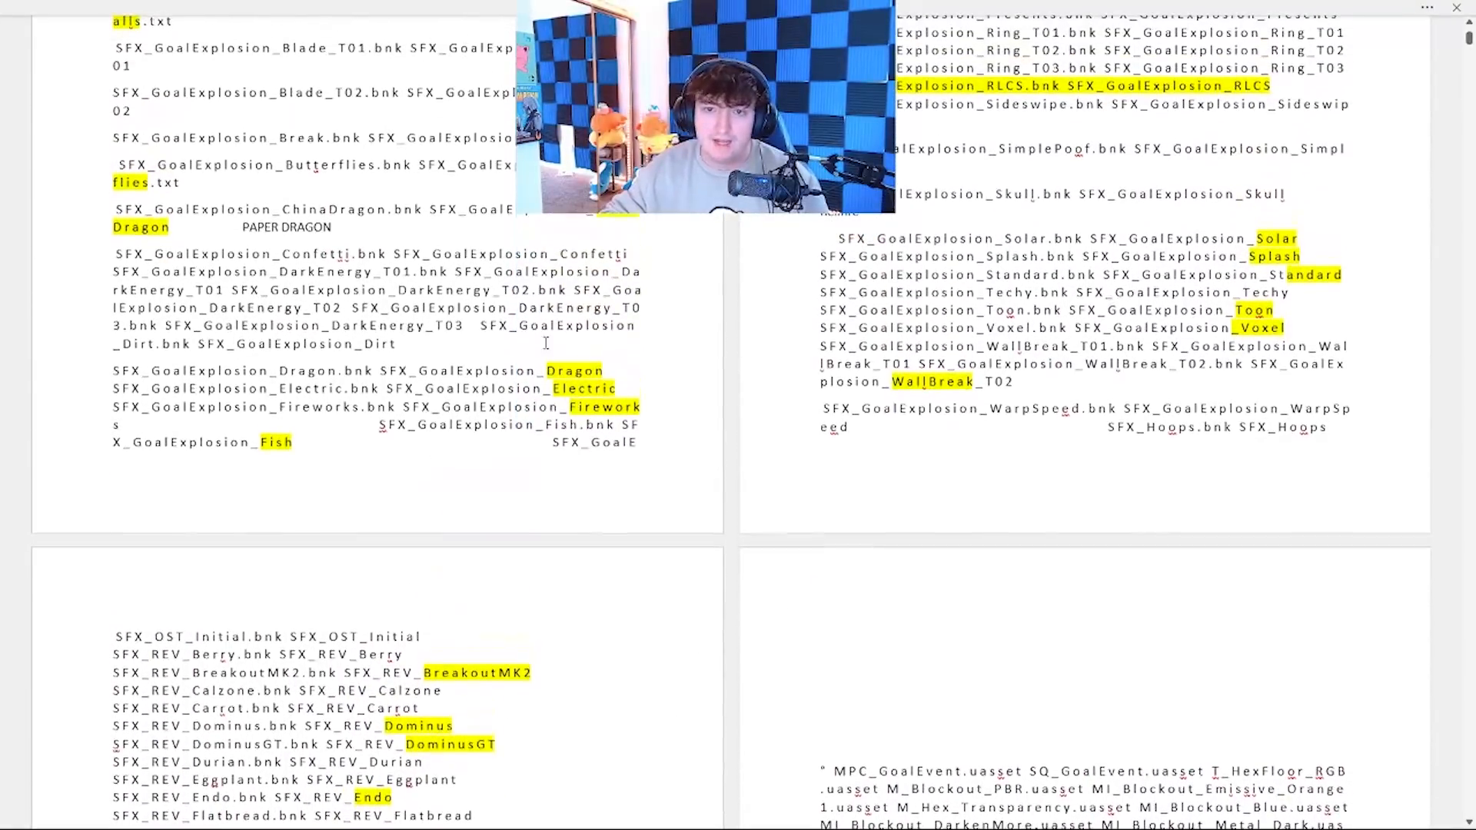
{"action": "scroll", "scroll_direction": "down", "scroll_amount": 3}
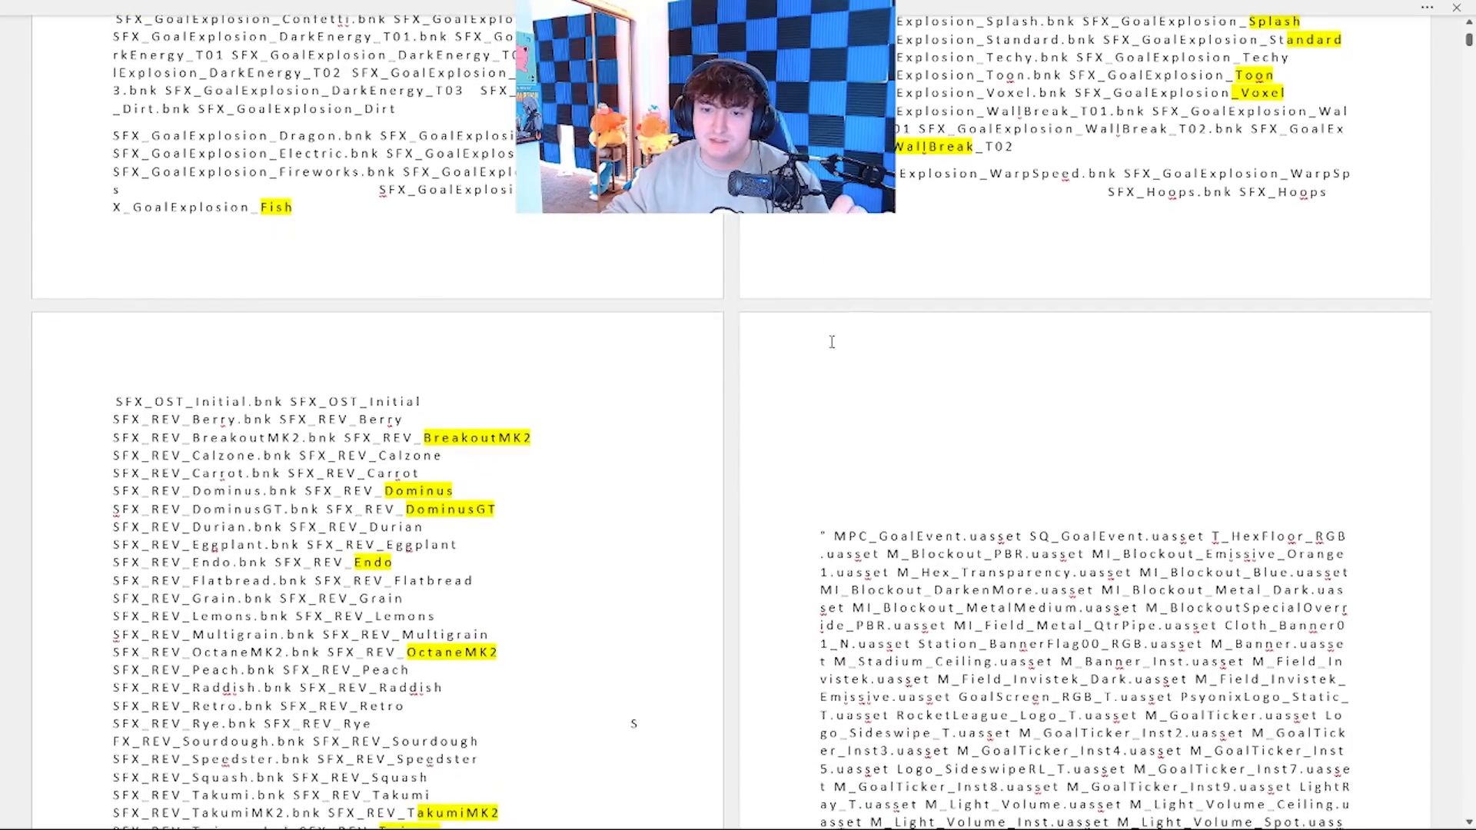
{"action": "scroll", "scroll_direction": "down", "scroll_amount": 3}
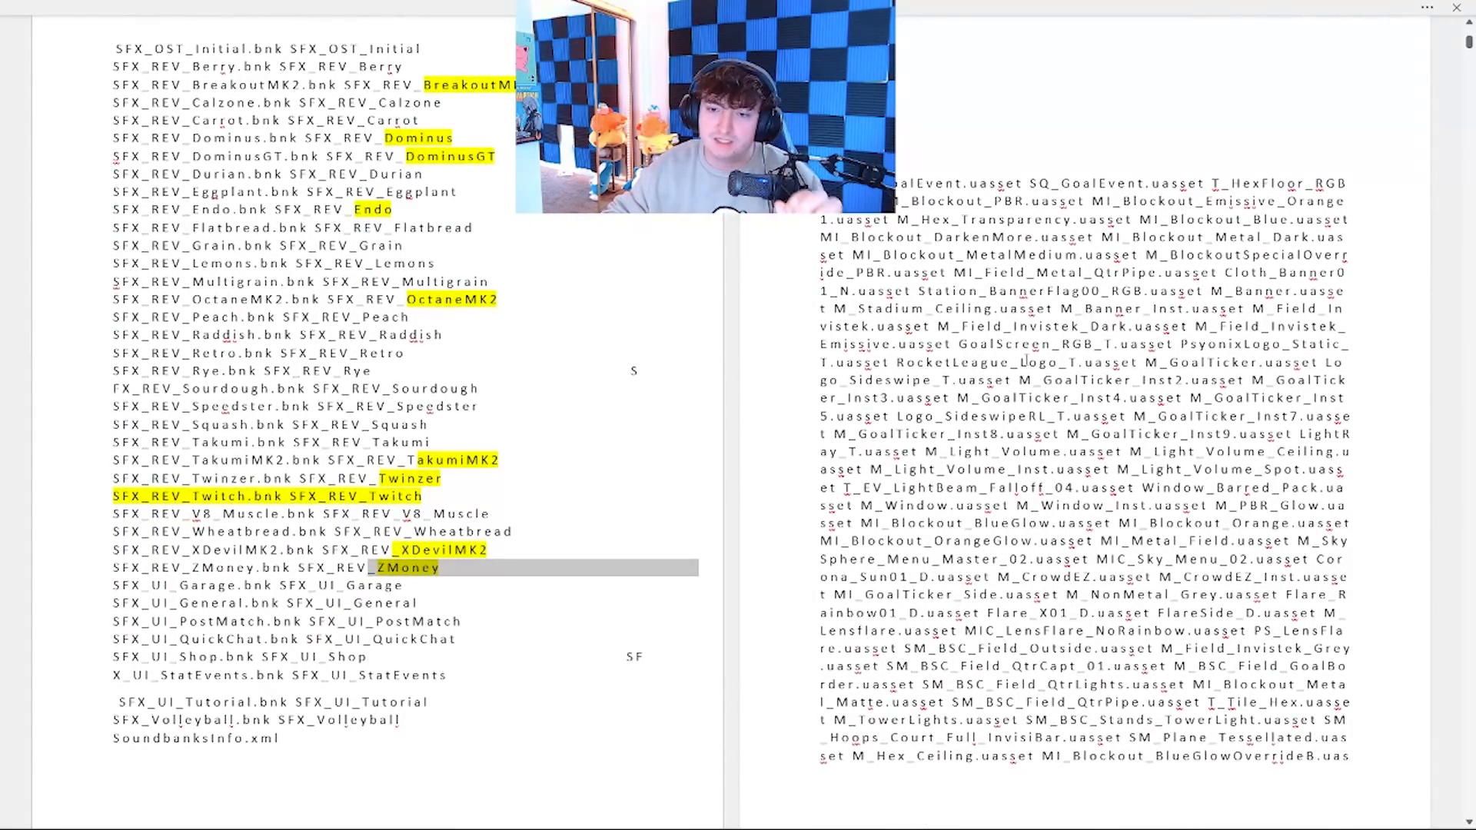
{"action": "scroll", "scroll_direction": "down", "scroll_amount": 3}
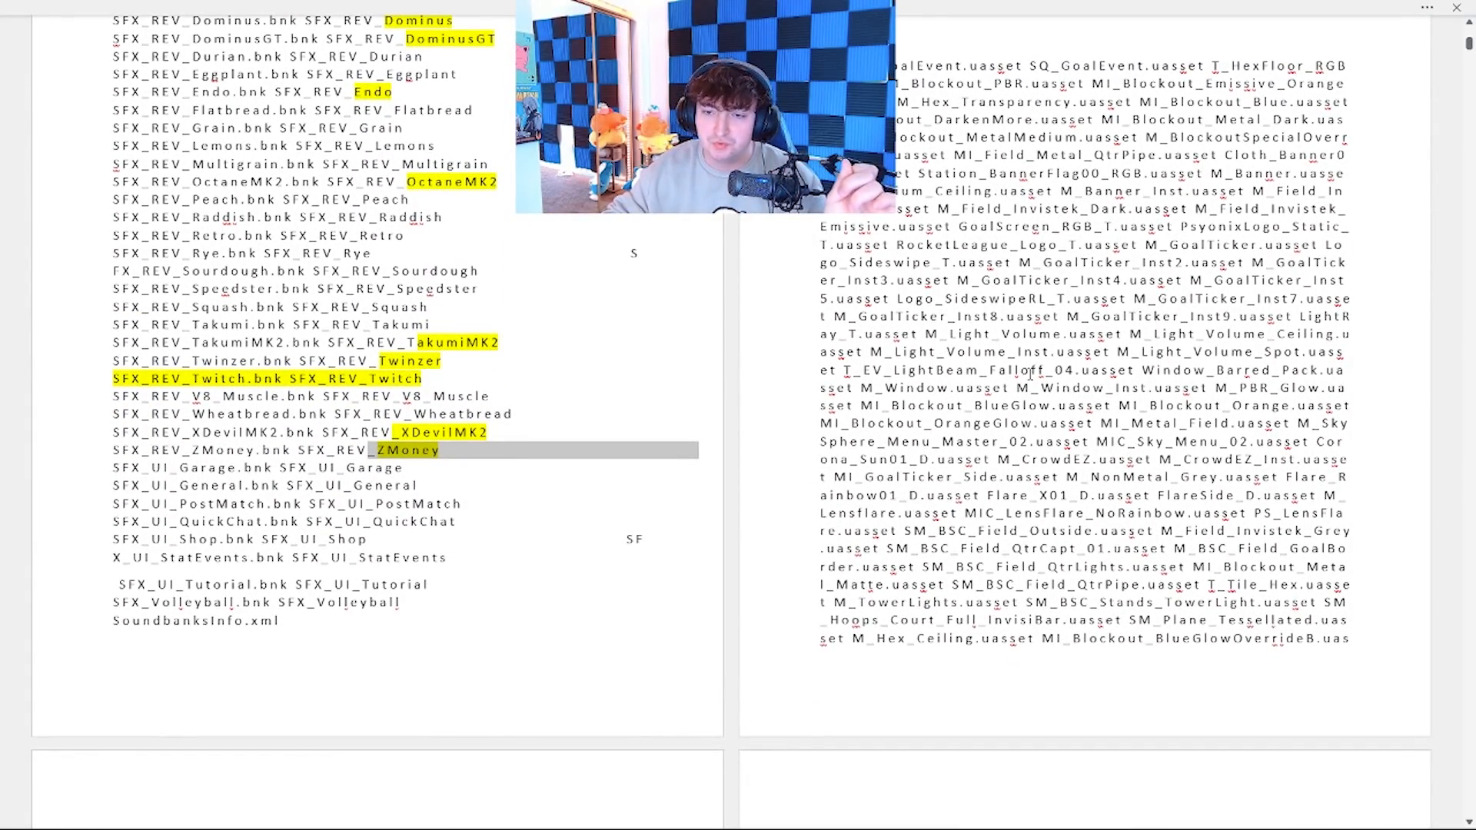
{"action": "scroll", "scroll_direction": "up", "scroll_amount": 3}
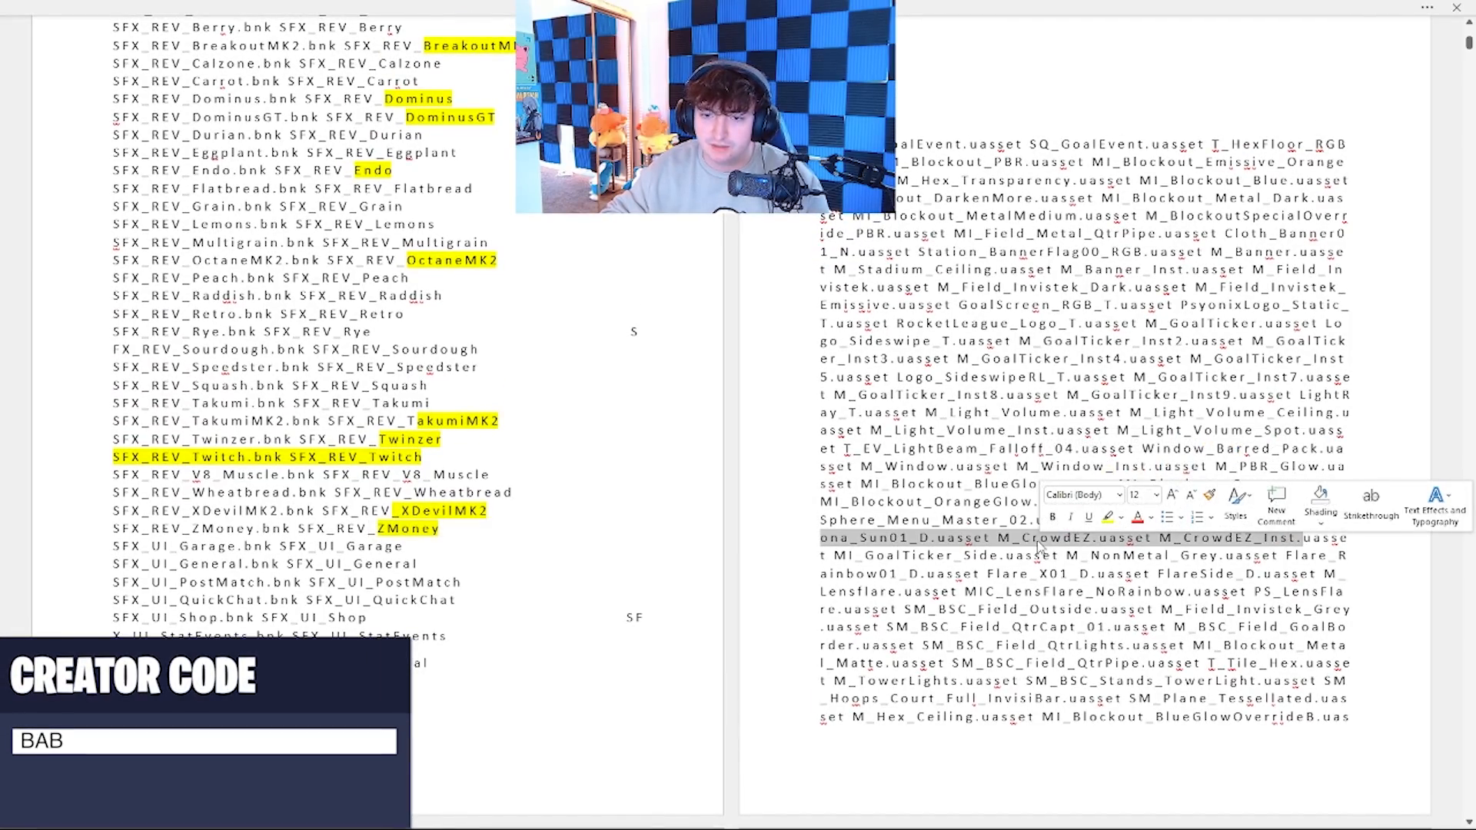
- Add the text 'YYODA' in the document and continue down the list
{"action": "type", "text": "YYODA"}
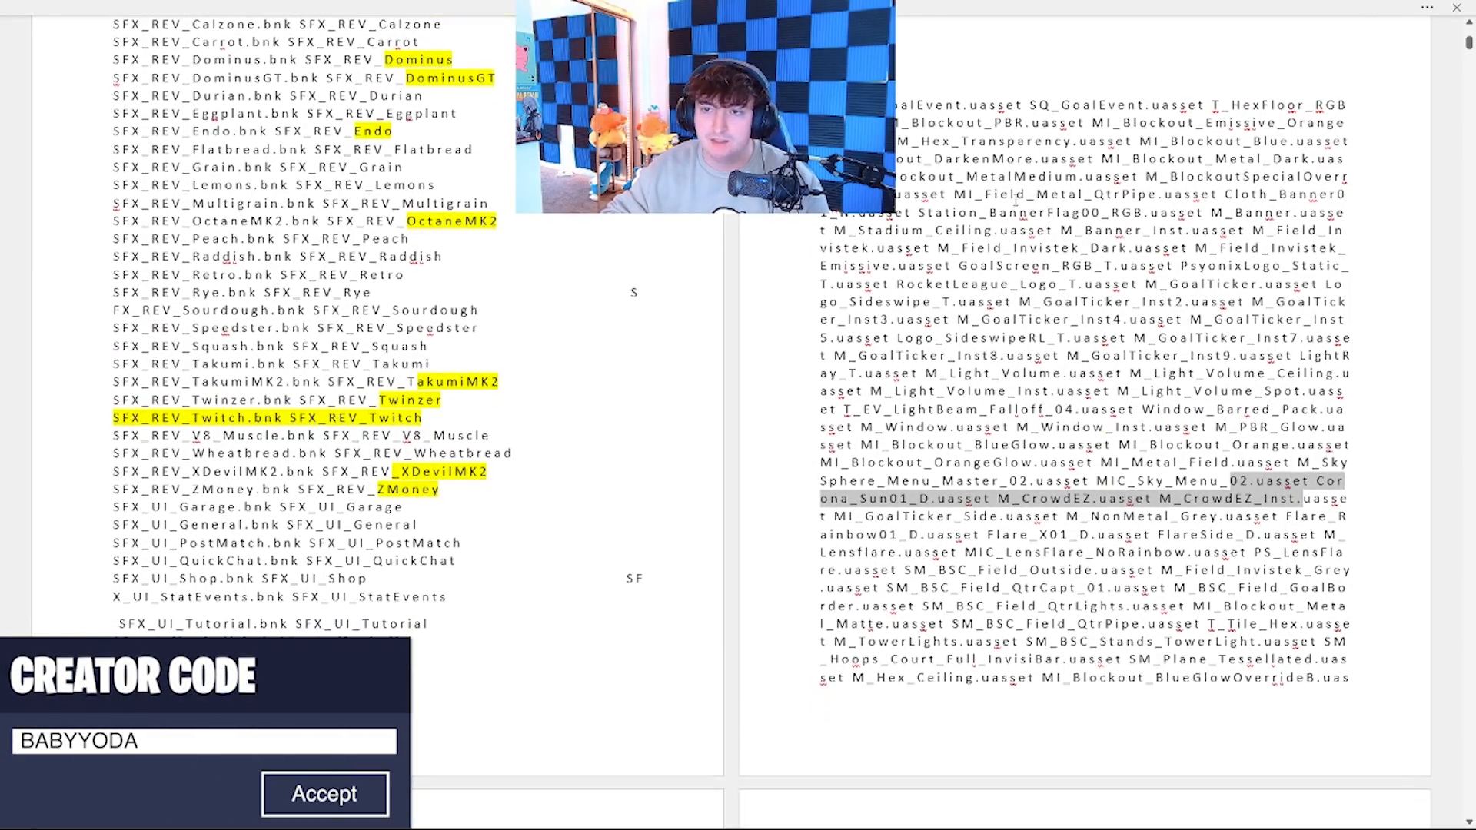
{"action": "scroll", "scroll_direction": "down", "scroll_amount": 3}
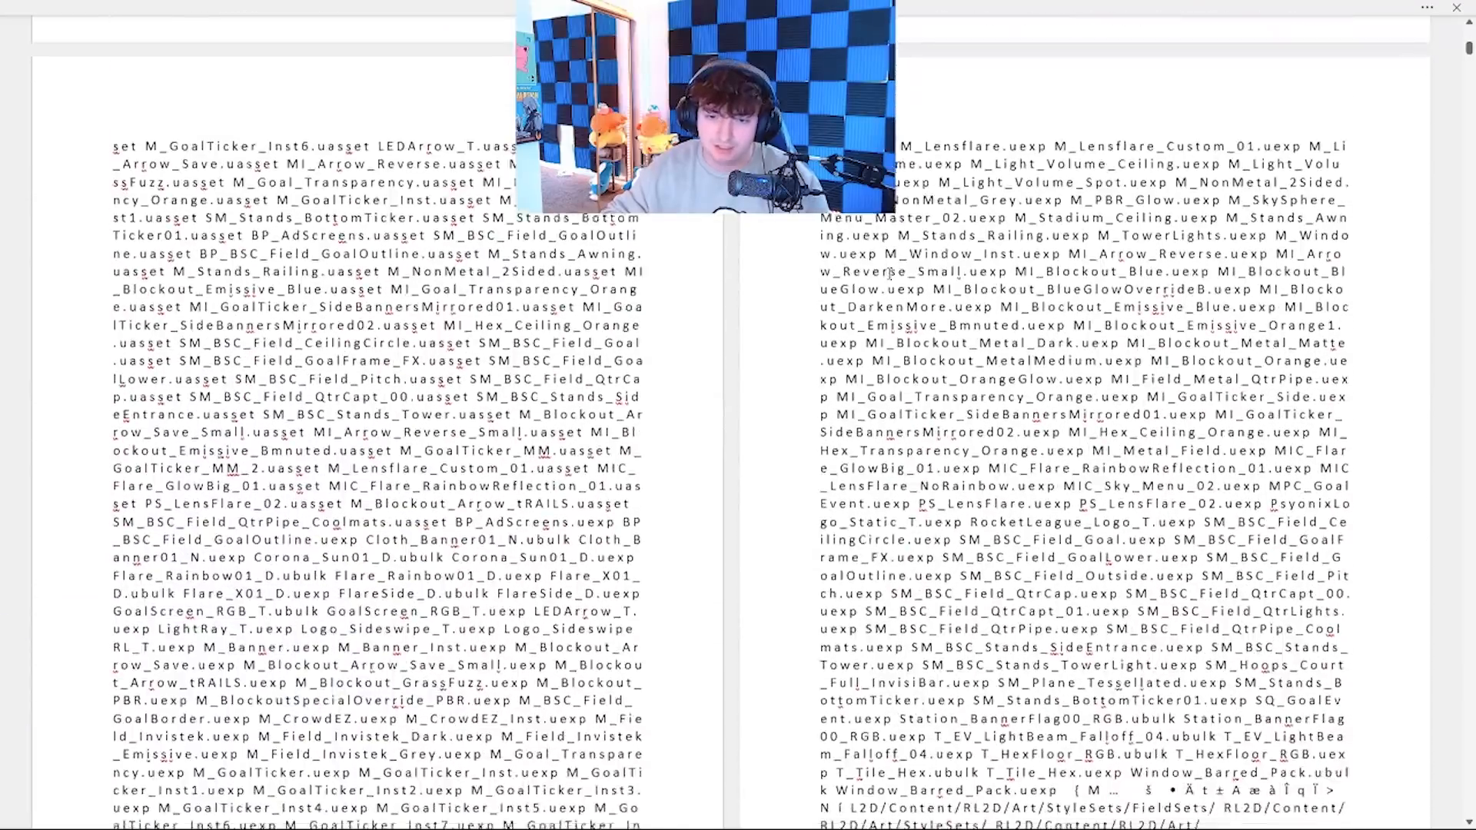
{"action": "scroll", "scroll_direction": "down", "scroll_amount": 3}
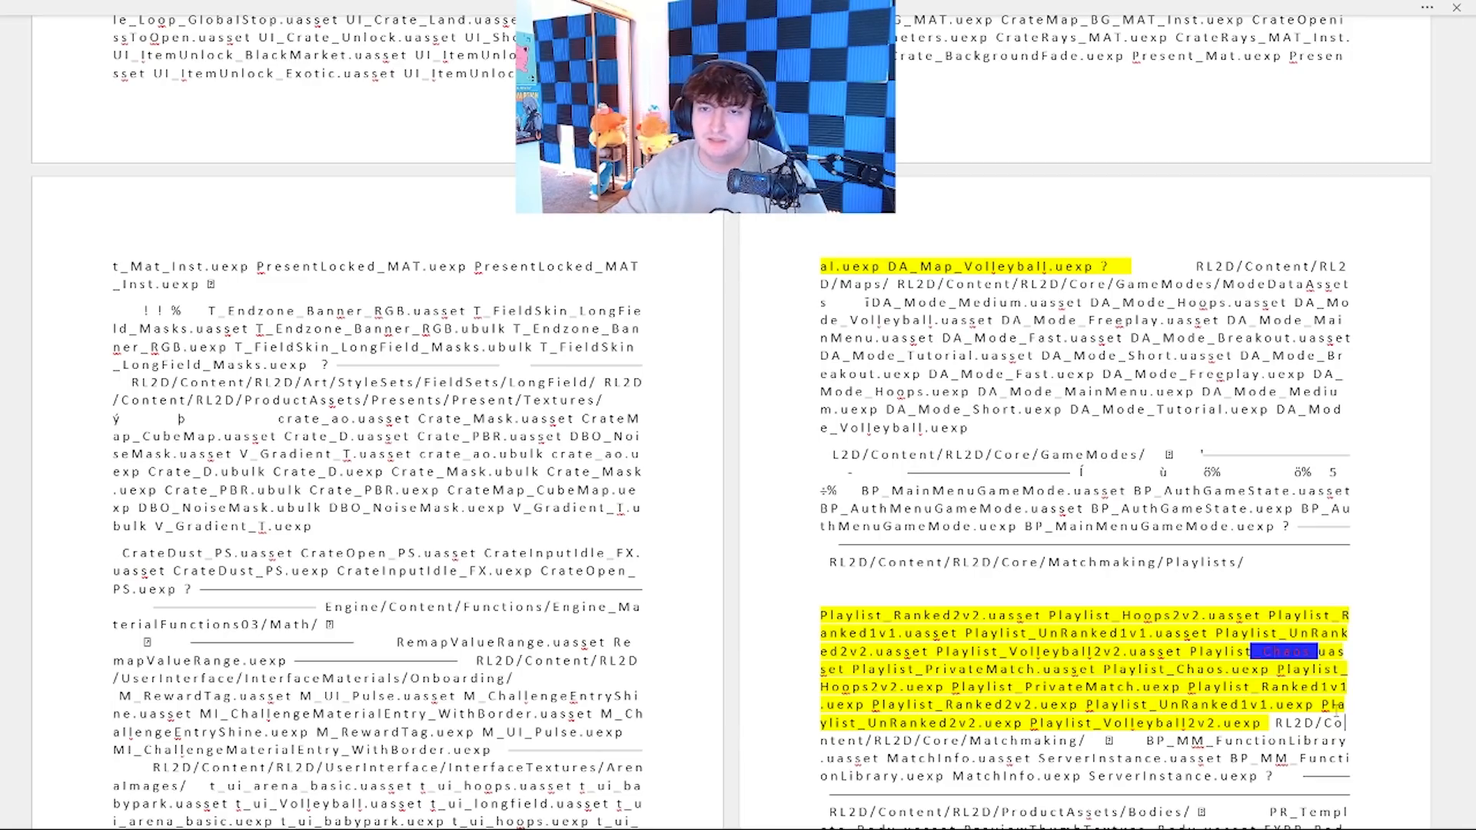
{"action": "scroll", "scroll_direction": "down", "scroll_amount": 3}
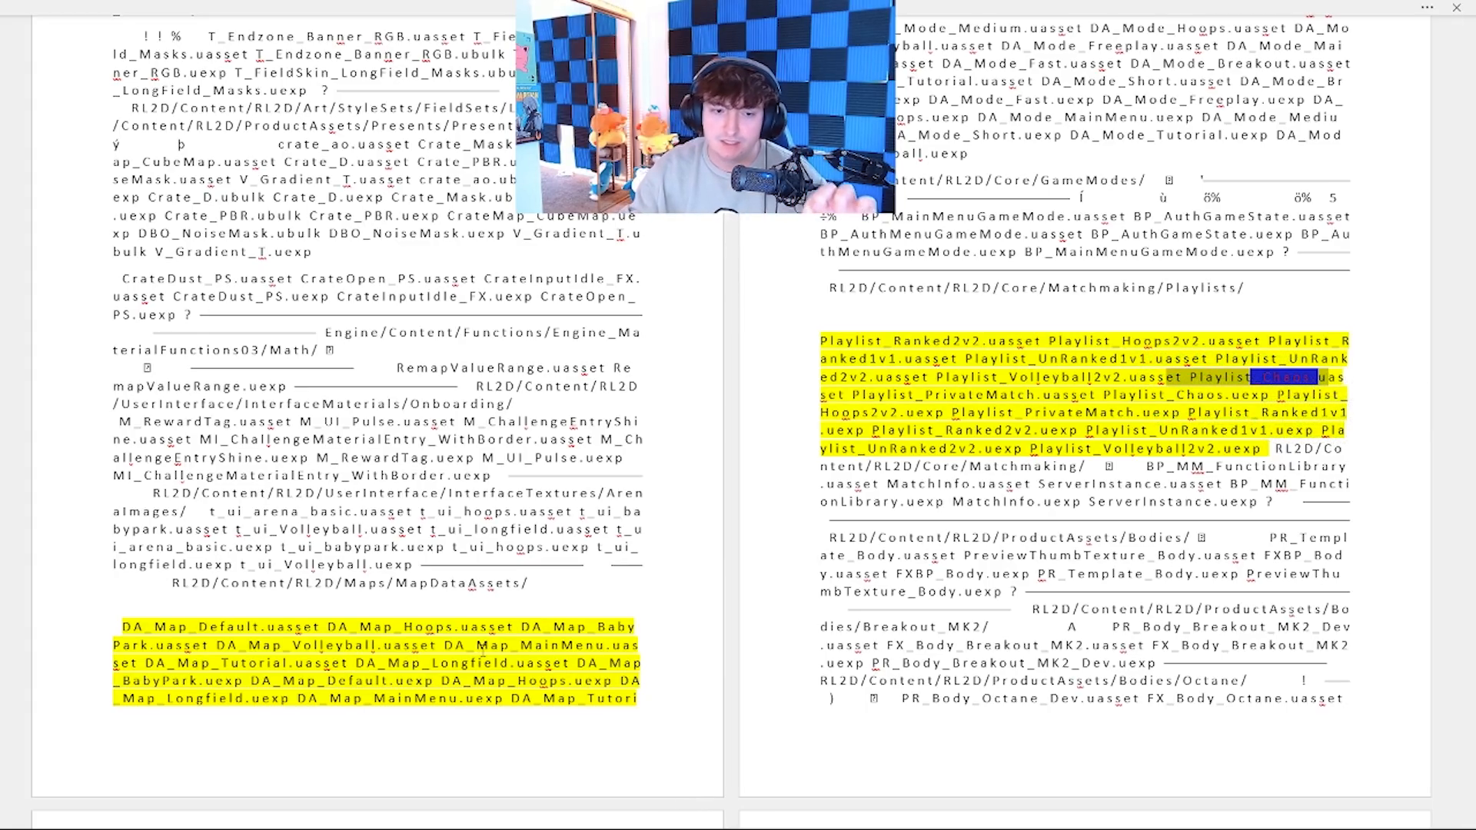
{"action": "scroll", "scroll_direction": "down", "scroll_amount": 3}
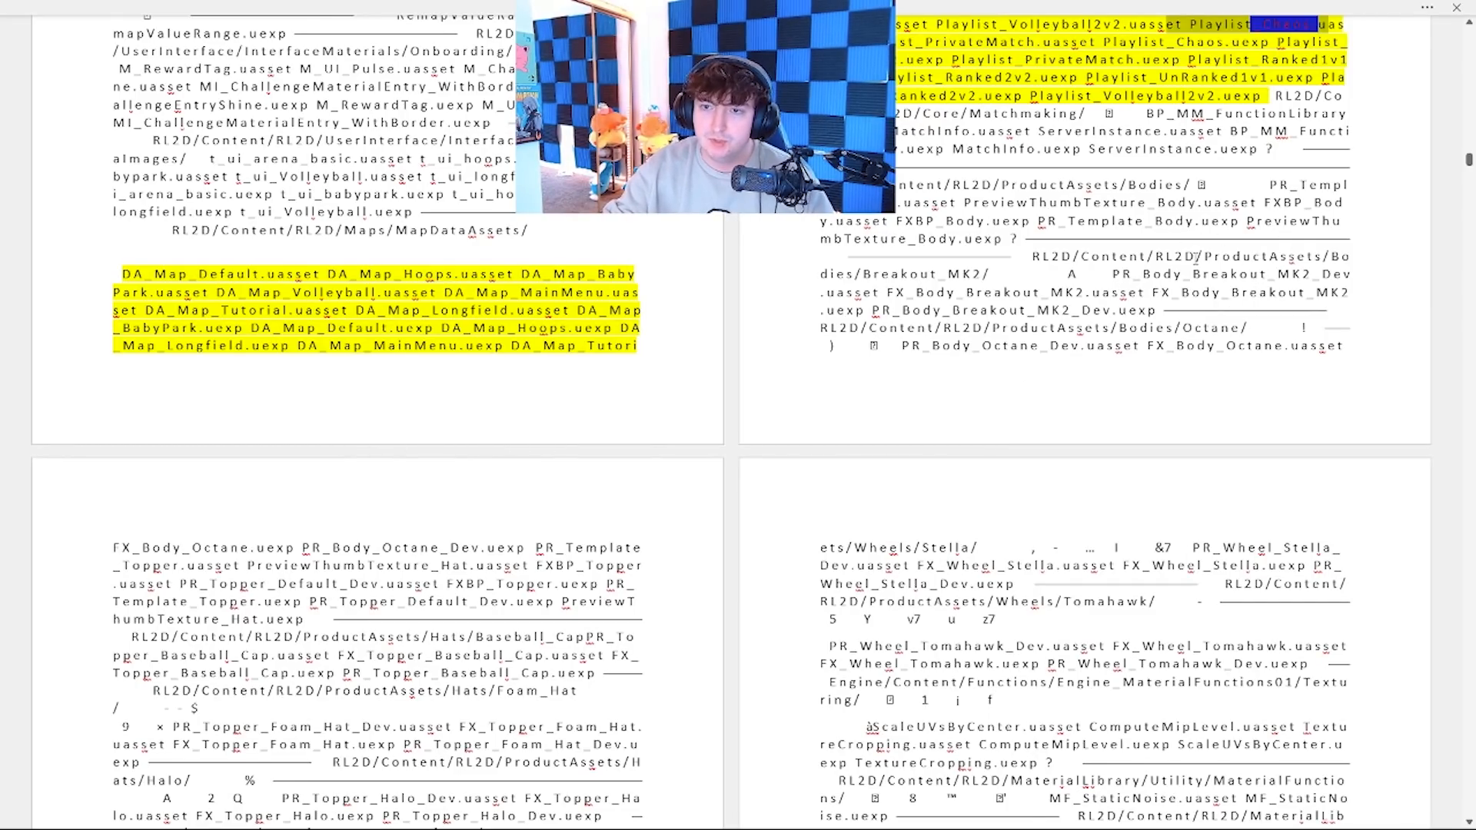
{"action": "scroll", "scroll_direction": "down", "scroll_amount": 3}
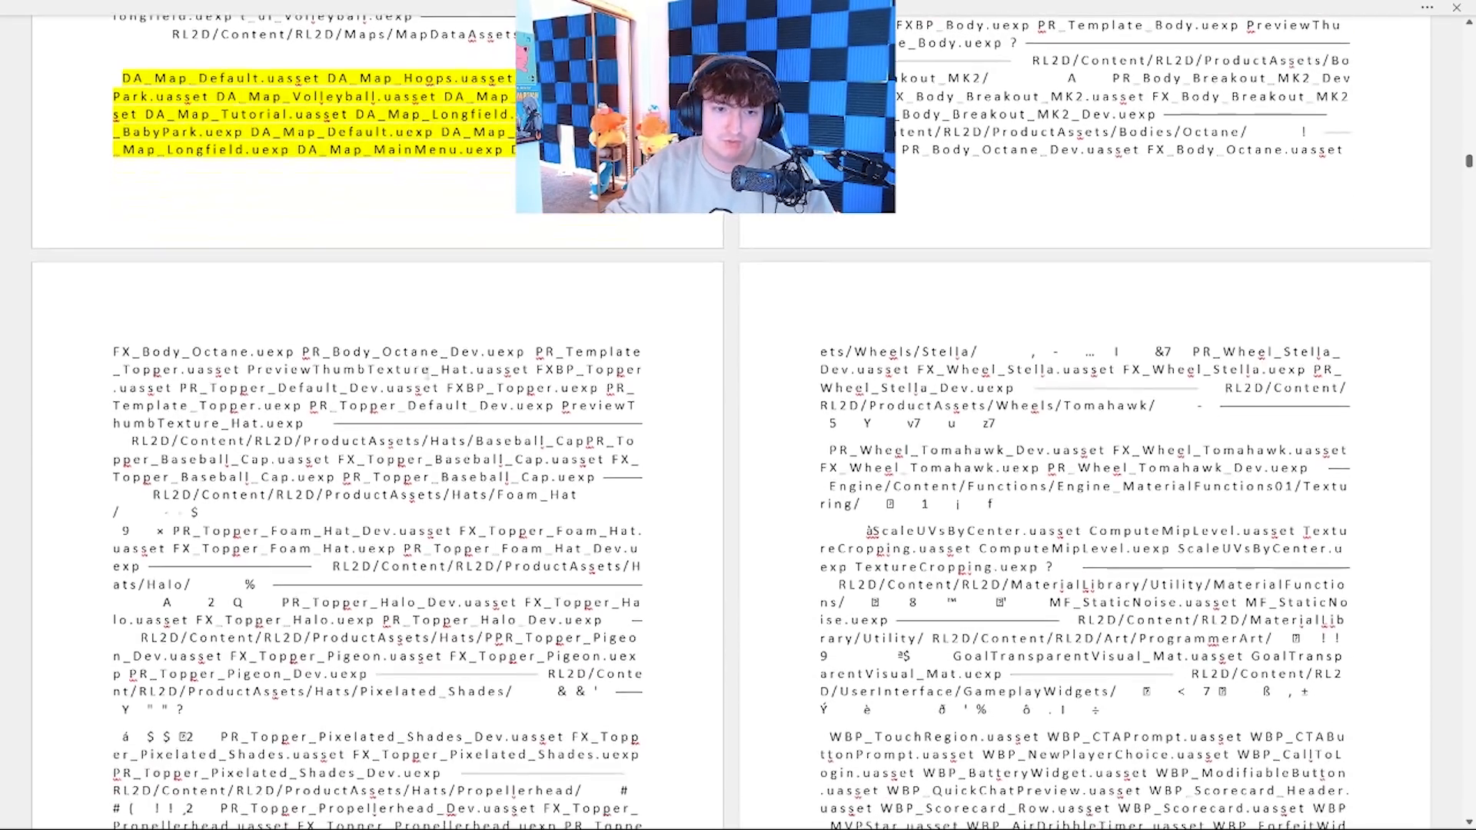
{"action": "scroll", "scroll_direction": "down", "scroll_amount": 3}
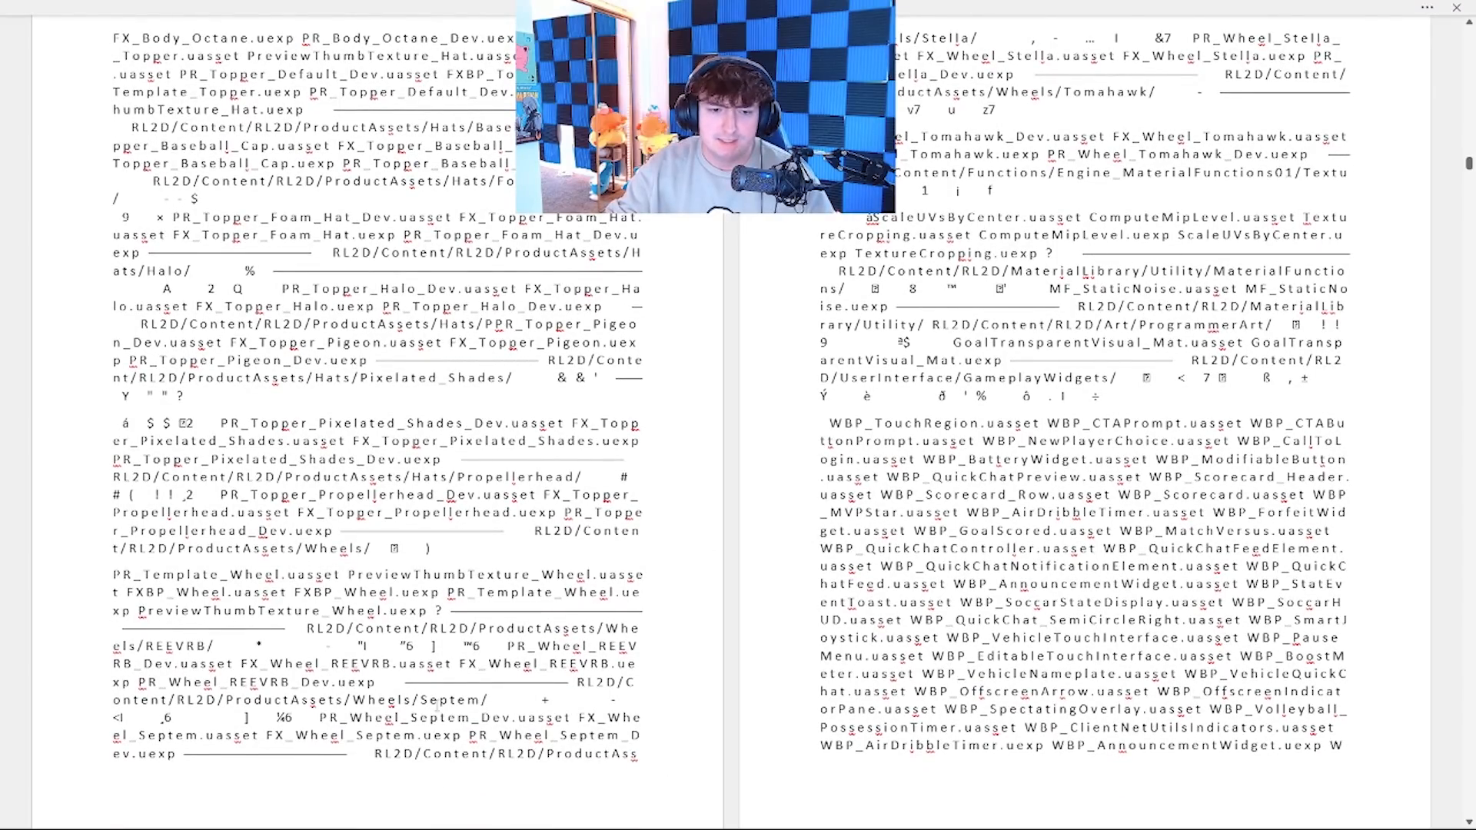
- Scroll down the document to reach the Sound asset path
{"action": "scroll", "scroll_direction": "up", "scroll_amount": 3}
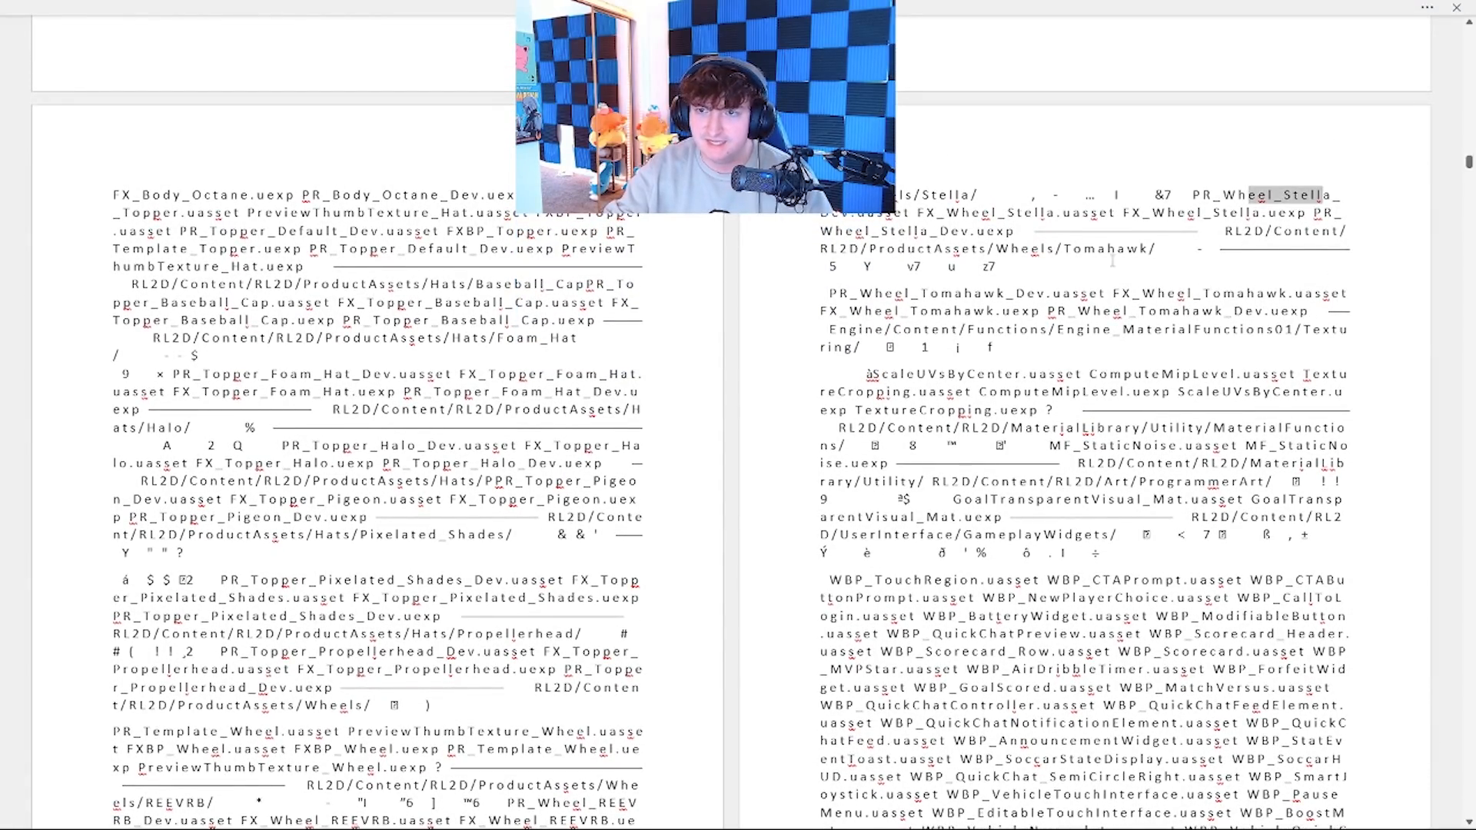
{"action": "scroll", "scroll_direction": "down", "scroll_amount": 3}
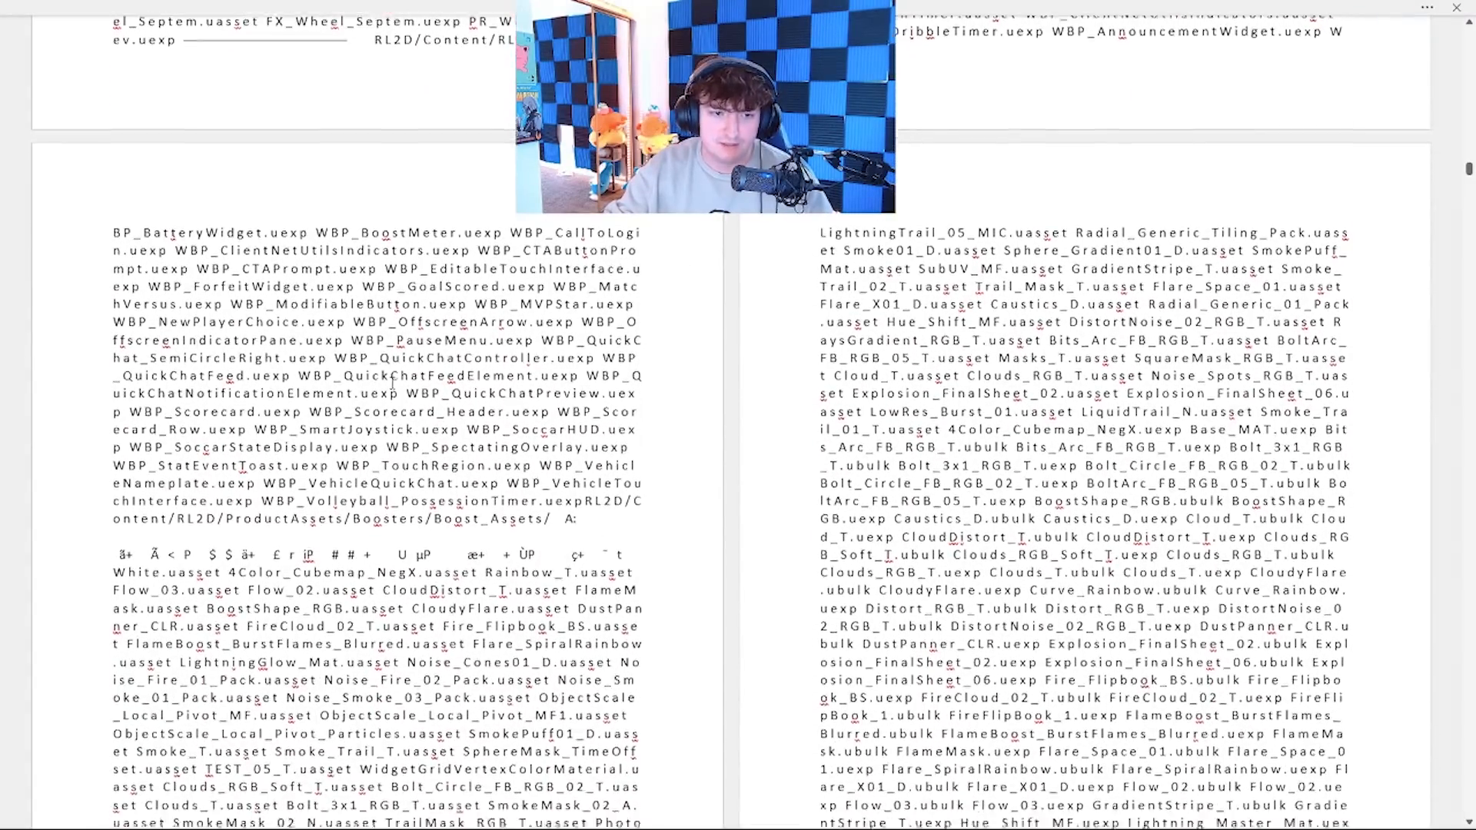
{"action": "scroll", "scroll_direction": "down", "scroll_amount": 3}
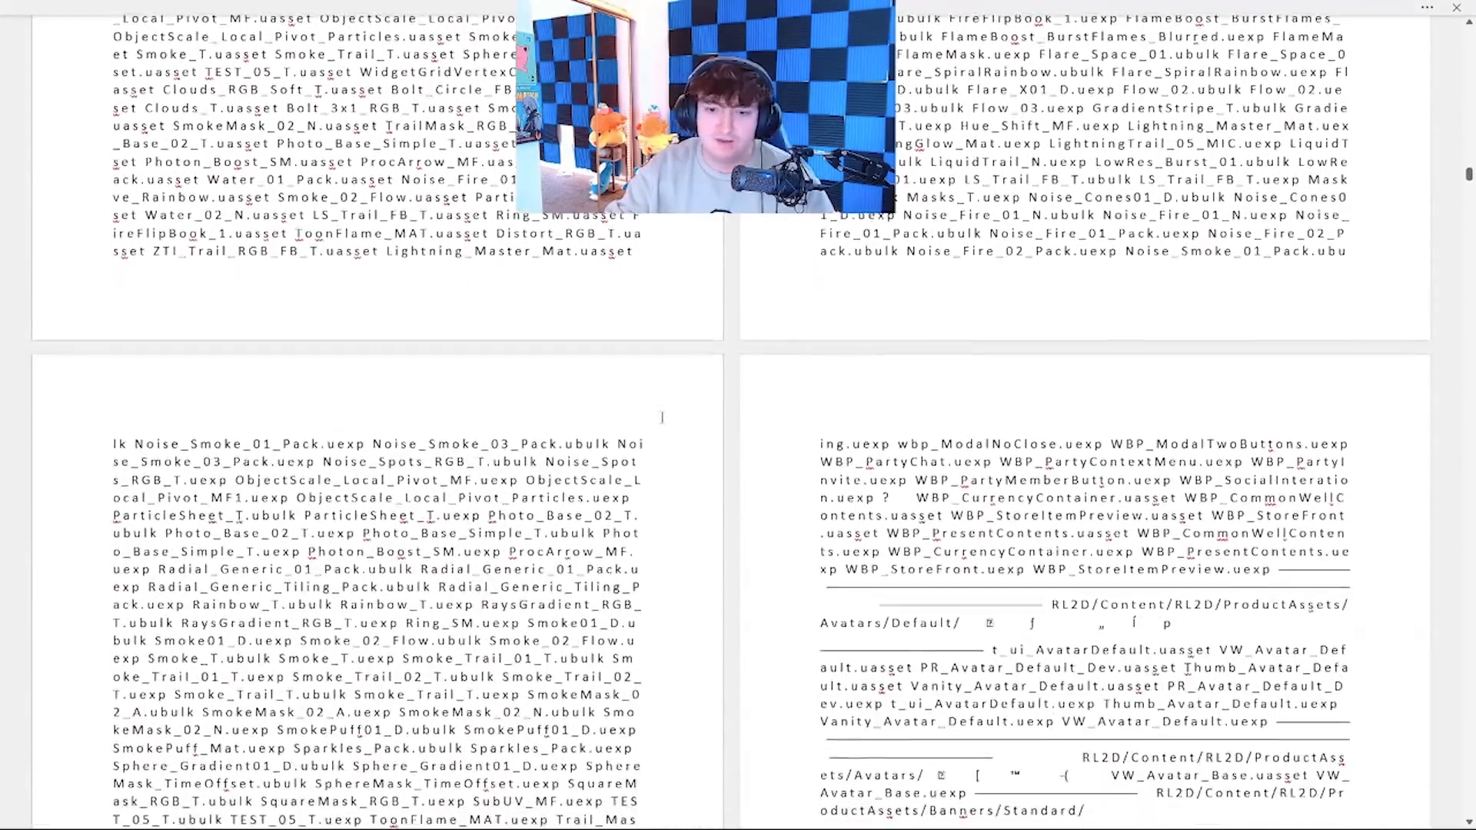
{"action": "scroll", "scroll_direction": "down", "scroll_amount": 3}
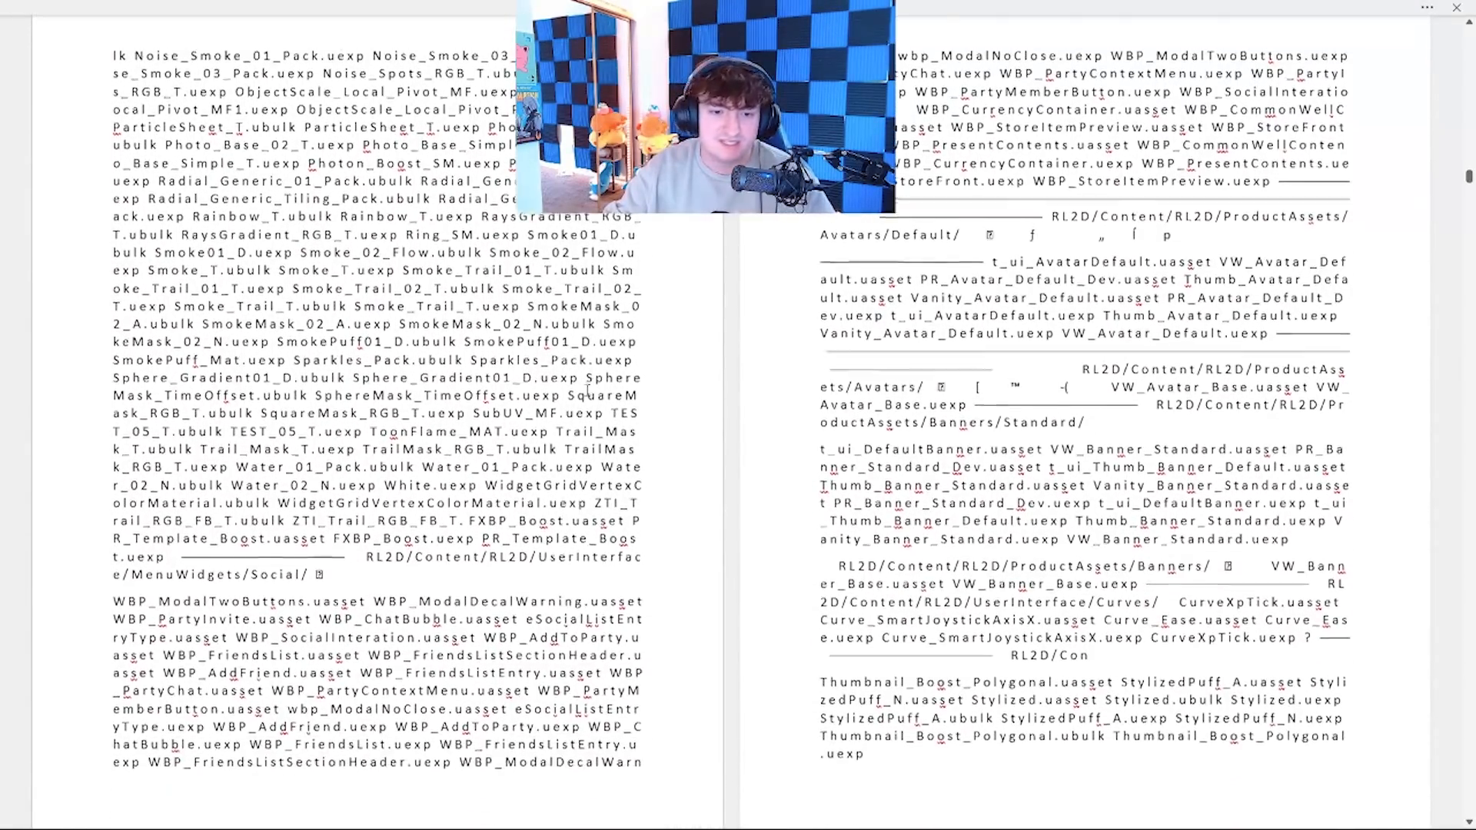
{"action": "scroll", "scroll_direction": "down", "scroll_amount": 3}
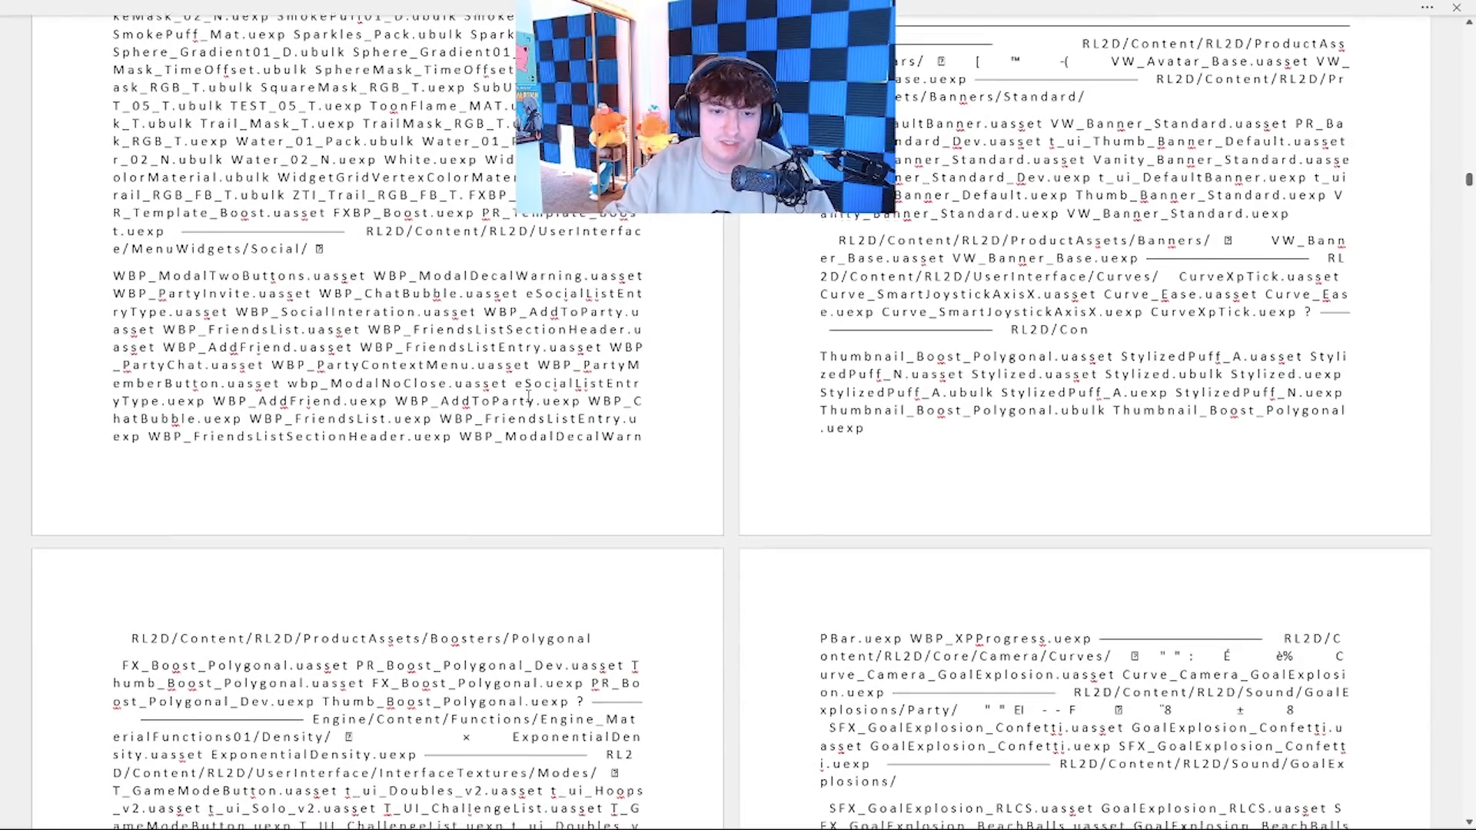
{"action": "scroll", "scroll_direction": "down", "scroll_amount": 3}
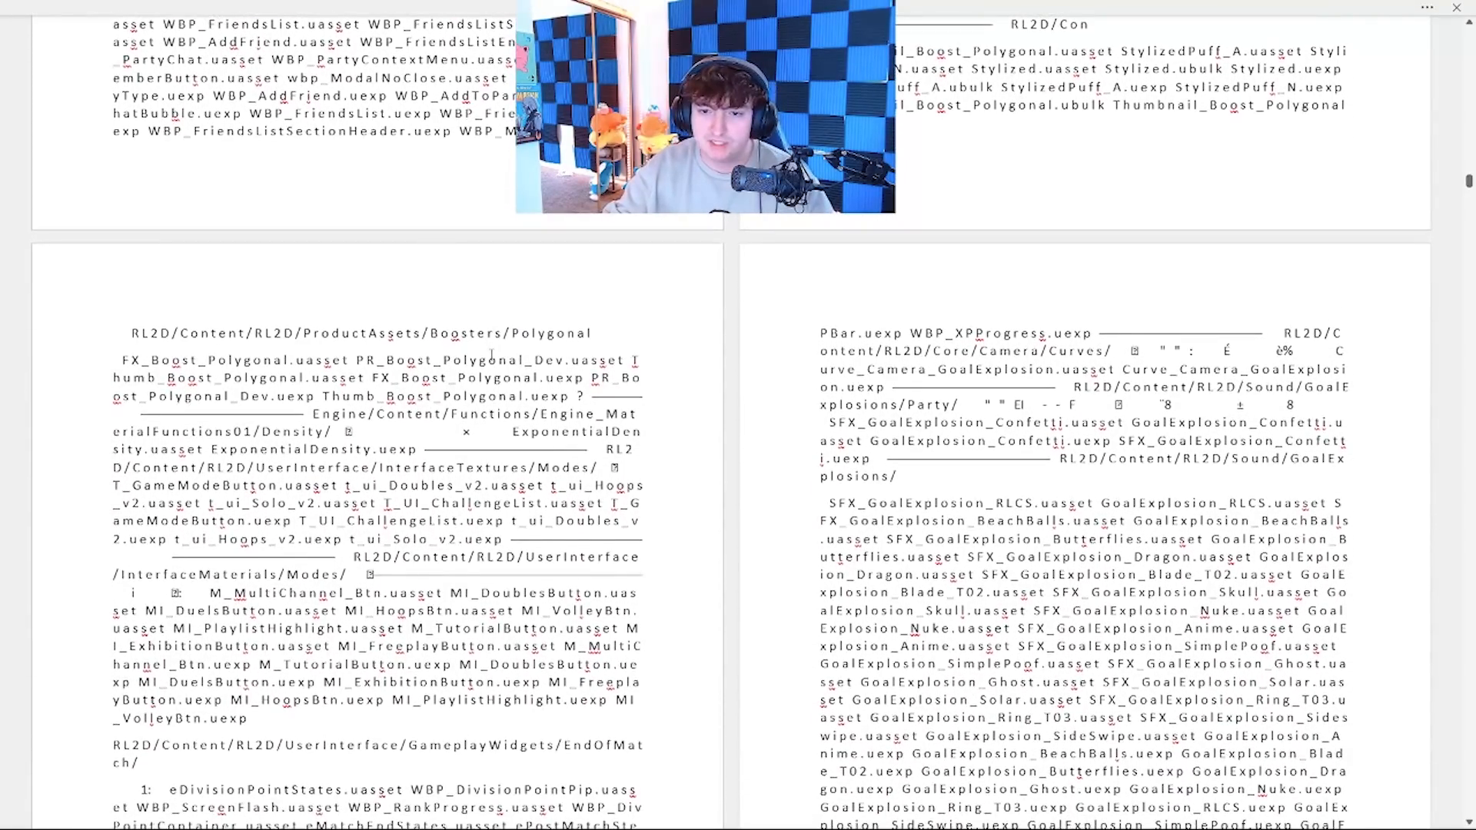
{"action": "scroll", "scroll_direction": "down", "scroll_amount": 3}
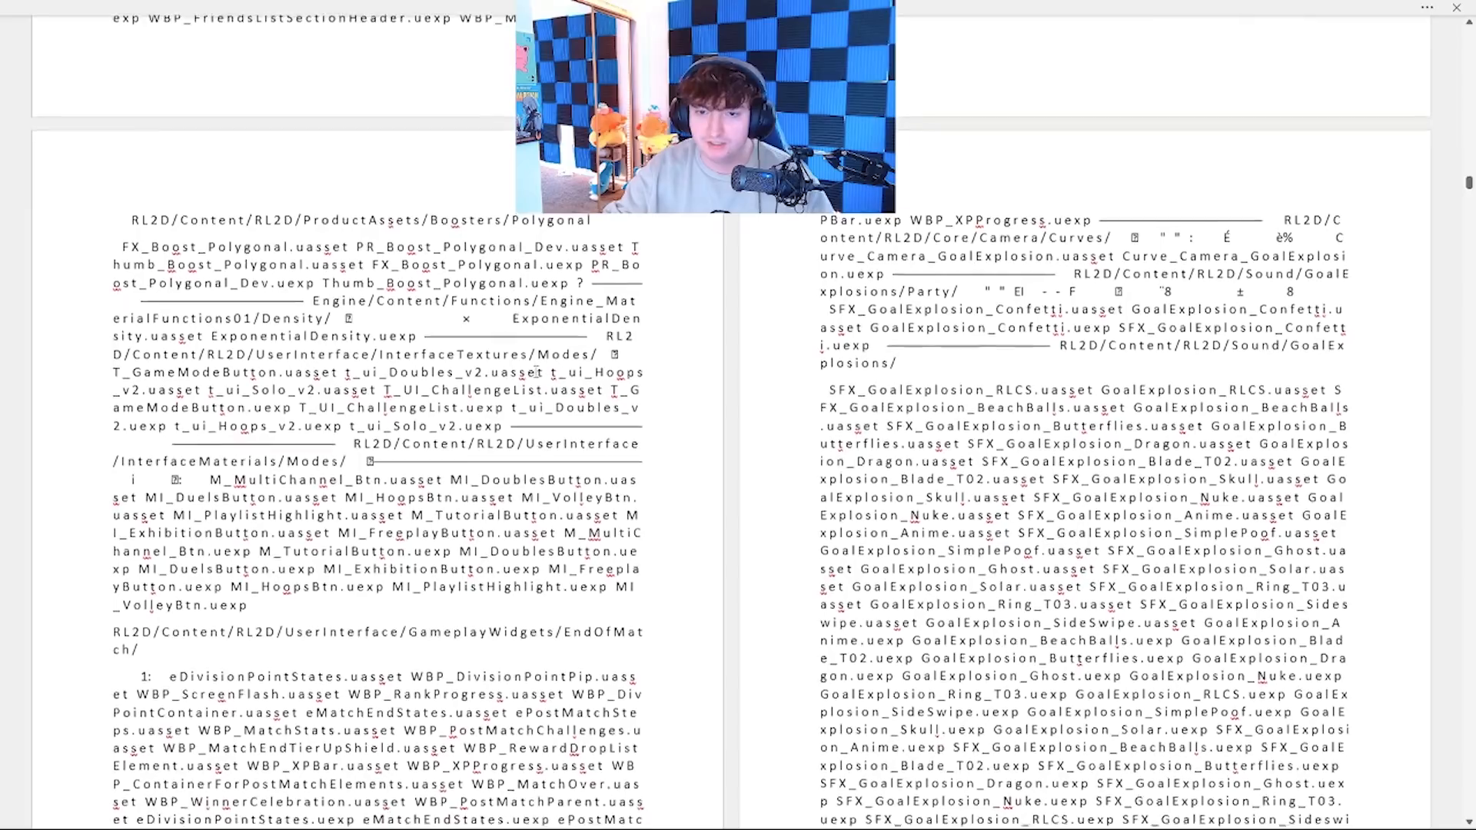
{"action": "scroll", "scroll_direction": "down", "scroll_amount": 3}
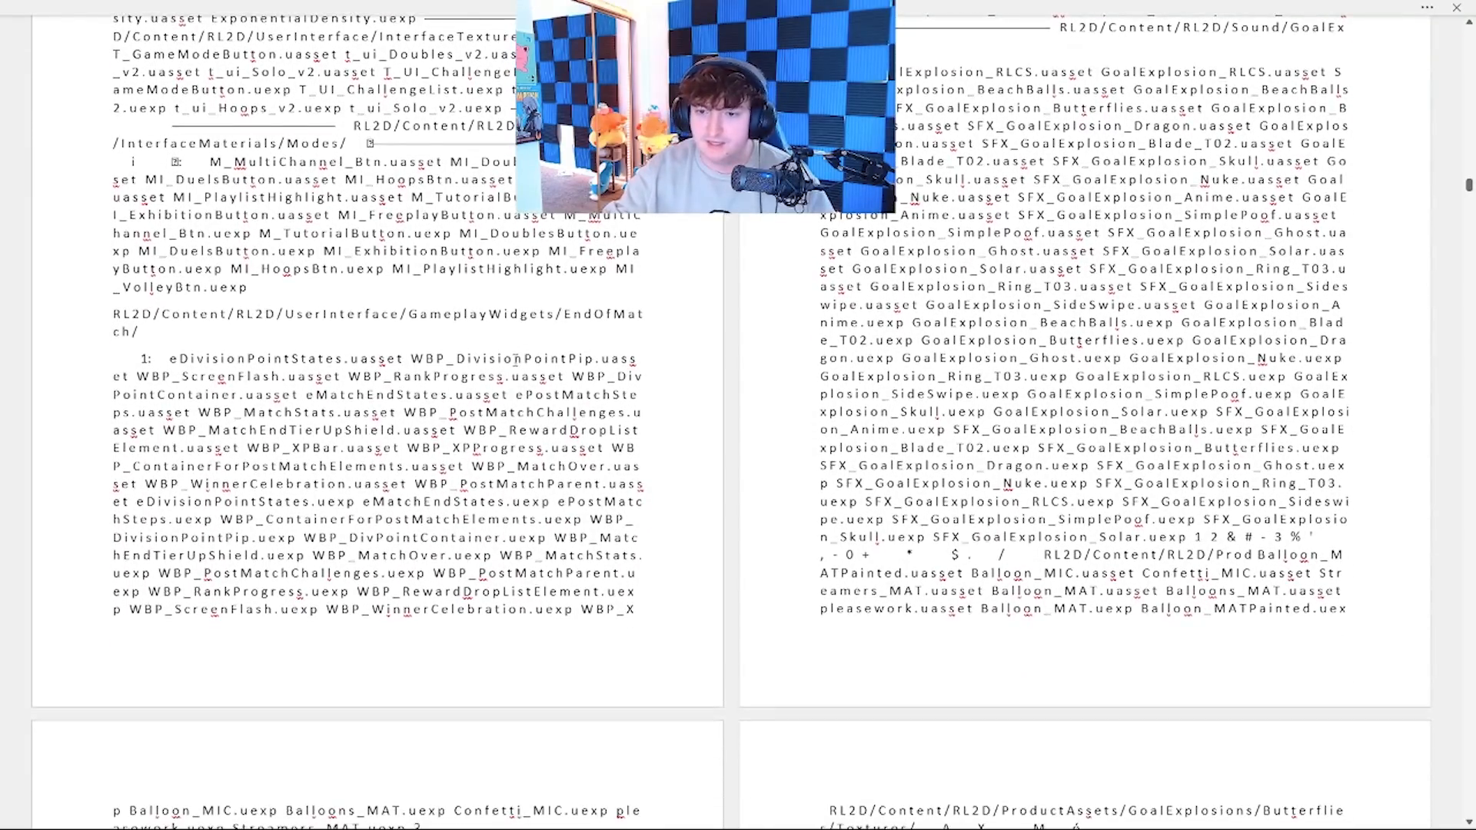
{"action": "scroll", "scroll_direction": "down", "scroll_amount": 3}
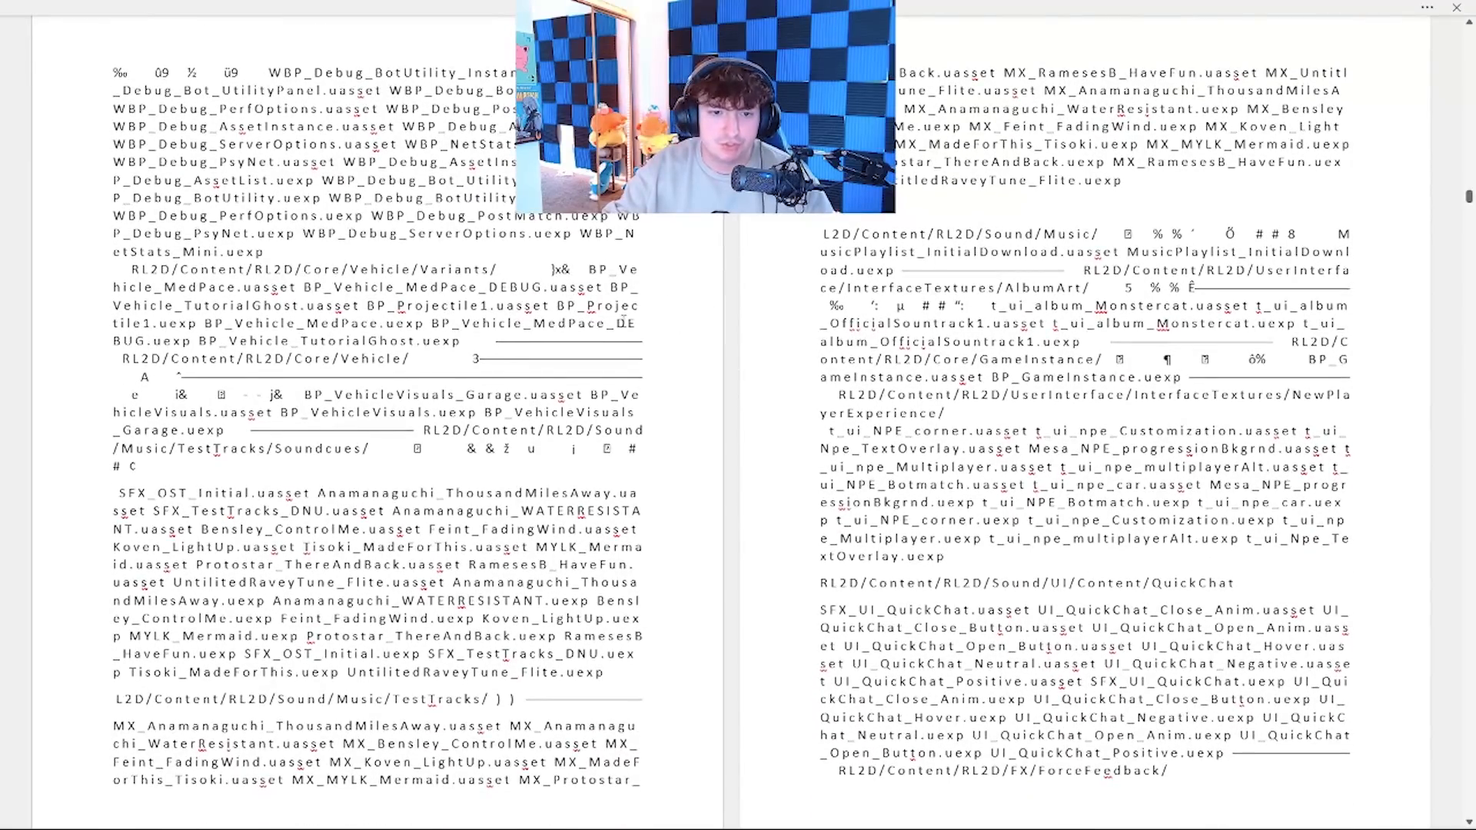
{"action": "scroll", "scroll_direction": "down", "scroll_amount": 3}
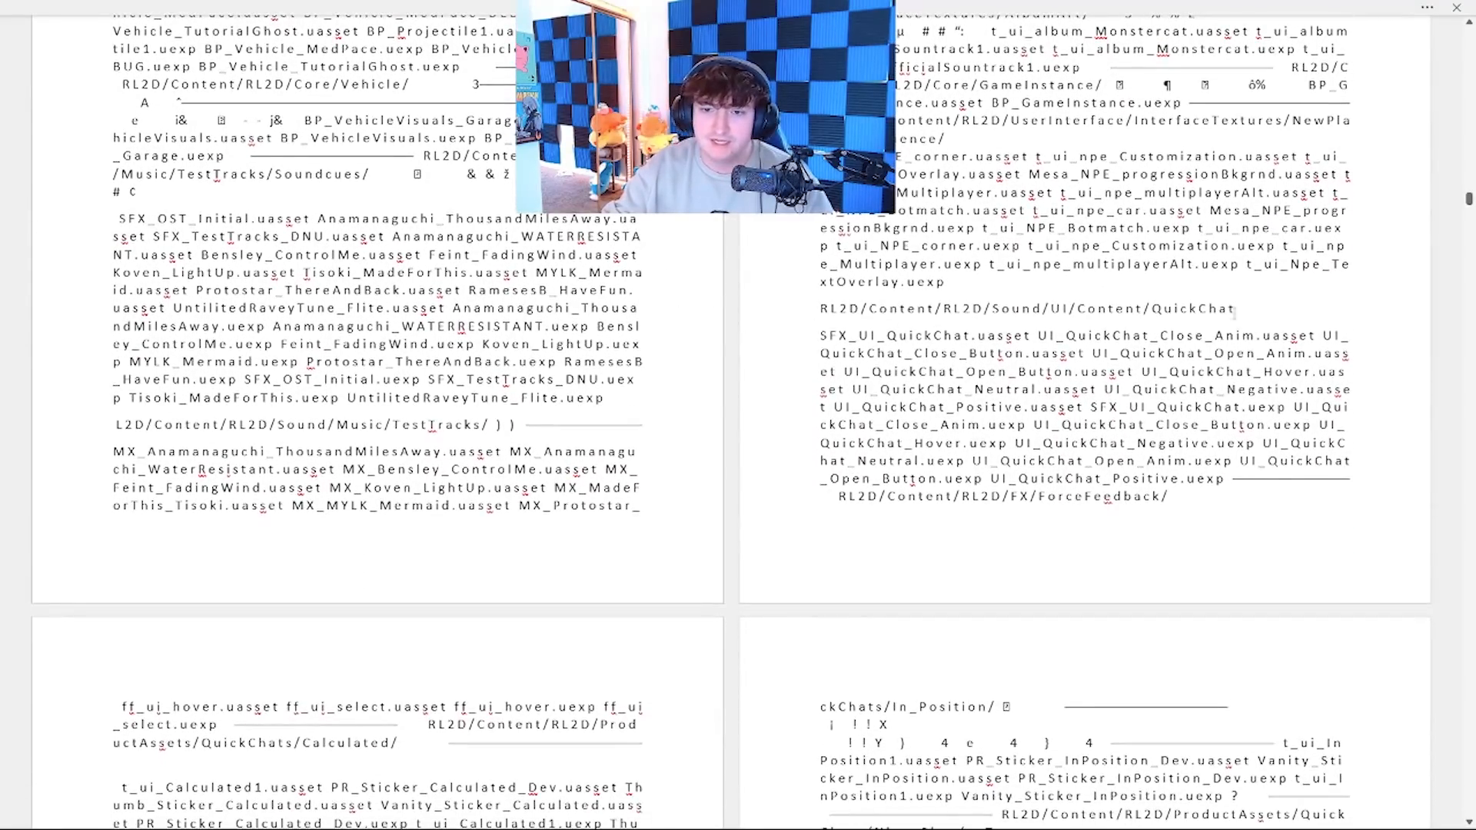
{"action": "scroll", "scroll_direction": "down", "scroll_amount": 3}
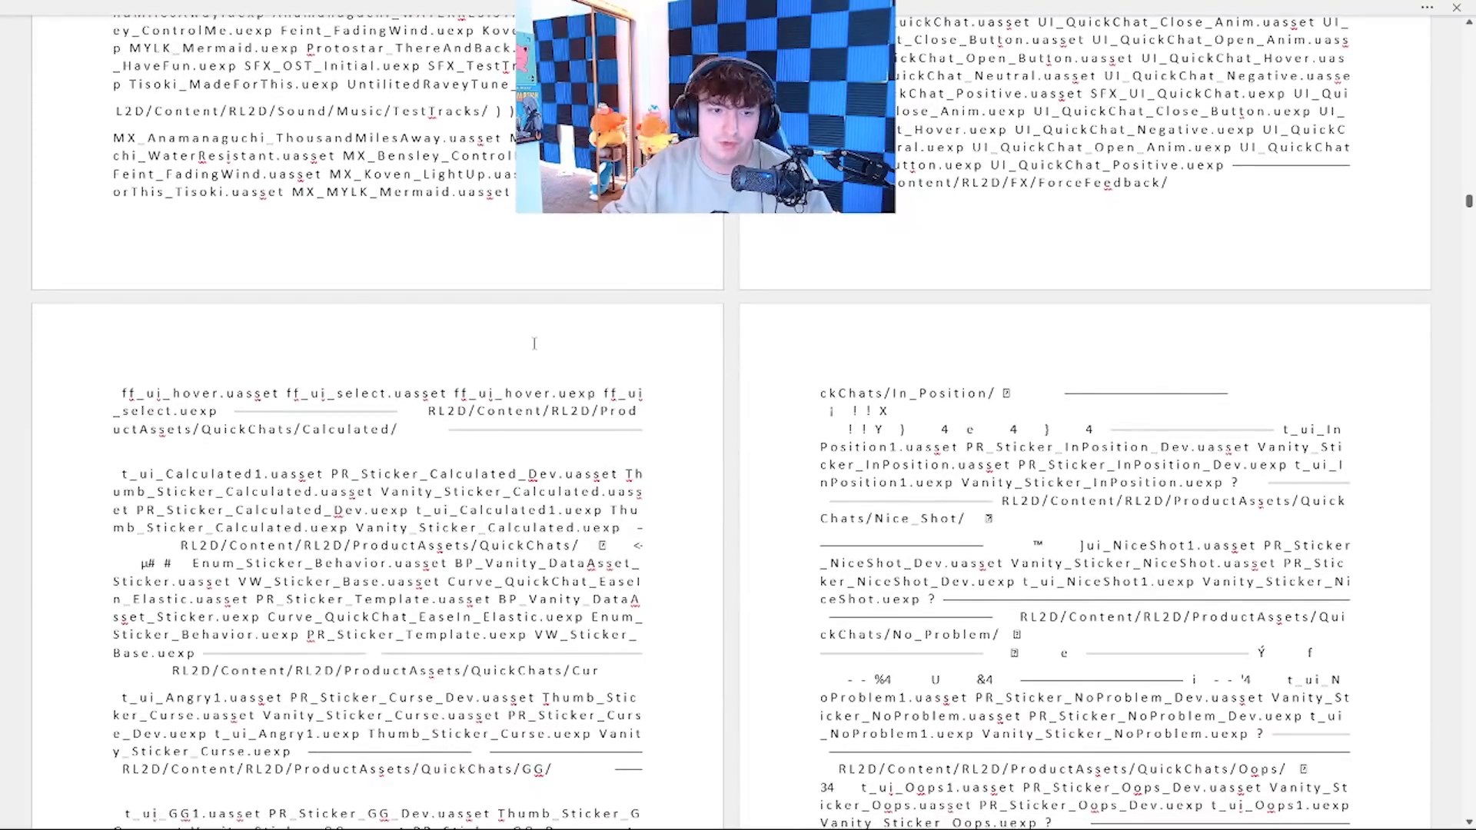
{"action": "scroll", "scroll_direction": "down", "scroll_amount": 3}
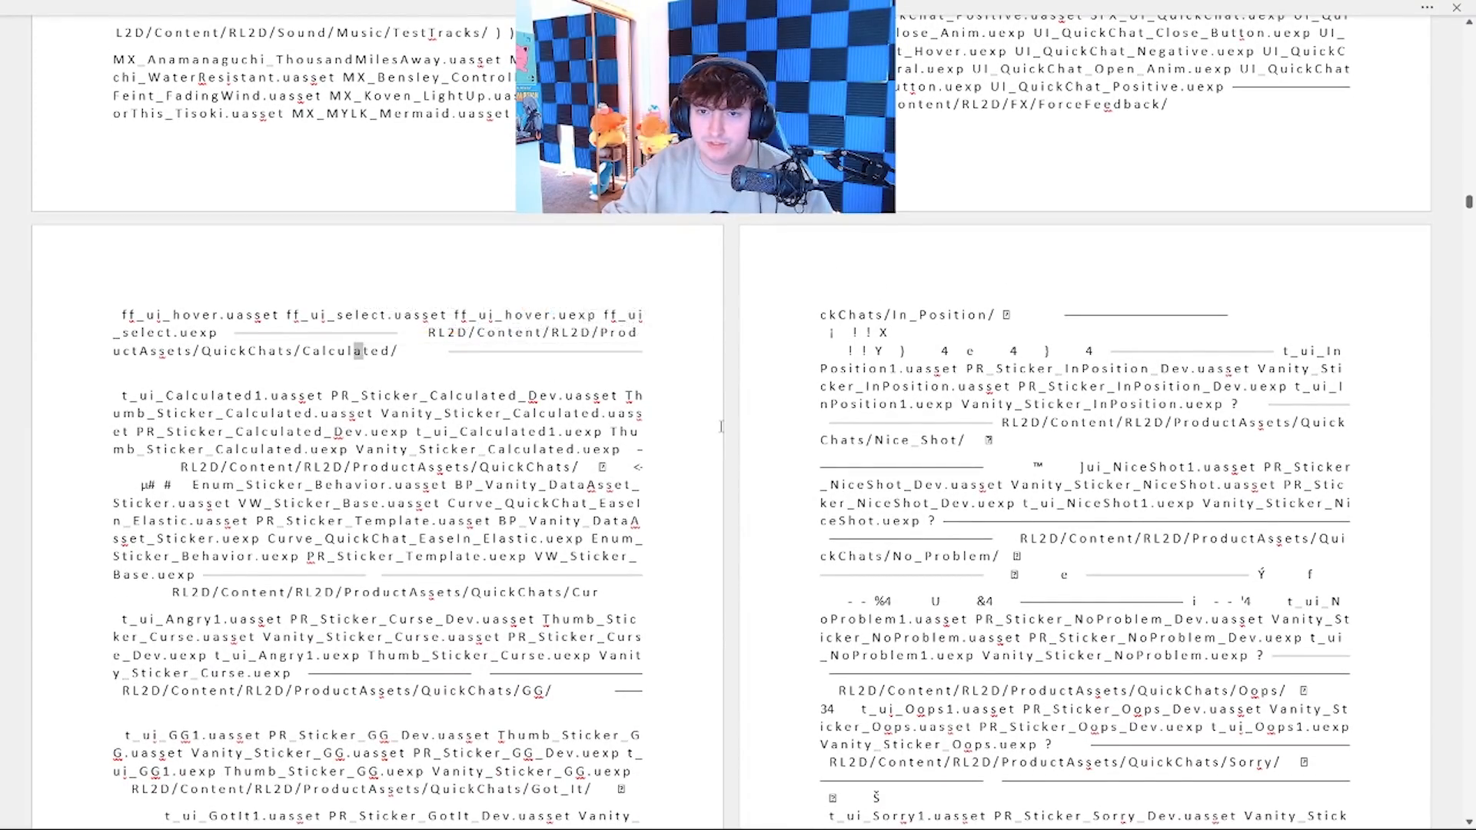
{"action": "scroll", "scroll_direction": "down", "scroll_amount": 3}
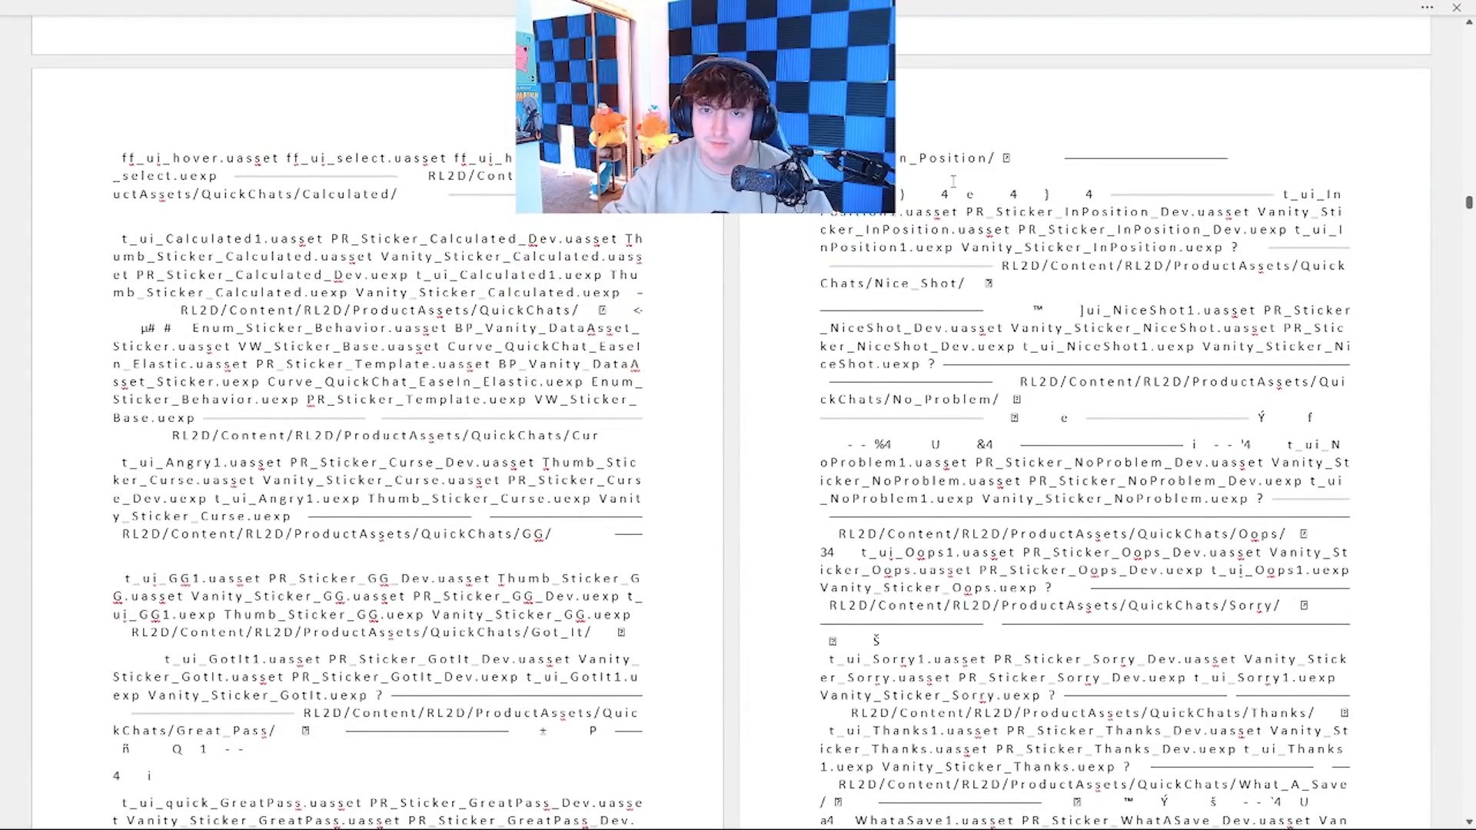
{"action": "scroll", "scroll_direction": "down", "scroll_amount": 3}
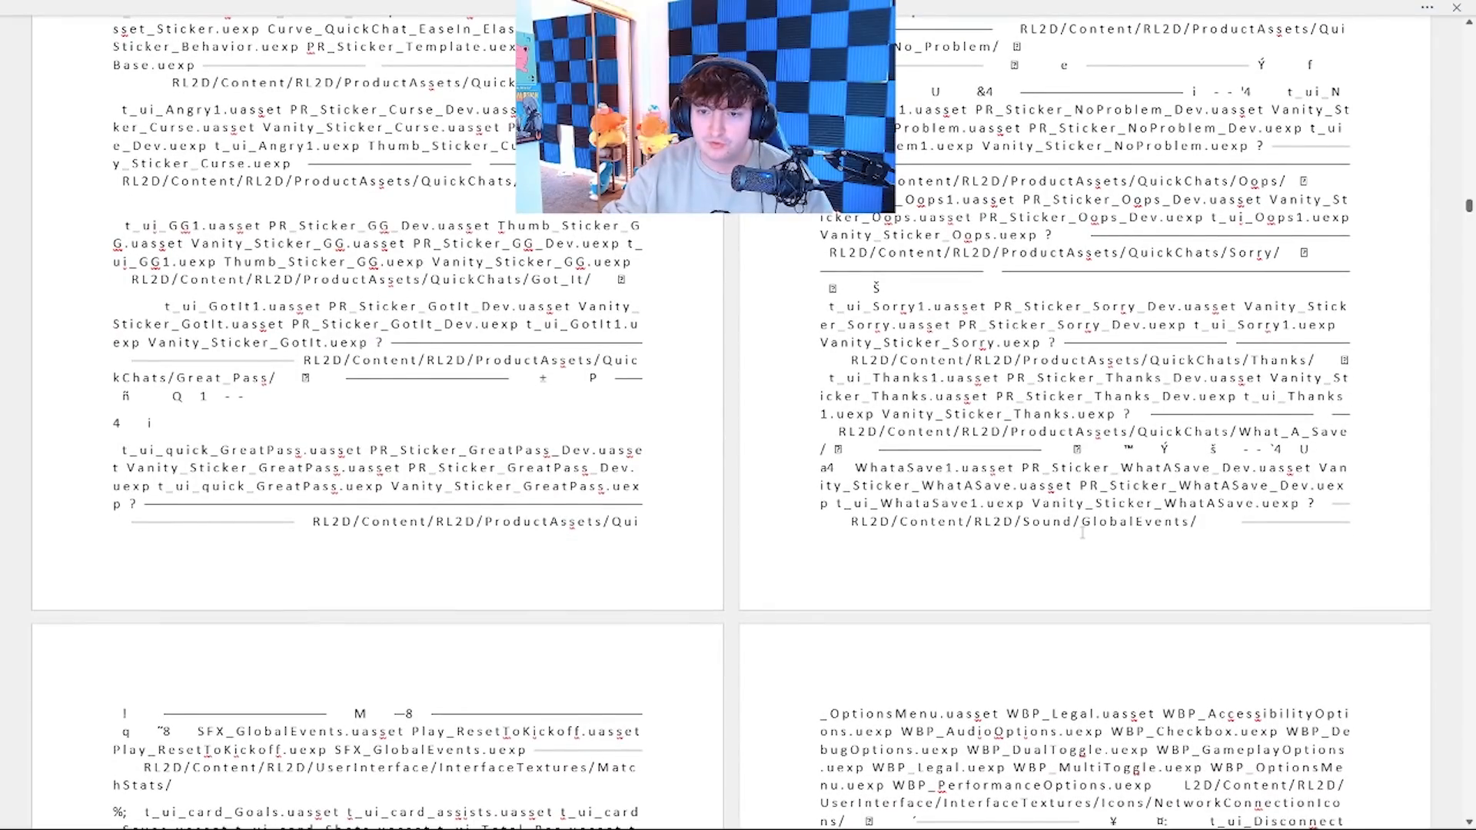
- Highlight GlobalEvents in the Sound path yellow and move on to the Trials game mode entries
{"action": "double_click", "coordinate": [1136, 521]}
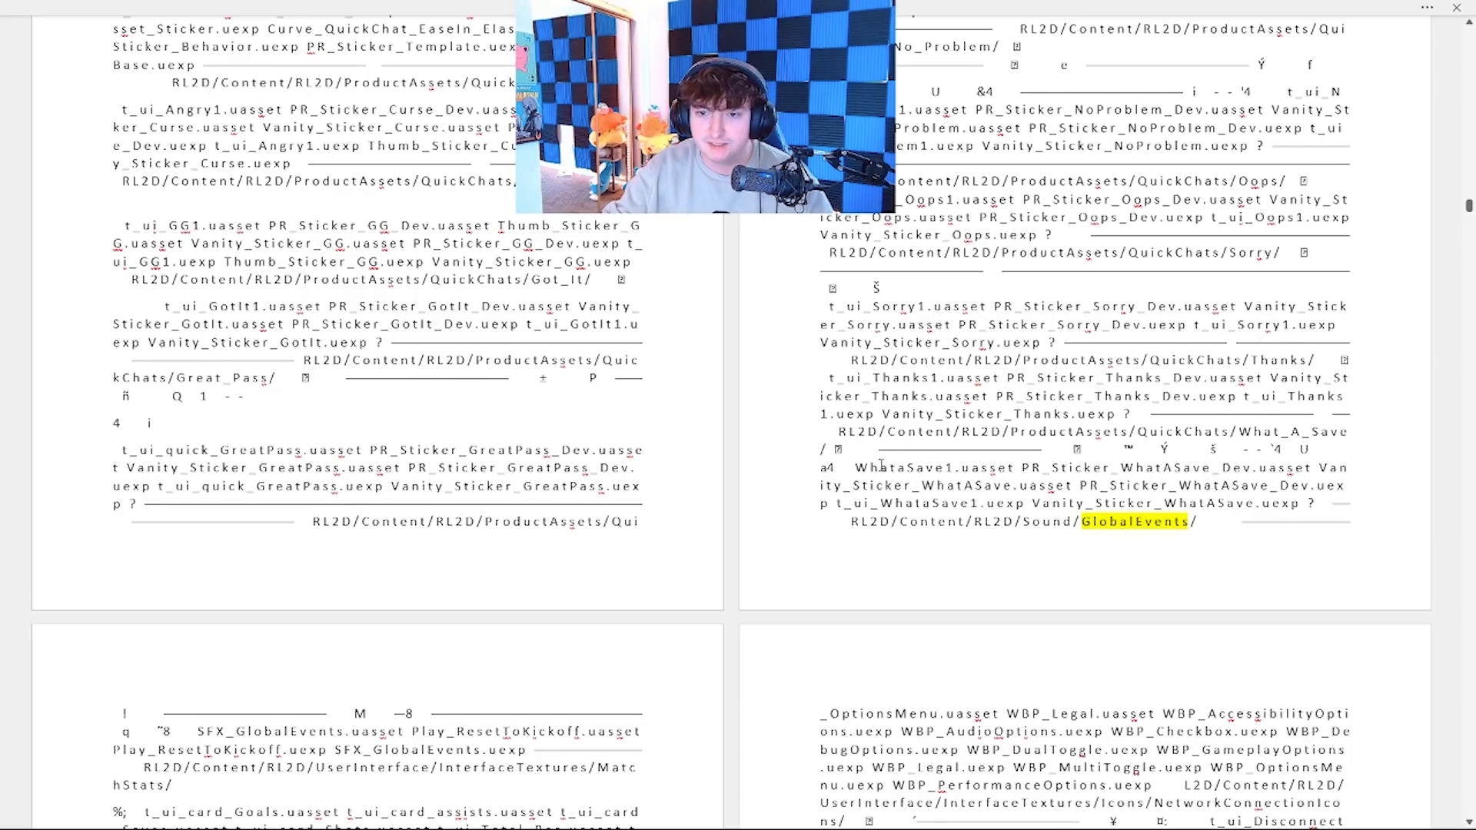
{"action": "scroll", "scroll_direction": "down", "scroll_amount": 3}
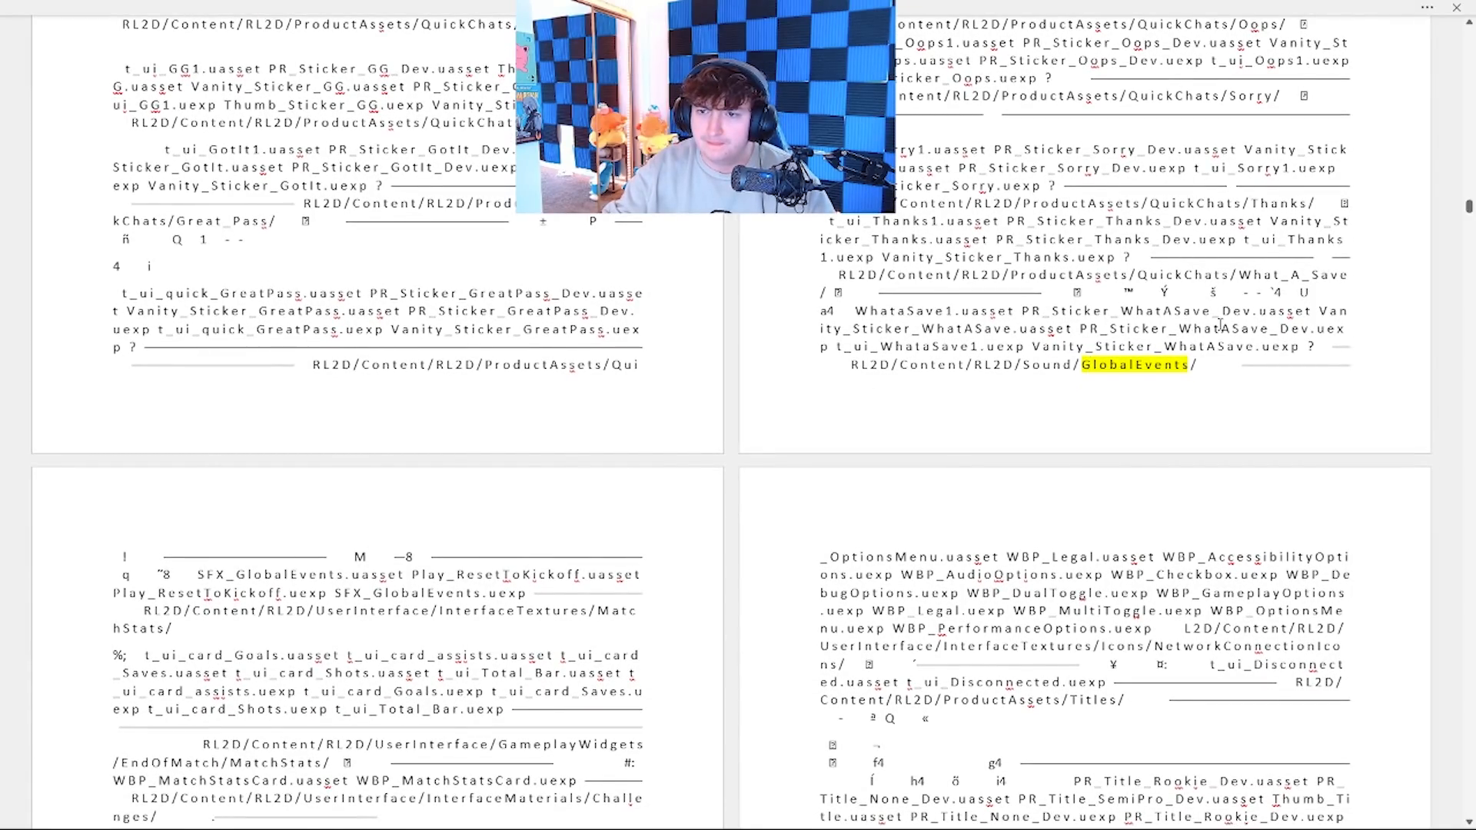
{"action": "scroll", "scroll_direction": "down", "scroll_amount": 3}
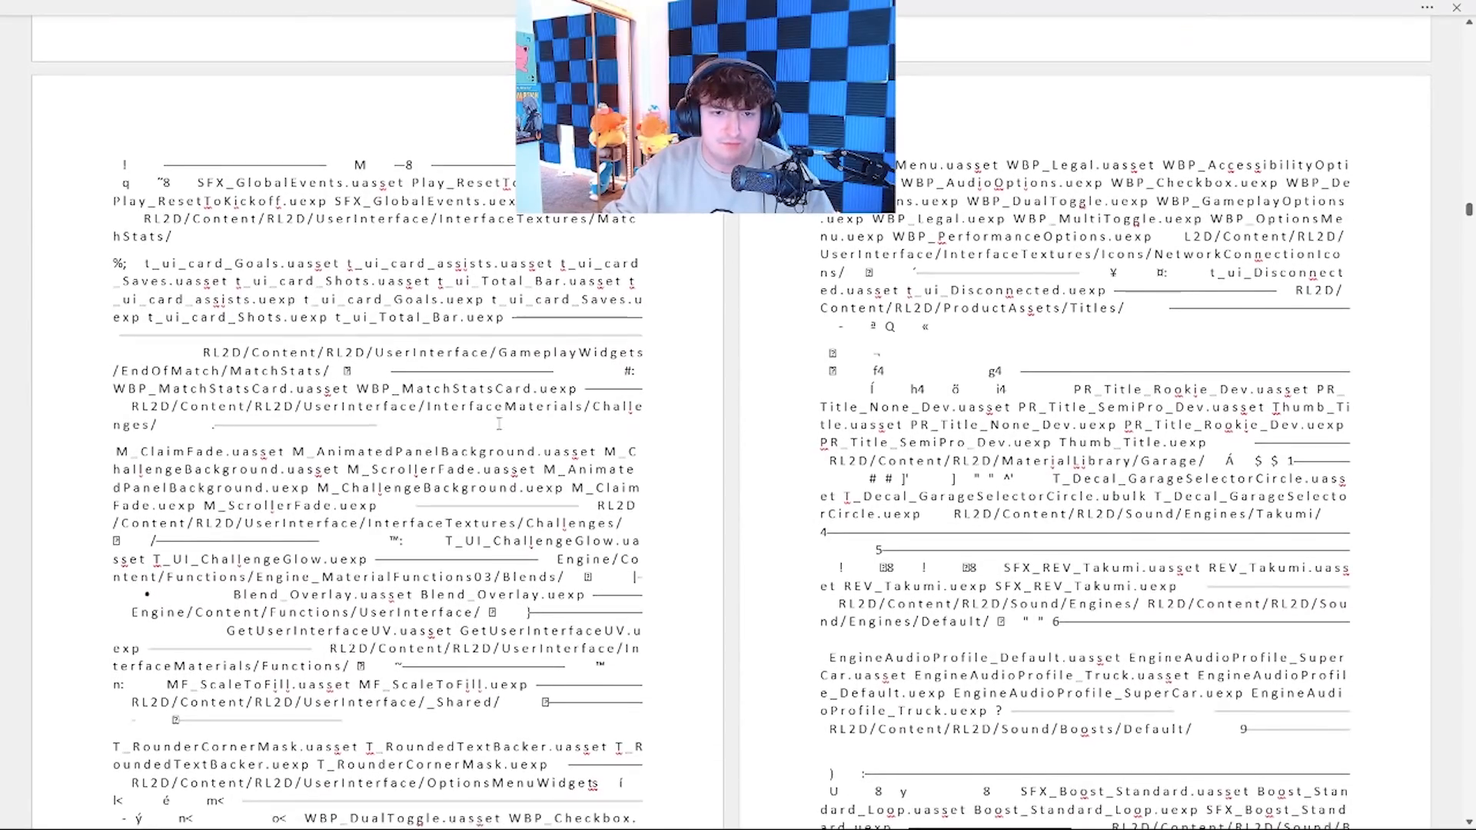
{"action": "scroll", "scroll_direction": "down", "scroll_amount": 3}
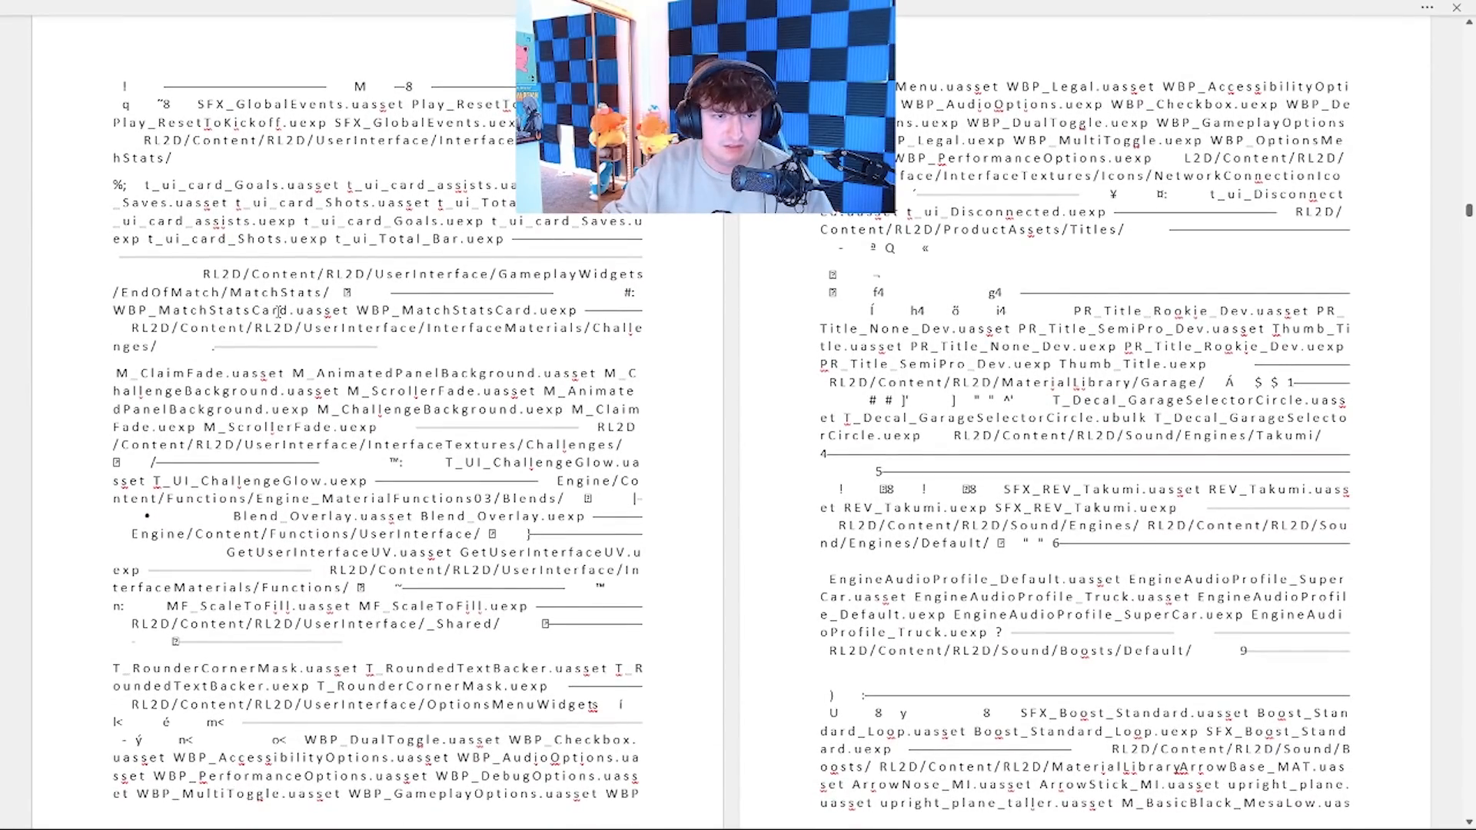
{"action": "scroll", "scroll_direction": "down", "scroll_amount": 3}
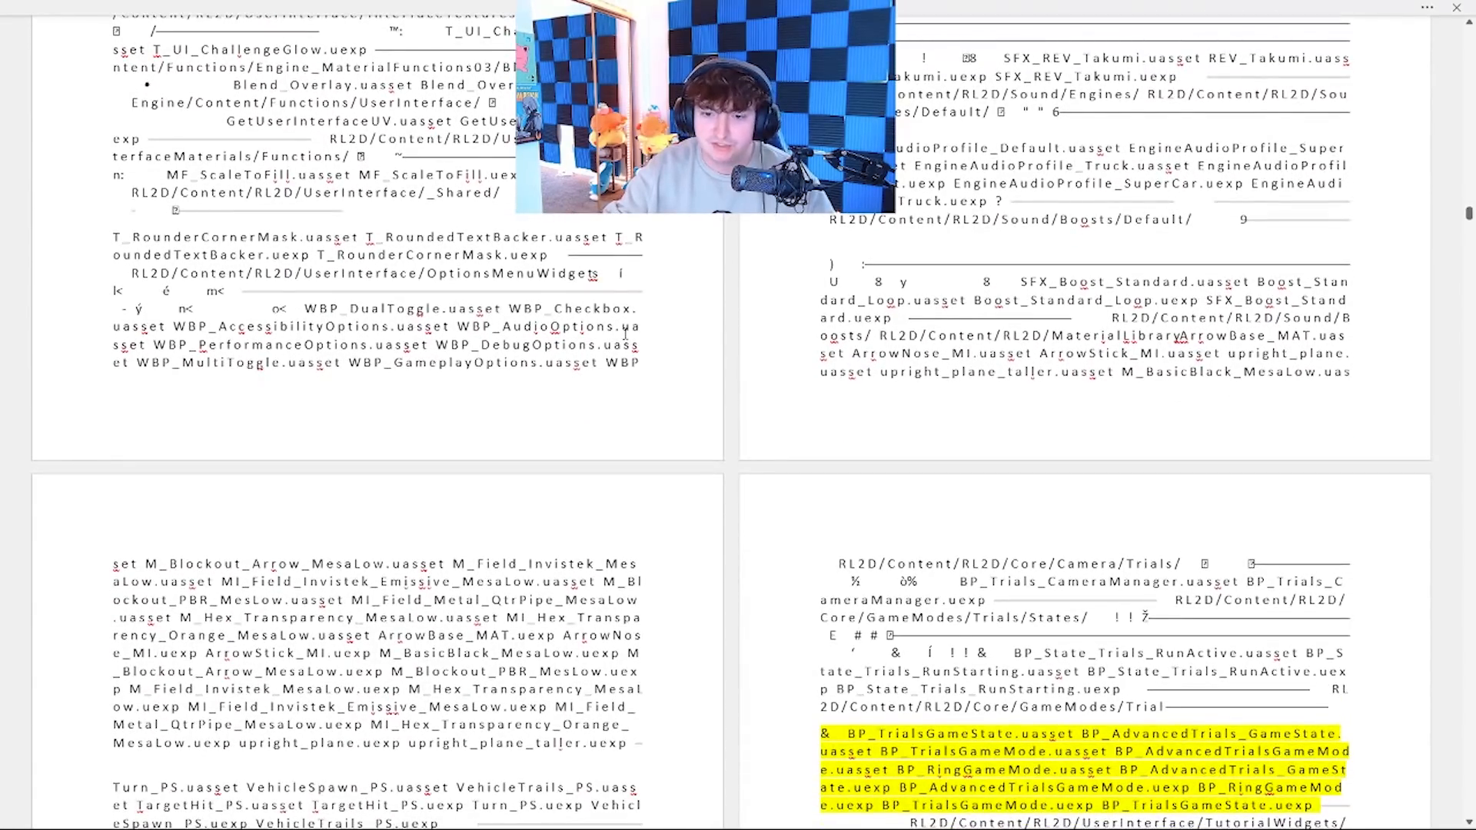
{"action": "scroll", "scroll_direction": "down", "scroll_amount": 3}
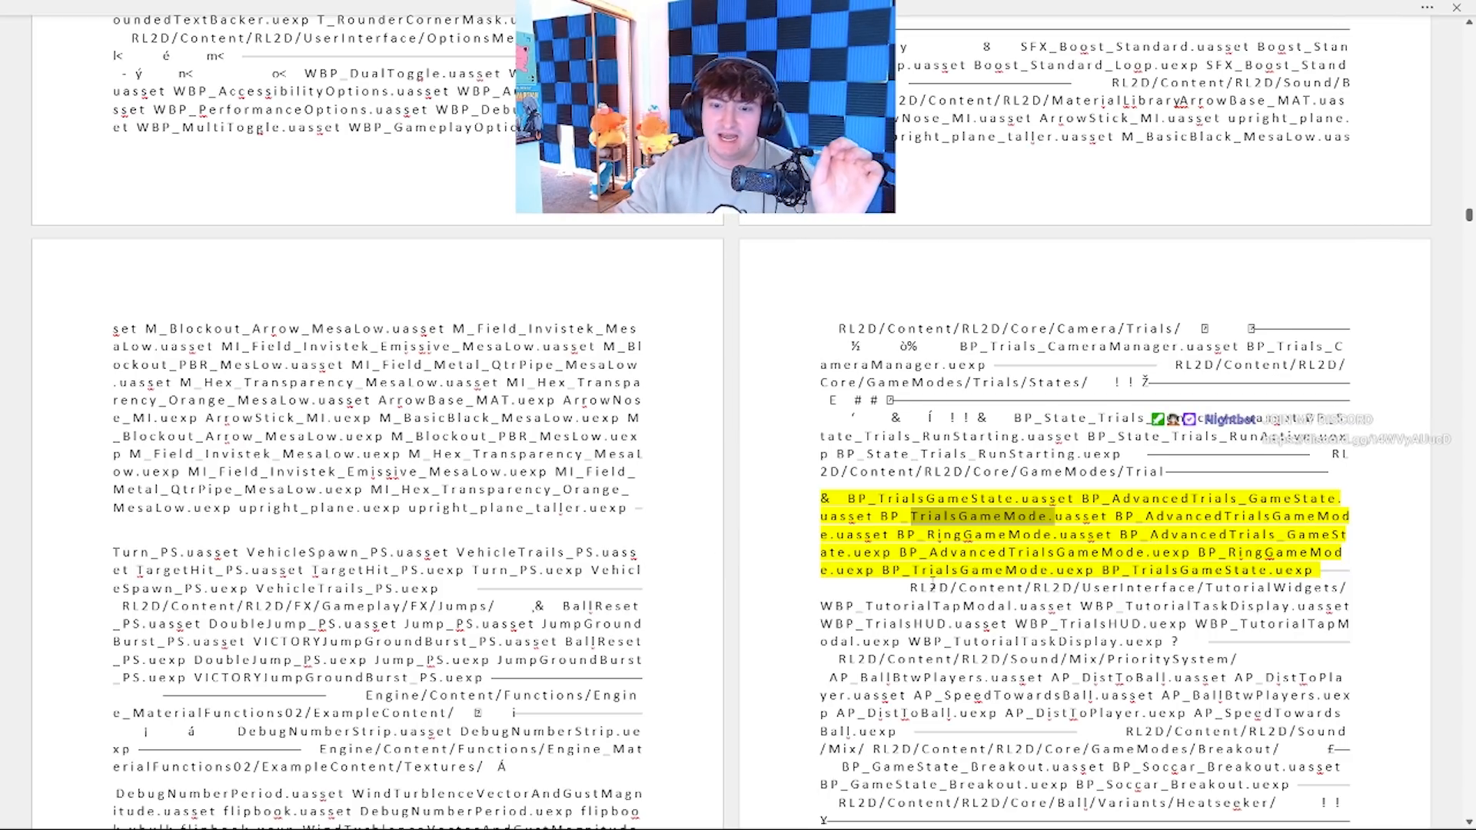
{"action": "scroll", "scroll_direction": "down", "scroll_amount": 3}
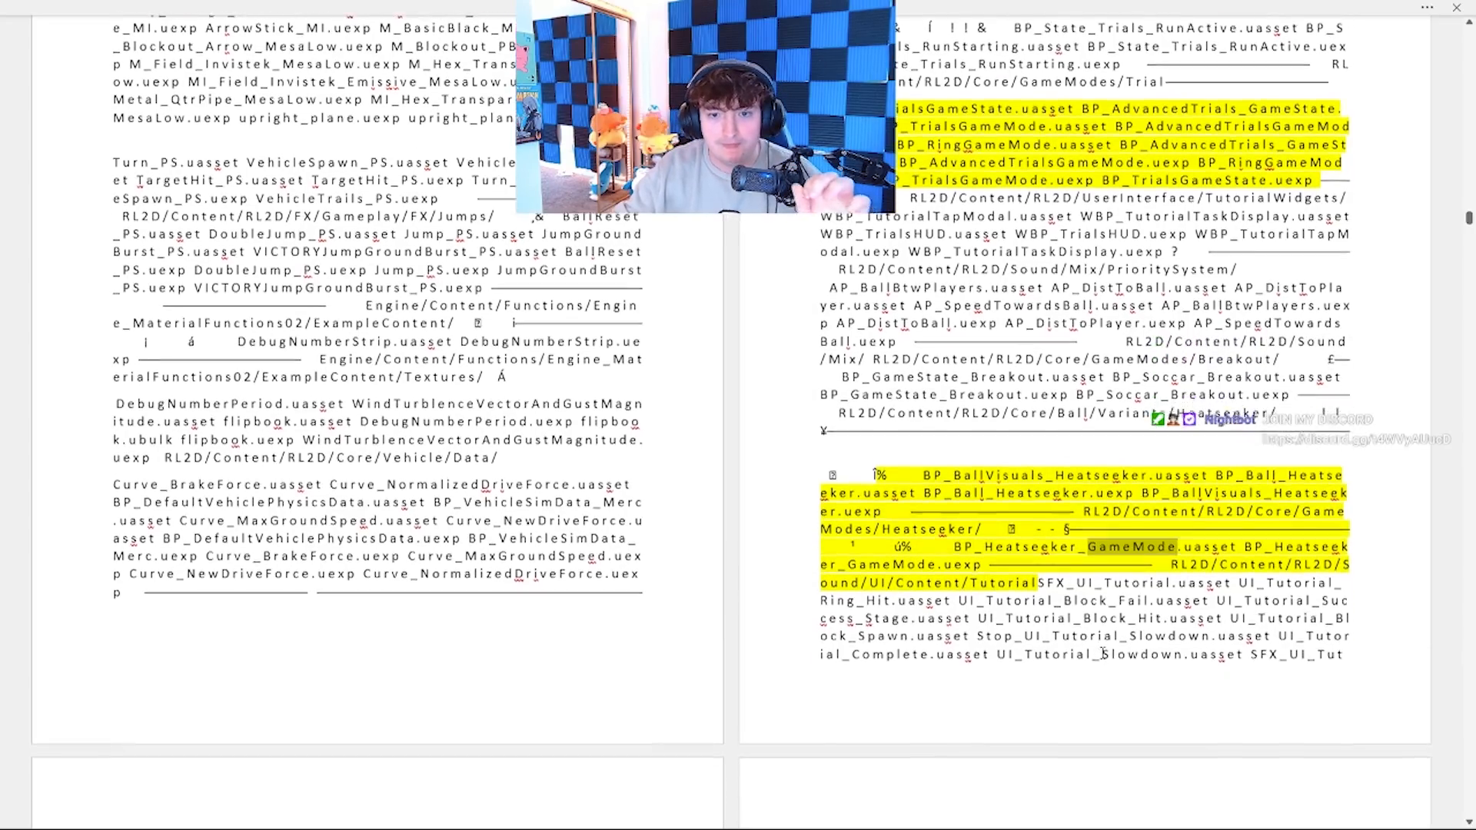
{"action": "scroll", "scroll_direction": "down", "scroll_amount": 3}
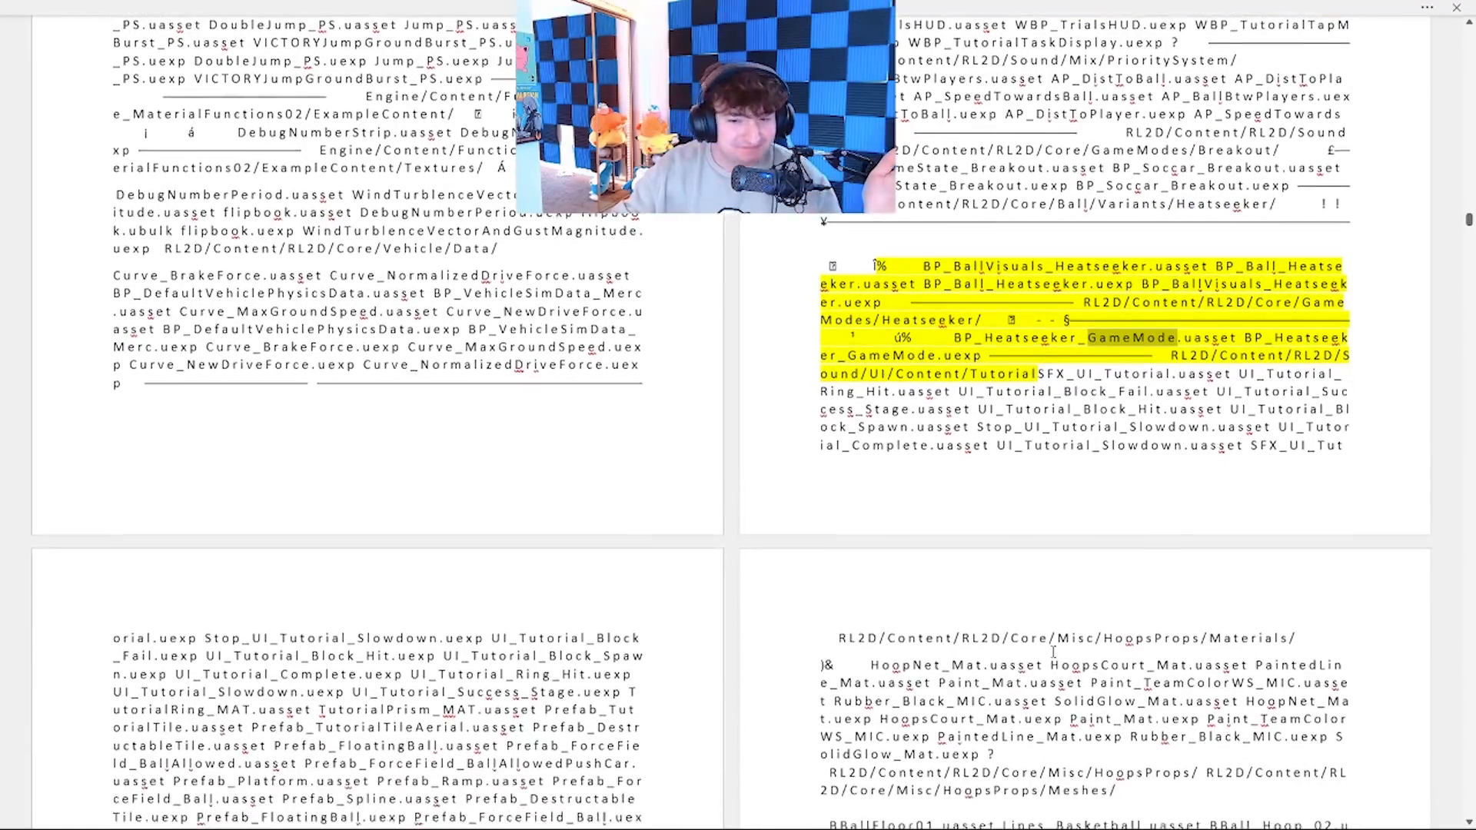
{"action": "scroll", "scroll_direction": "down", "scroll_amount": 3}
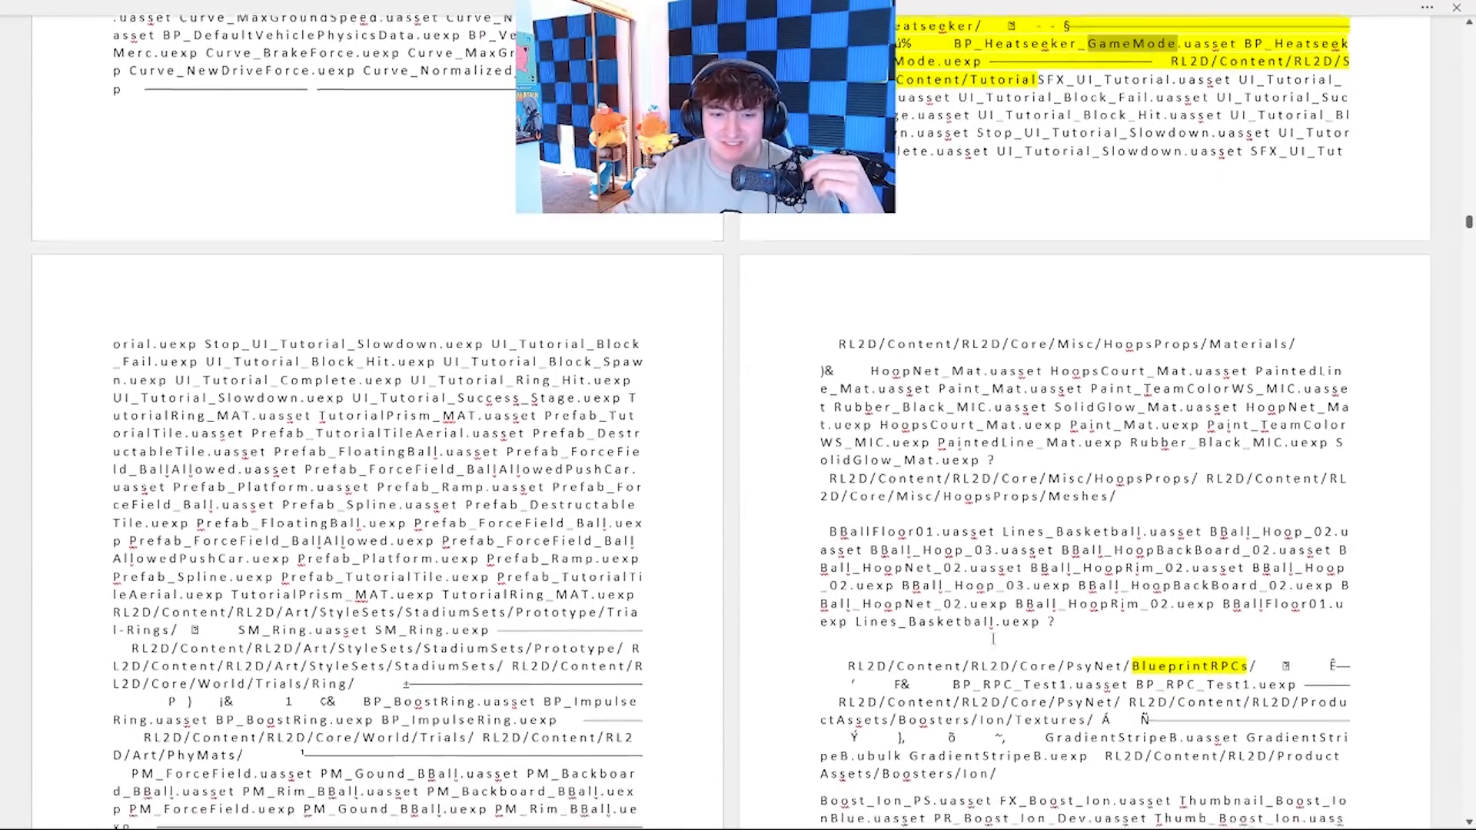
{"action": "scroll", "scroll_direction": "down", "scroll_amount": 3}
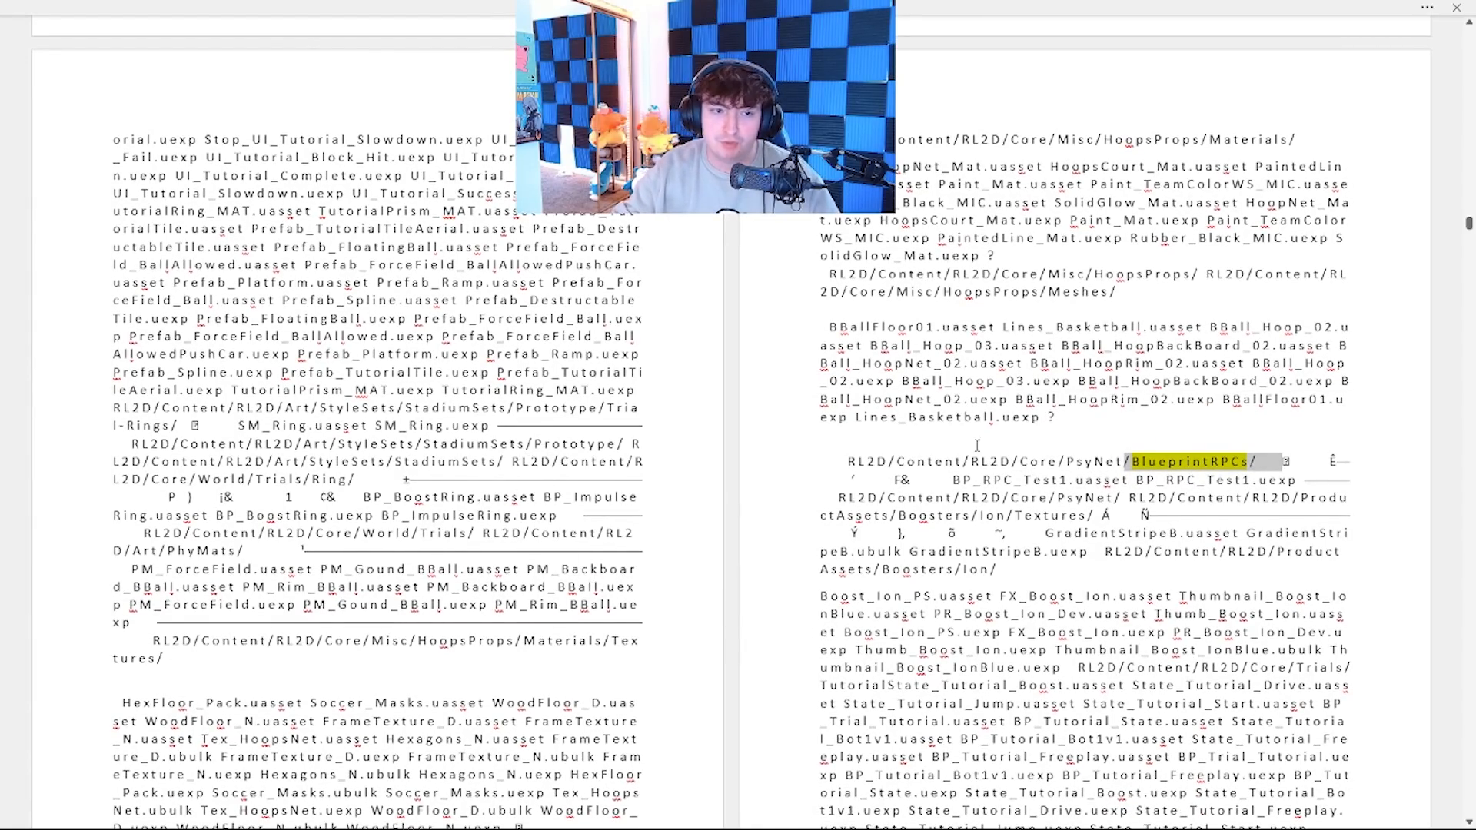
{"action": "scroll", "scroll_direction": "down", "scroll_amount": 3}
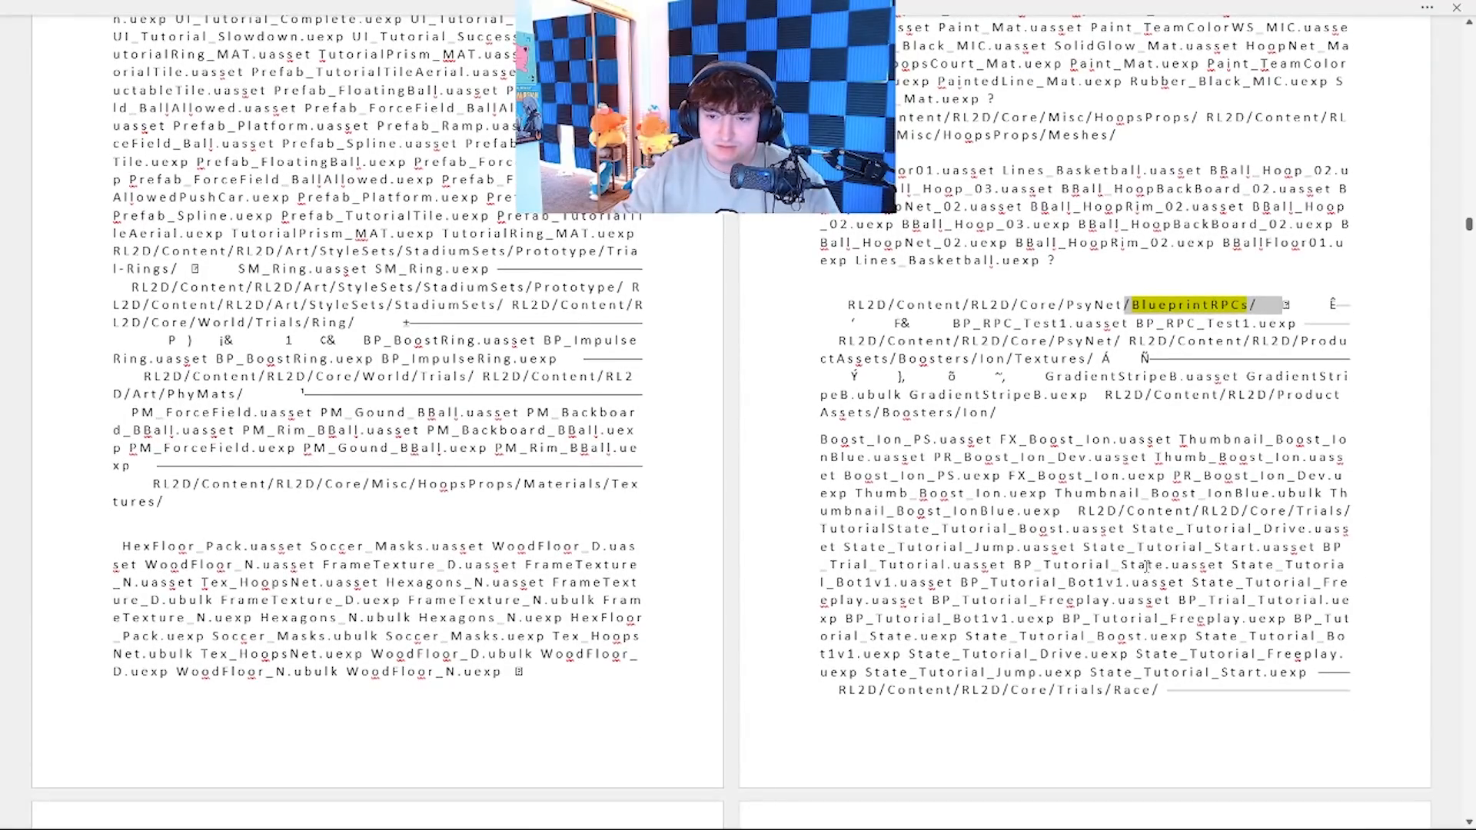
{"action": "scroll", "scroll_direction": "down", "scroll_amount": 3}
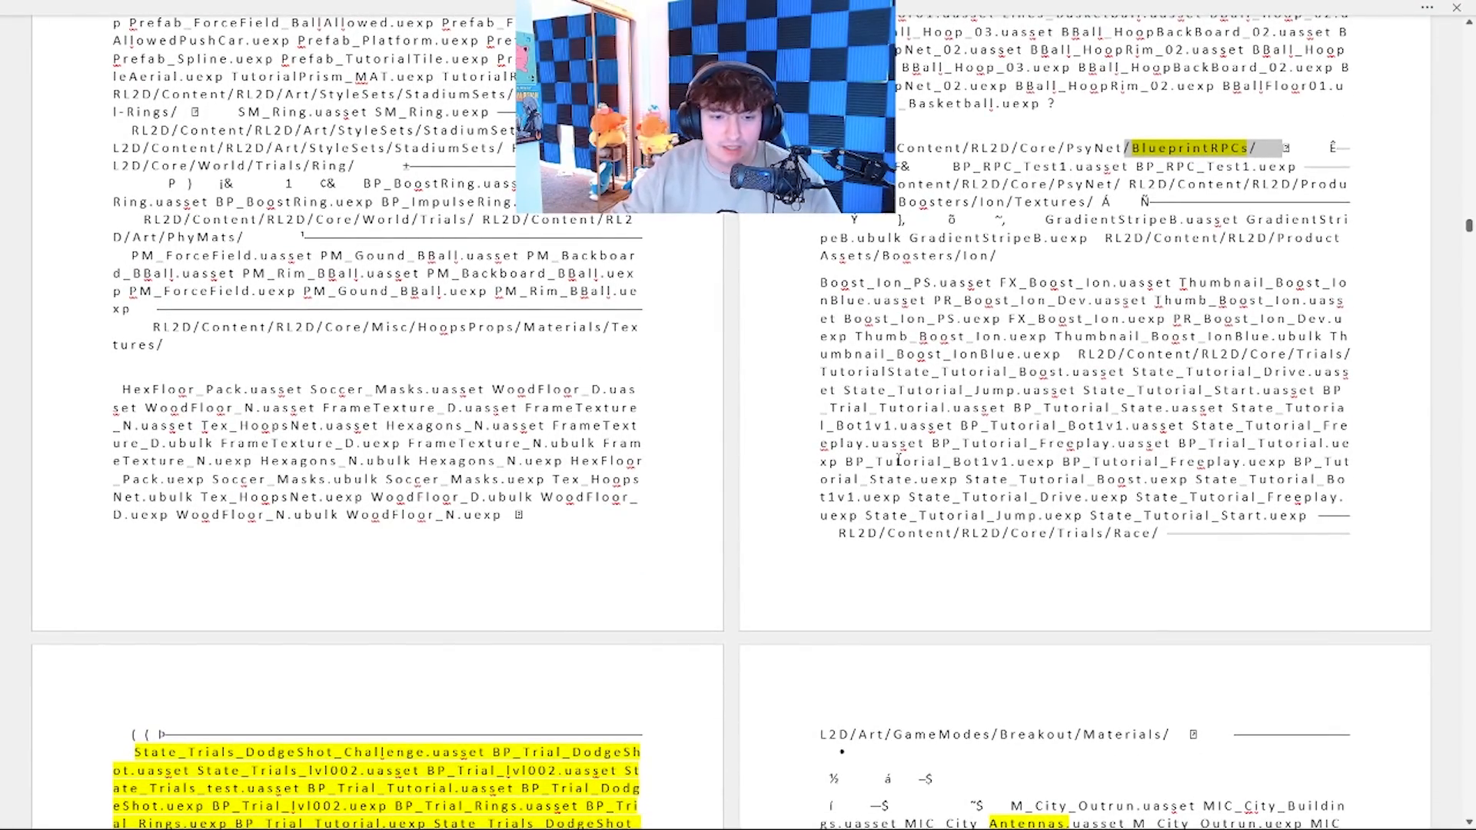
{"action": "scroll", "scroll_direction": "down", "scroll_amount": 3}
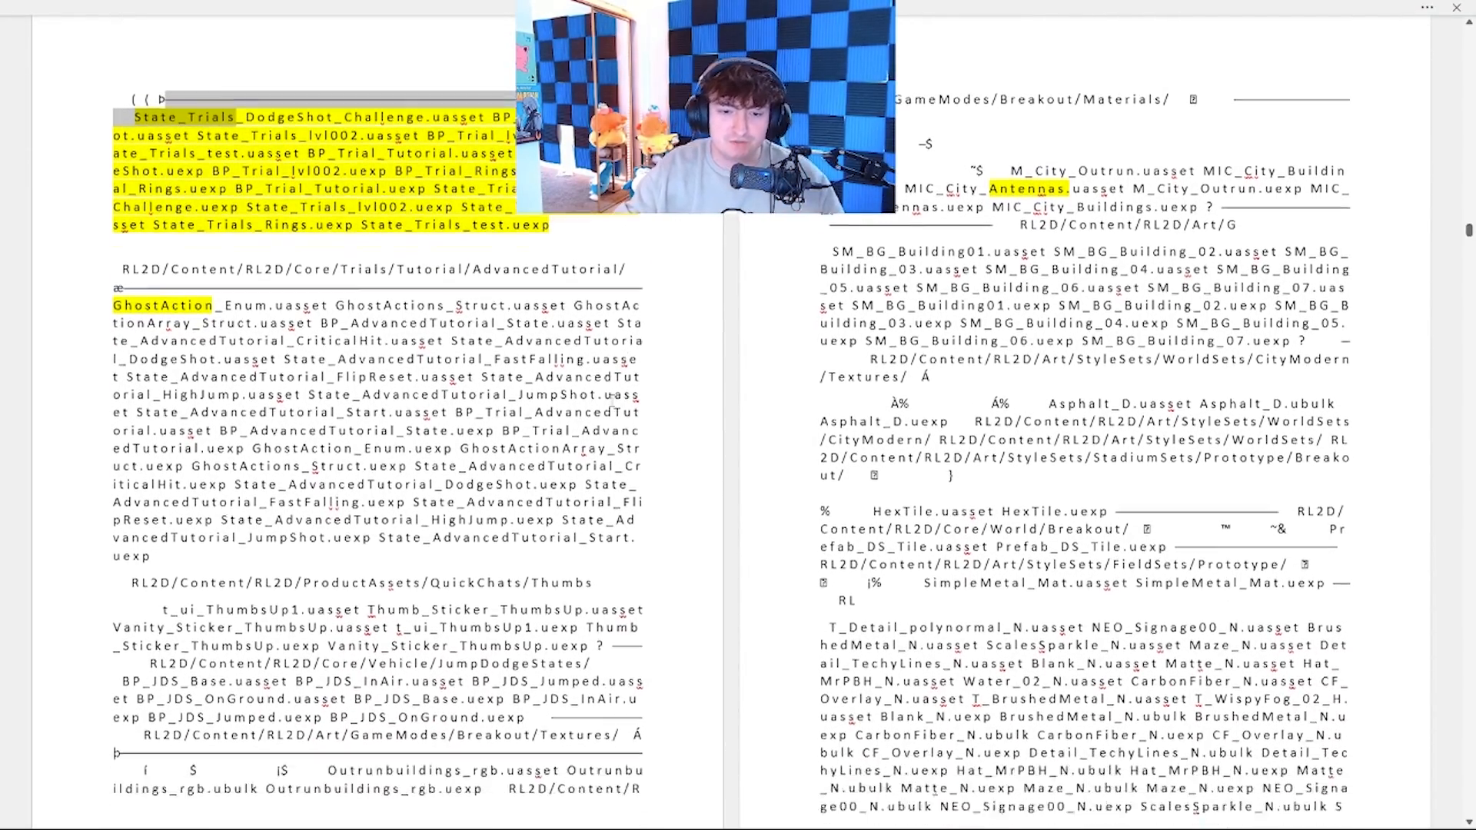
{"action": "scroll", "scroll_direction": "down", "scroll_amount": 3}
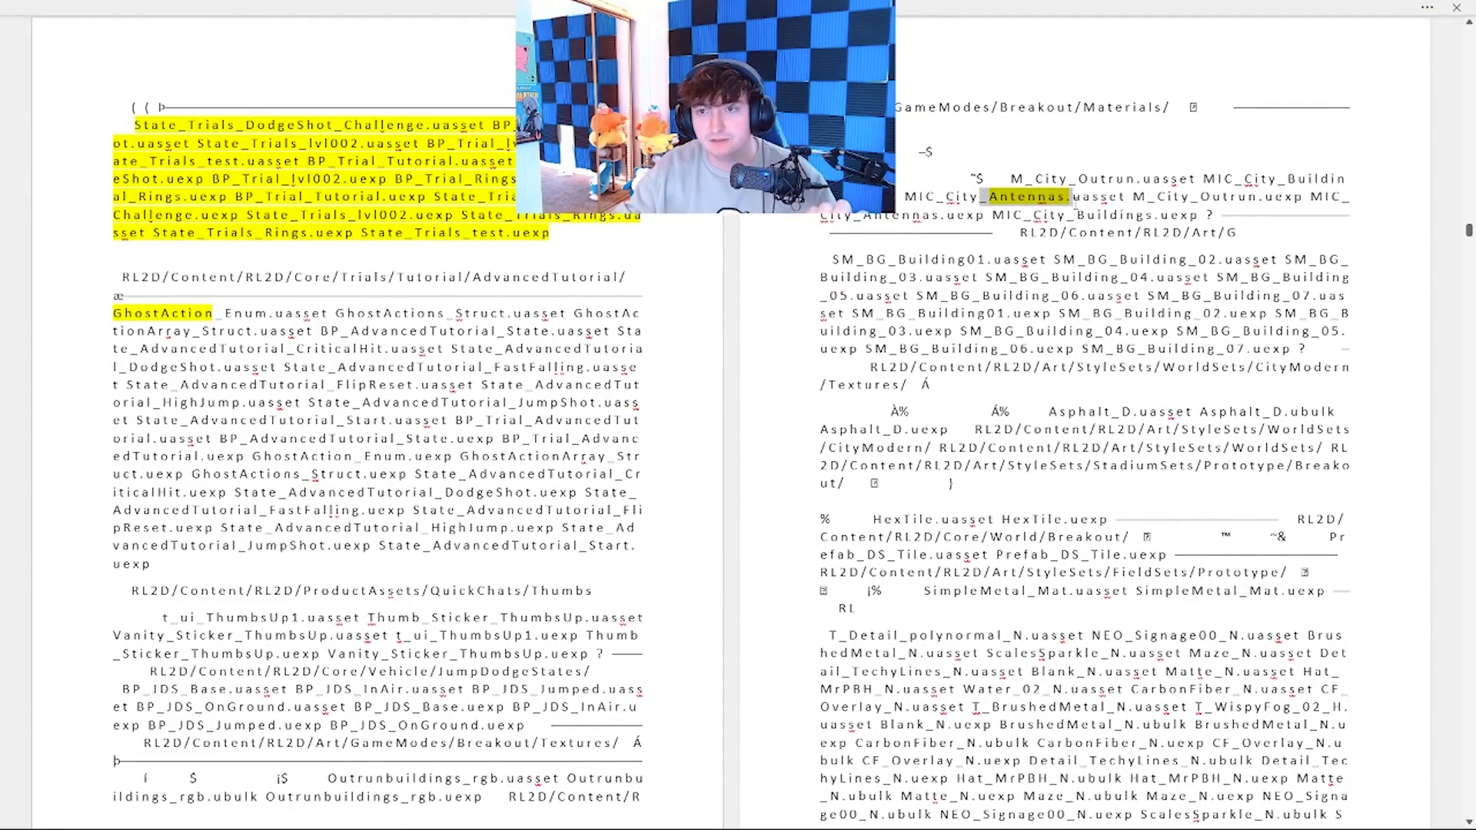
{"action": "scroll", "scroll_direction": "down", "scroll_amount": 3}
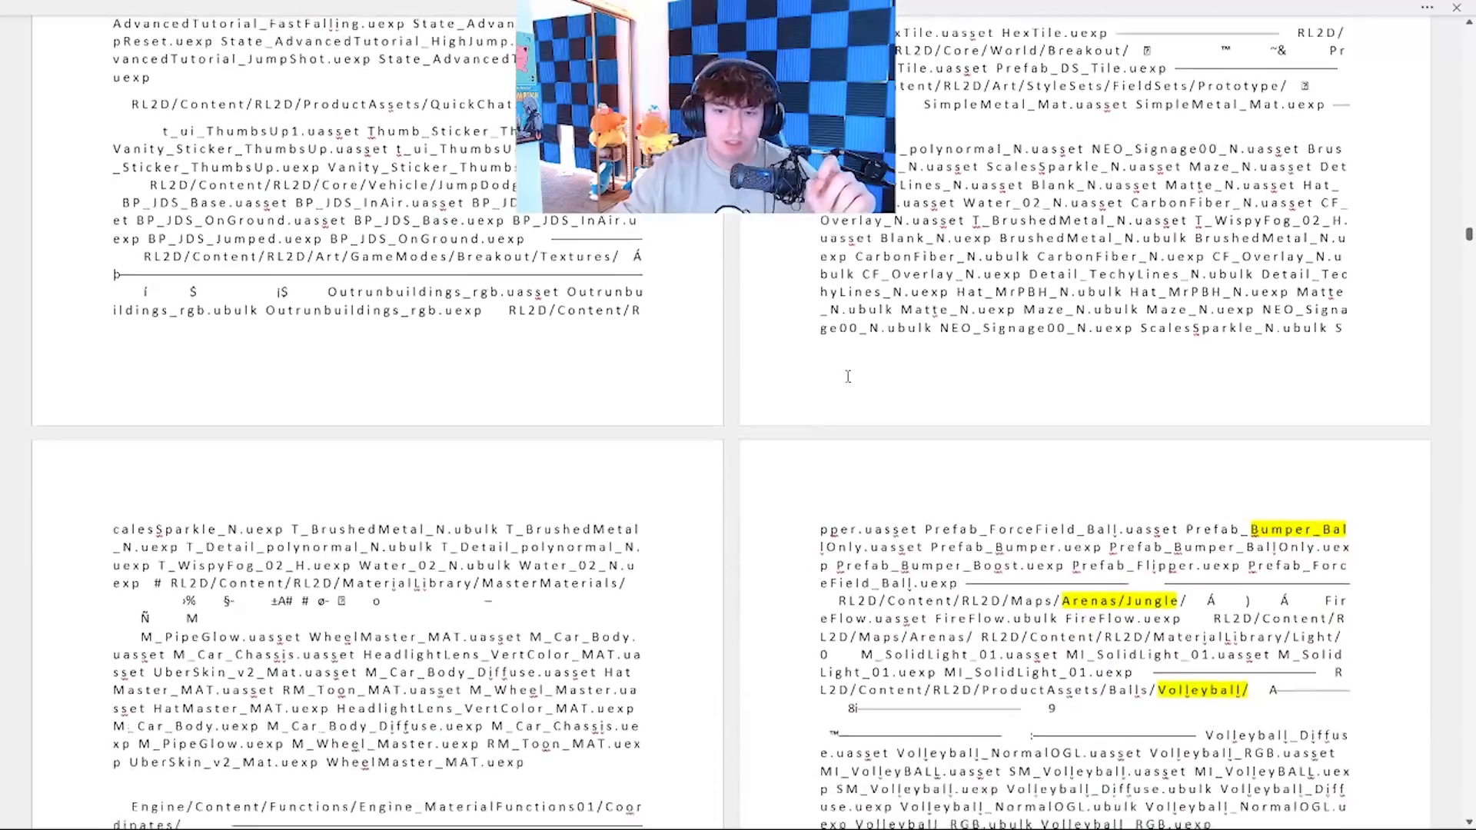
{"action": "scroll", "scroll_direction": "down", "scroll_amount": 3}
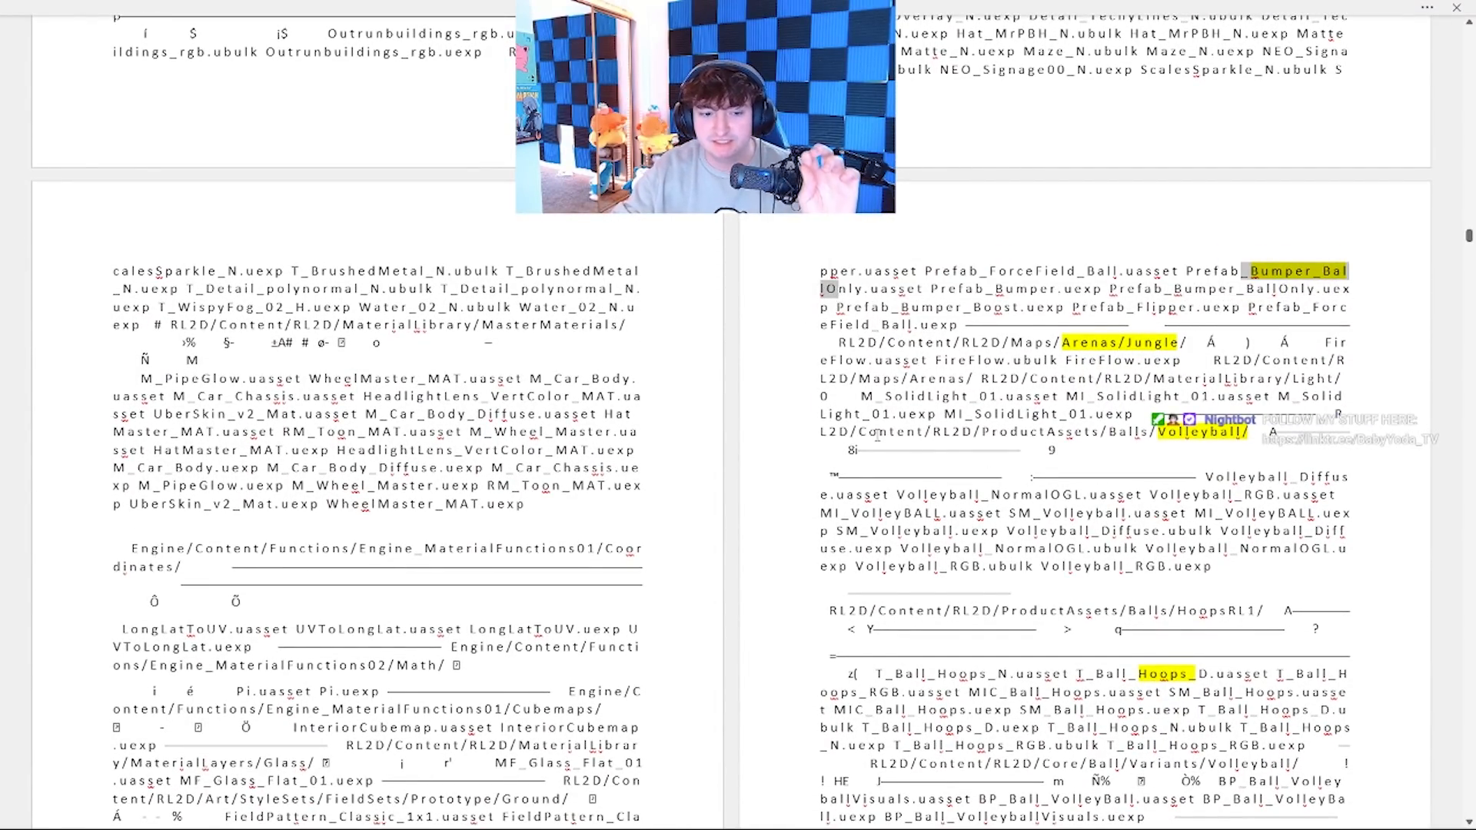
{"action": "scroll", "scroll_direction": "down", "scroll_amount": 3}
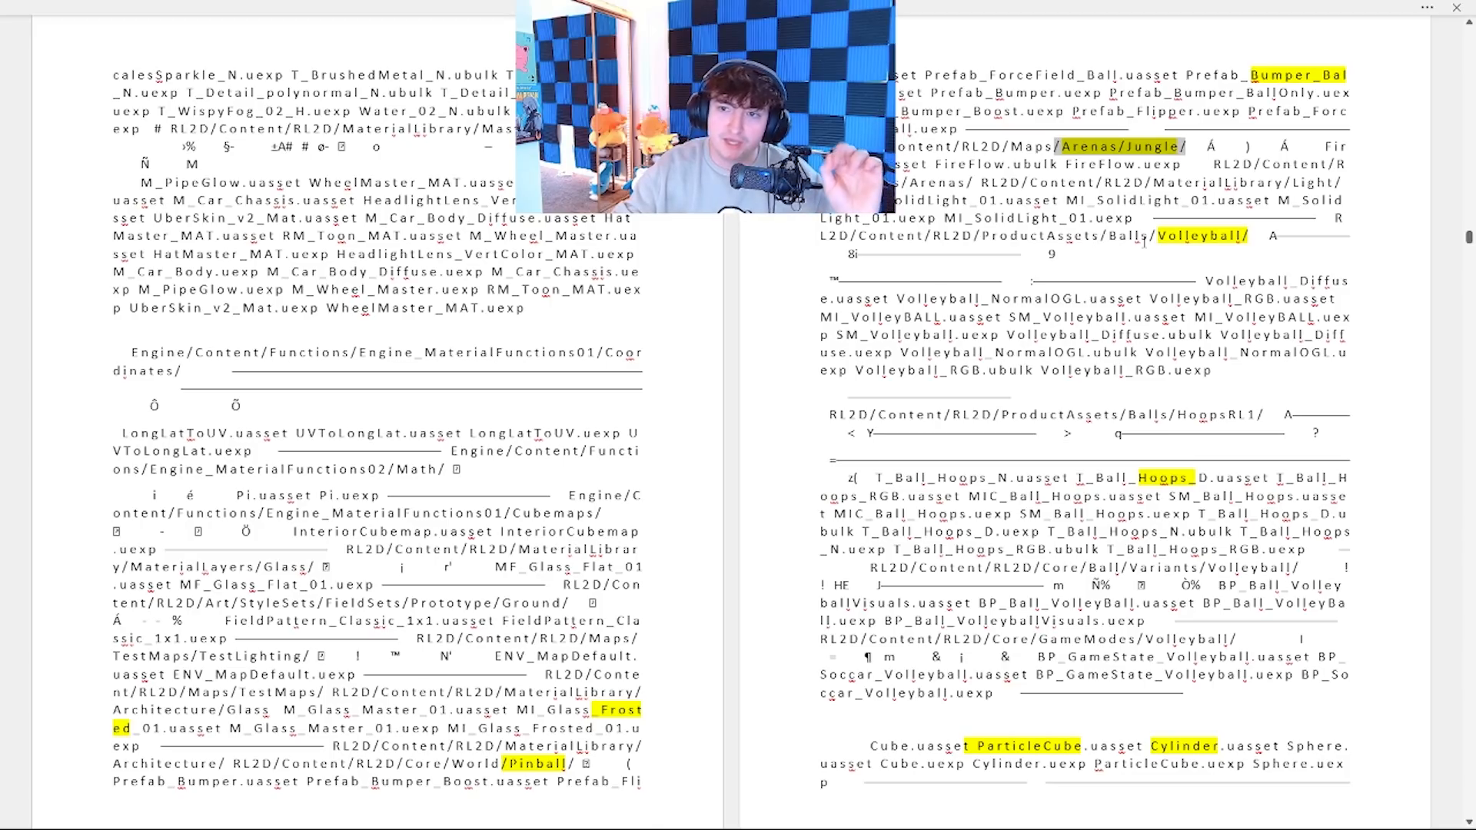
{"action": "scroll", "scroll_direction": "down", "scroll_amount": 3}
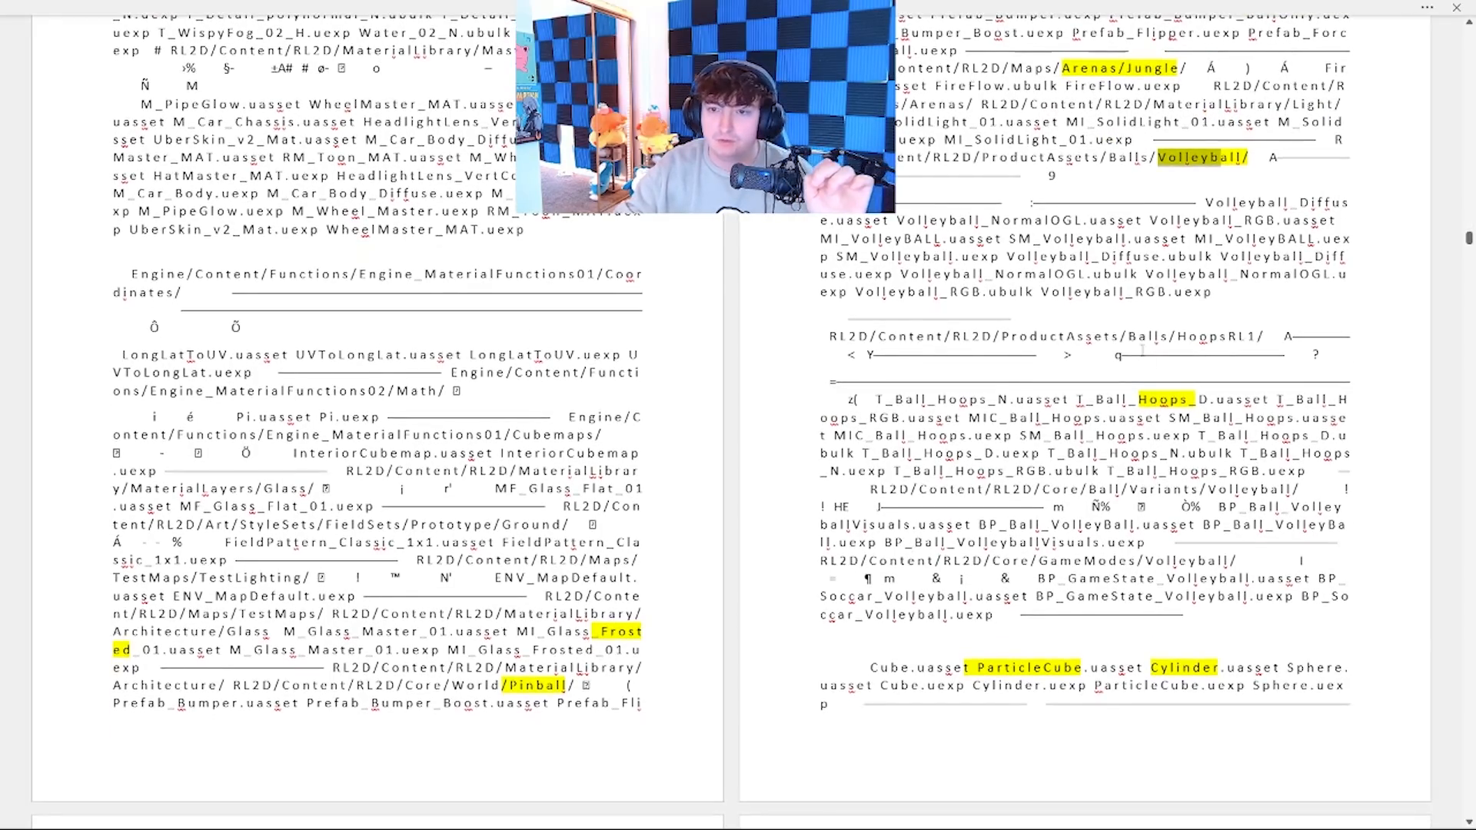
{"action": "scroll", "scroll_direction": "down", "scroll_amount": 3}
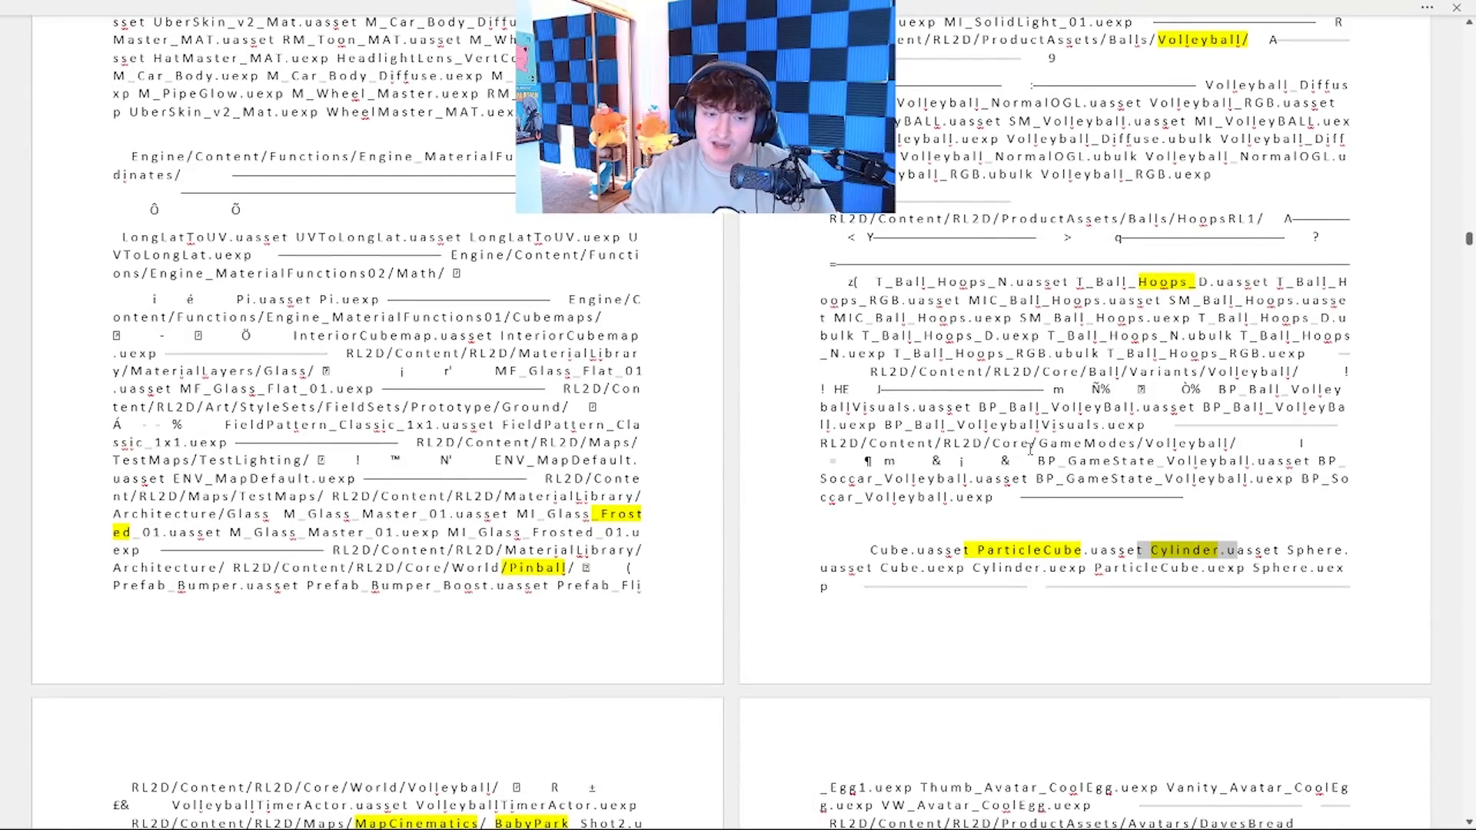
{"action": "scroll", "scroll_direction": "down", "scroll_amount": 3}
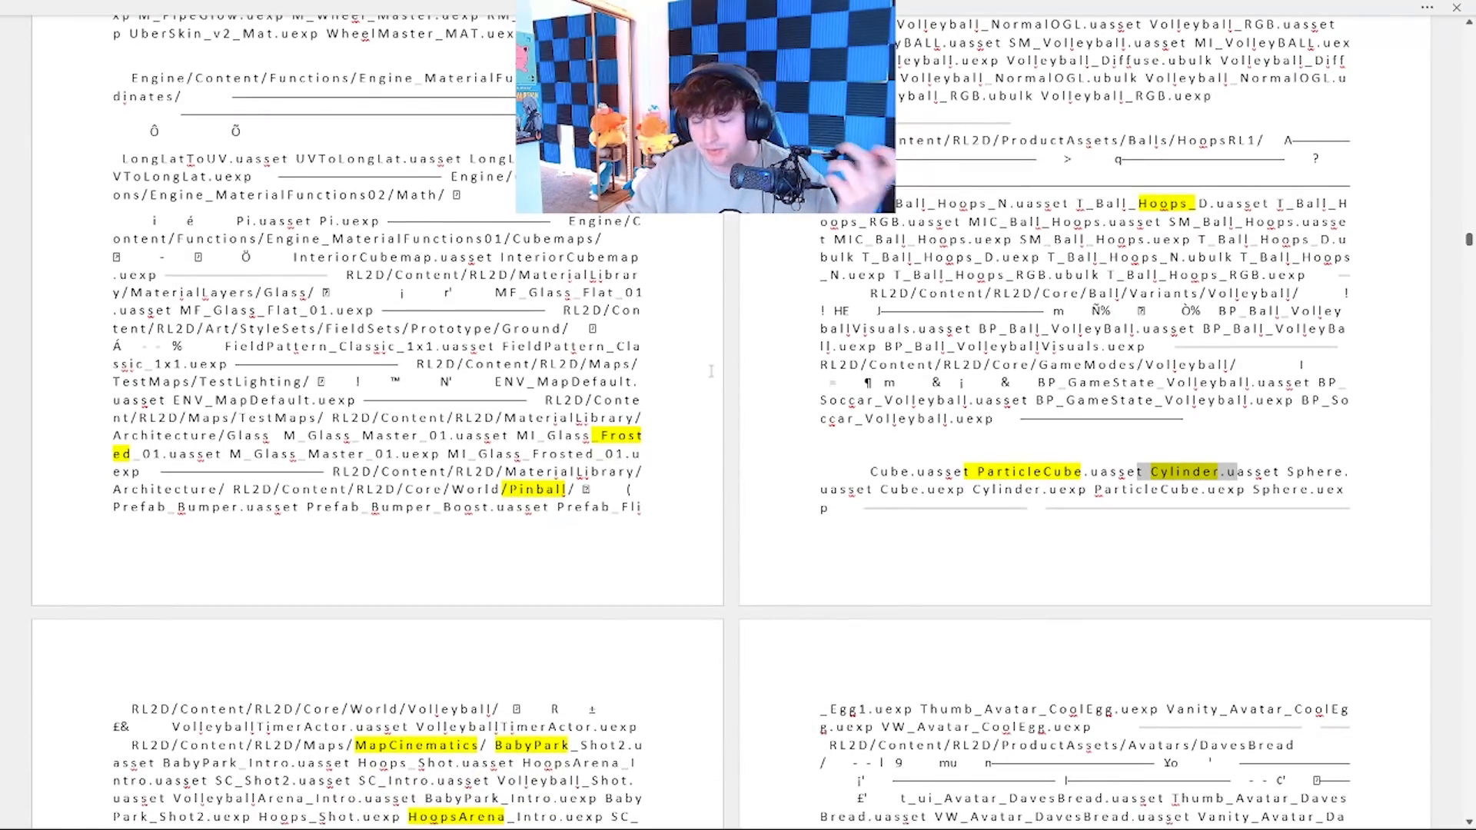
{"action": "scroll", "scroll_direction": "down", "scroll_amount": 3}
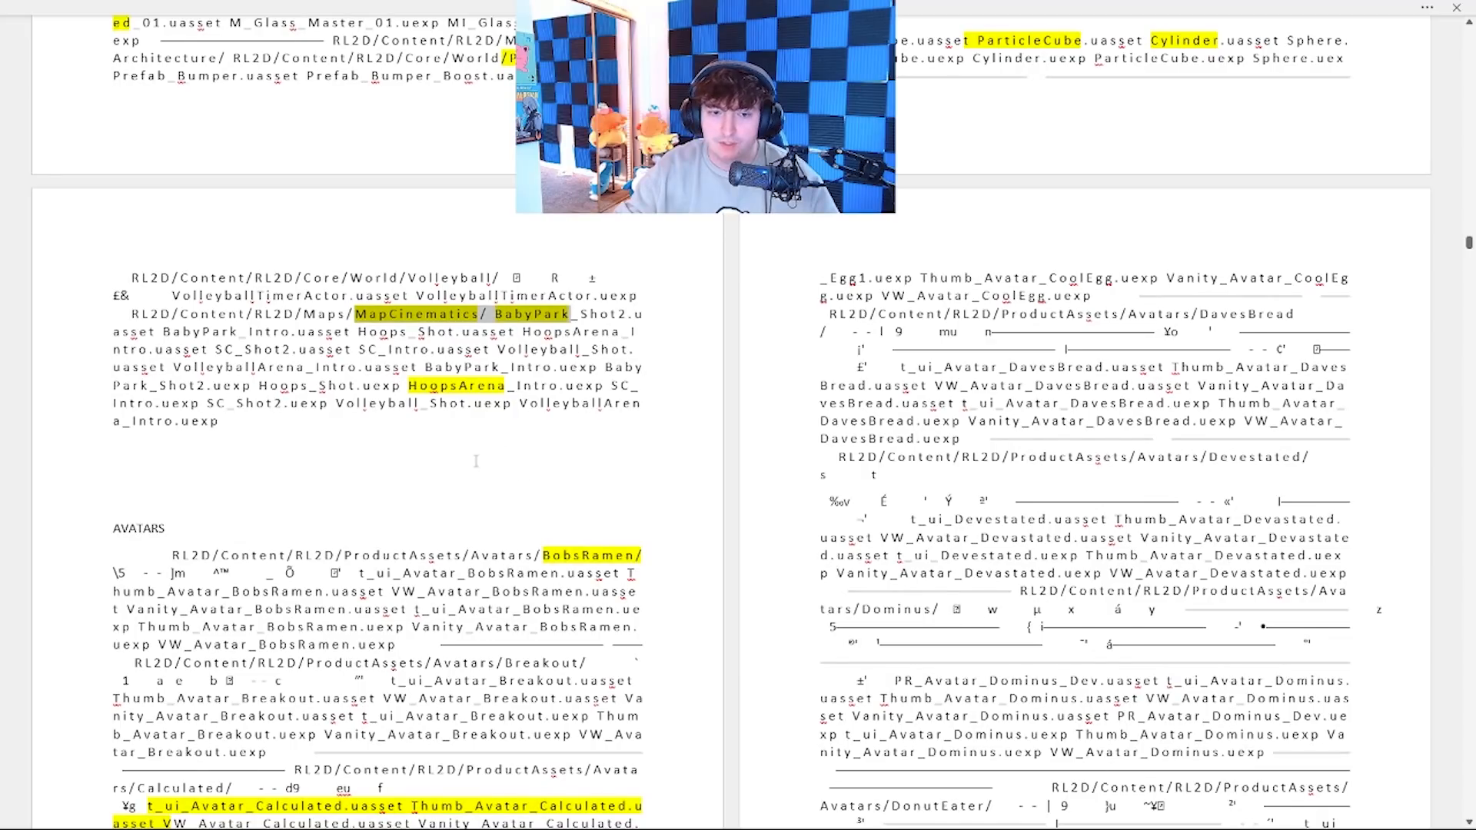
{"action": "mouse_move", "coordinate": [246, 496]}
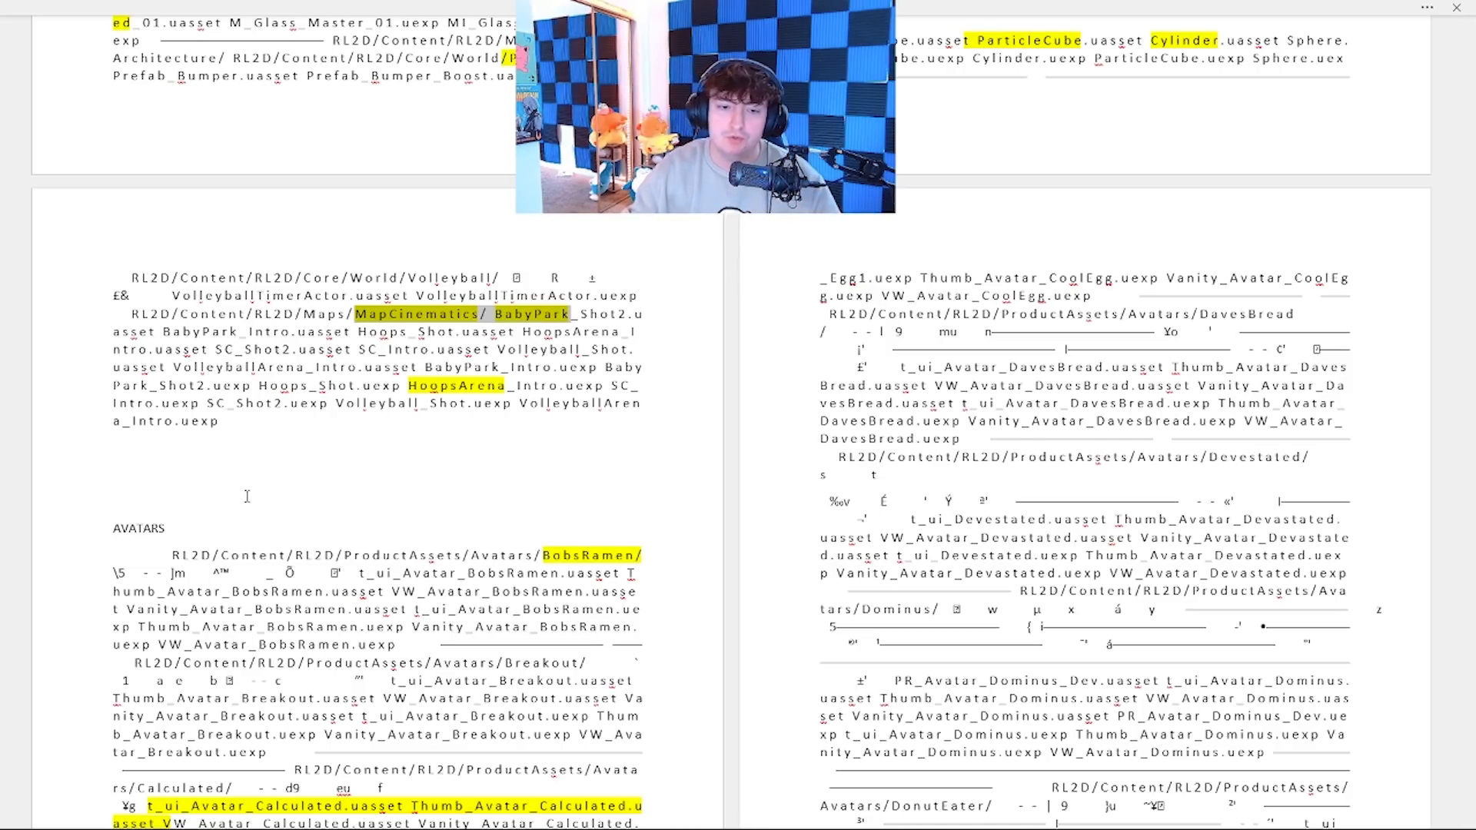
{"action": "scroll", "scroll_direction": "down", "scroll_amount": 3}
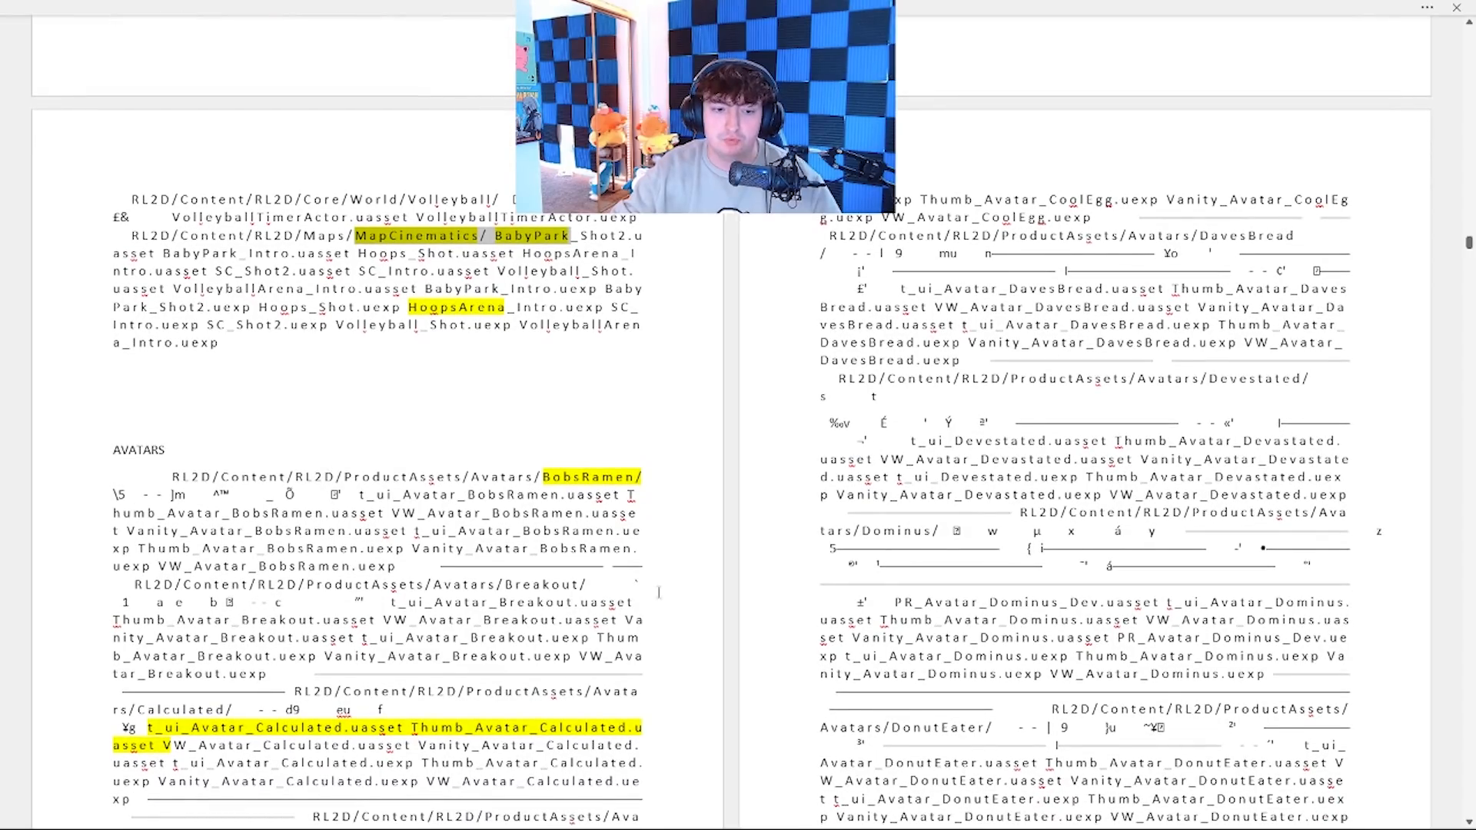
{"action": "scroll", "scroll_direction": "down", "scroll_amount": 3}
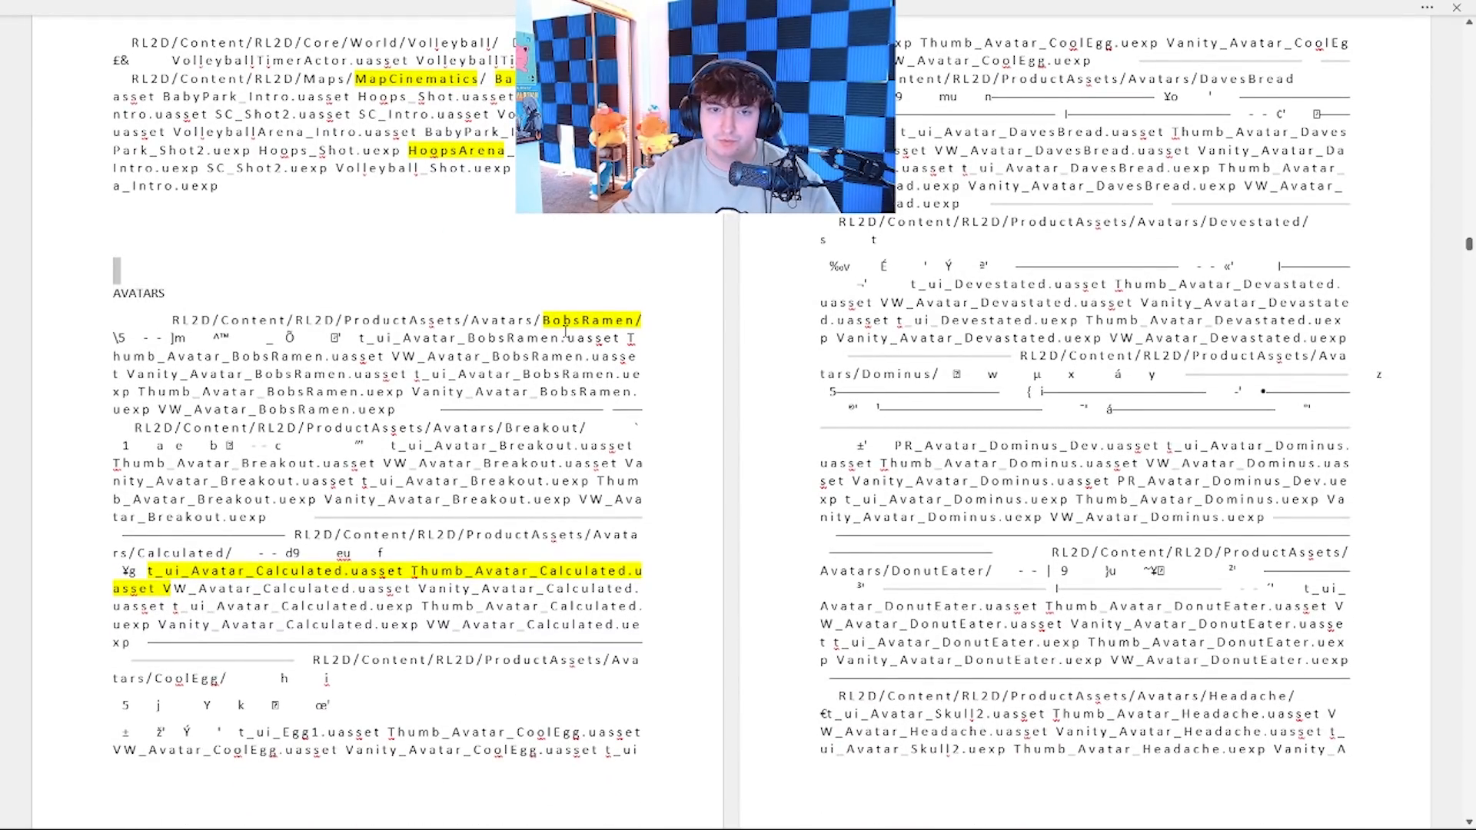
{"action": "scroll", "scroll_direction": "down", "scroll_amount": 3}
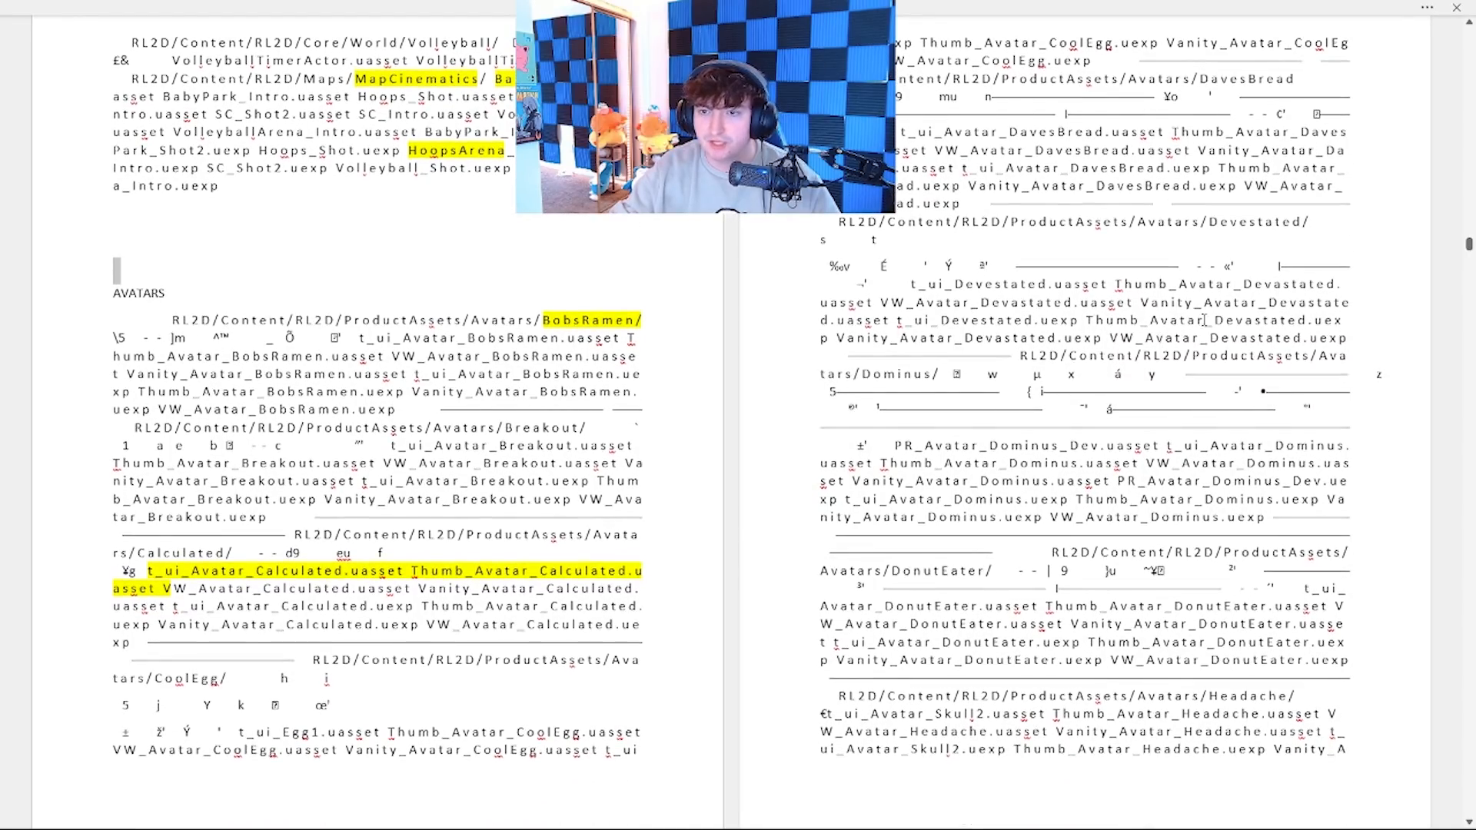
{"action": "scroll", "scroll_direction": "down", "scroll_amount": 3}
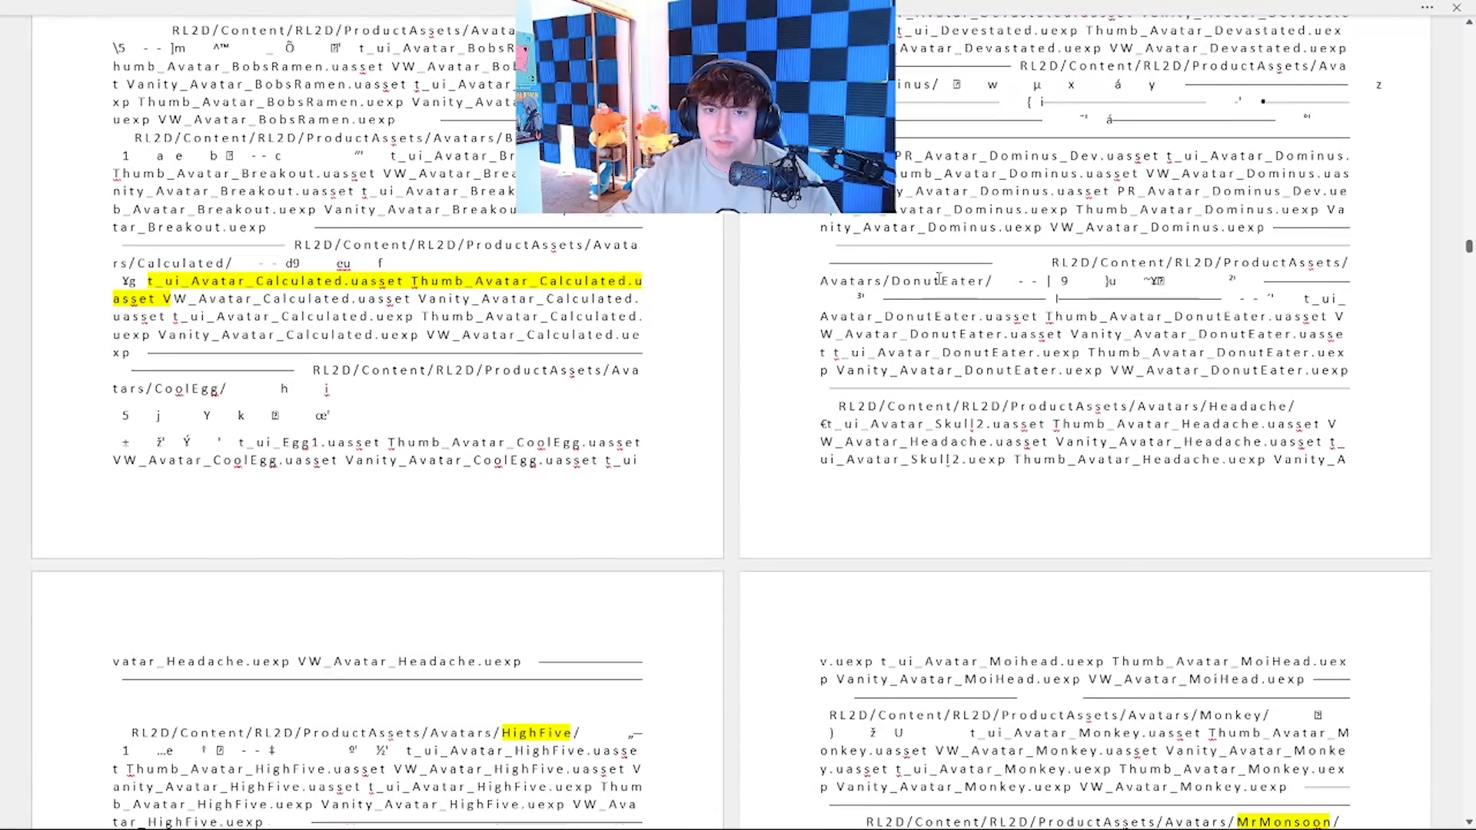
{"action": "scroll", "scroll_direction": "down", "scroll_amount": 3}
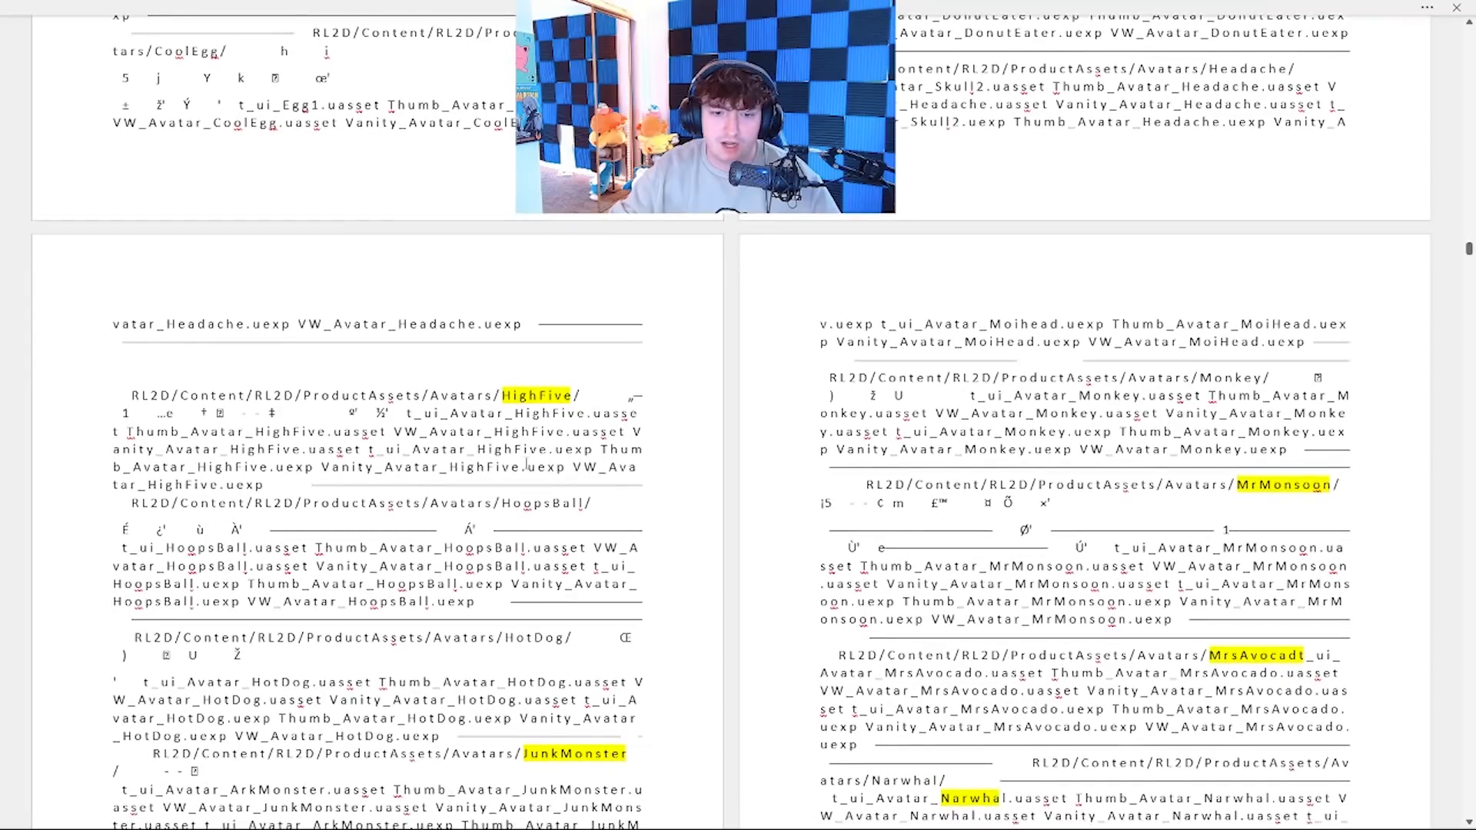
{"action": "scroll", "scroll_direction": "down", "scroll_amount": 3}
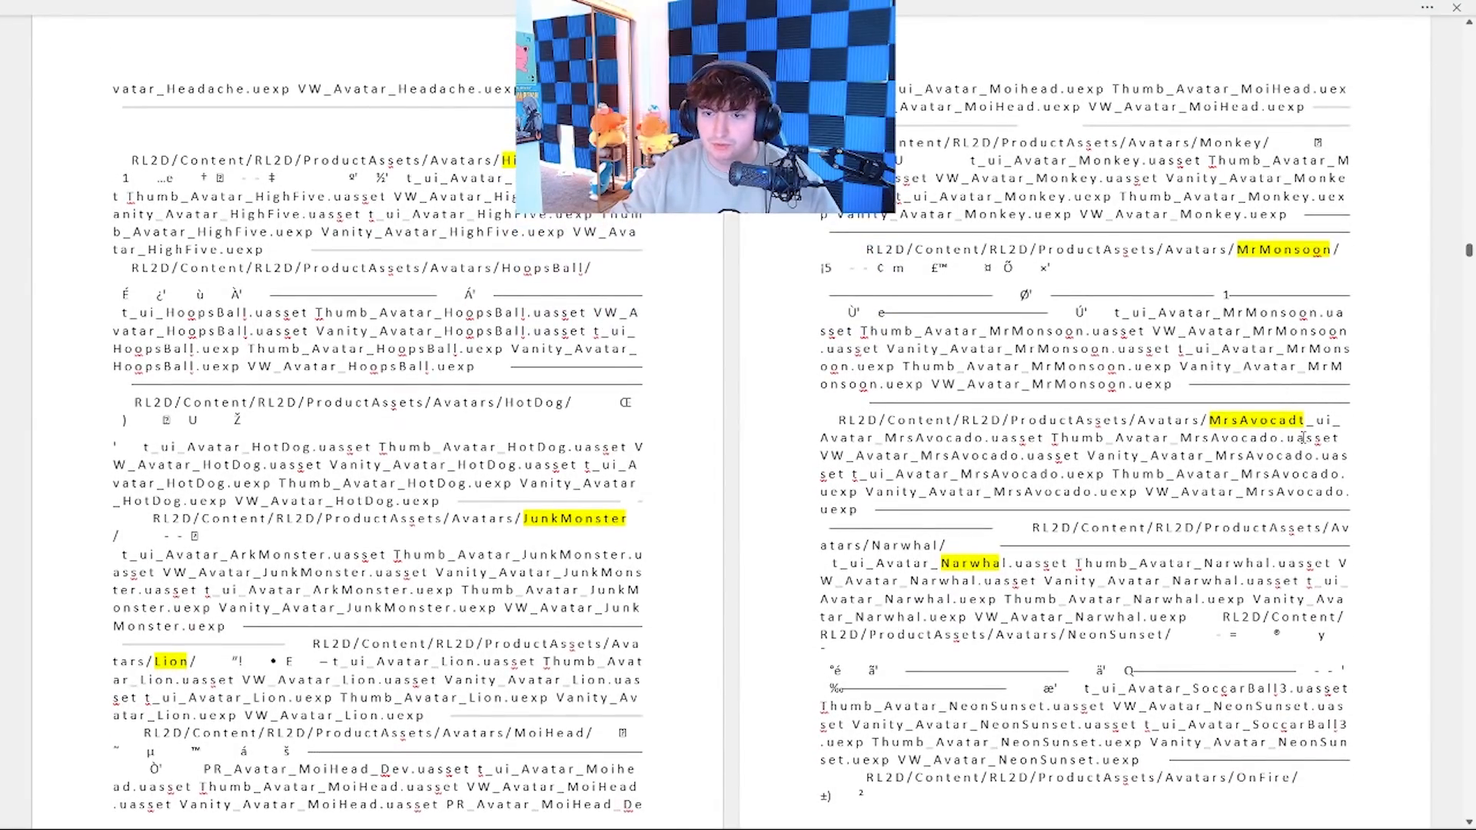
{"action": "scroll", "scroll_direction": "down", "scroll_amount": 3}
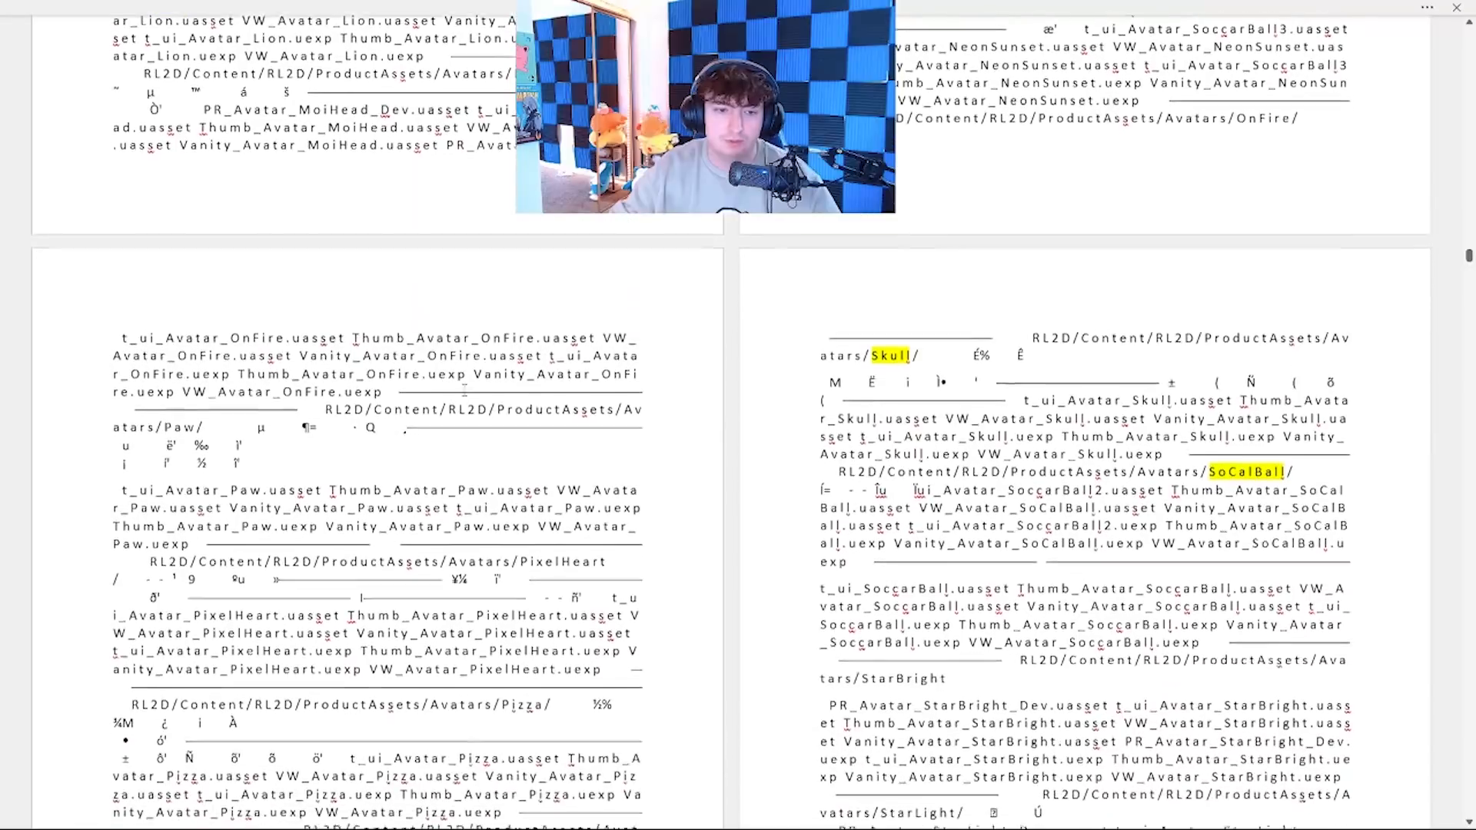
{"action": "scroll", "scroll_direction": "down", "scroll_amount": 3}
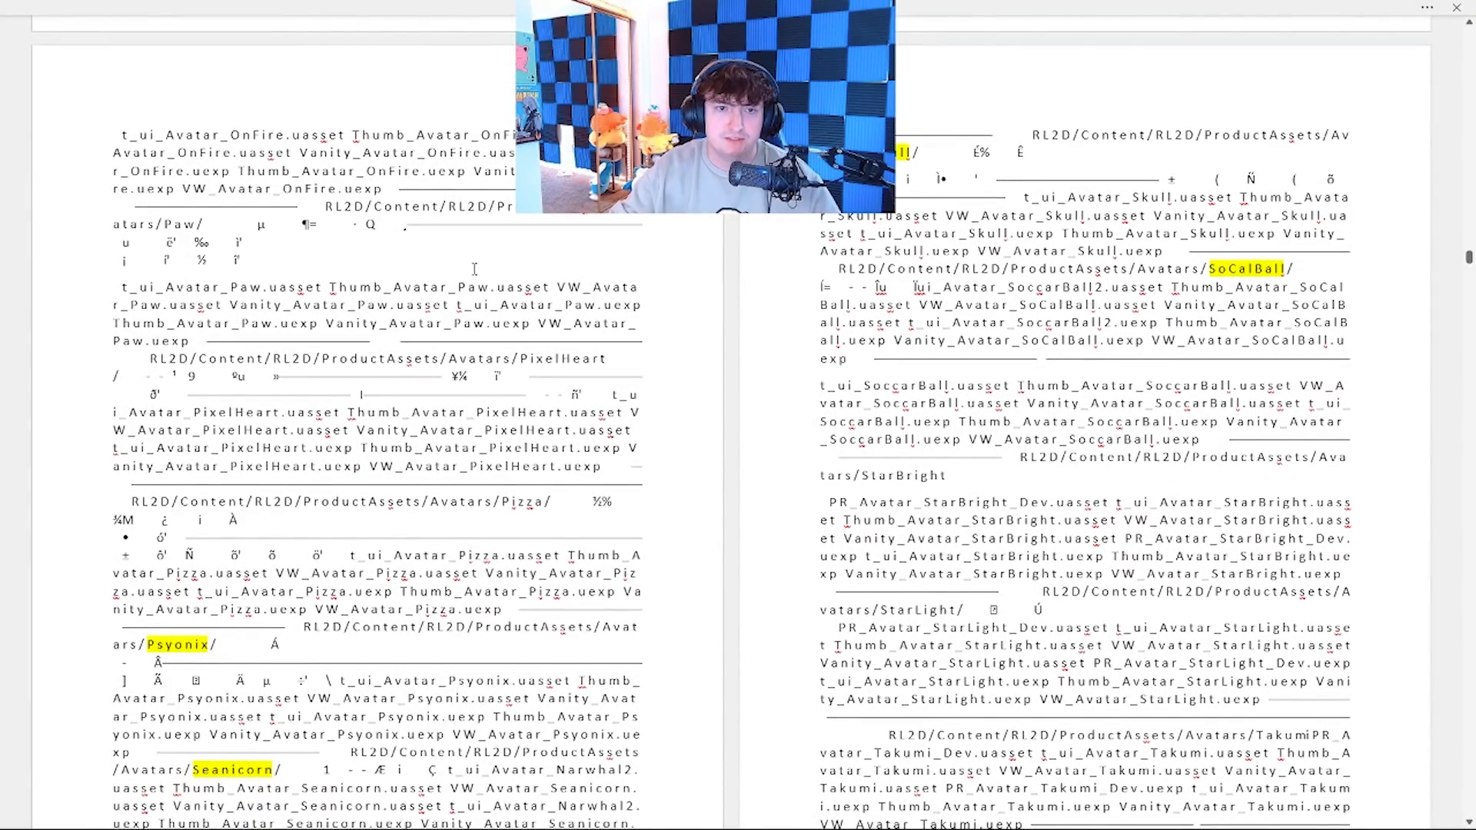
{"action": "scroll", "scroll_direction": "down", "scroll_amount": 3}
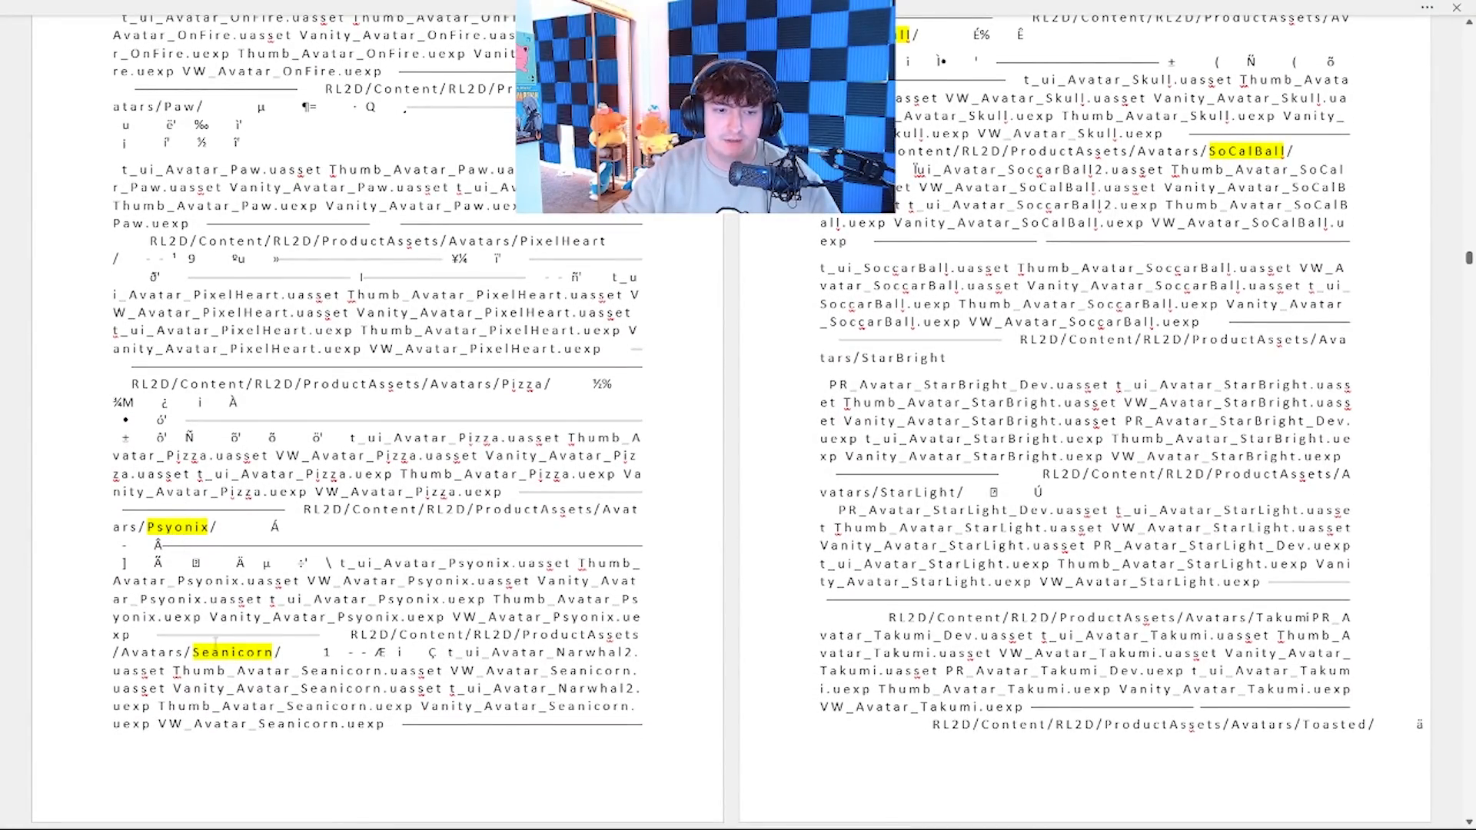
{"action": "scroll", "scroll_direction": "up", "scroll_amount": 3}
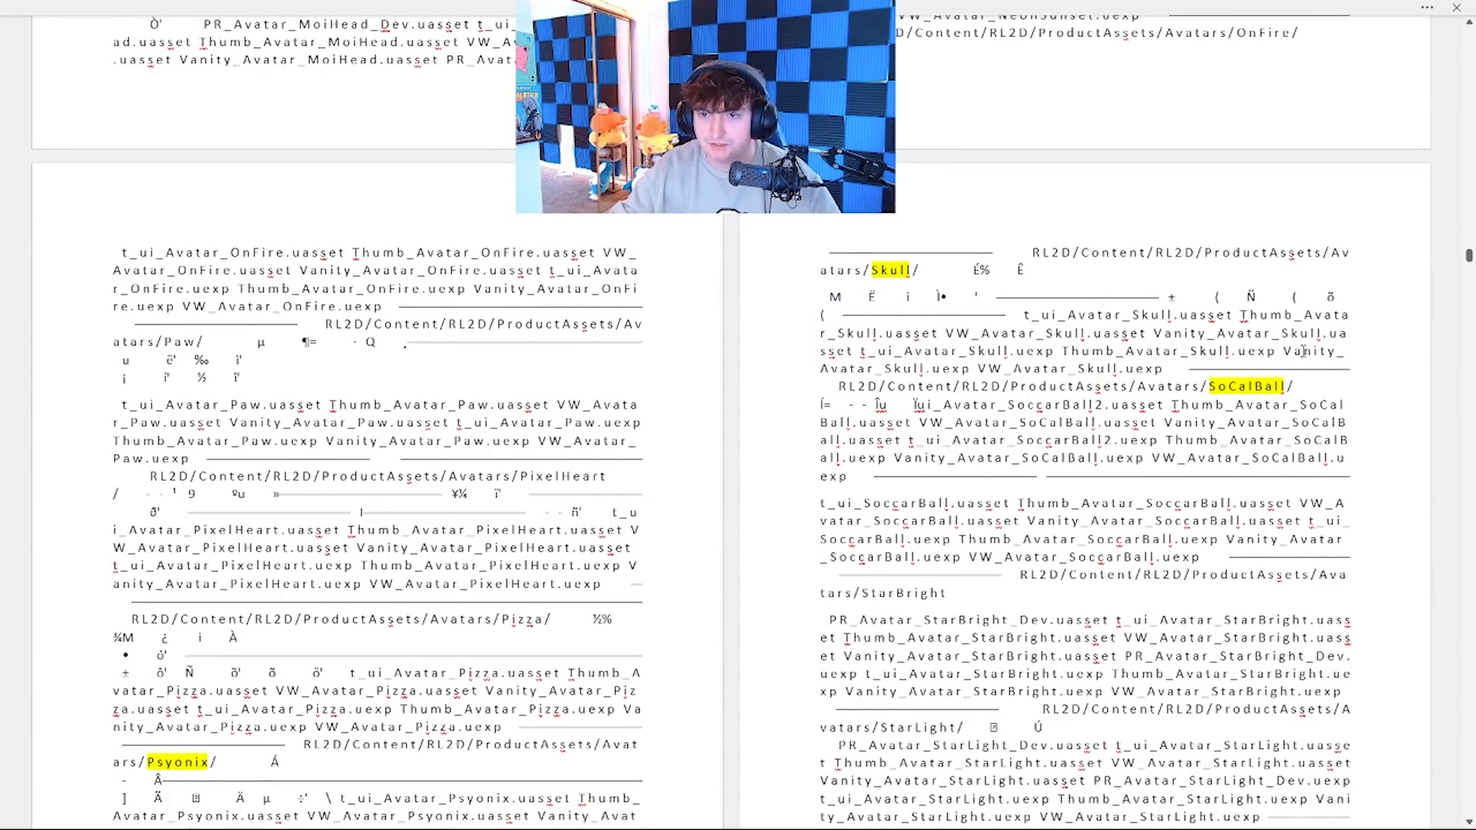
{"action": "scroll", "scroll_direction": "down", "scroll_amount": 3}
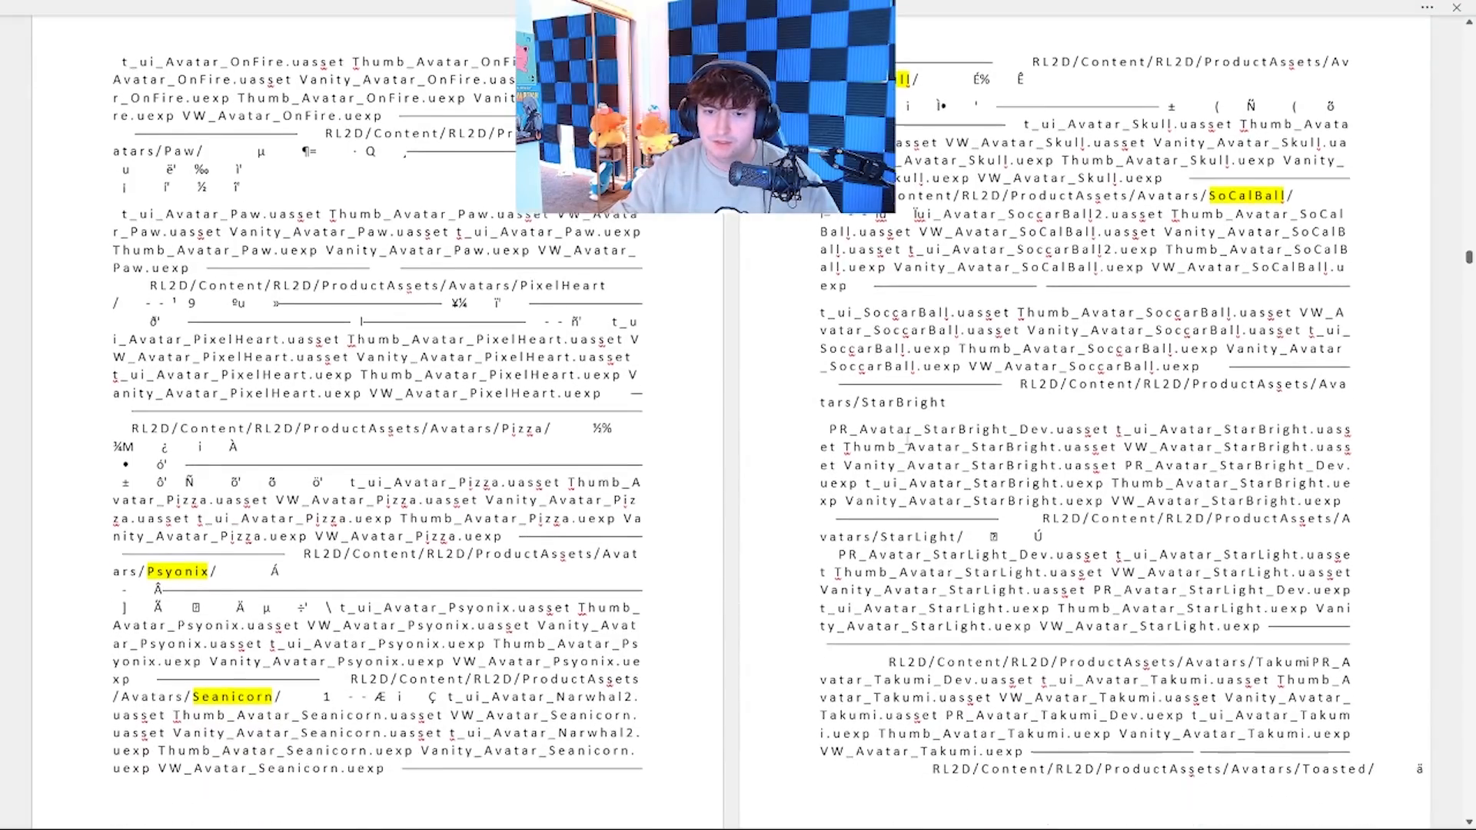
{"action": "scroll", "scroll_direction": "down", "scroll_amount": 3}
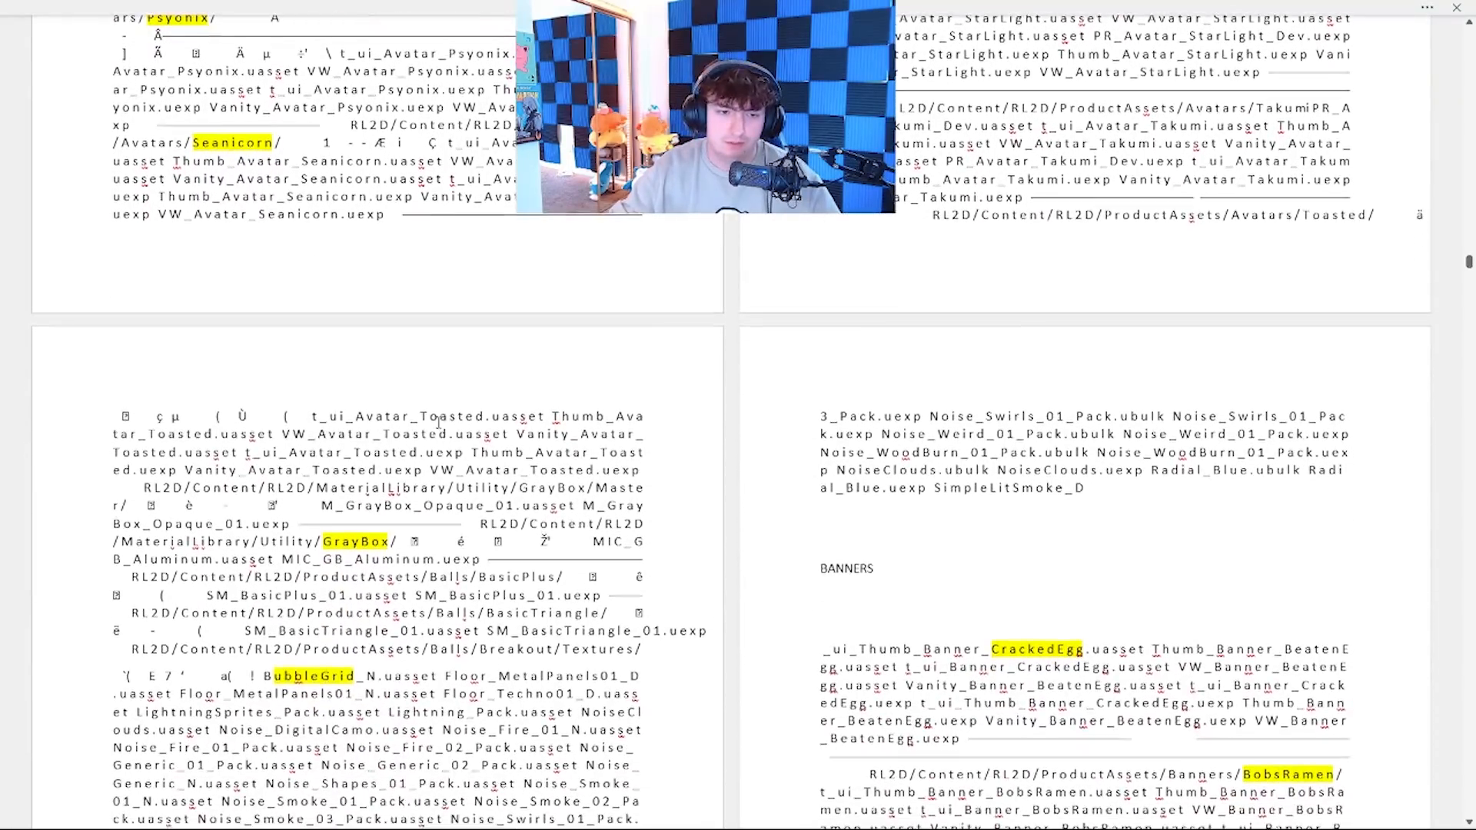
{"action": "scroll", "scroll_direction": "down", "scroll_amount": 3}
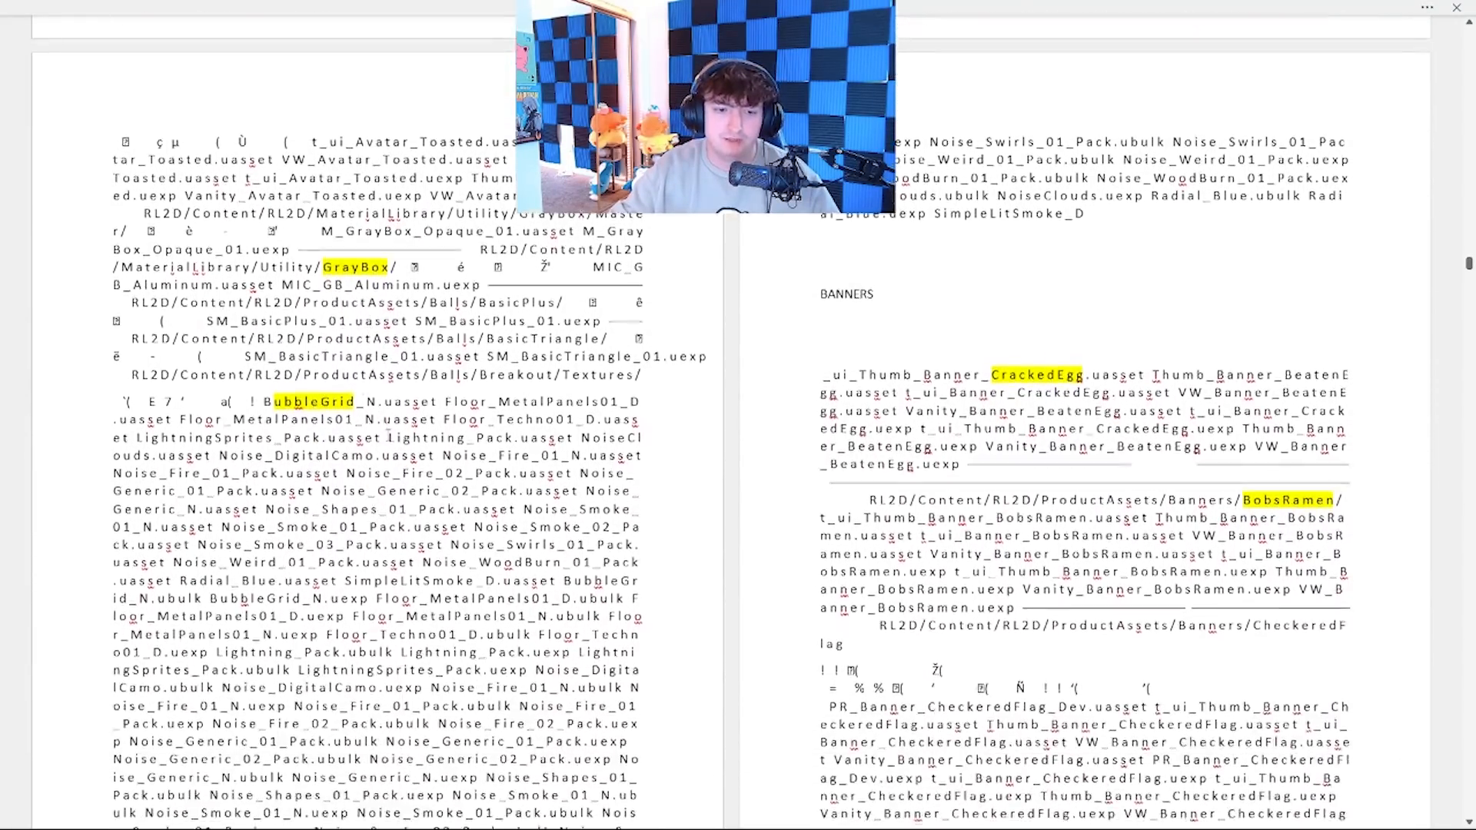
{"action": "scroll", "scroll_direction": "down", "scroll_amount": 3}
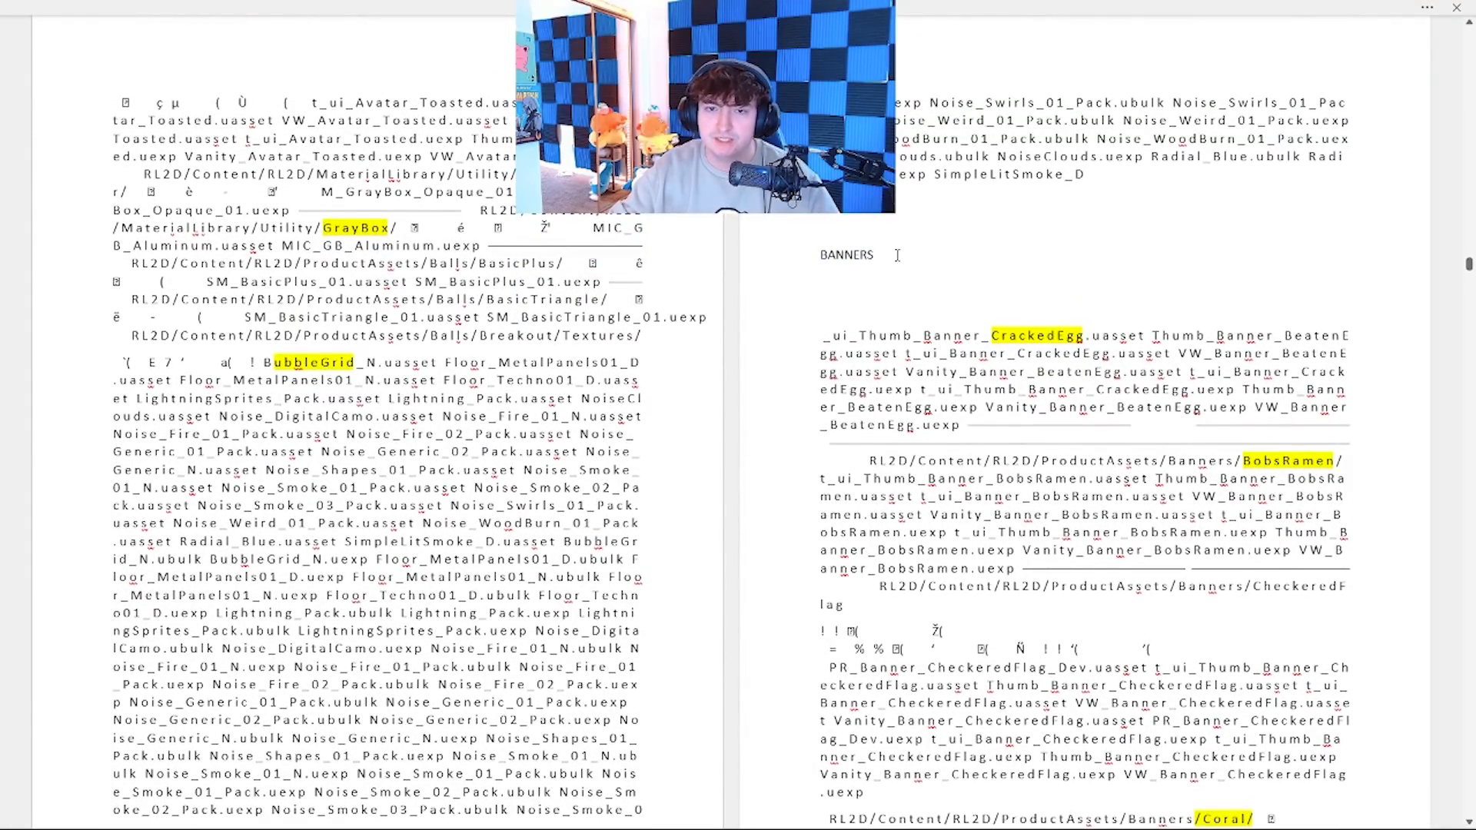
{"action": "scroll", "scroll_direction": "down", "scroll_amount": 3}
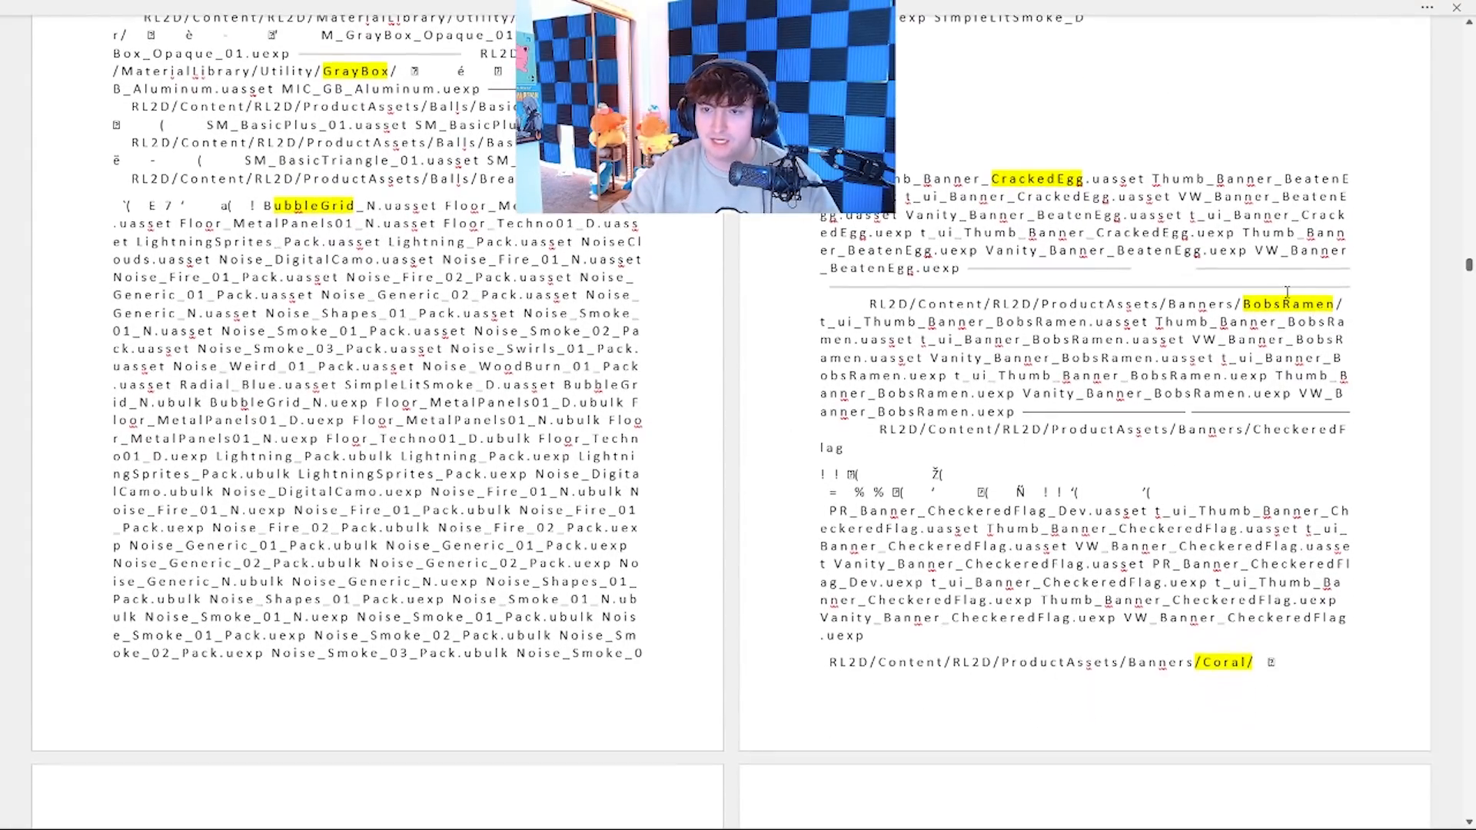
{"action": "scroll", "scroll_direction": "down", "scroll_amount": 3}
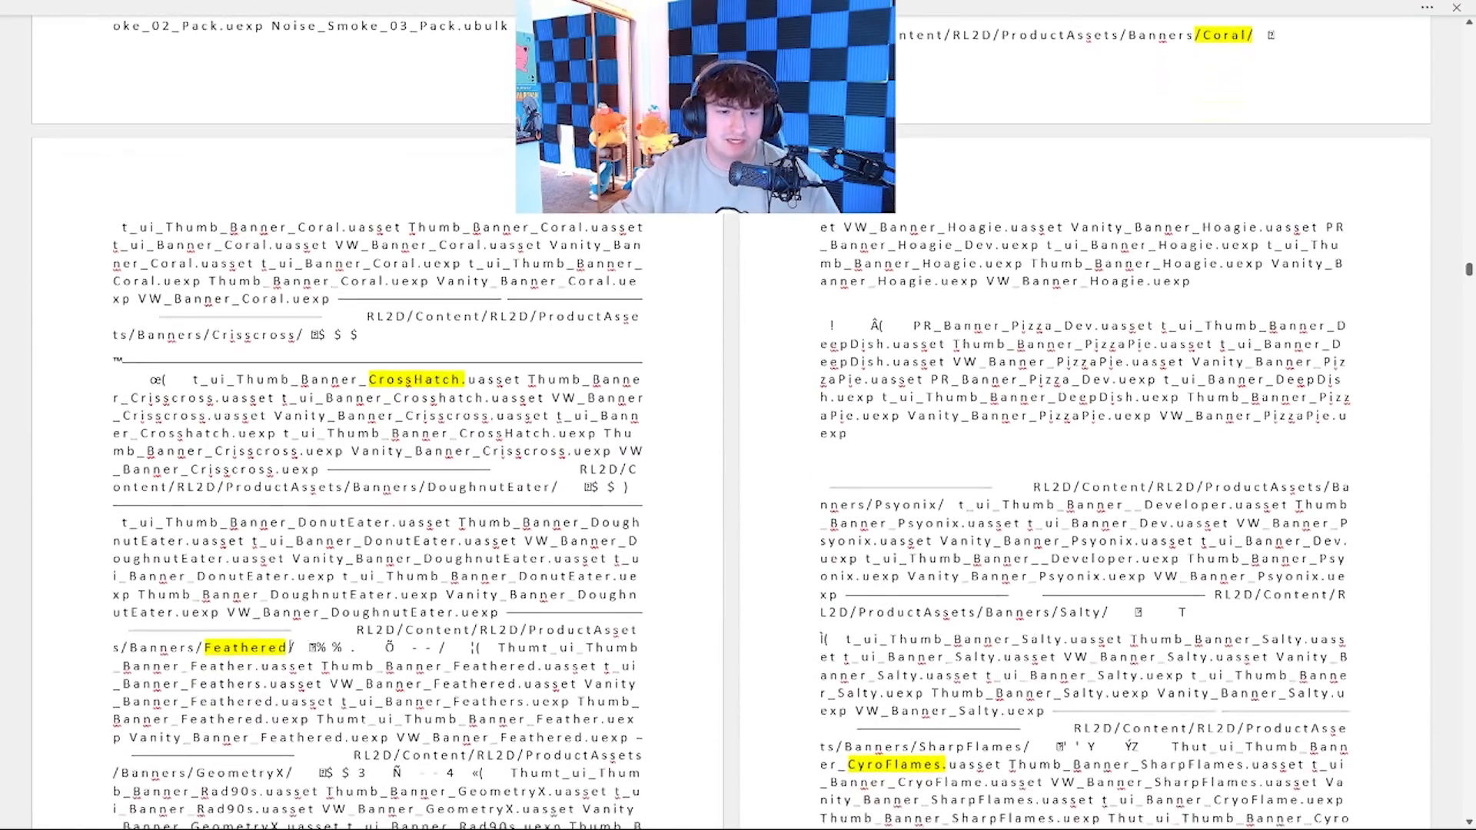
{"action": "scroll", "scroll_direction": "down", "scroll_amount": 3}
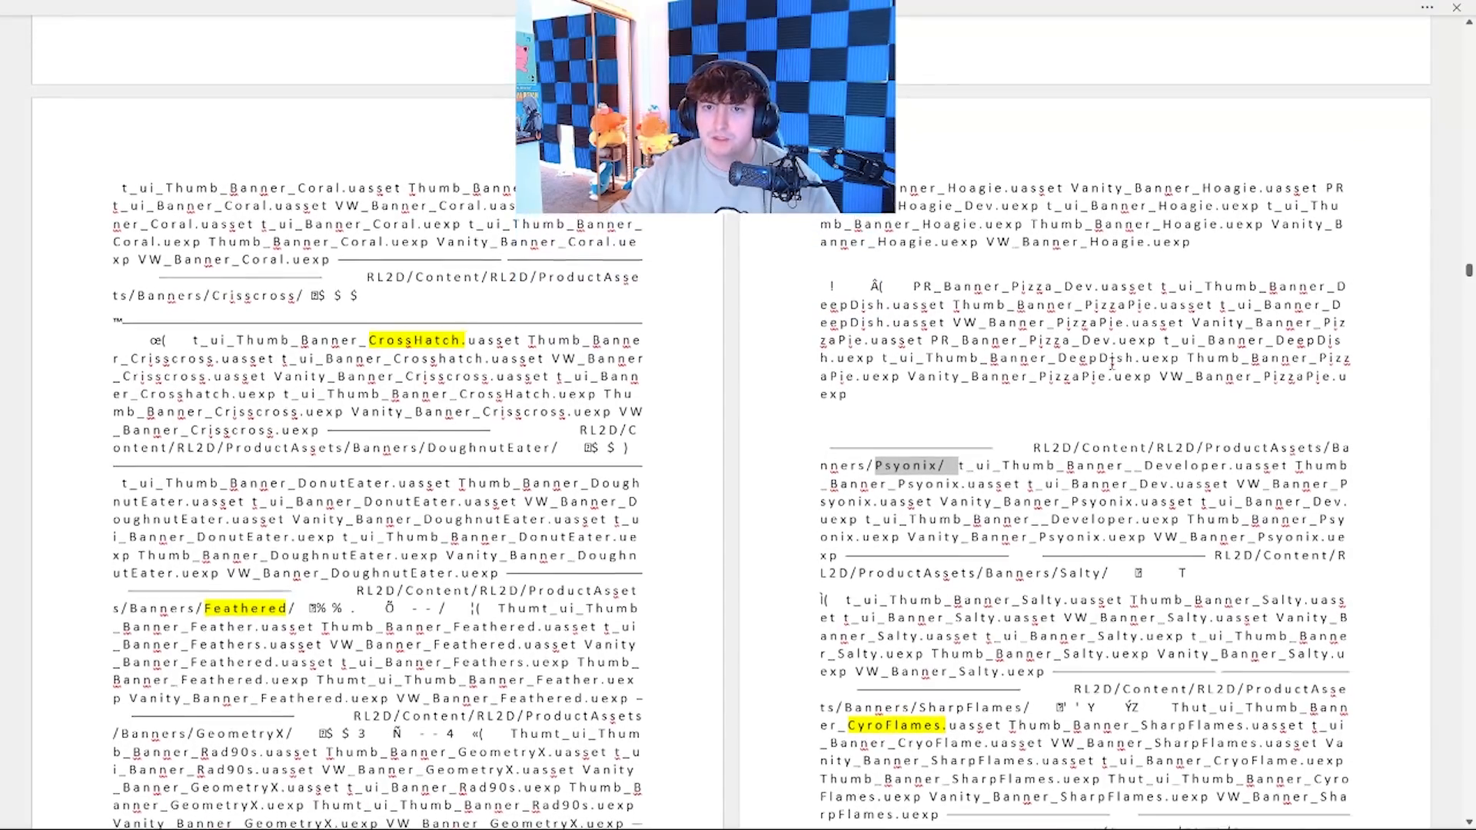
{"action": "scroll", "scroll_direction": "down", "scroll_amount": 3}
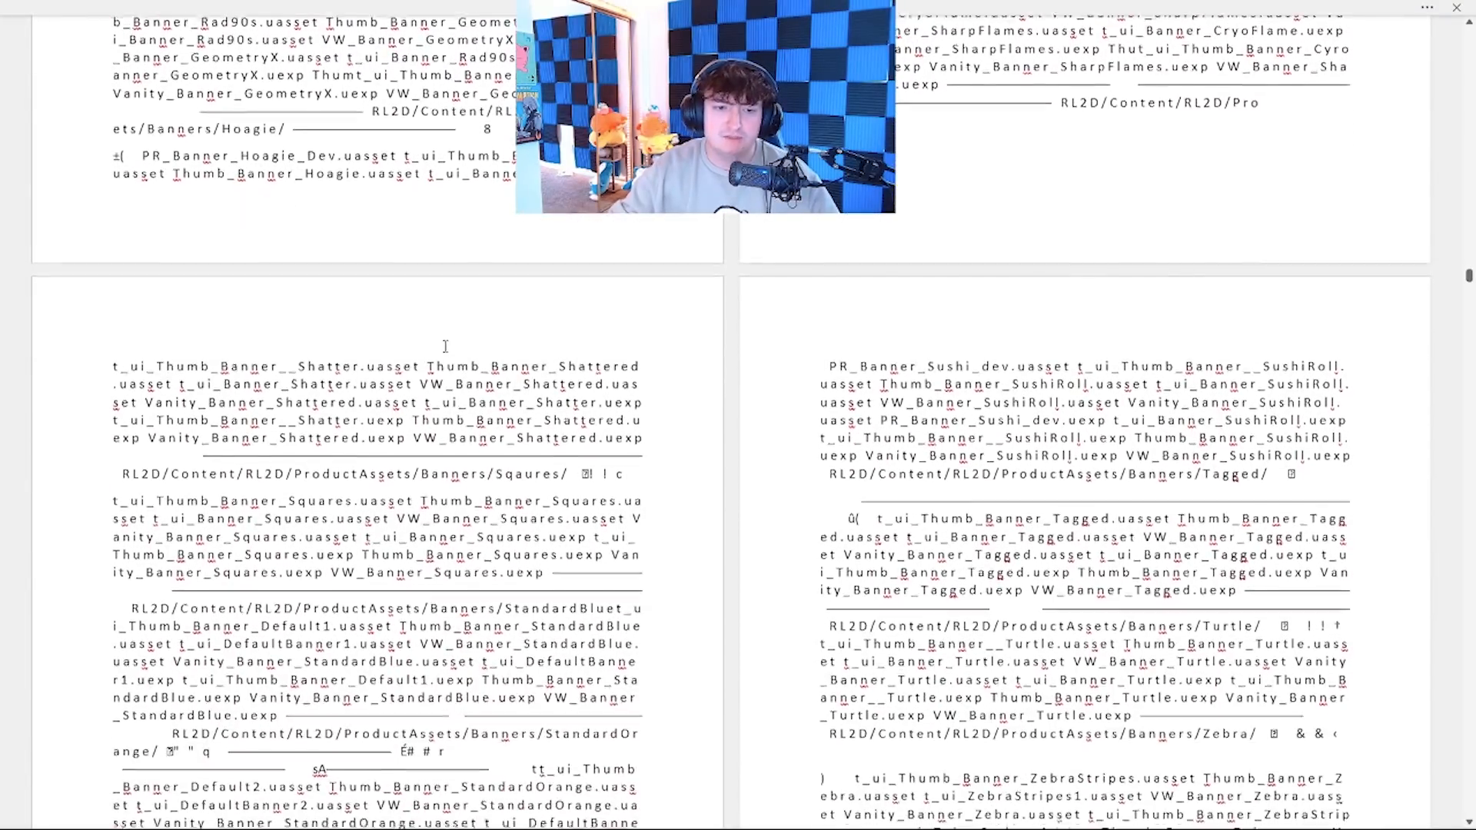
{"action": "scroll", "scroll_direction": "down", "scroll_amount": 3}
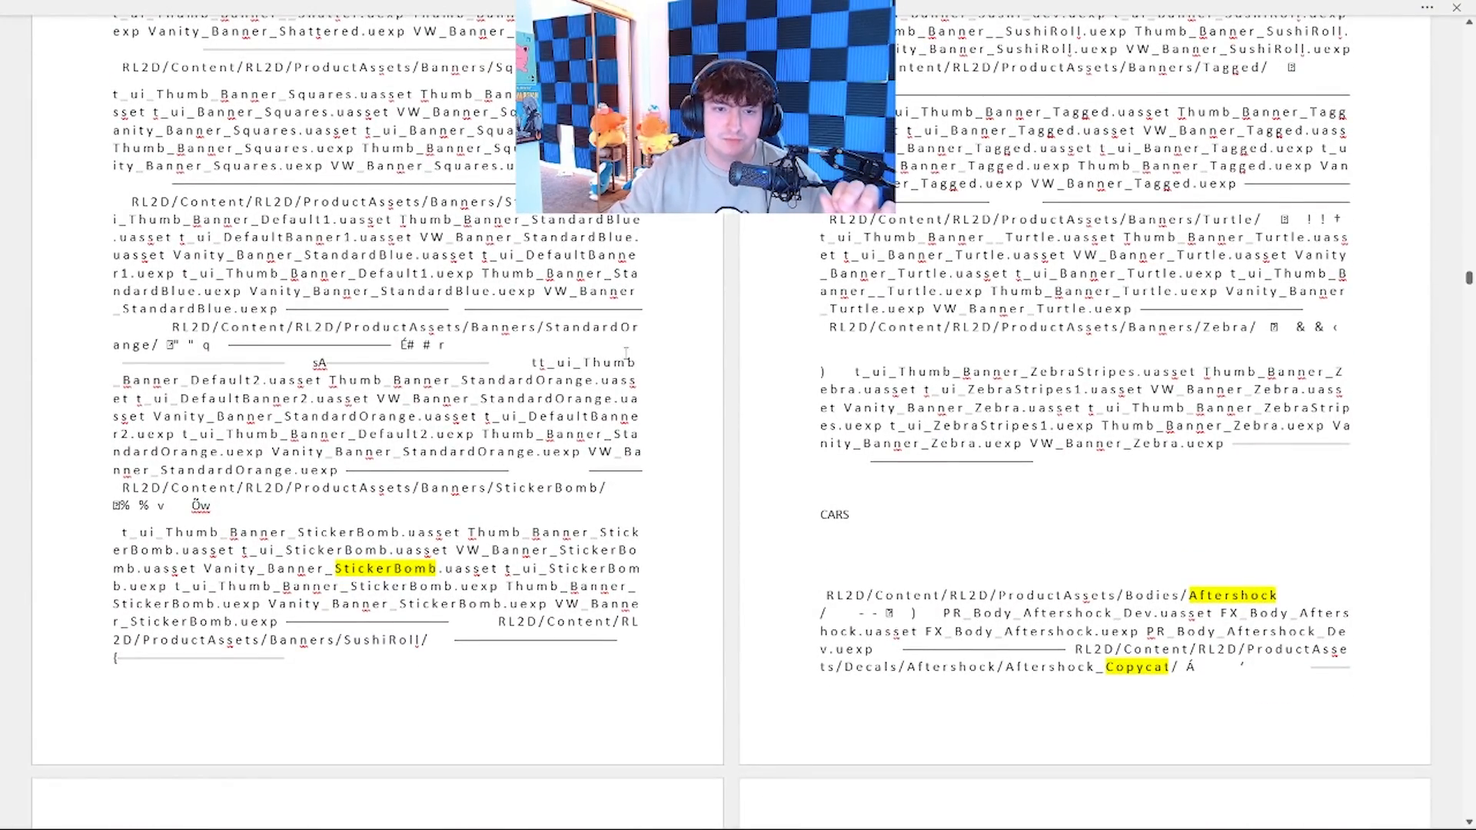
{"action": "scroll", "scroll_direction": "down", "scroll_amount": 3}
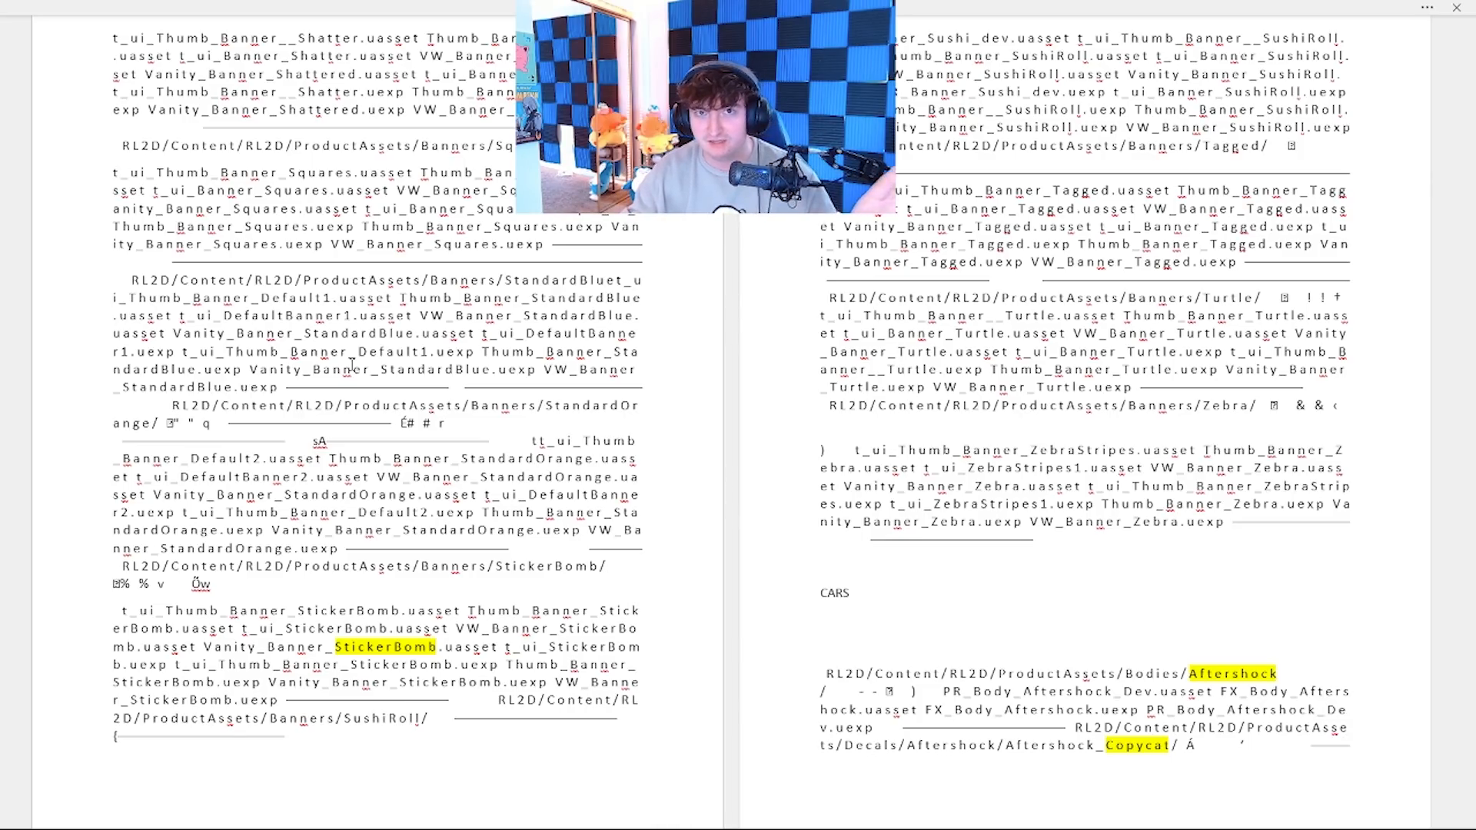
{"action": "scroll", "scroll_direction": "up", "scroll_amount": 3}
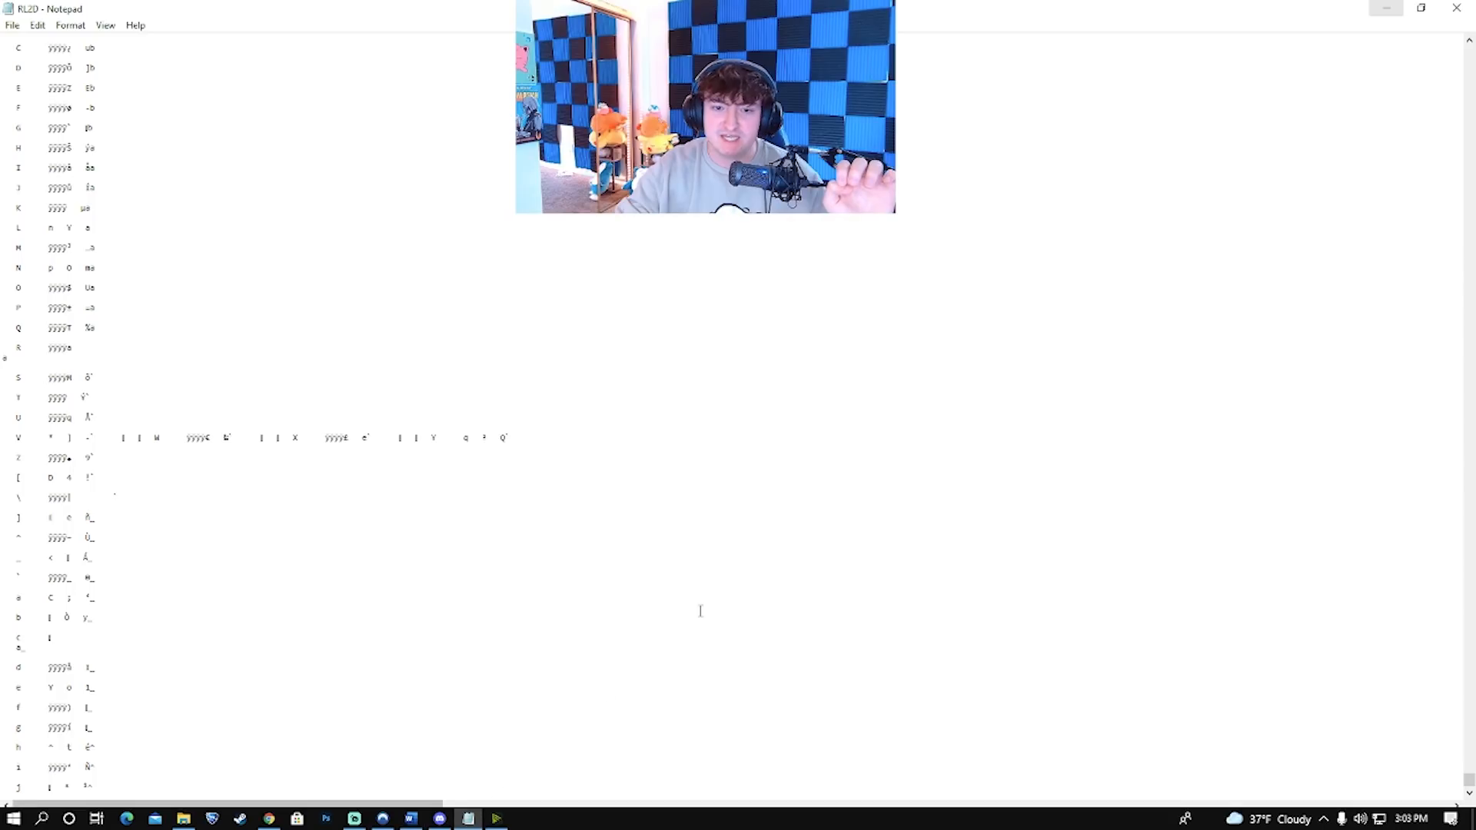
{"action": "scroll", "scroll_direction": "up", "scroll_amount": 3}
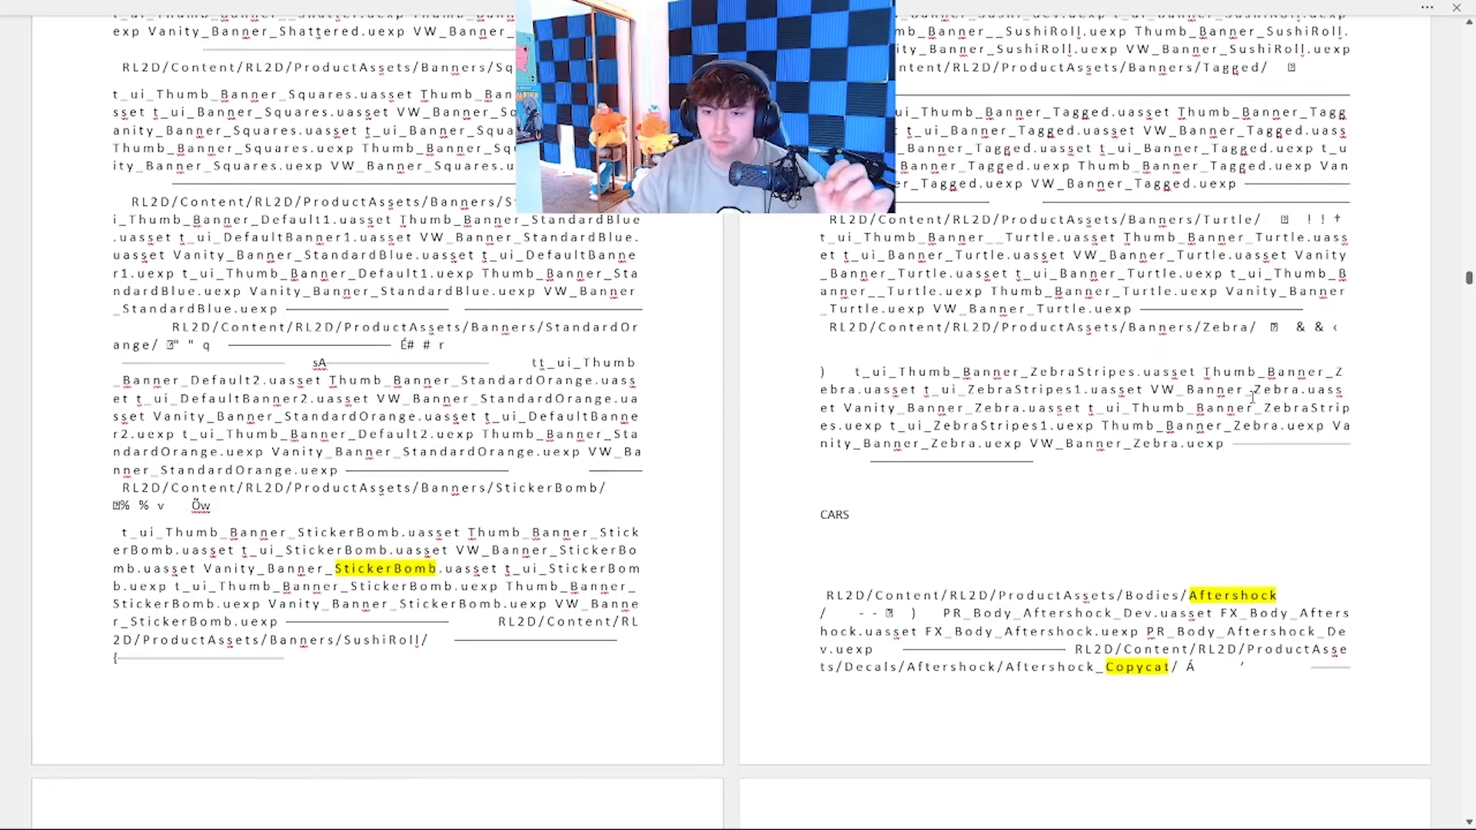
{"action": "scroll", "scroll_direction": "down", "scroll_amount": 3}
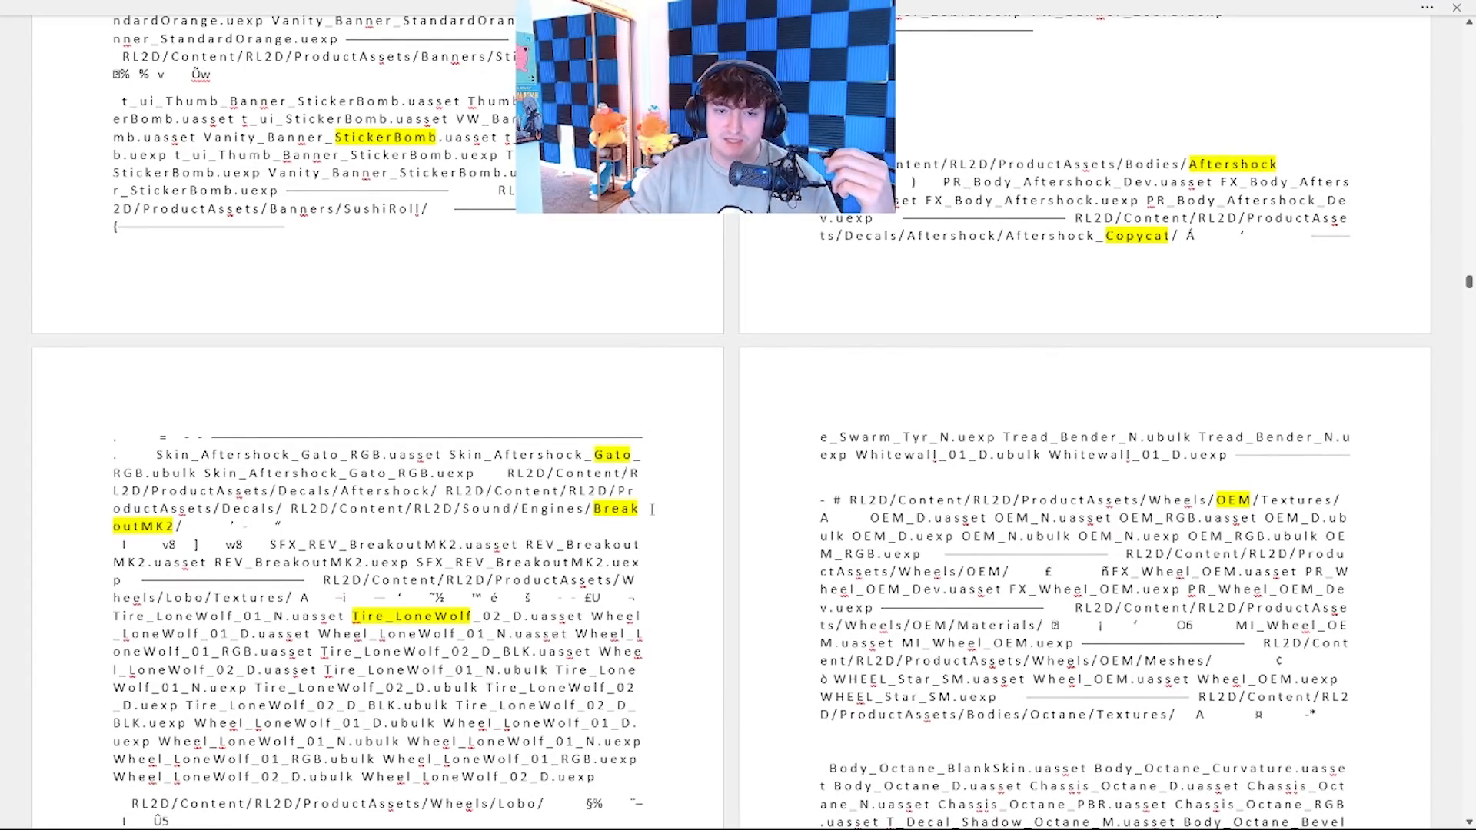
{"action": "scroll", "scroll_direction": "down", "scroll_amount": 3}
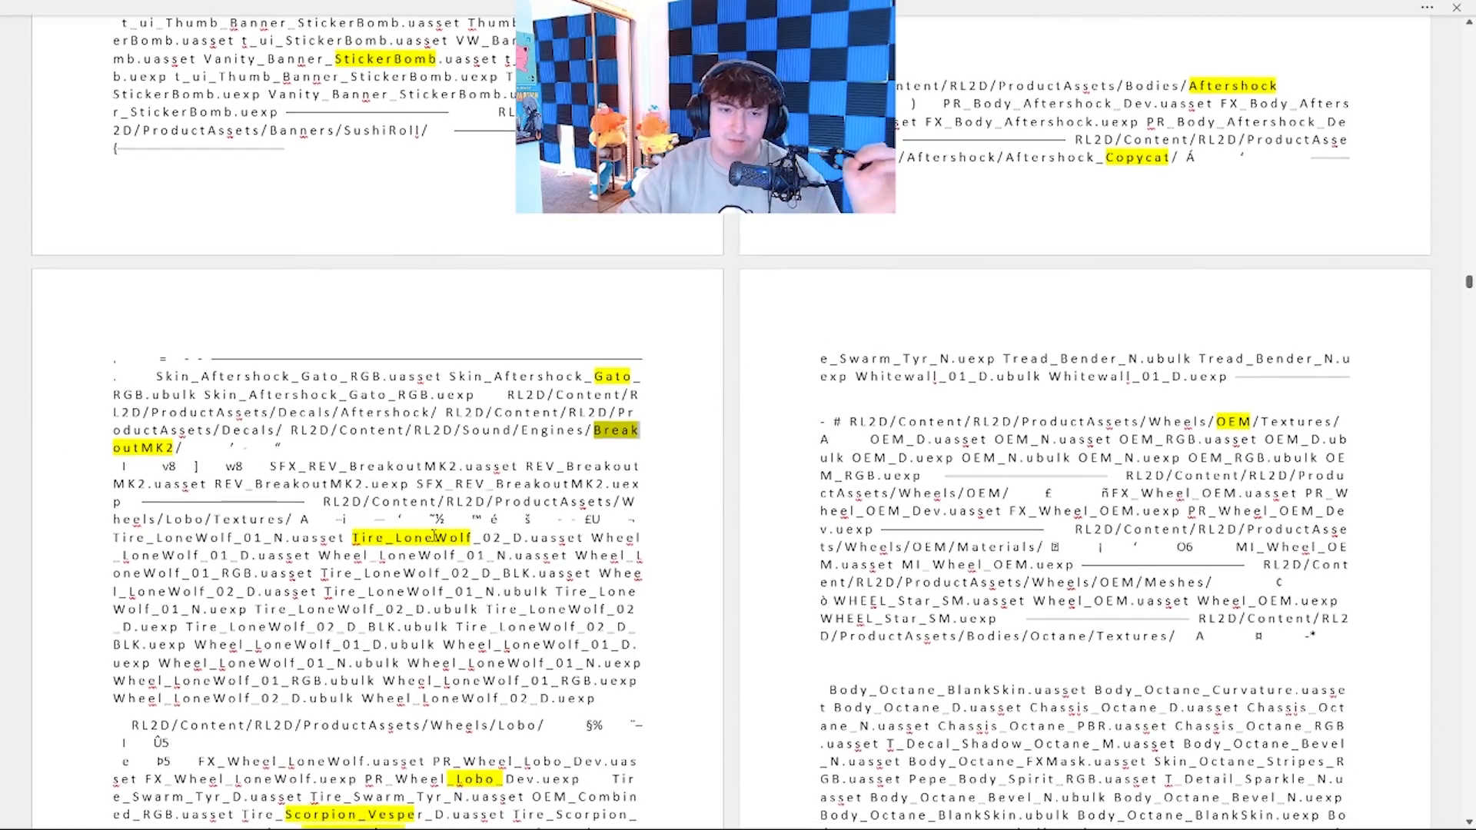
{"action": "scroll", "scroll_direction": "down", "scroll_amount": 3}
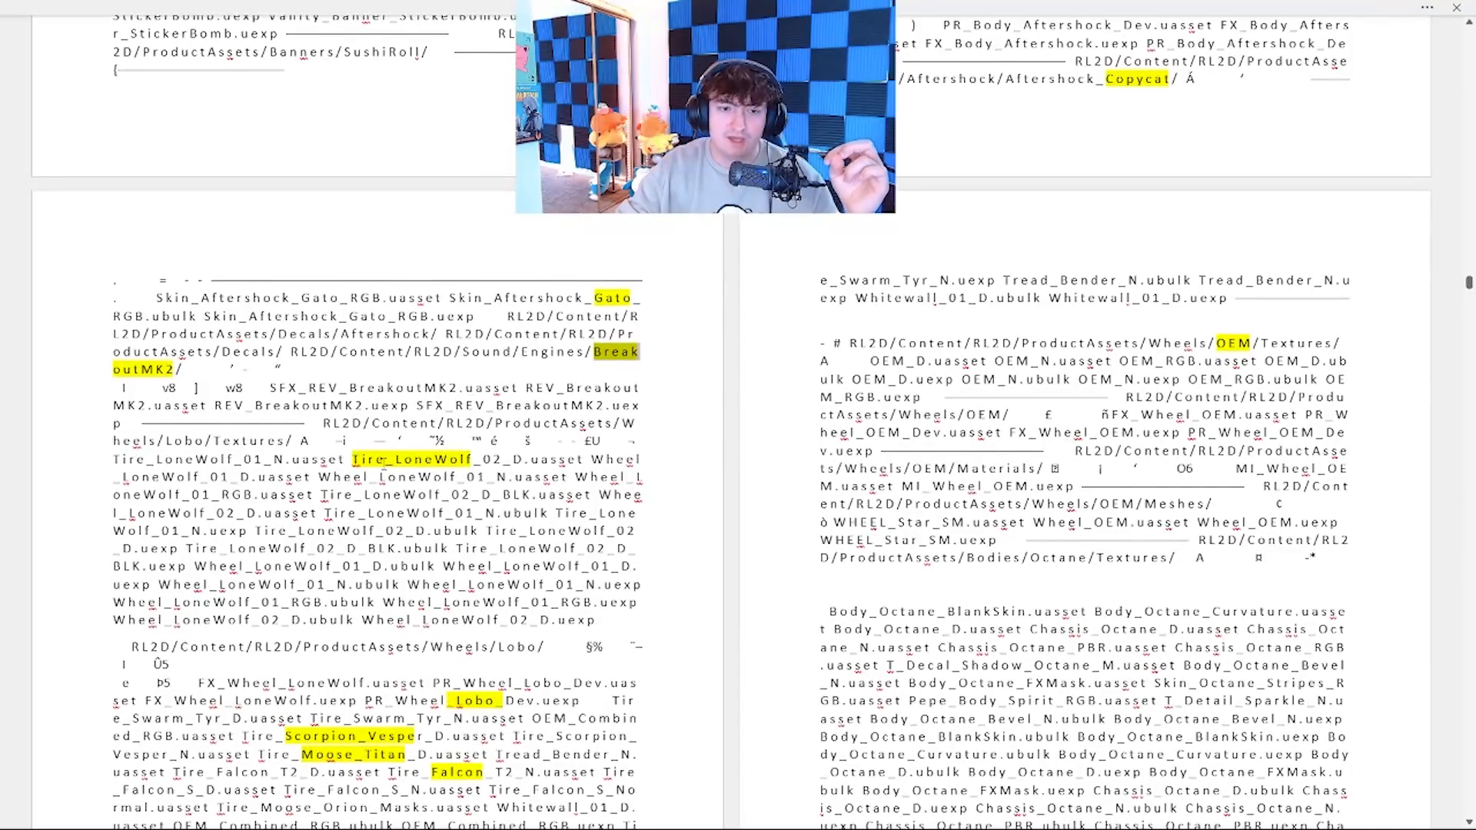
{"action": "scroll", "scroll_direction": "down", "scroll_amount": 3}
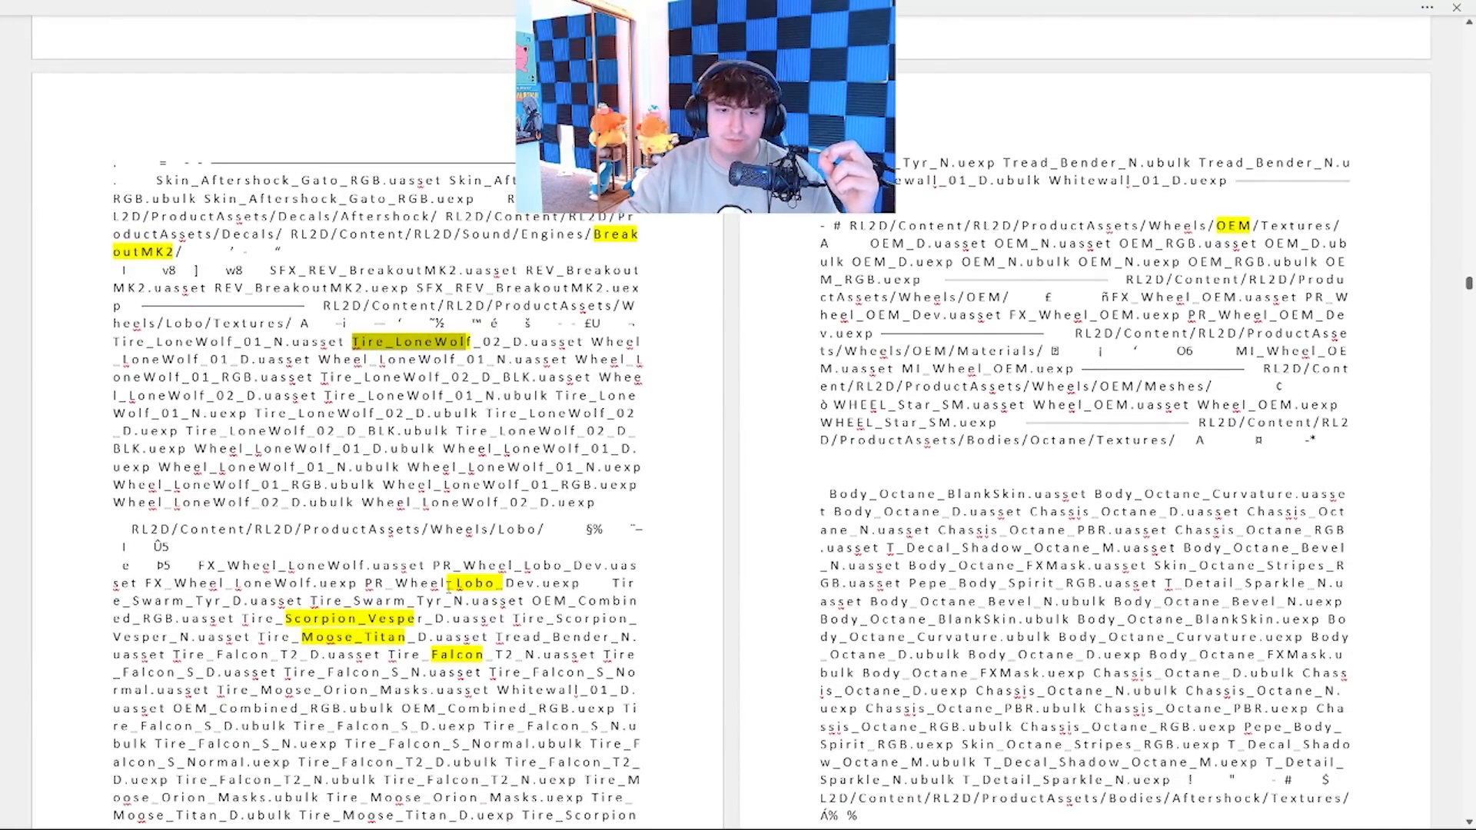
{"action": "scroll", "scroll_direction": "down", "scroll_amount": 3}
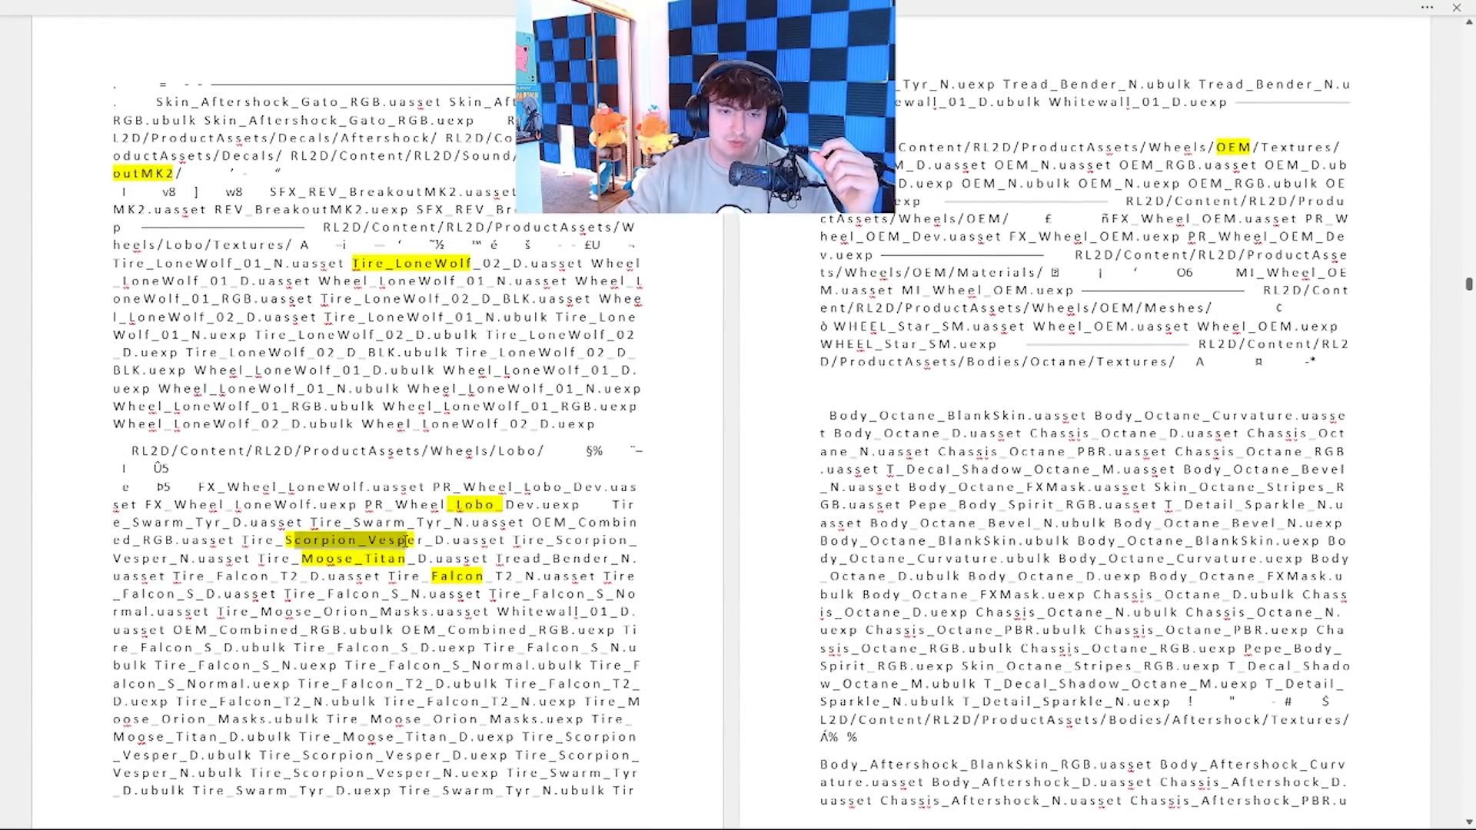
{"action": "scroll", "scroll_direction": "down", "scroll_amount": 3}
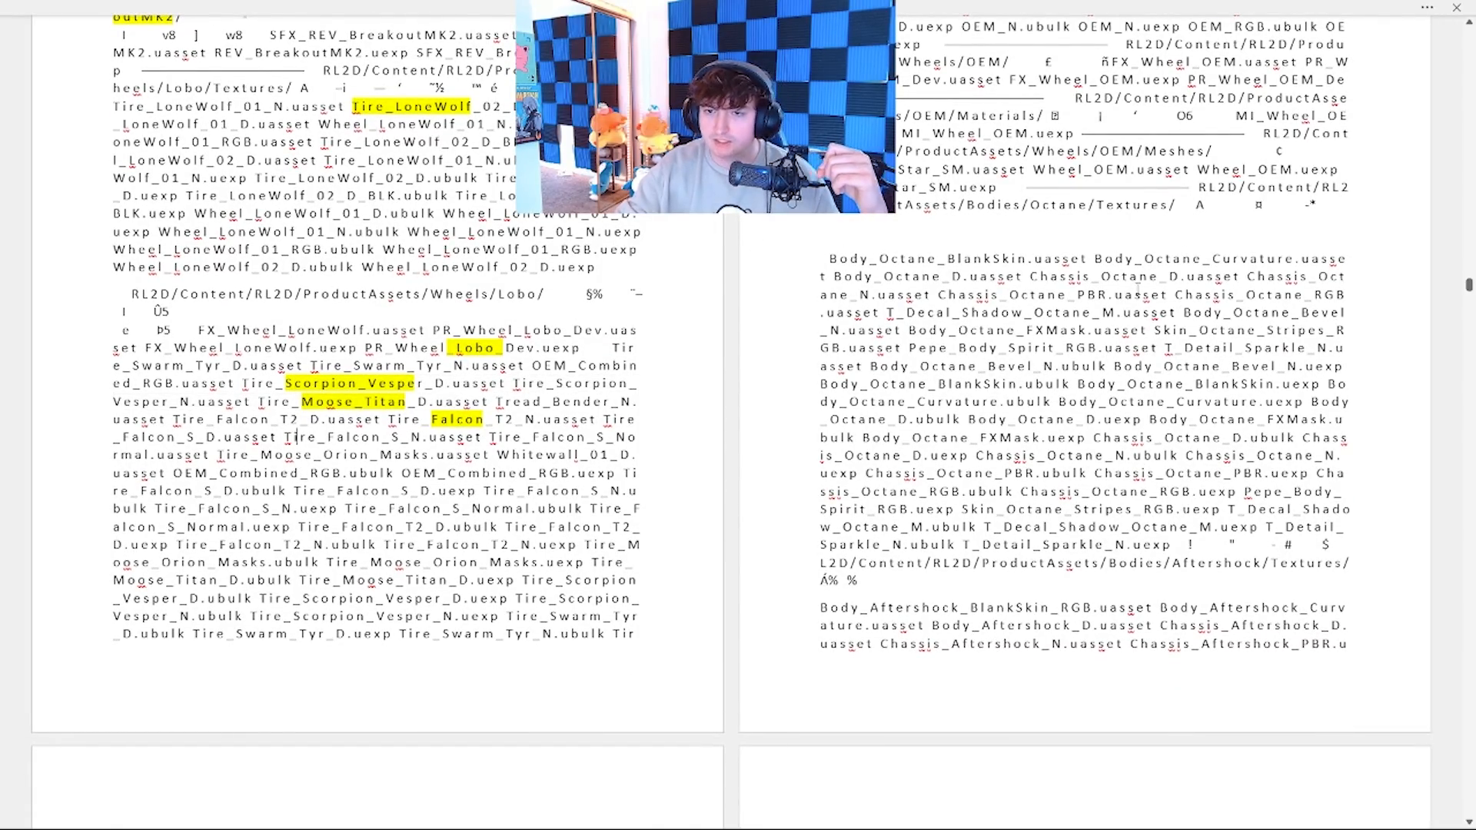
{"action": "scroll", "scroll_direction": "down", "scroll_amount": 3}
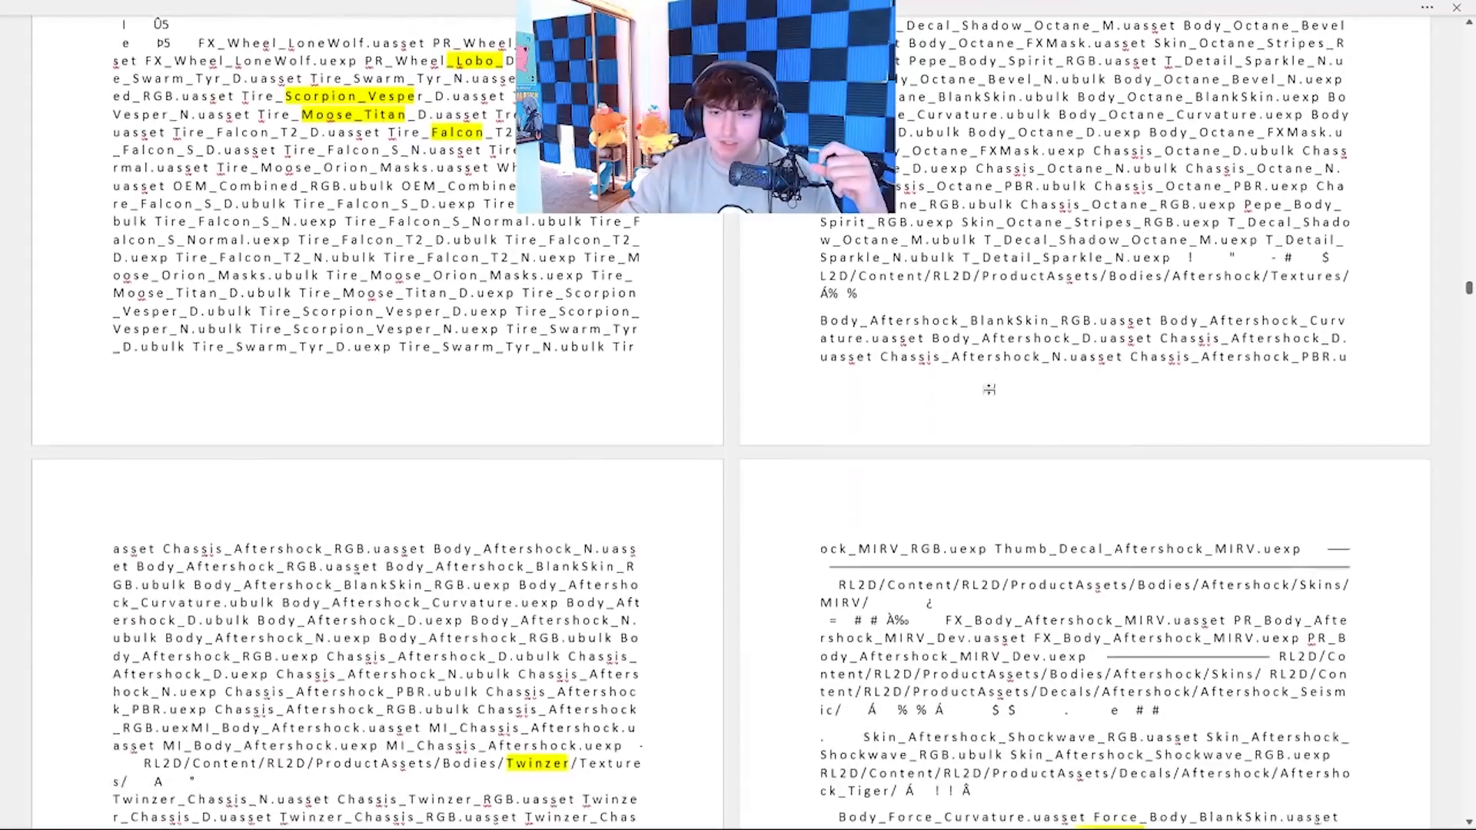
{"action": "scroll", "scroll_direction": "down", "scroll_amount": 3}
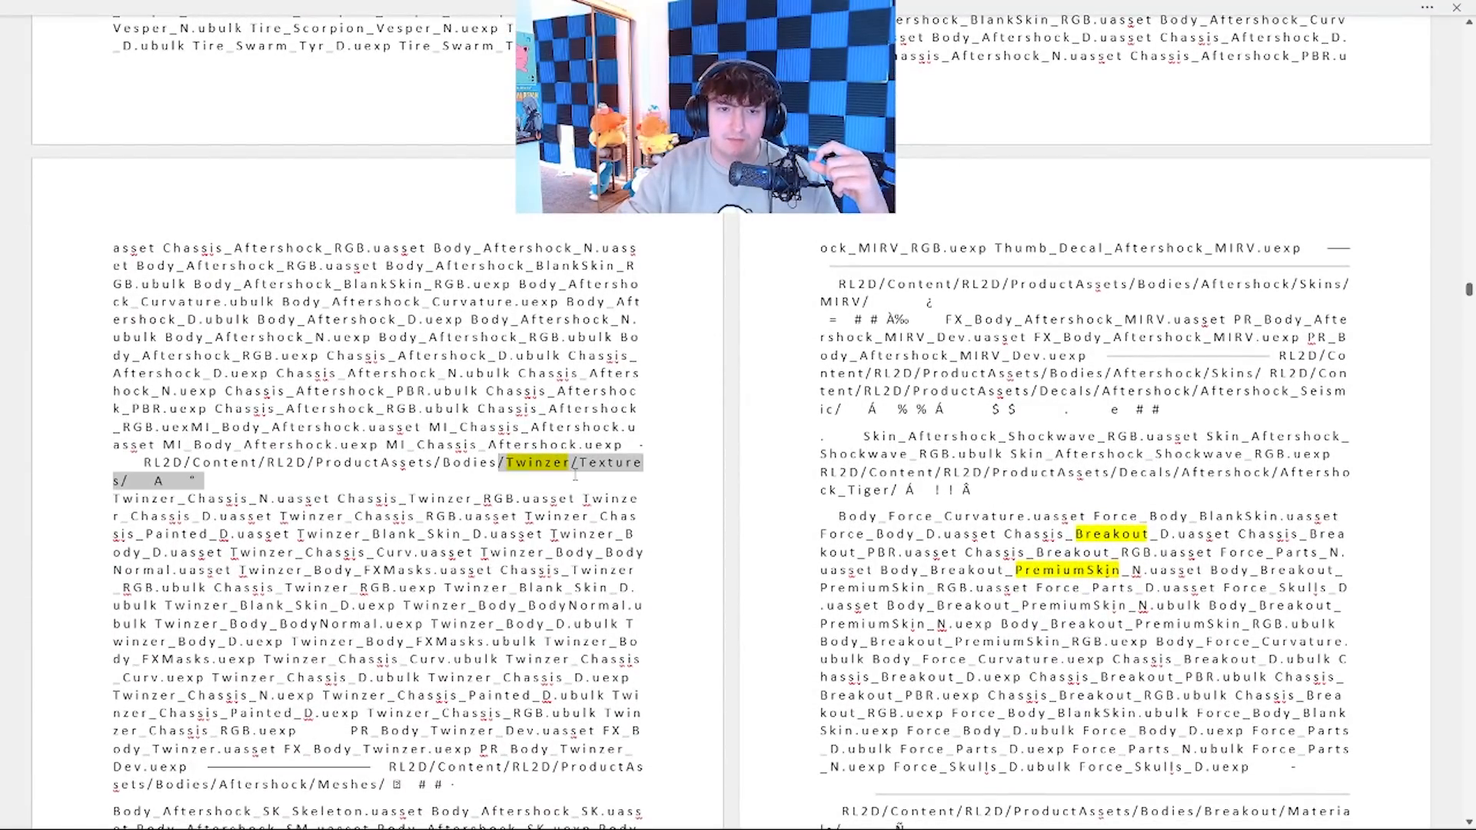
{"action": "scroll", "scroll_direction": "down", "scroll_amount": 3}
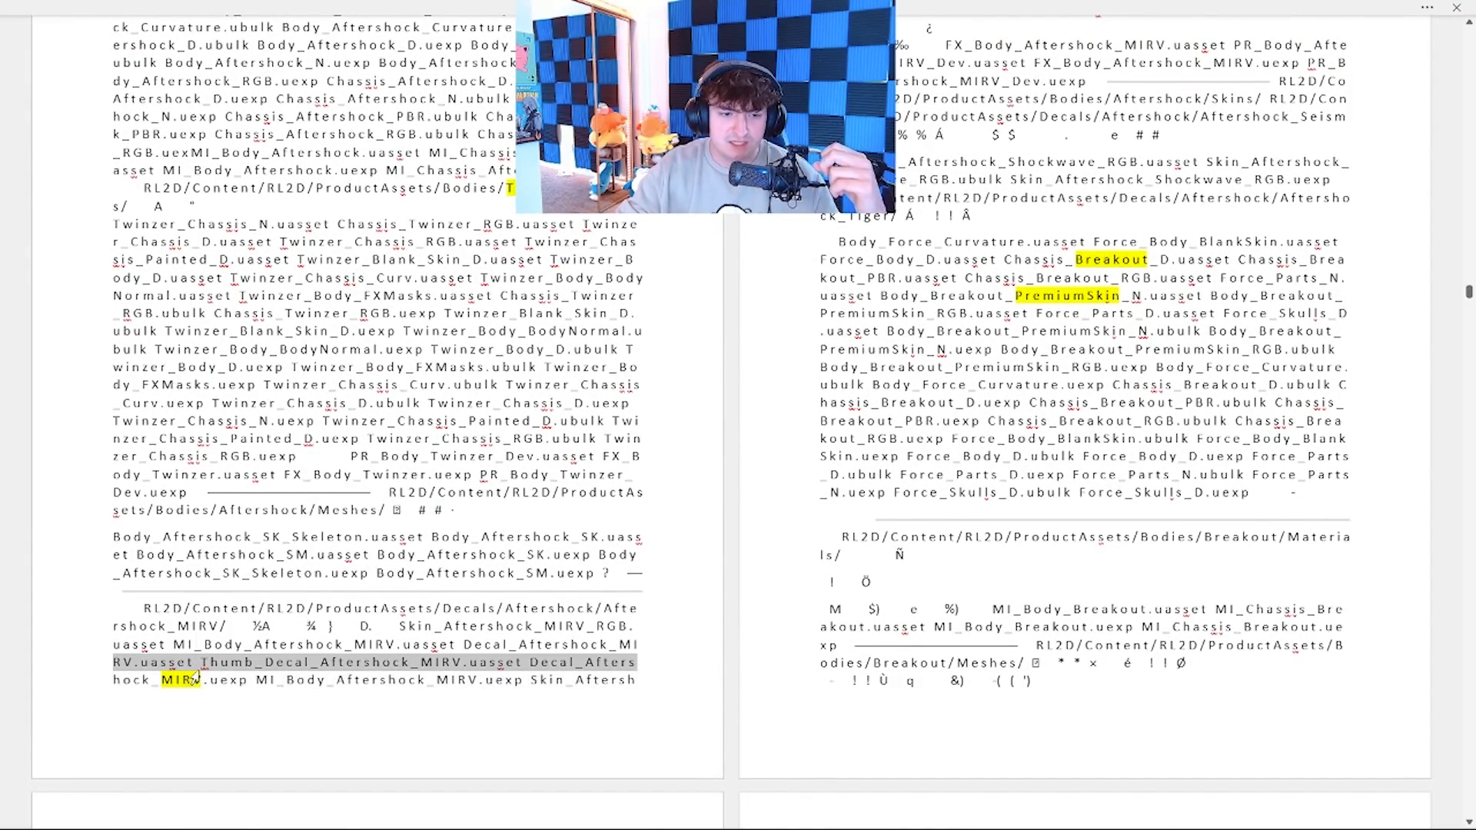
{"action": "scroll", "scroll_direction": "down", "scroll_amount": 3}
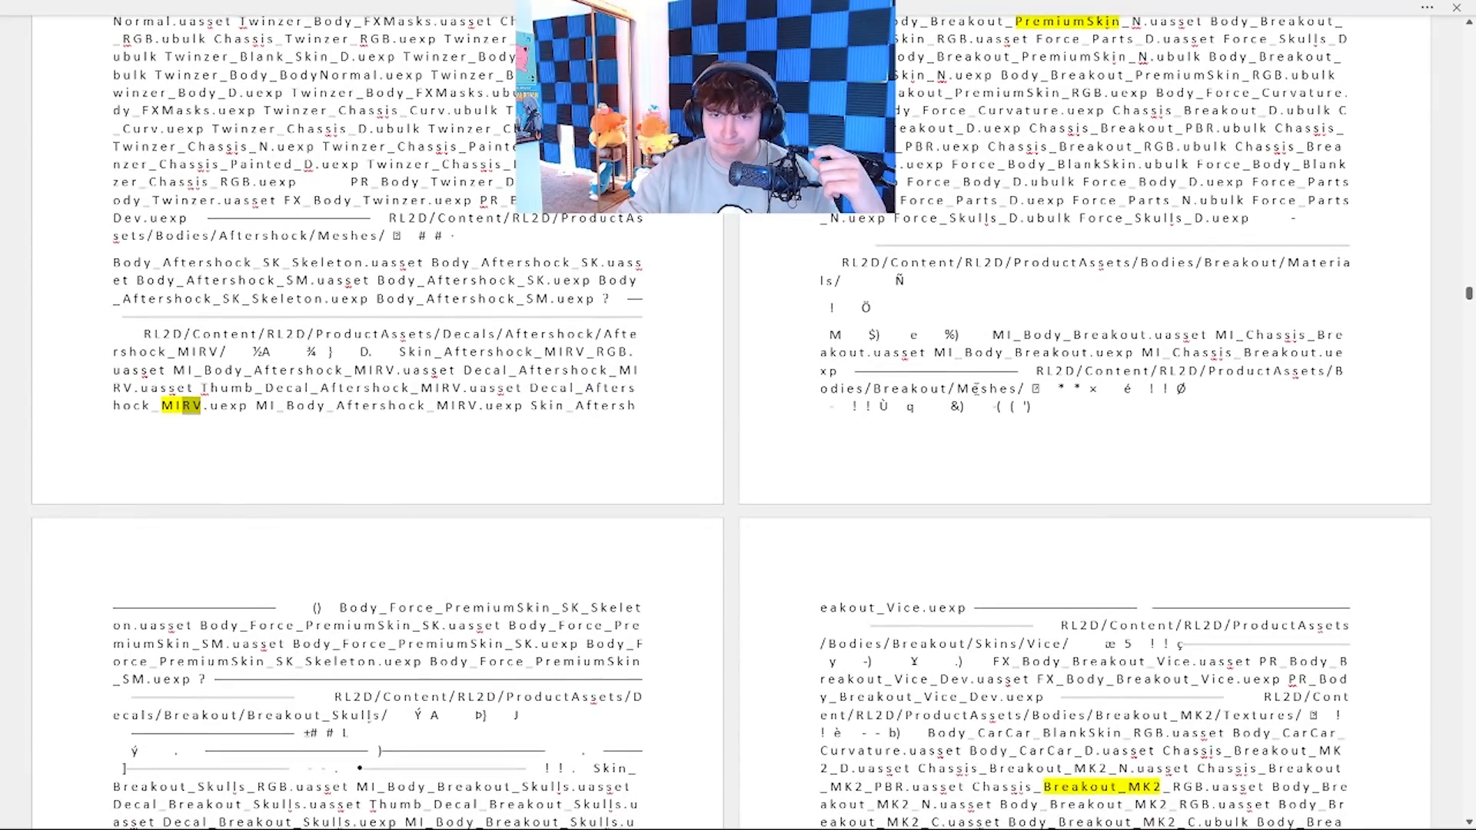
{"action": "scroll", "scroll_direction": "down", "scroll_amount": 3}
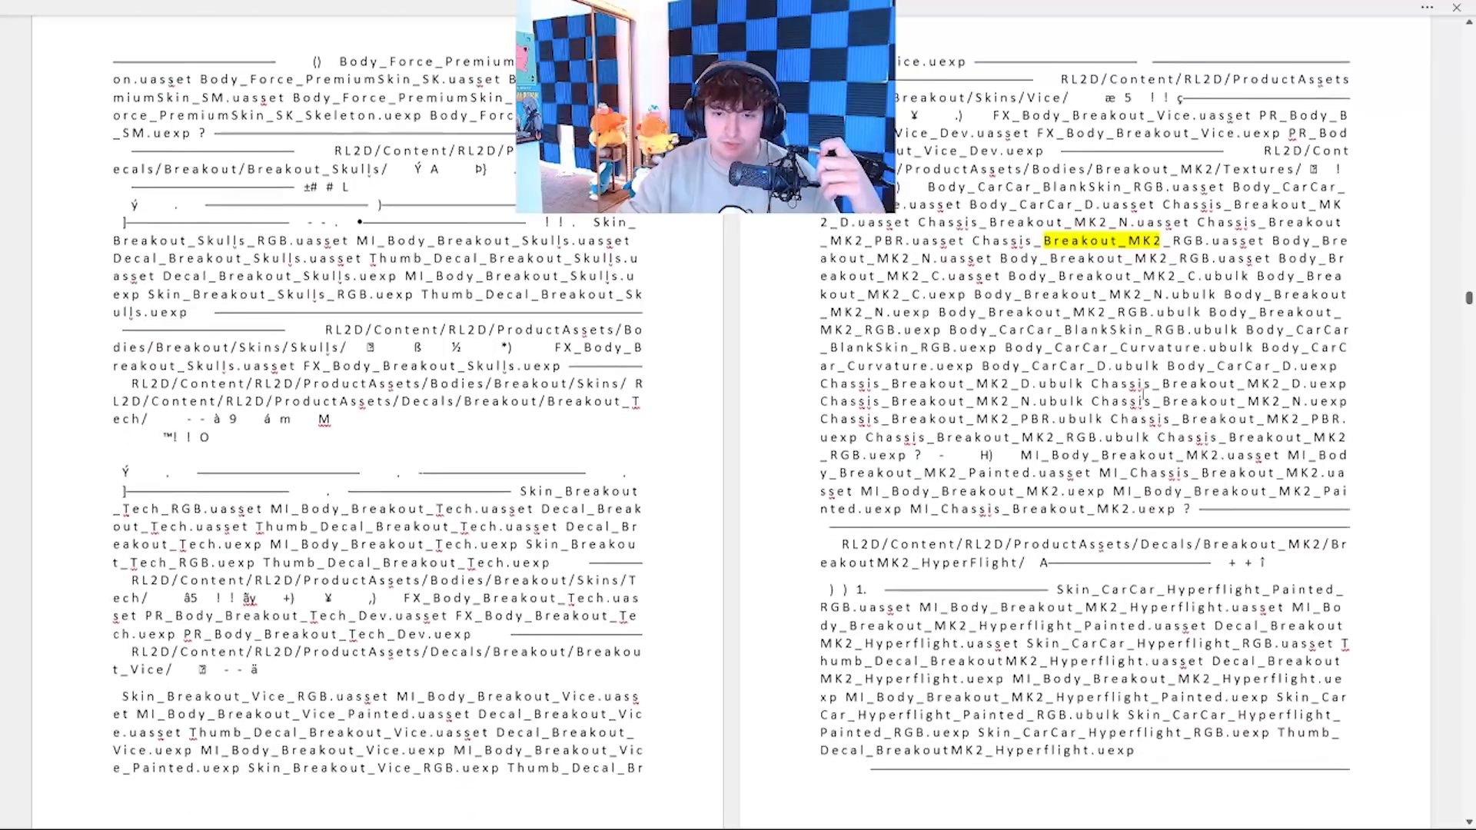
{"action": "scroll", "scroll_direction": "down", "scroll_amount": 3}
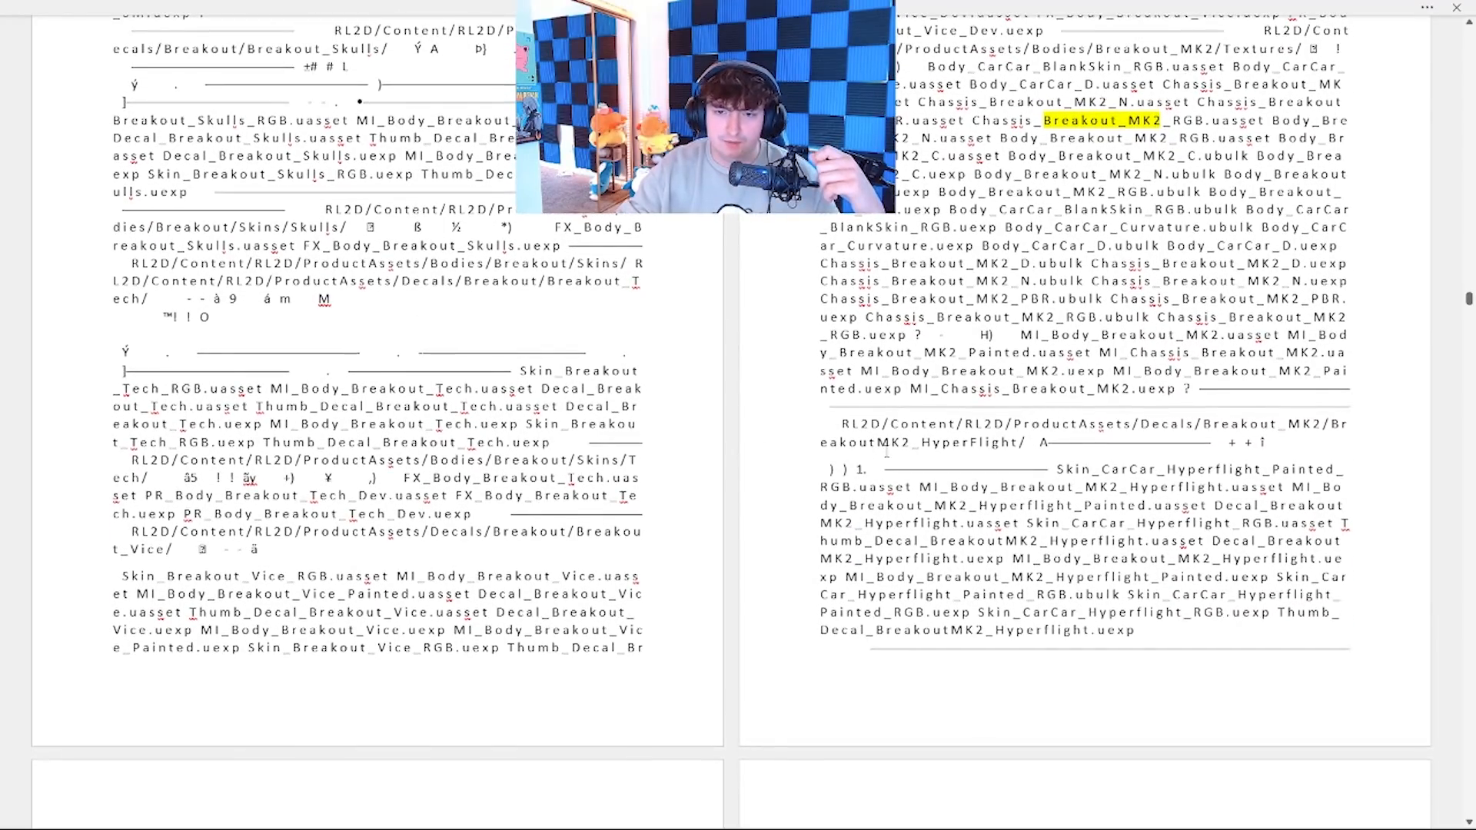
{"action": "double_click", "coordinate": [965, 442]}
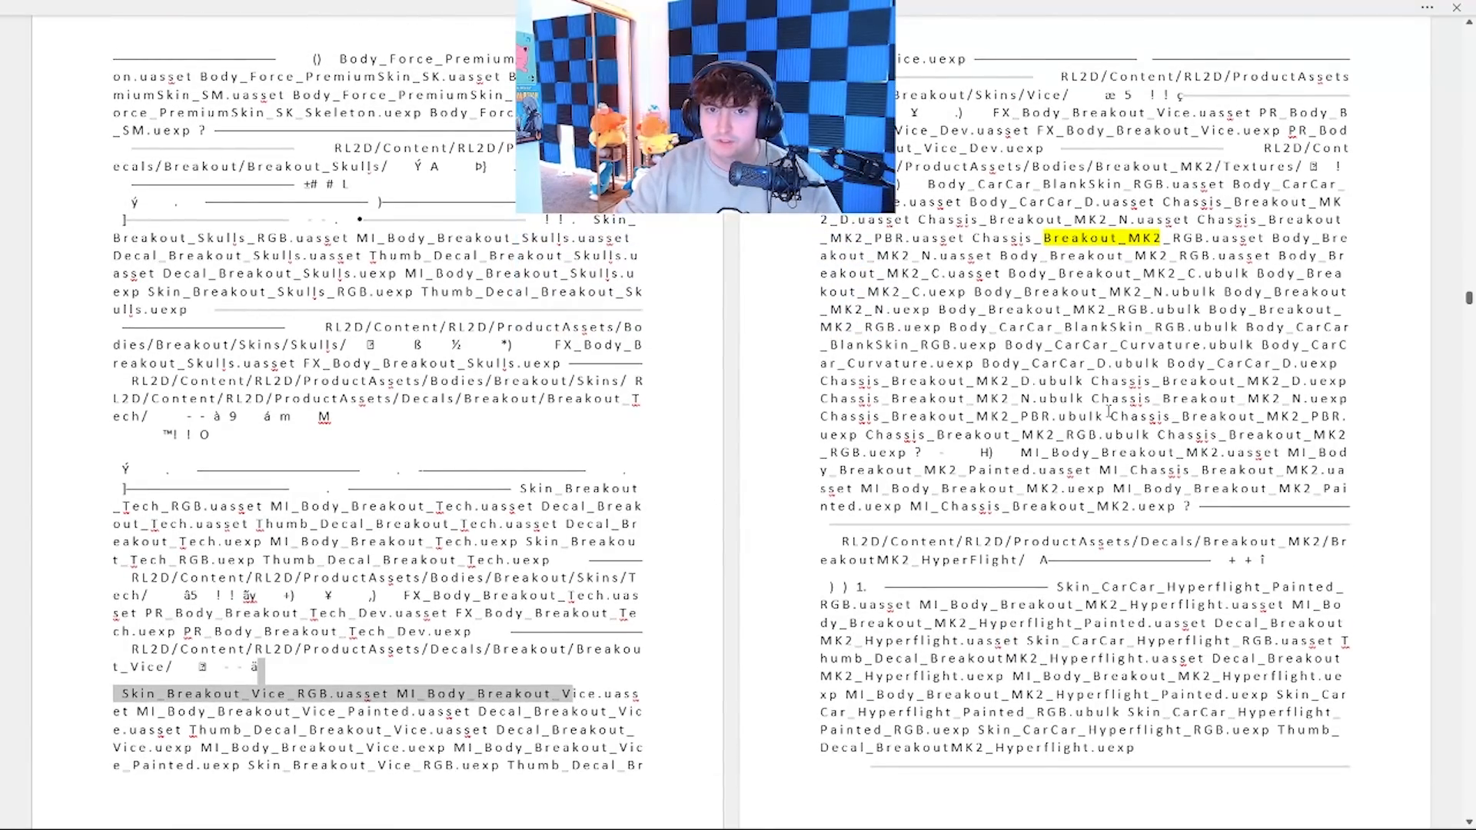
{"action": "scroll", "scroll_direction": "down", "scroll_amount": 3}
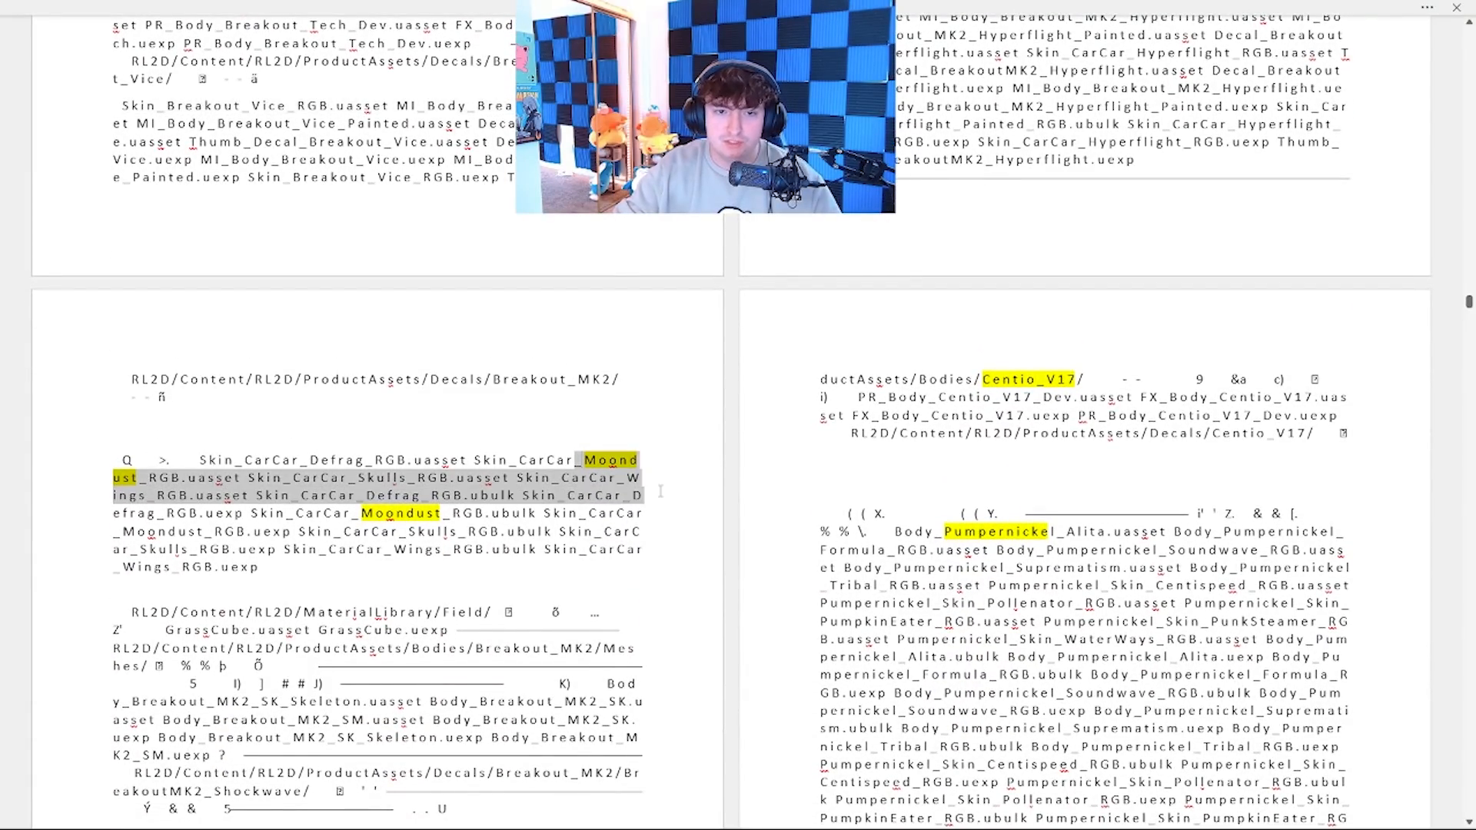
{"action": "scroll", "scroll_direction": "down", "scroll_amount": 3}
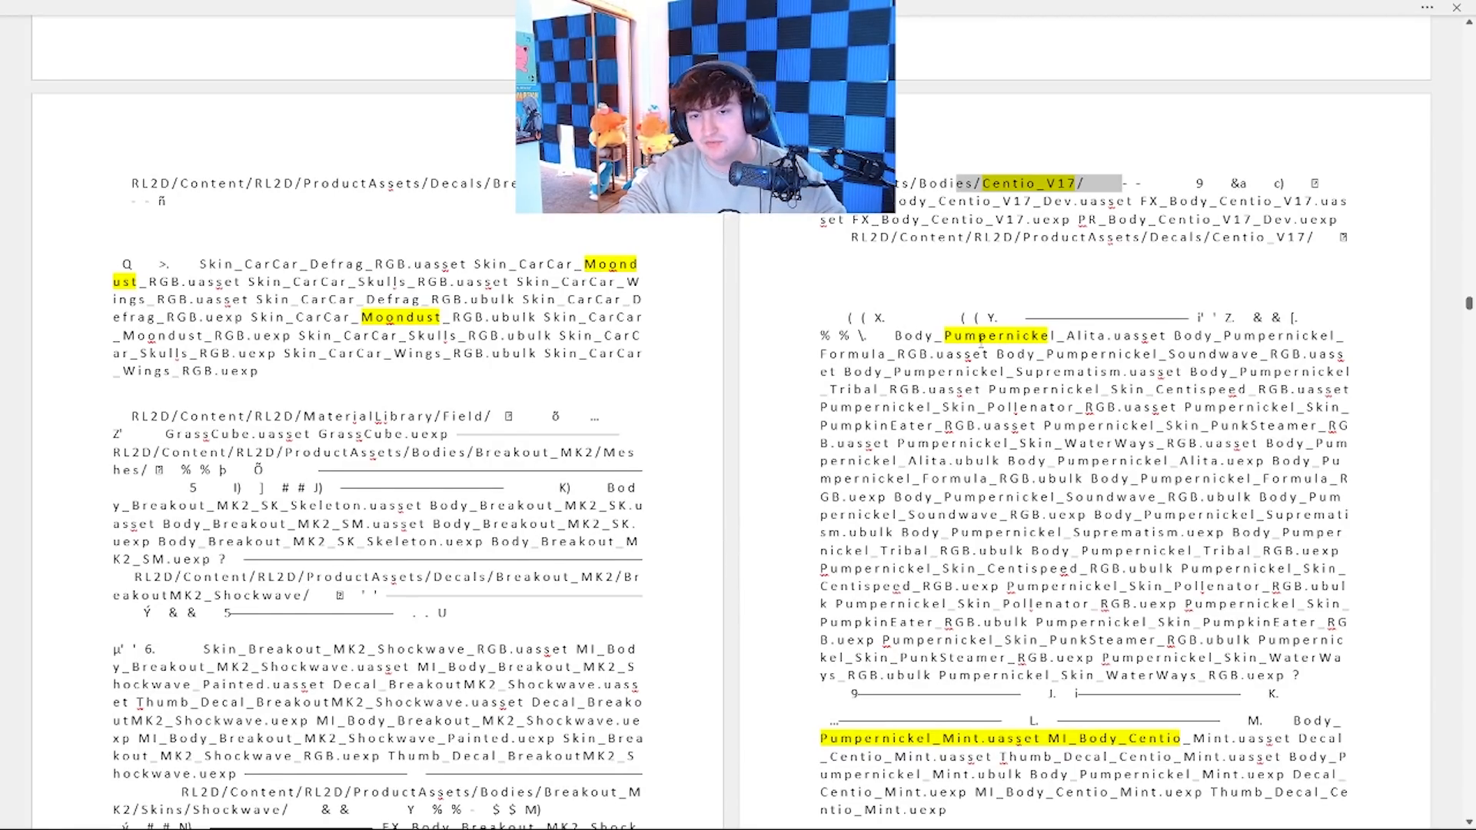
{"action": "scroll", "scroll_direction": "down", "scroll_amount": 3}
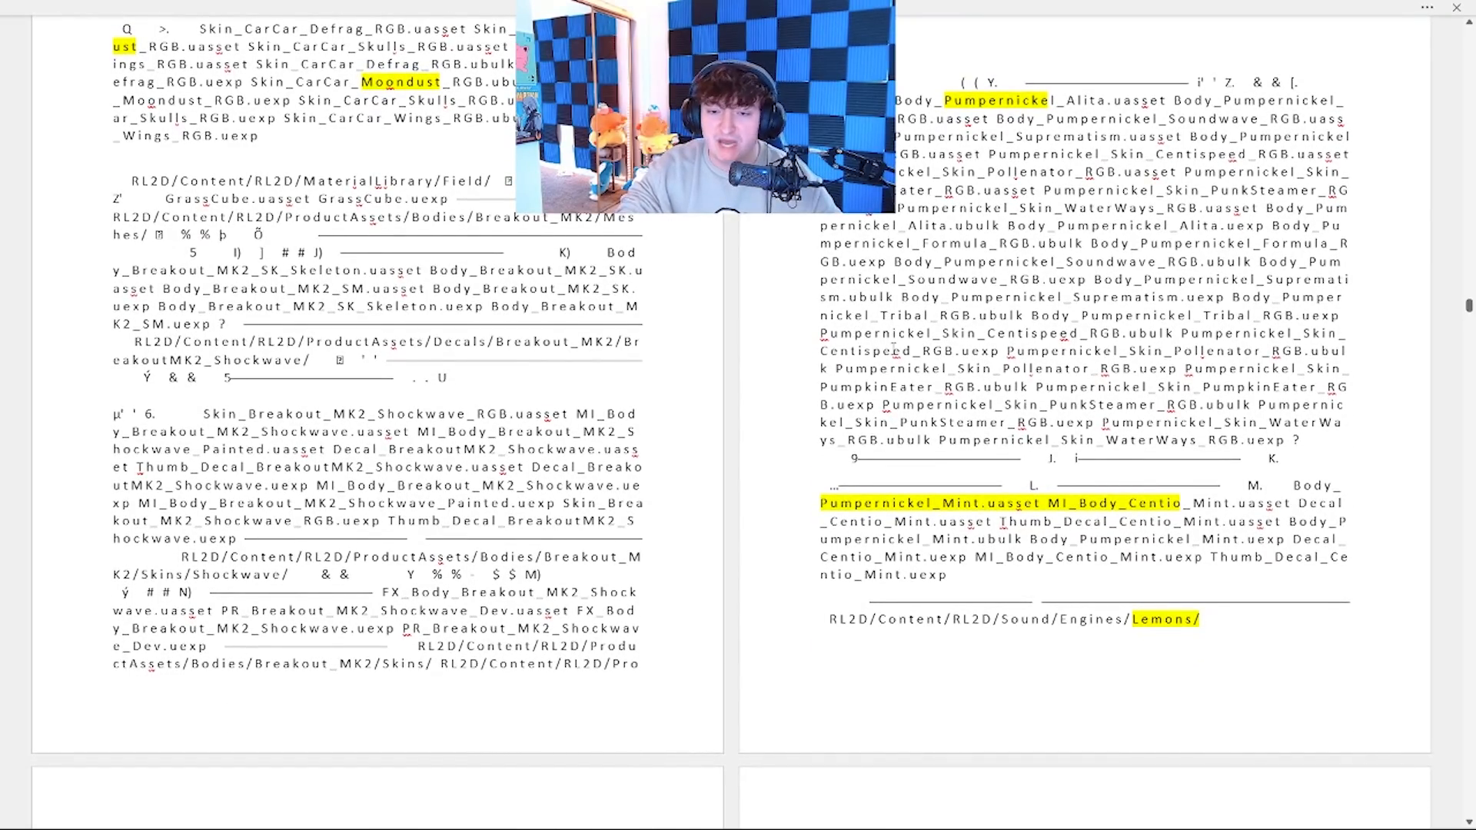
{"action": "scroll", "scroll_direction": "down", "scroll_amount": 3}
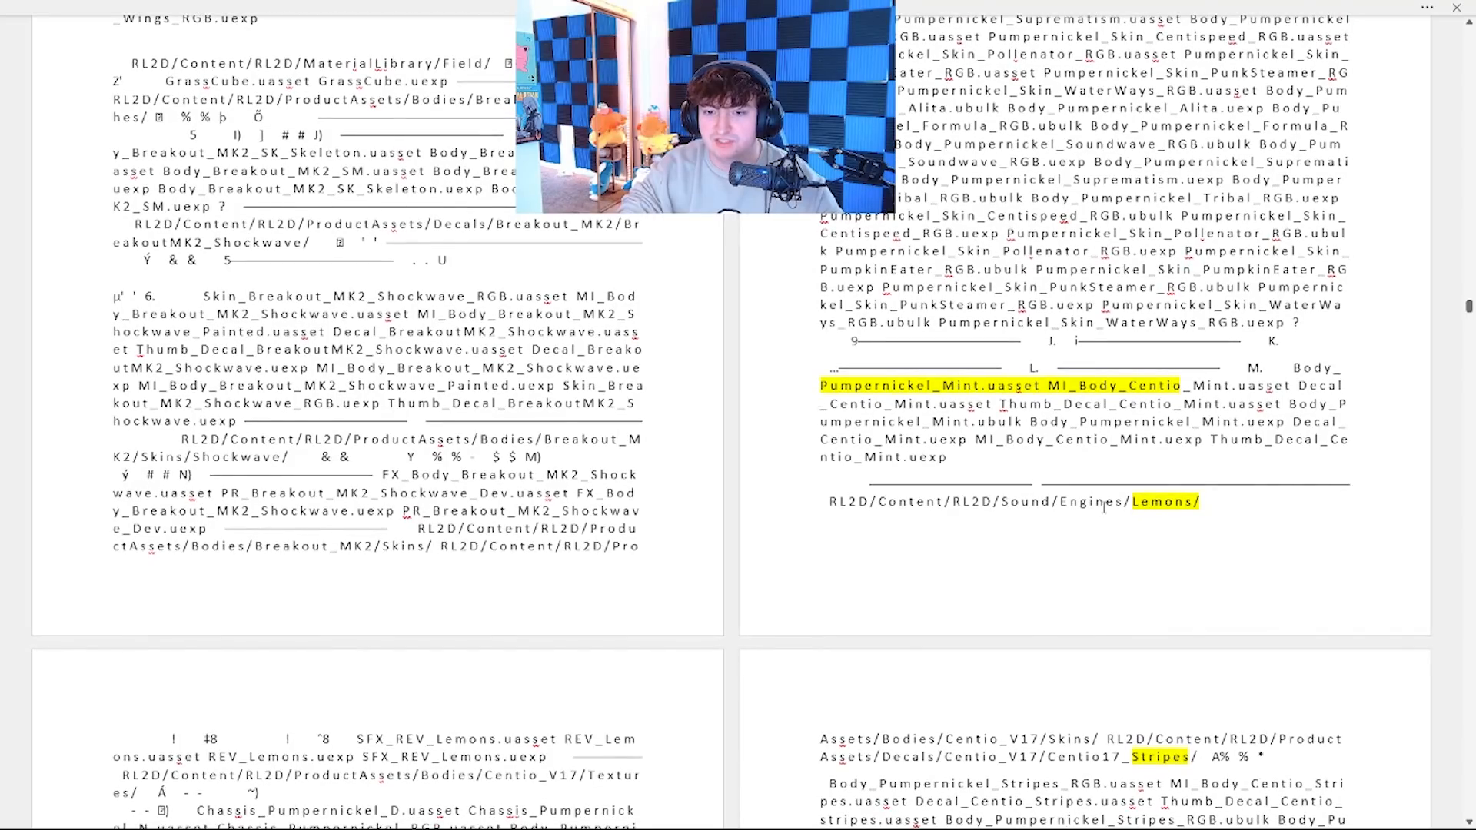
{"action": "scroll", "scroll_direction": "up", "scroll_amount": 3}
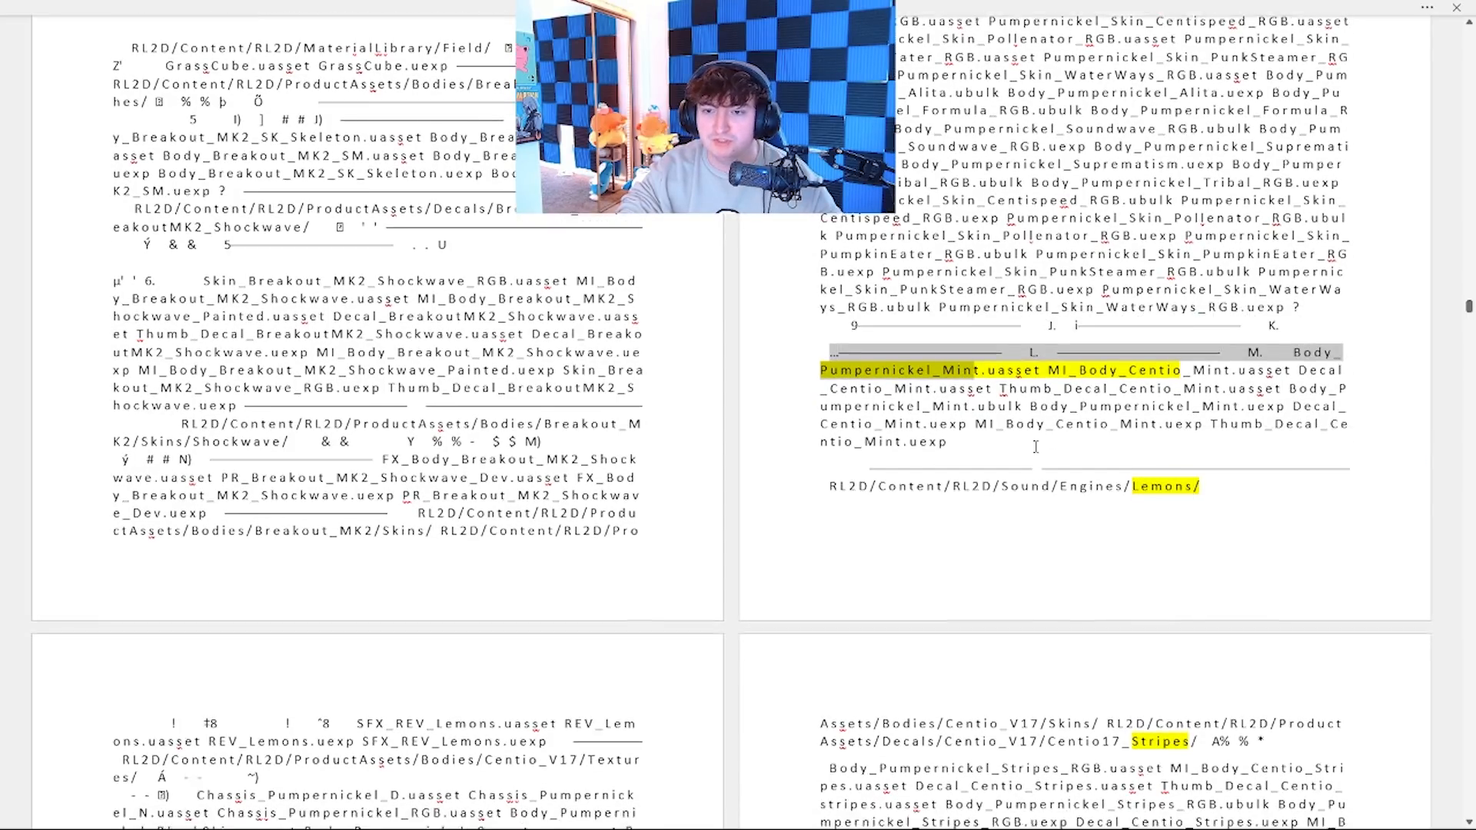
{"action": "scroll", "scroll_direction": "down", "scroll_amount": 3}
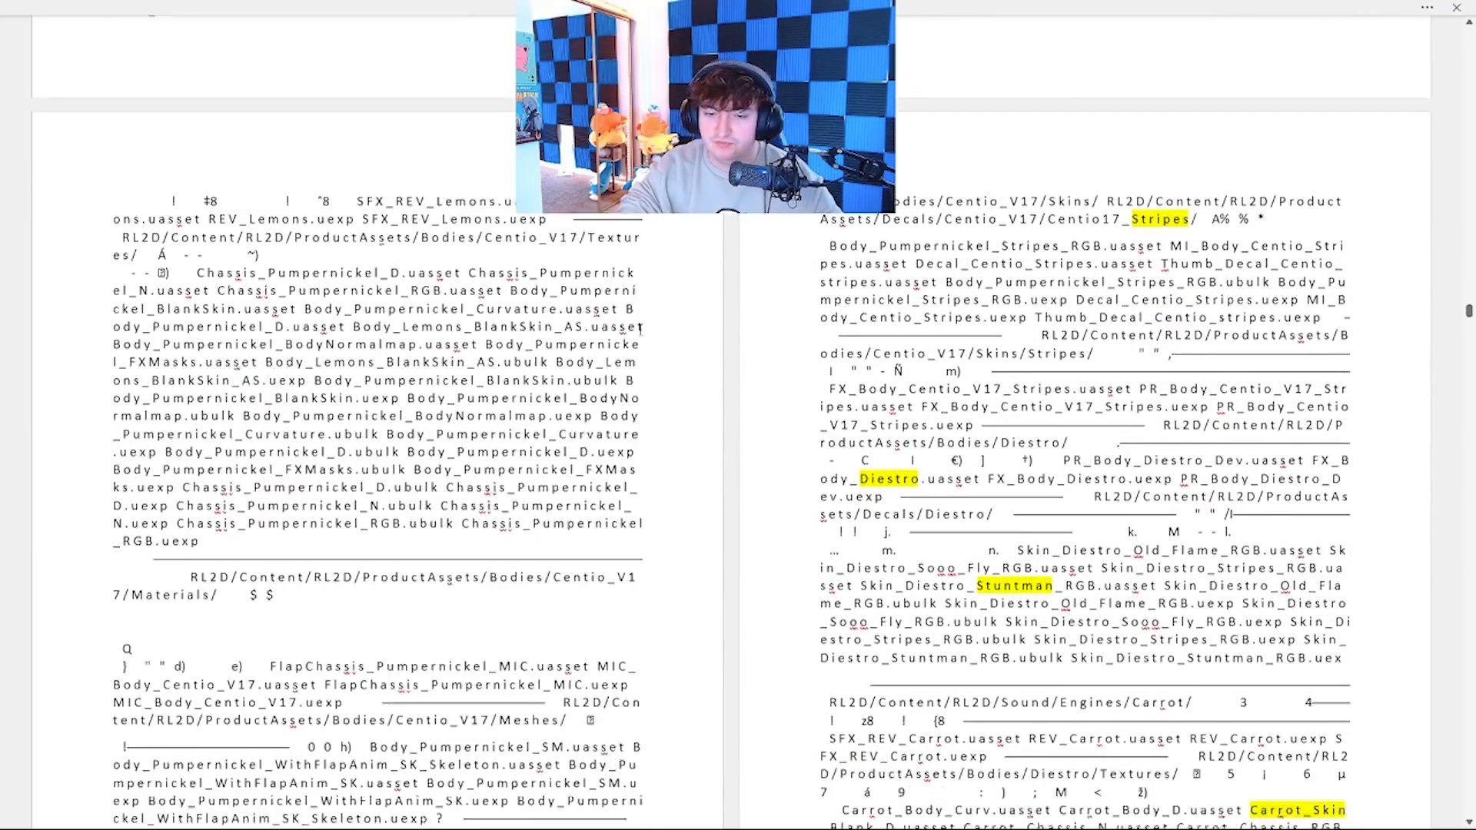
{"action": "scroll", "scroll_direction": "down", "scroll_amount": 3}
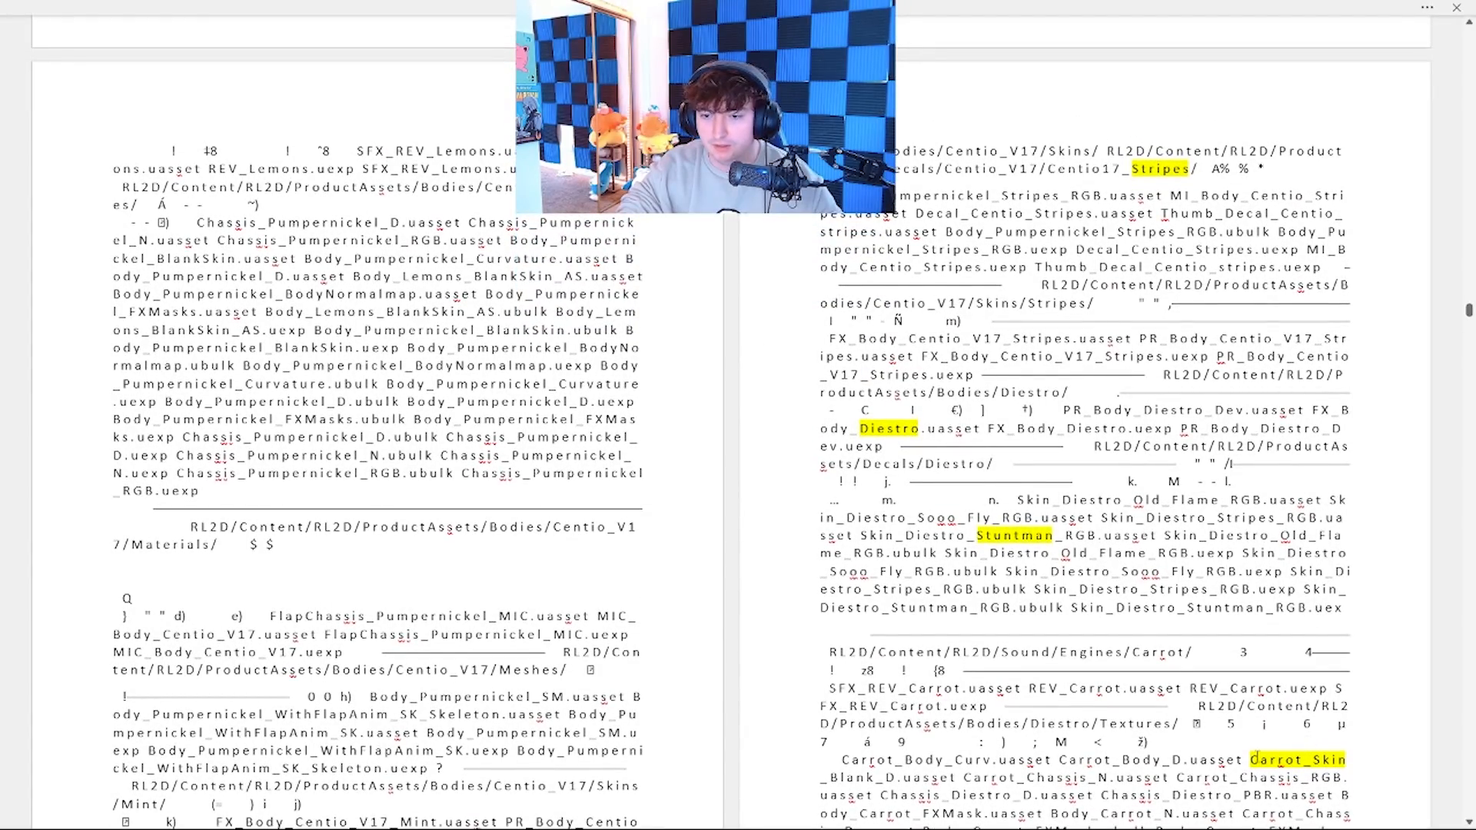
{"action": "scroll", "scroll_direction": "up", "scroll_amount": 3}
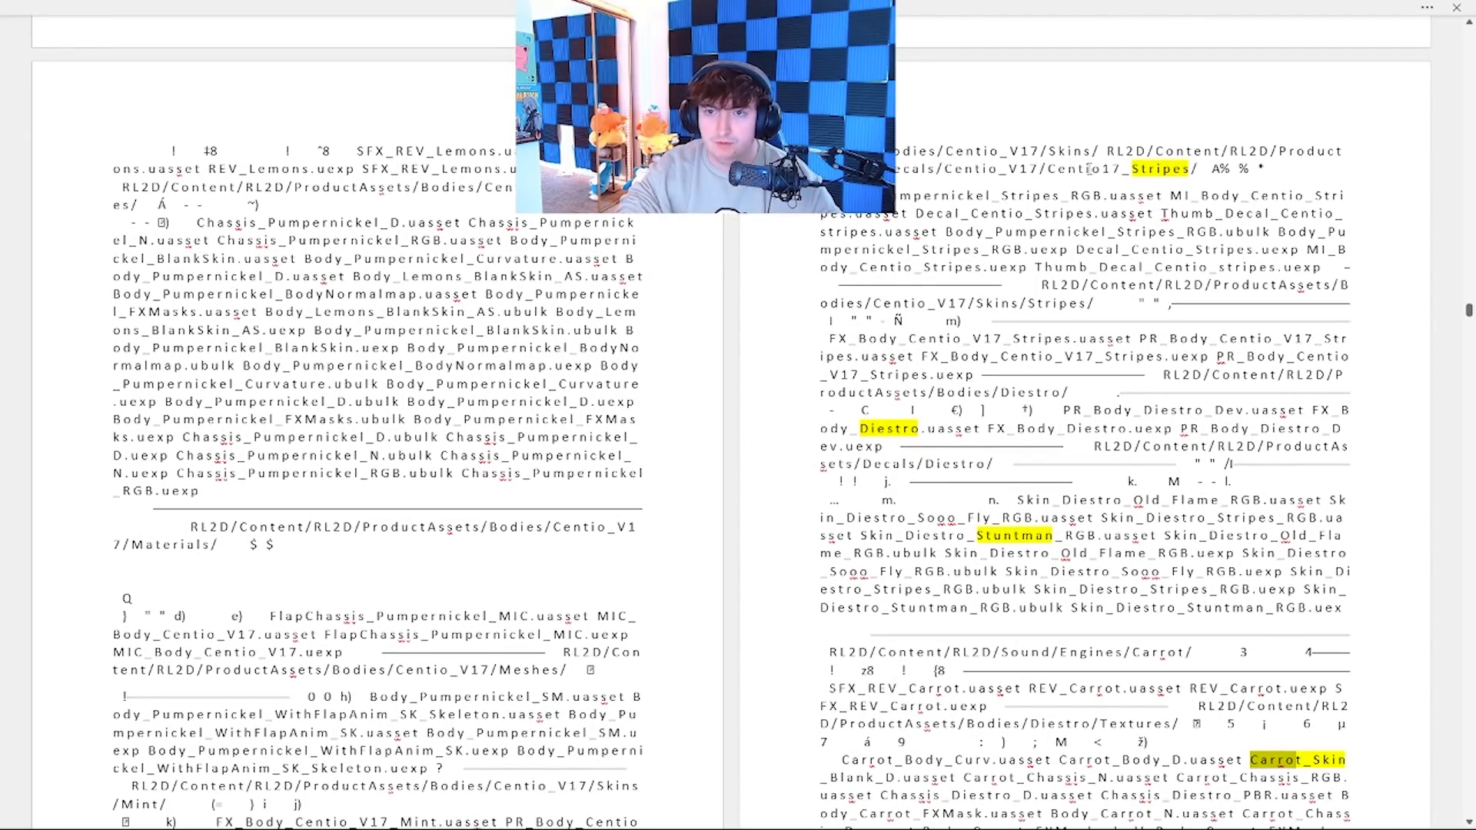
{"action": "scroll", "scroll_direction": "down", "scroll_amount": 3}
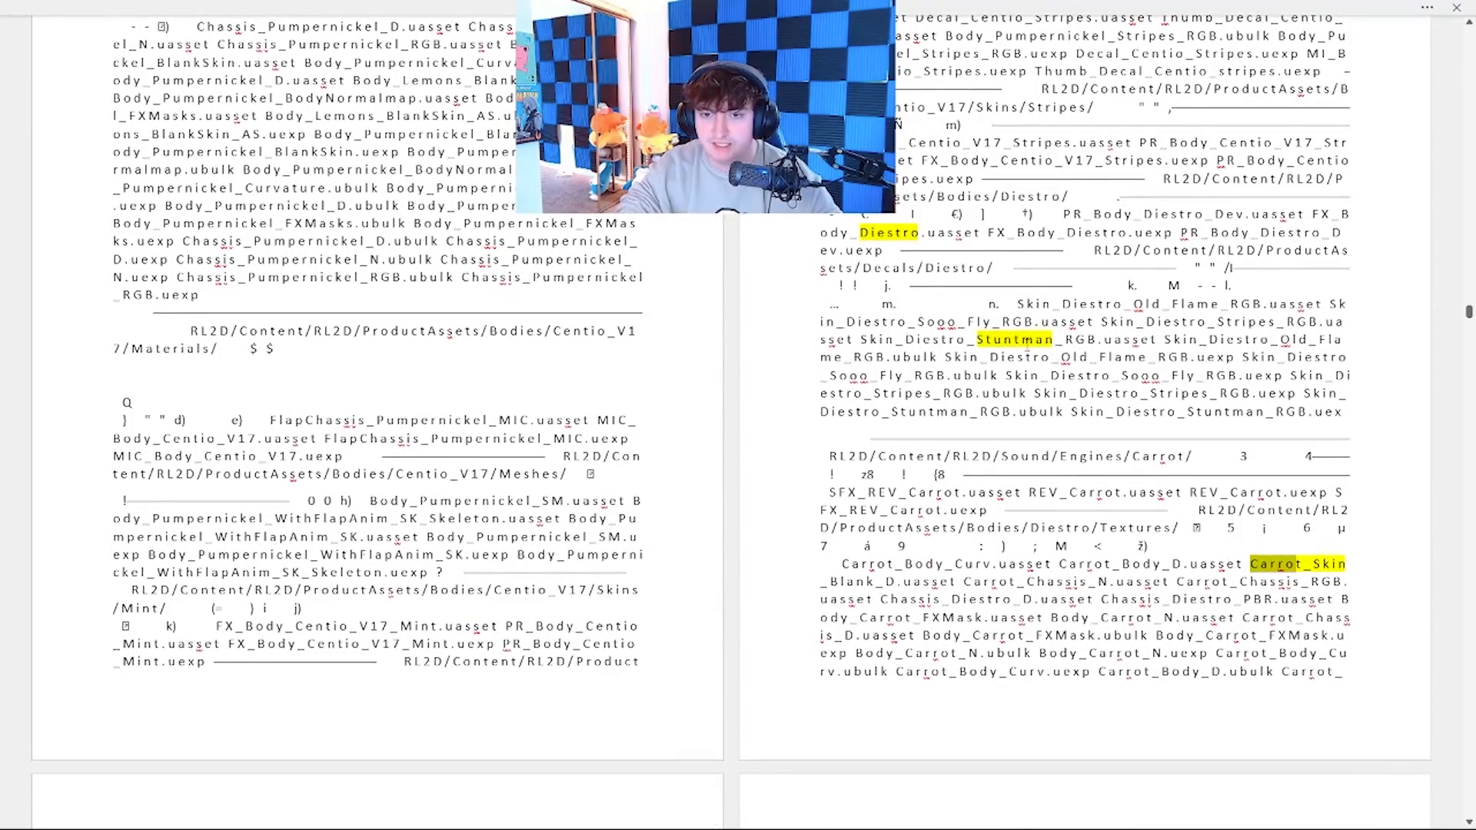
{"action": "scroll", "scroll_direction": "down", "scroll_amount": 3}
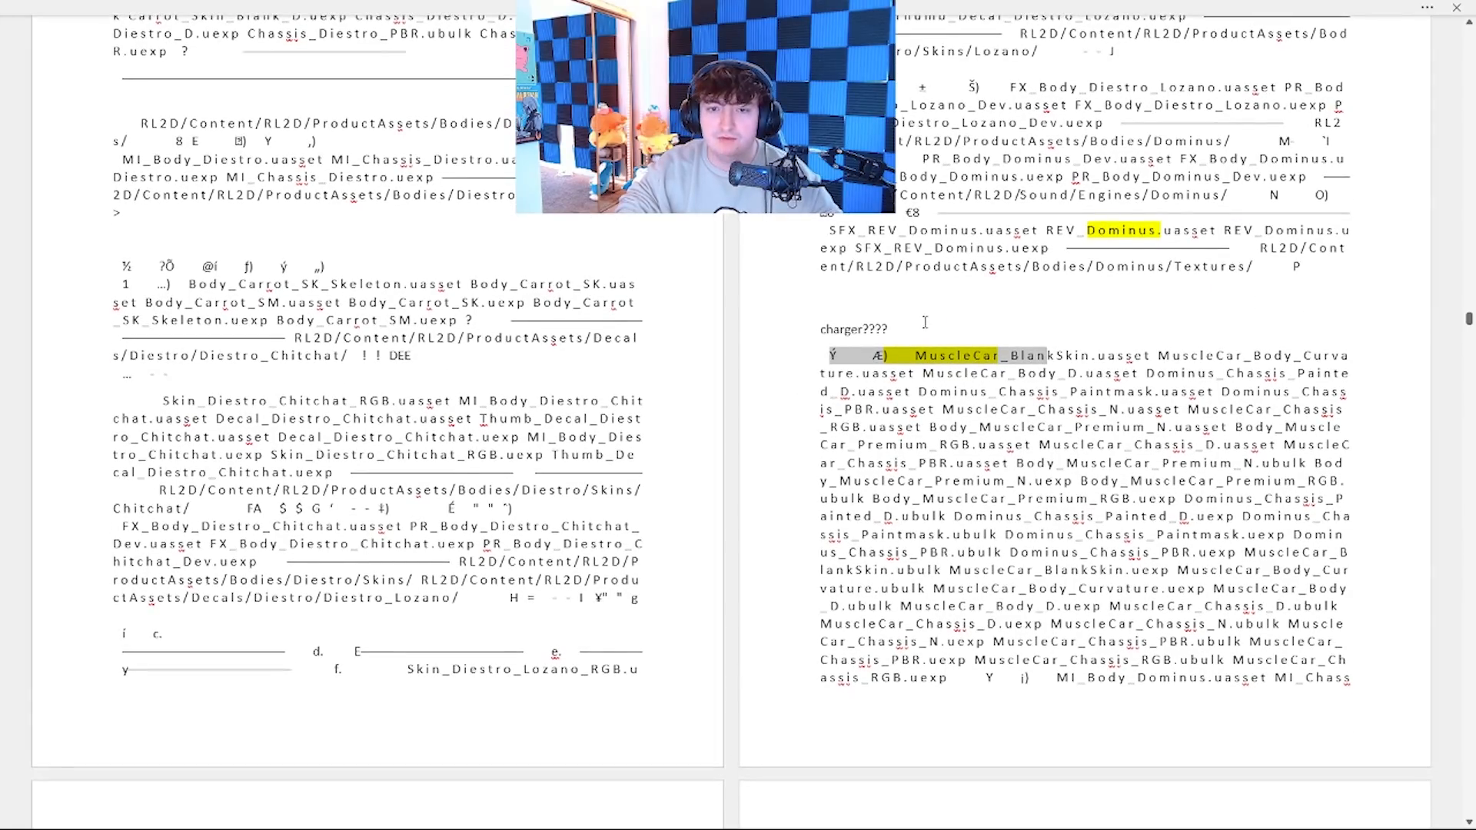
{"action": "left_click", "coordinate": [955, 355]}
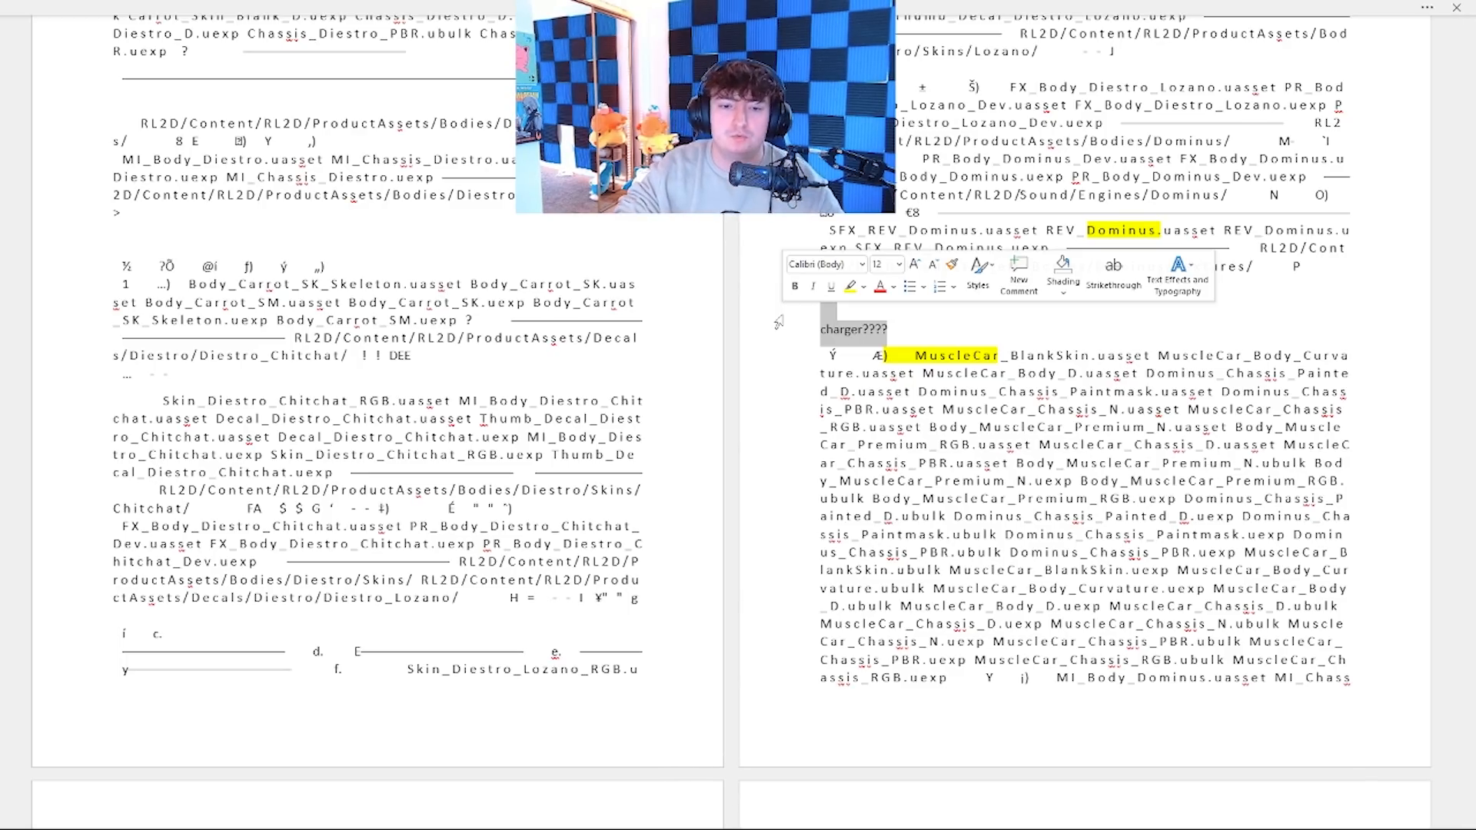
{"action": "scroll", "scroll_direction": "down", "scroll_amount": 3}
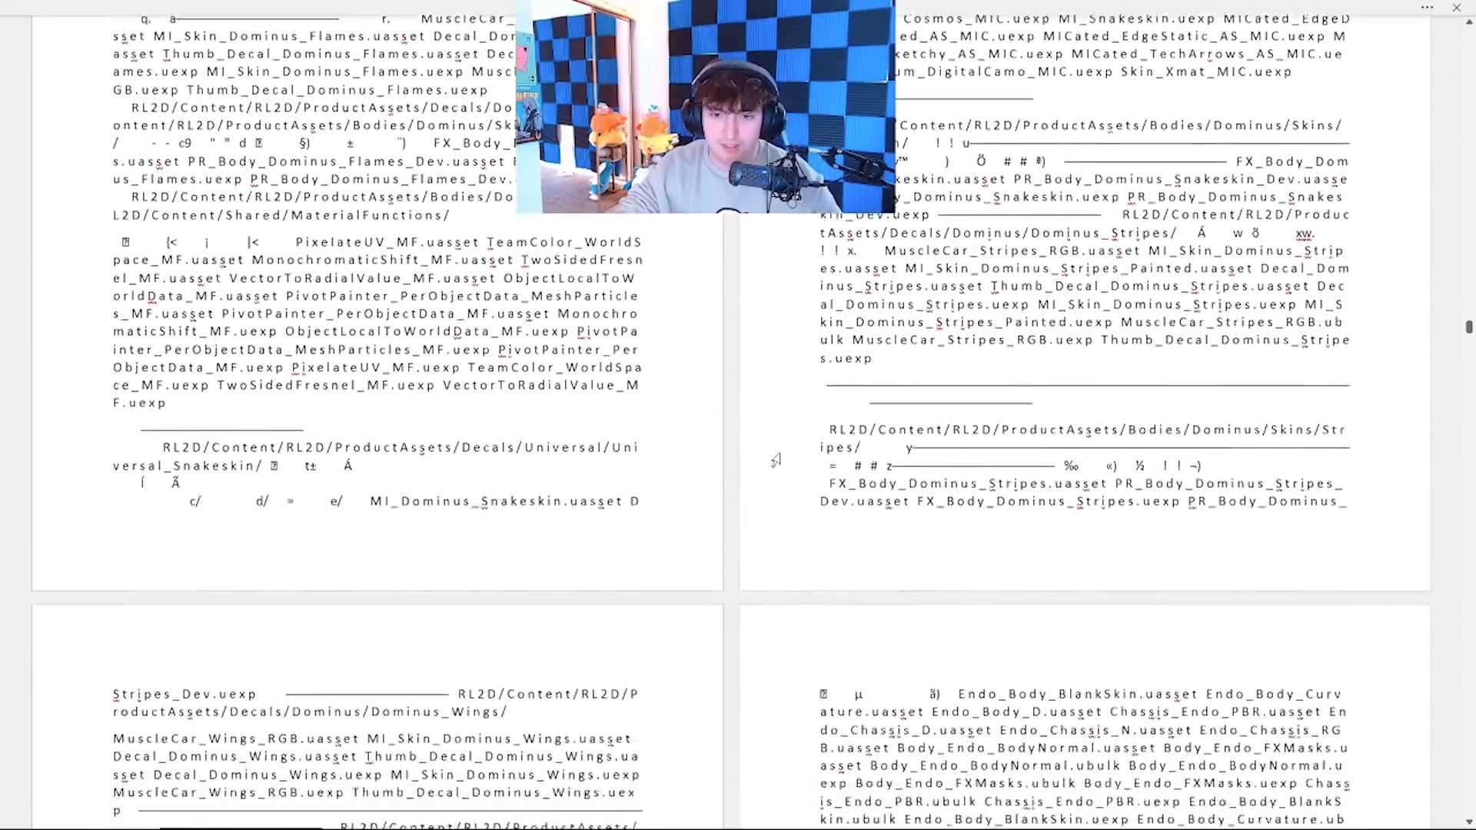
{"action": "scroll", "scroll_direction": "down", "scroll_amount": 3}
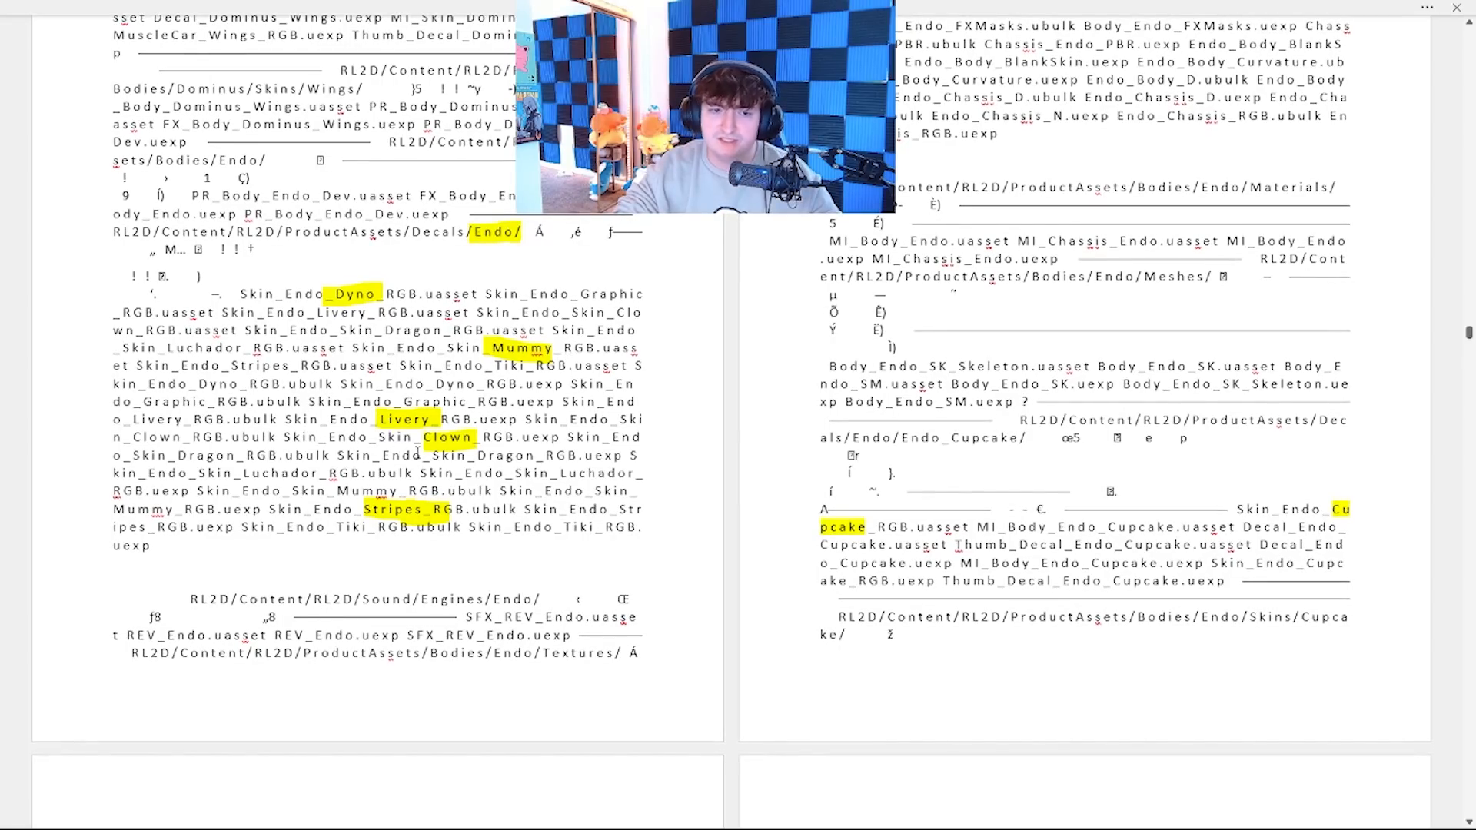
- Scroll down past the Mantis and Marauder entries with Bigbuck, GasMask, KamikazeTentacle and Wings
{"action": "scroll", "scroll_direction": "down", "scroll_amount": 3}
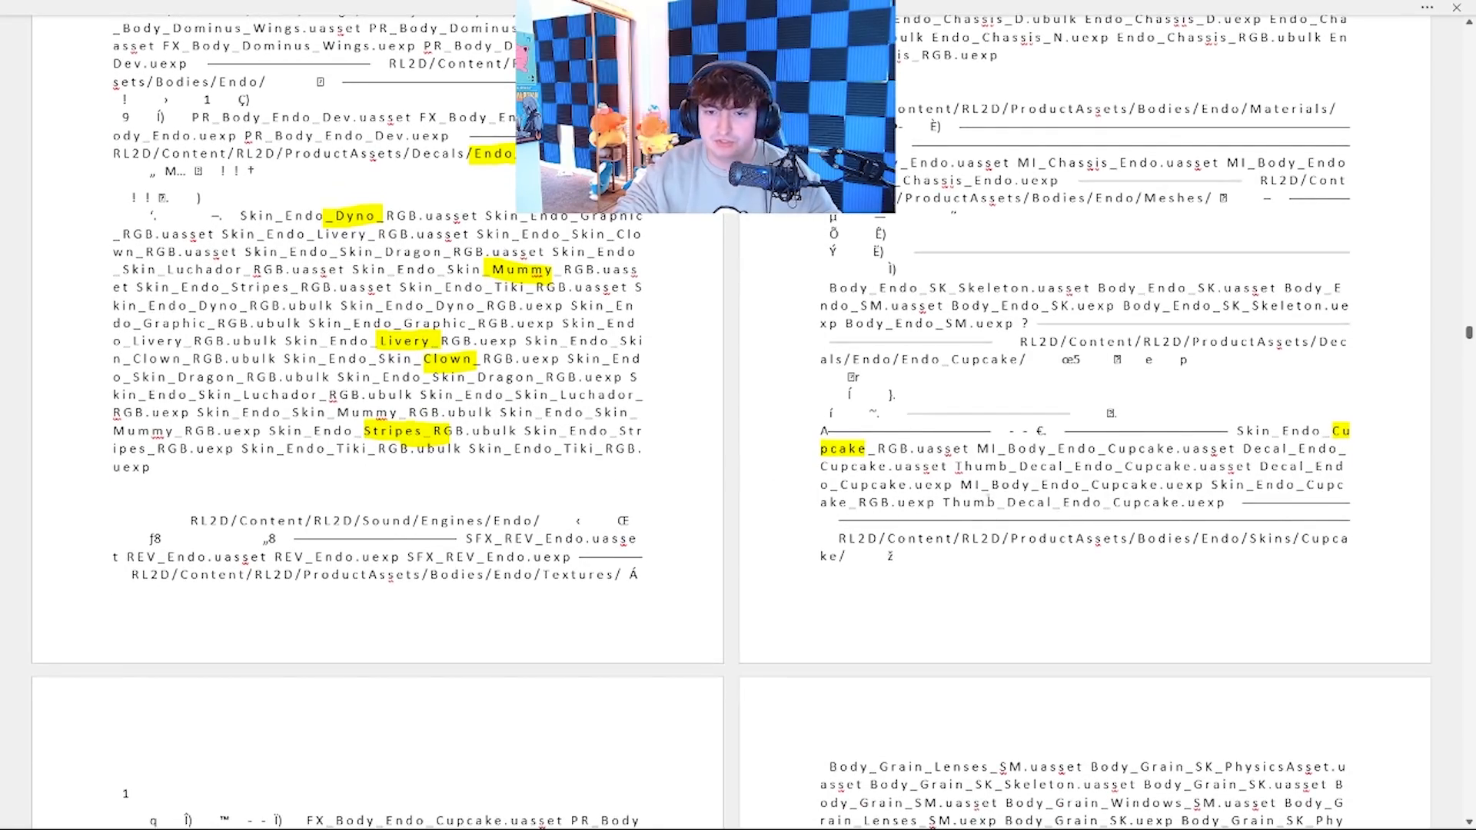
{"action": "scroll", "scroll_direction": "down", "scroll_amount": 3}
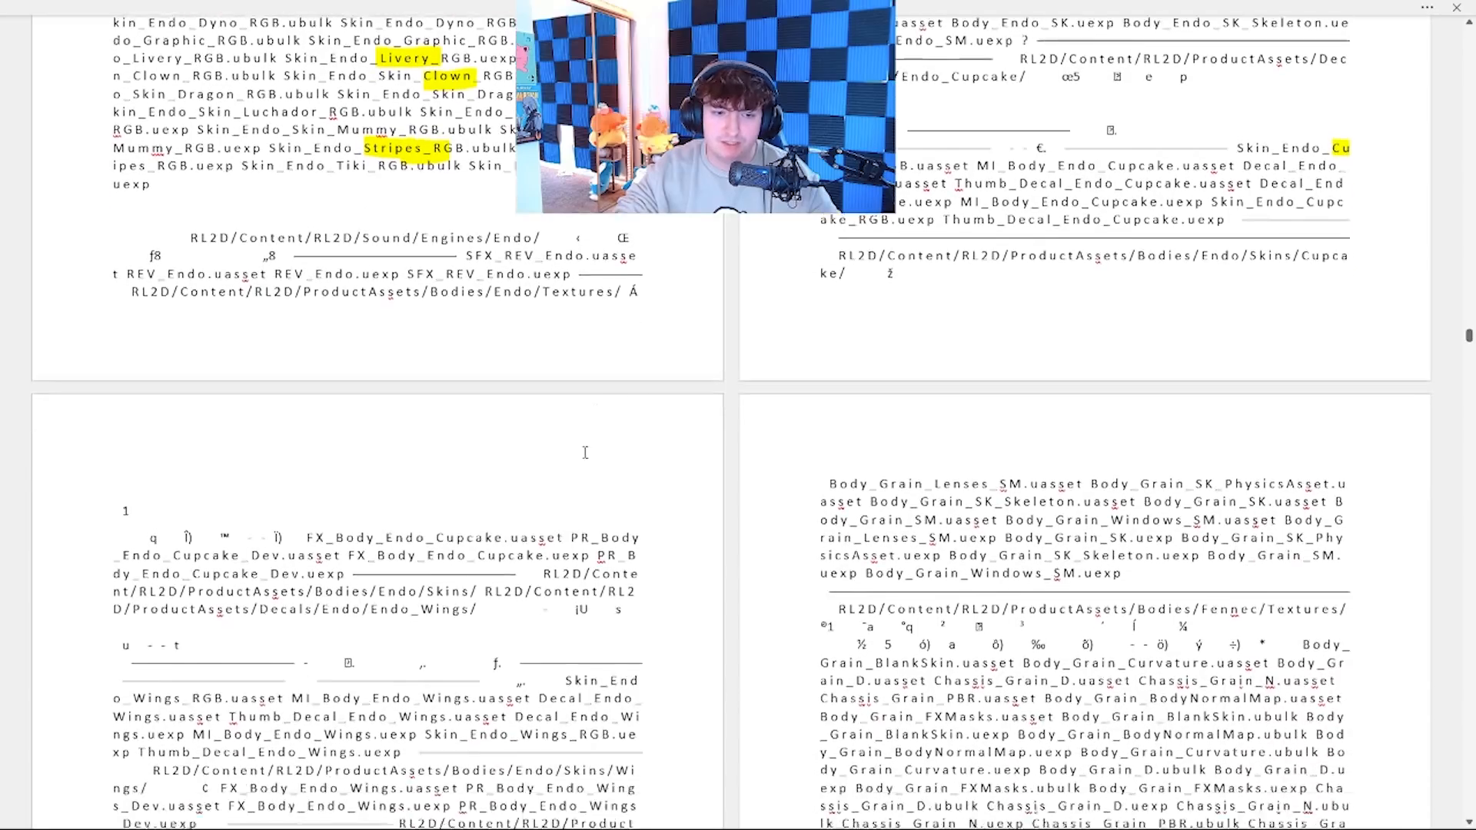
{"action": "scroll", "scroll_direction": "down", "scroll_amount": 3}
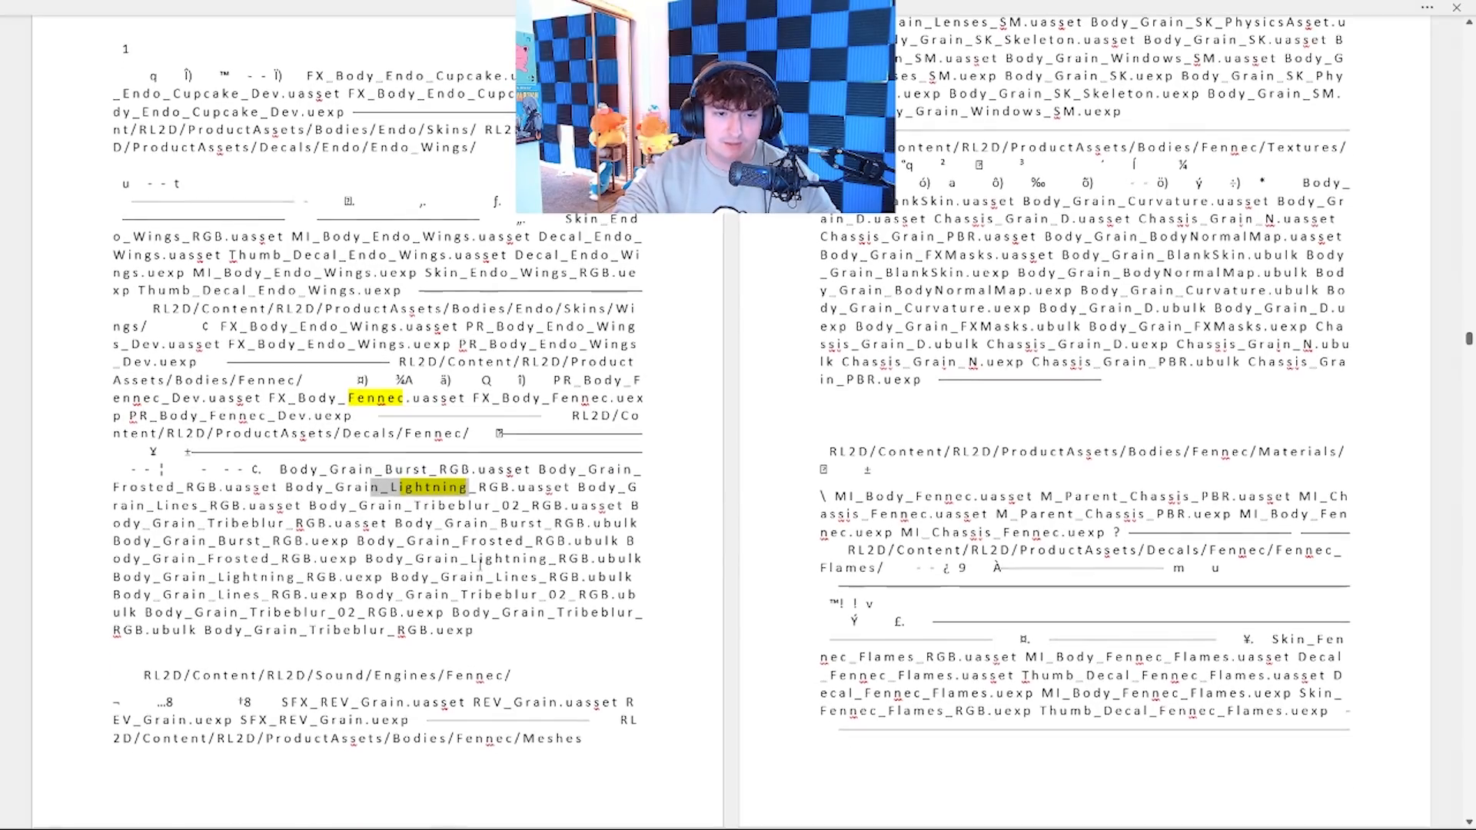
{"action": "scroll", "scroll_direction": "down", "scroll_amount": 3}
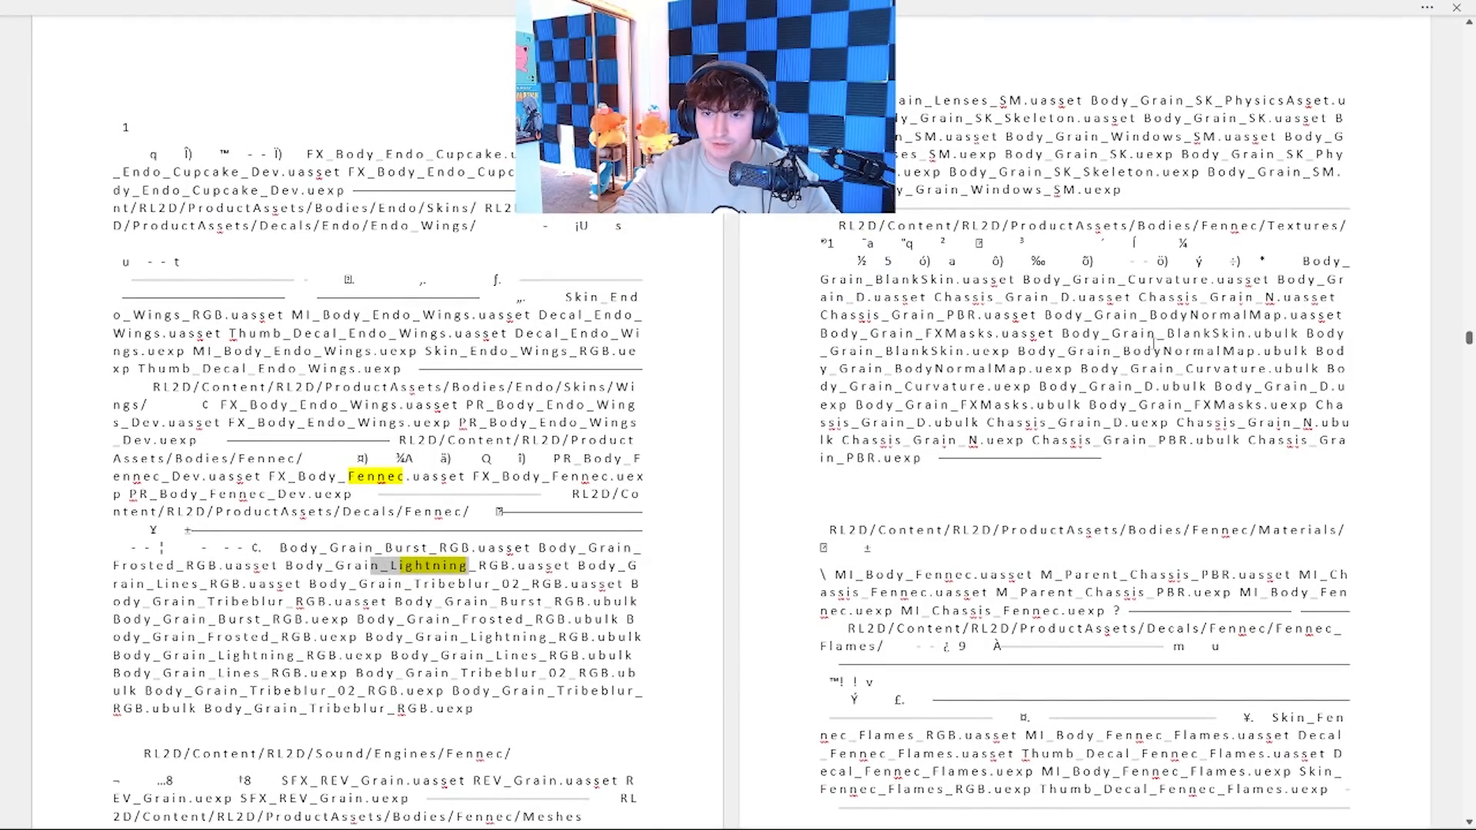
{"action": "scroll", "scroll_direction": "up", "scroll_amount": 3}
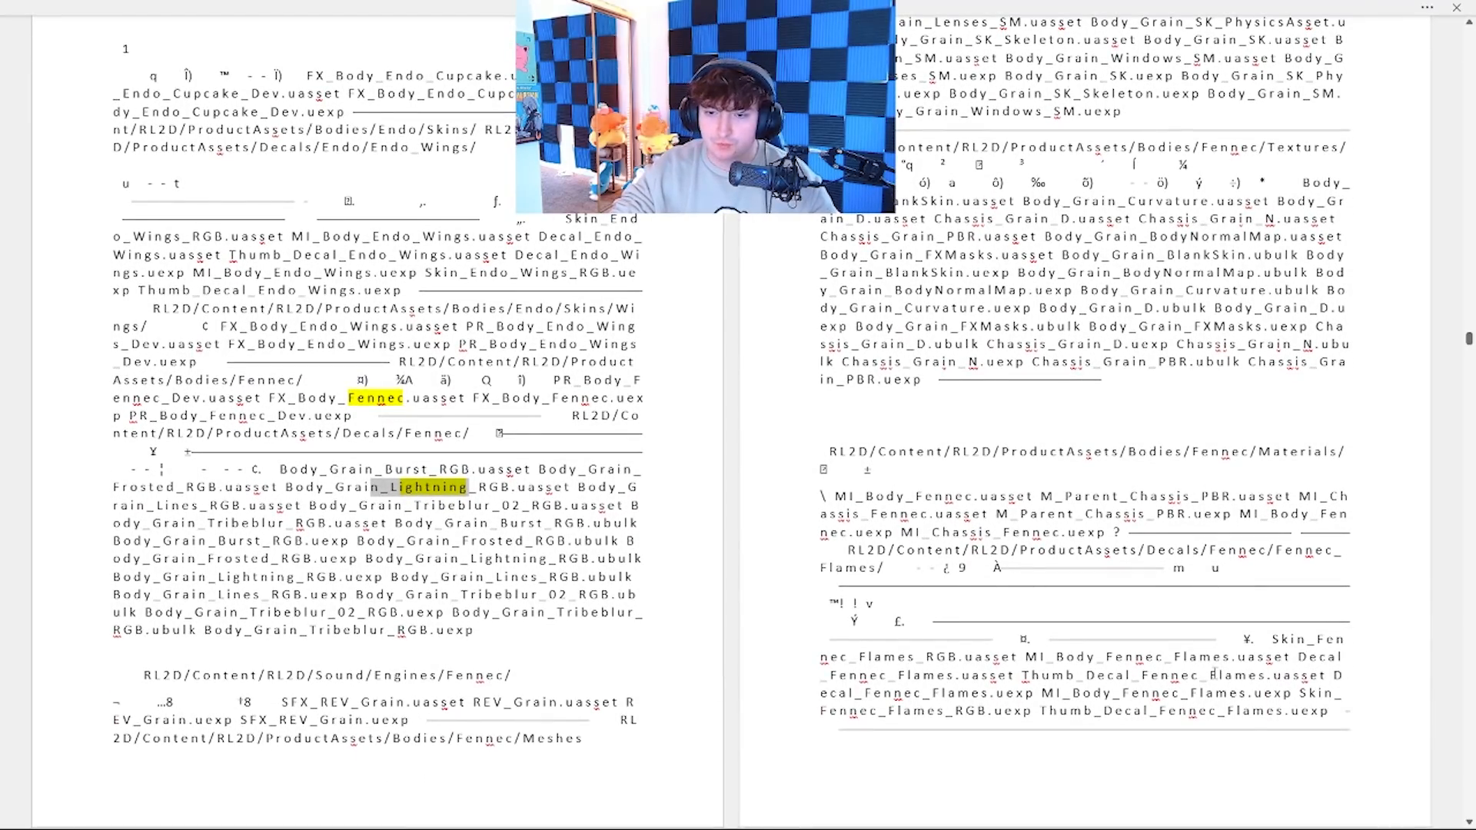
{"action": "scroll", "scroll_direction": "down", "scroll_amount": 3}
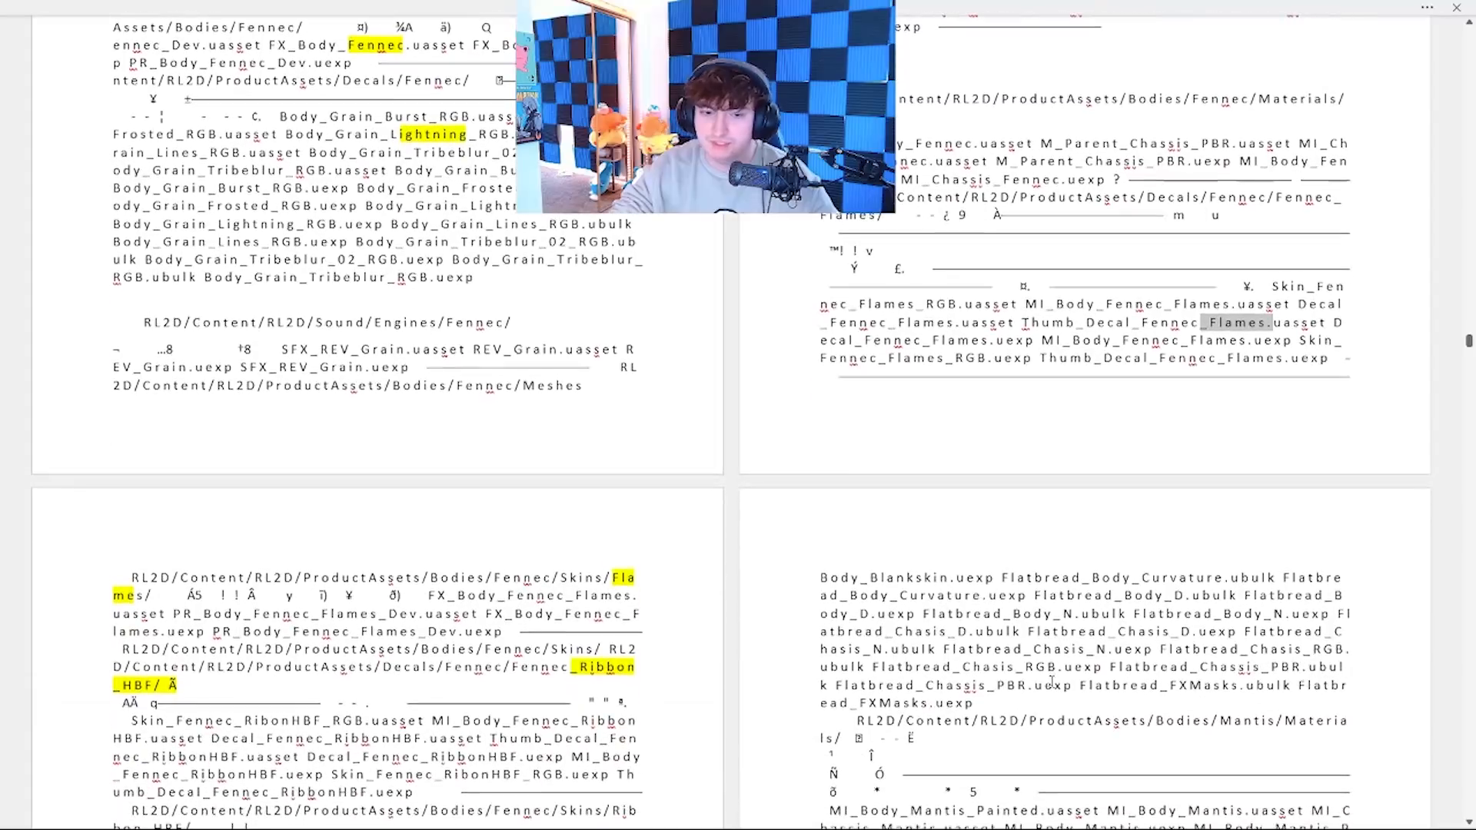
{"action": "scroll", "scroll_direction": "down", "scroll_amount": 3}
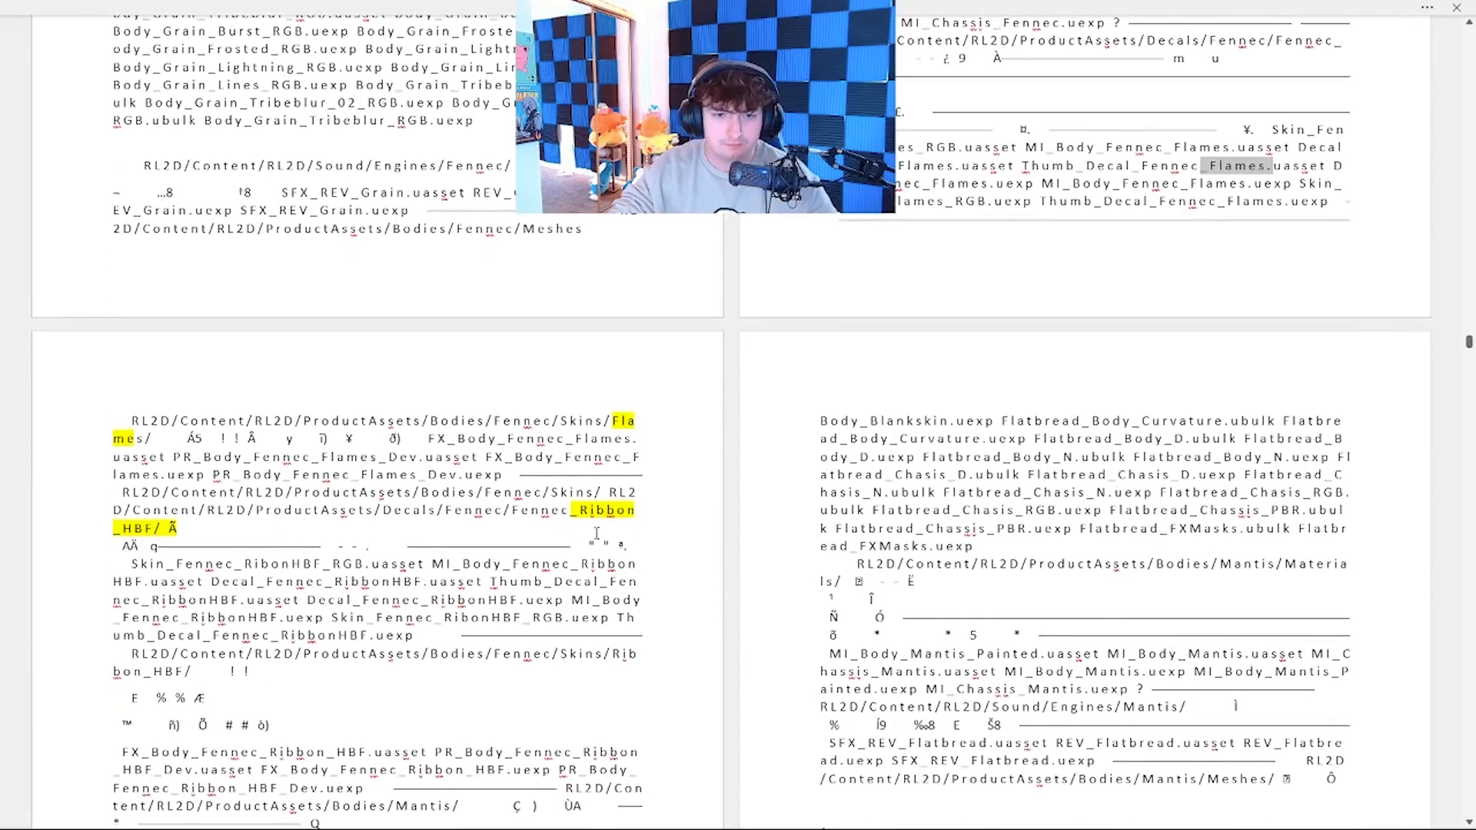
{"action": "scroll", "scroll_direction": "down", "scroll_amount": 3}
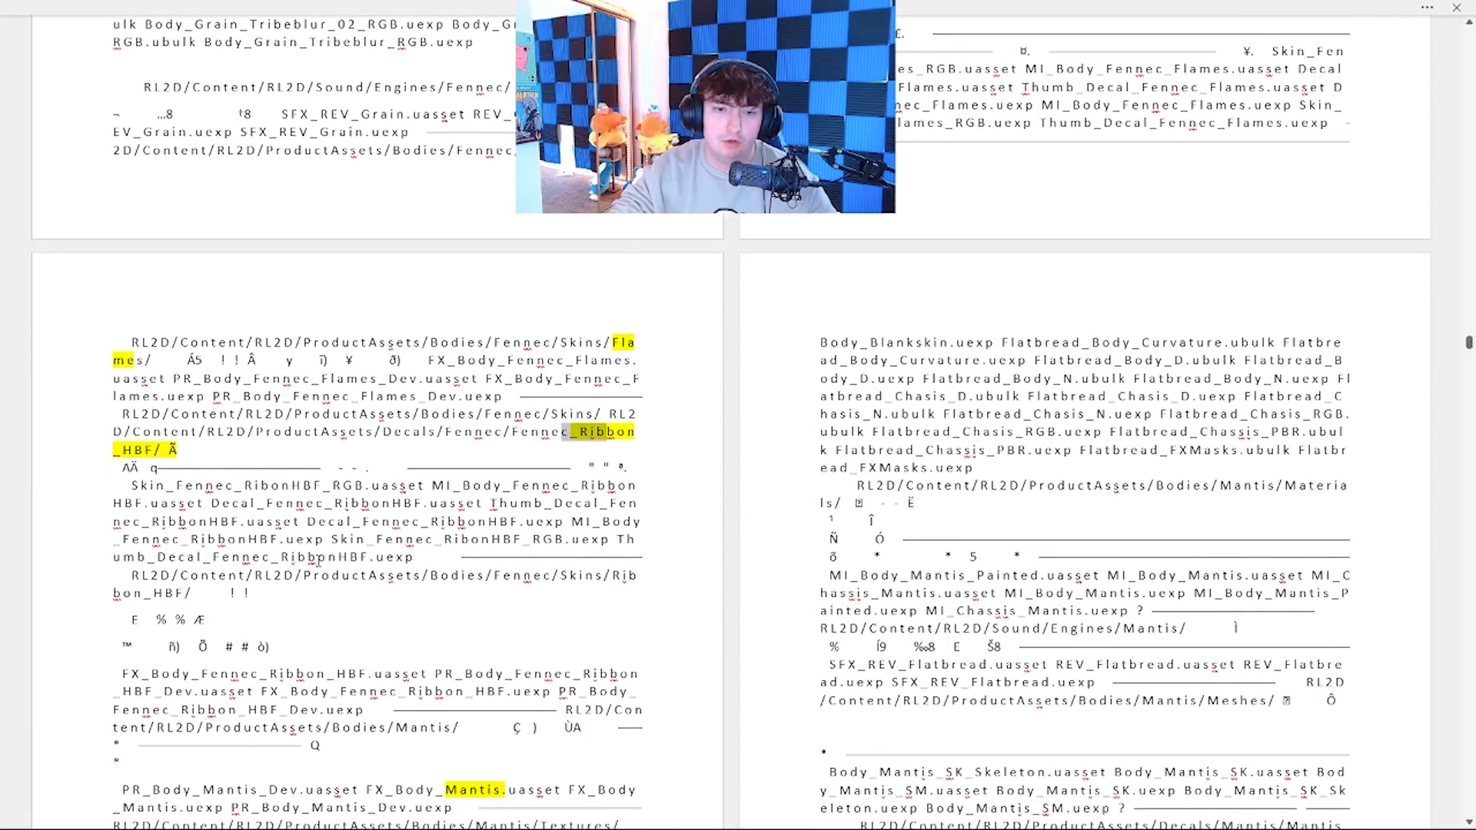
{"action": "scroll", "scroll_direction": "down", "scroll_amount": 3}
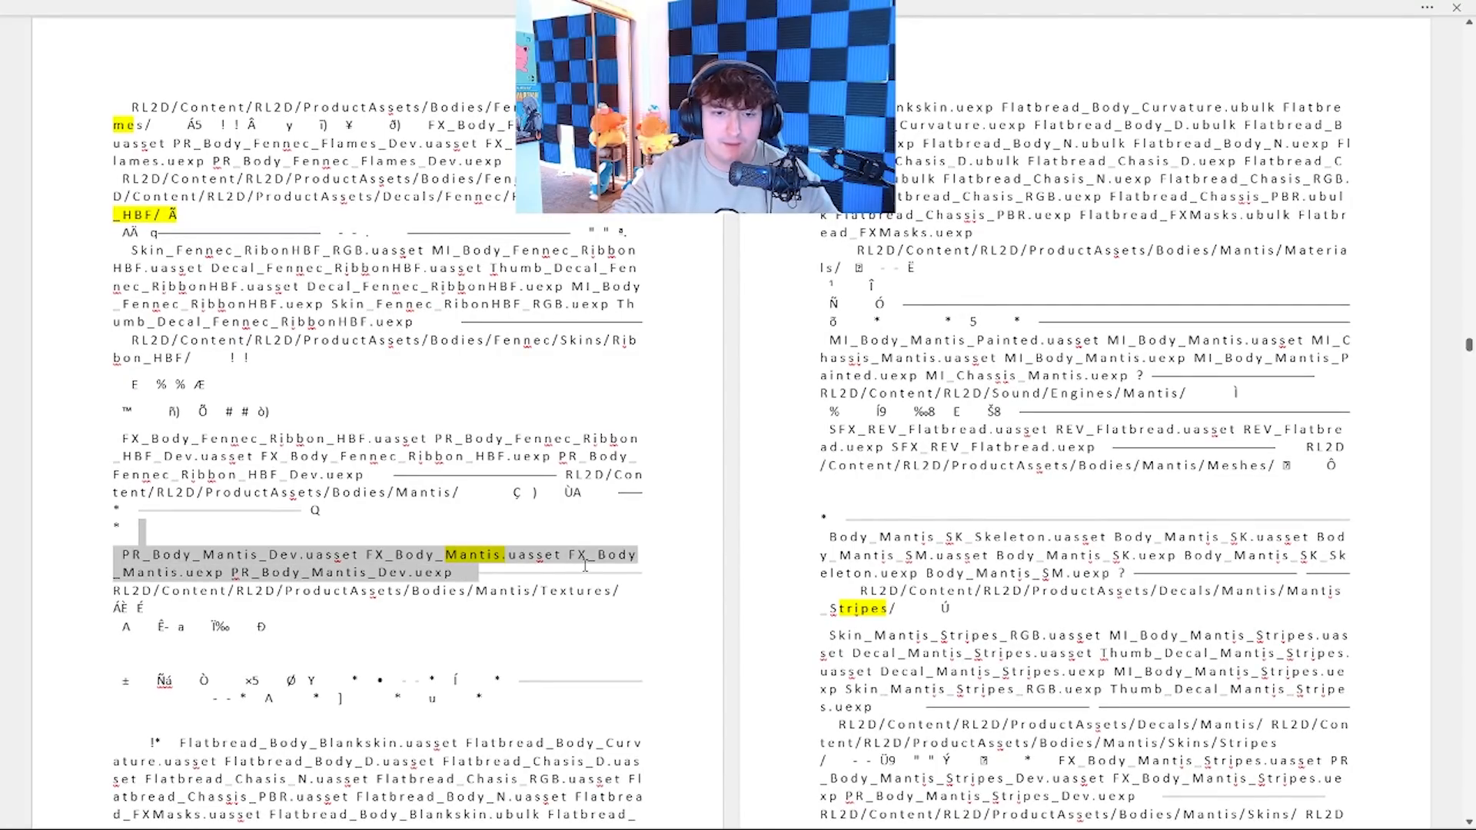
{"action": "scroll", "scroll_direction": "down", "scroll_amount": 3}
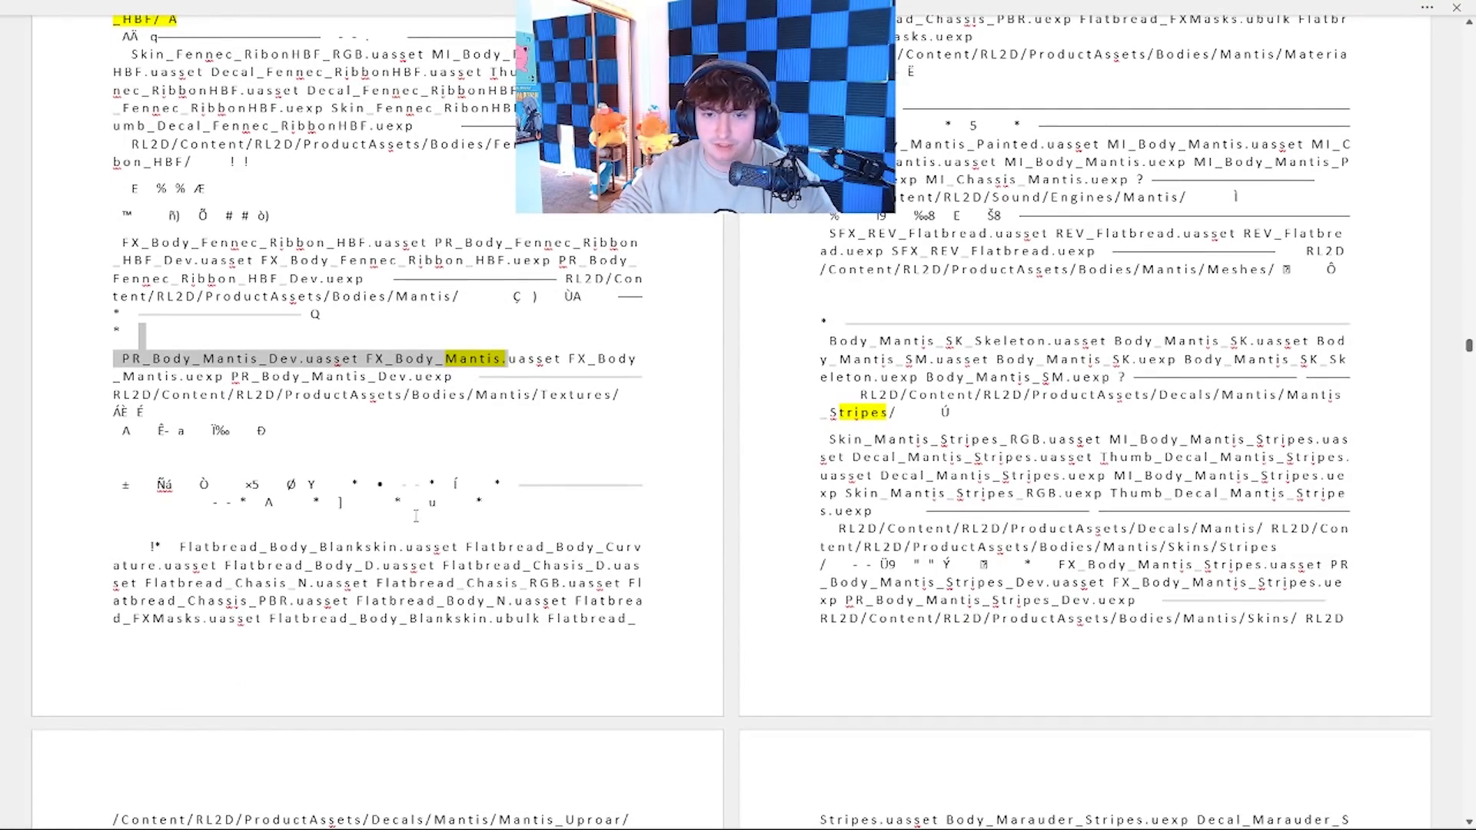
- Continue down to the Merc body textures and the BOOSTS PurpleDrank 'LEAN???' note
{"action": "scroll", "scroll_direction": "up", "scroll_amount": 3}
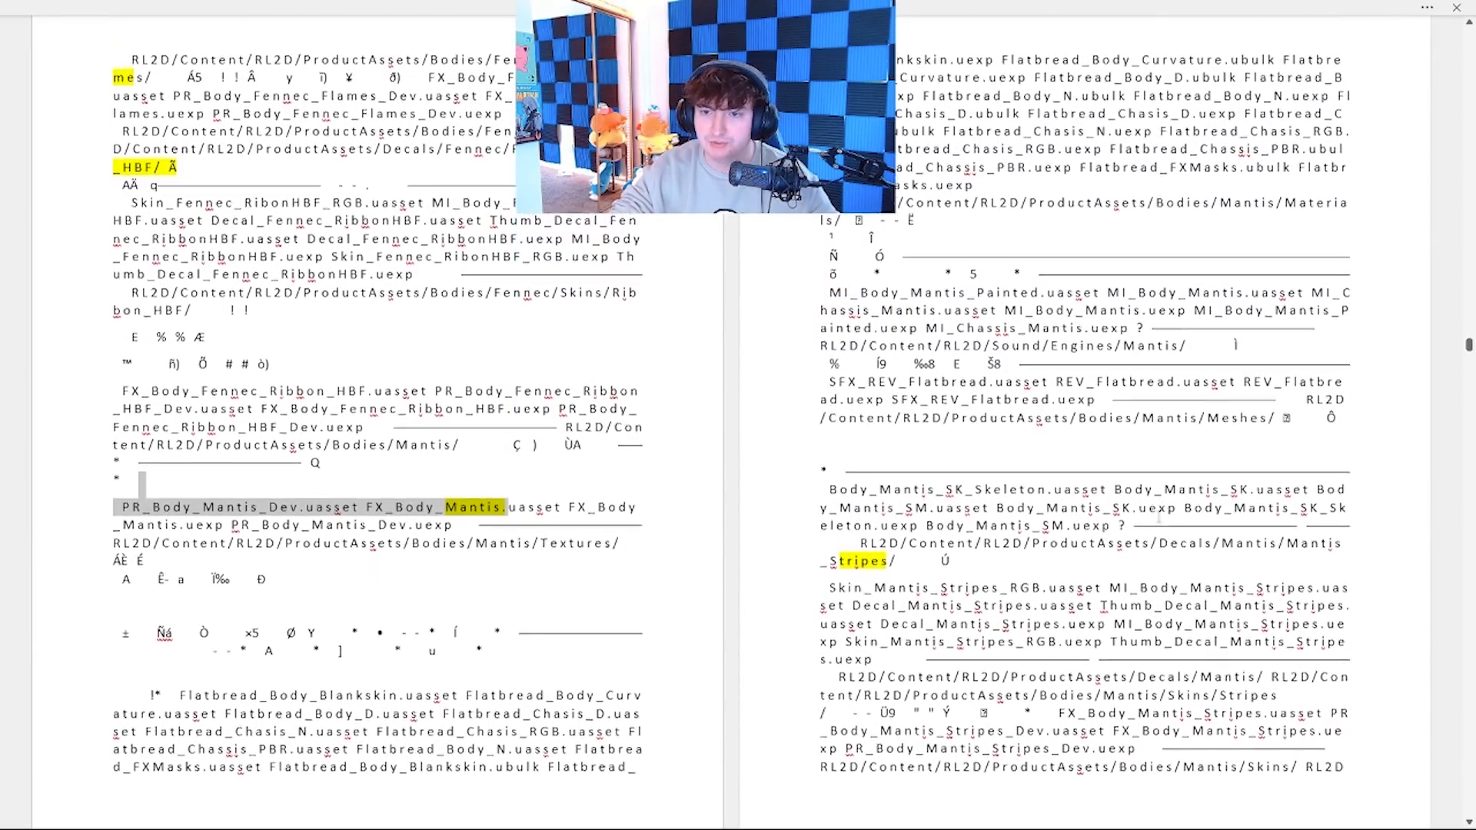
{"action": "scroll", "scroll_direction": "down", "scroll_amount": 3}
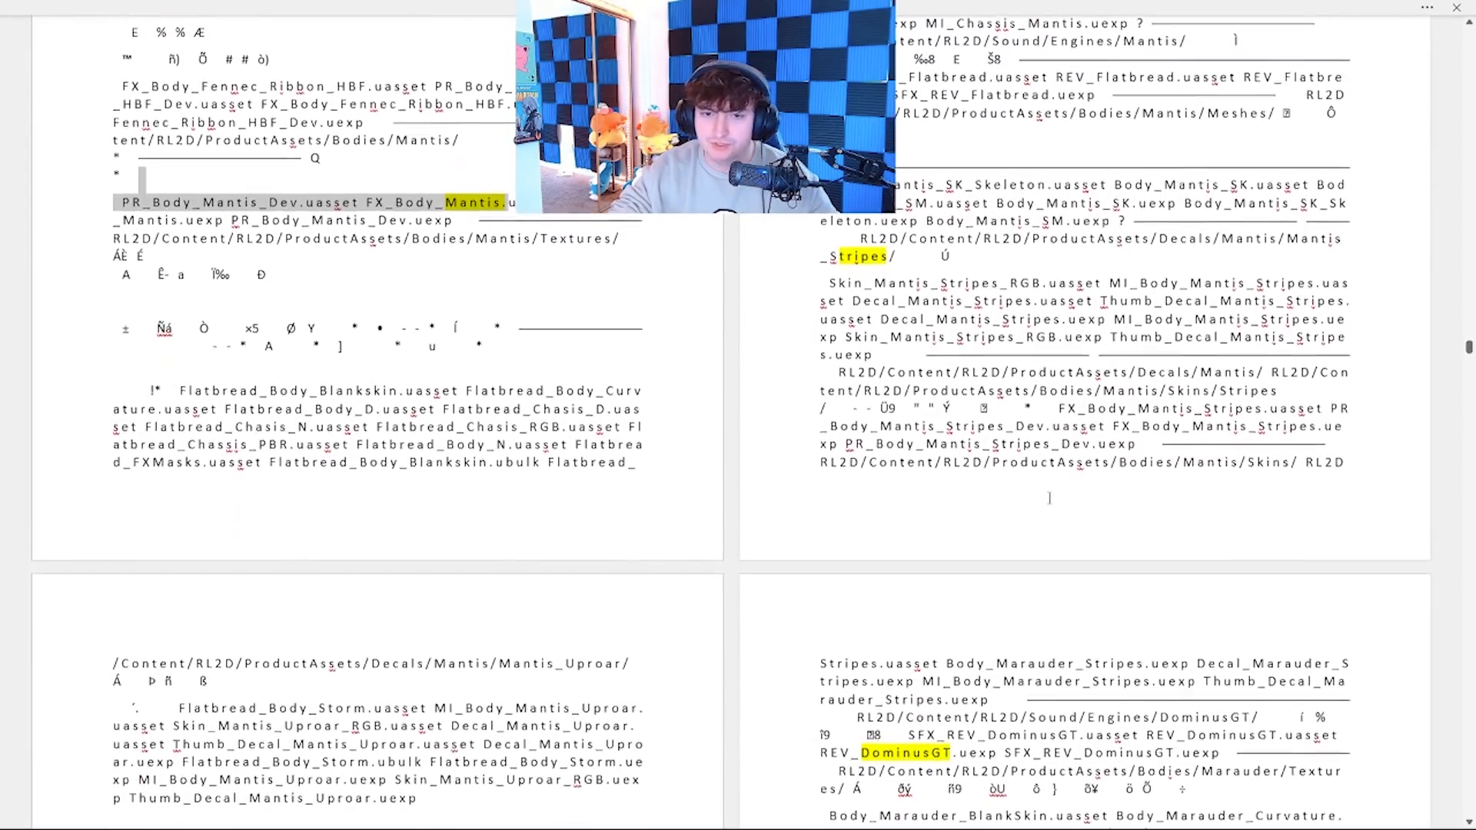
{"action": "scroll", "scroll_direction": "down", "scroll_amount": 3}
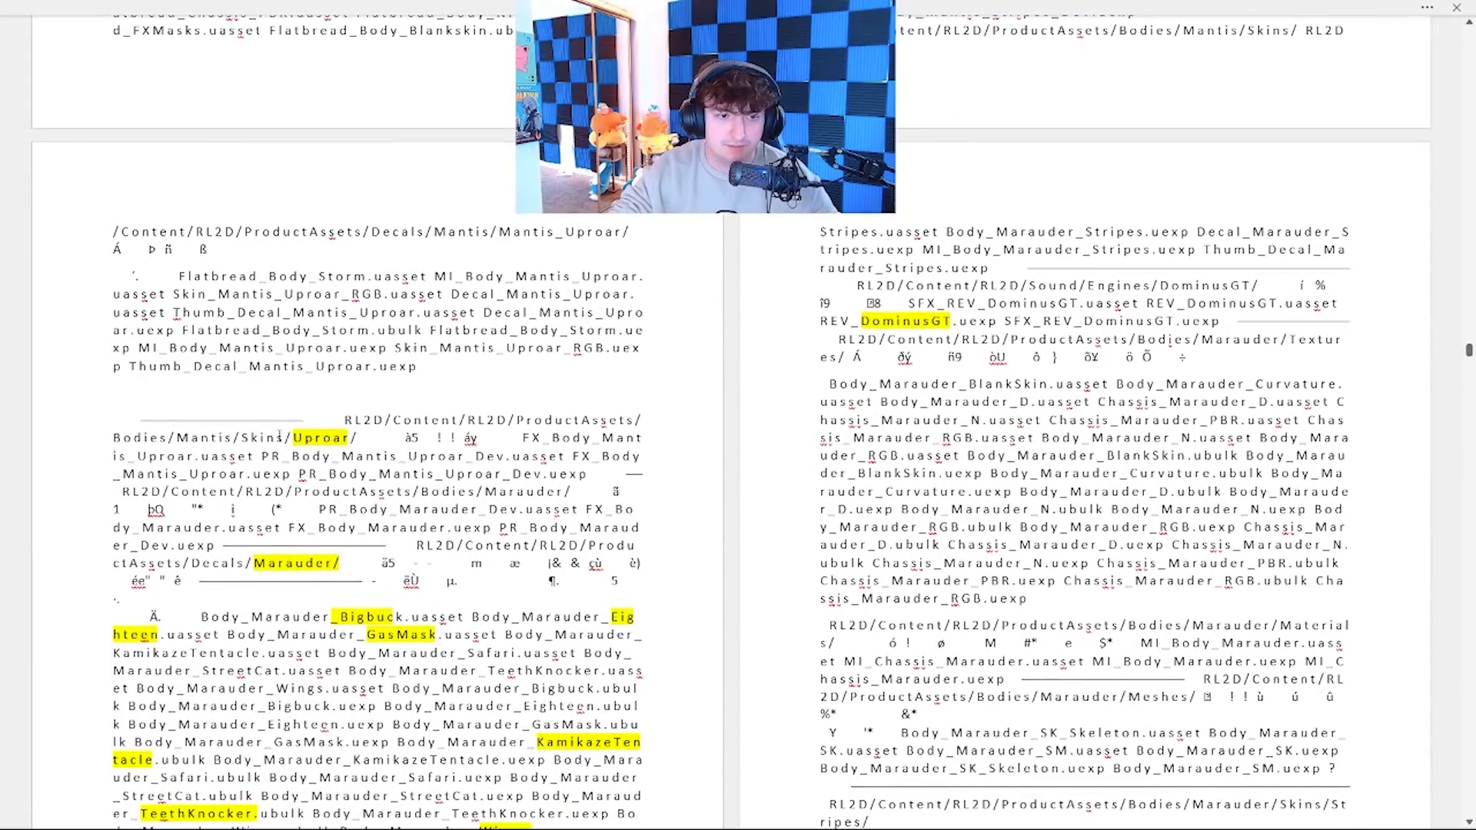
{"action": "scroll", "scroll_direction": "down", "scroll_amount": 3}
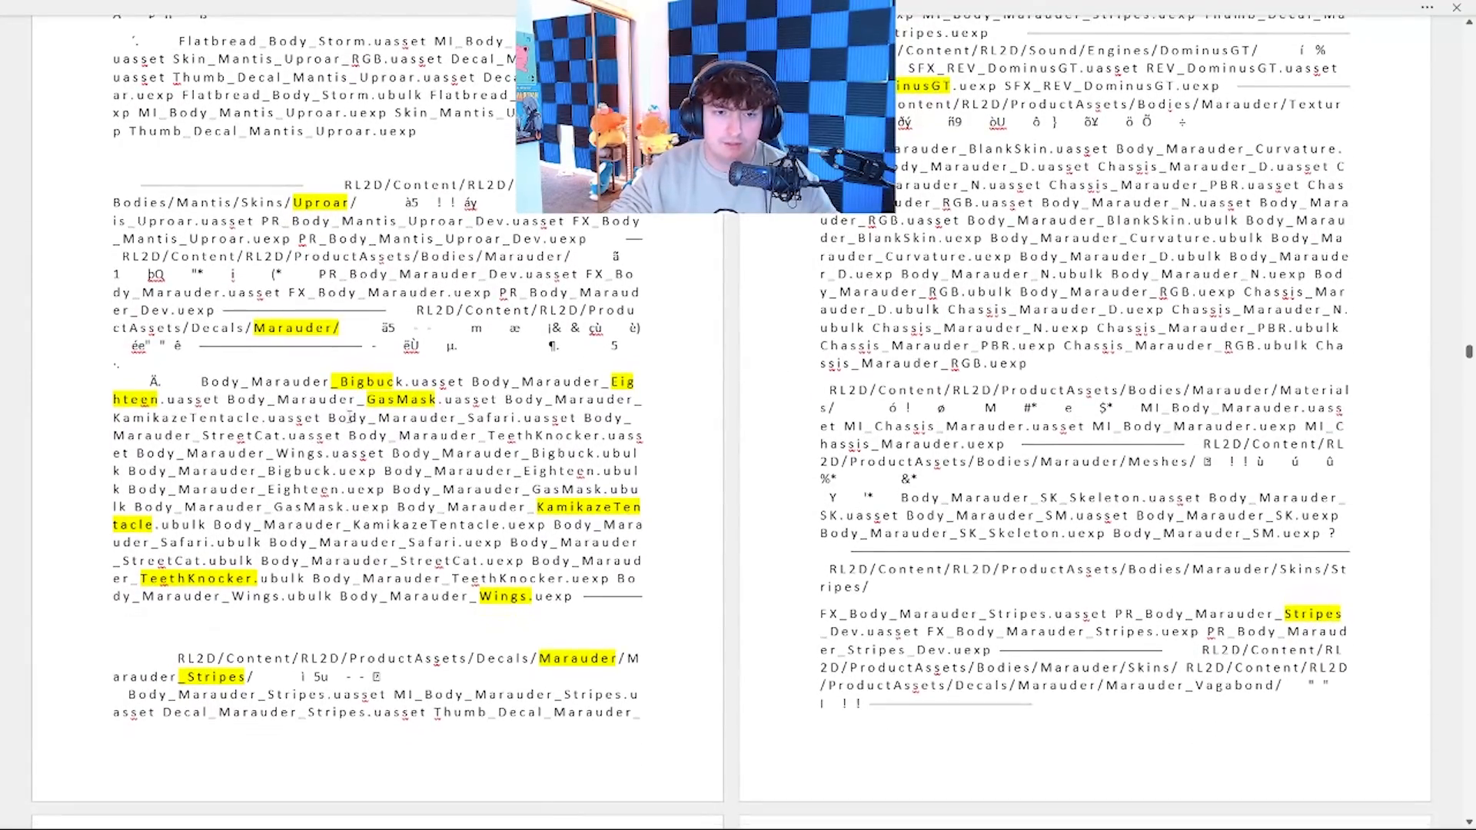
{"action": "scroll", "scroll_direction": "down", "scroll_amount": 3}
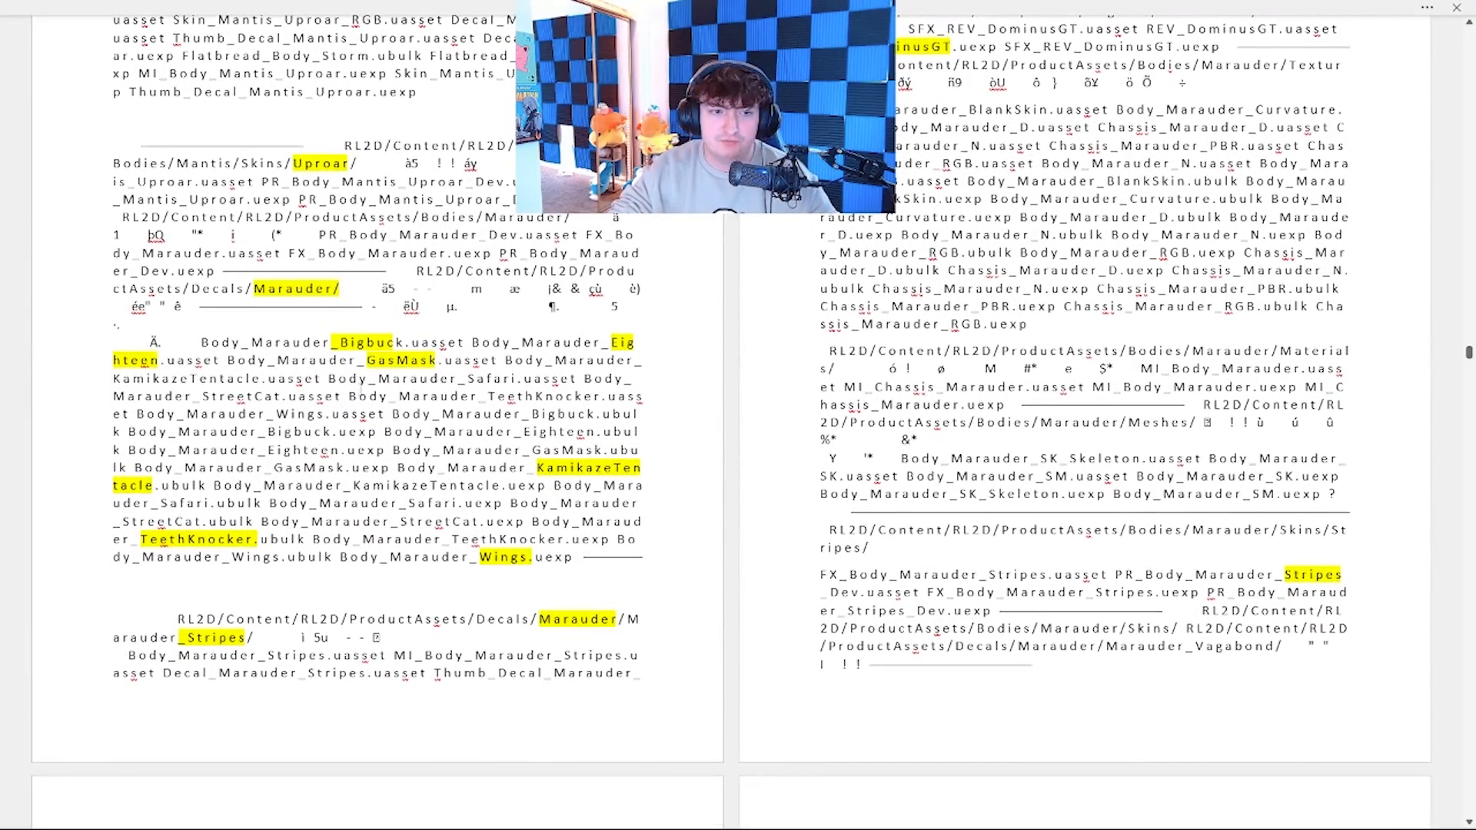
{"action": "scroll", "scroll_direction": "down", "scroll_amount": 3}
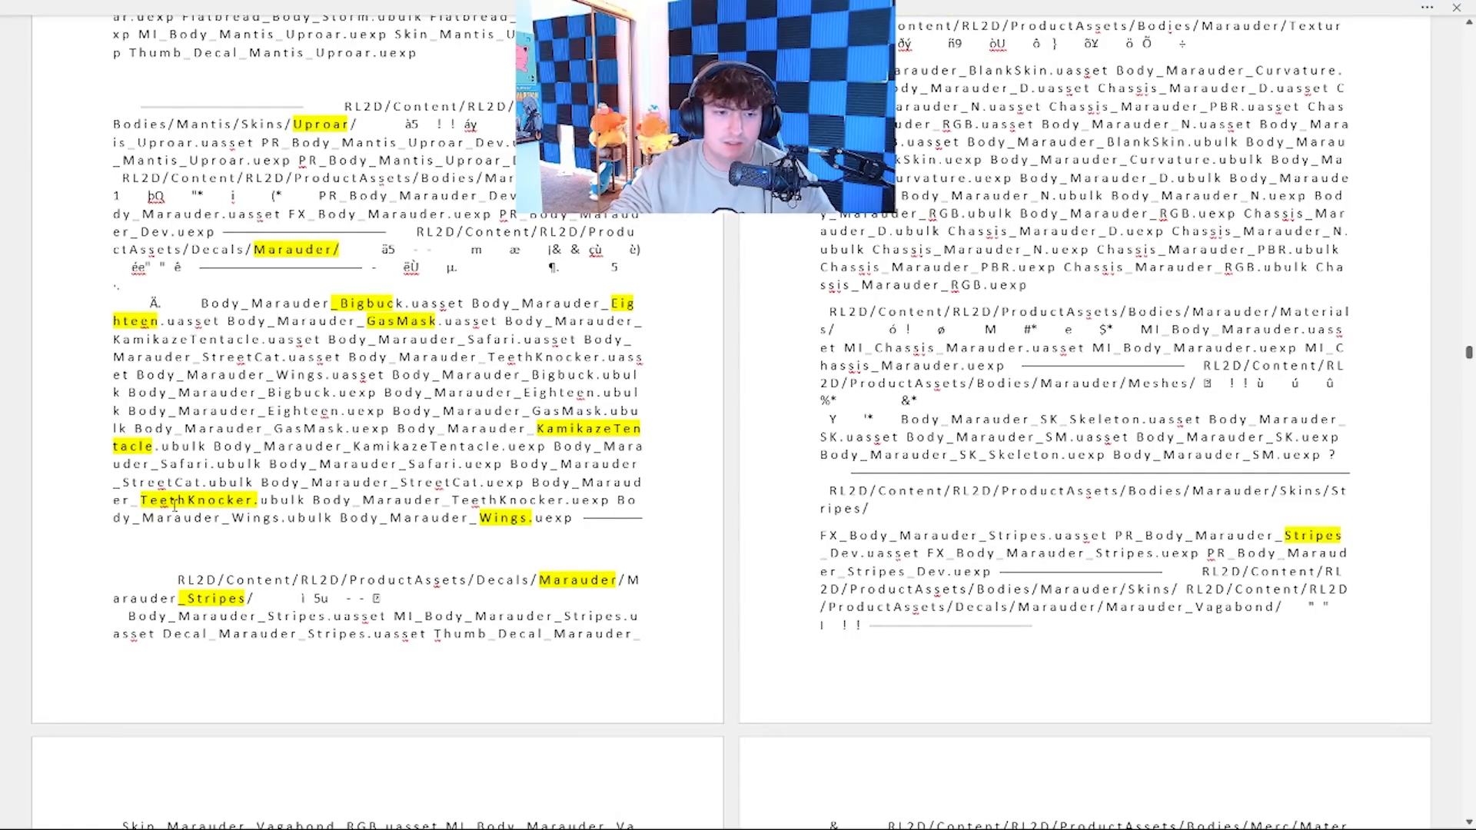
{"action": "scroll", "scroll_direction": "down", "scroll_amount": 3}
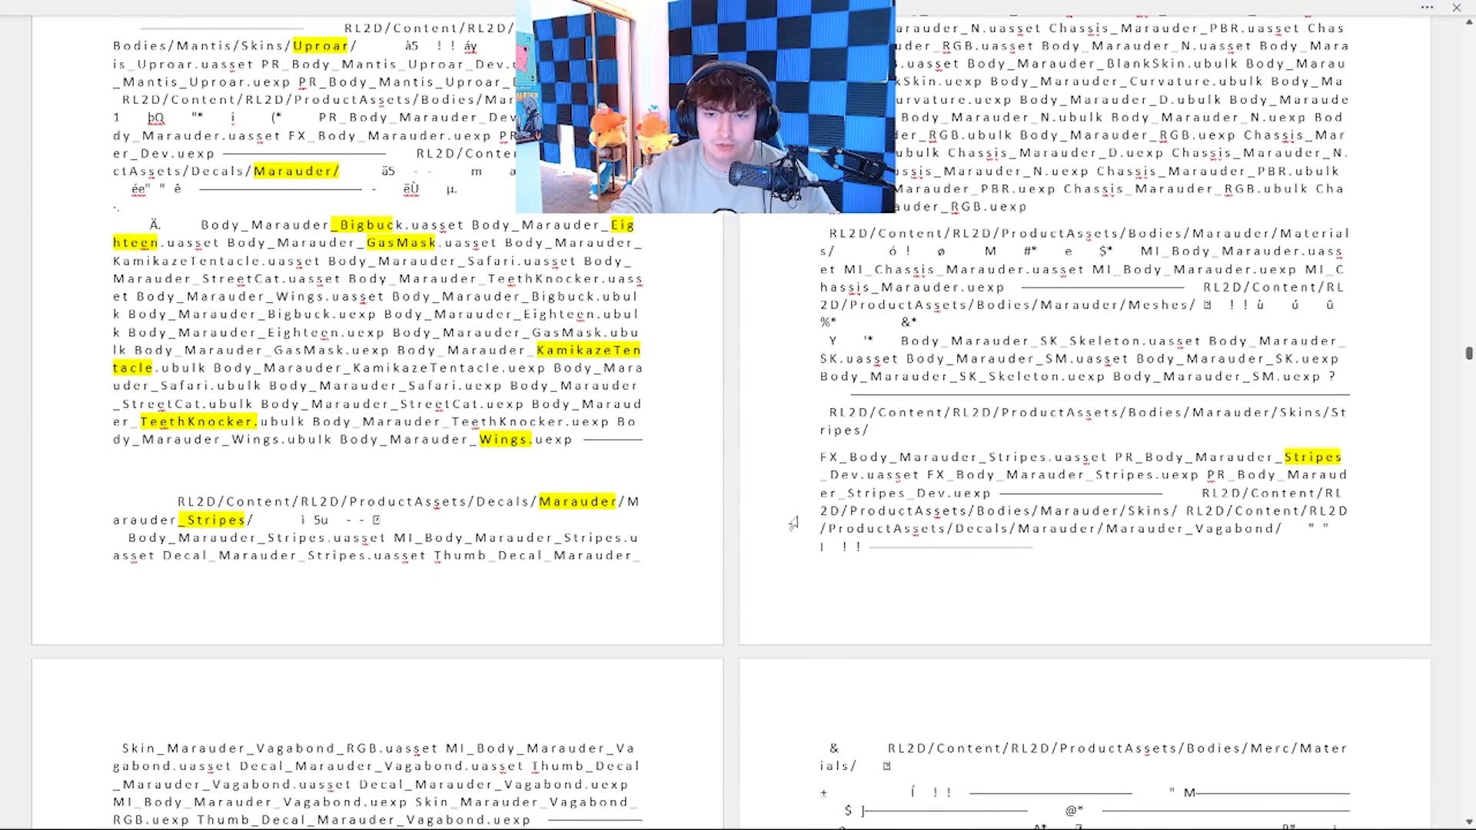
{"action": "scroll", "scroll_direction": "down", "scroll_amount": 3}
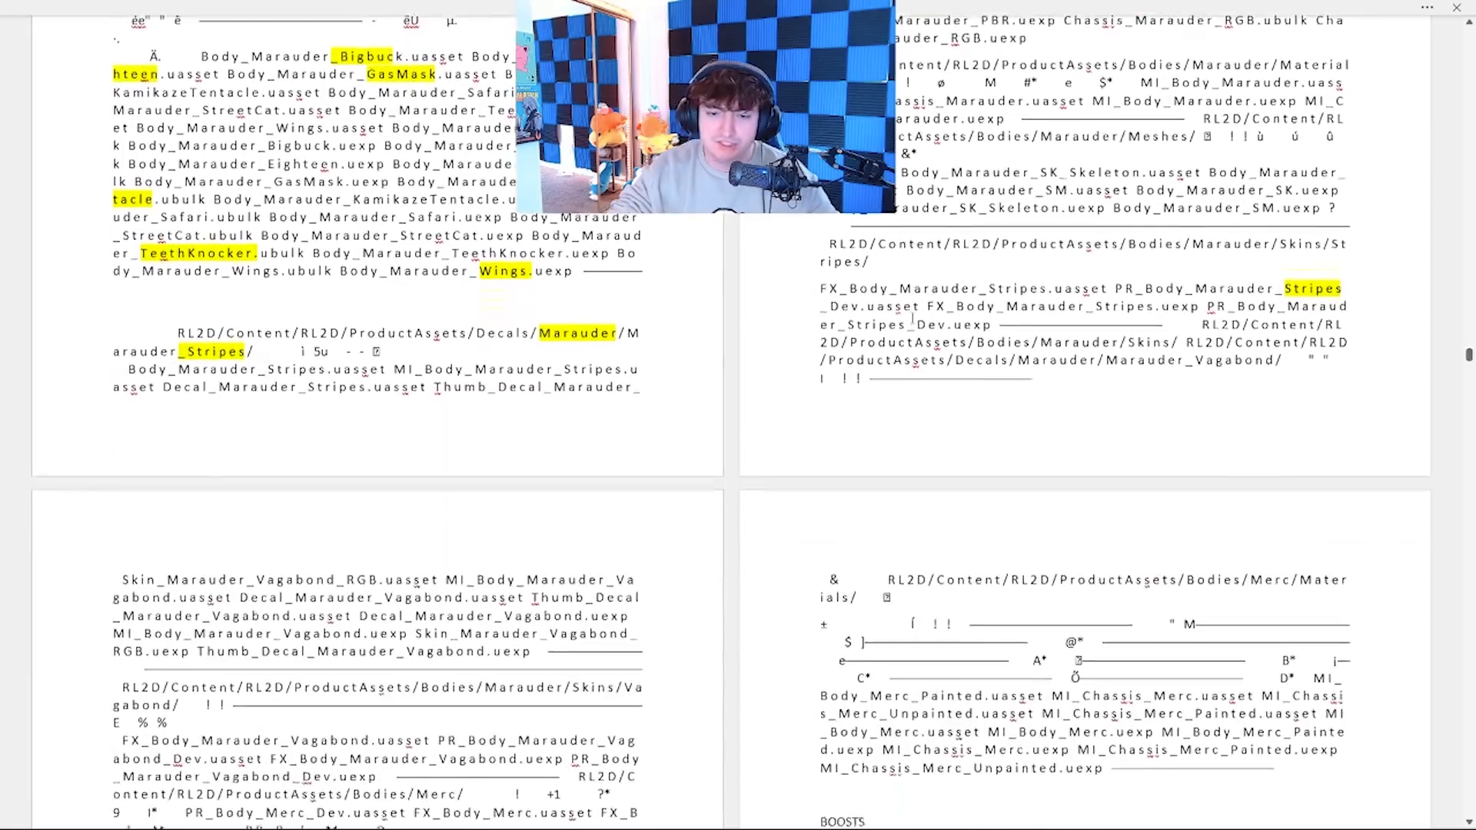
{"action": "scroll", "scroll_direction": "down", "scroll_amount": 3}
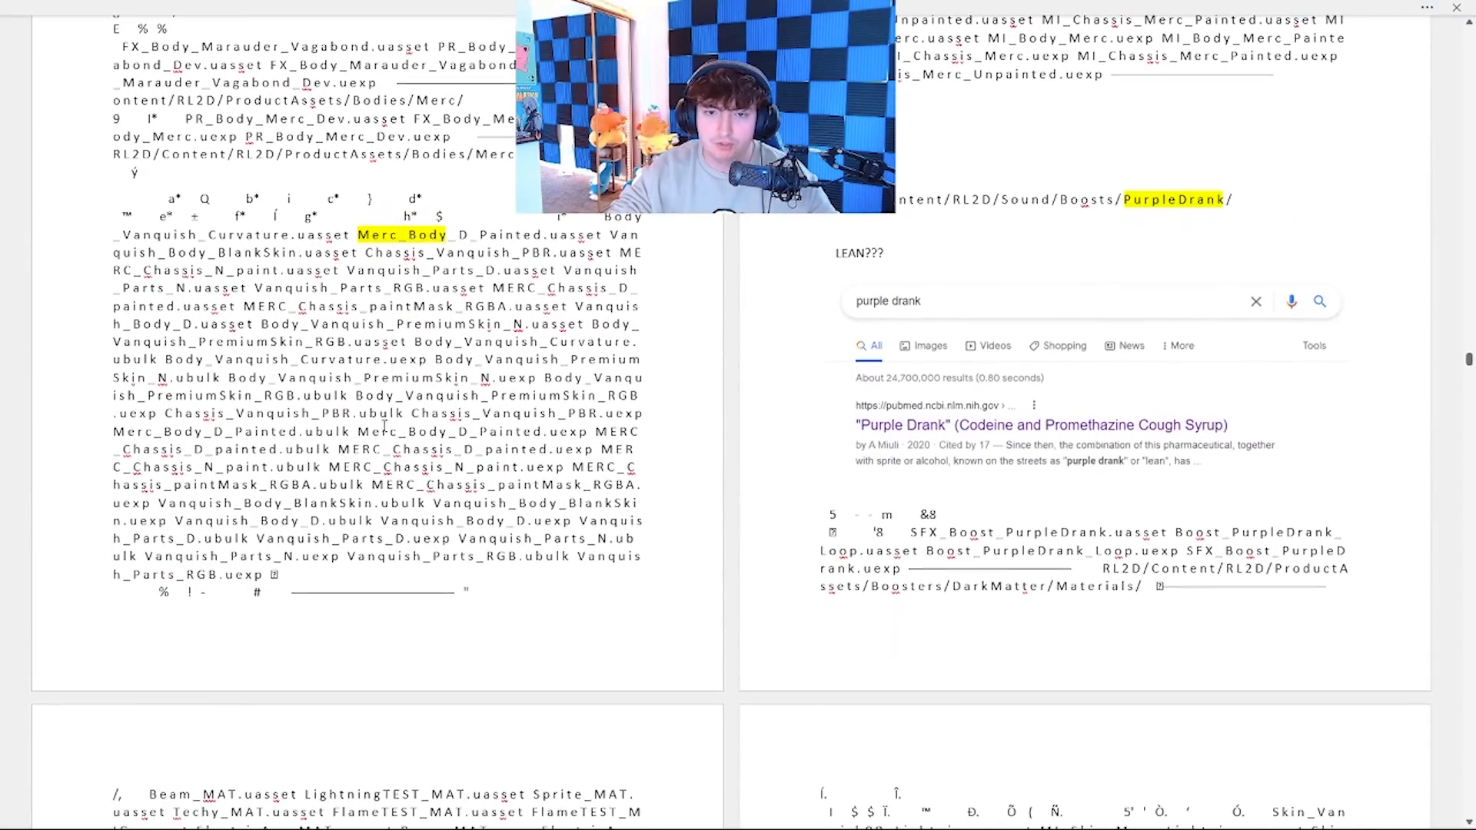
- Scroll past the PurpleDrank snippet to the DarkMatter boost and Merc_Lightning/Stripes skin paths
{"action": "scroll", "scroll_direction": "up", "scroll_amount": 3}
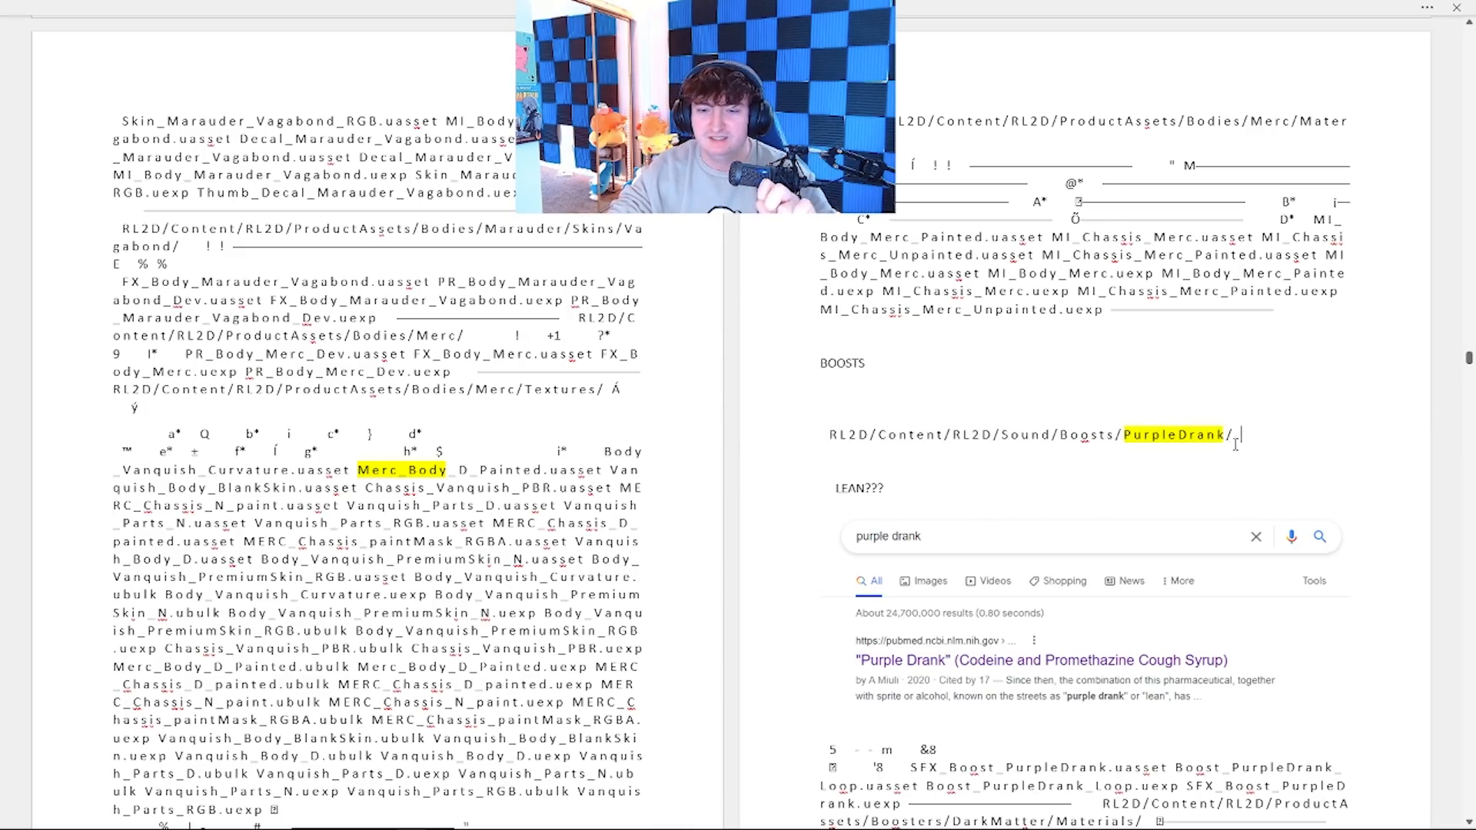
{"action": "scroll", "scroll_direction": "up", "scroll_amount": 3}
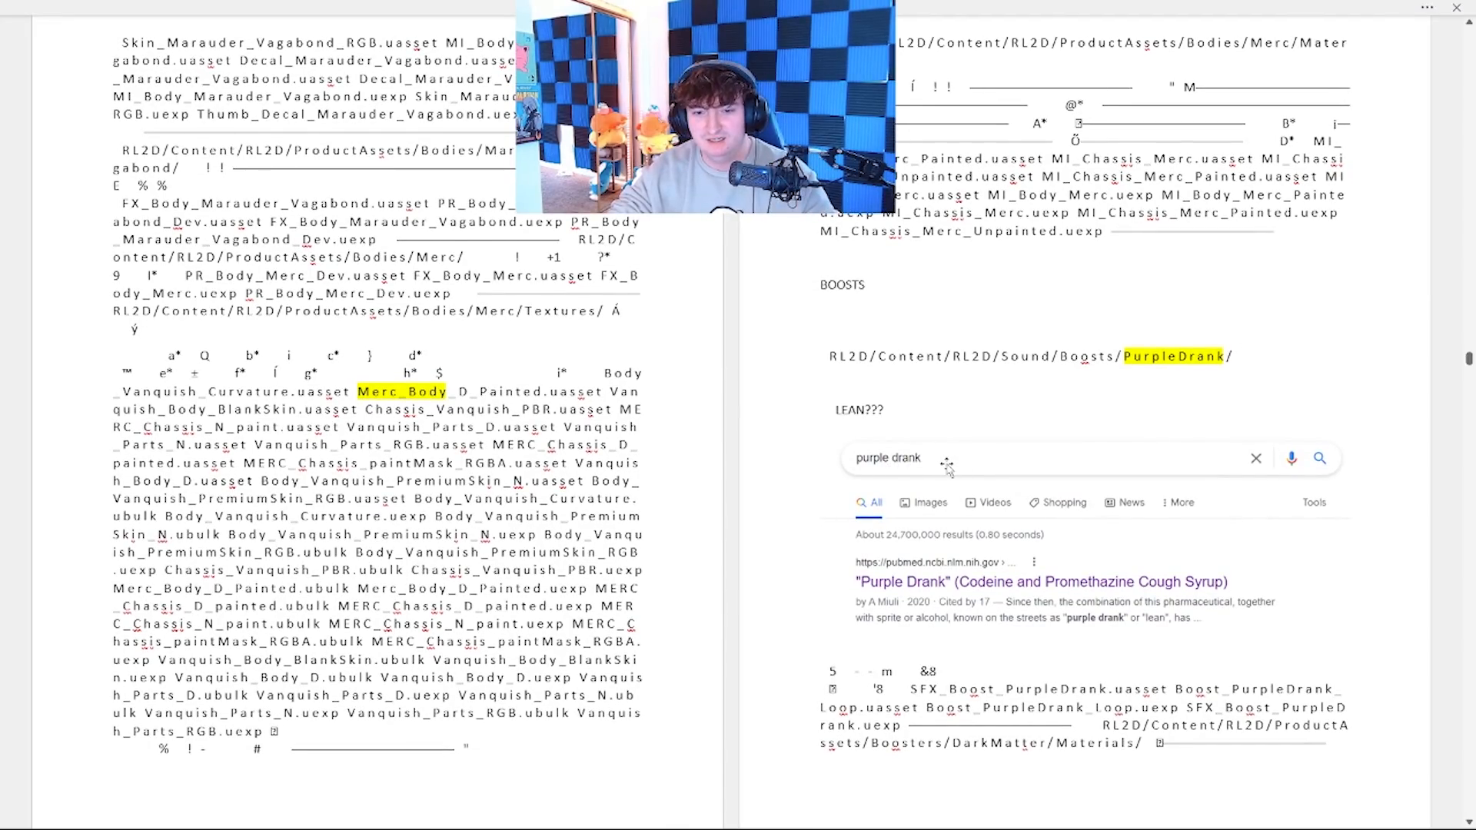
{"action": "mouse_move", "coordinate": [966, 487]}
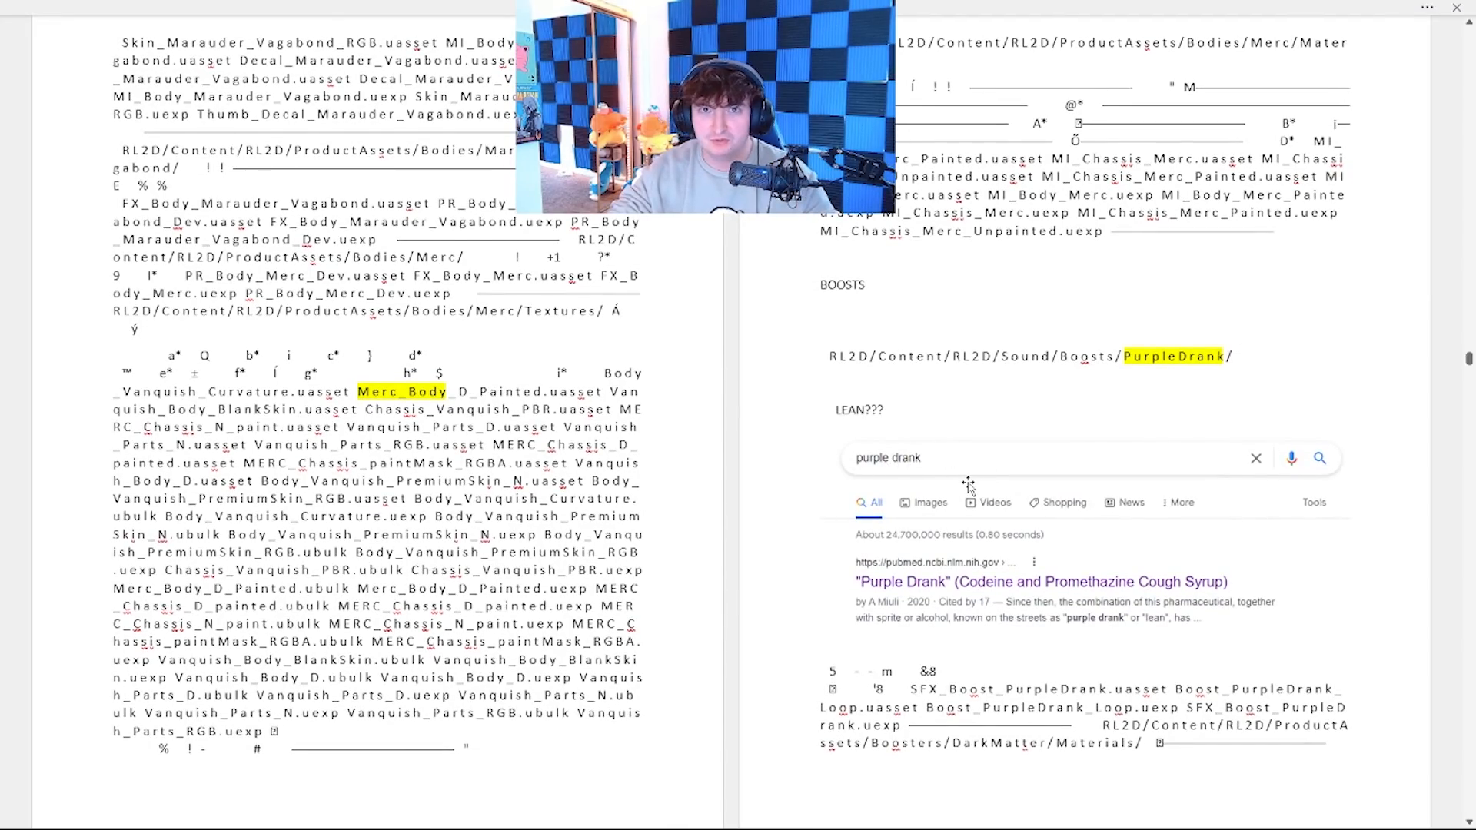
{"action": "scroll", "scroll_direction": "down", "scroll_amount": 3}
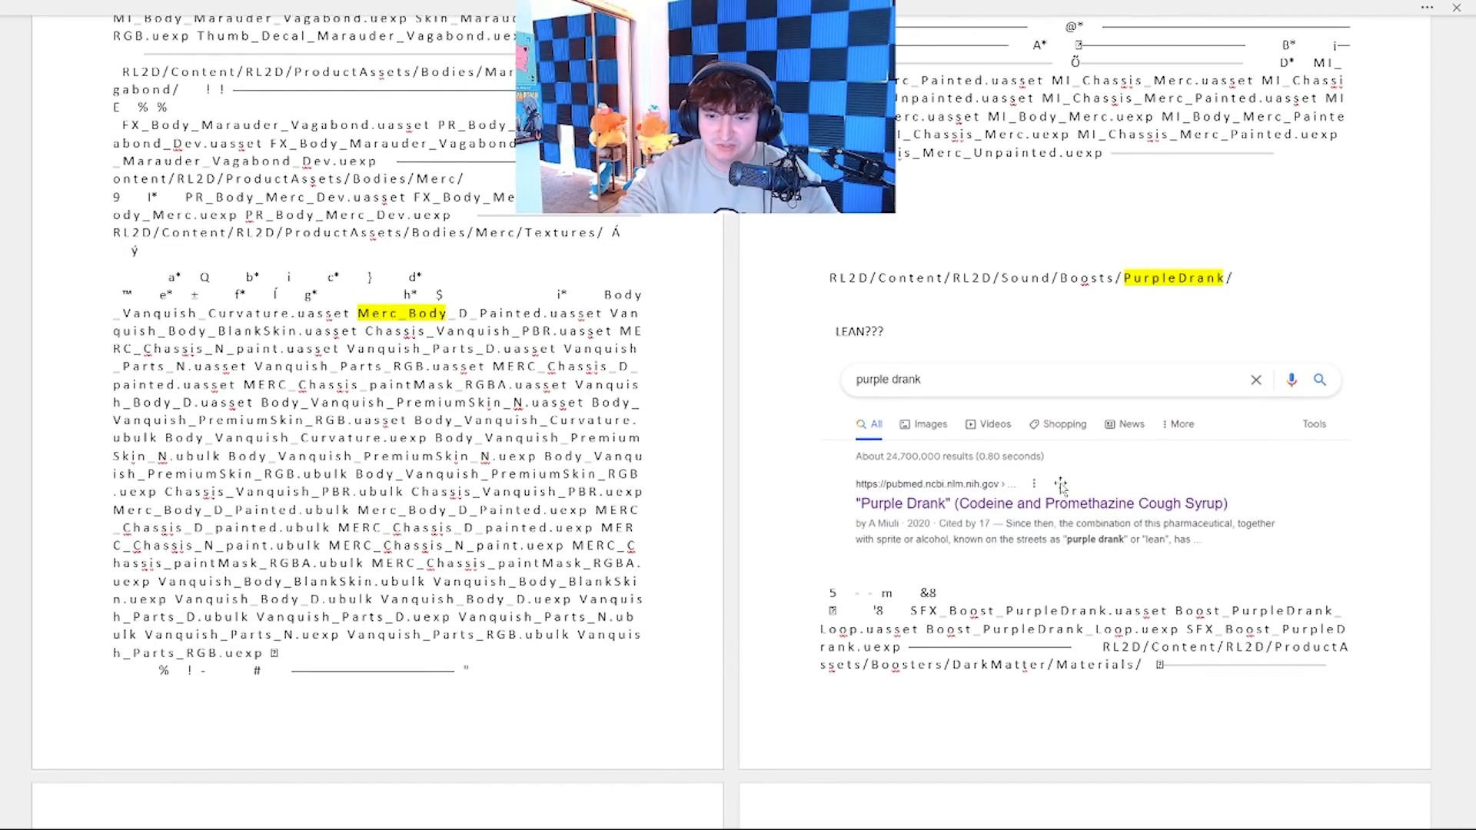
{"action": "scroll", "scroll_direction": "down", "scroll_amount": 3}
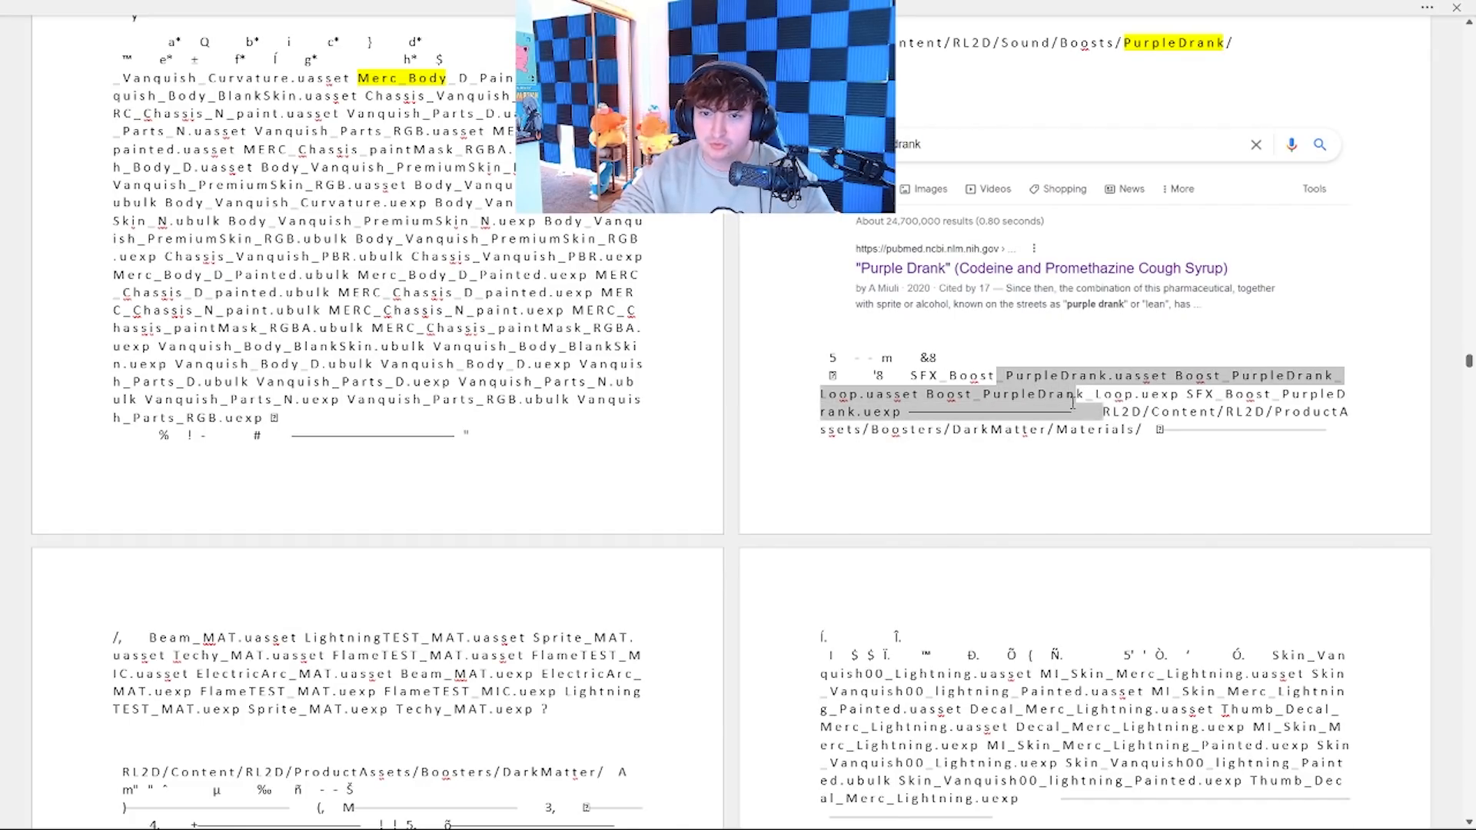
{"action": "scroll", "scroll_direction": "down", "scroll_amount": 3}
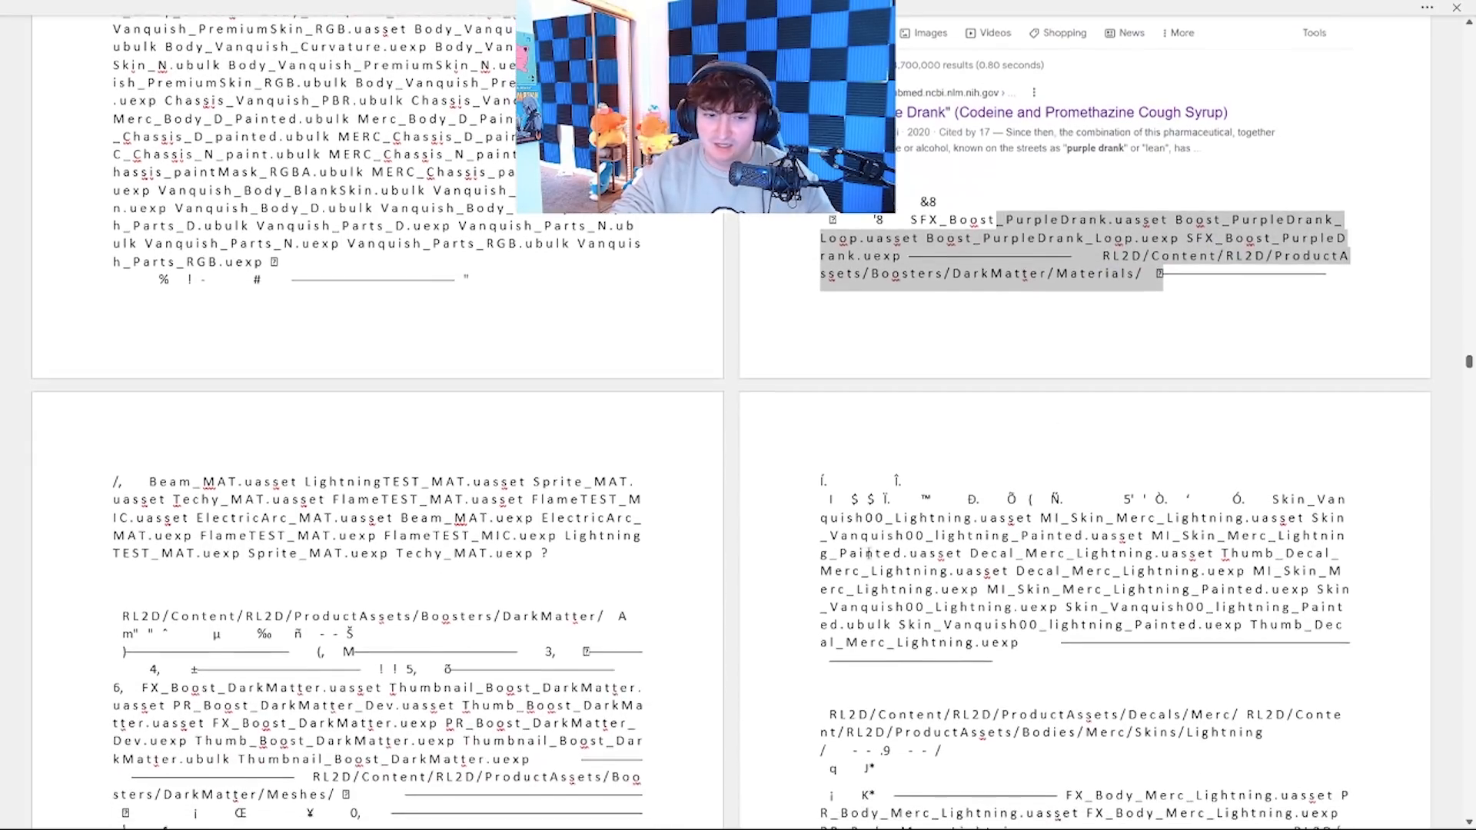
{"action": "scroll", "scroll_direction": "down", "scroll_amount": 3}
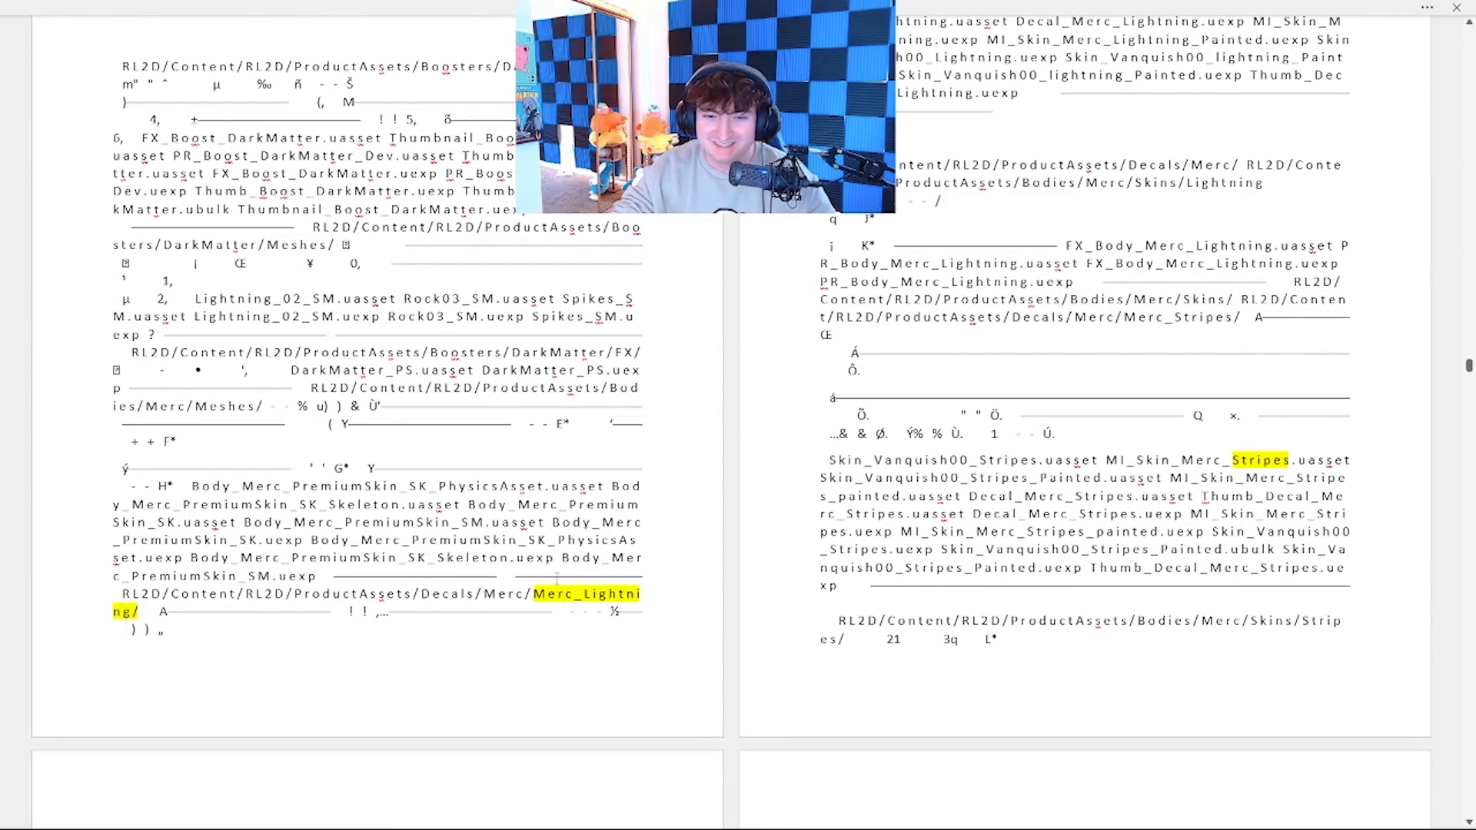
- Scroll through the Merc Wizard and Nemesis sections to the Octane, Pigeon_Head and Sunset wheel paths
{"action": "scroll", "scroll_direction": "down", "scroll_amount": 3}
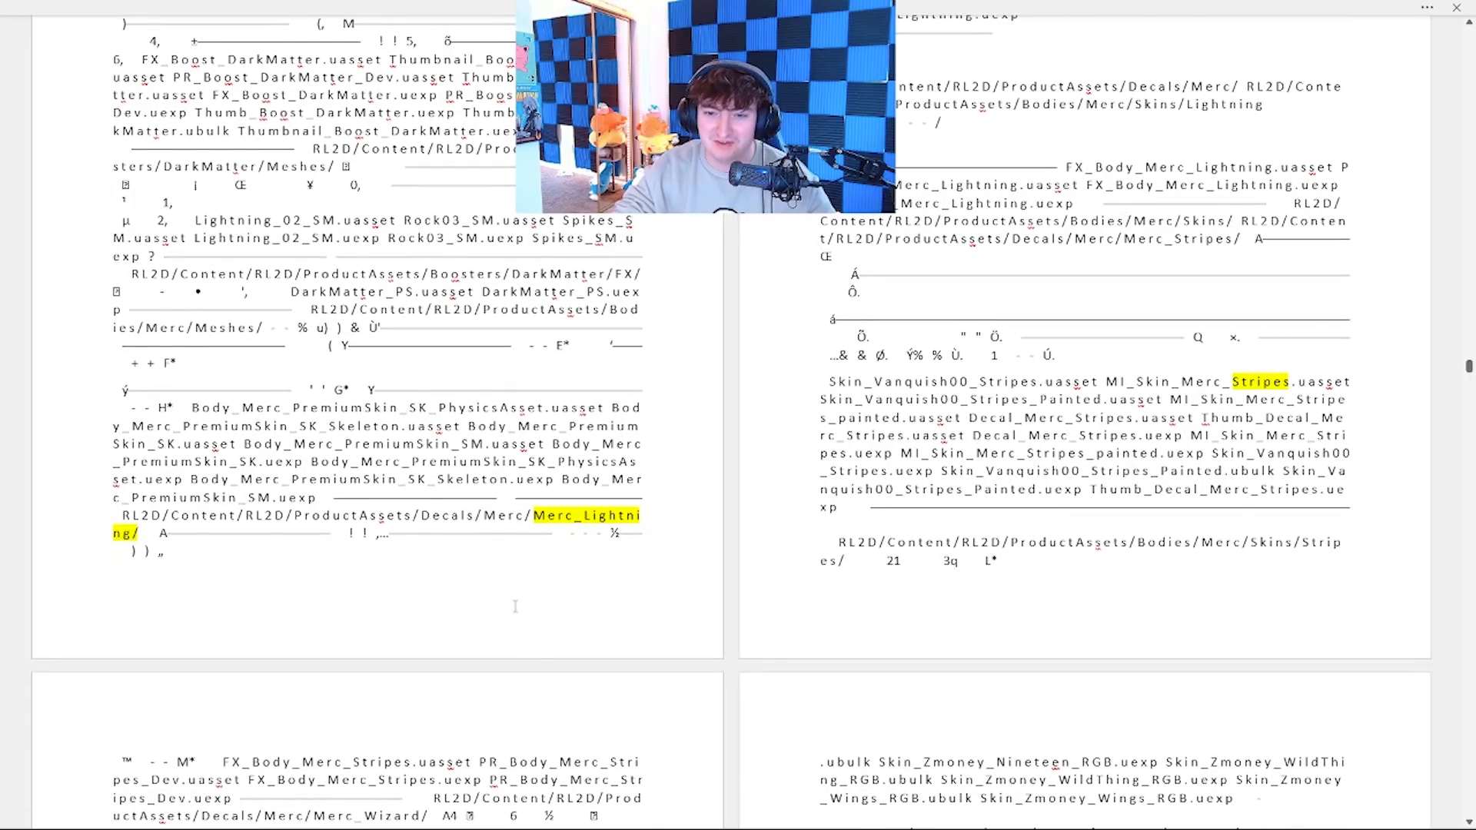
{"action": "scroll", "scroll_direction": "down", "scroll_amount": 3}
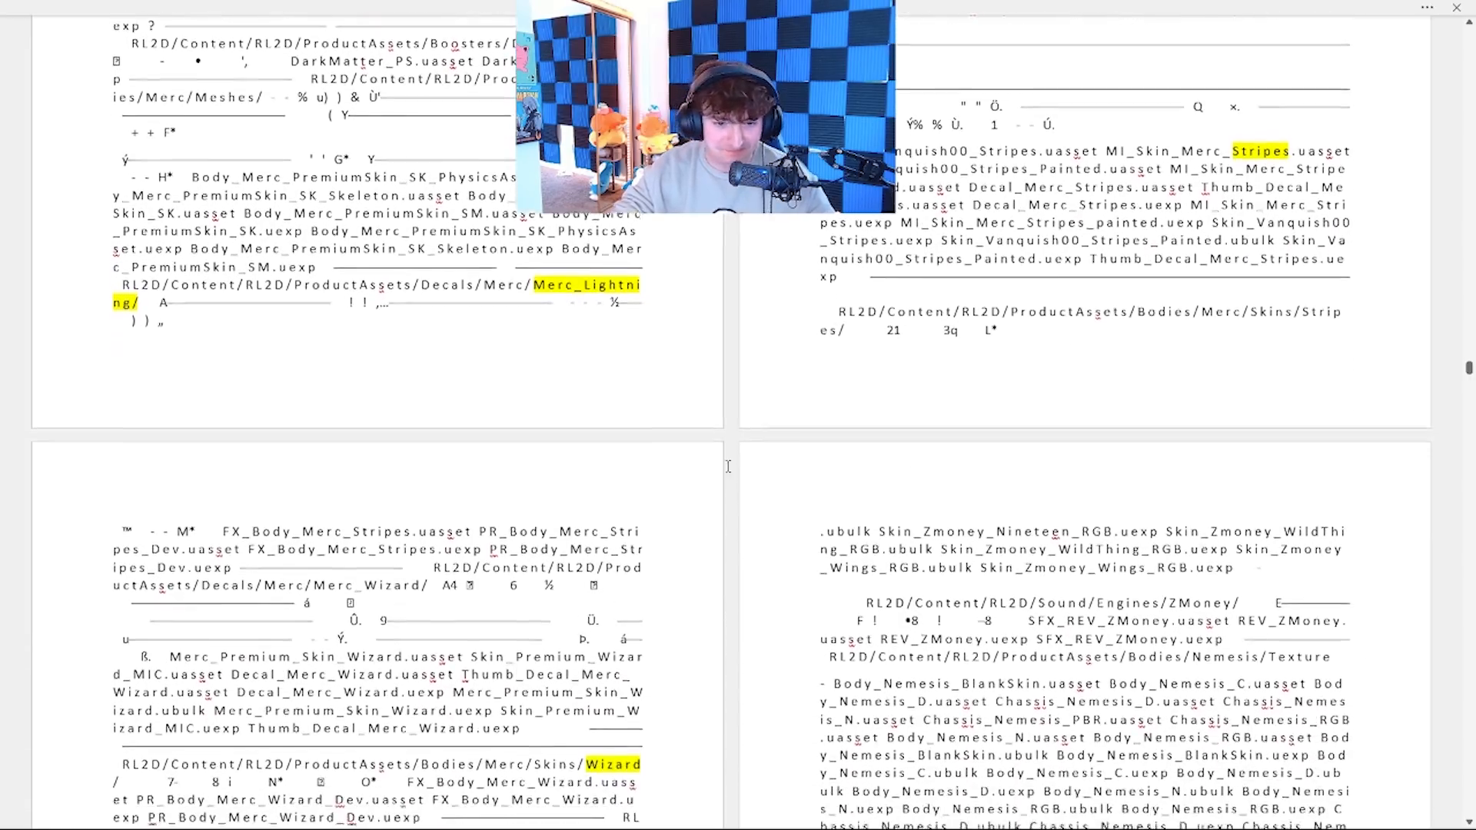
{"action": "scroll", "scroll_direction": "down", "scroll_amount": 3}
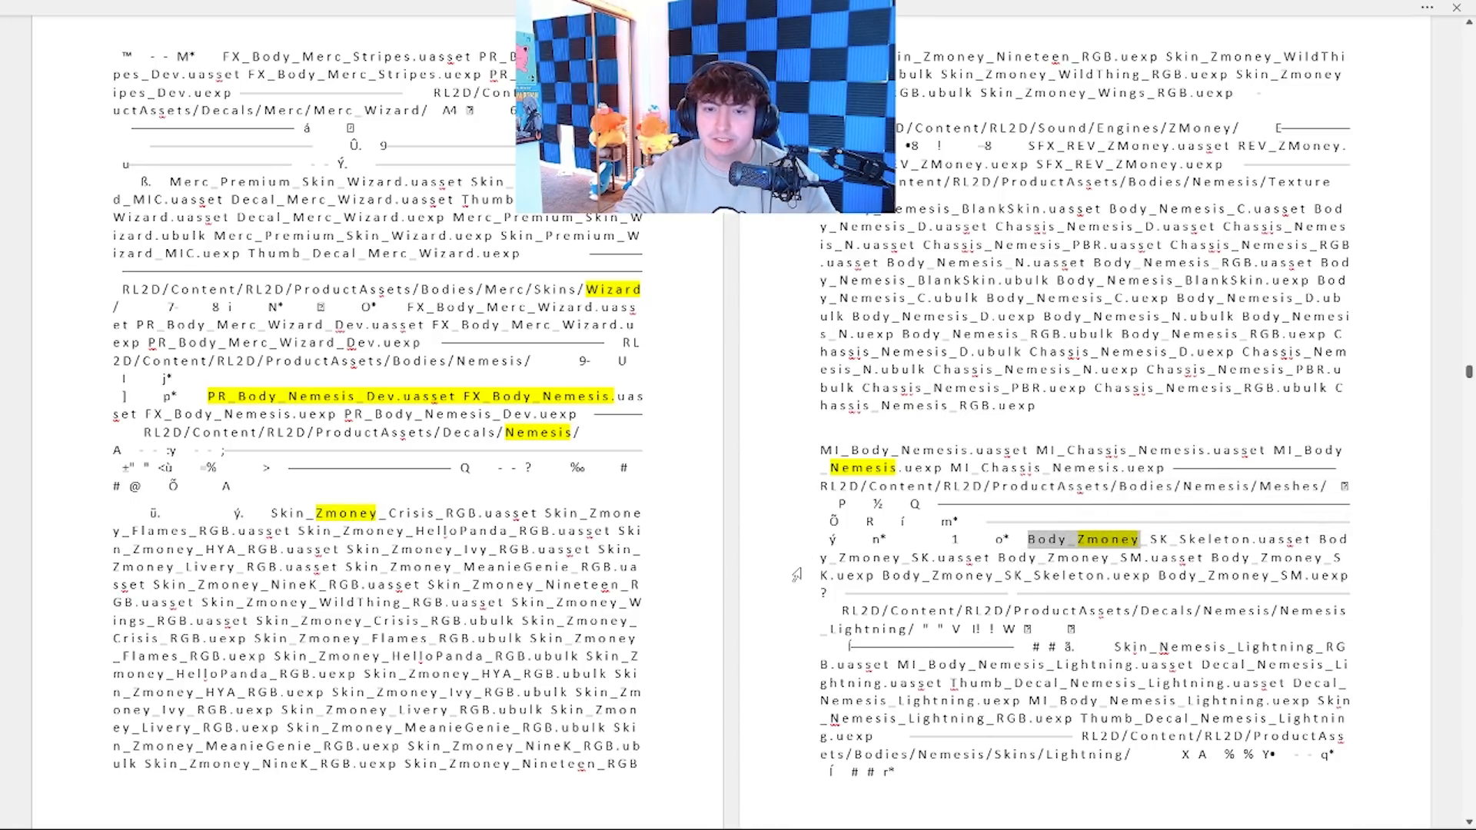
{"action": "scroll", "scroll_direction": "down", "scroll_amount": 3}
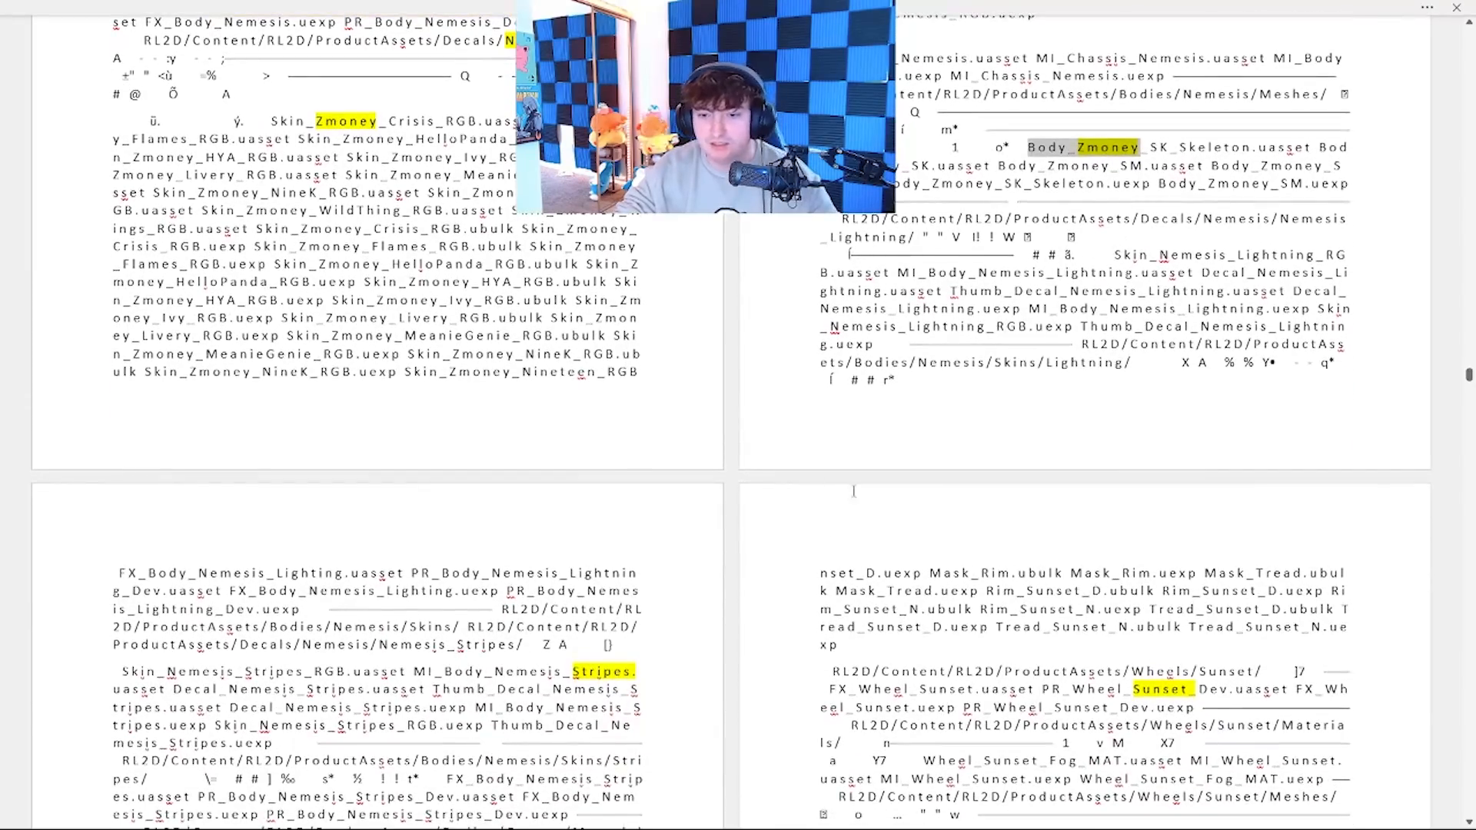
{"action": "scroll", "scroll_direction": "down", "scroll_amount": 3}
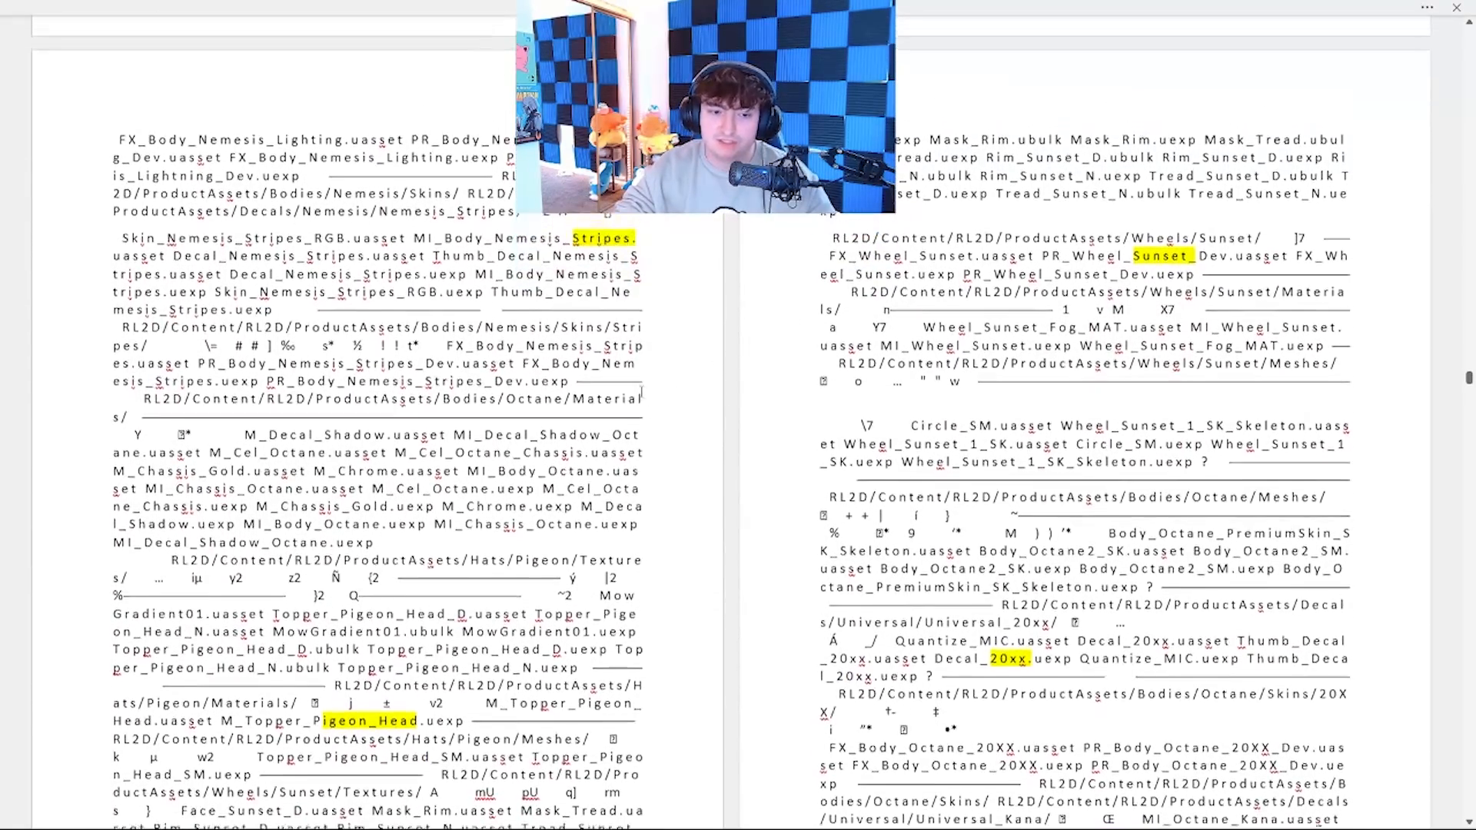
- Scroll past the Octane Kana, MG-88 and Spirit skins to the Scarab, Takumi and TakumiMK2 entries
{"action": "scroll", "scroll_direction": "down", "scroll_amount": 3}
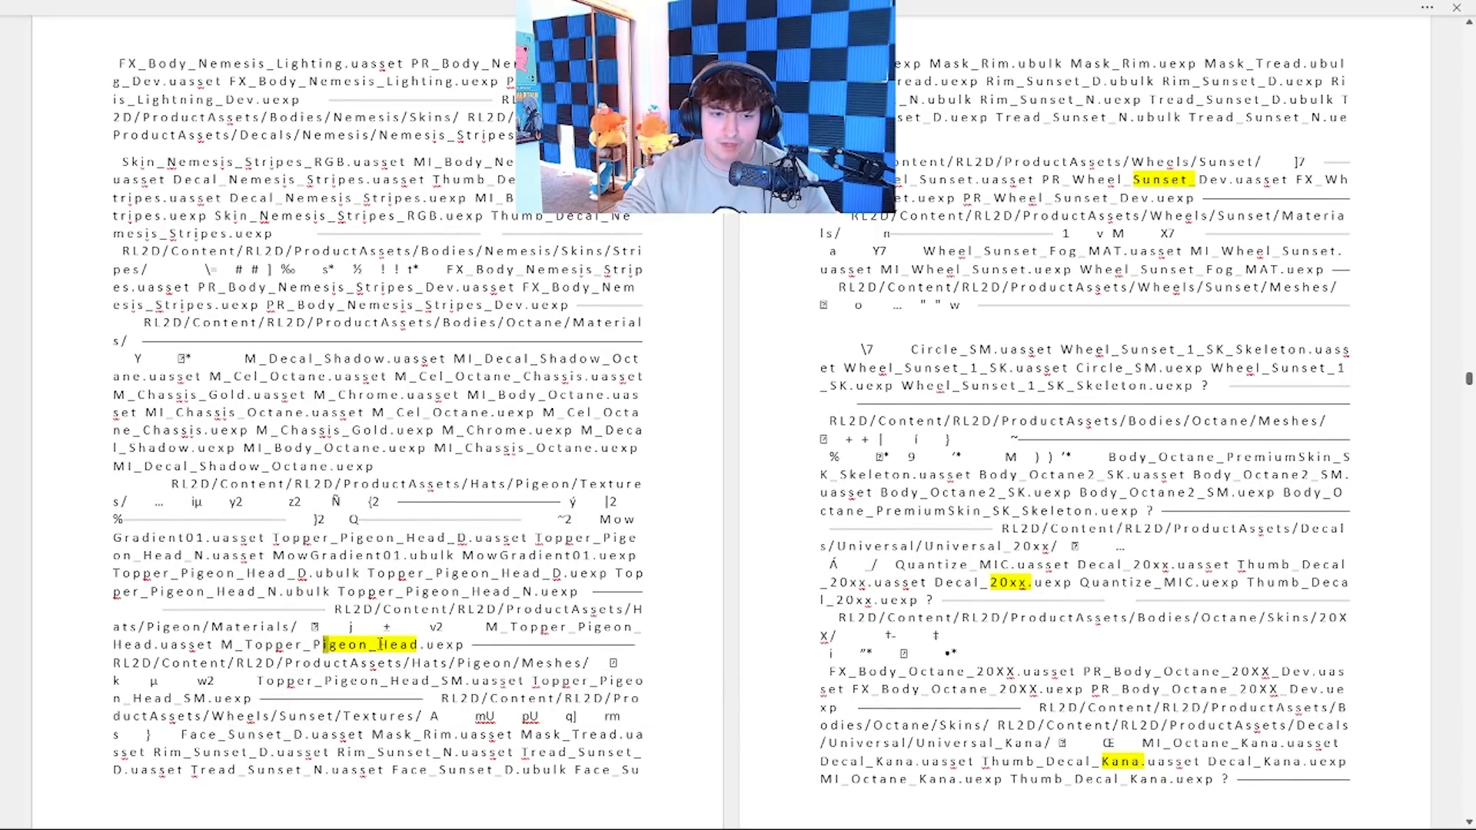
{"action": "scroll", "scroll_direction": "up", "scroll_amount": 3}
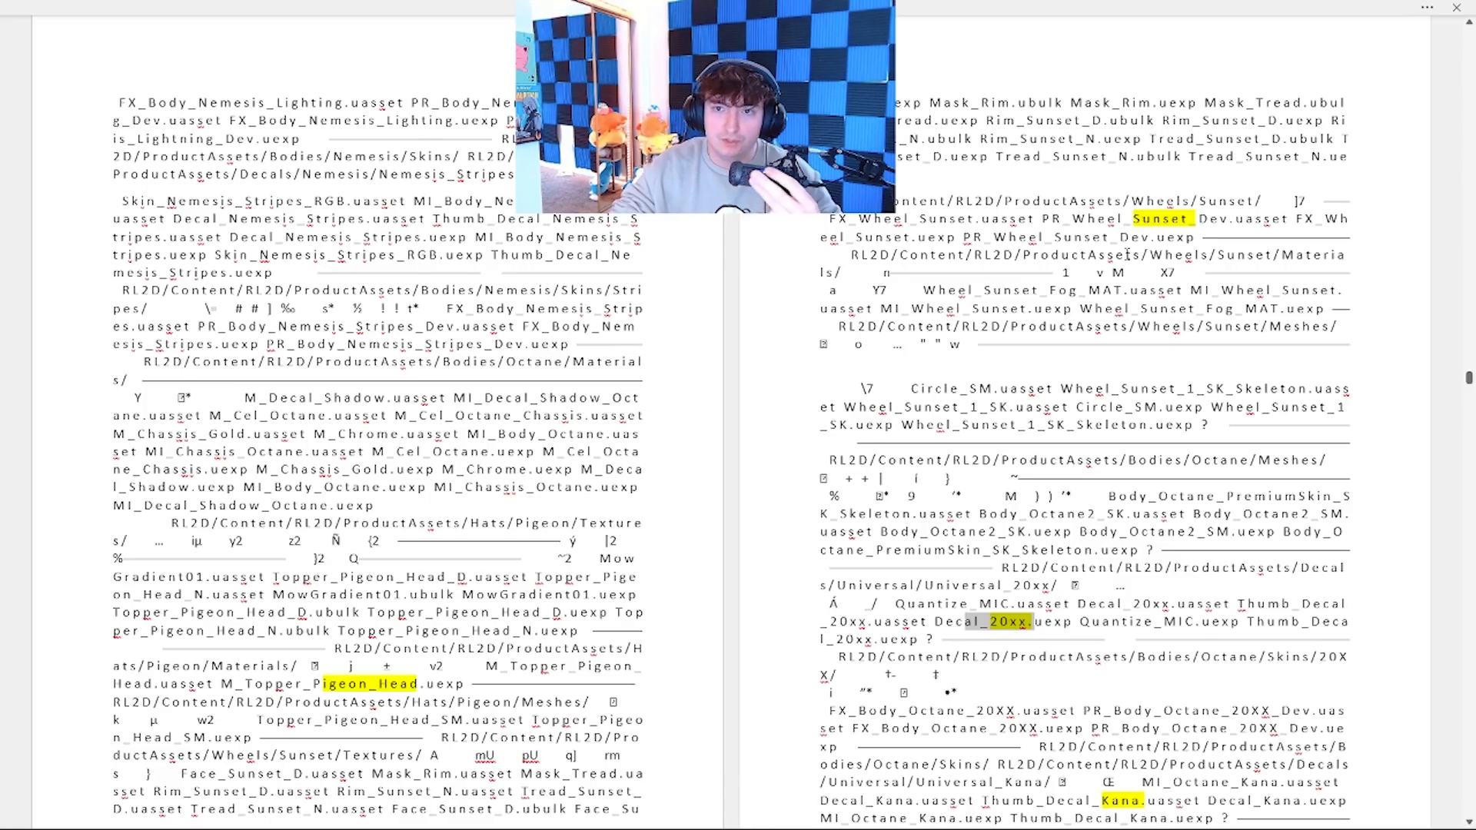
{"action": "scroll", "scroll_direction": "down", "scroll_amount": 3}
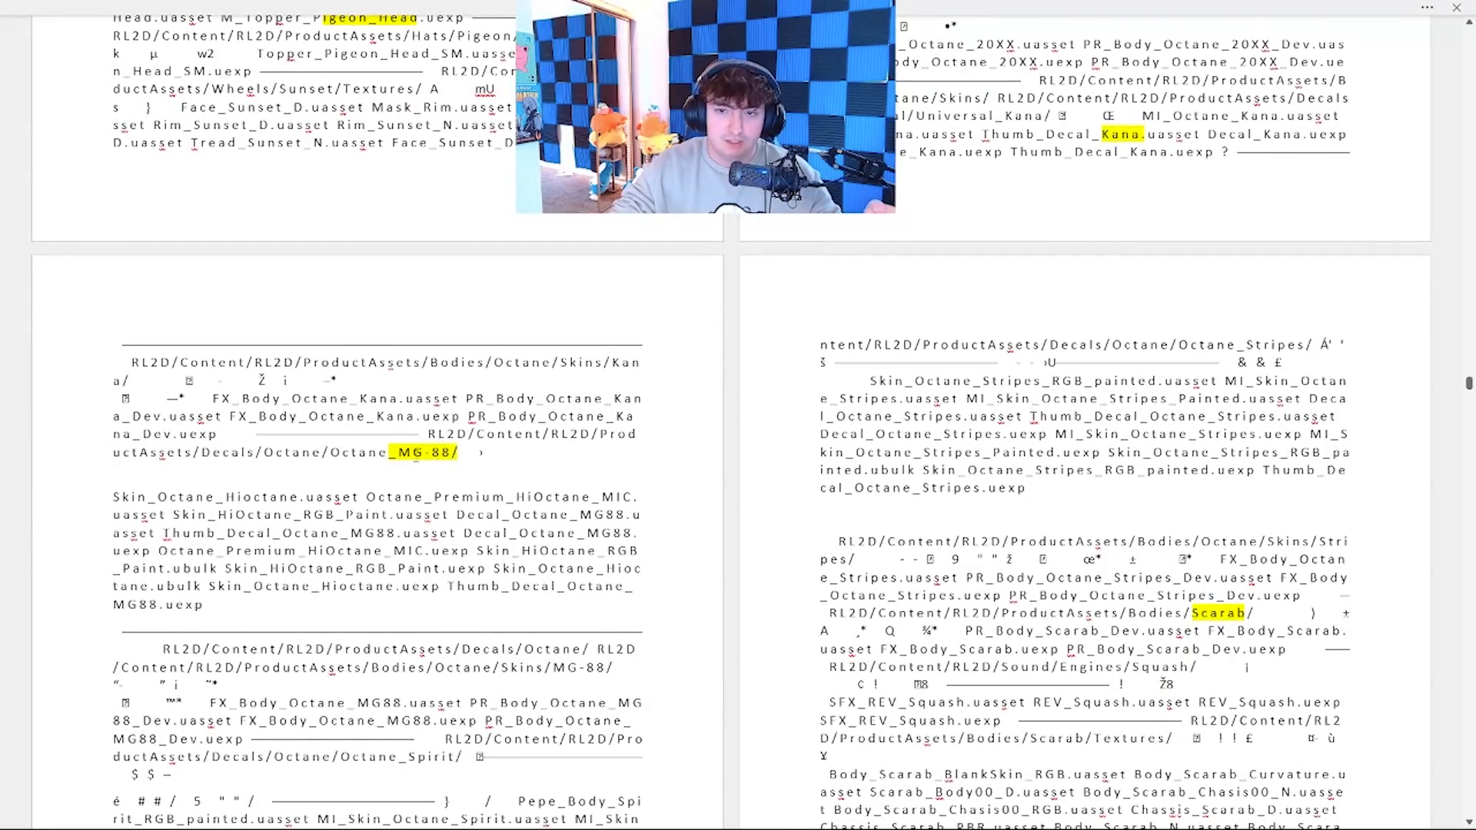
{"action": "scroll", "scroll_direction": "down", "scroll_amount": 3}
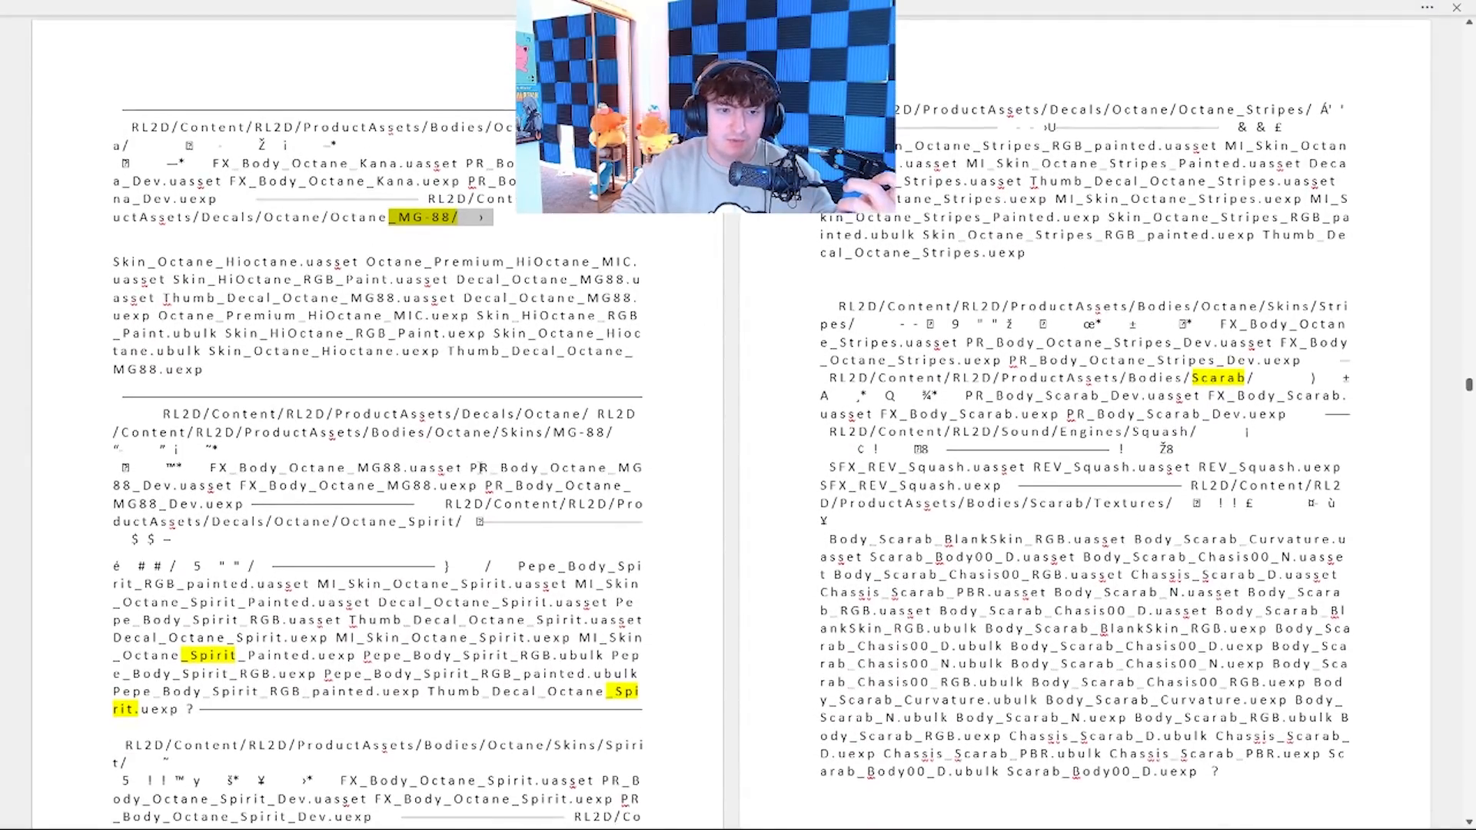
{"action": "scroll", "scroll_direction": "up", "scroll_amount": 3}
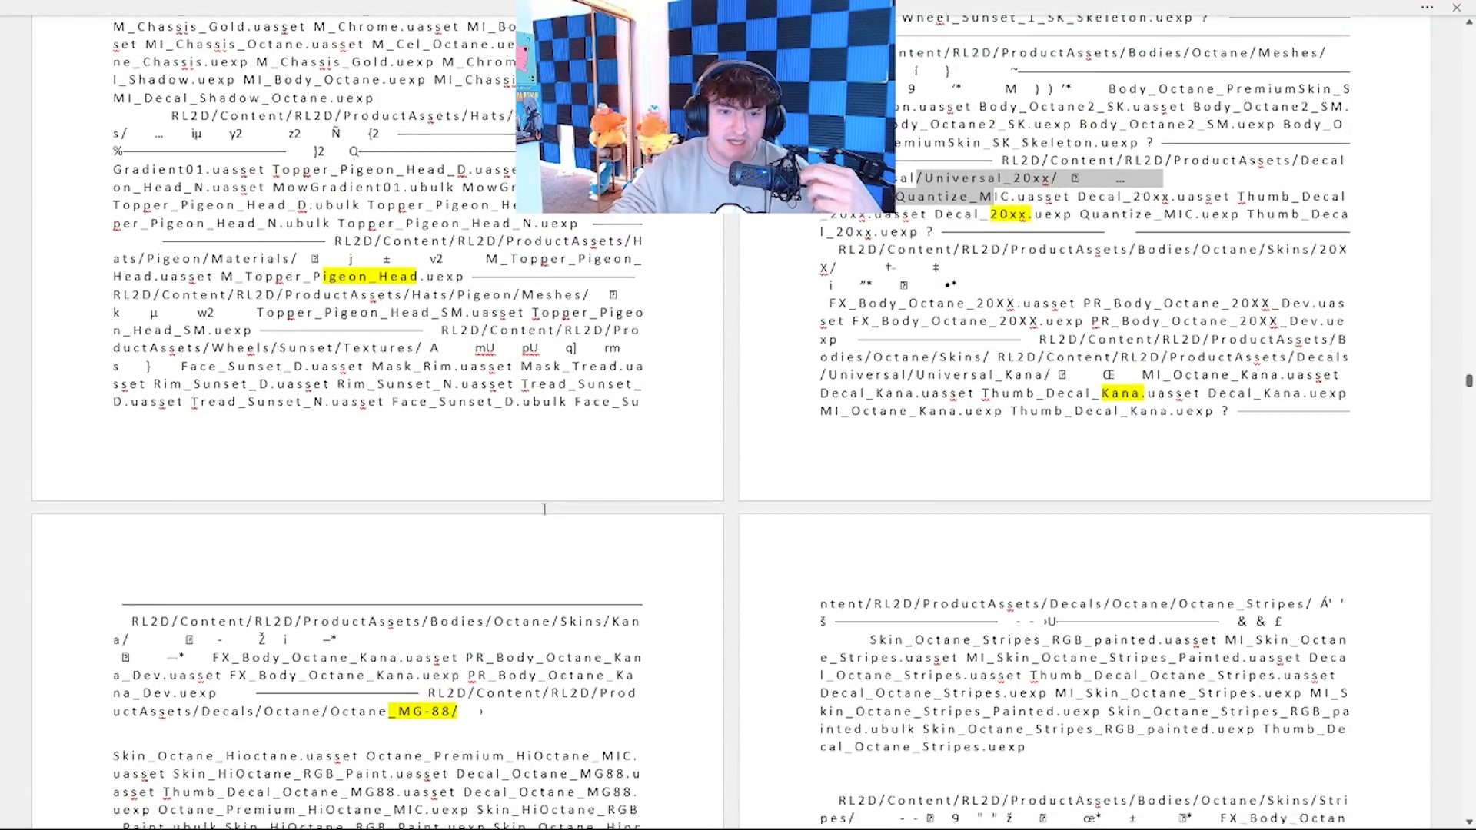
{"action": "scroll", "scroll_direction": "down", "scroll_amount": 3}
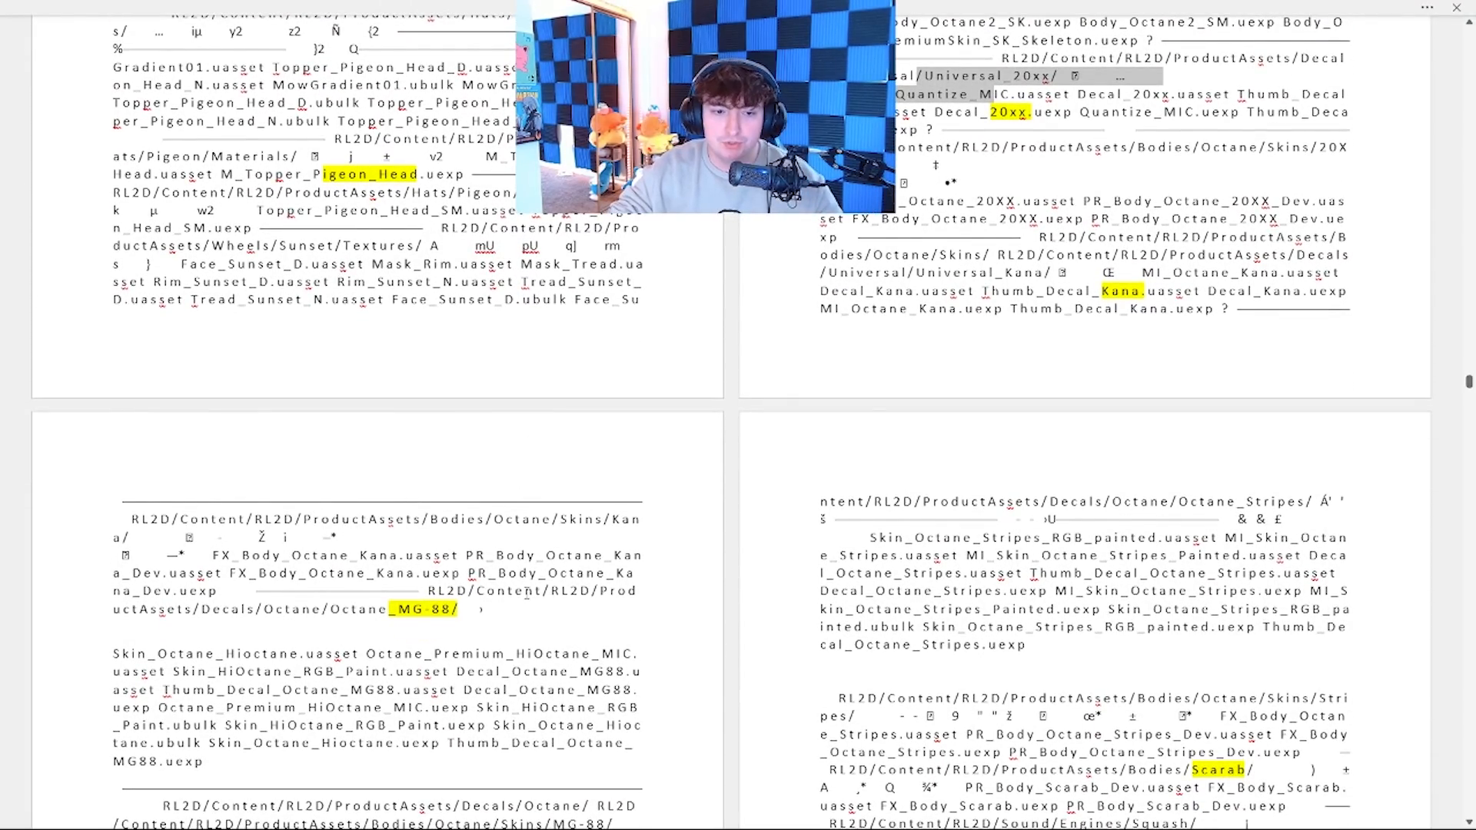
{"action": "scroll", "scroll_direction": "down", "scroll_amount": 3}
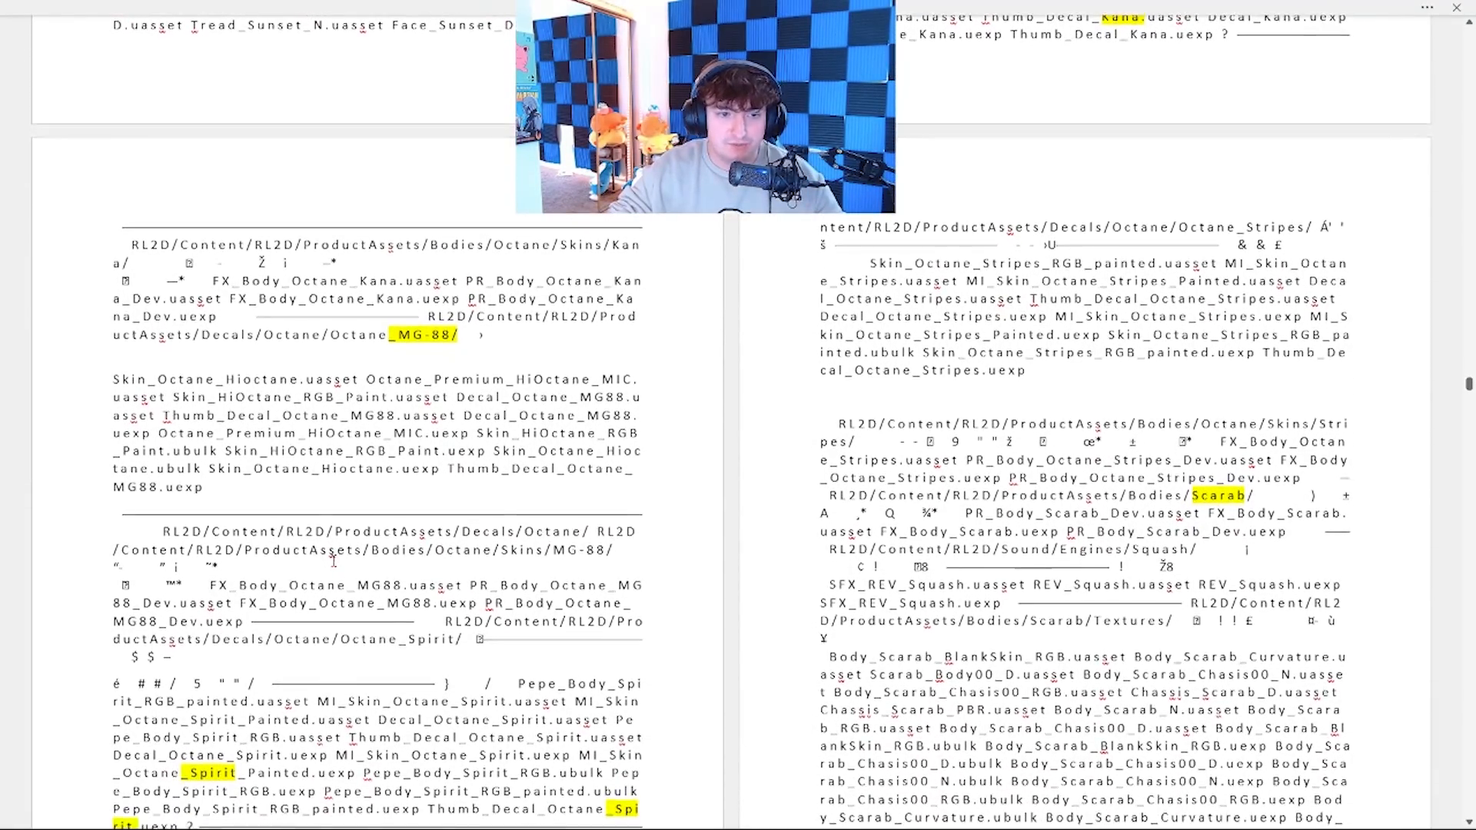
{"action": "scroll", "scroll_direction": "down", "scroll_amount": 3}
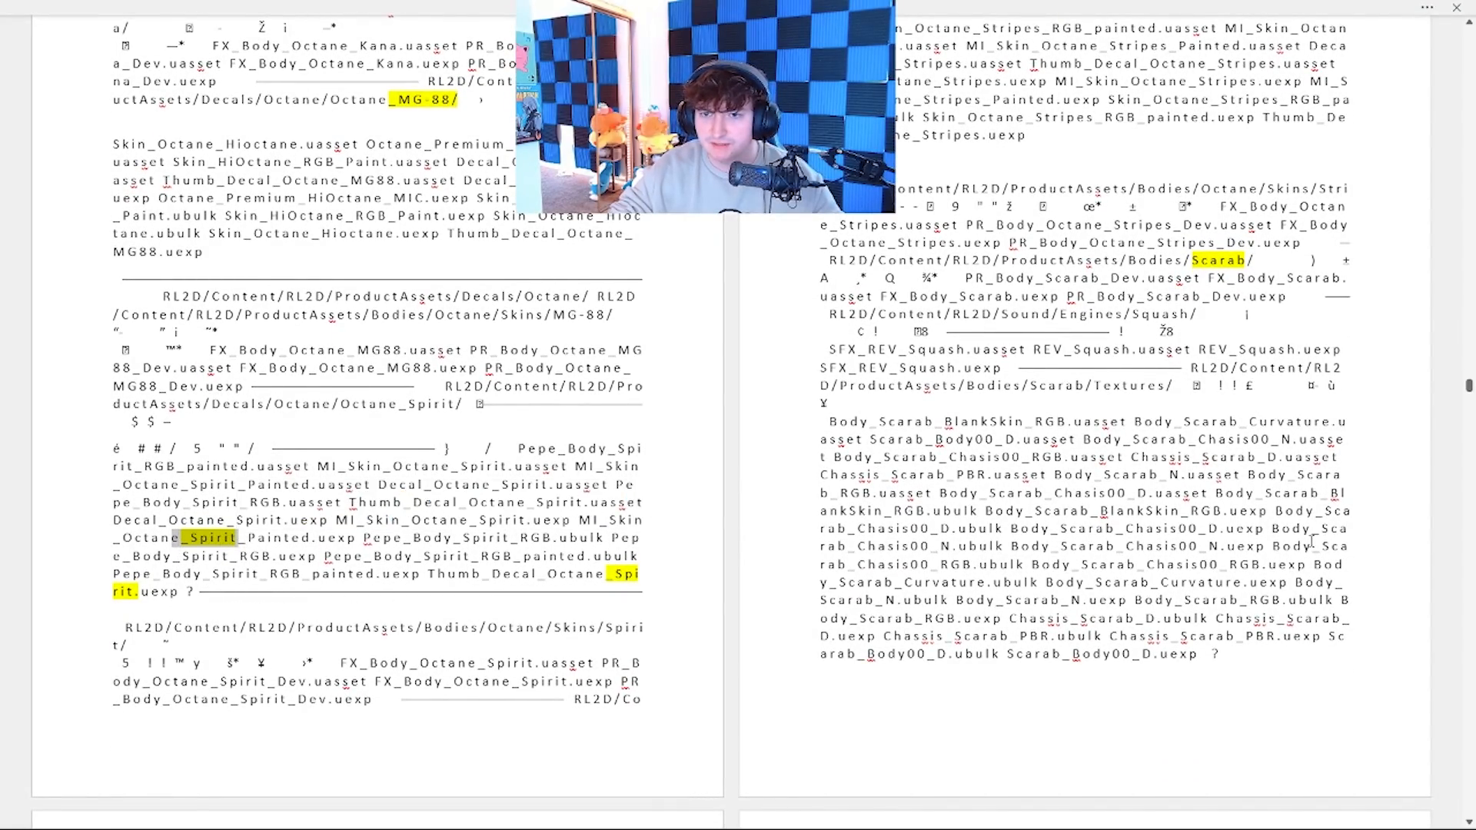
{"action": "scroll", "scroll_direction": "up", "scroll_amount": 3}
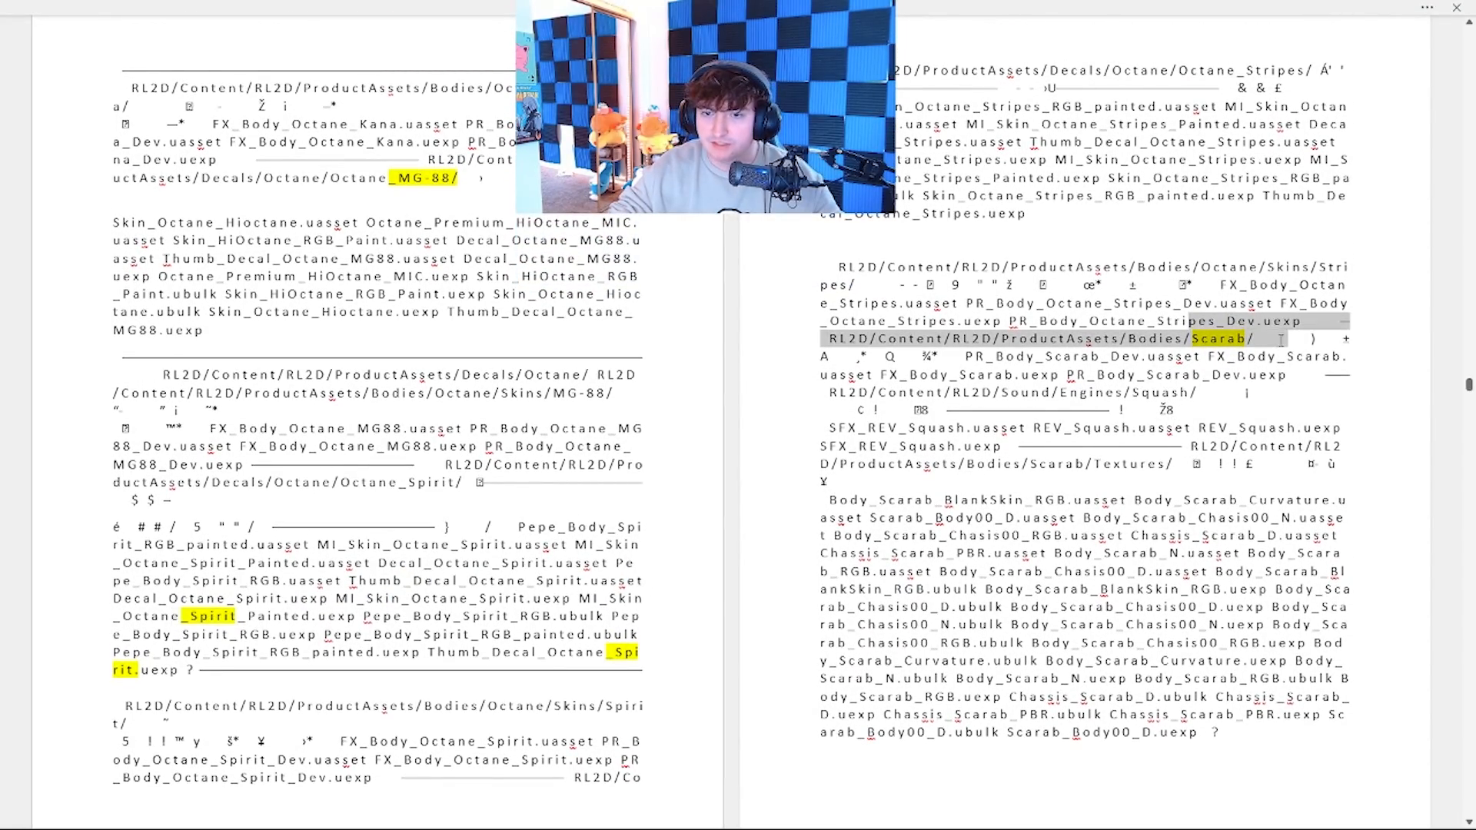
{"action": "scroll", "scroll_direction": "down", "scroll_amount": 3}
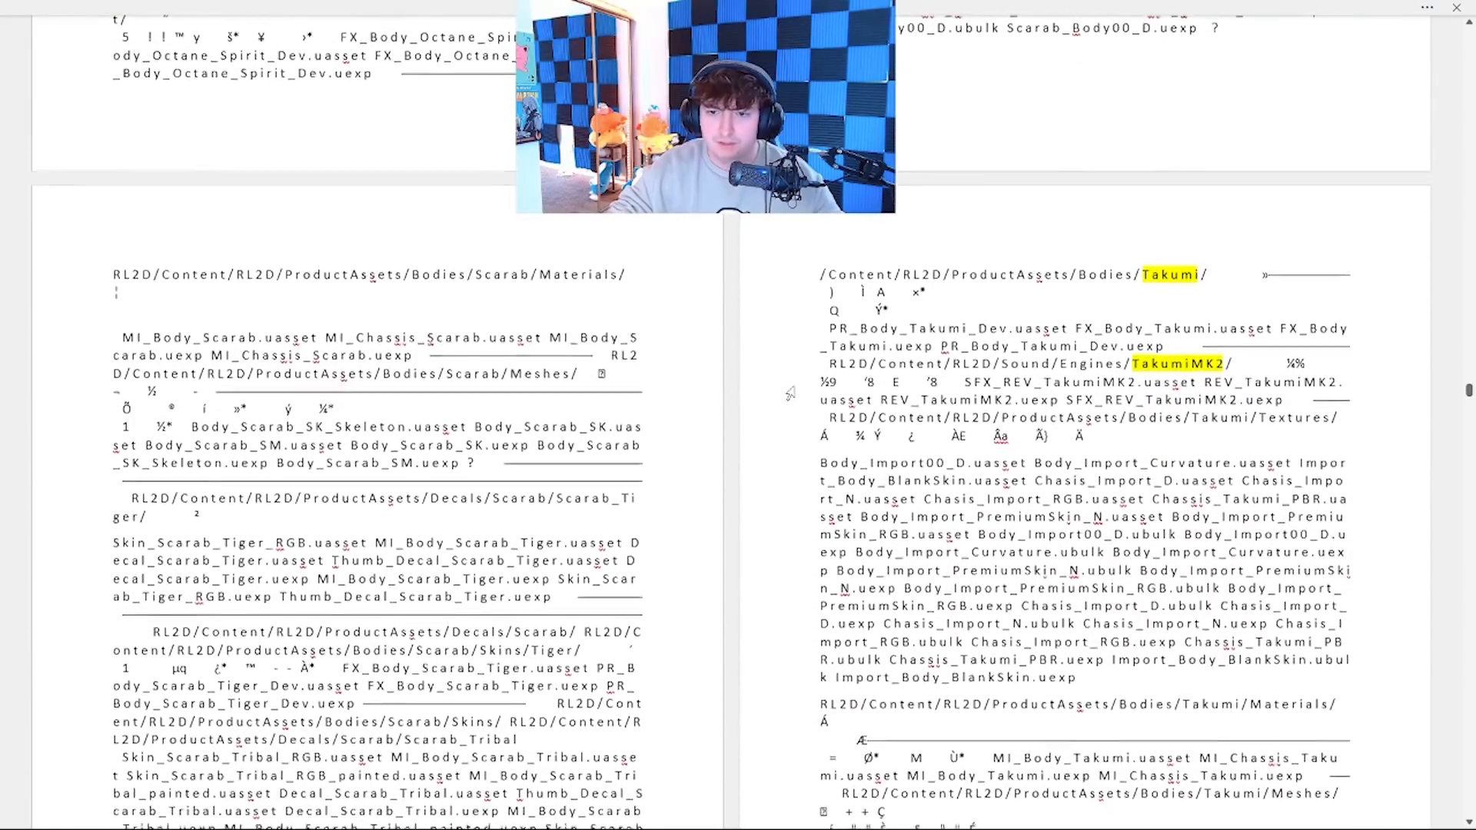
- Scroll past the Twinzer and Venom entries to the Werewolf, Shapeshifter and TsunamiBeam paths
{"action": "scroll", "scroll_direction": "down", "scroll_amount": 3}
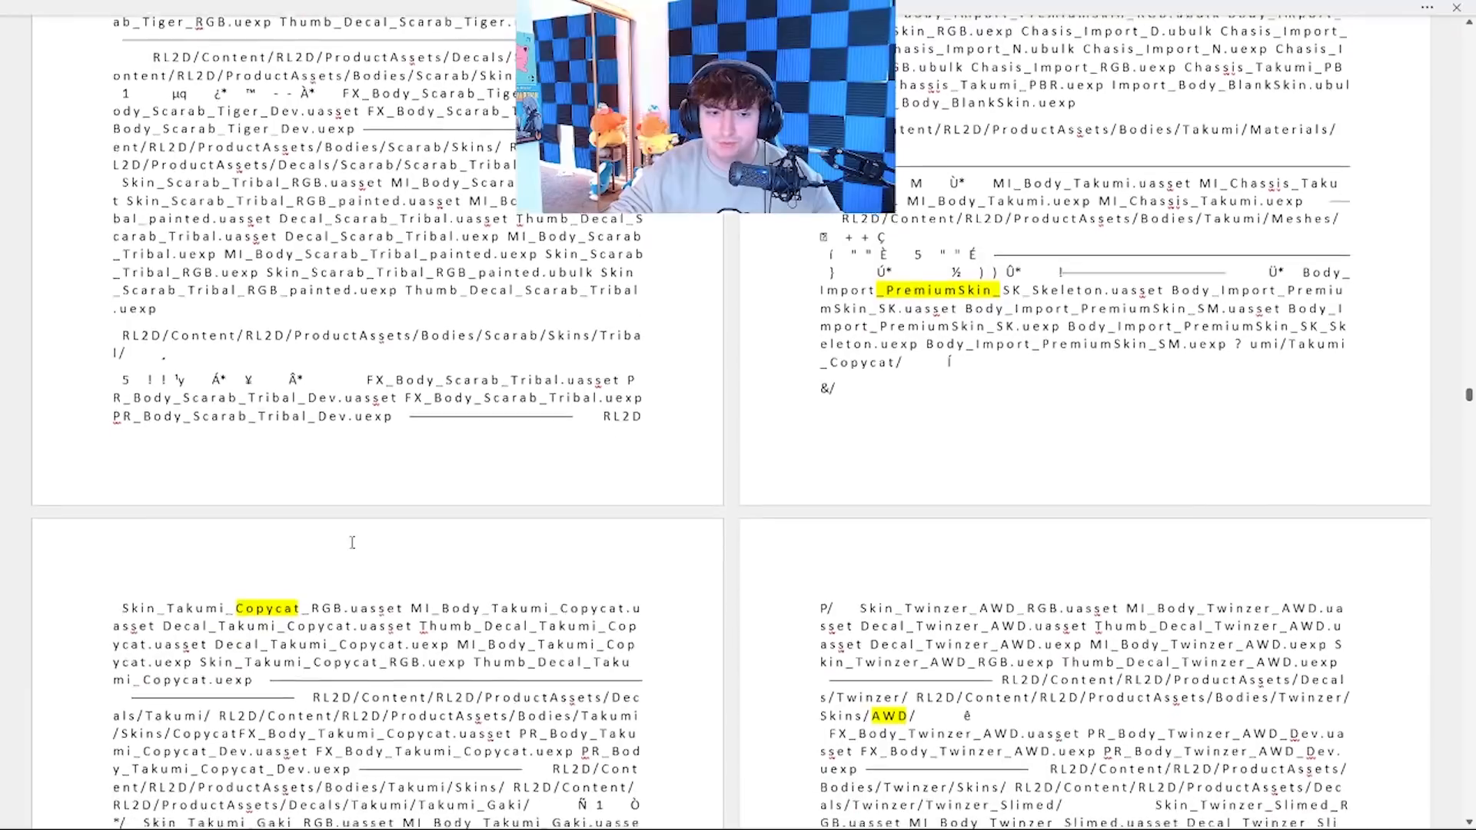
{"action": "scroll", "scroll_direction": "down", "scroll_amount": 3}
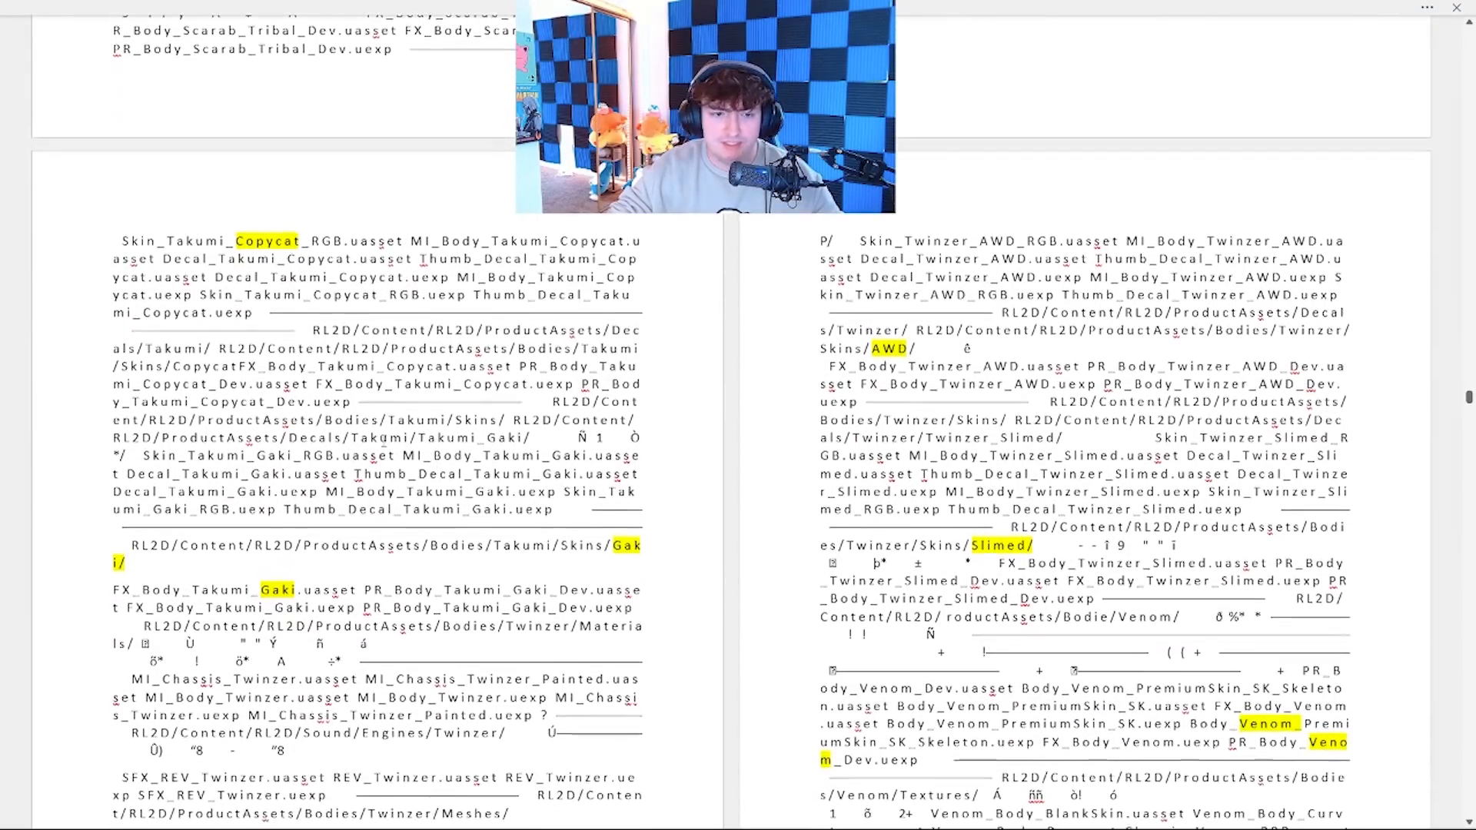
{"action": "scroll", "scroll_direction": "down", "scroll_amount": 3}
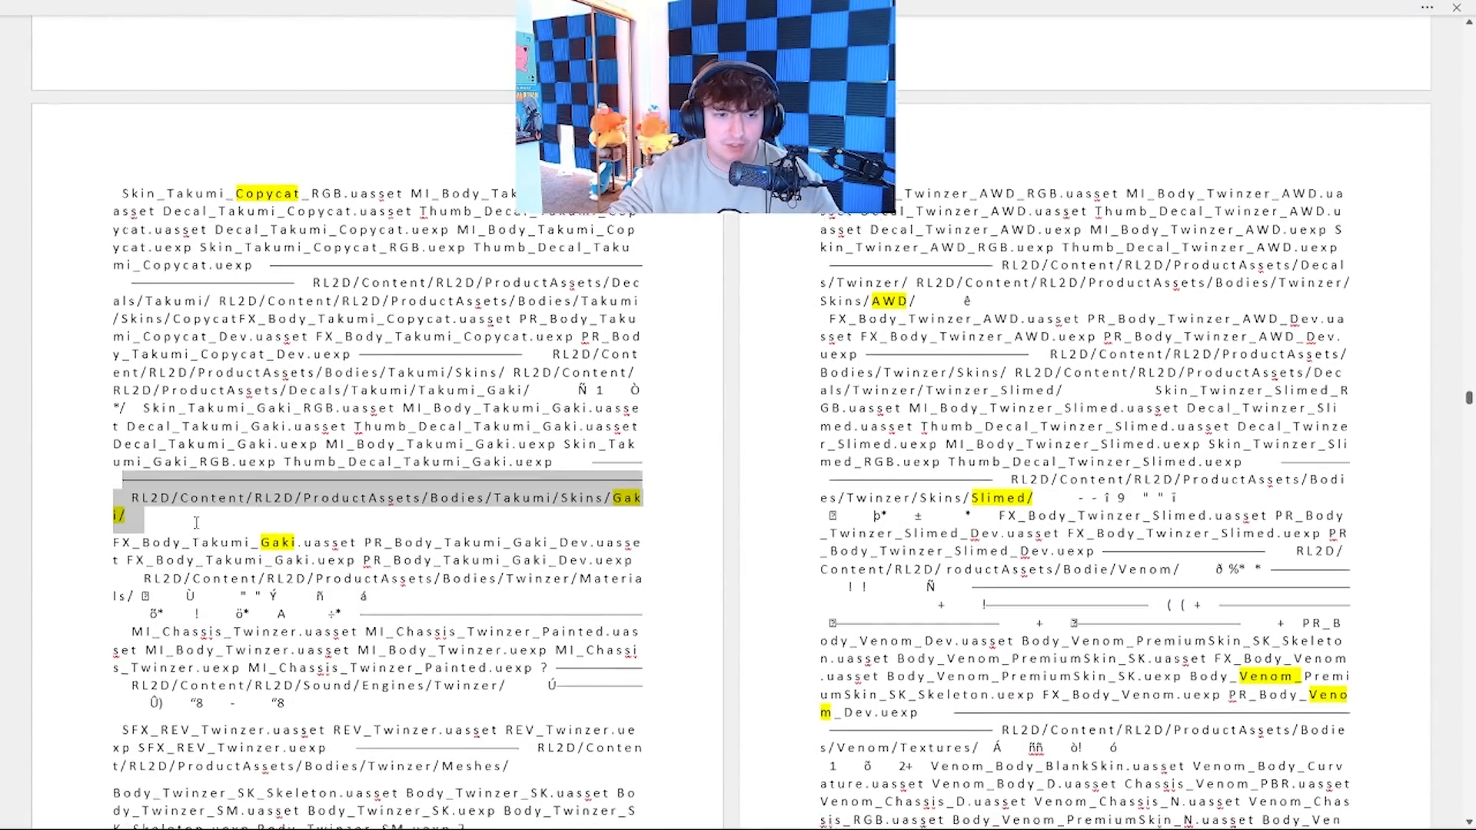
{"action": "scroll", "scroll_direction": "down", "scroll_amount": 3}
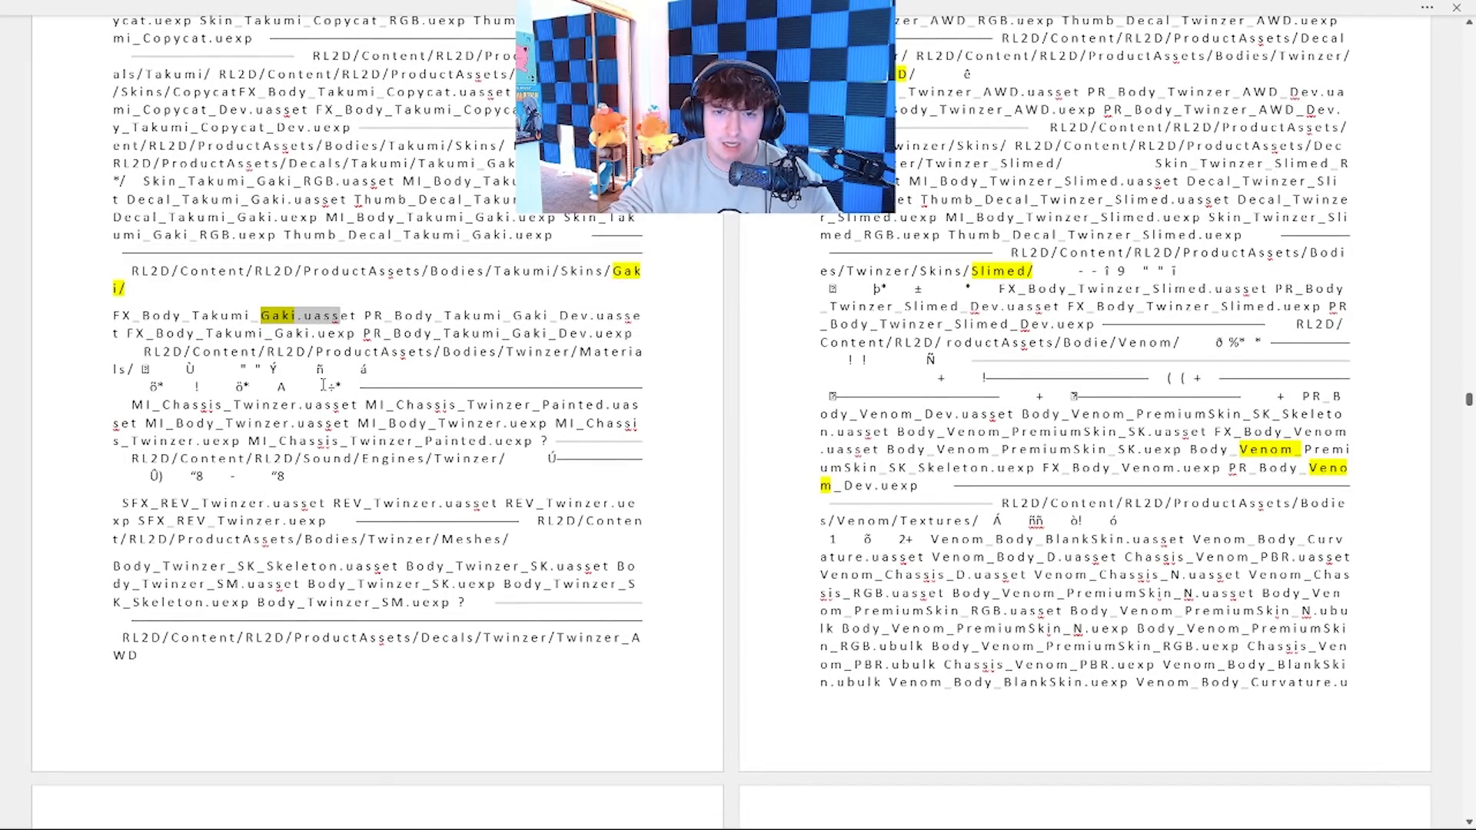
{"action": "scroll", "scroll_direction": "up", "scroll_amount": 3}
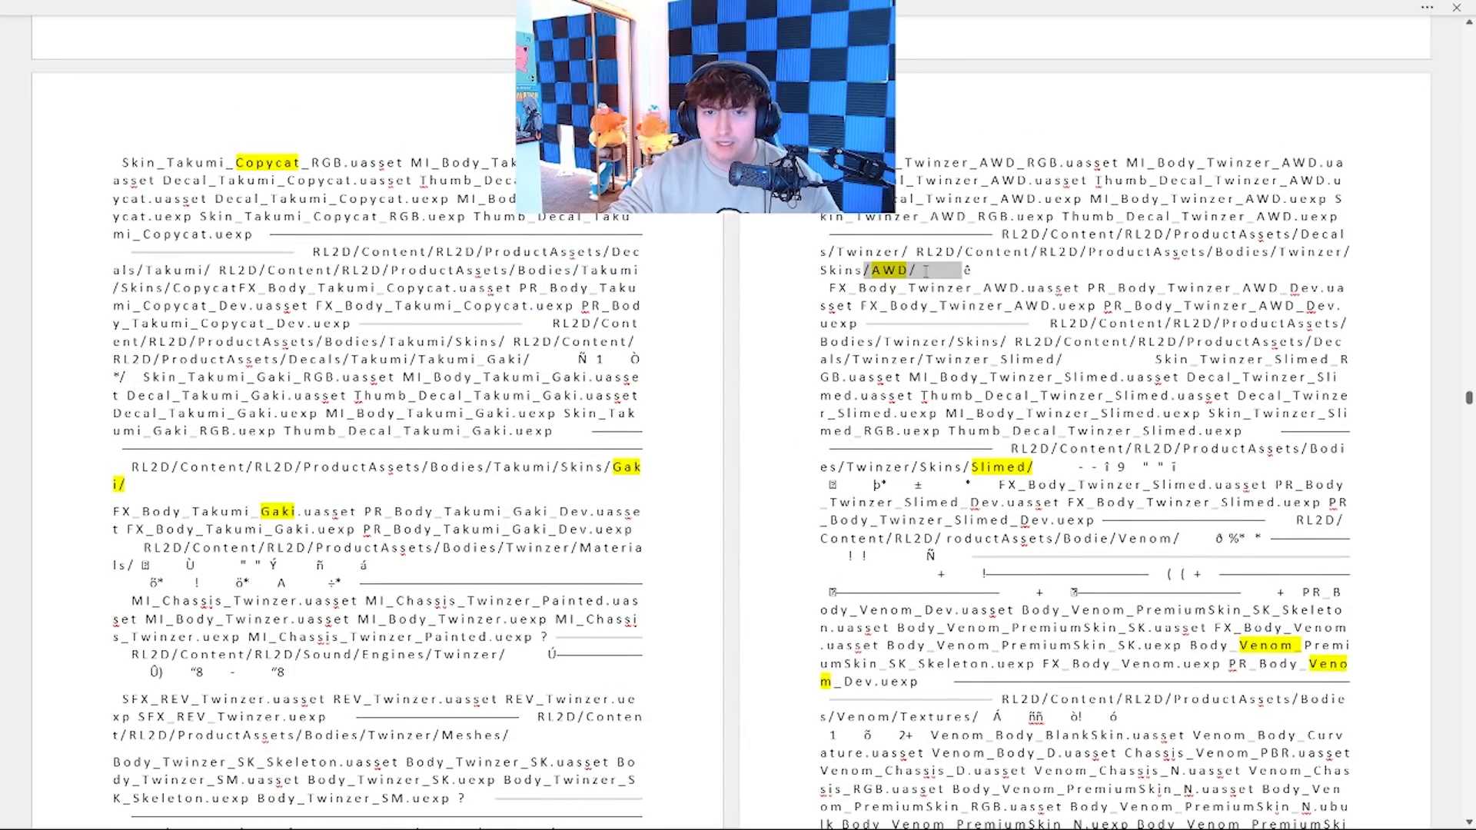
{"action": "scroll", "scroll_direction": "down", "scroll_amount": 3}
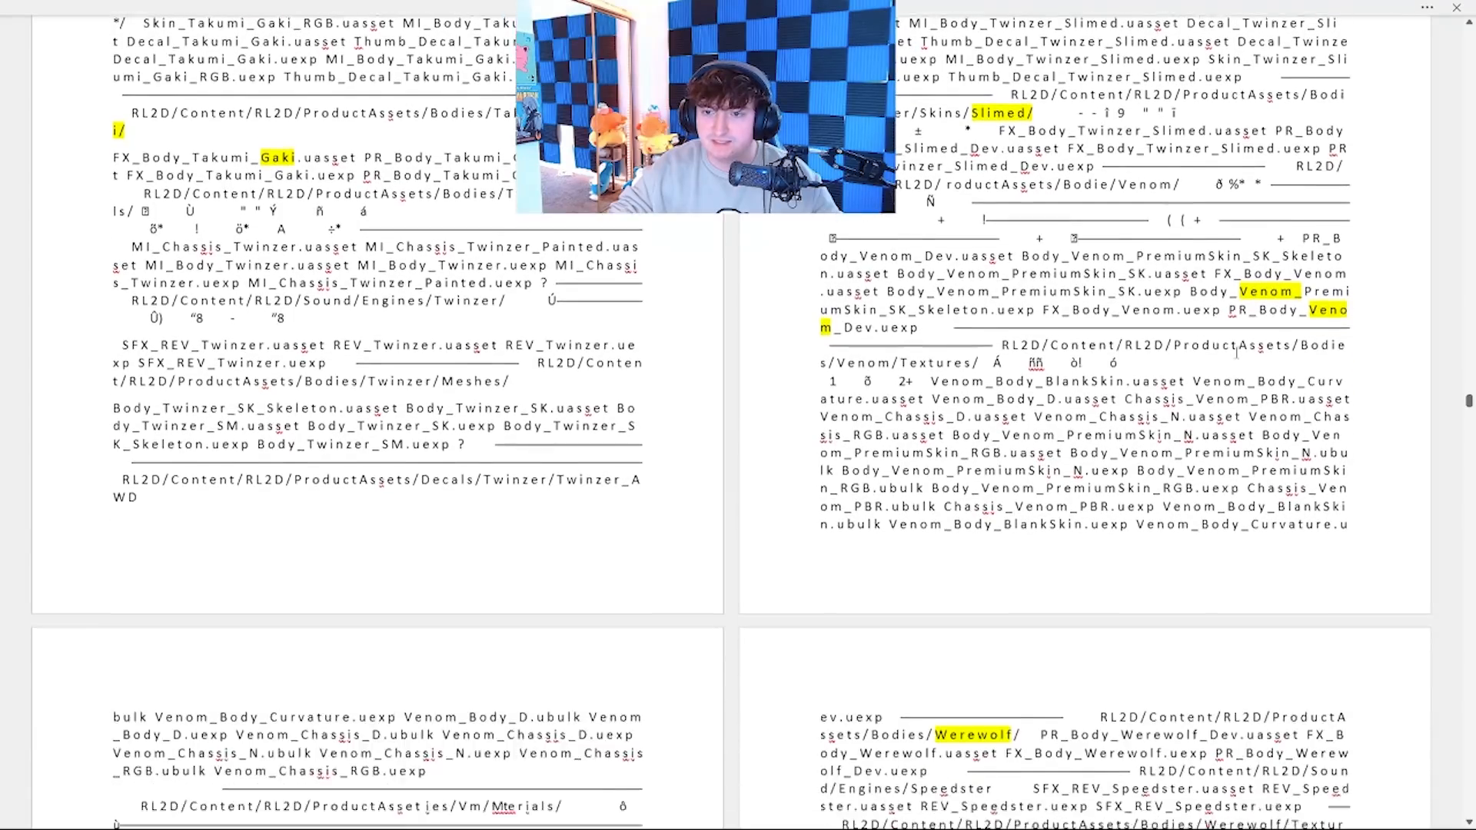
{"action": "scroll", "scroll_direction": "down", "scroll_amount": 3}
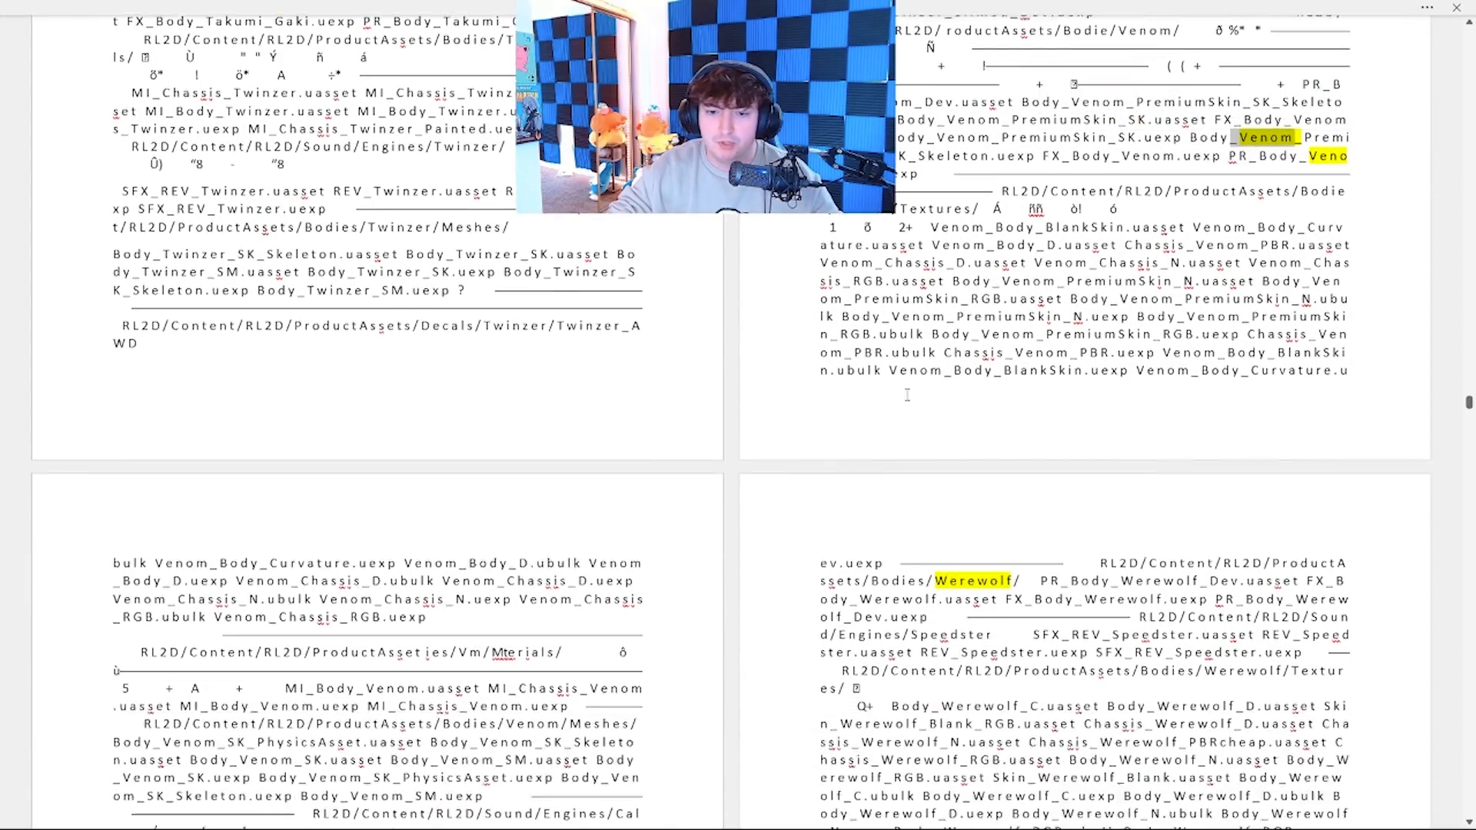
{"action": "scroll", "scroll_direction": "down", "scroll_amount": 3}
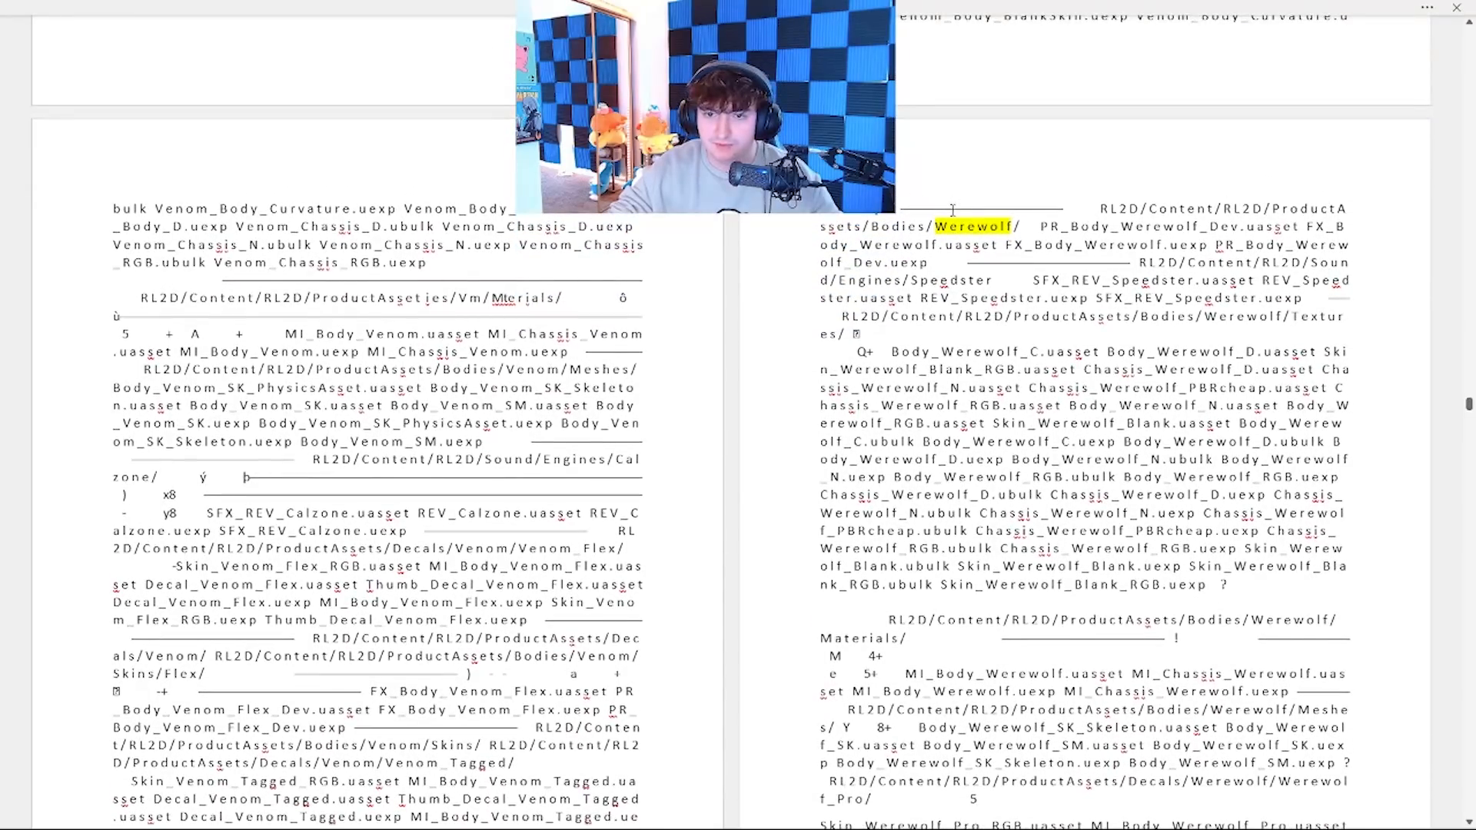
{"action": "scroll", "scroll_direction": "down", "scroll_amount": 3}
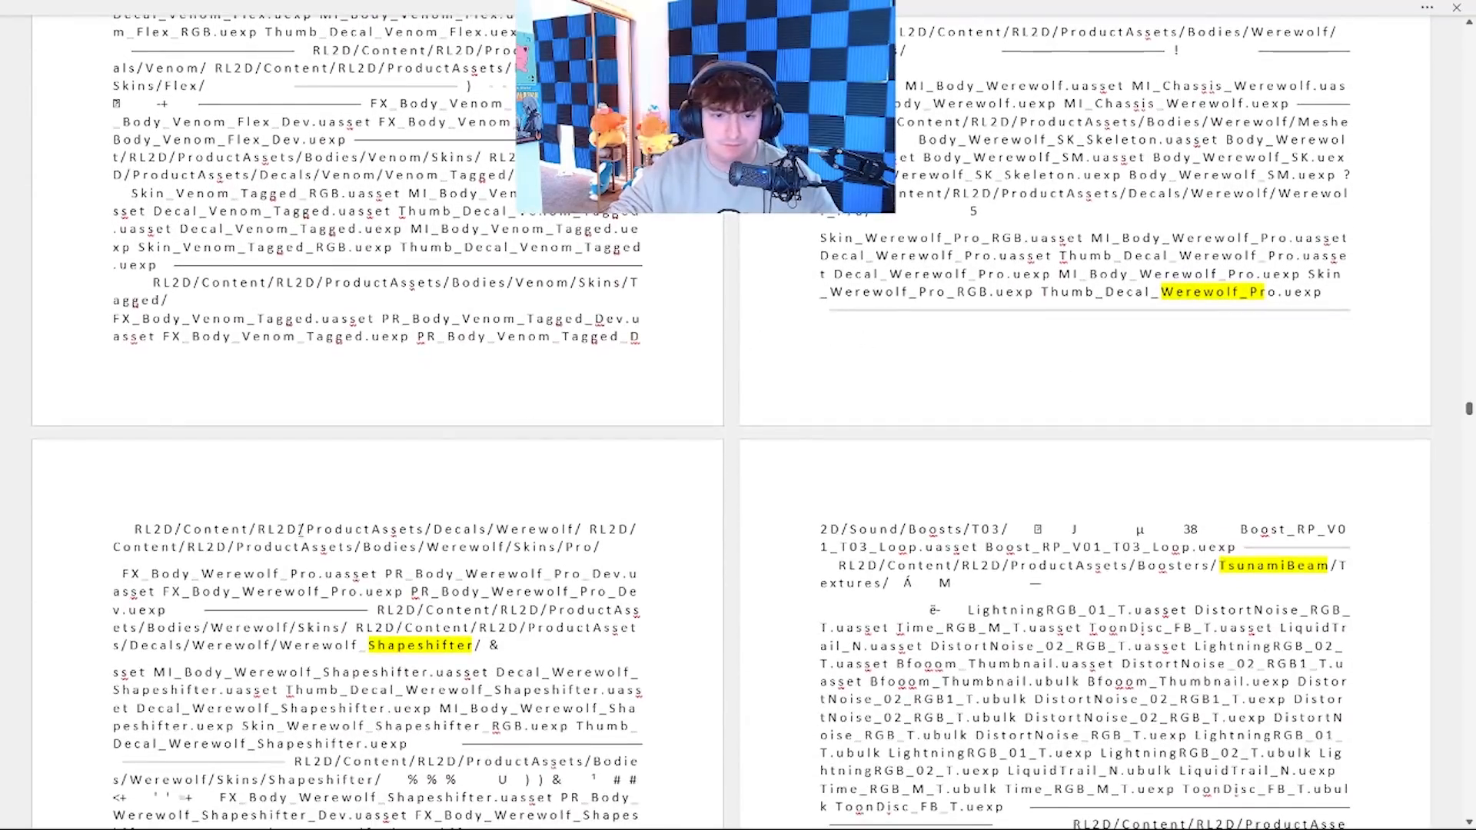
- Scroll down through the Flowers, Hexfade and Hexphase boosts past the 'TRAILS????' and 'LASER WAVE' notes
{"action": "scroll", "scroll_direction": "down", "scroll_amount": 3}
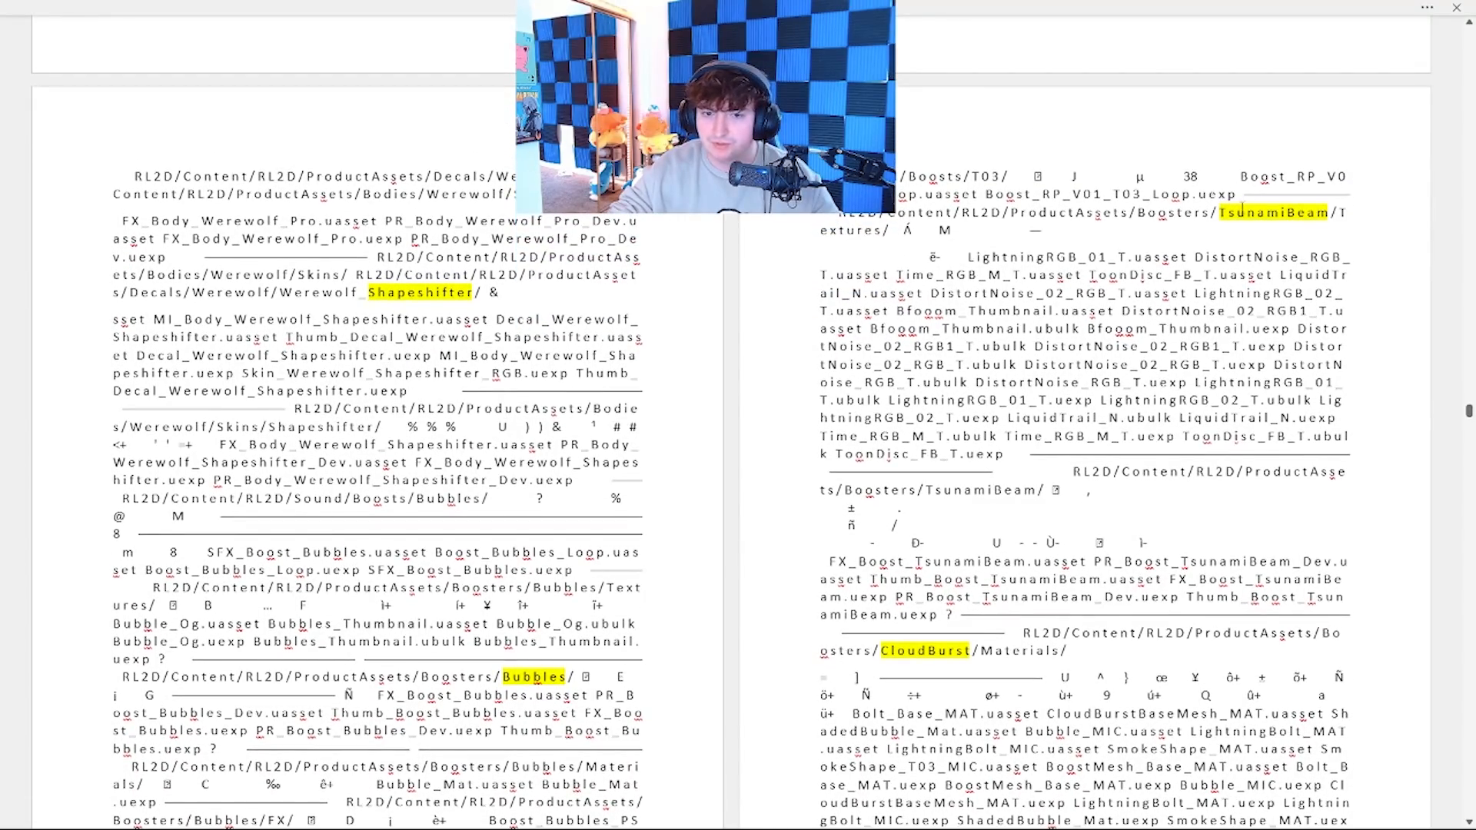
{"action": "scroll", "scroll_direction": "down", "scroll_amount": 3}
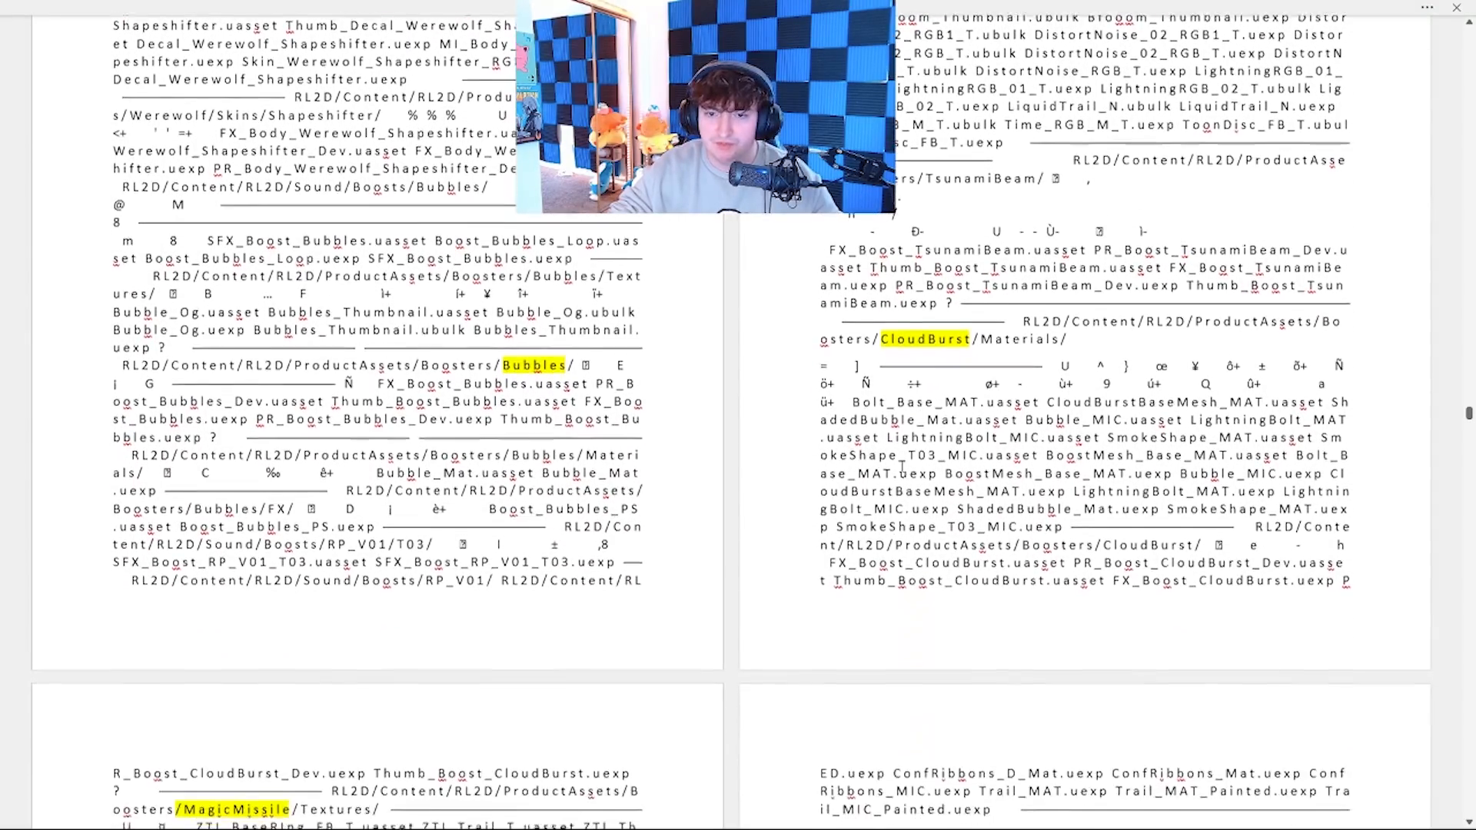
{"action": "scroll", "scroll_direction": "down", "scroll_amount": 3}
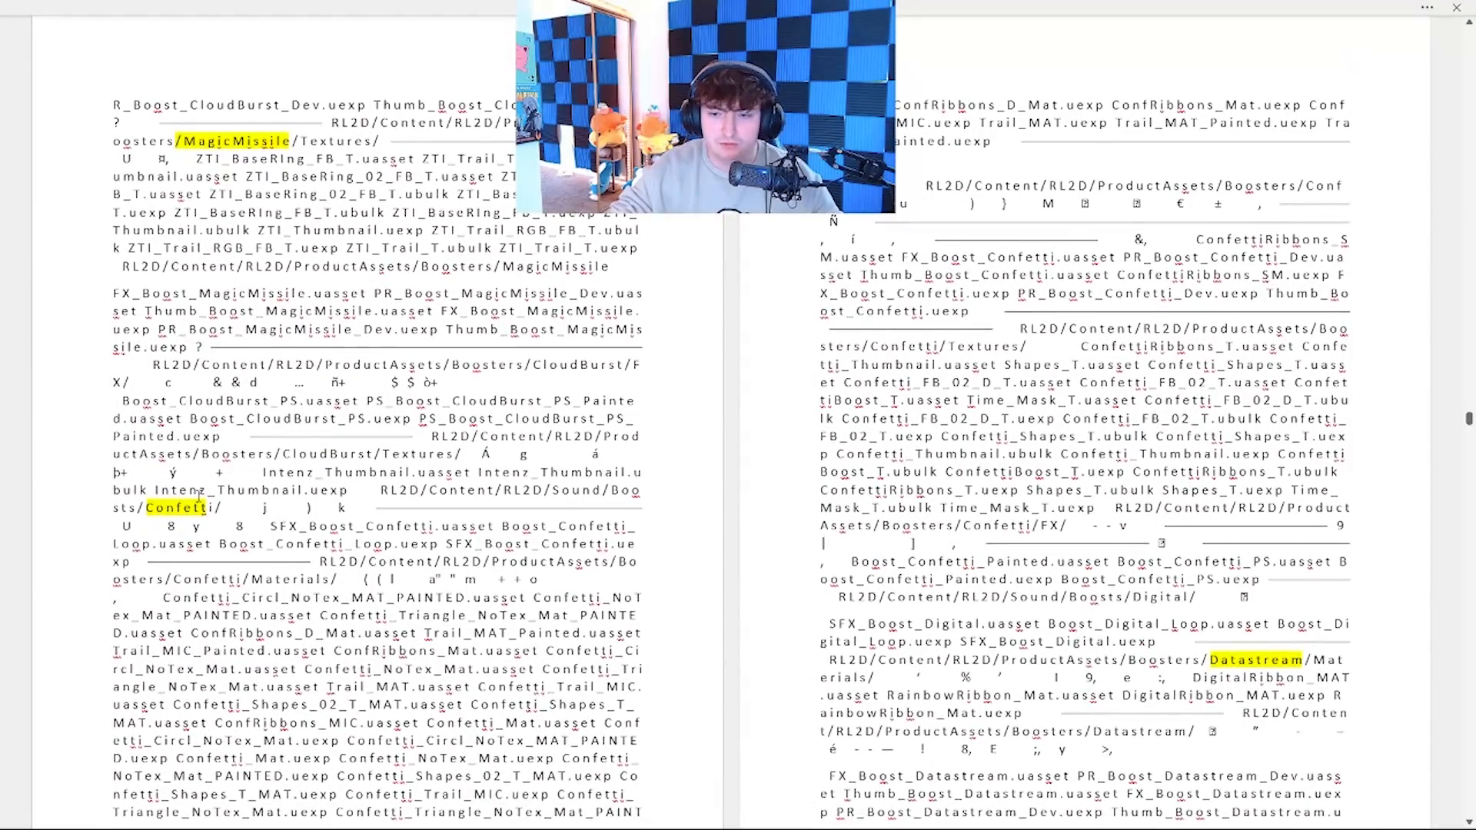
{"action": "scroll", "scroll_direction": "up", "scroll_amount": 3}
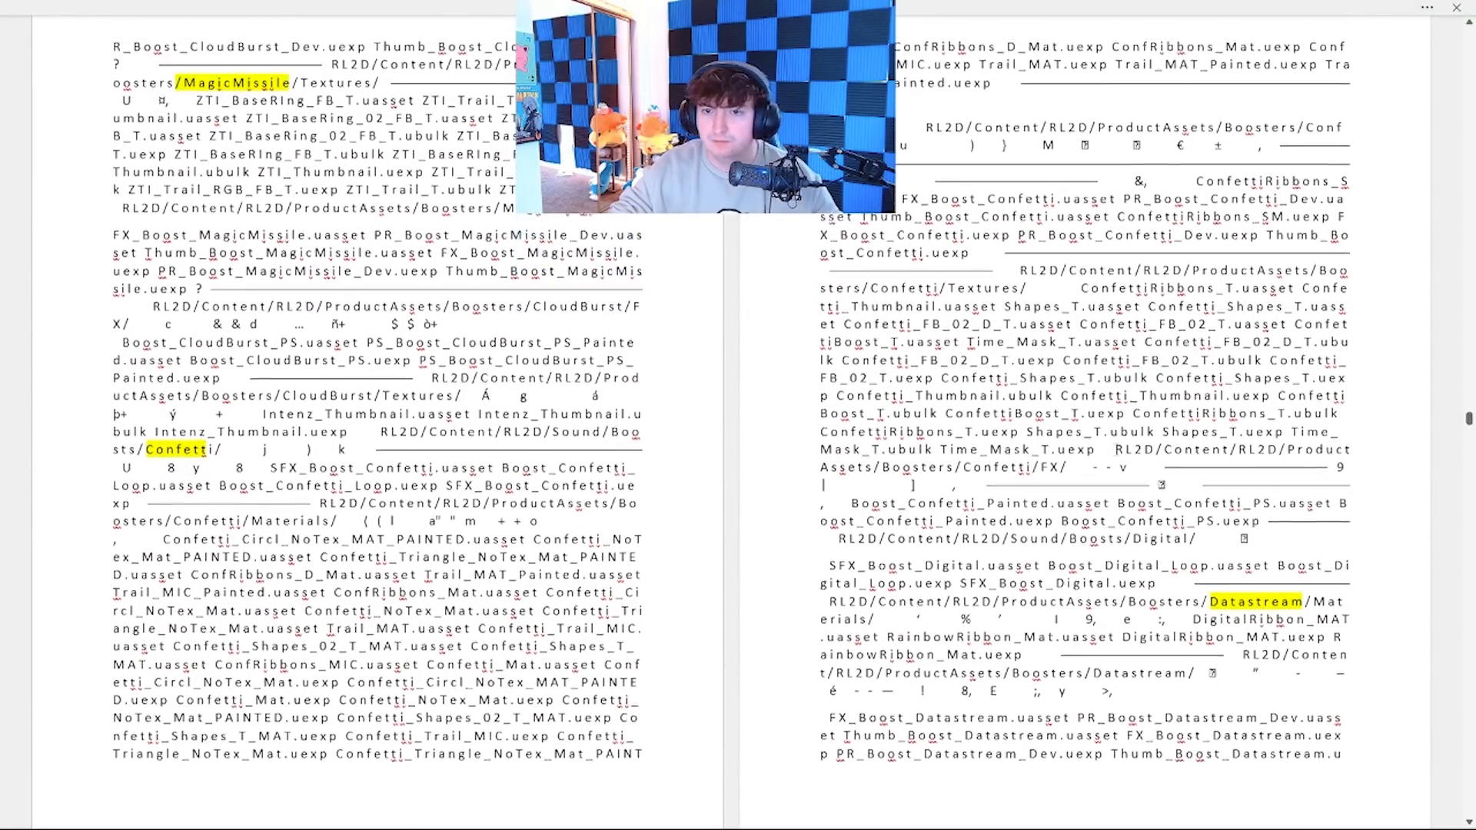
{"action": "scroll", "scroll_direction": "down", "scroll_amount": 3}
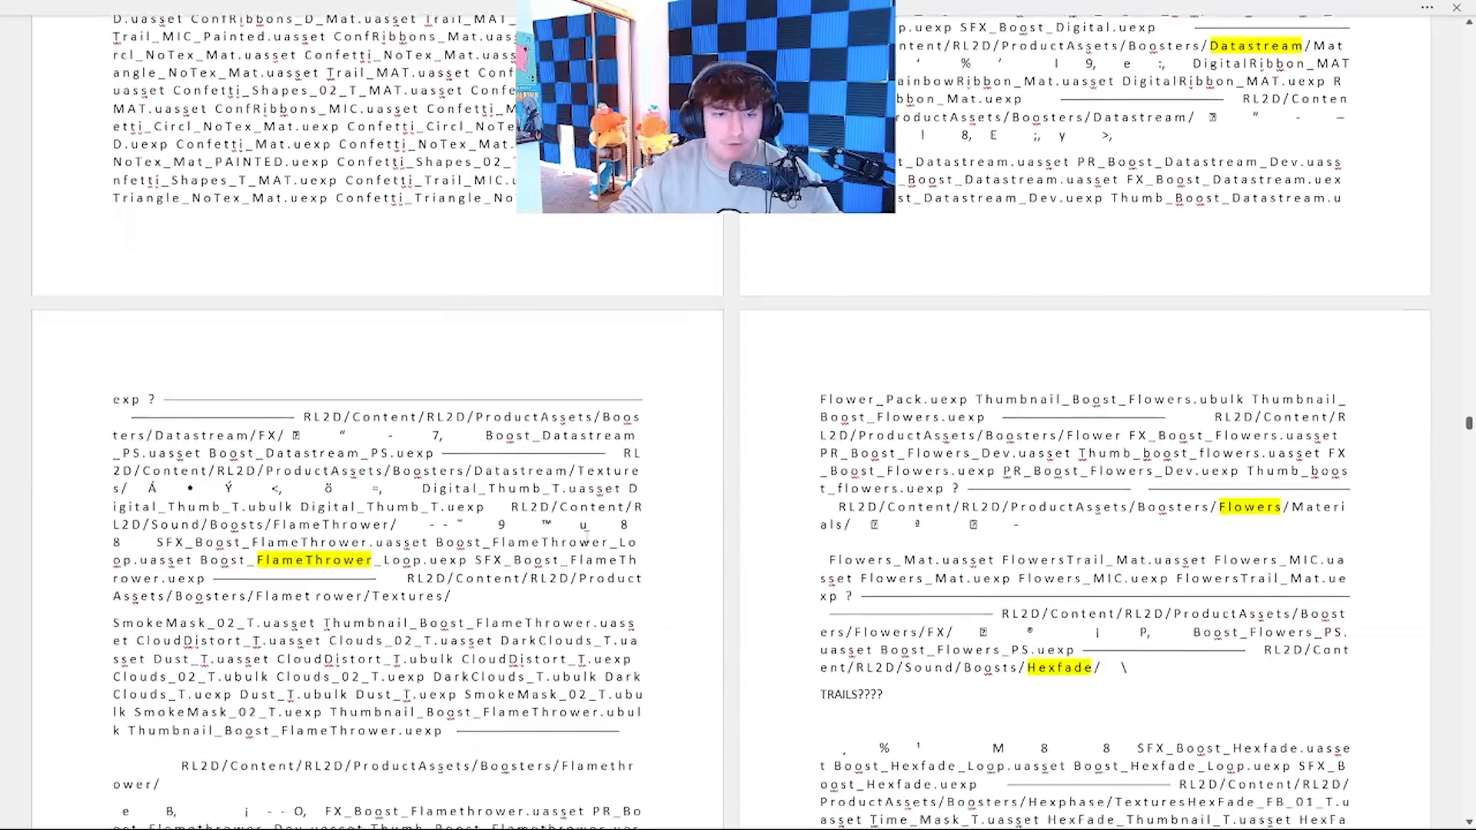
{"action": "scroll", "scroll_direction": "down", "scroll_amount": 3}
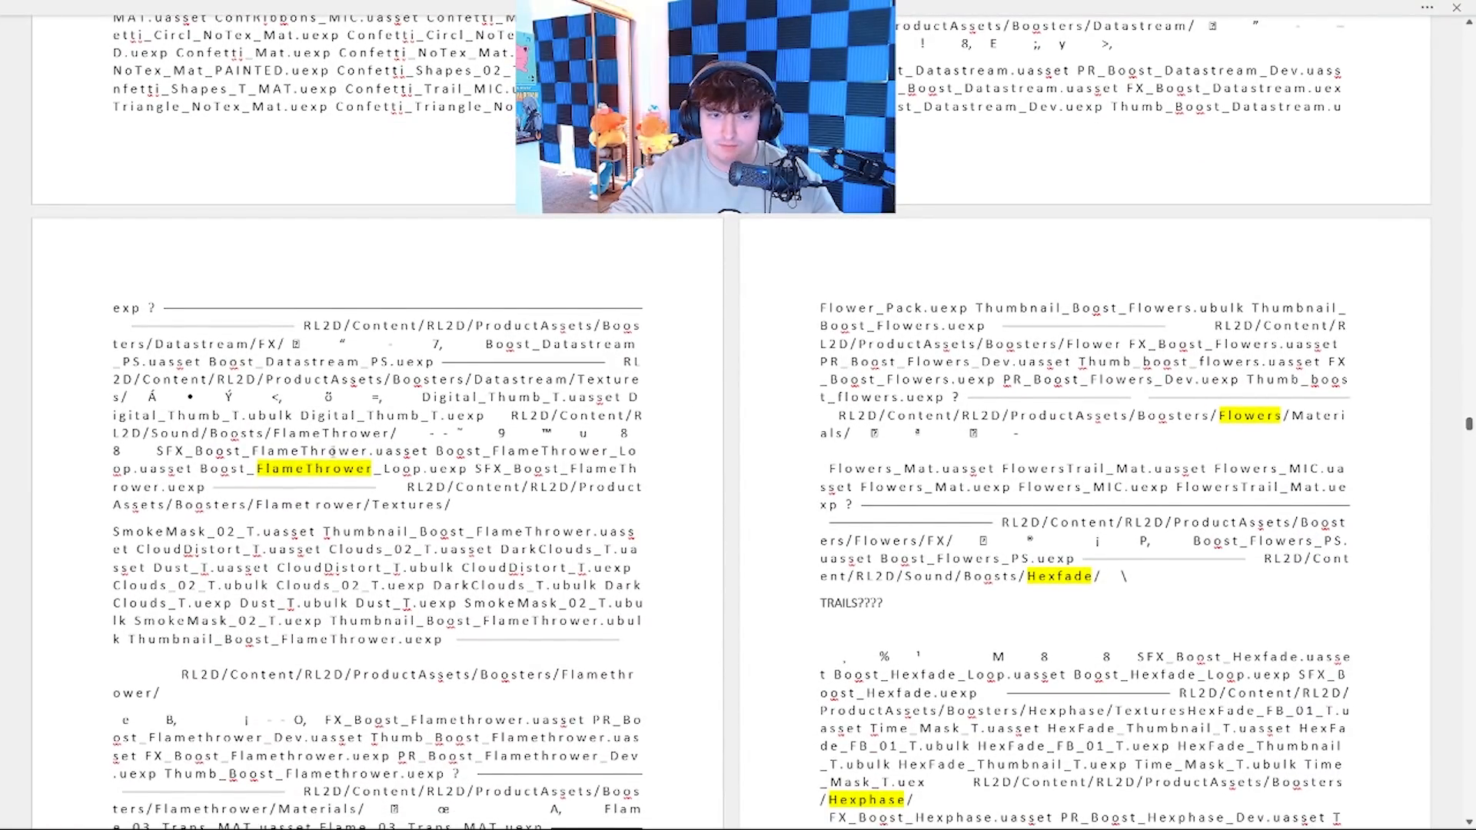
{"action": "scroll", "scroll_direction": "down", "scroll_amount": 3}
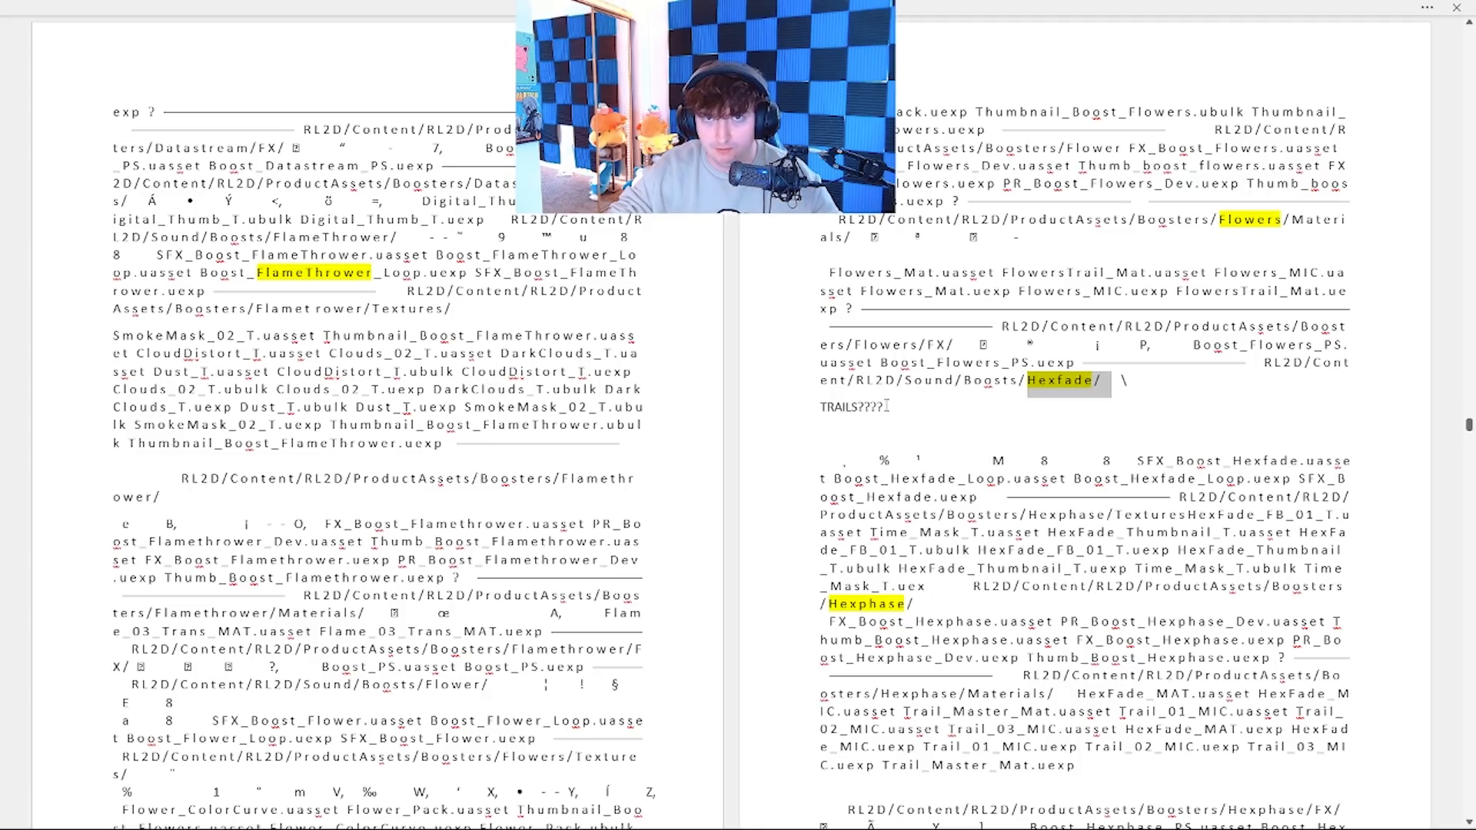
{"action": "scroll", "scroll_direction": "down", "scroll_amount": 3}
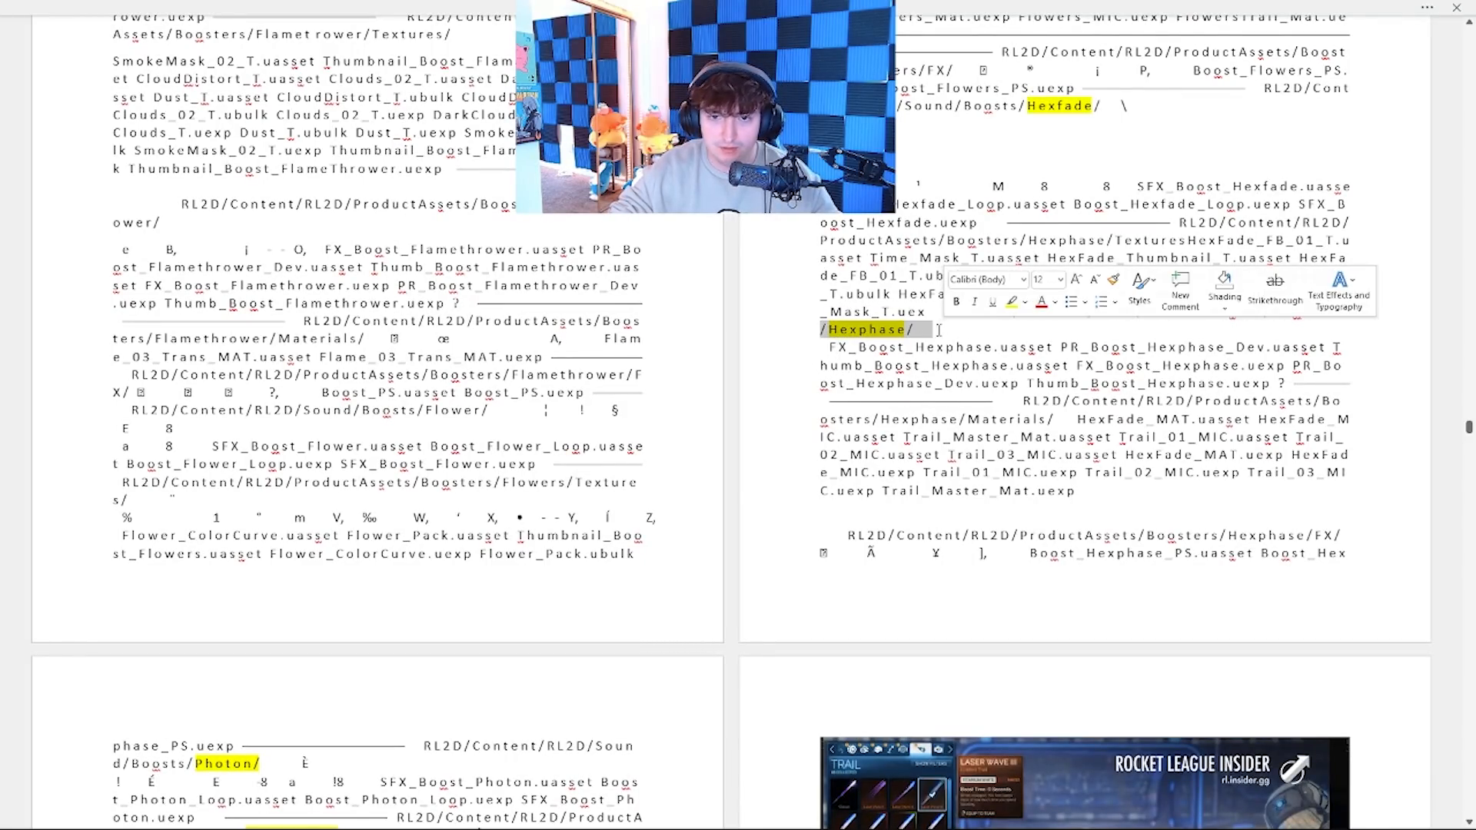
- Continue down to the Krackle, Money, MoneyCoin and Pickle booster paths
{"action": "scroll", "scroll_direction": "down", "scroll_amount": 3}
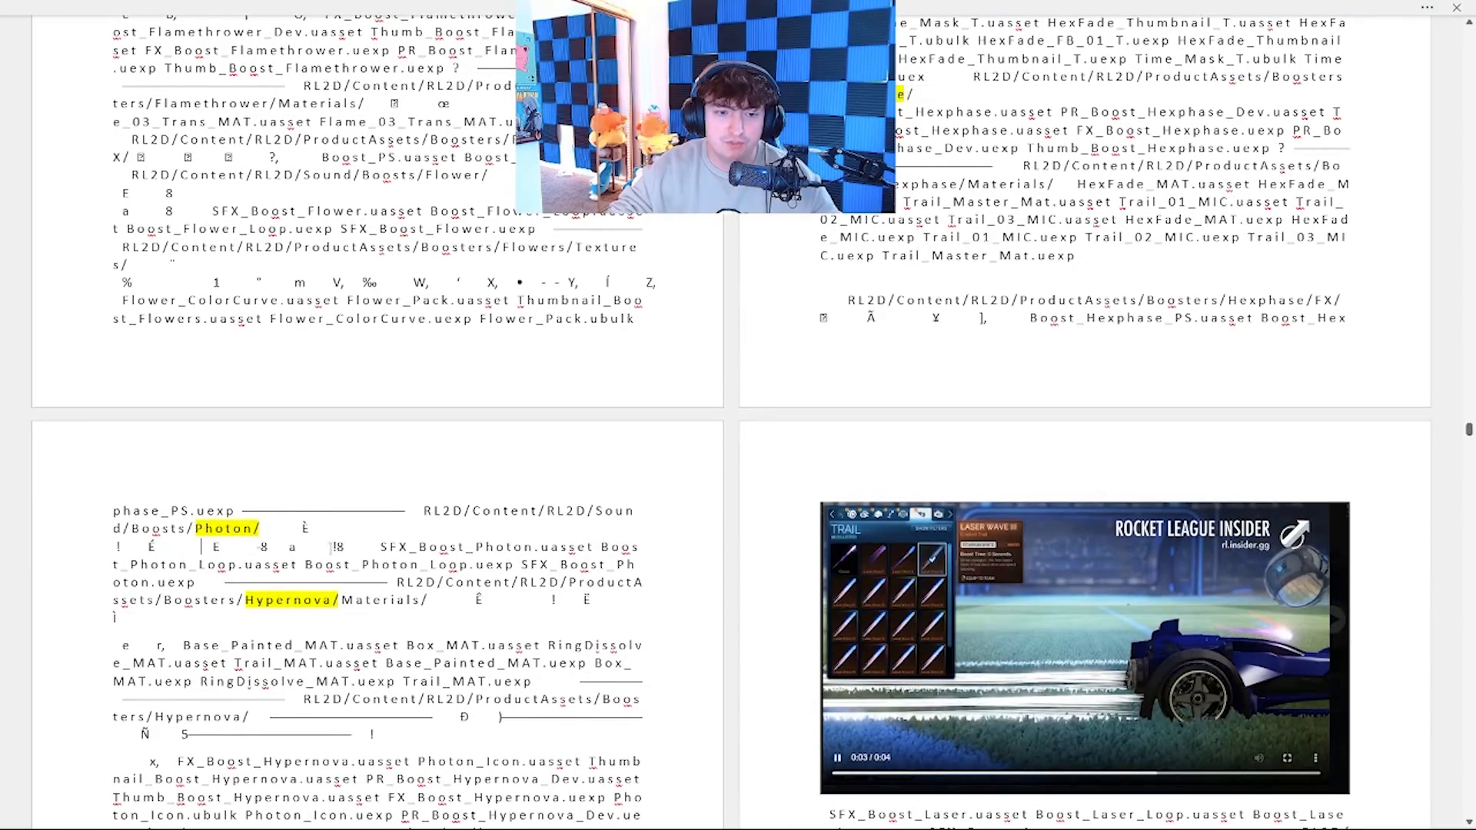
{"action": "scroll", "scroll_direction": "down", "scroll_amount": 3}
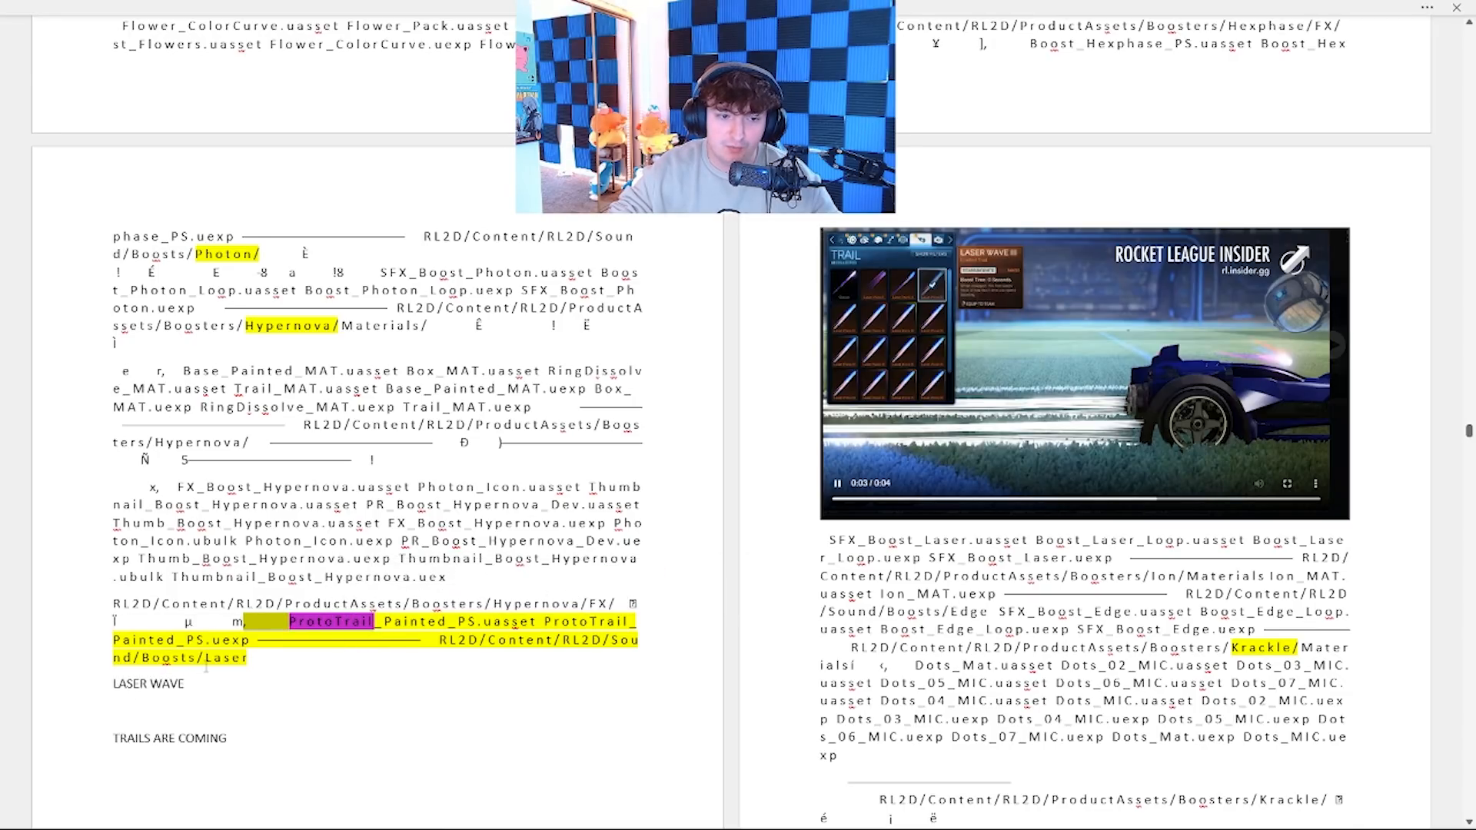
{"action": "scroll", "scroll_direction": "down", "scroll_amount": 3}
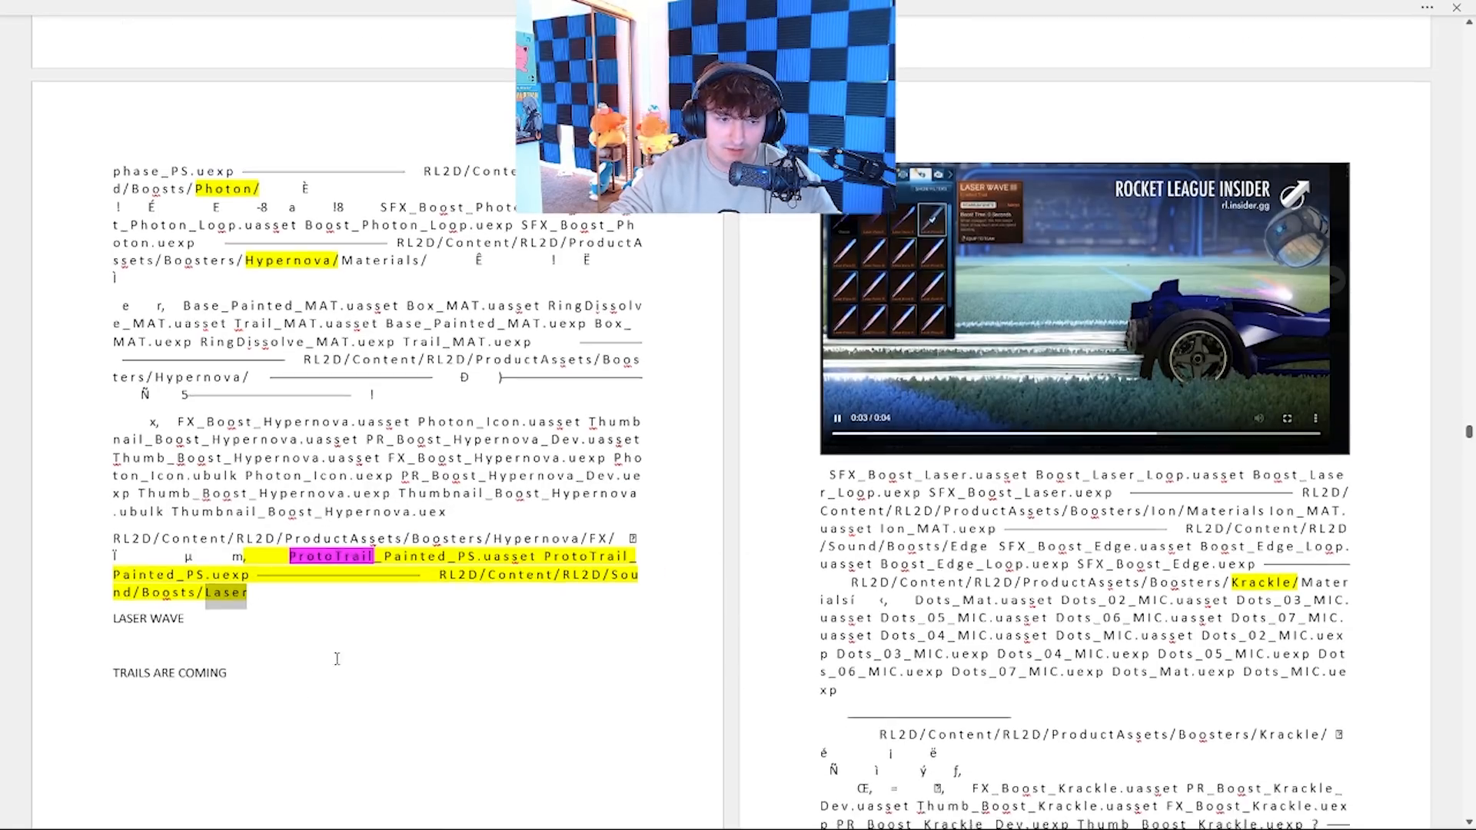
{"action": "scroll", "scroll_direction": "down", "scroll_amount": 3}
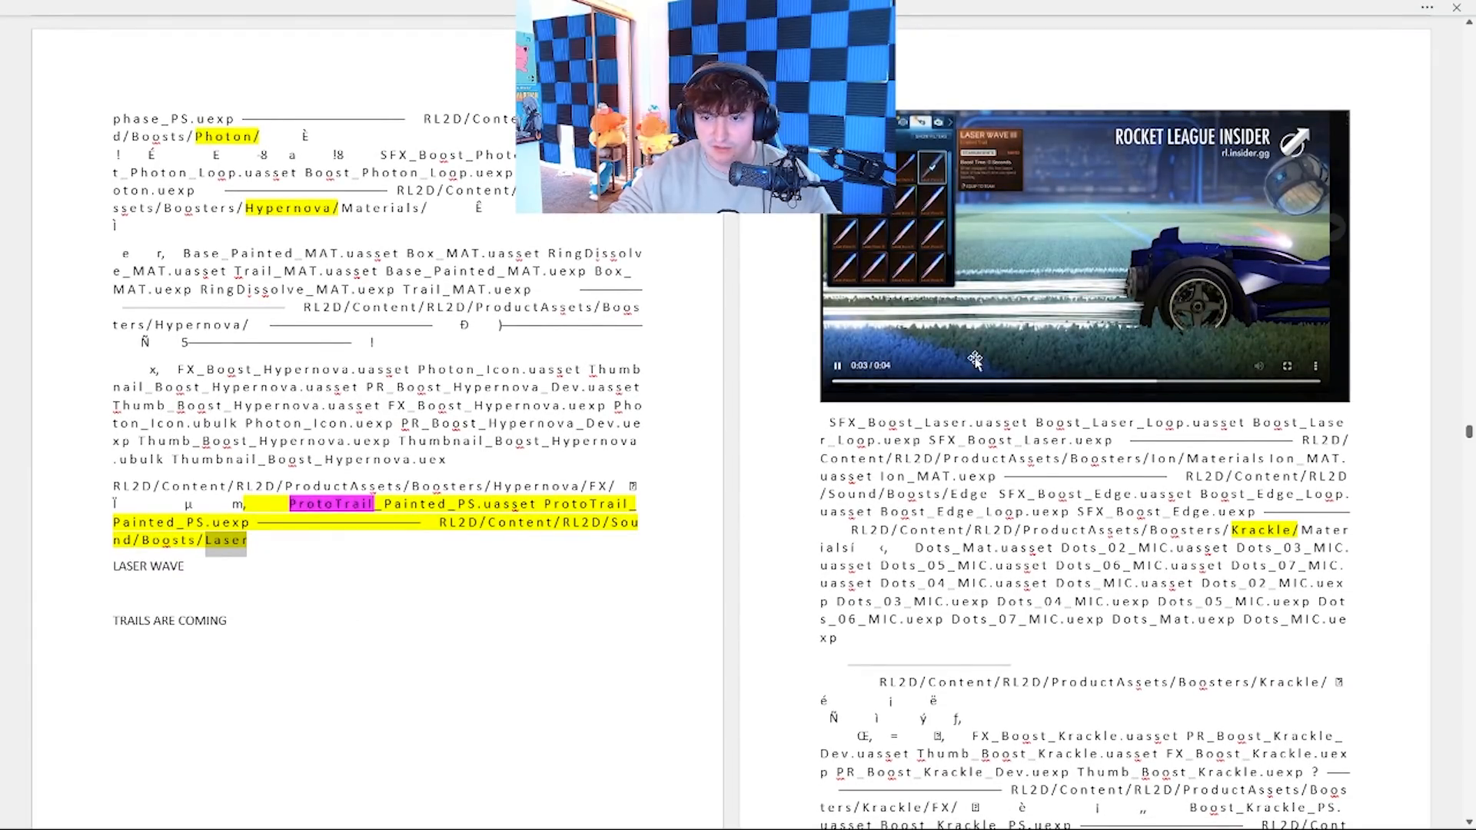
{"action": "scroll", "scroll_direction": "down", "scroll_amount": 3}
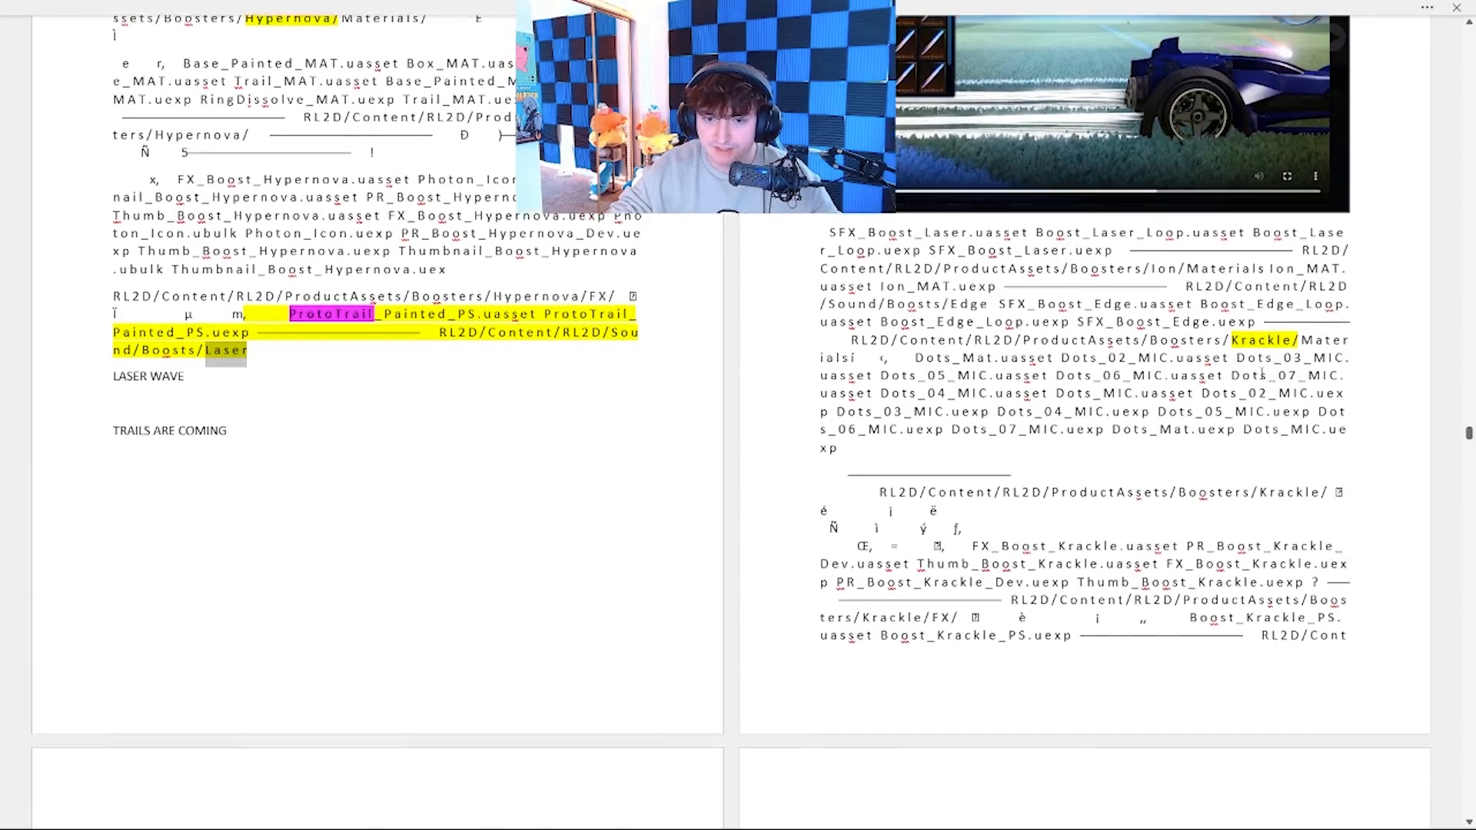
{"action": "scroll", "scroll_direction": "down", "scroll_amount": 3}
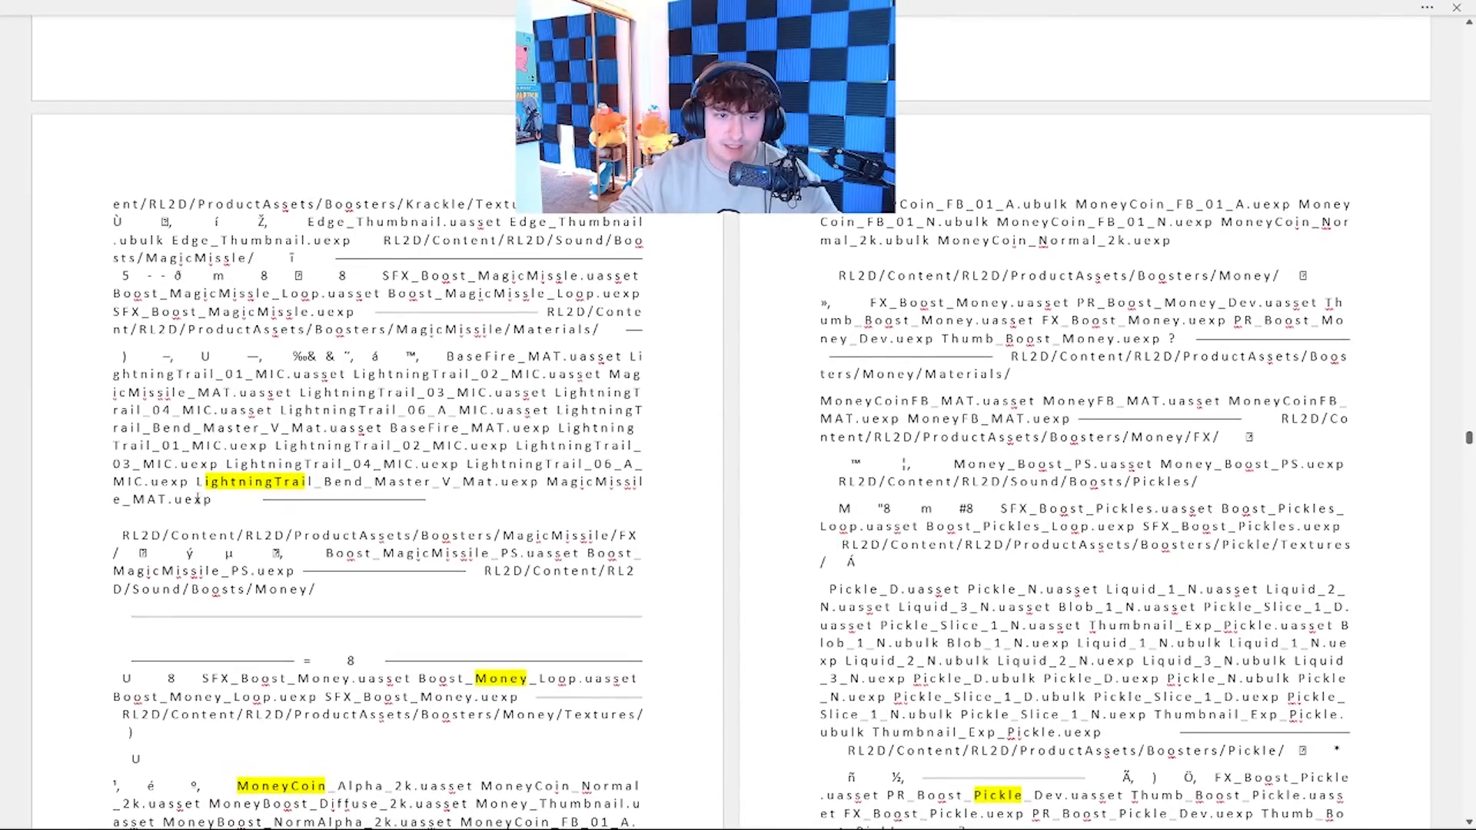
- Scroll through the SuperMangaBolt, Synthwave, Tachyon, Taco and Thermal boost sections
{"action": "scroll", "scroll_direction": "up", "scroll_amount": 3}
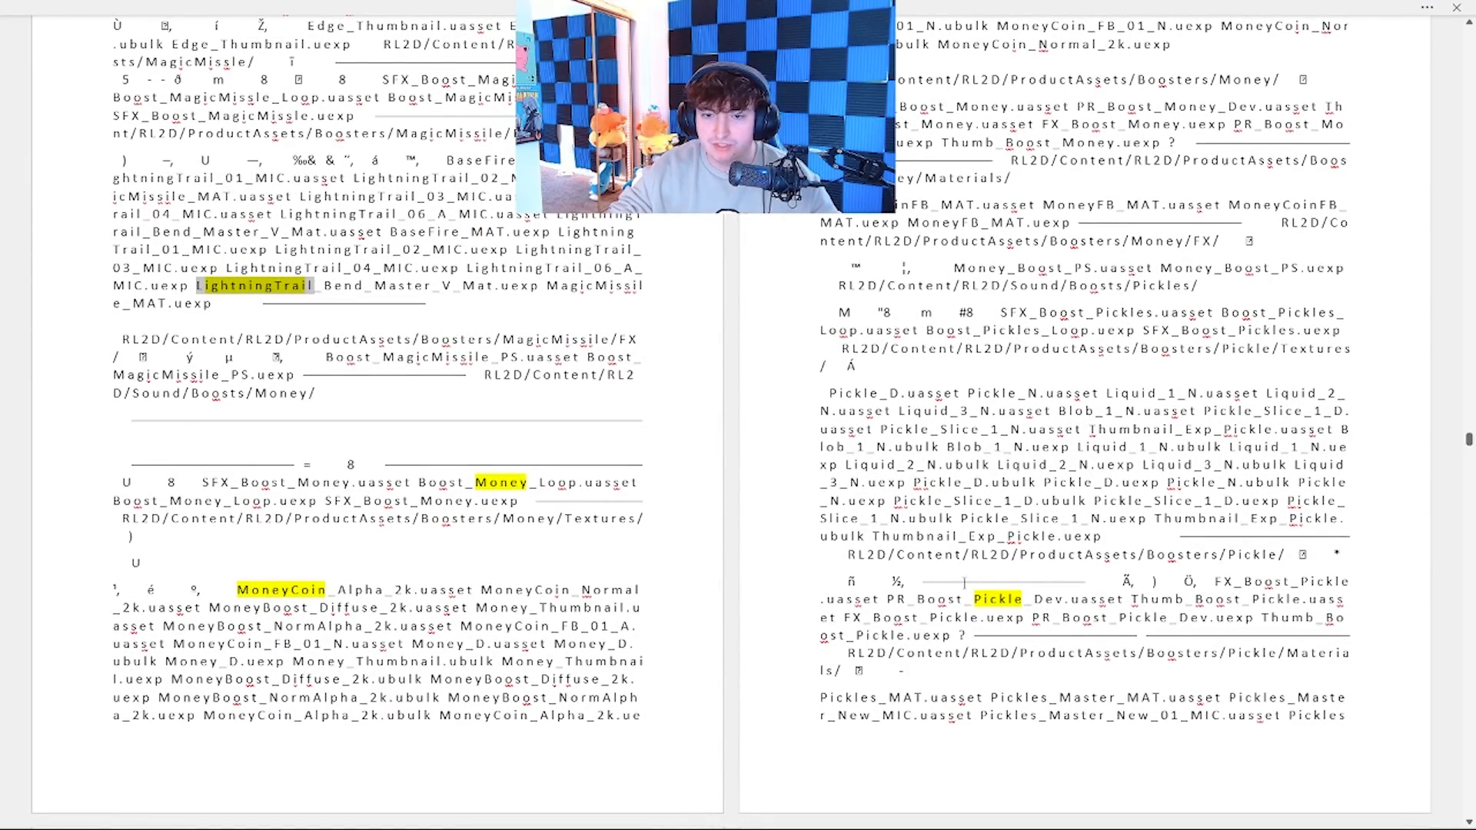
{"action": "scroll", "scroll_direction": "down", "scroll_amount": 3}
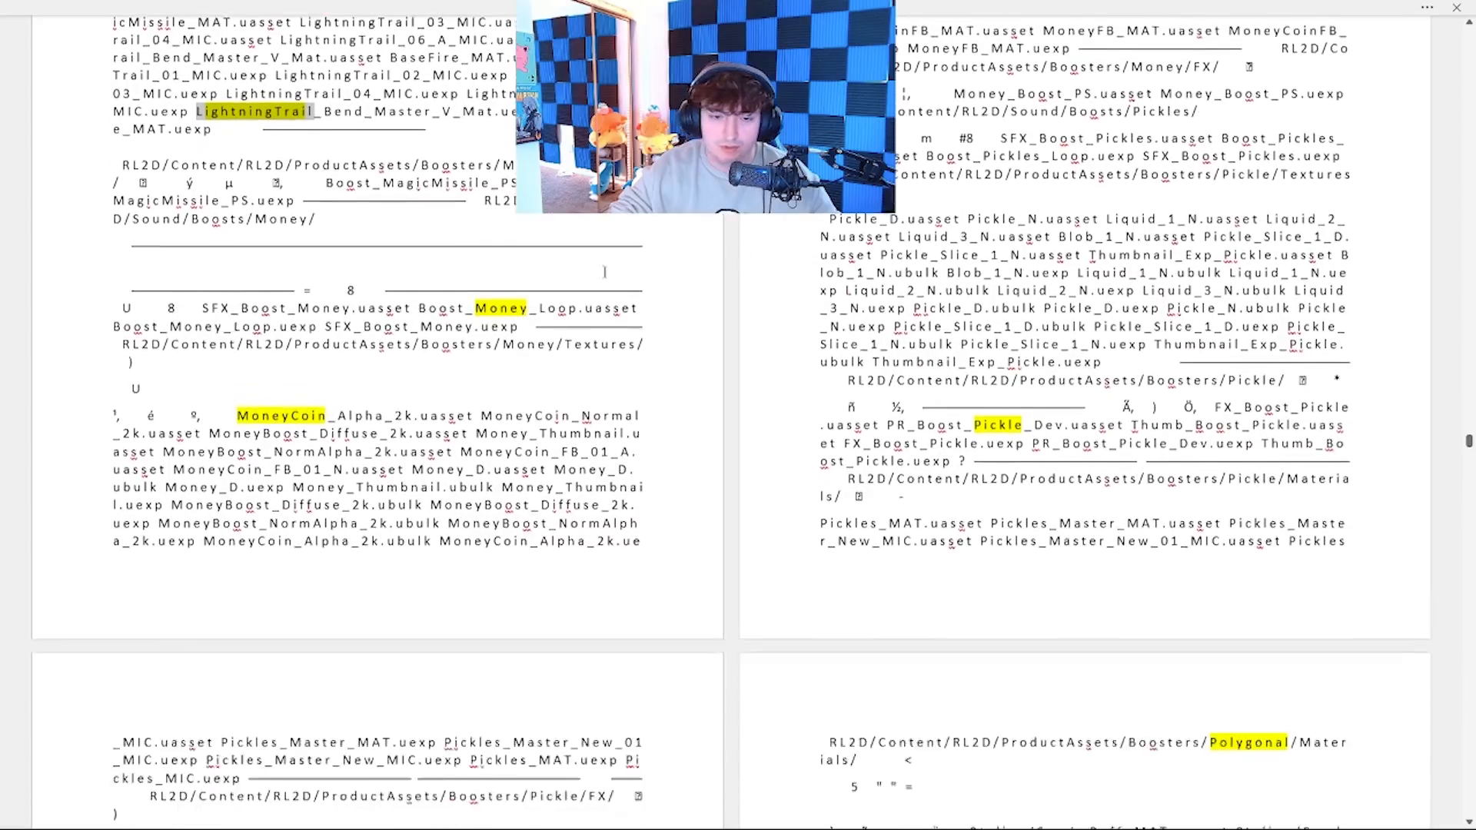
{"action": "scroll", "scroll_direction": "down", "scroll_amount": 3}
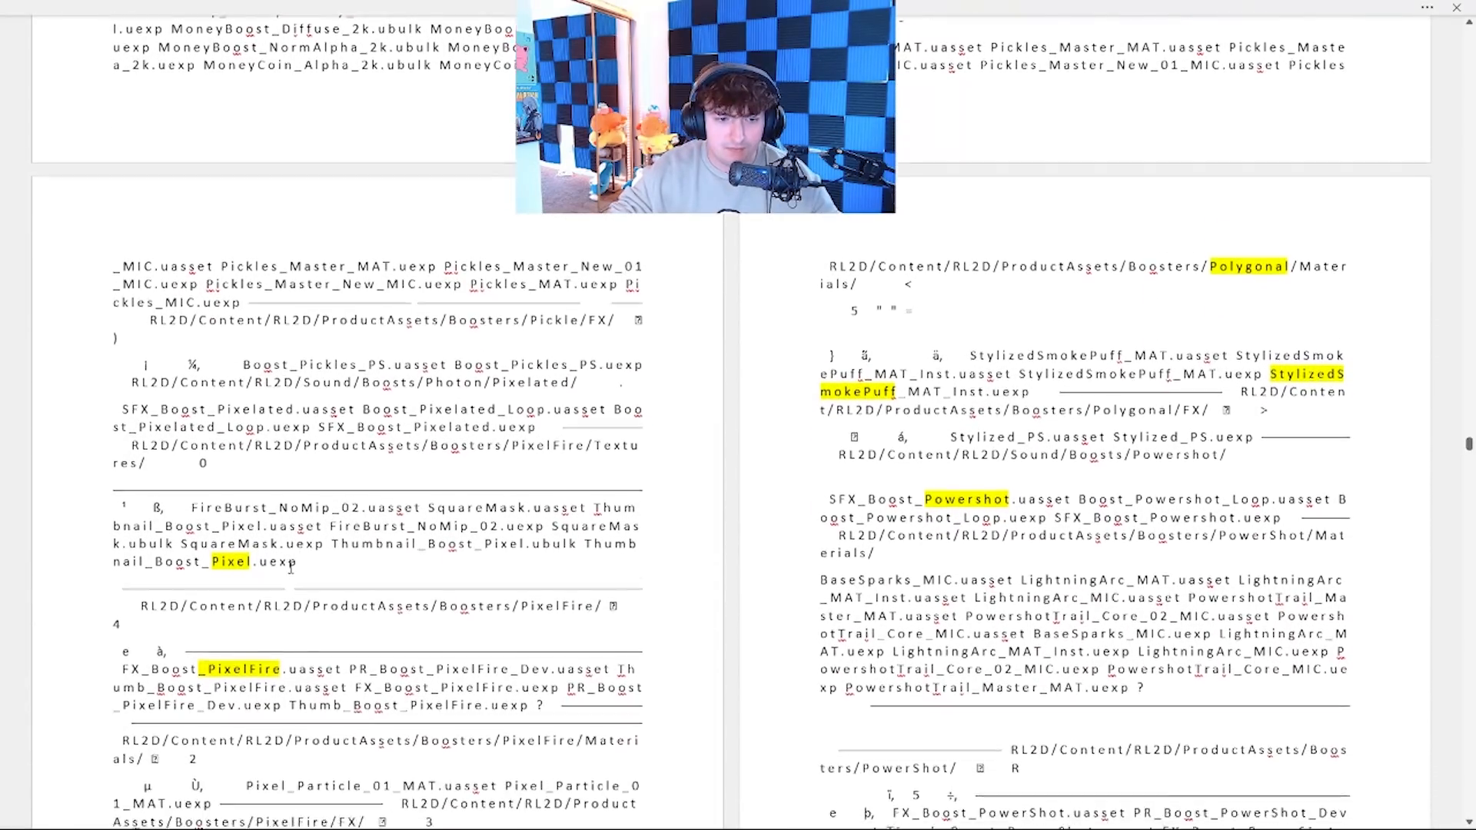
{"action": "scroll", "scroll_direction": "down", "scroll_amount": 3}
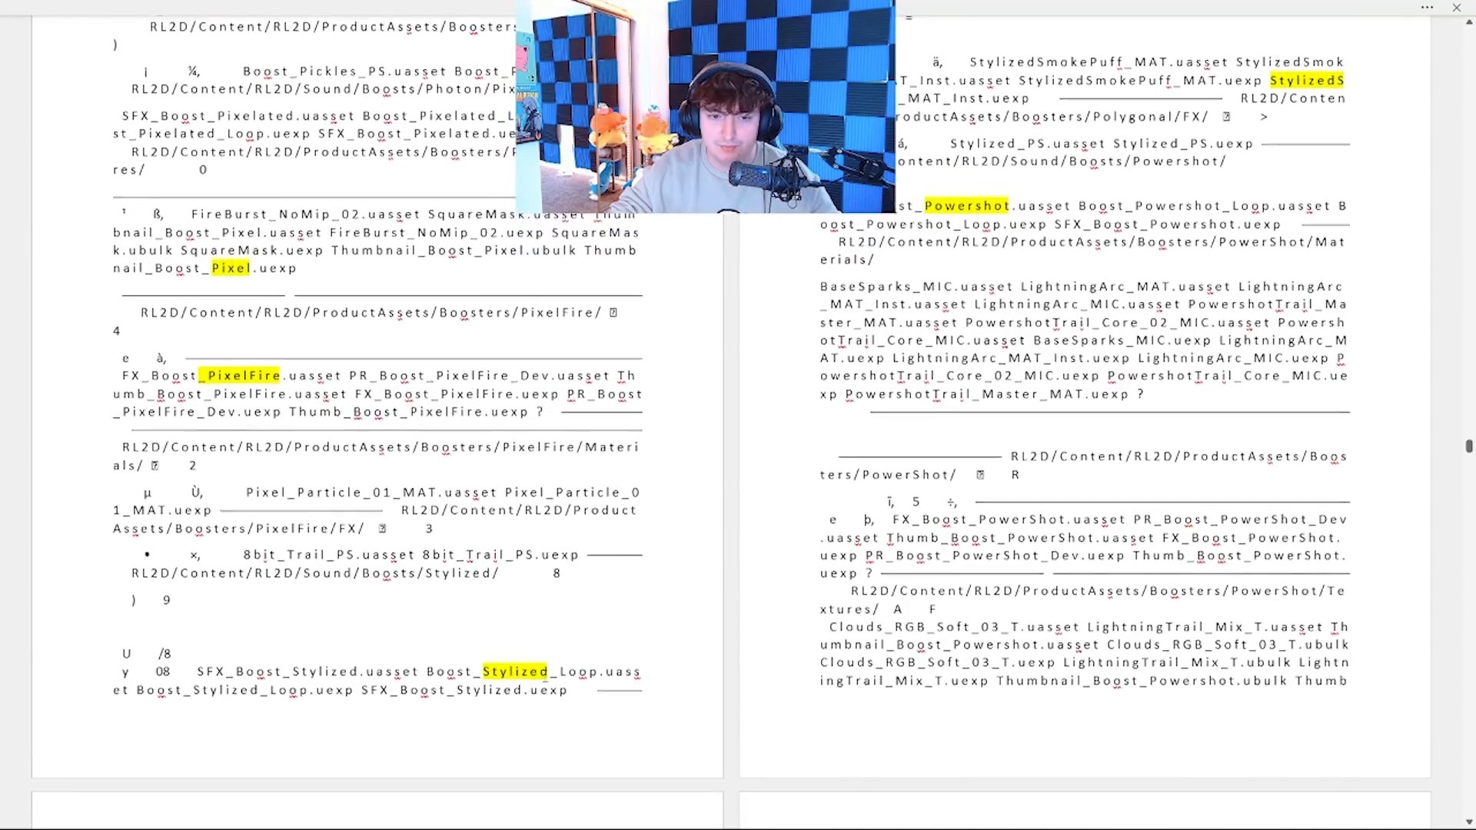
{"action": "scroll", "scroll_direction": "up", "scroll_amount": 3}
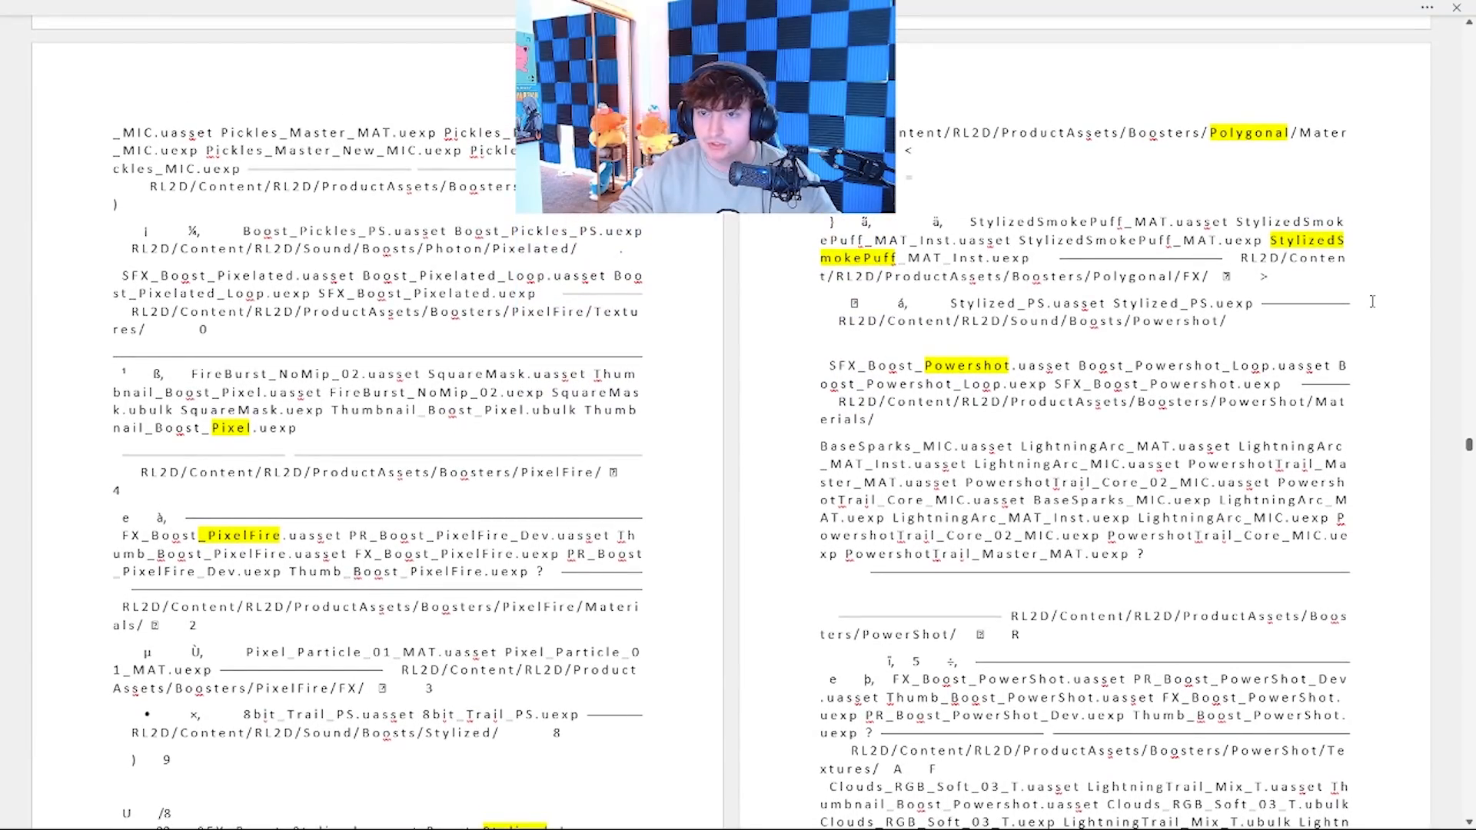
{"action": "scroll", "scroll_direction": "down", "scroll_amount": 3}
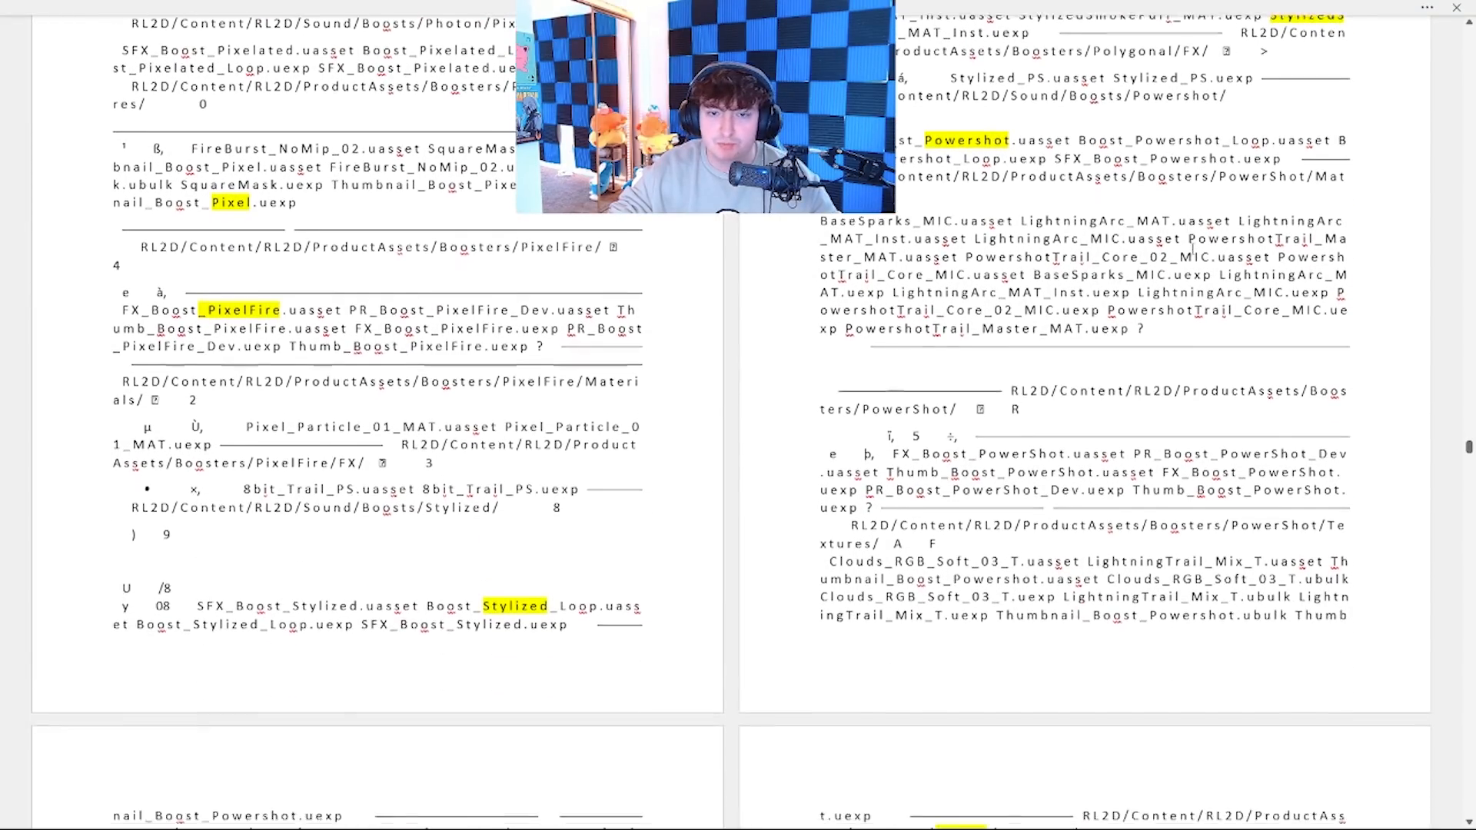
{"action": "scroll", "scroll_direction": "down", "scroll_amount": 3}
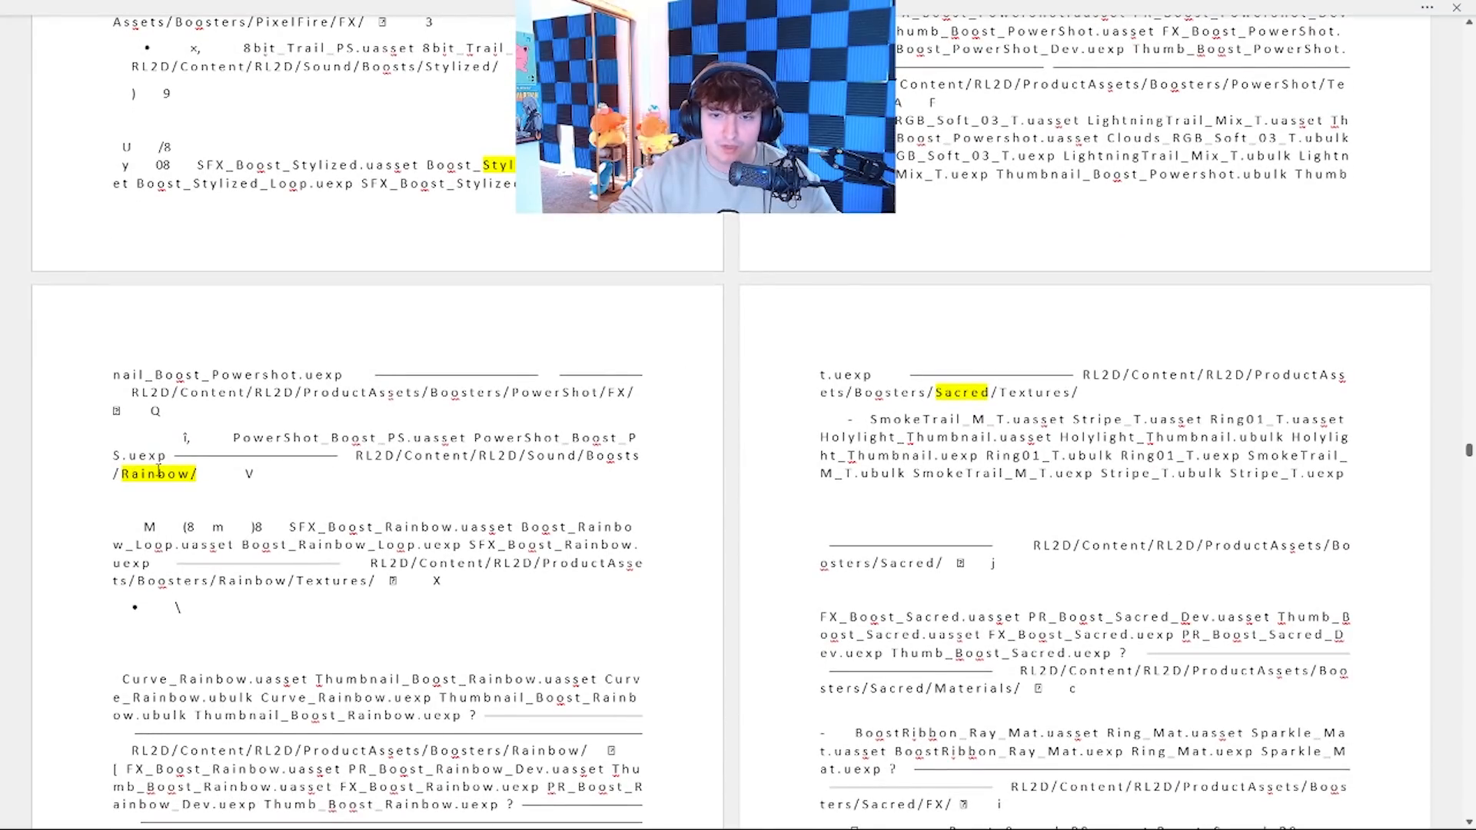
{"action": "scroll", "scroll_direction": "down", "scroll_amount": 3}
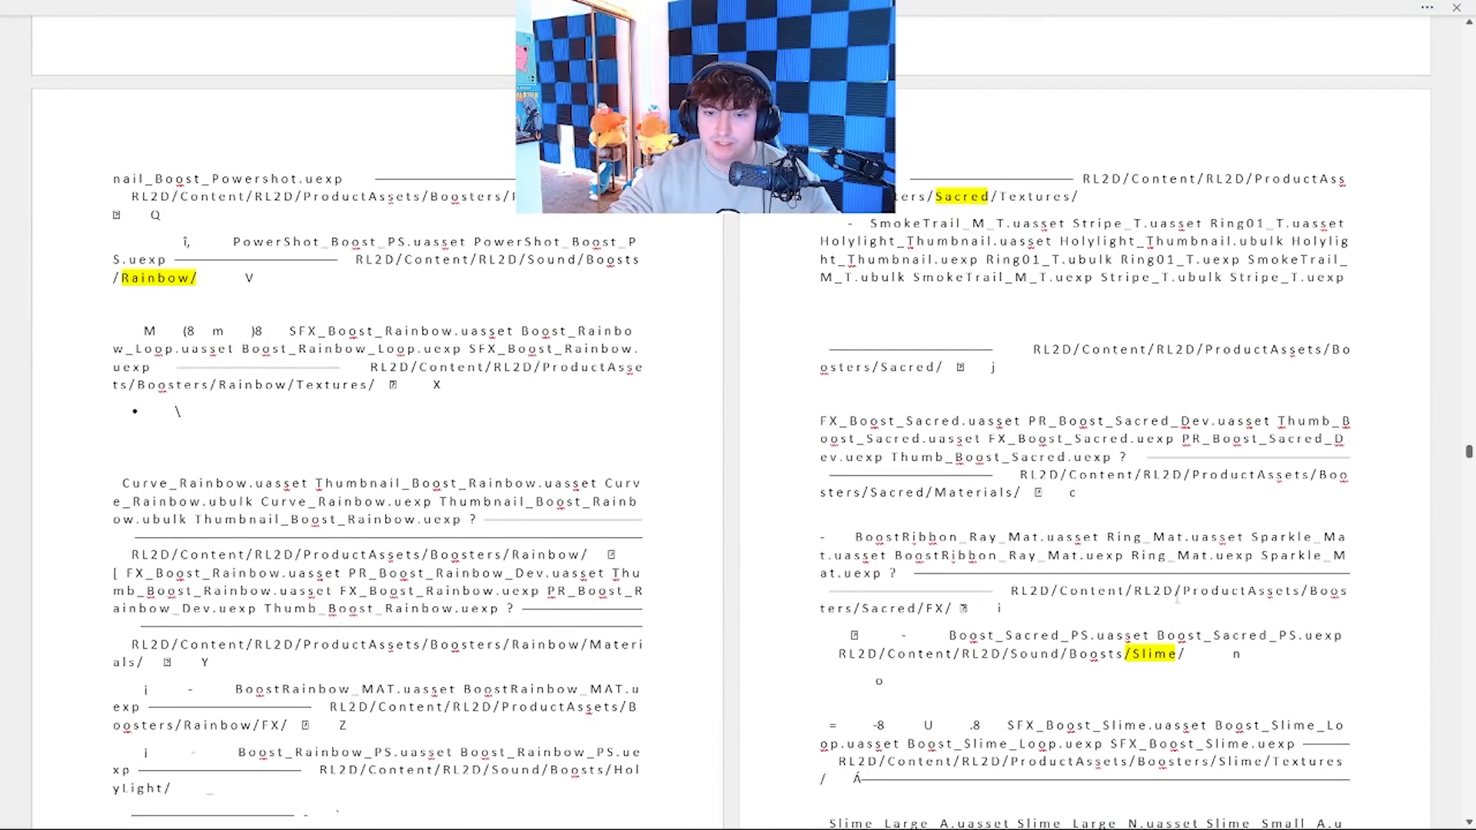
{"action": "scroll", "scroll_direction": "down", "scroll_amount": 3}
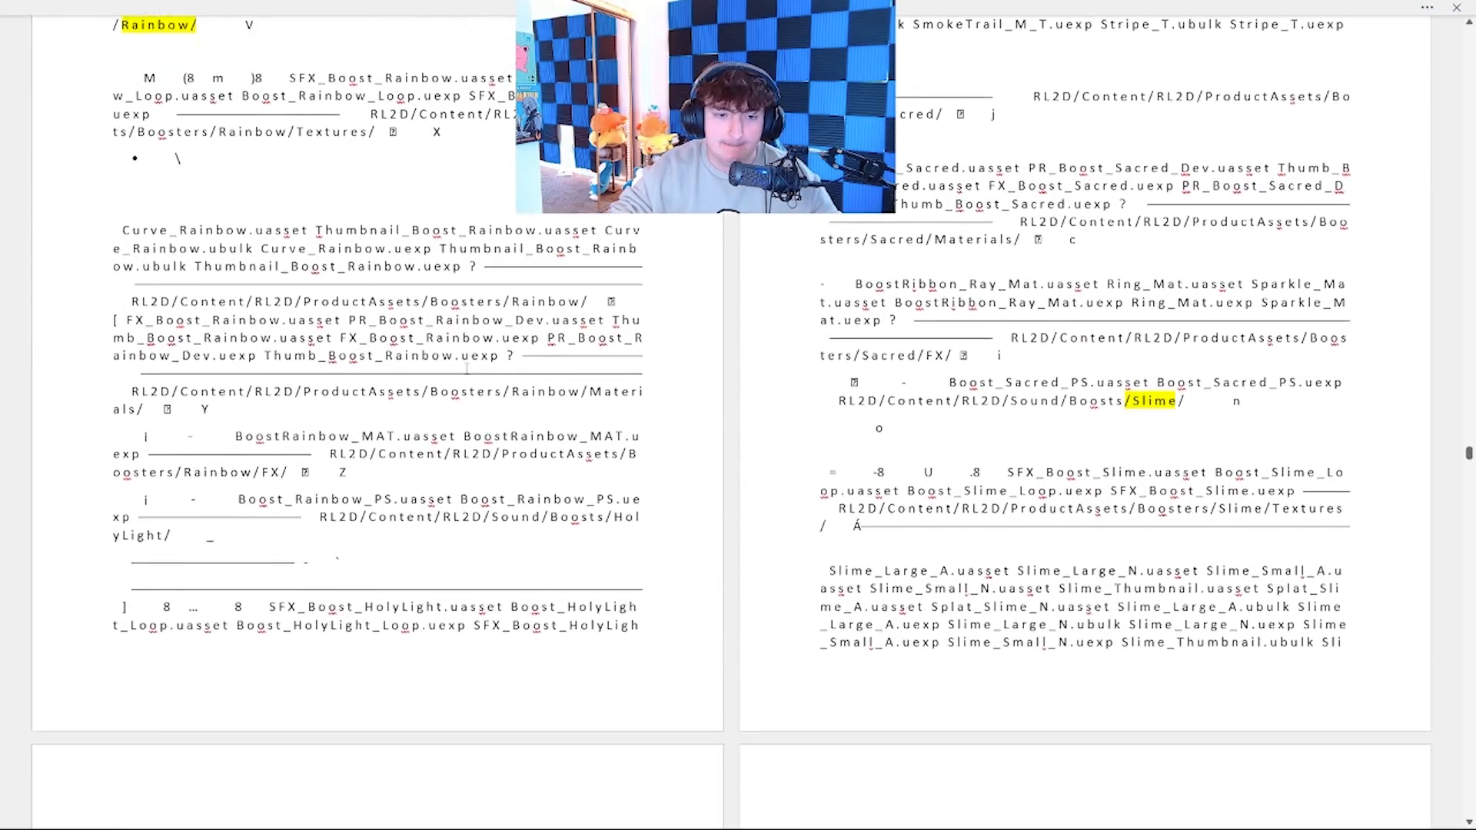
{"action": "scroll", "scroll_direction": "down", "scroll_amount": 3}
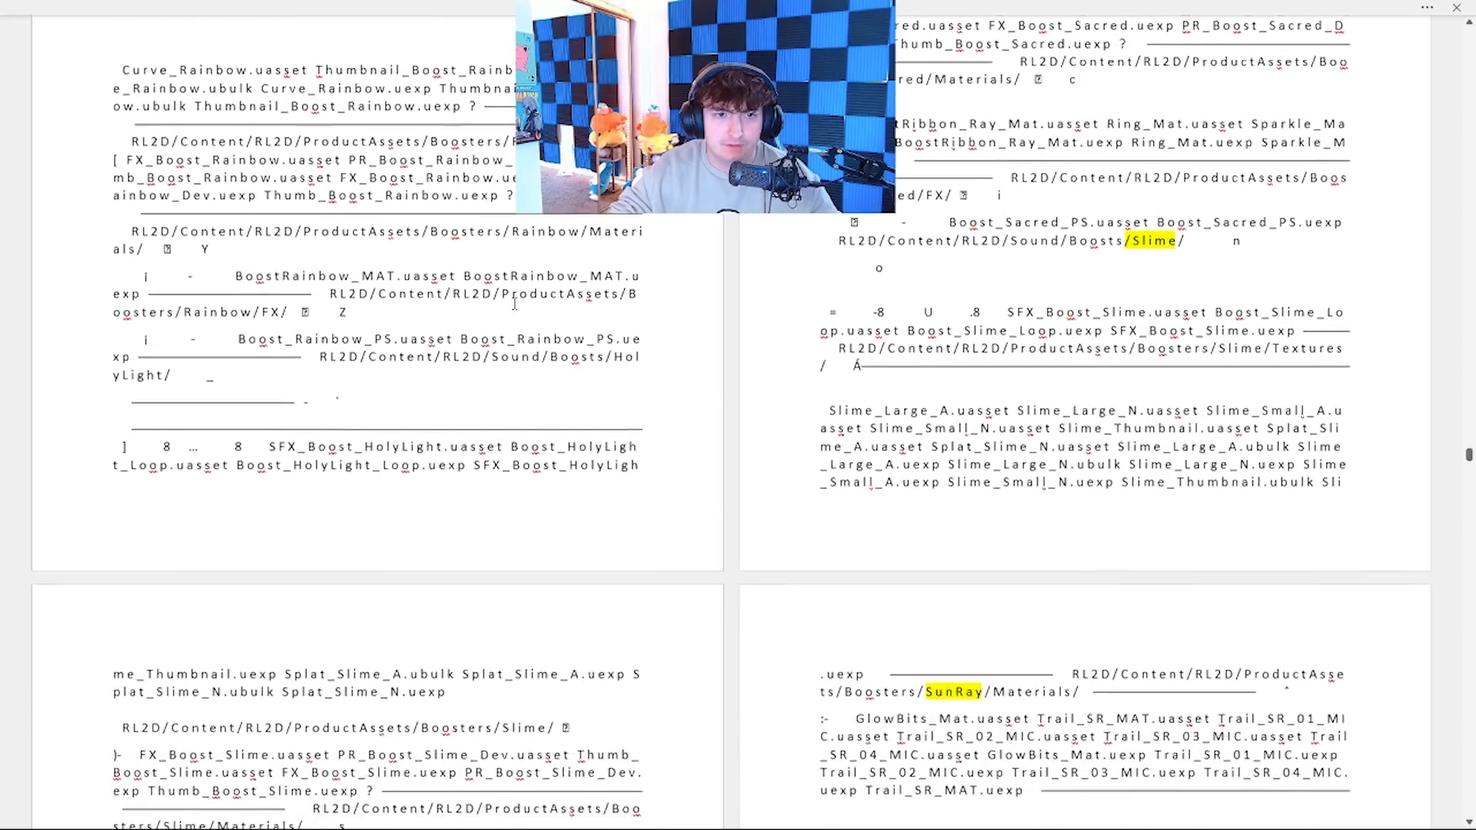
- Continue down past ToonSketch, ToonSmoke and TransPride to the TsunamiBeam and Watermelon boosts
{"action": "scroll", "scroll_direction": "down", "scroll_amount": 3}
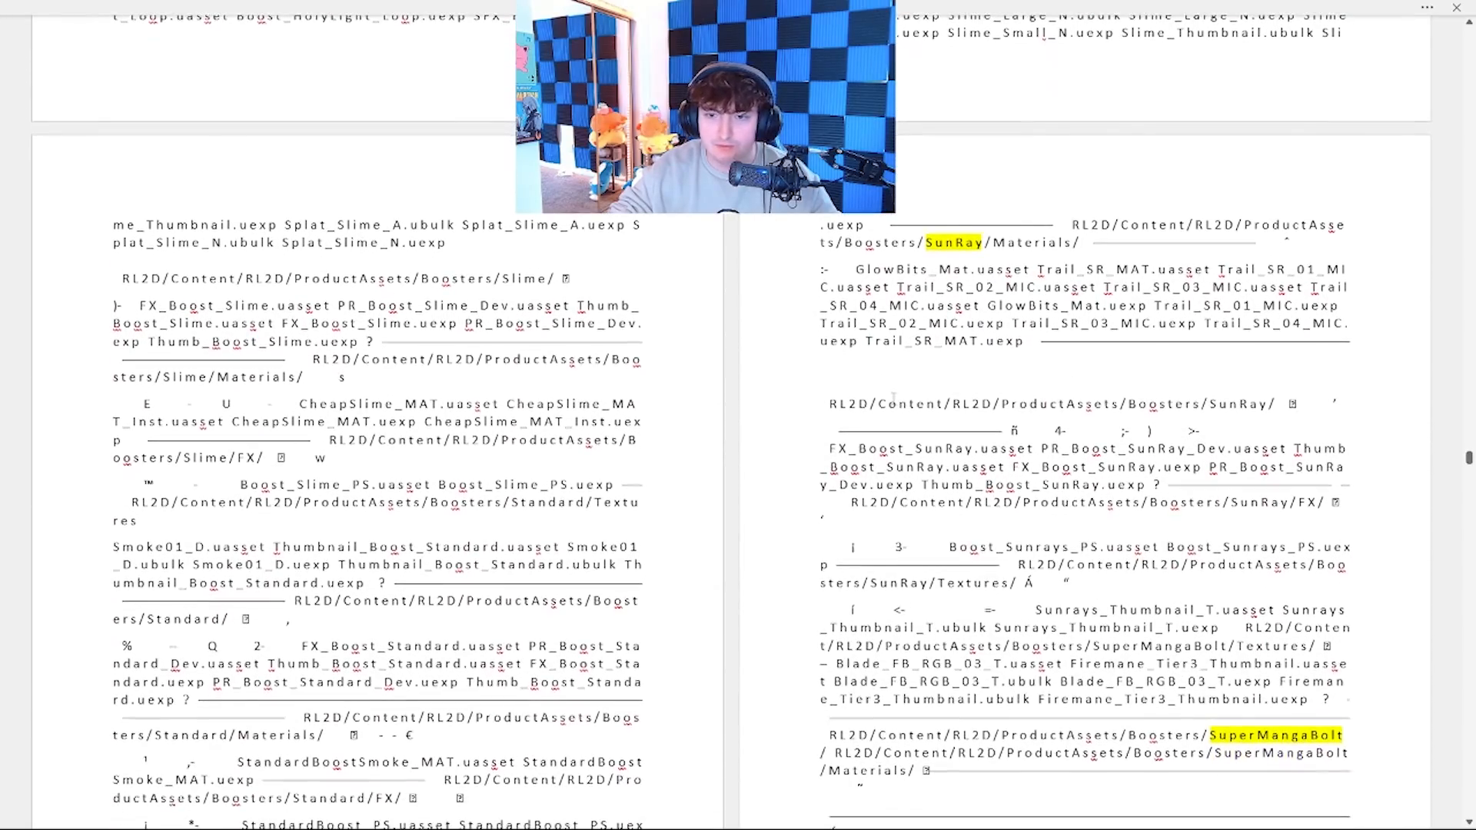
{"action": "scroll", "scroll_direction": "down", "scroll_amount": 3}
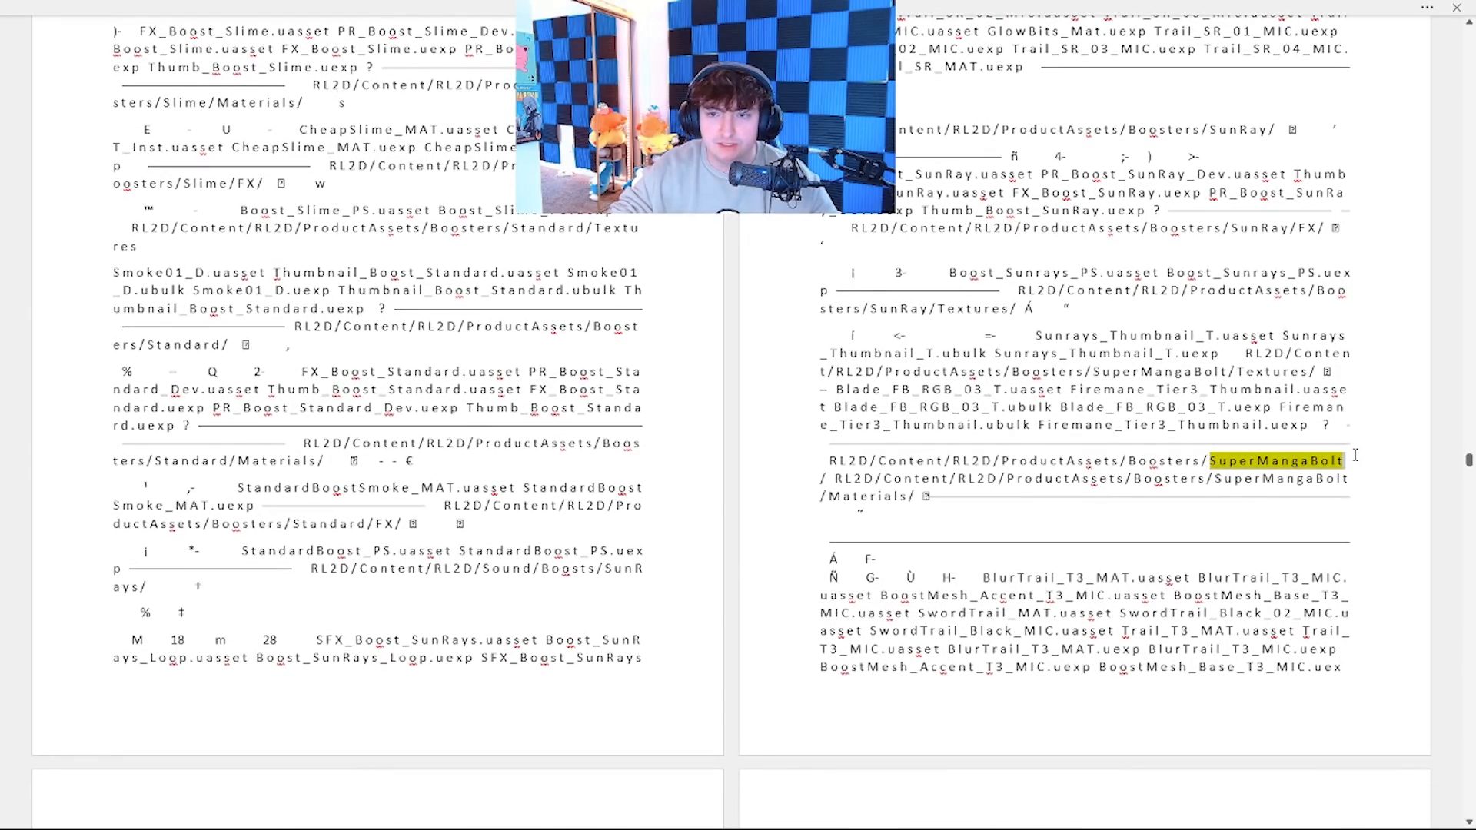
{"action": "scroll", "scroll_direction": "down", "scroll_amount": 3}
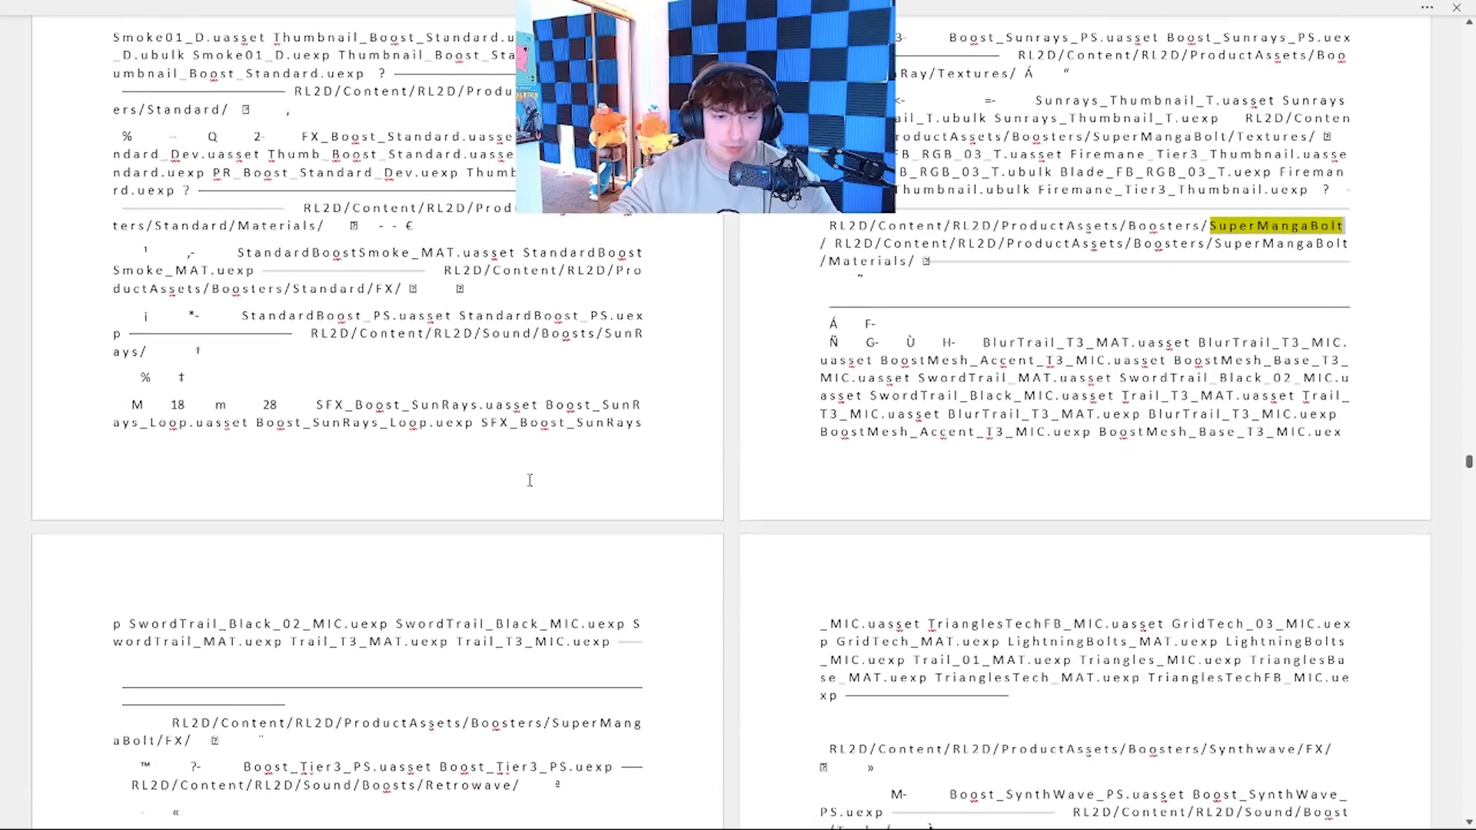
{"action": "scroll", "scroll_direction": "down", "scroll_amount": 3}
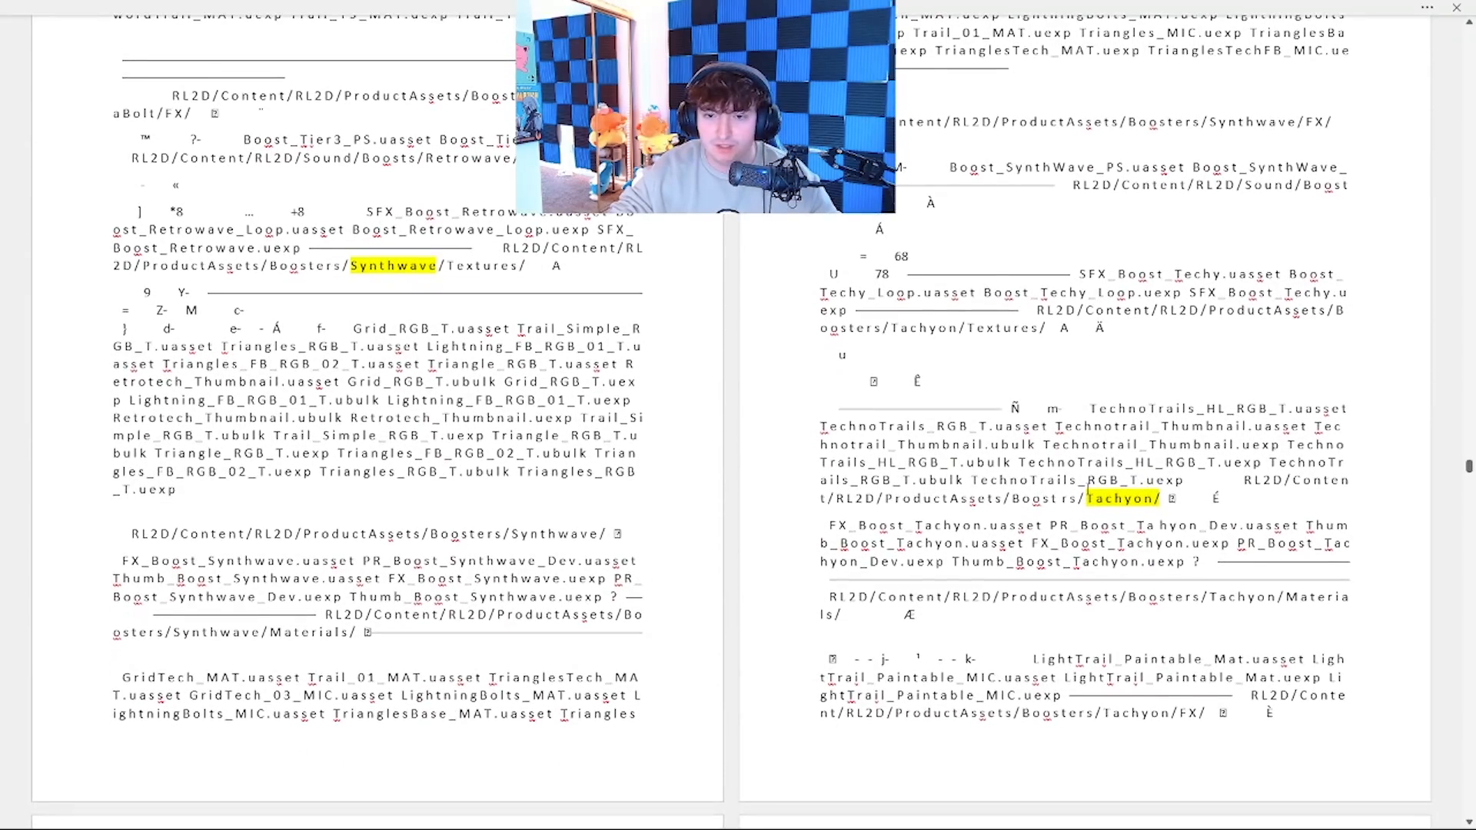
{"action": "scroll", "scroll_direction": "down", "scroll_amount": 3}
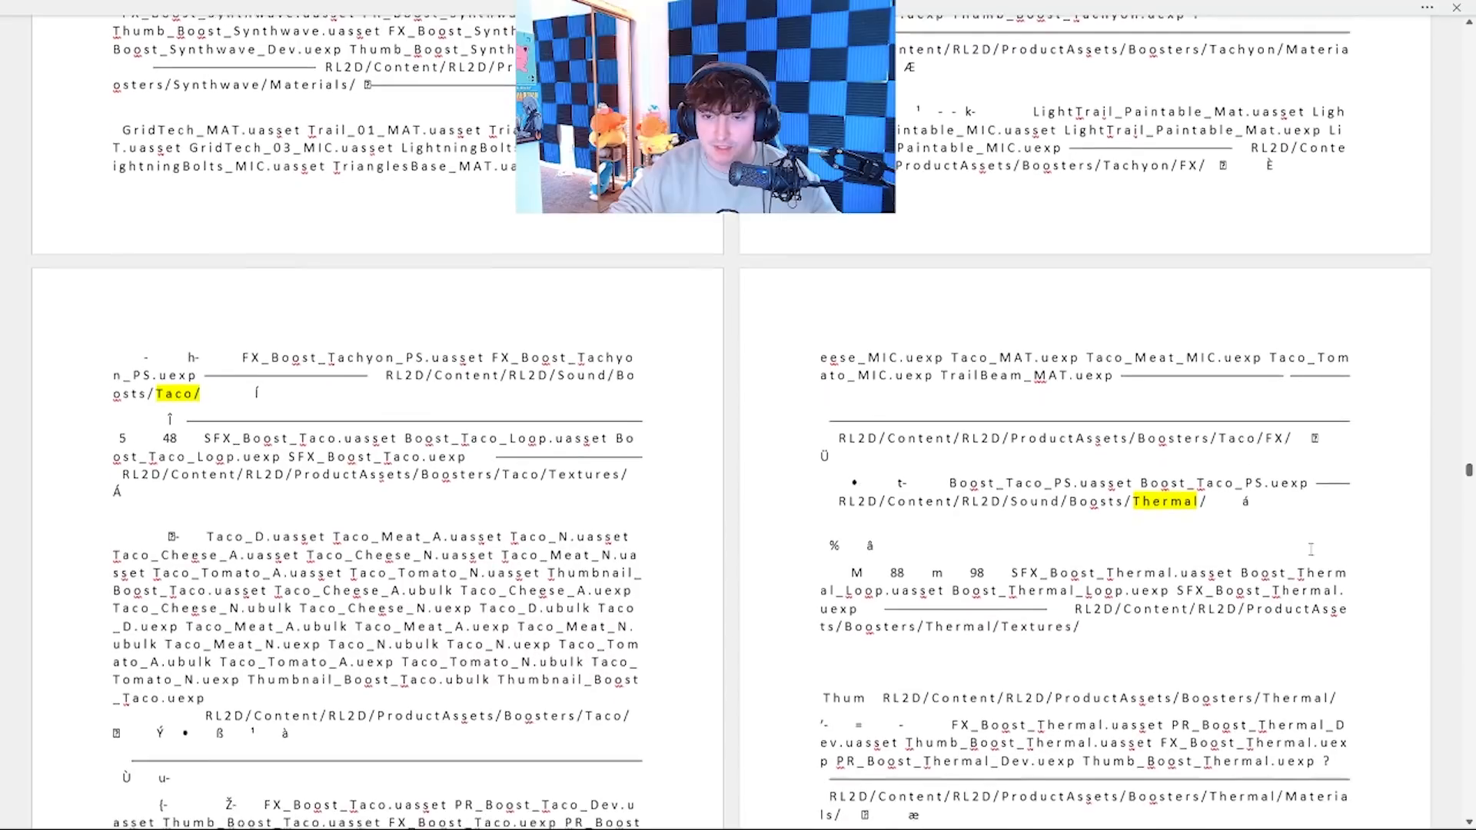
{"action": "scroll", "scroll_direction": "down", "scroll_amount": 3}
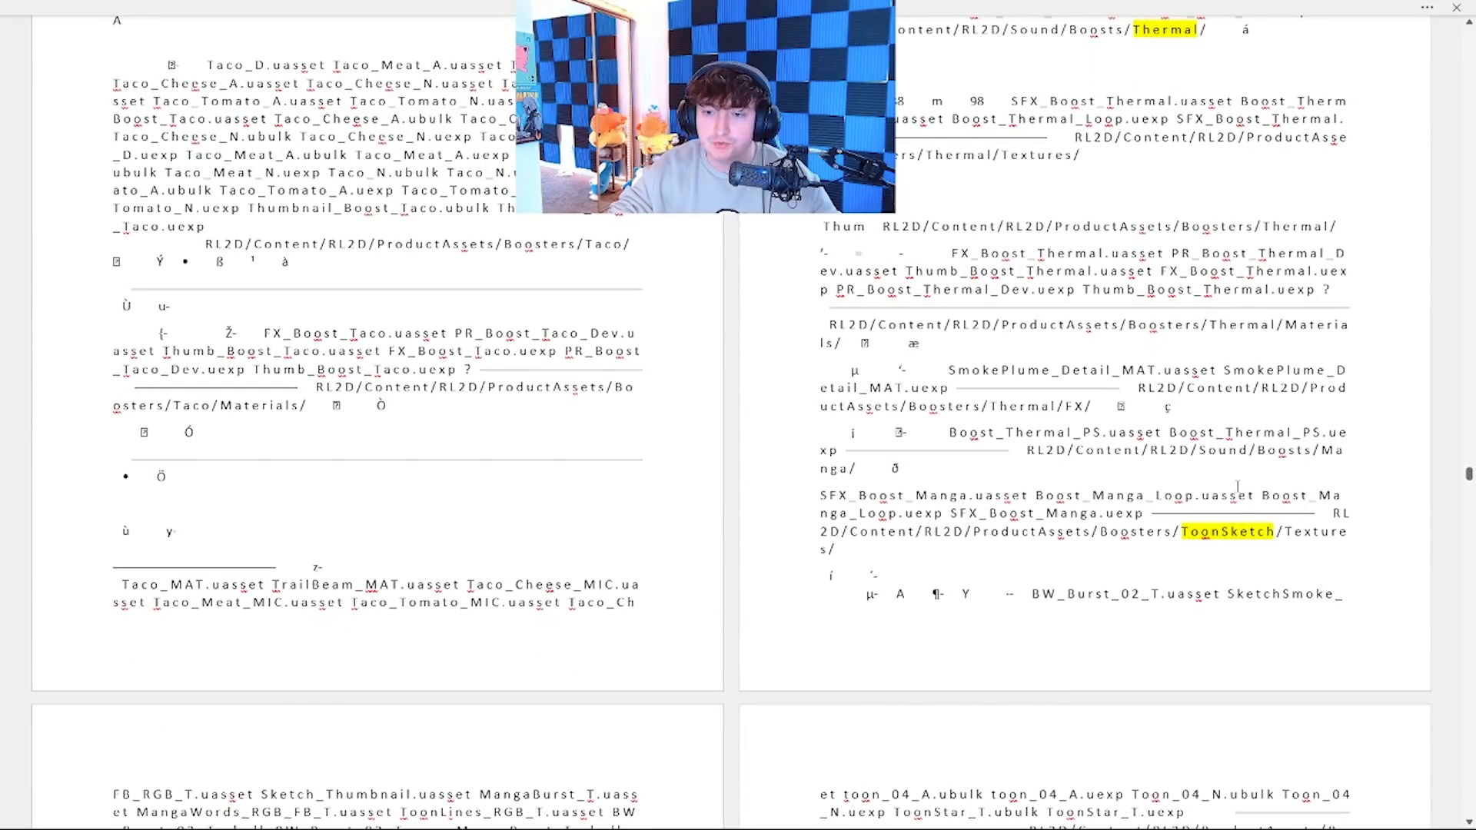
{"action": "scroll", "scroll_direction": "down", "scroll_amount": 3}
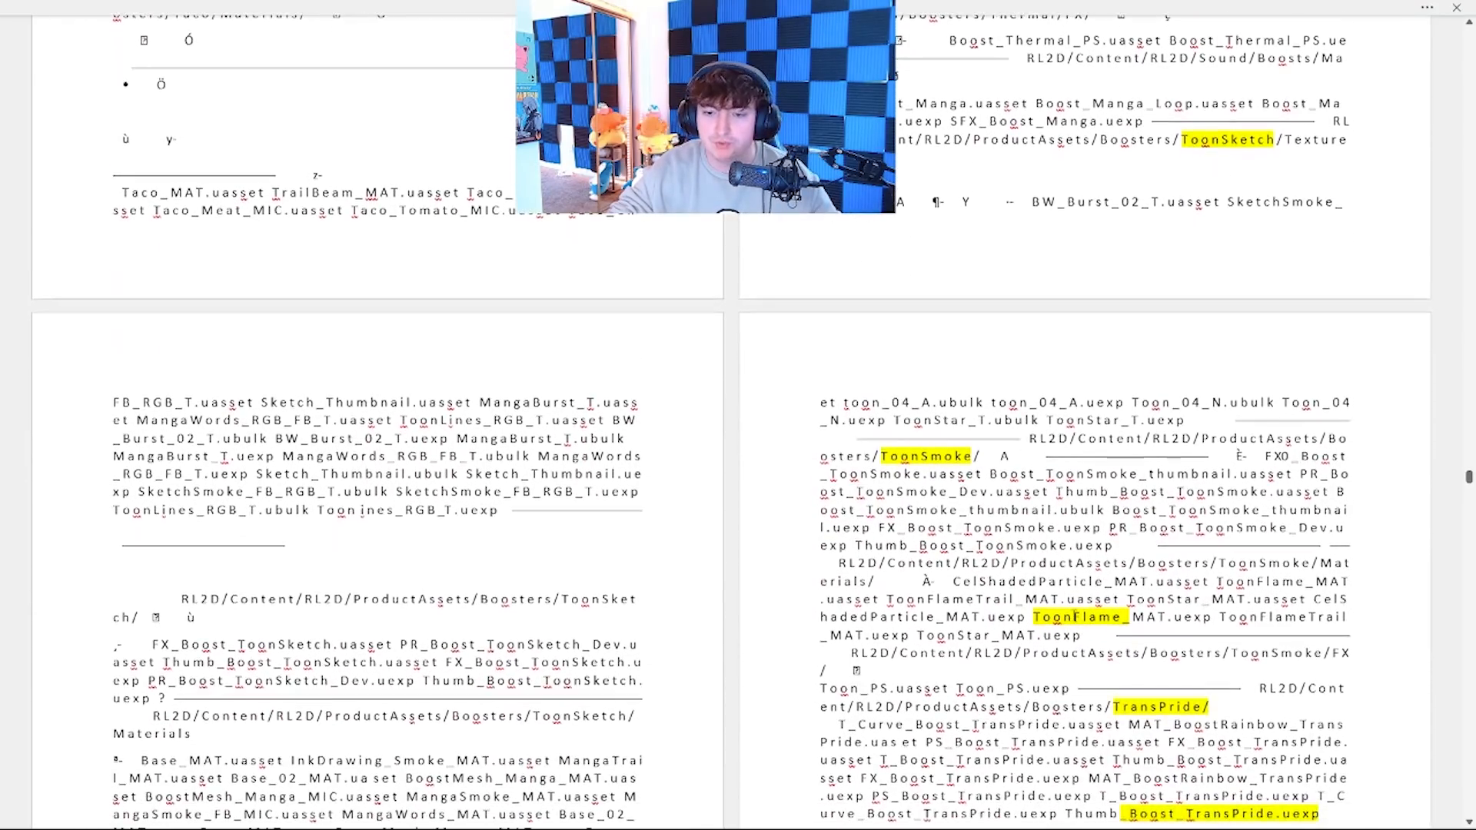
{"action": "scroll", "scroll_direction": "down", "scroll_amount": 3}
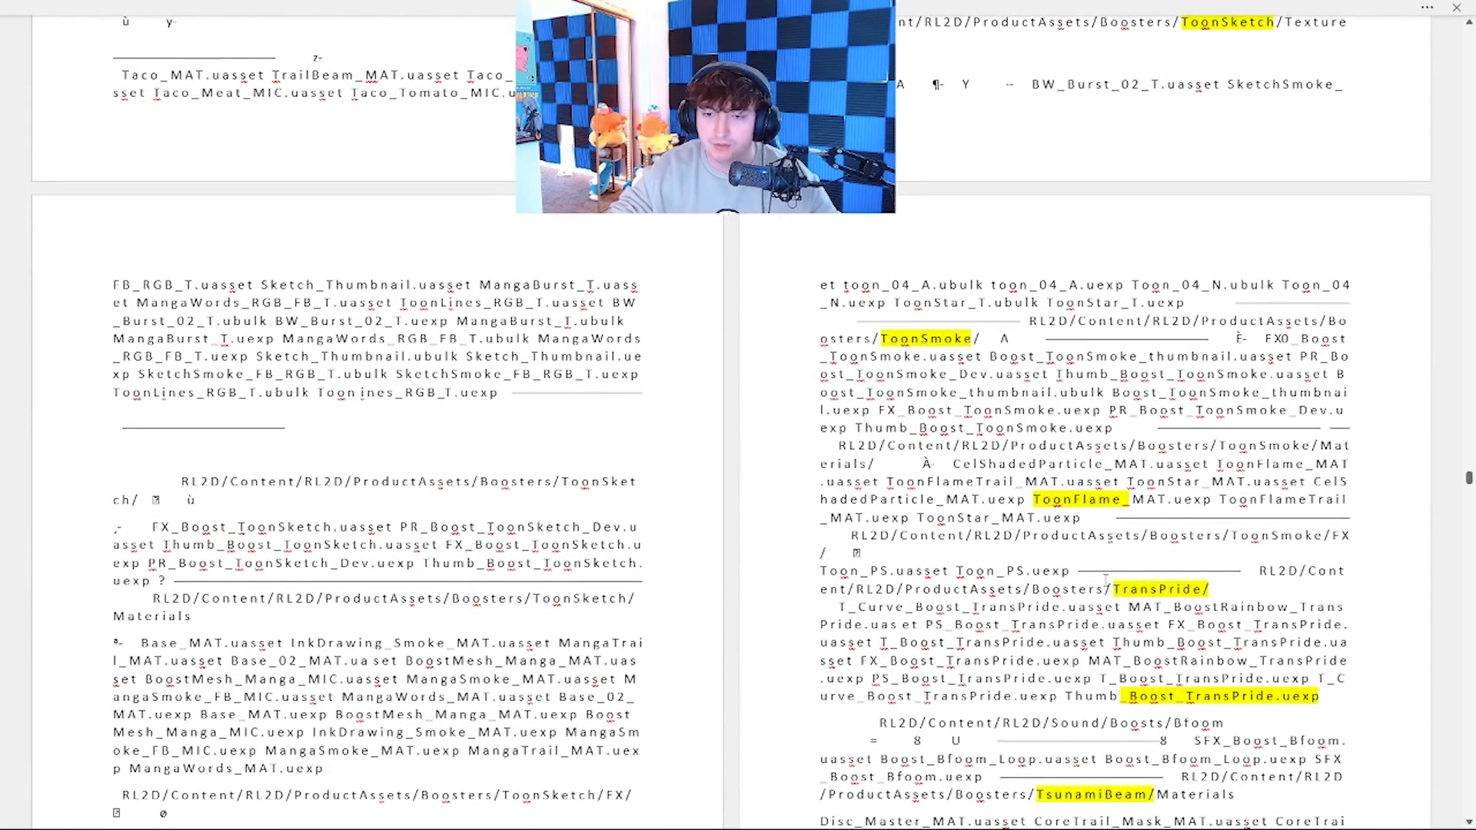
{"action": "scroll", "scroll_direction": "down", "scroll_amount": 3}
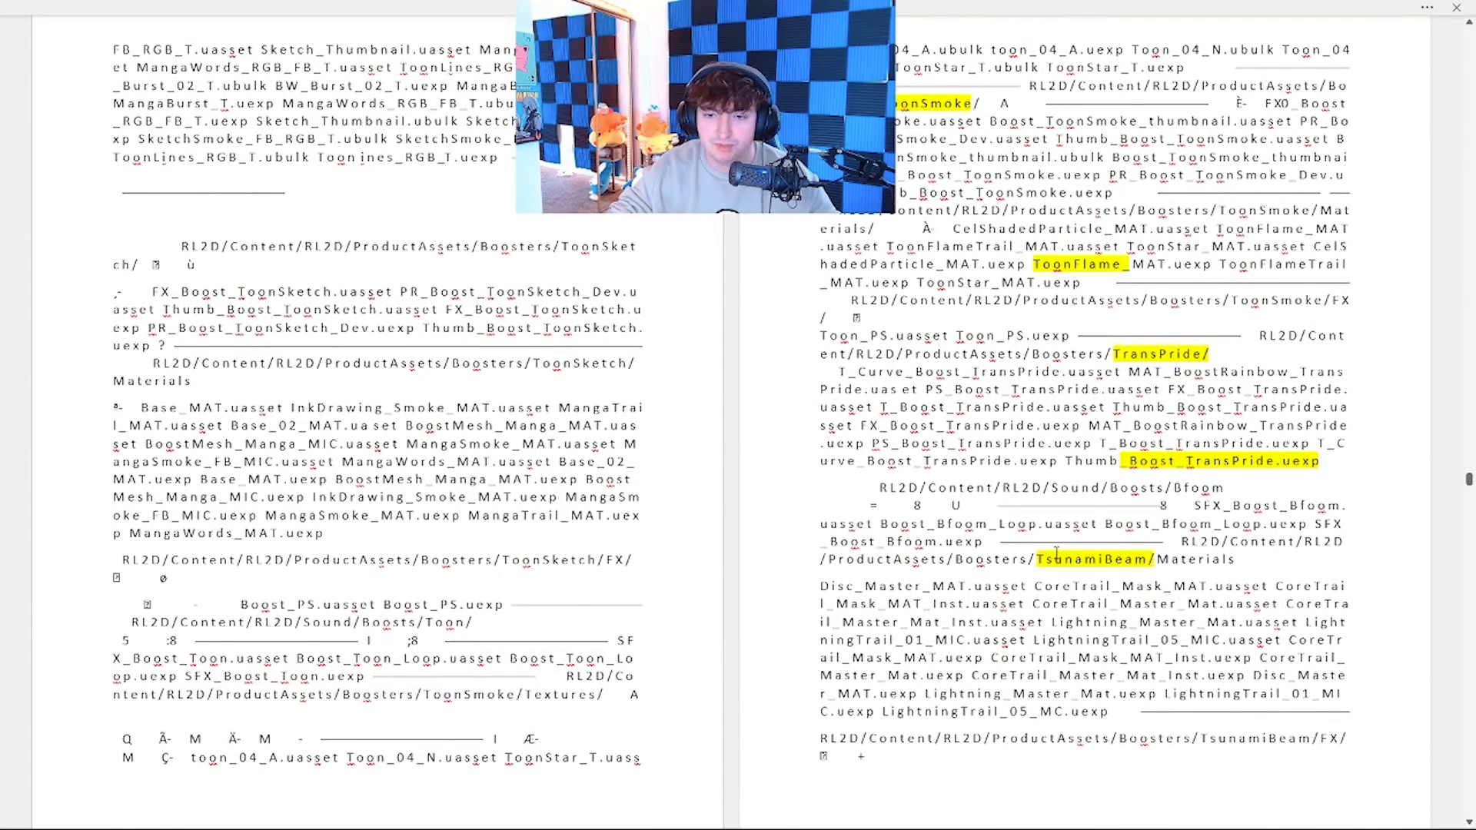
{"action": "scroll", "scroll_direction": "down", "scroll_amount": 3}
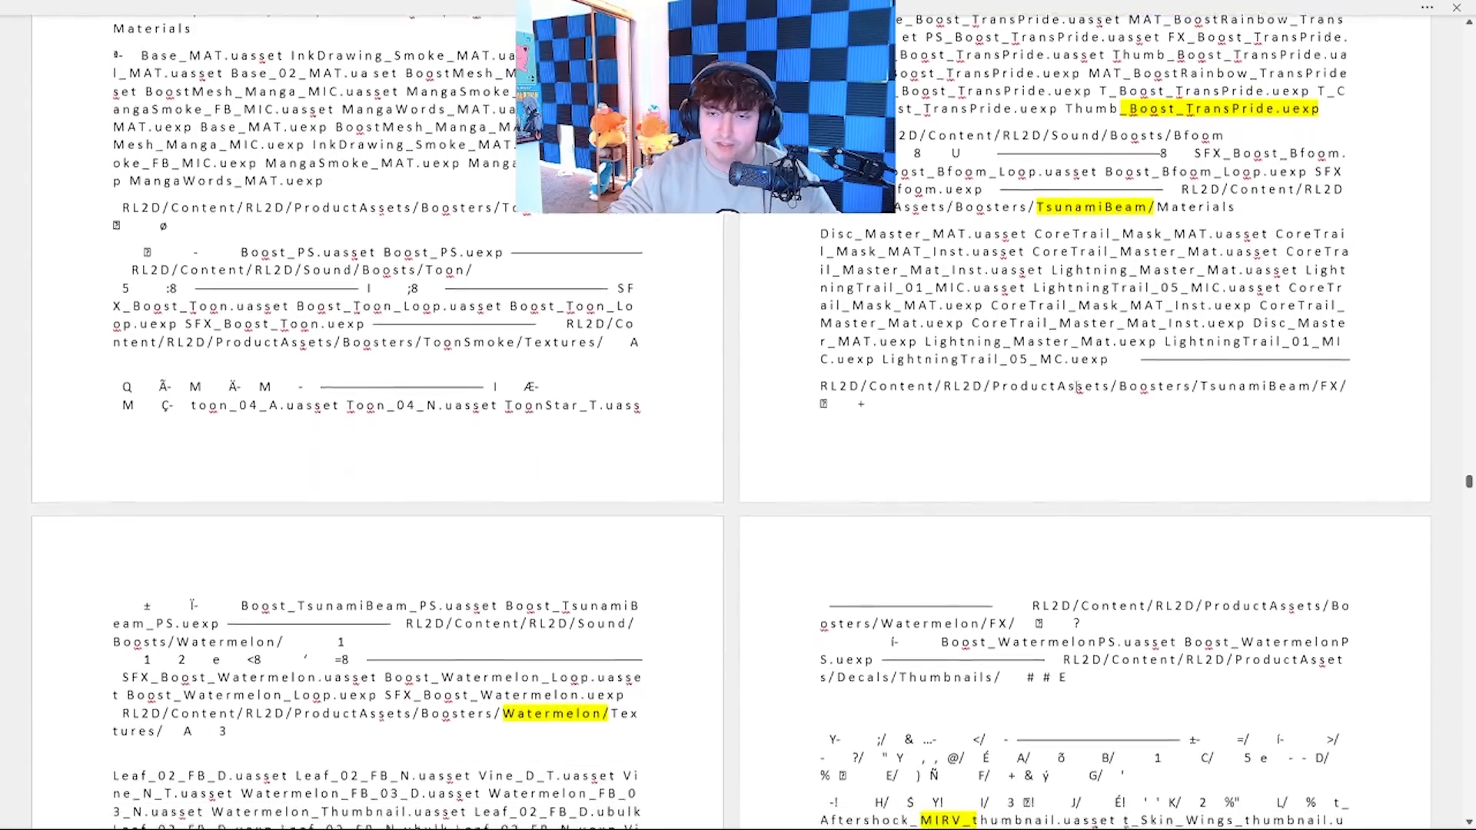
- Scroll past the Watermelon decal thumbnail list to the LootLlama decal and Reaper/Atomizer goal explosions
{"action": "scroll", "scroll_direction": "down", "scroll_amount": 3}
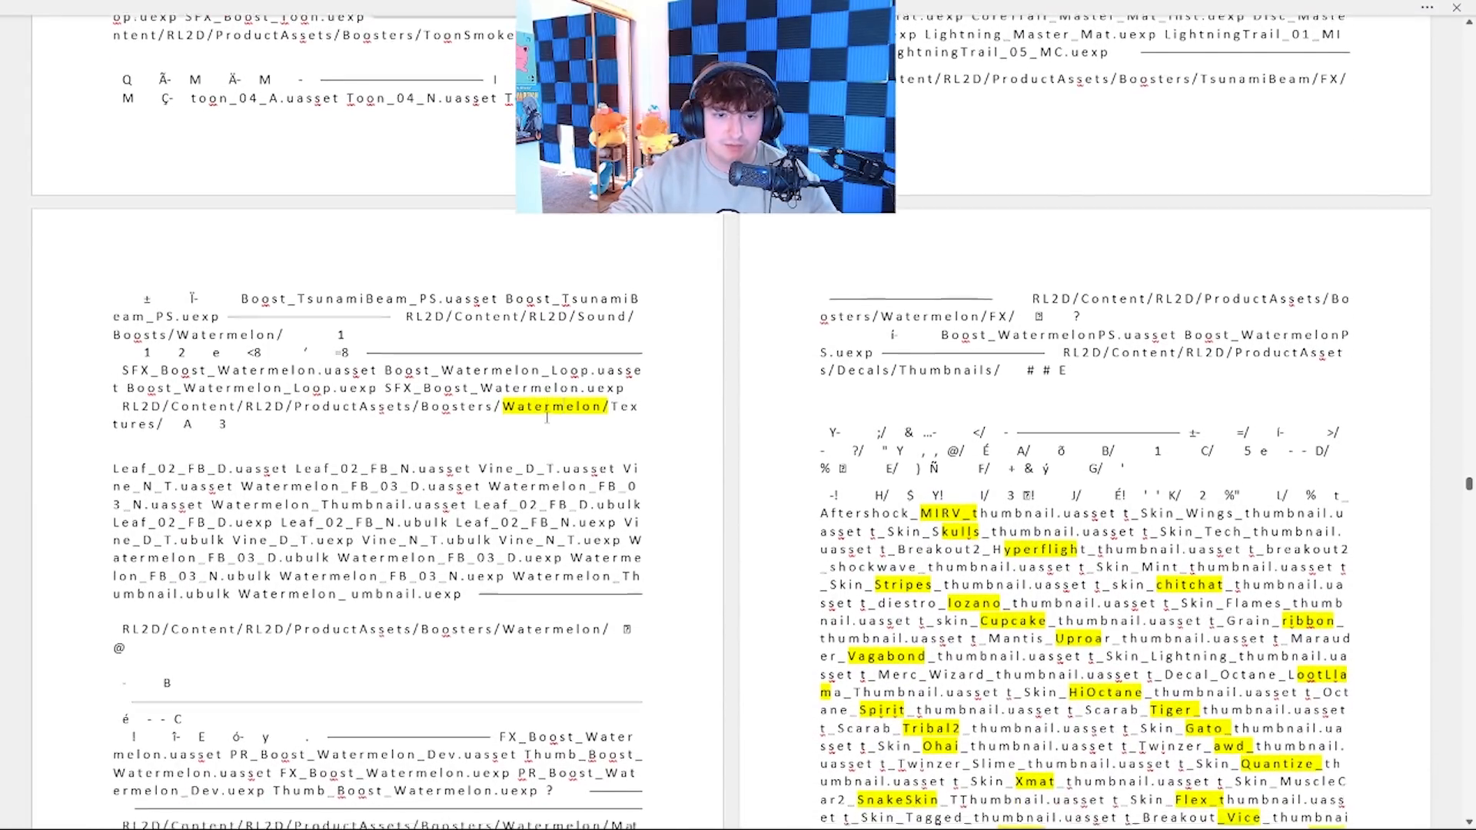
{"action": "scroll", "scroll_direction": "down", "scroll_amount": 3}
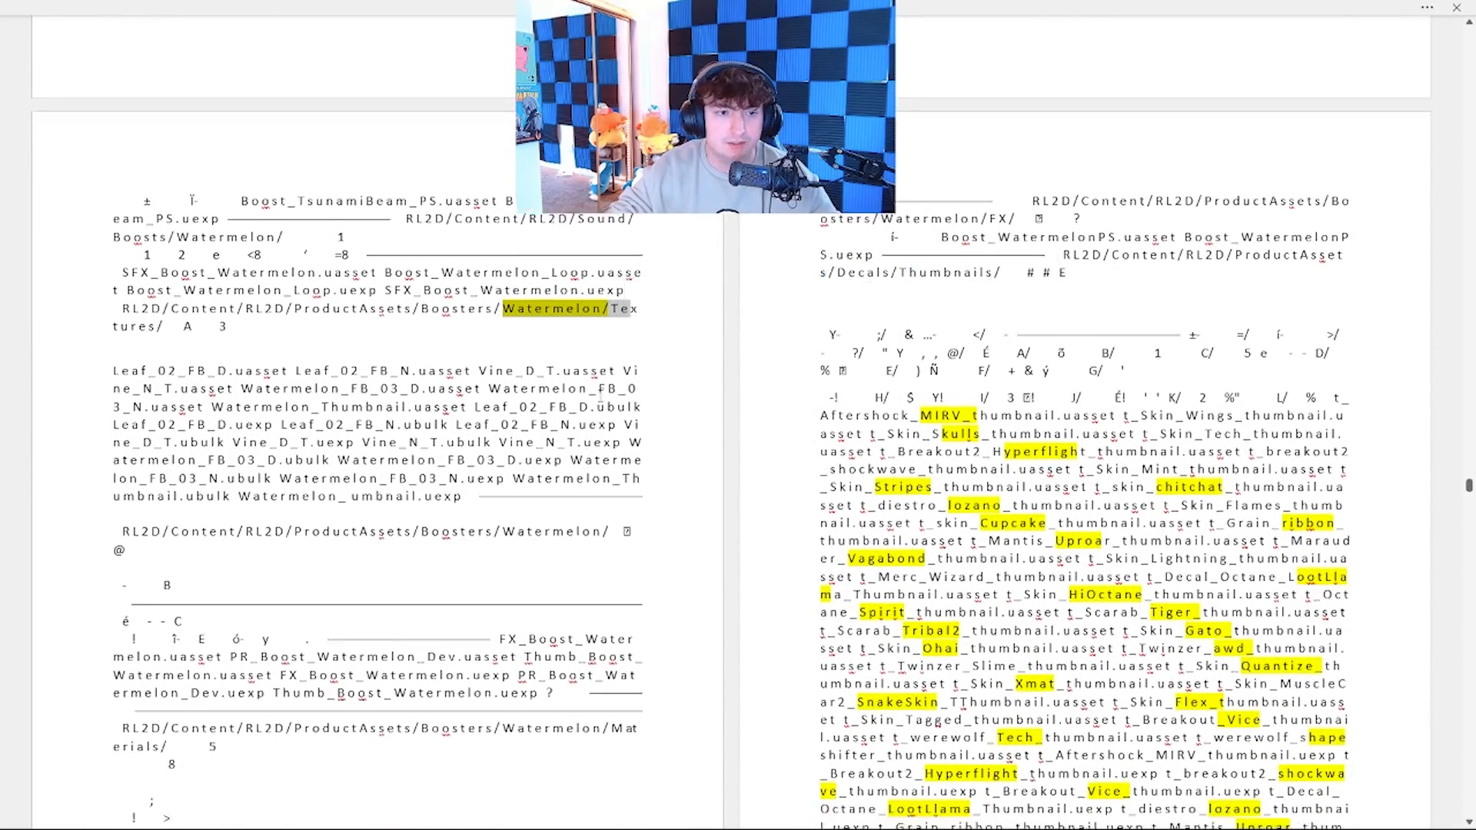
{"action": "scroll", "scroll_direction": "down", "scroll_amount": 3}
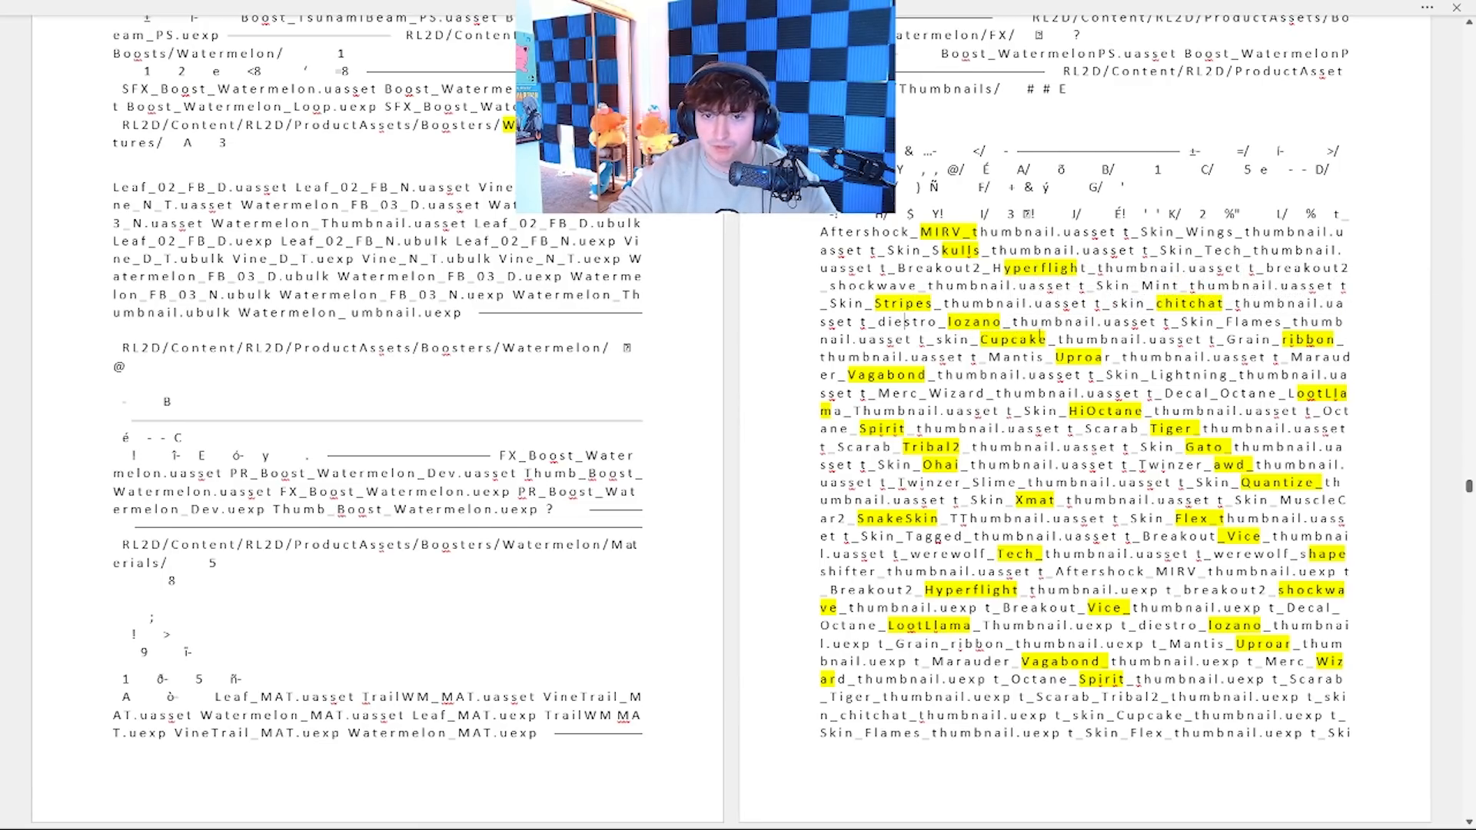
{"action": "scroll", "scroll_direction": "down", "scroll_amount": 3}
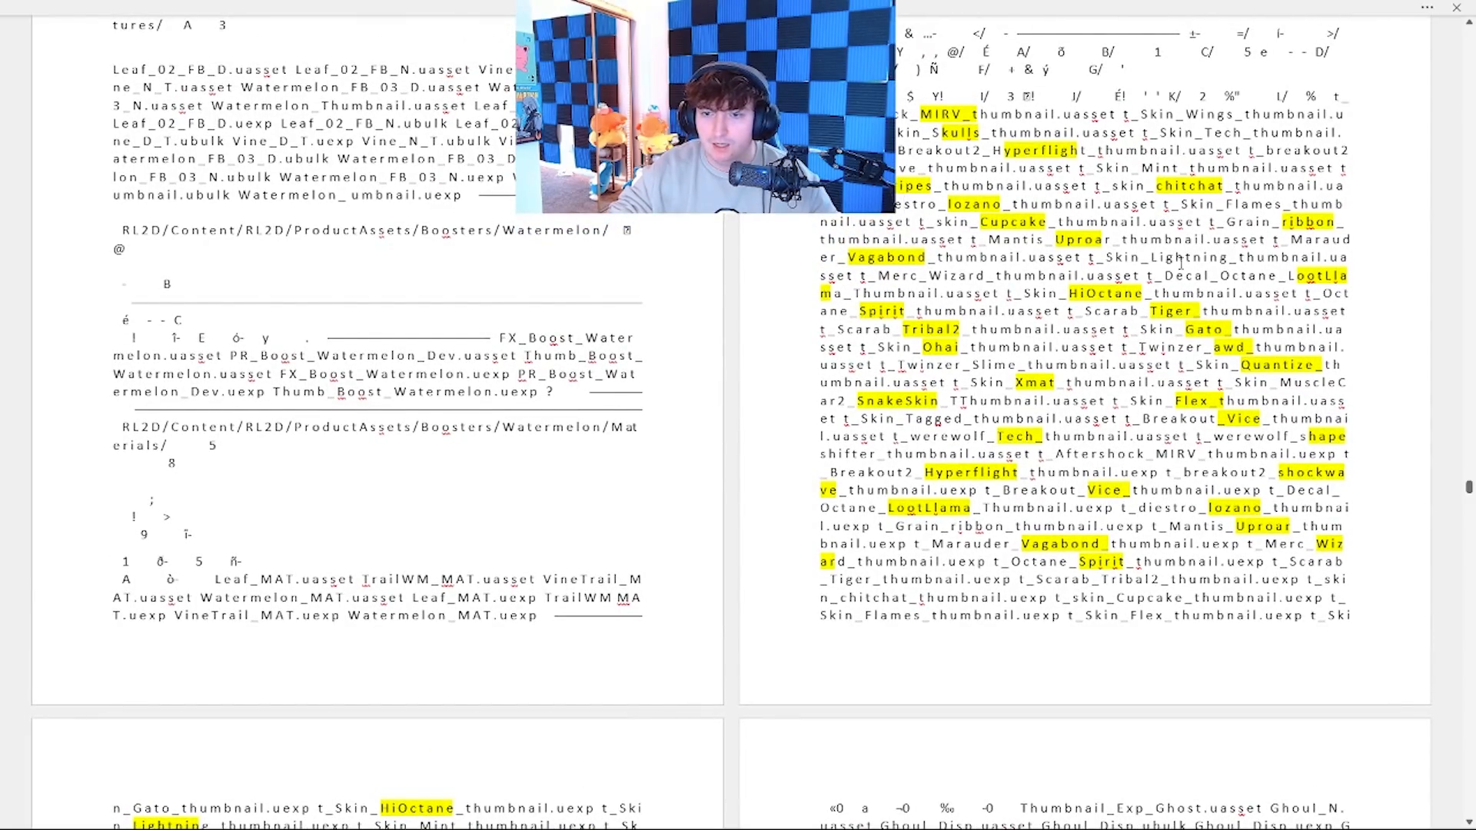
{"action": "scroll", "scroll_direction": "down", "scroll_amount": 3}
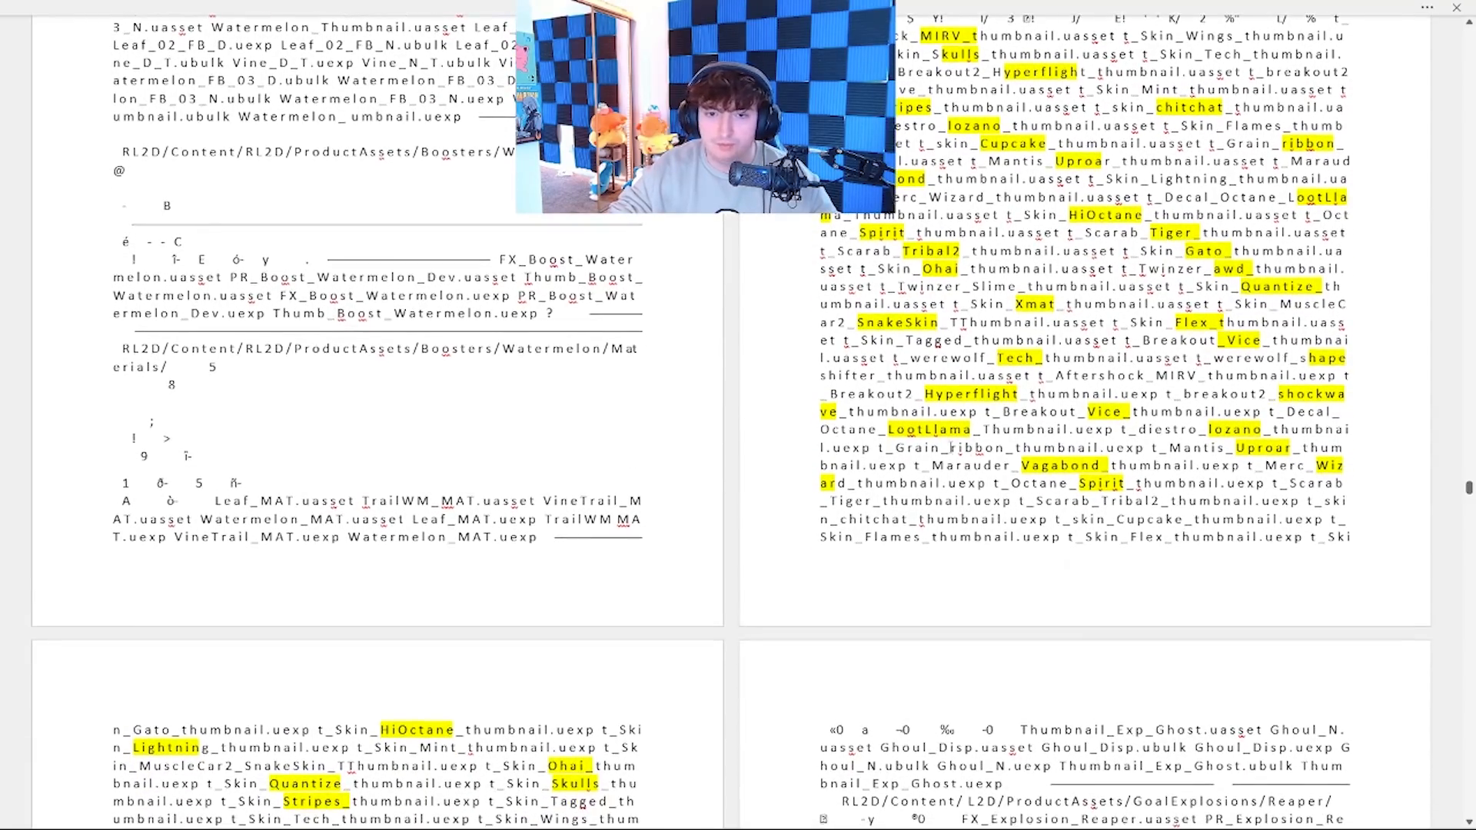
{"action": "scroll", "scroll_direction": "down", "scroll_amount": 3}
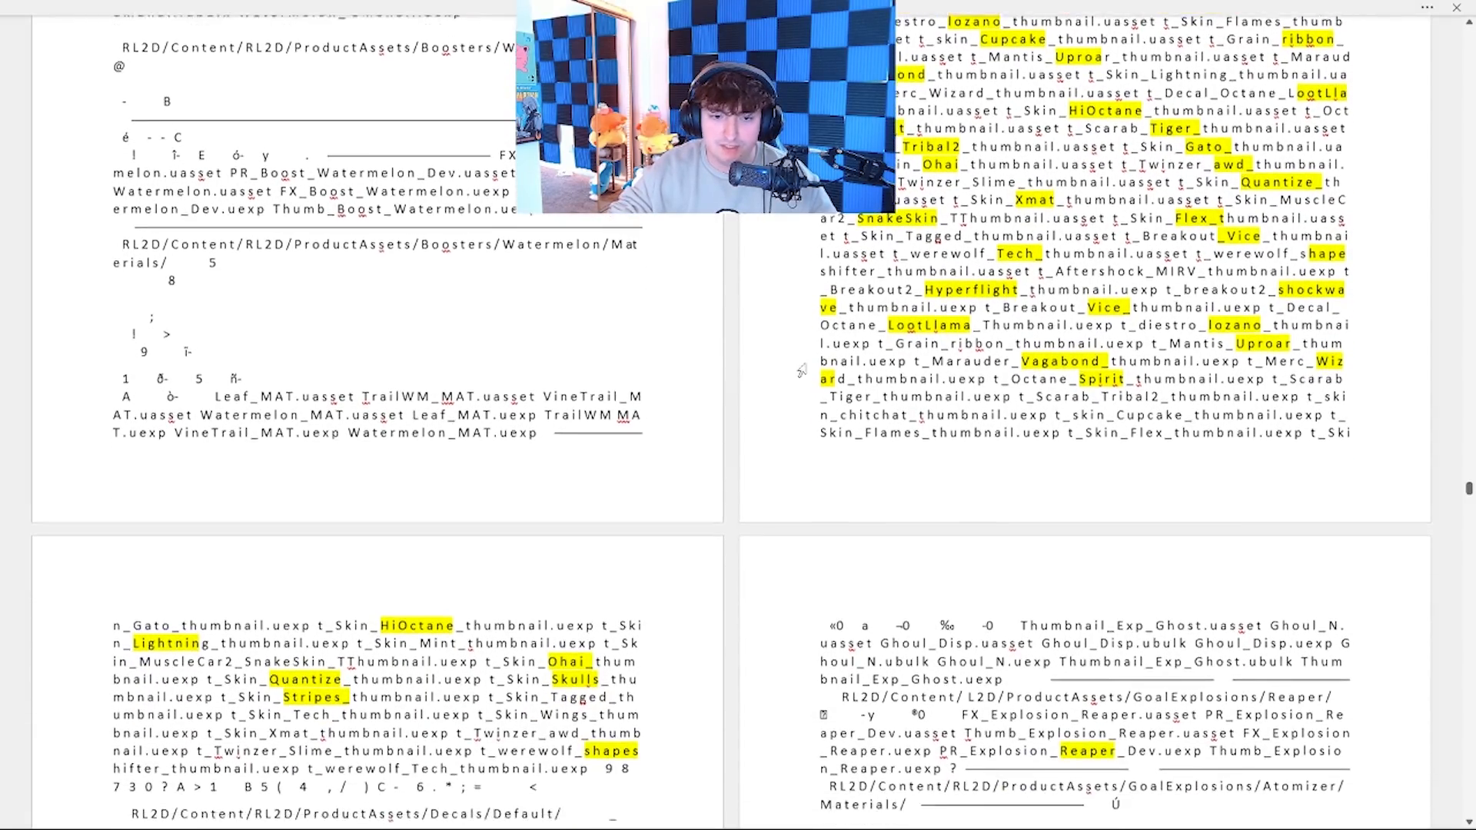
{"action": "scroll", "scroll_direction": "down", "scroll_amount": 3}
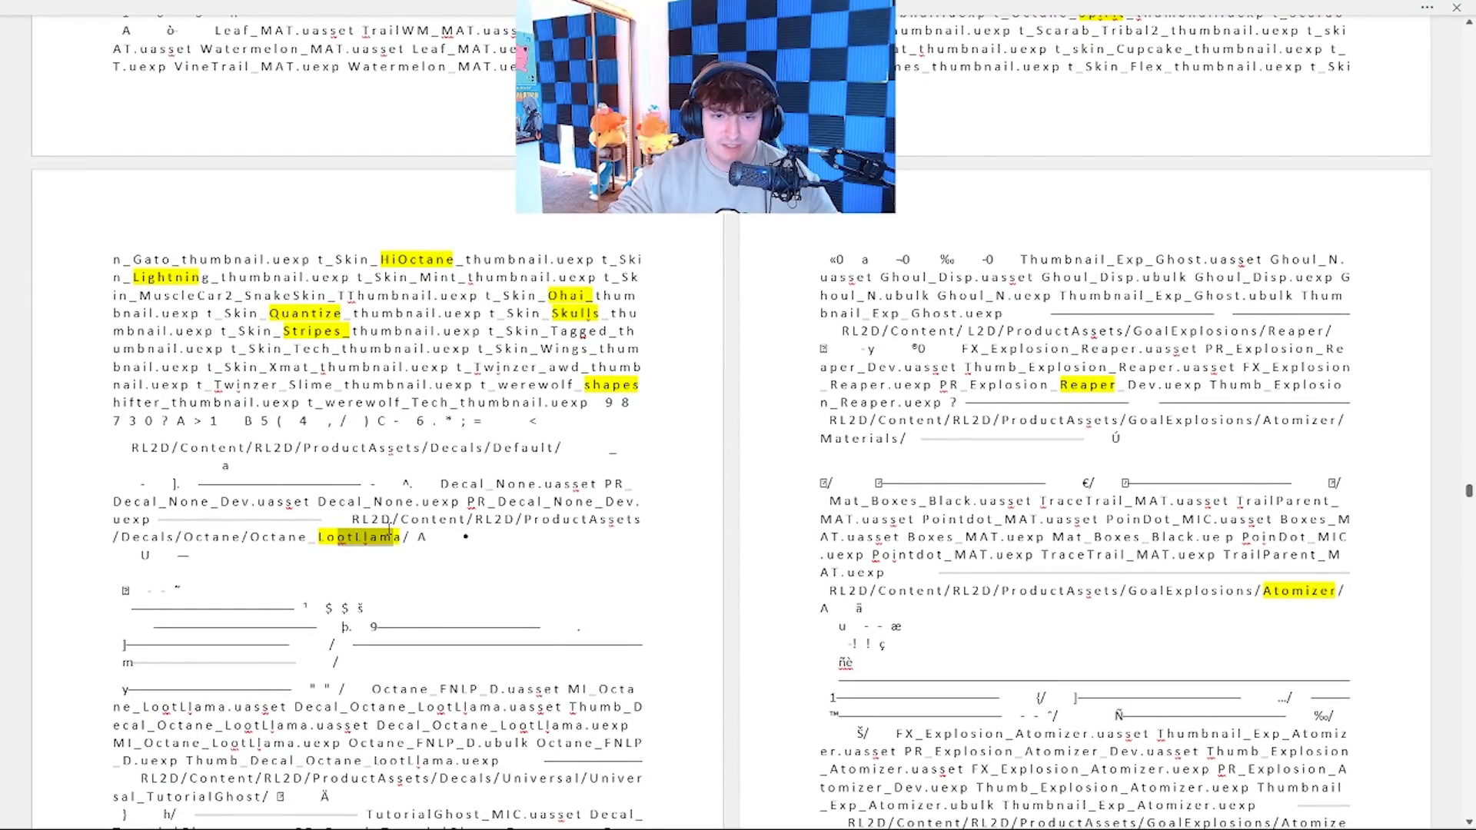
- Select the highlighted word Reaper in the goal explosion paths
{"action": "scroll", "scroll_direction": "up", "scroll_amount": 3}
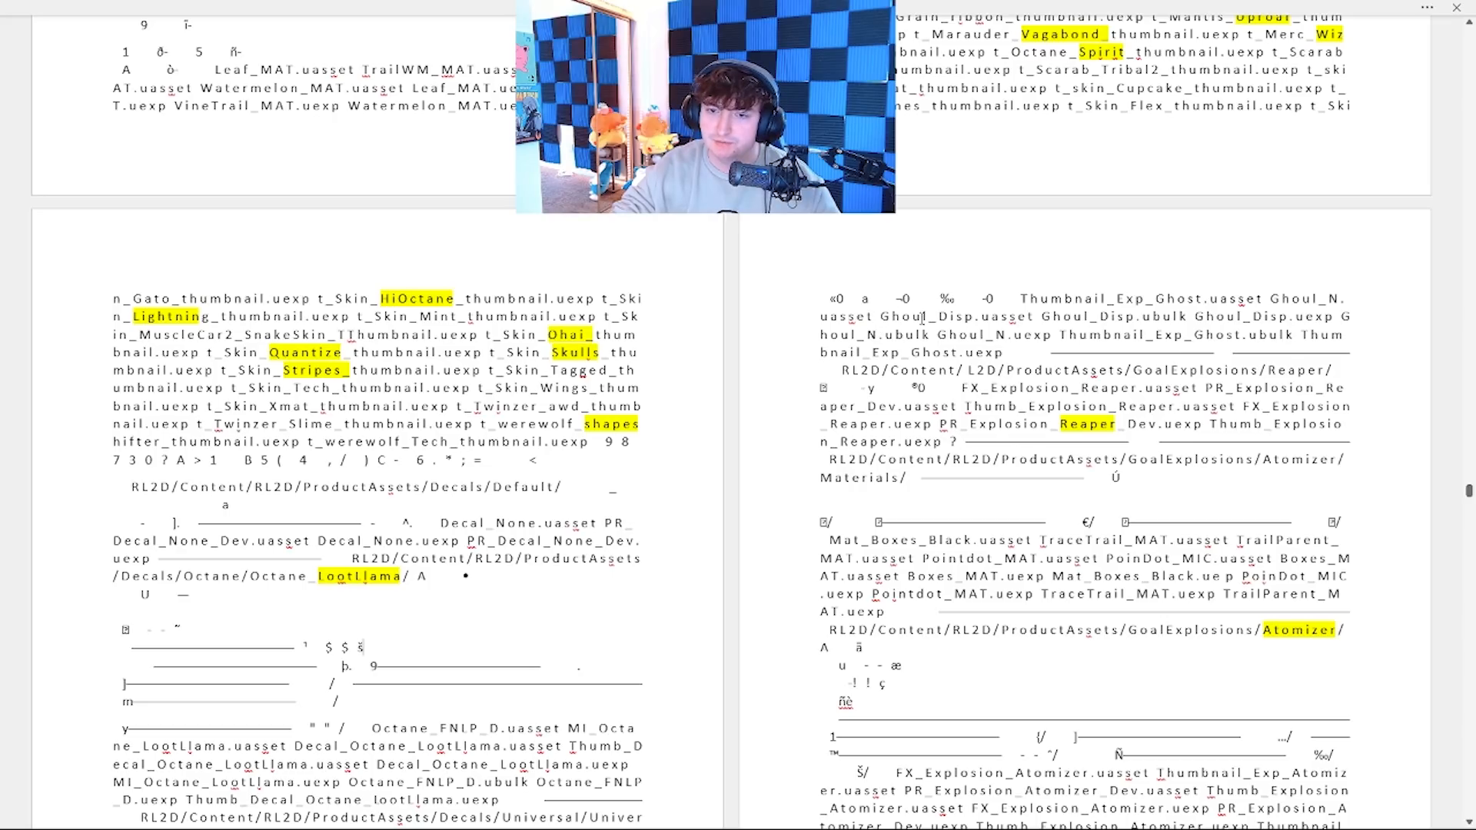
{"action": "double_click", "coordinate": [1087, 424]}
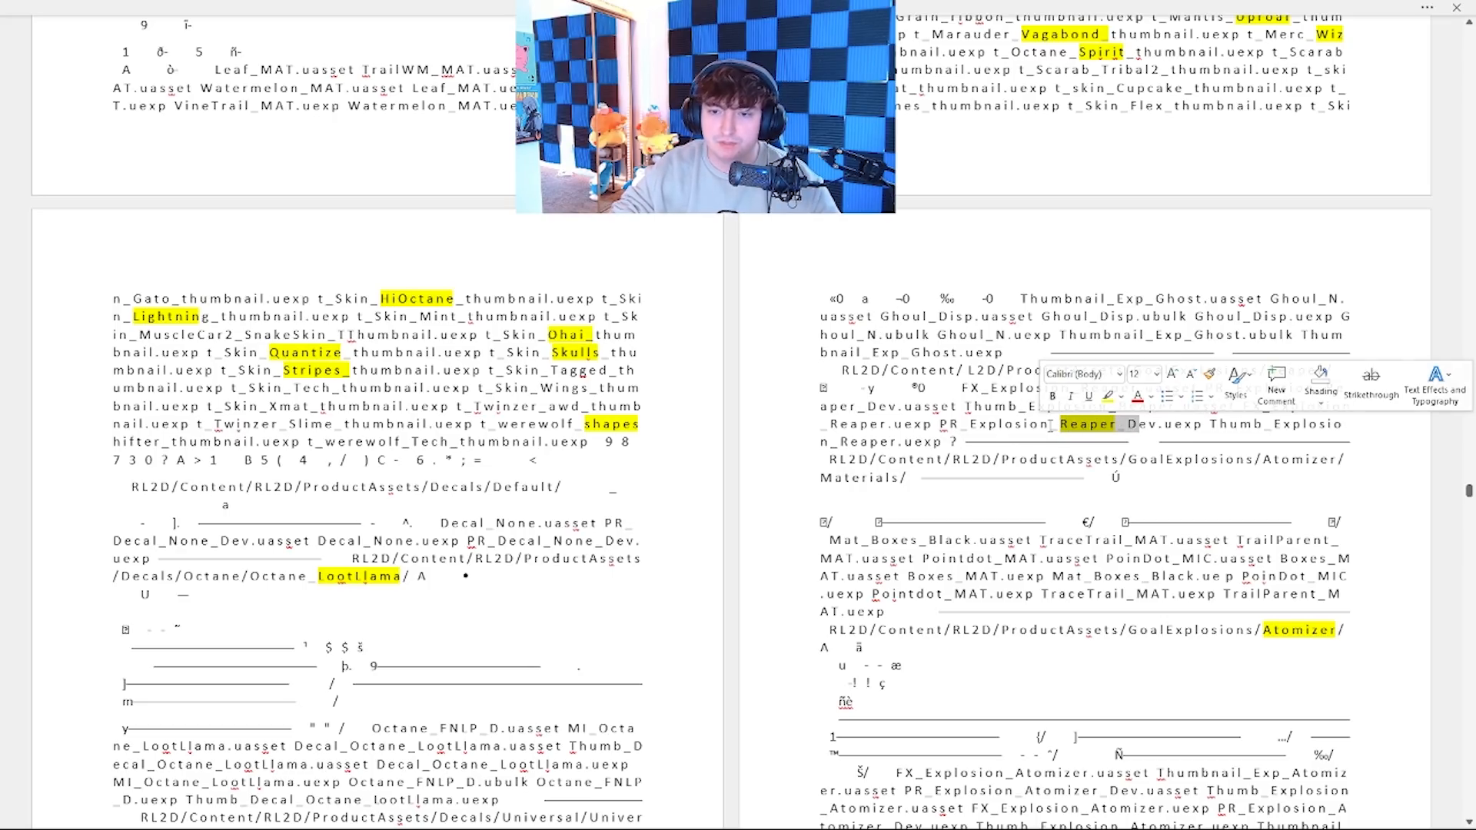
- Scroll down through the Toon, Techy and WowQuickchat goal explosion entries
{"action": "scroll", "scroll_direction": "down", "scroll_amount": 3}
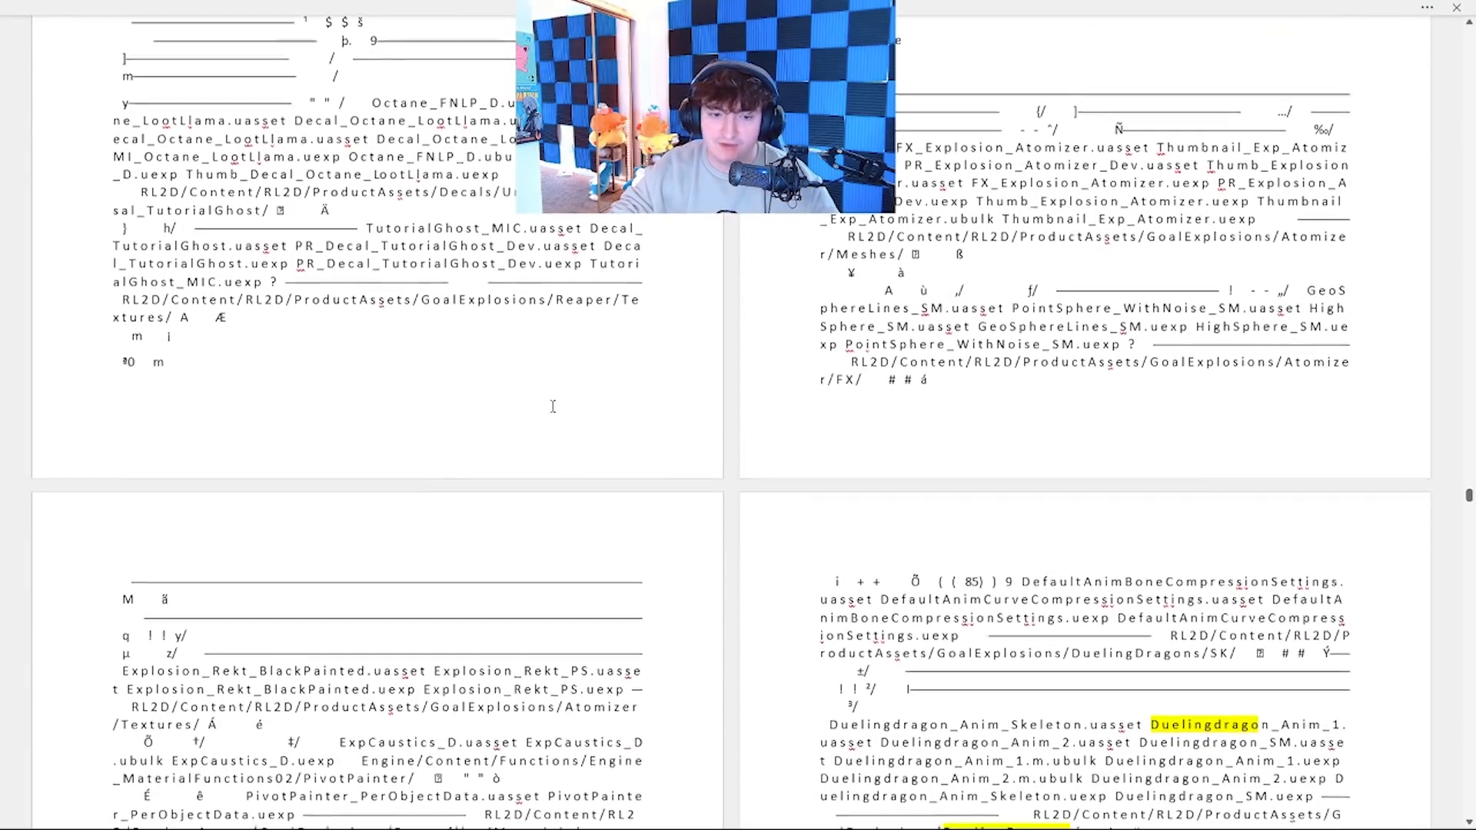
{"action": "scroll", "scroll_direction": "down", "scroll_amount": 3}
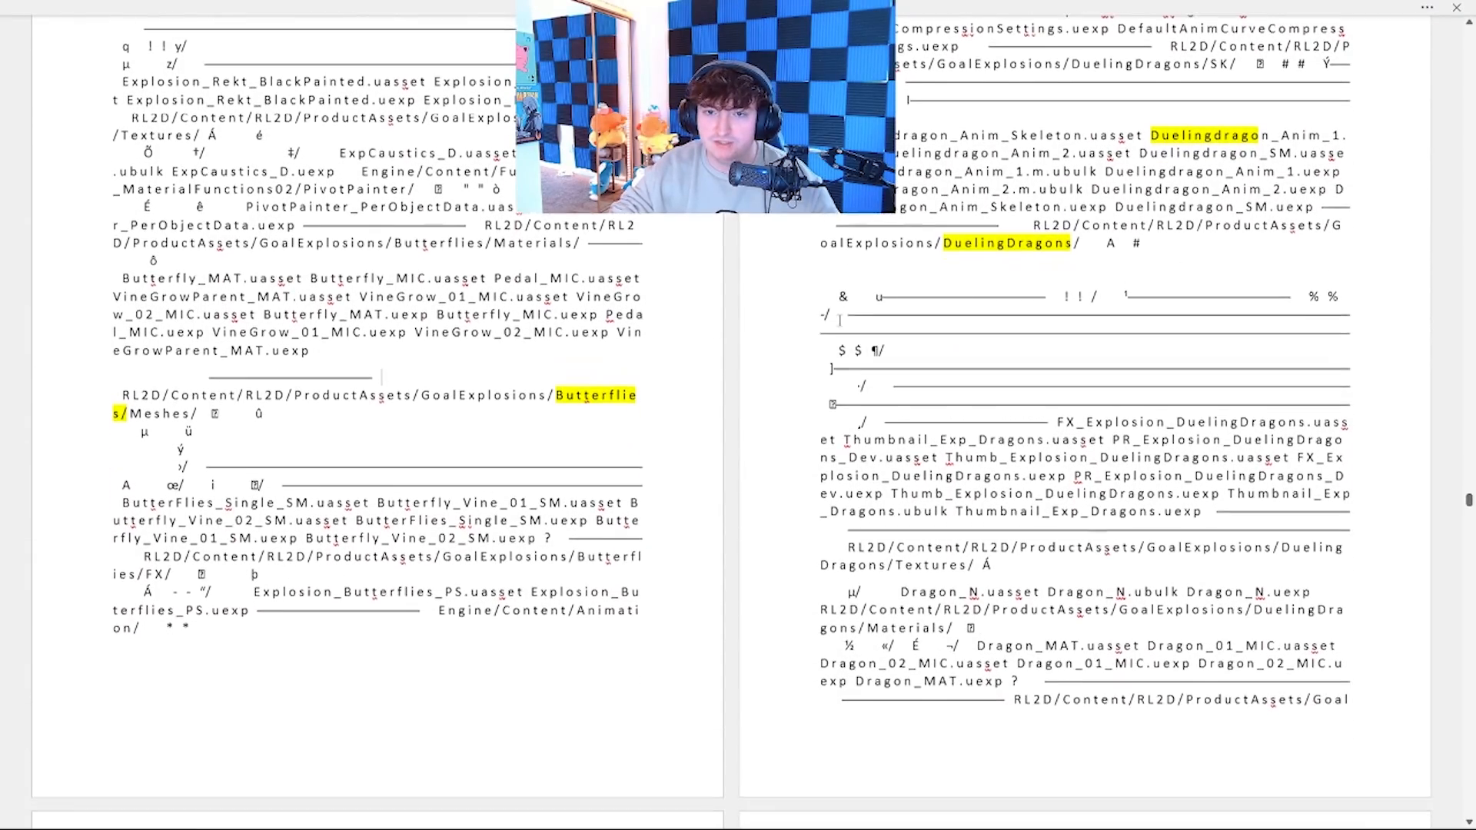
{"action": "scroll", "scroll_direction": "down", "scroll_amount": 3}
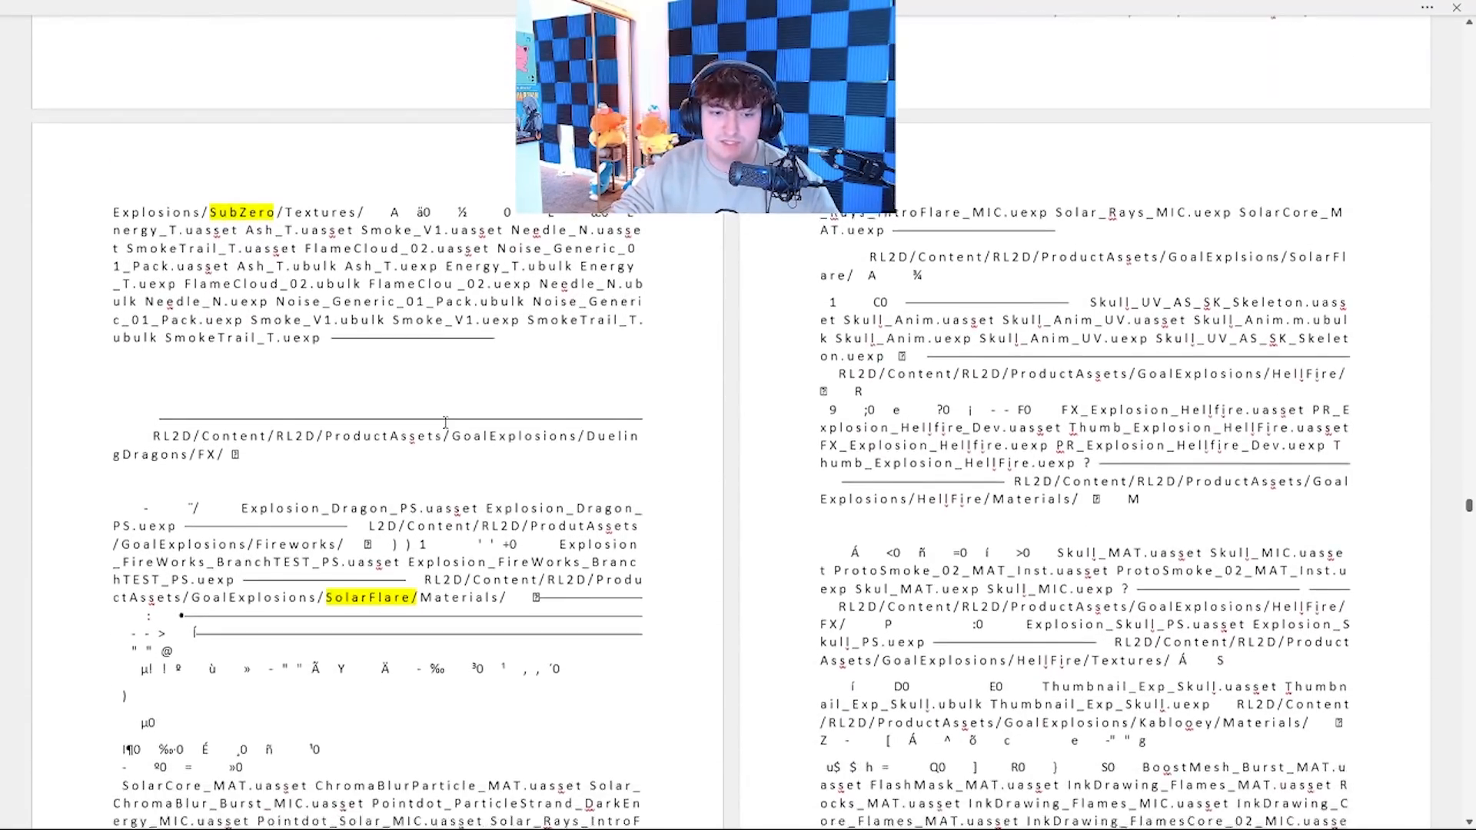
{"action": "scroll", "scroll_direction": "down", "scroll_amount": 3}
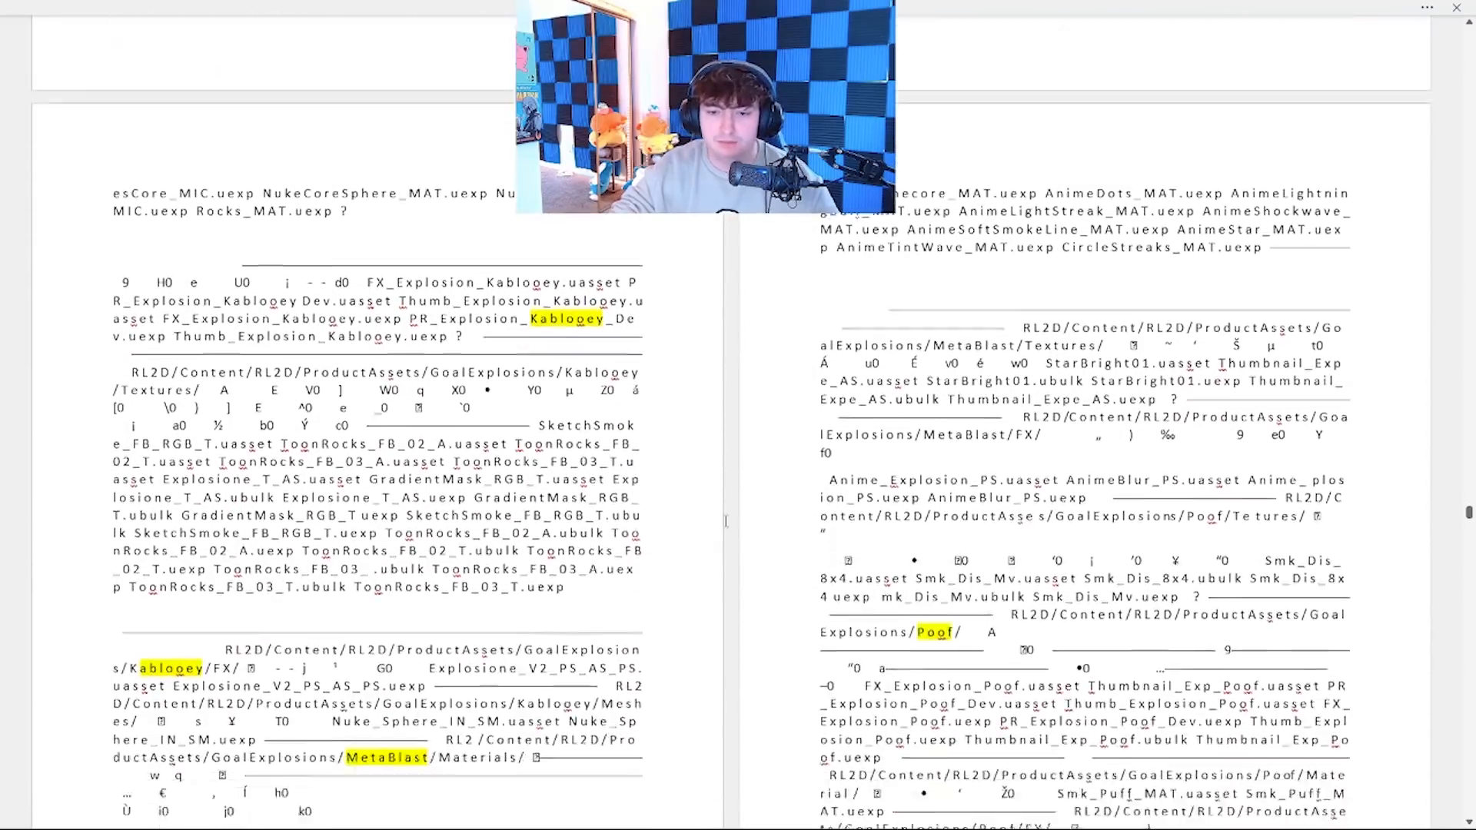
{"action": "scroll", "scroll_direction": "down", "scroll_amount": 3}
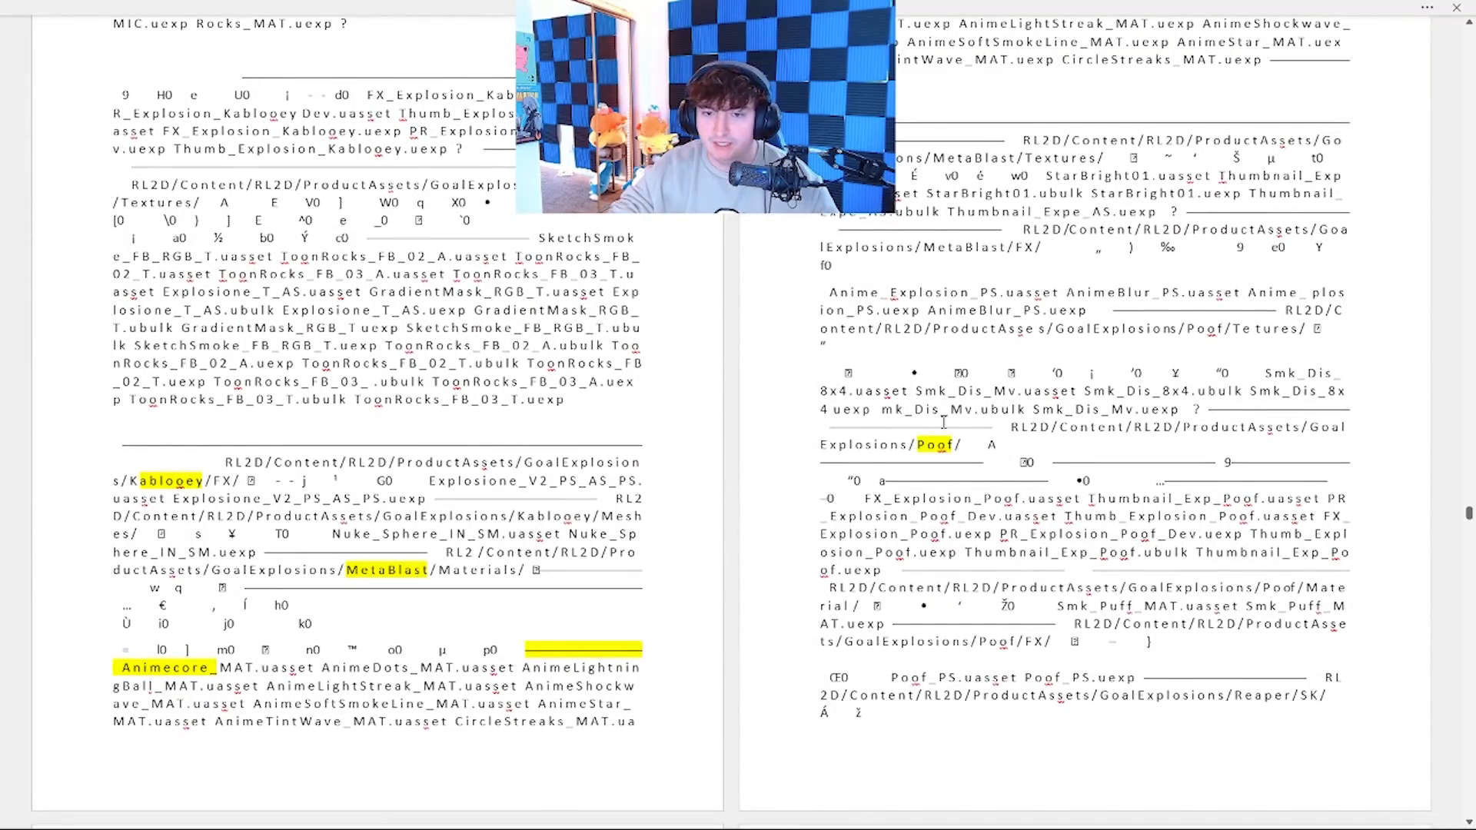
{"action": "scroll", "scroll_direction": "down", "scroll_amount": 3}
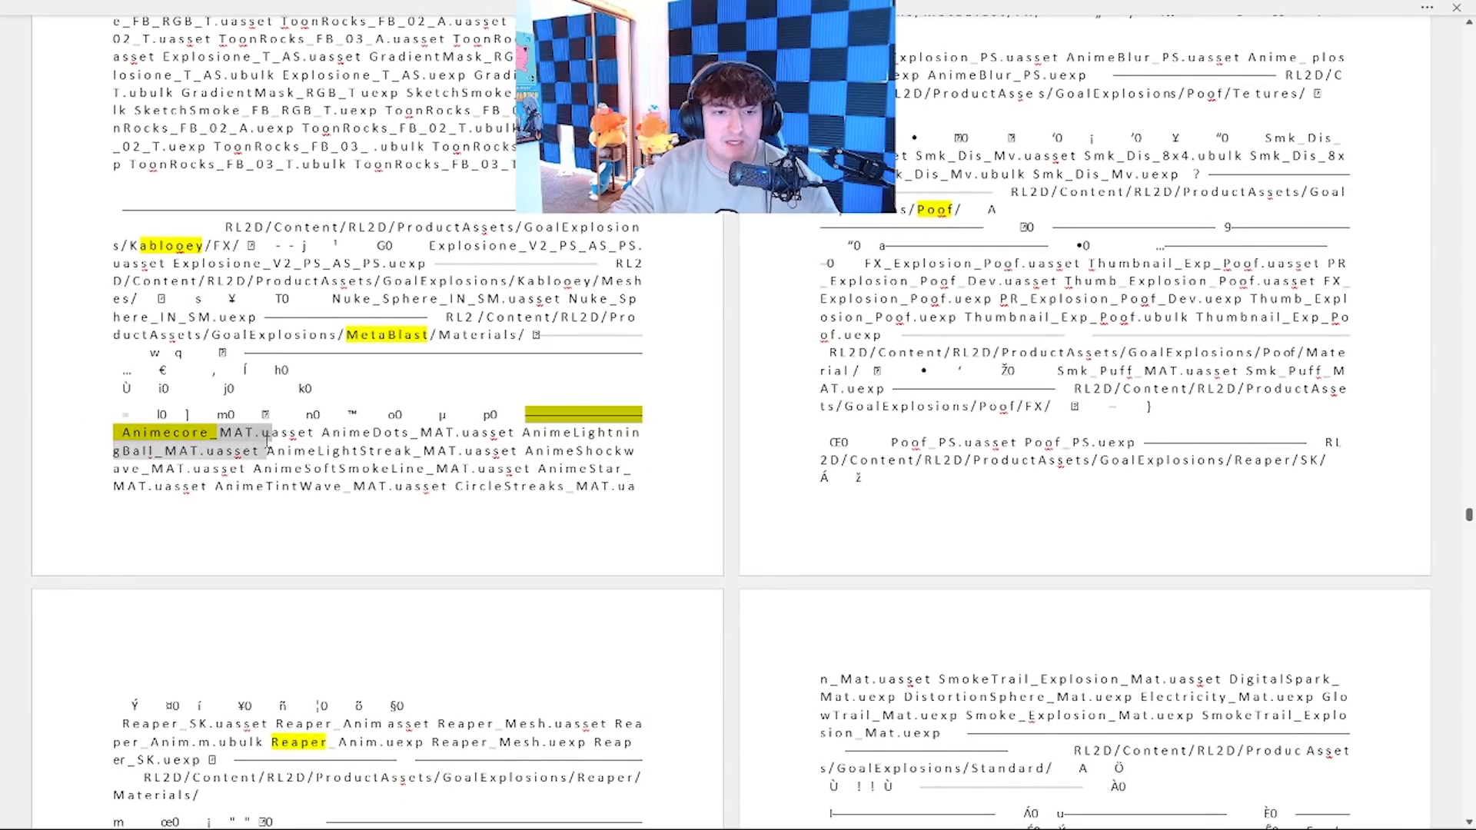
{"action": "scroll", "scroll_direction": "down", "scroll_amount": 3}
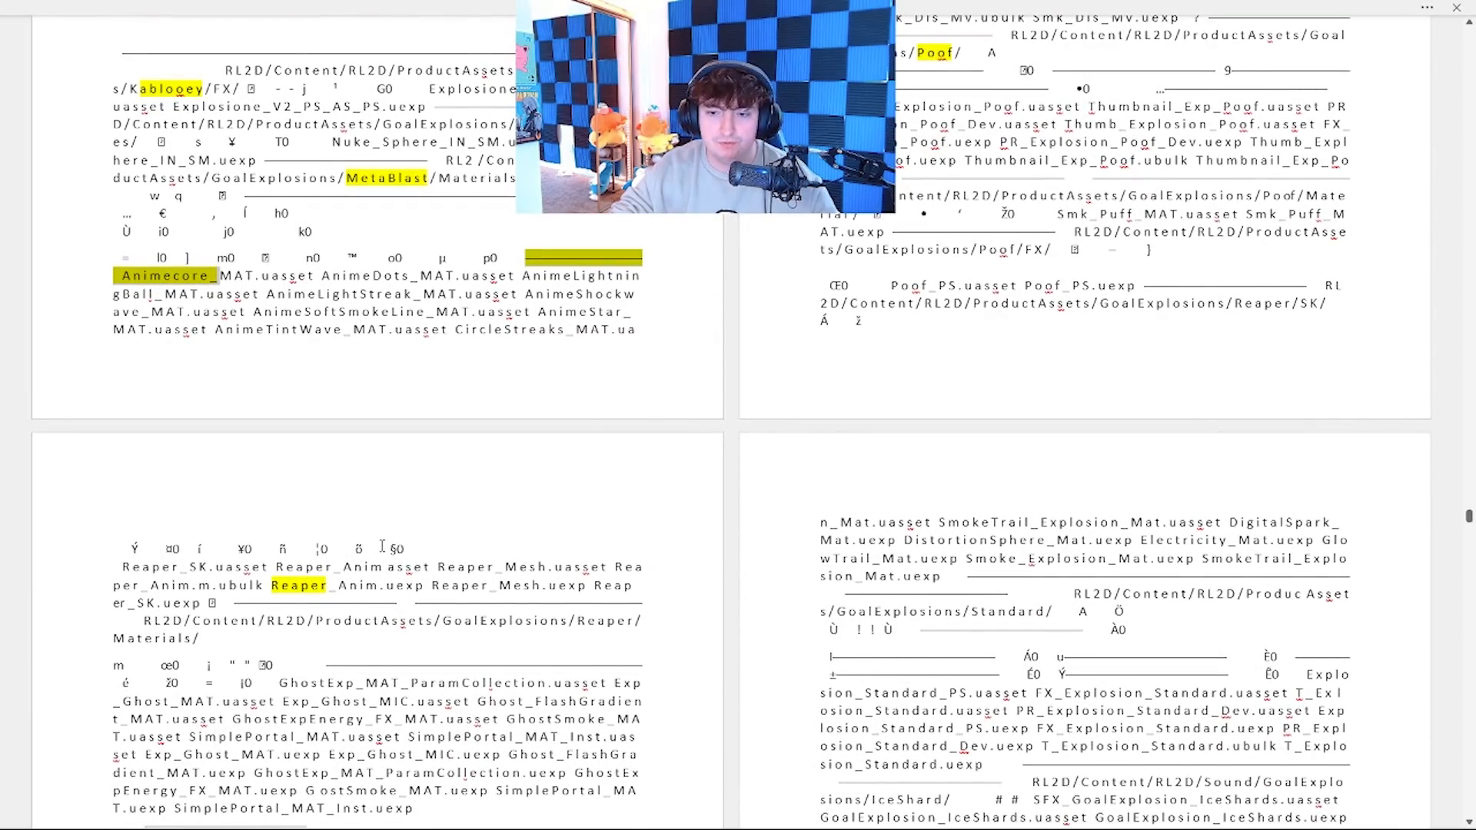
{"action": "scroll", "scroll_direction": "down", "scroll_amount": 3}
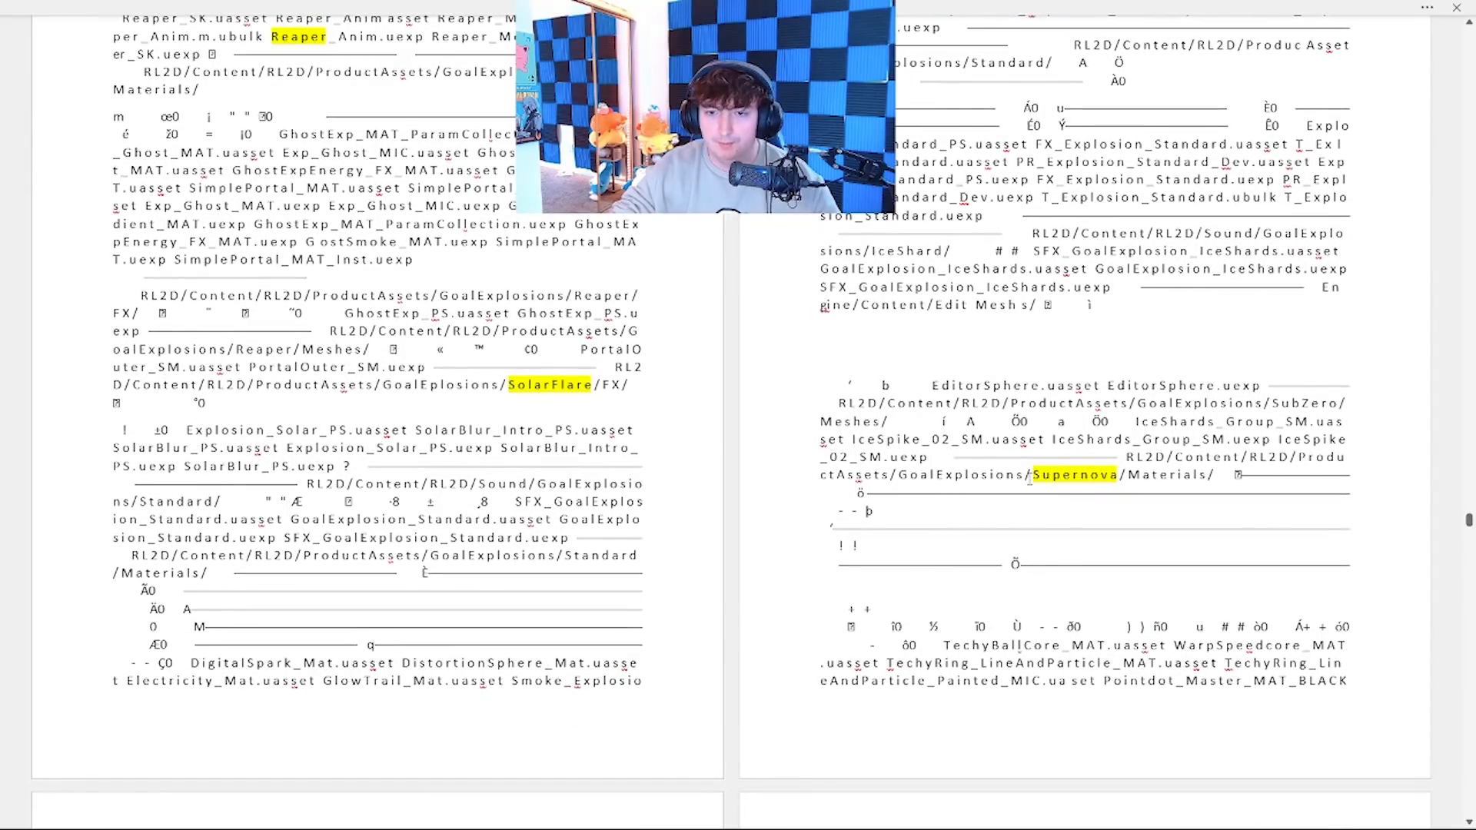
{"action": "scroll", "scroll_direction": "down", "scroll_amount": 3}
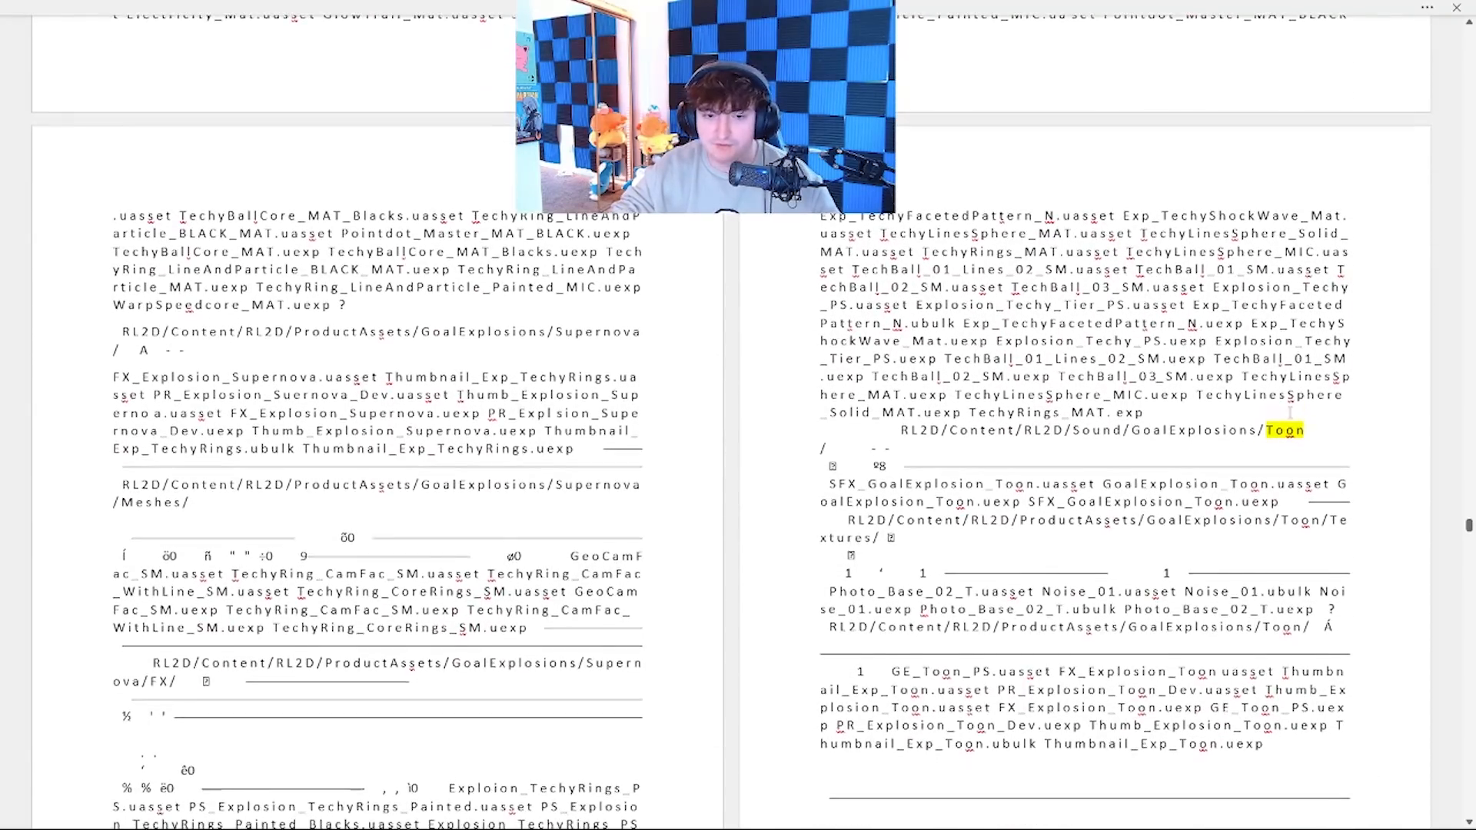
{"action": "scroll", "scroll_direction": "down", "scroll_amount": 3}
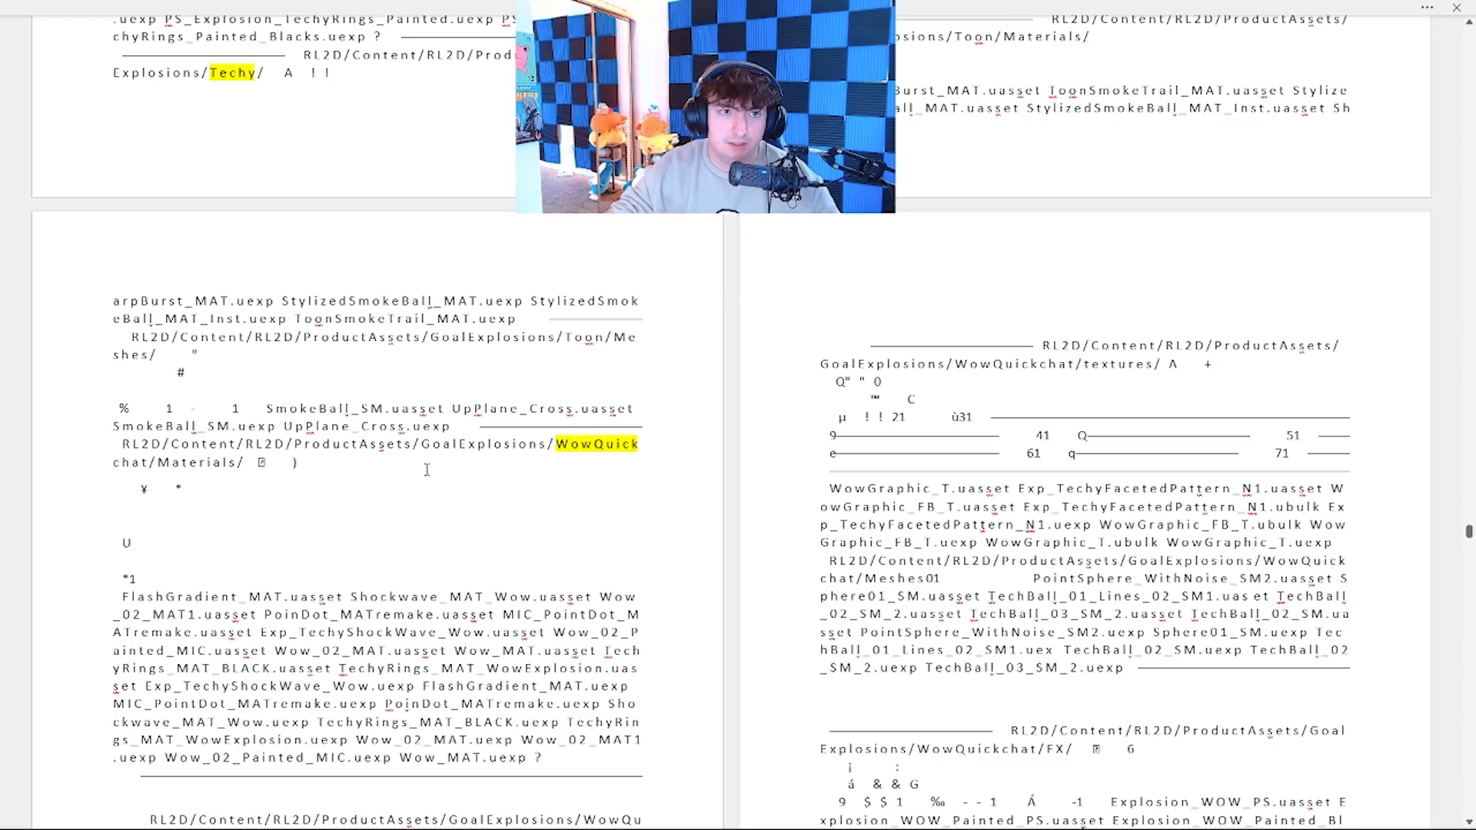
{"action": "mouse_move", "coordinate": [544, 559]}
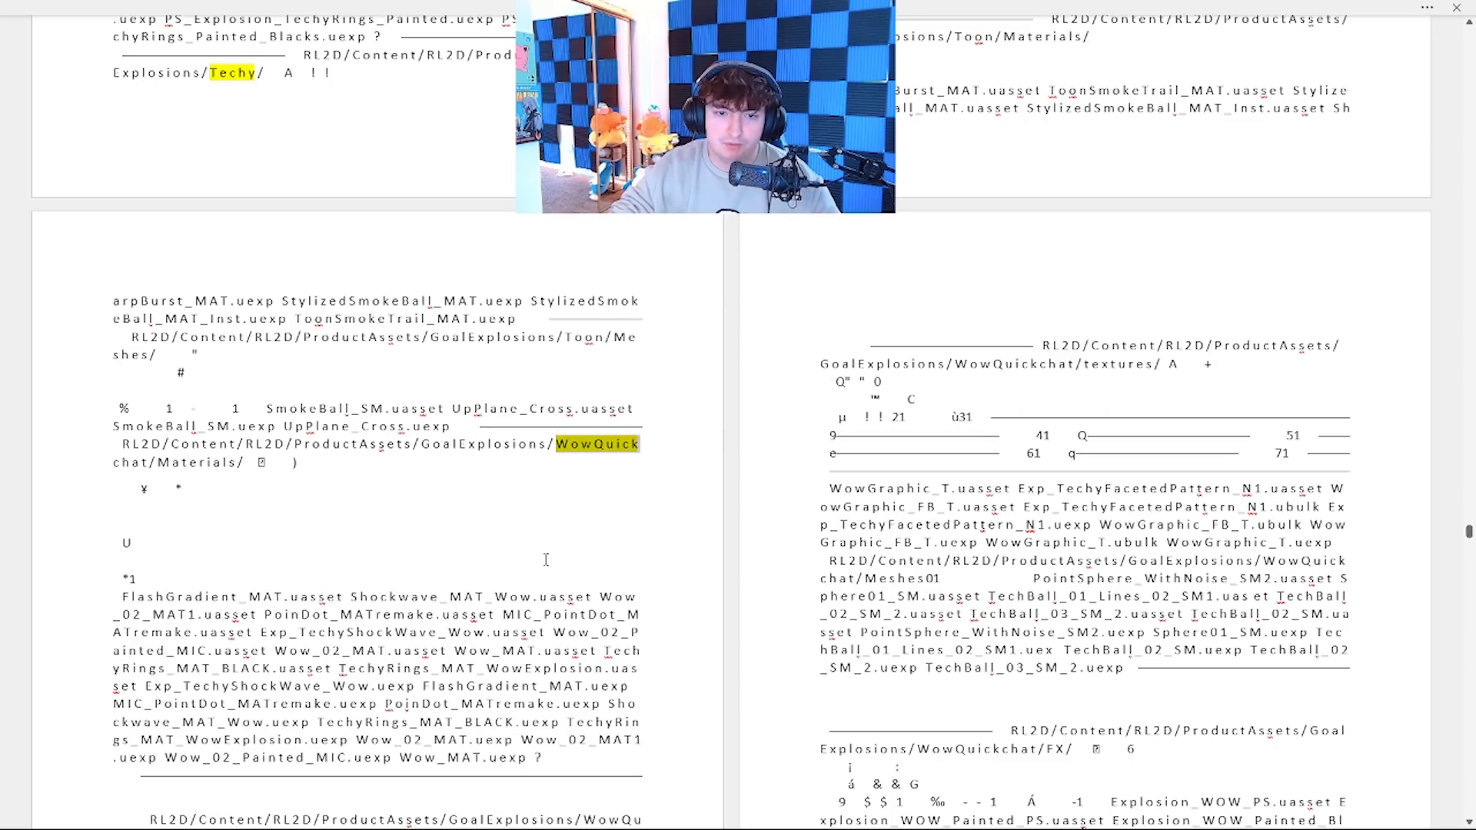
{"action": "scroll", "scroll_direction": "down", "scroll_amount": 3}
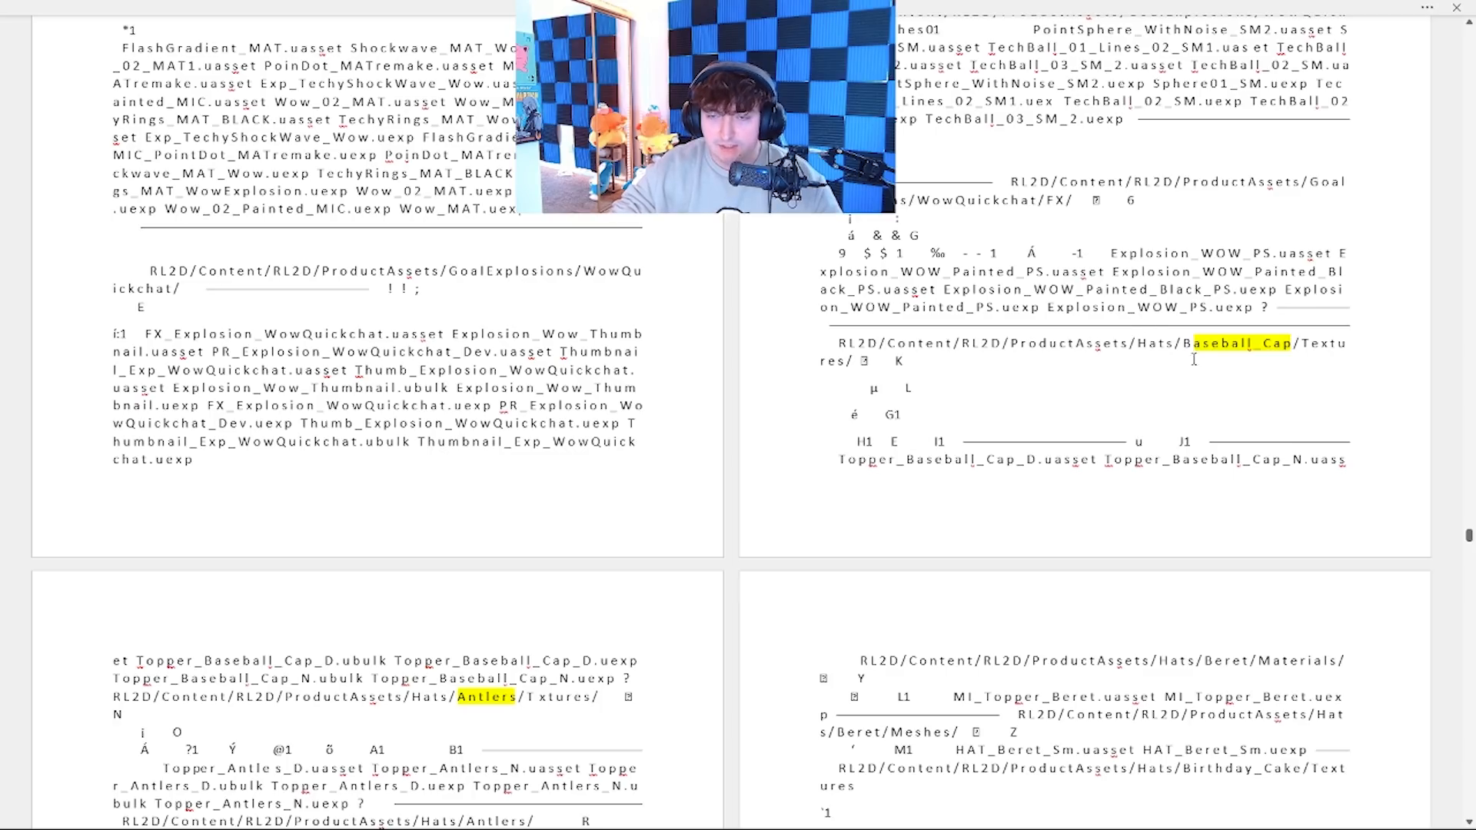
- Scroll down past the Beret and Bowler hats to the Foam_Hat and Halo paths
{"action": "scroll", "scroll_direction": "down", "scroll_amount": 3}
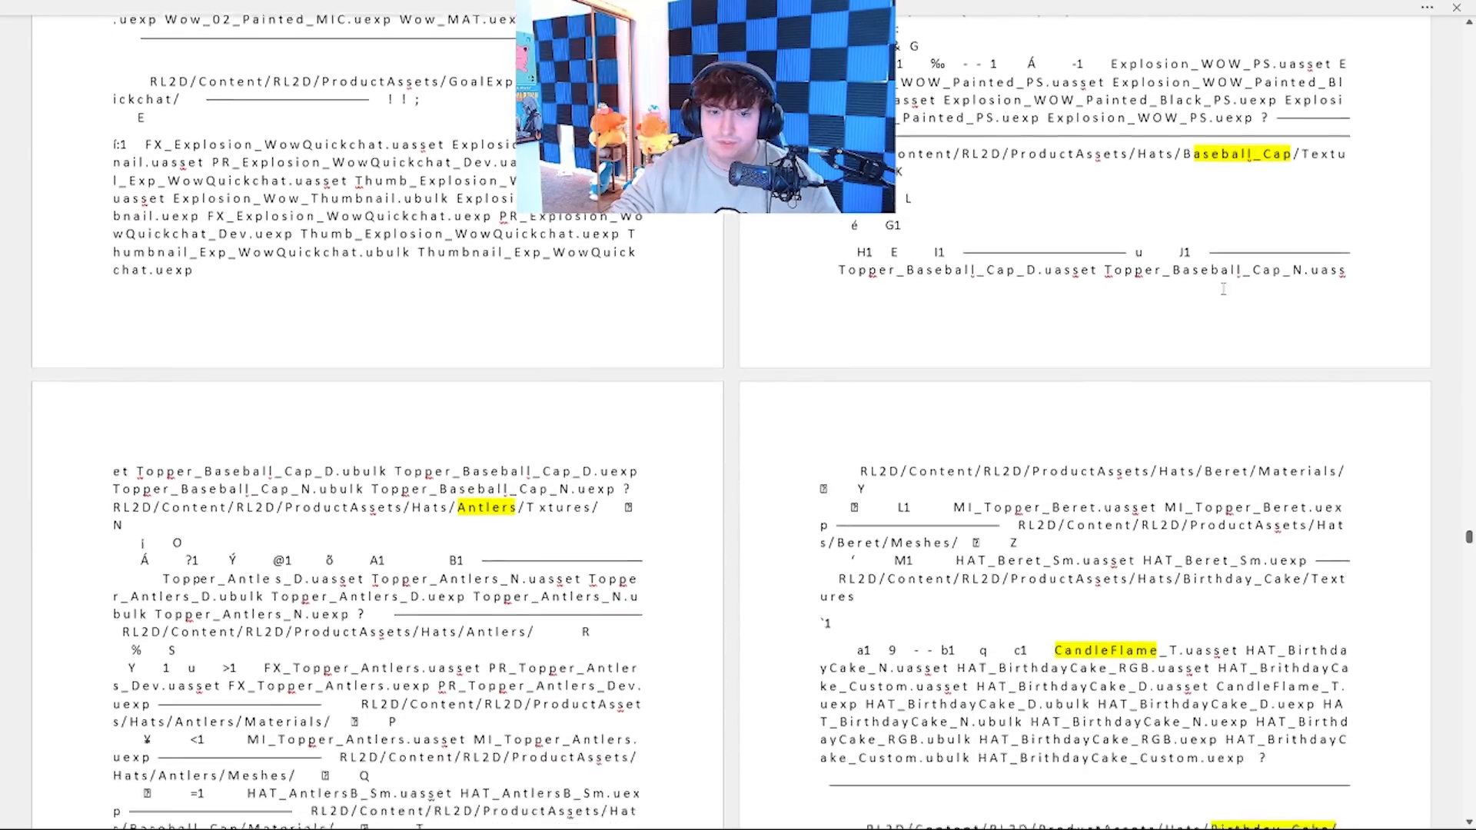
{"action": "scroll", "scroll_direction": "down", "scroll_amount": 3}
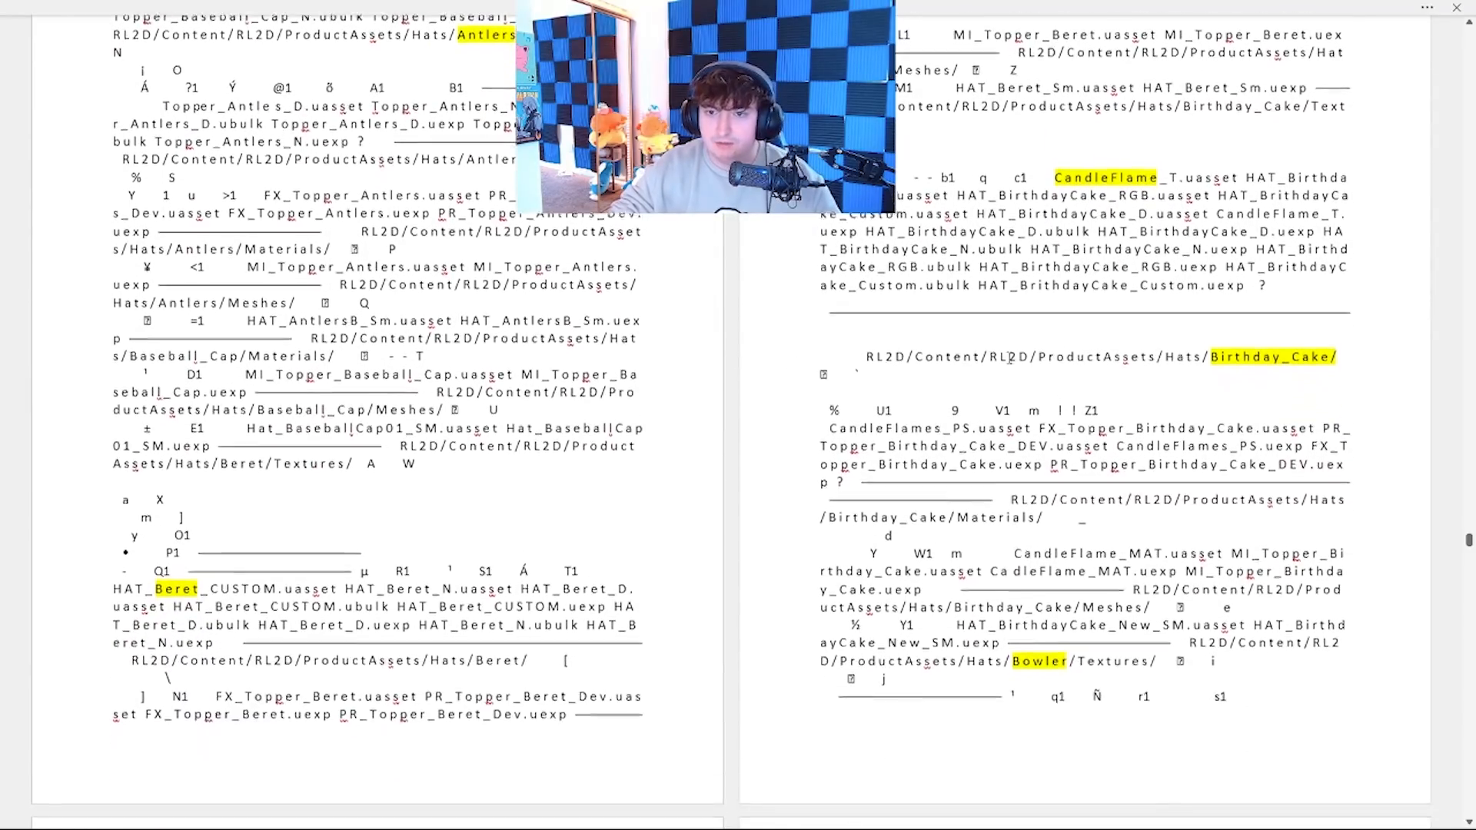
{"action": "scroll", "scroll_direction": "down", "scroll_amount": 3}
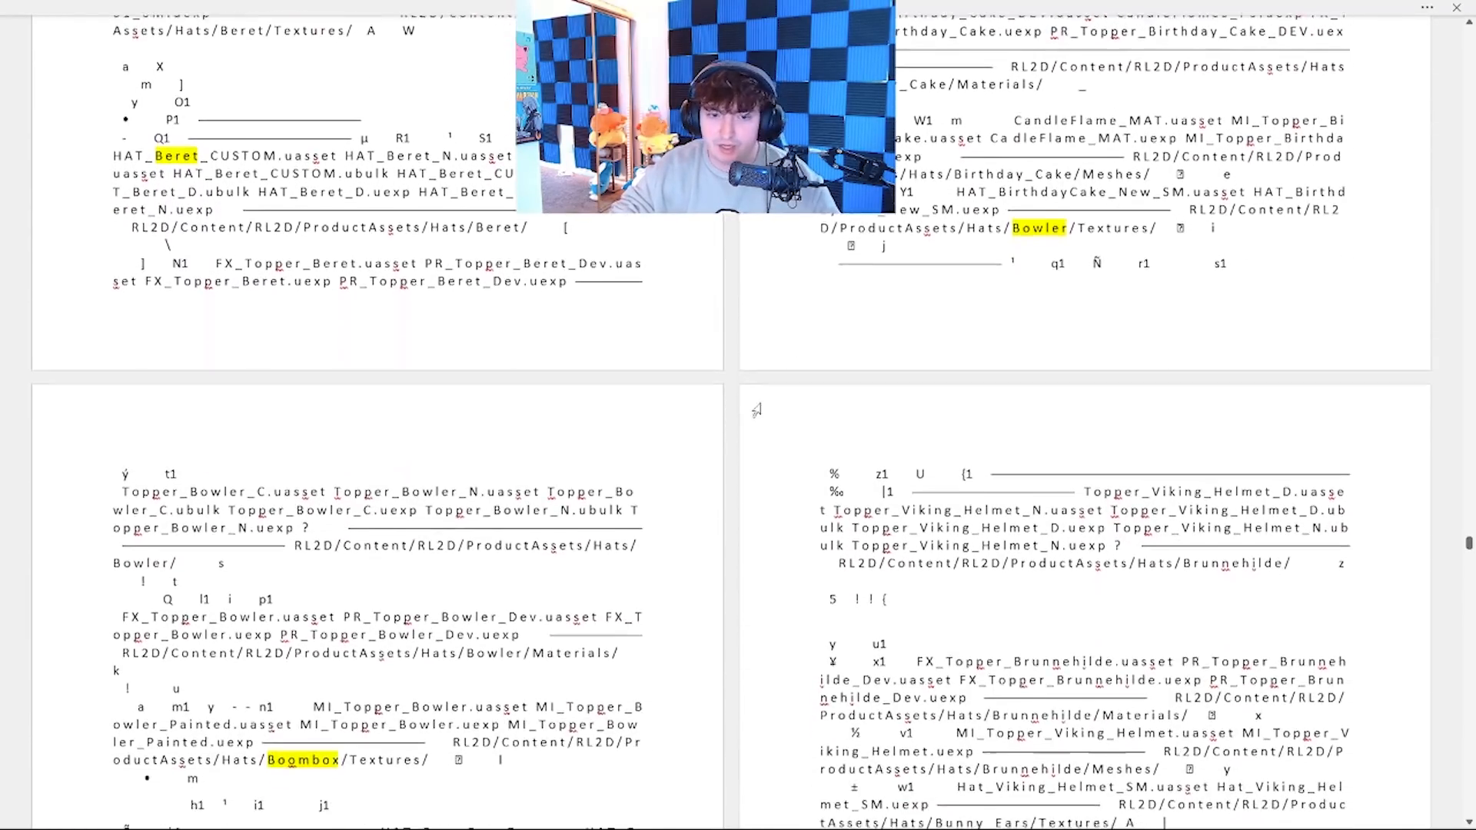
{"action": "scroll", "scroll_direction": "down", "scroll_amount": 3}
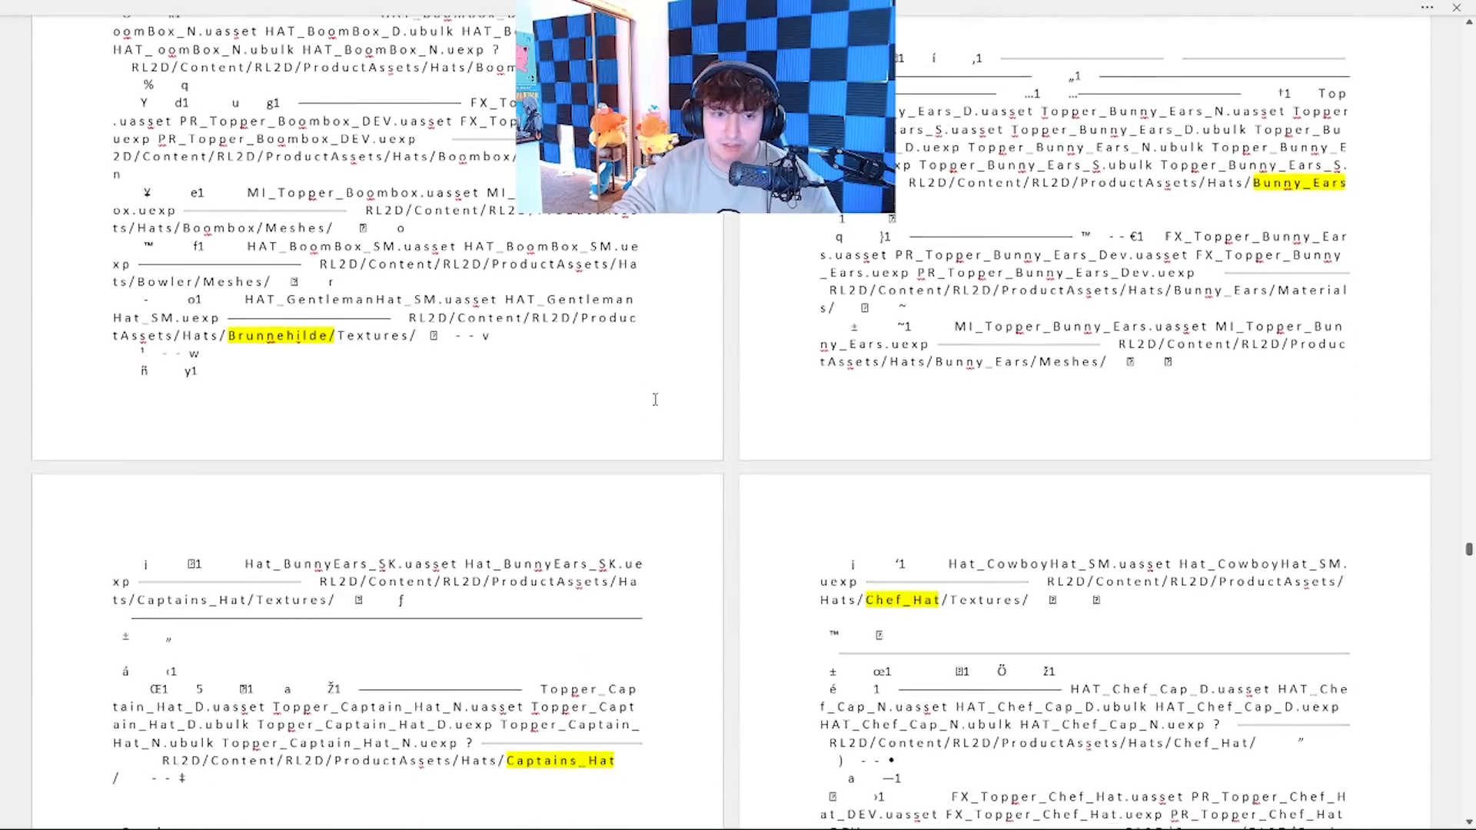
{"action": "scroll", "scroll_direction": "down", "scroll_amount": 3}
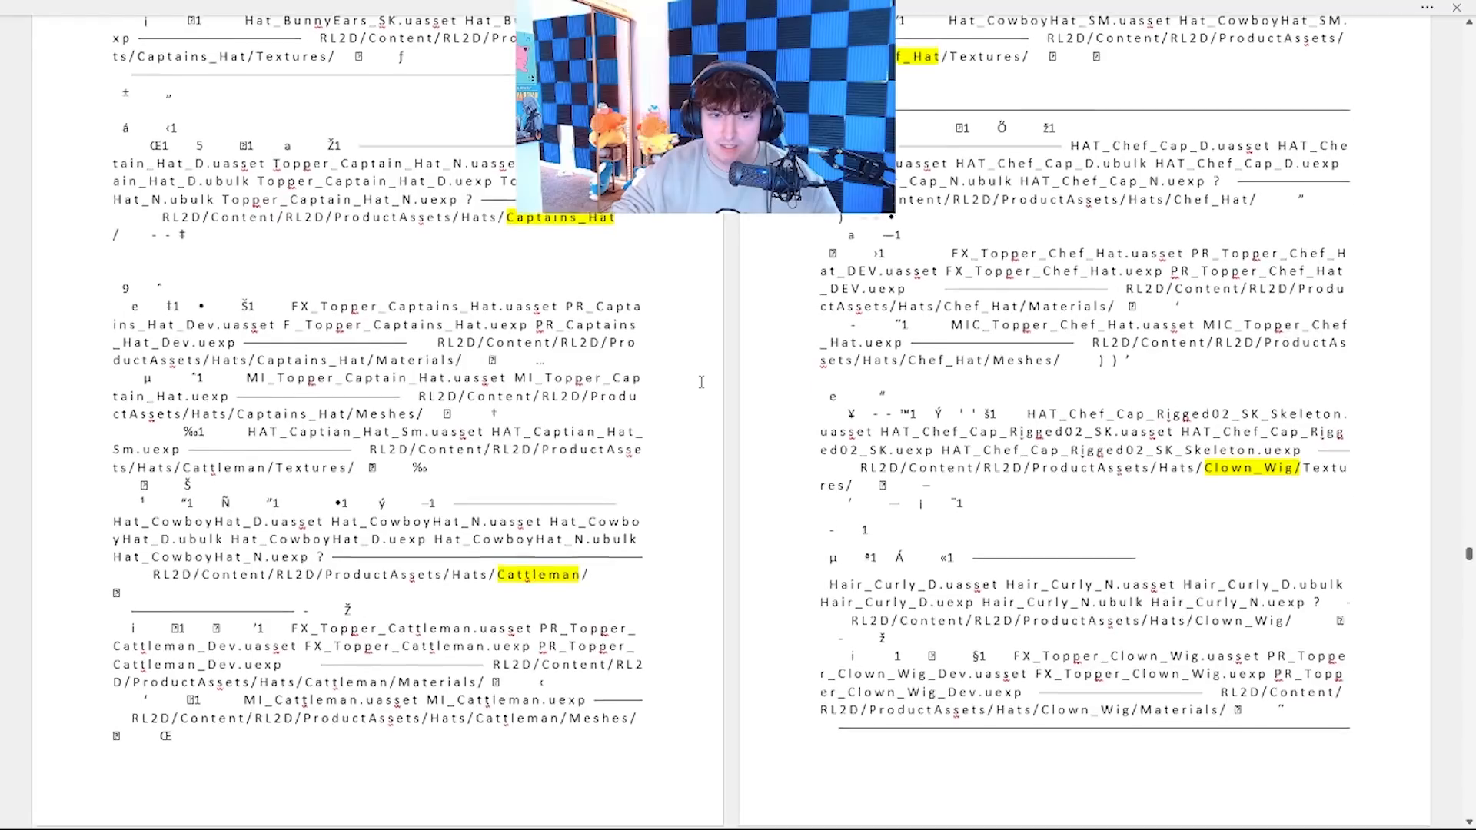
{"action": "scroll", "scroll_direction": "down", "scroll_amount": 3}
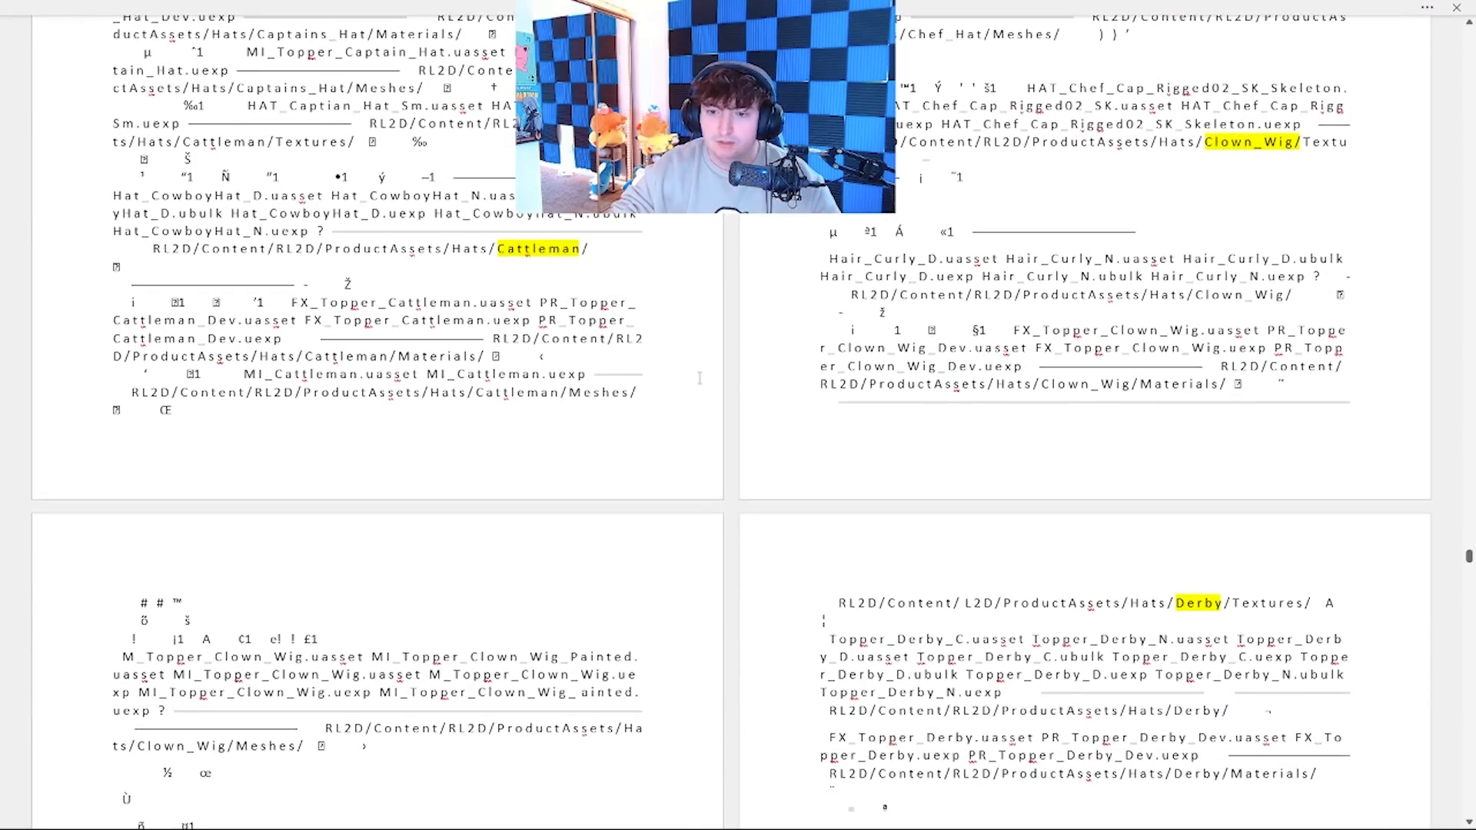
{"action": "scroll", "scroll_direction": "down", "scroll_amount": 3}
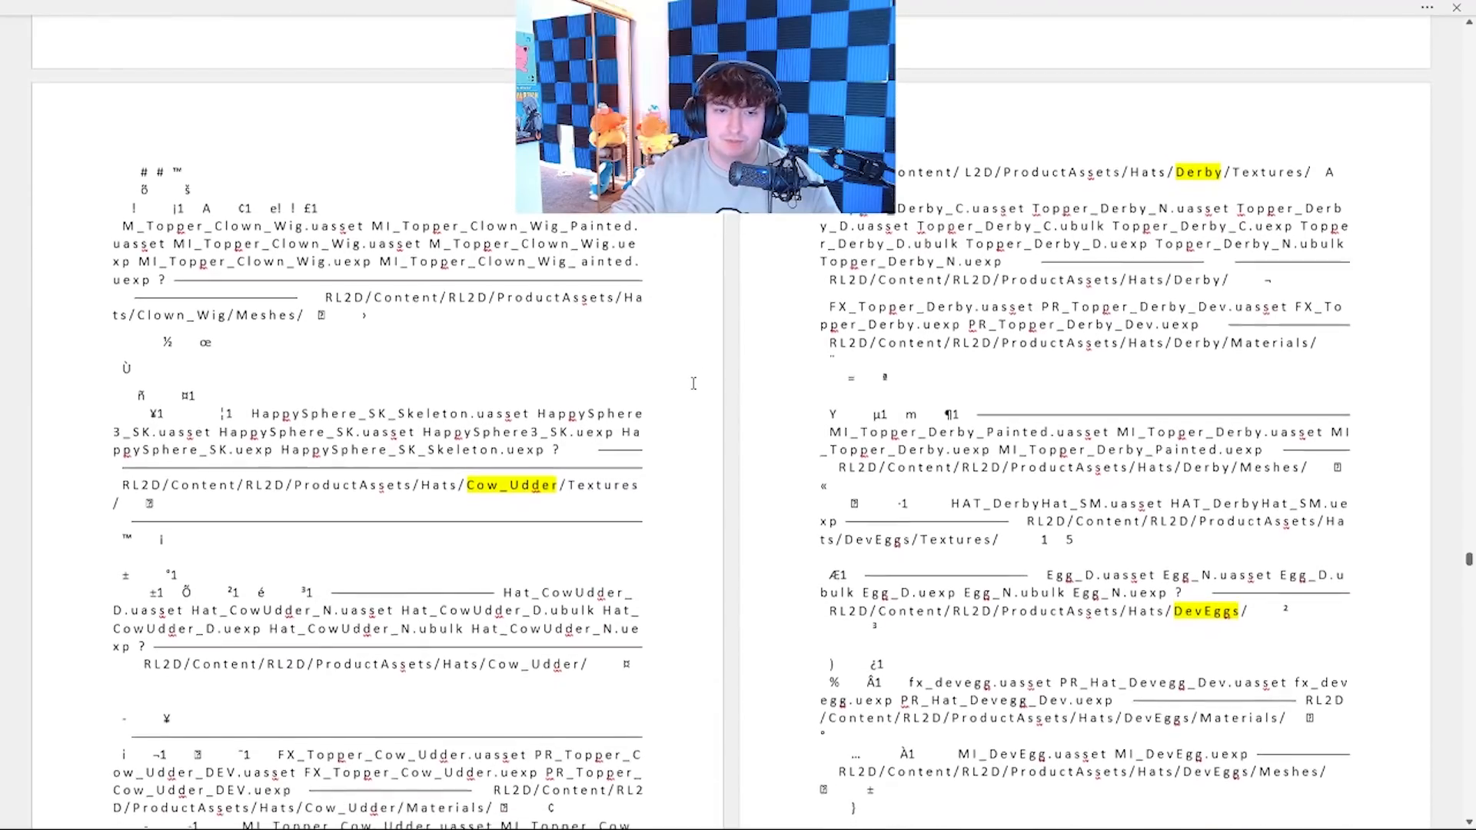
{"action": "scroll", "scroll_direction": "down", "scroll_amount": 3}
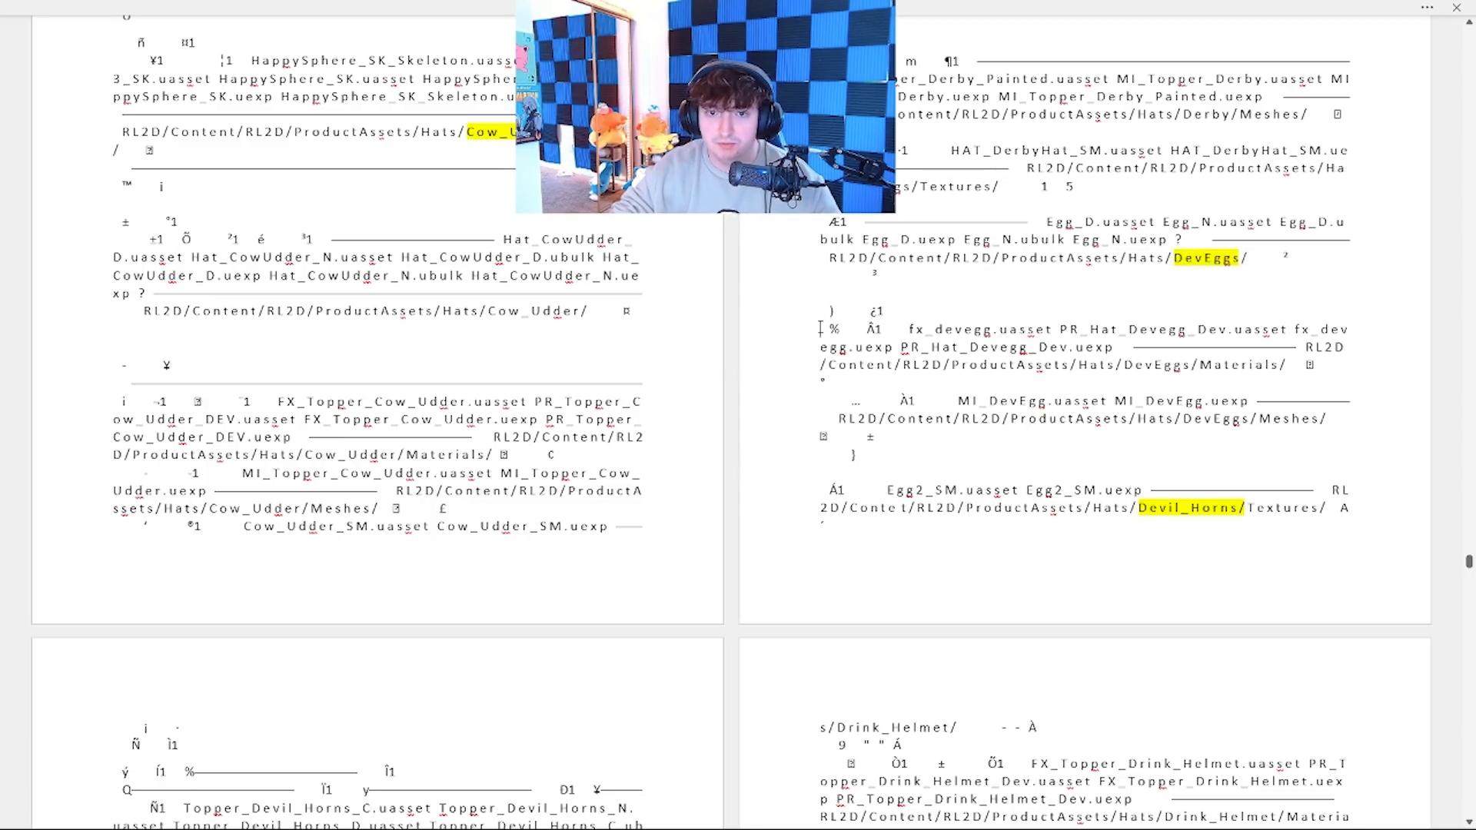
{"action": "scroll", "scroll_direction": "down", "scroll_amount": 3}
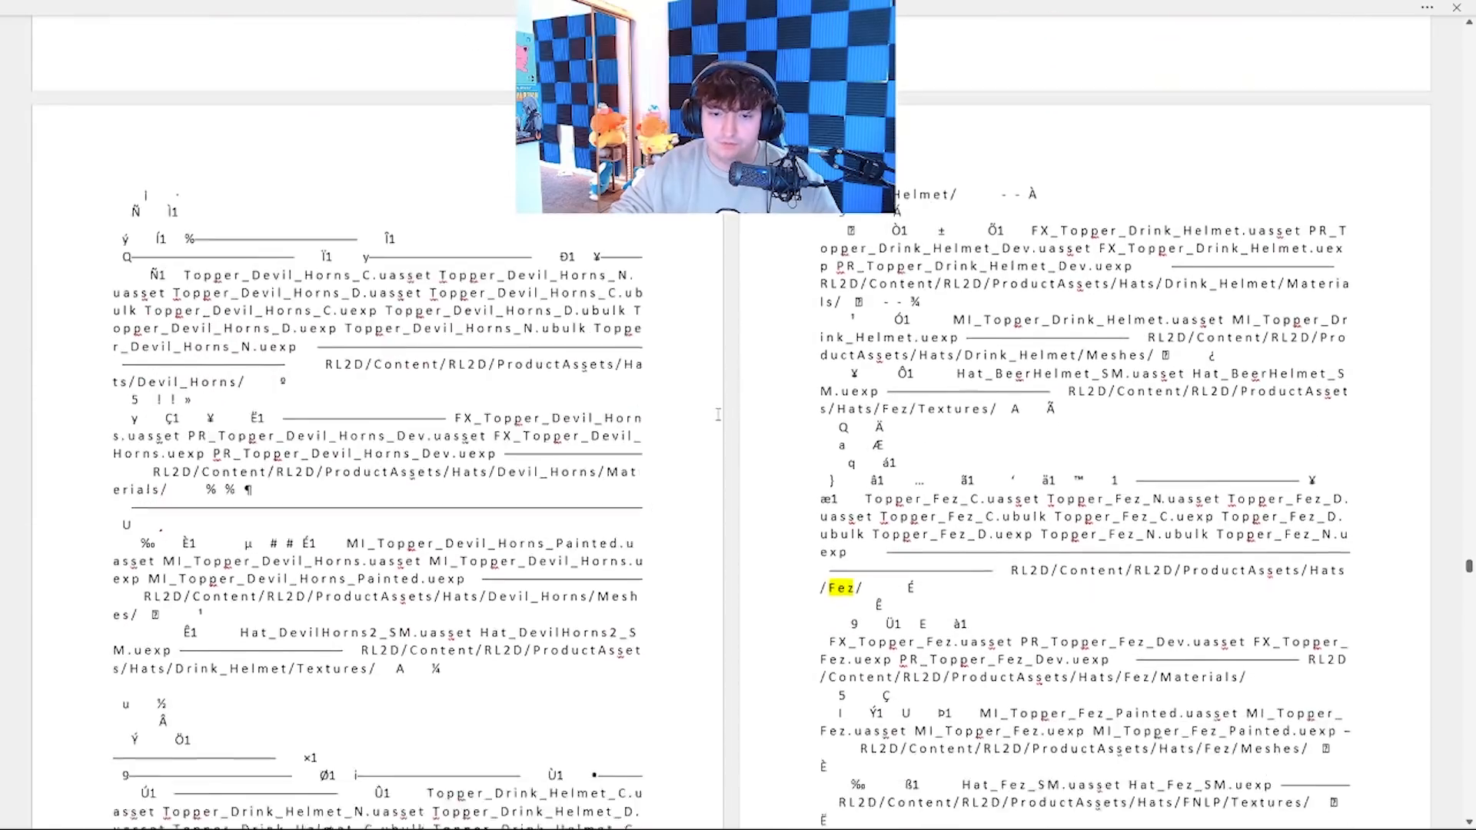
{"action": "scroll", "scroll_direction": "down", "scroll_amount": 3}
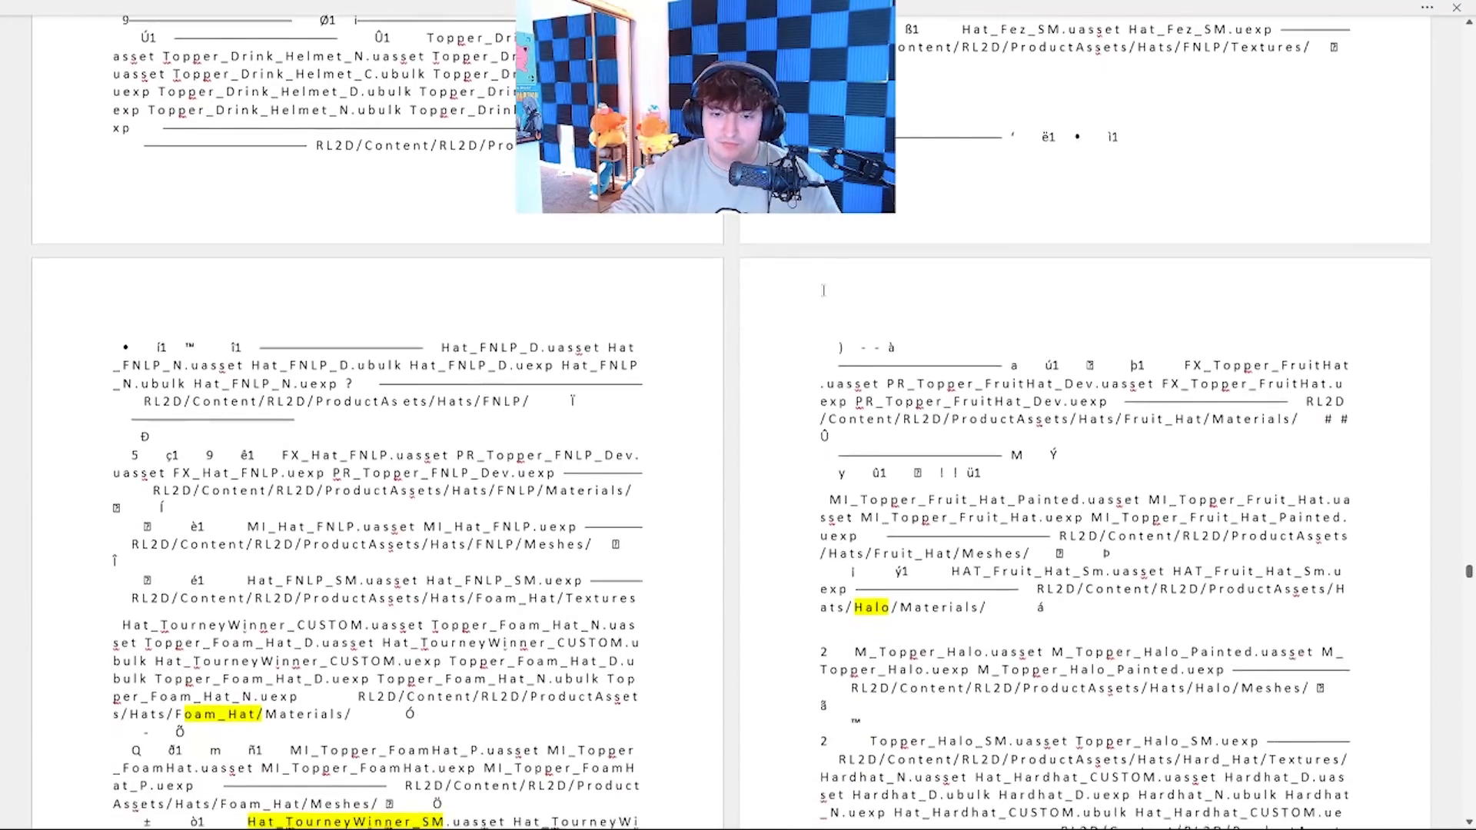
{"action": "scroll", "scroll_direction": "down", "scroll_amount": 3}
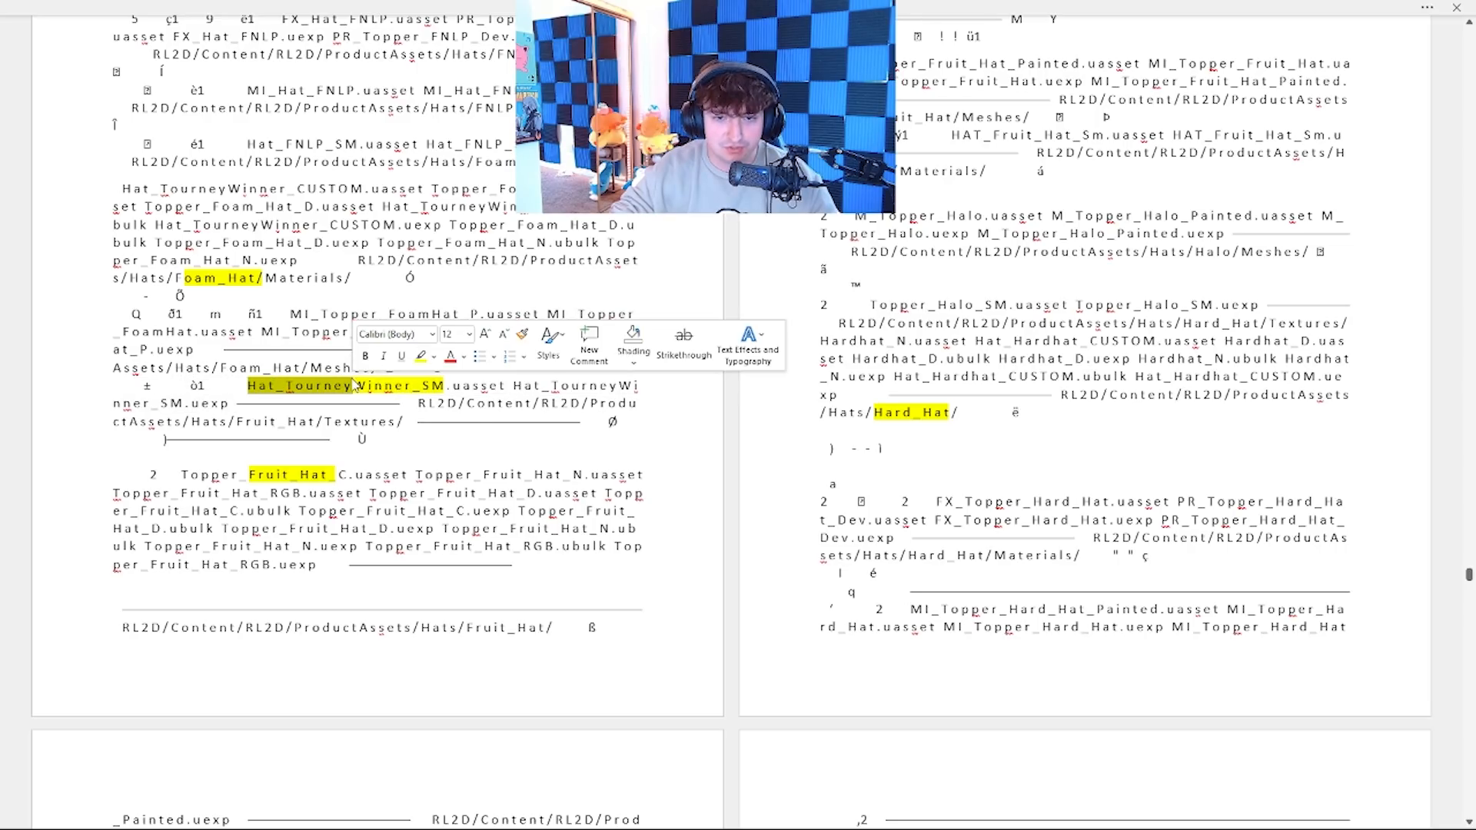
- Scroll down slightly to the Fruit_Hat, Hard_Hat, Heart_Glasses and Light_Bulb paths
{"action": "scroll", "scroll_direction": "down", "scroll_amount": 3}
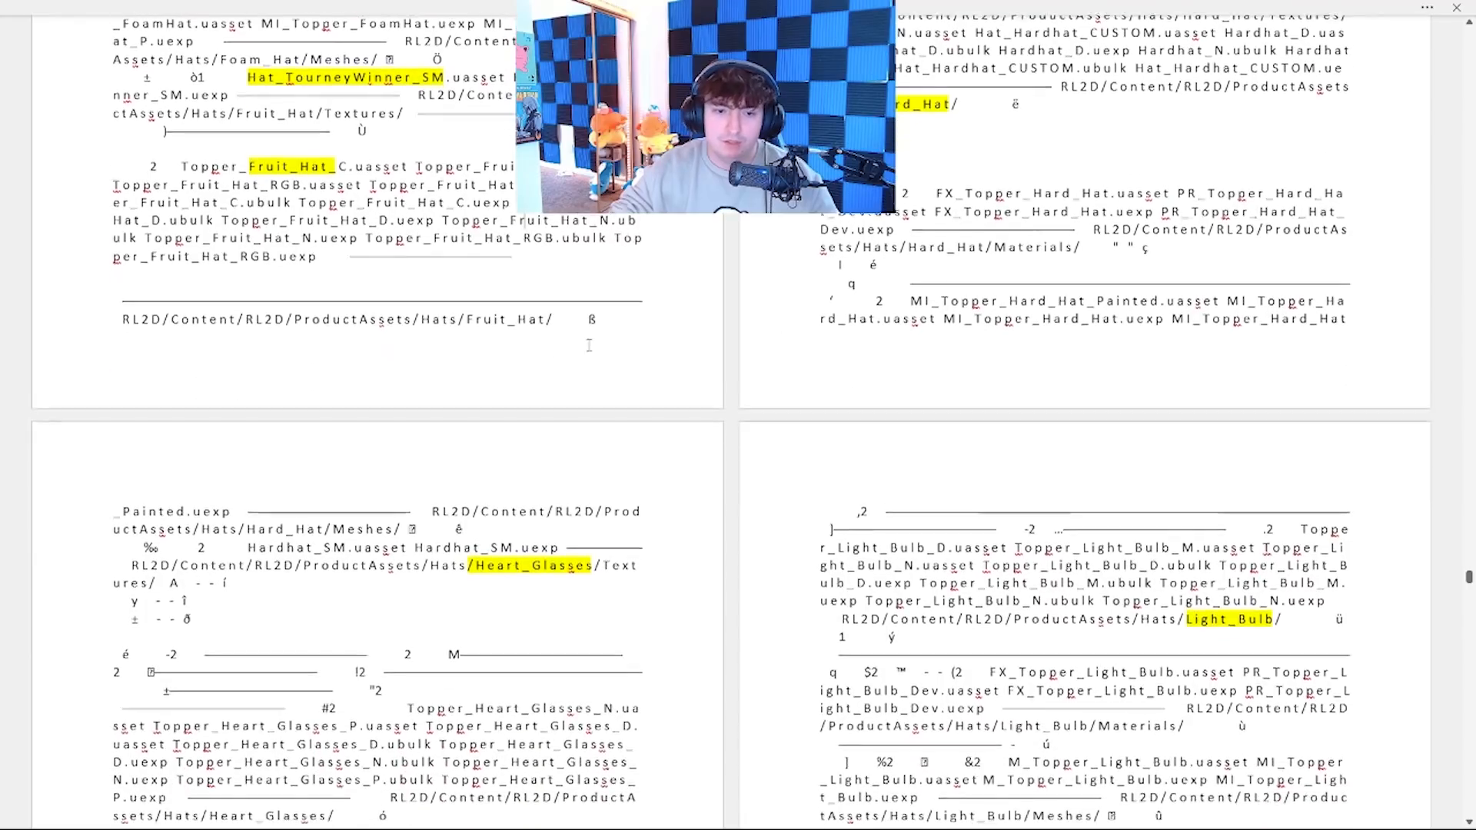
- Scroll down through the Pirate, Royal_Crown and Sombrero hats to Witch_Hat and Wizard_Hat
{"action": "scroll", "scroll_direction": "down", "scroll_amount": 3}
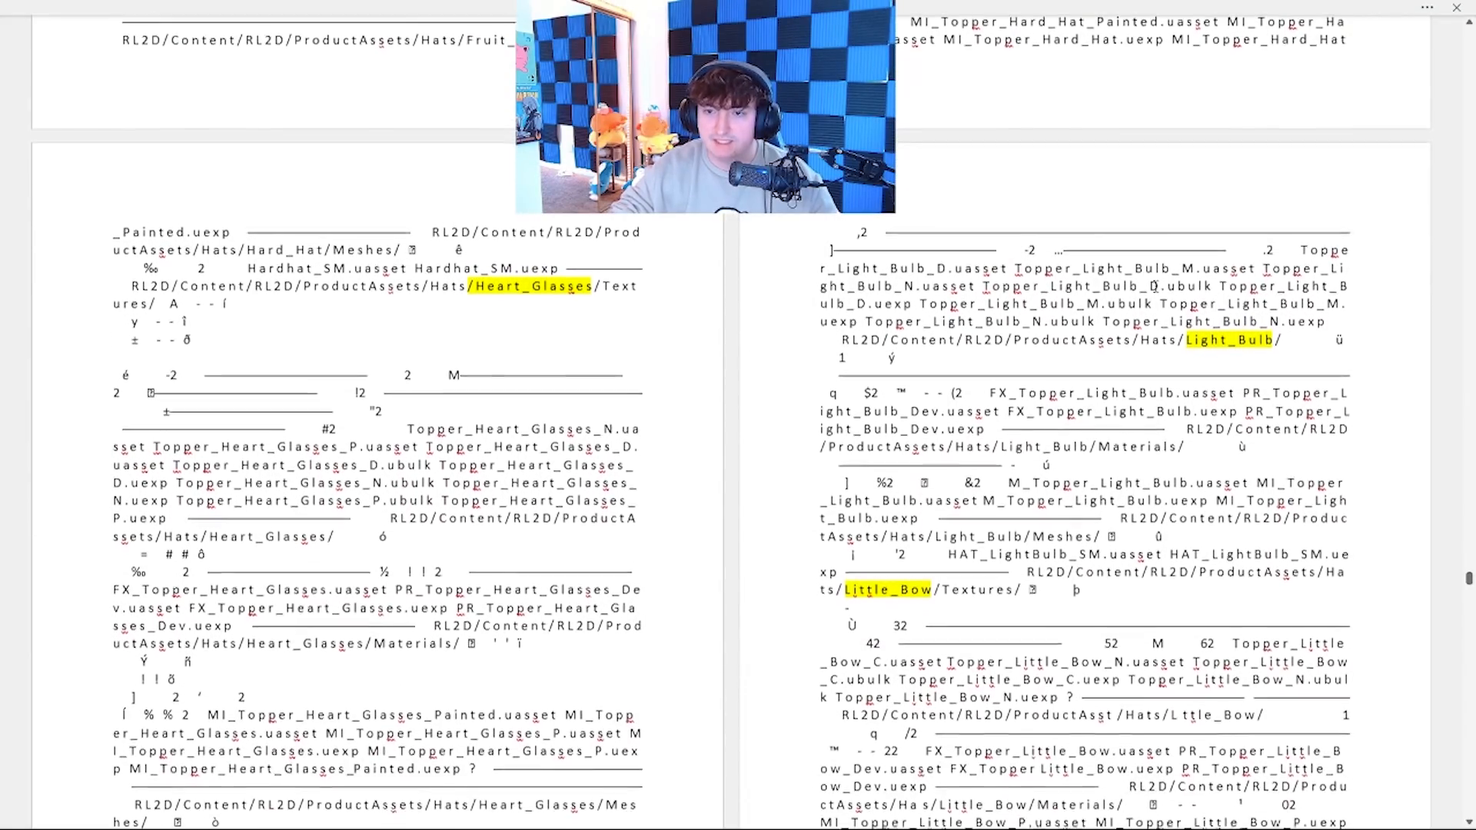
{"action": "scroll", "scroll_direction": "down", "scroll_amount": 3}
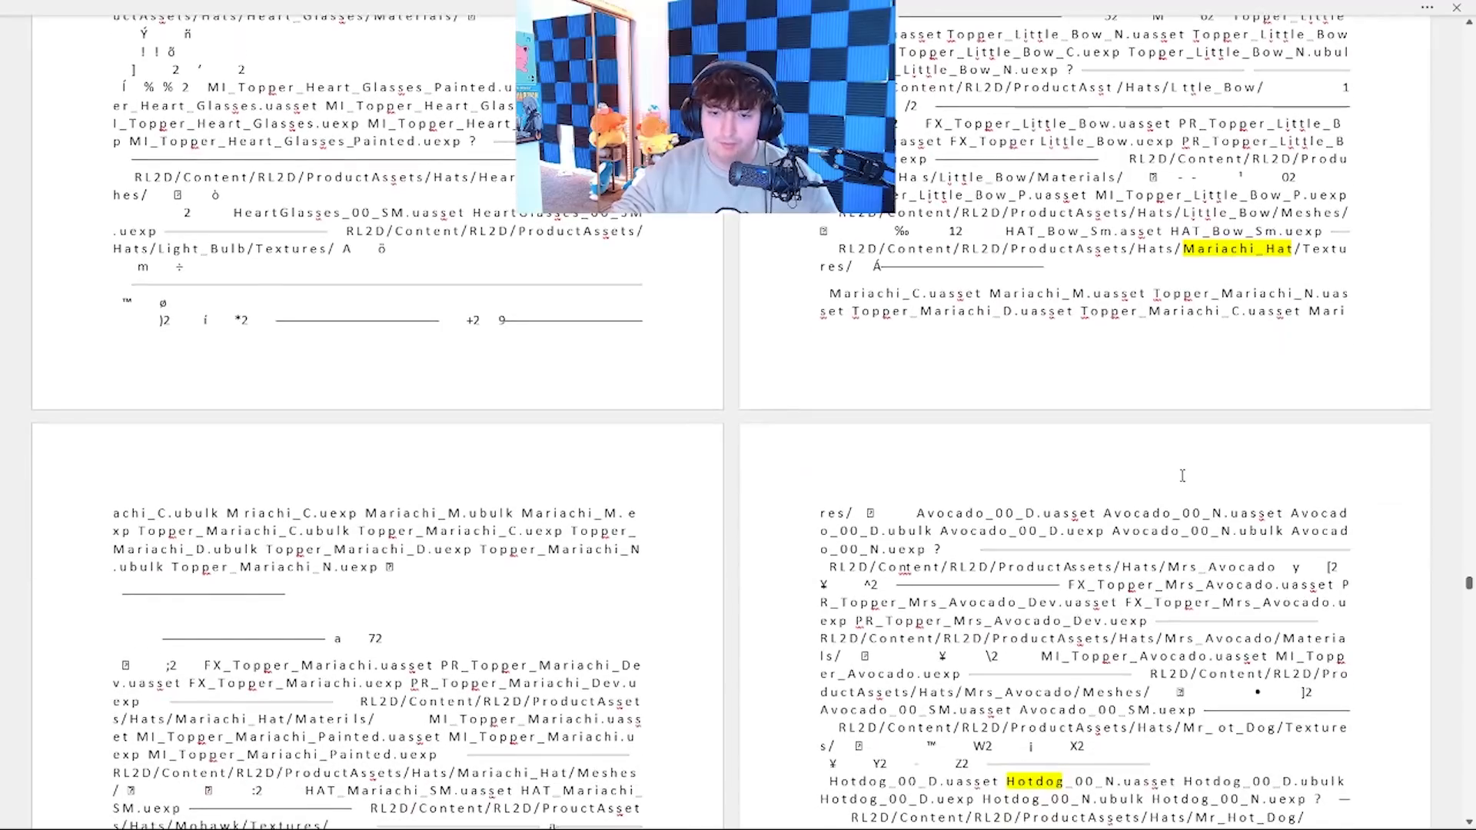
{"action": "scroll", "scroll_direction": "down", "scroll_amount": 3}
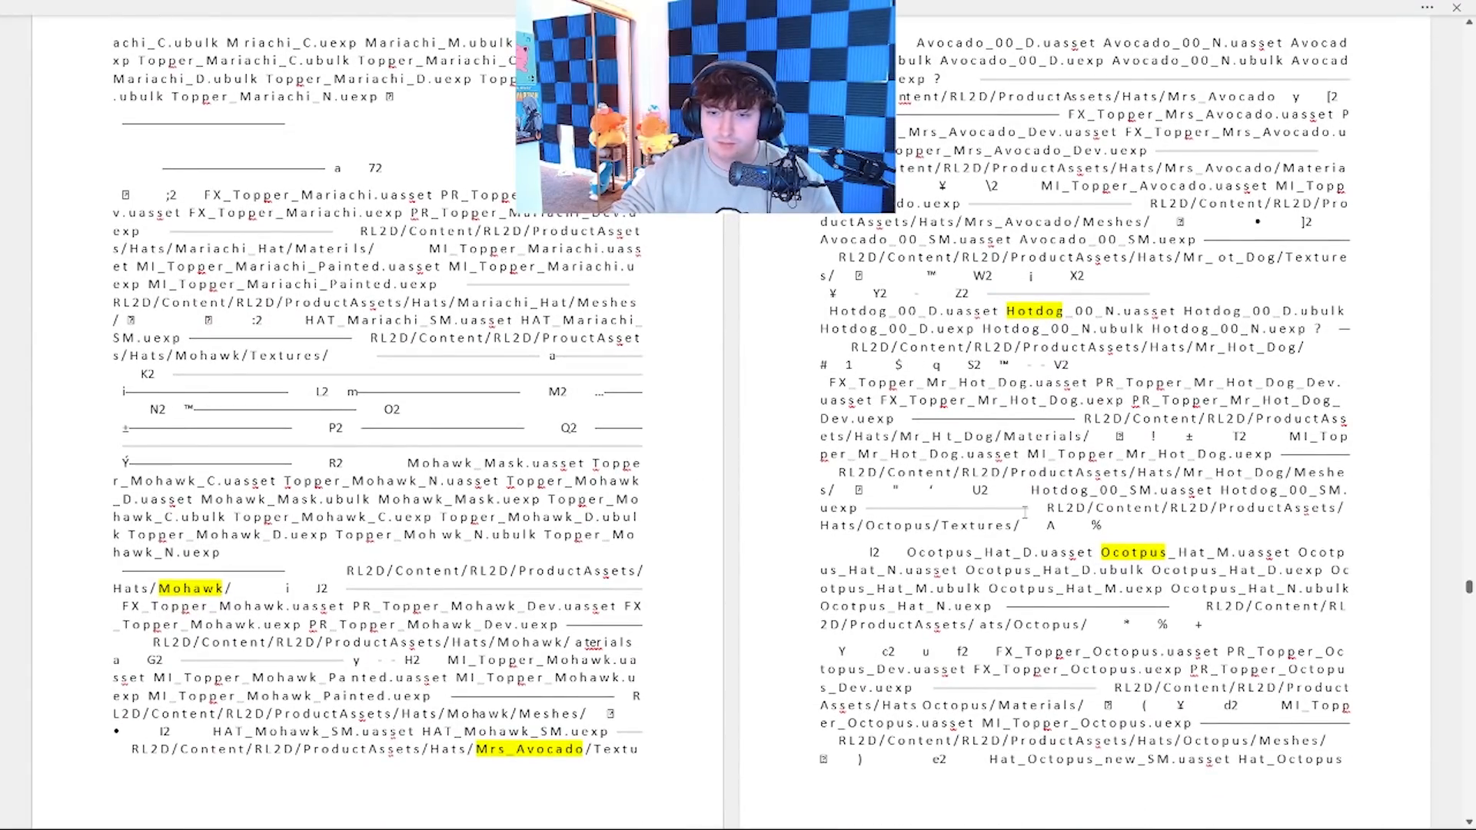
{"action": "scroll", "scroll_direction": "down", "scroll_amount": 3}
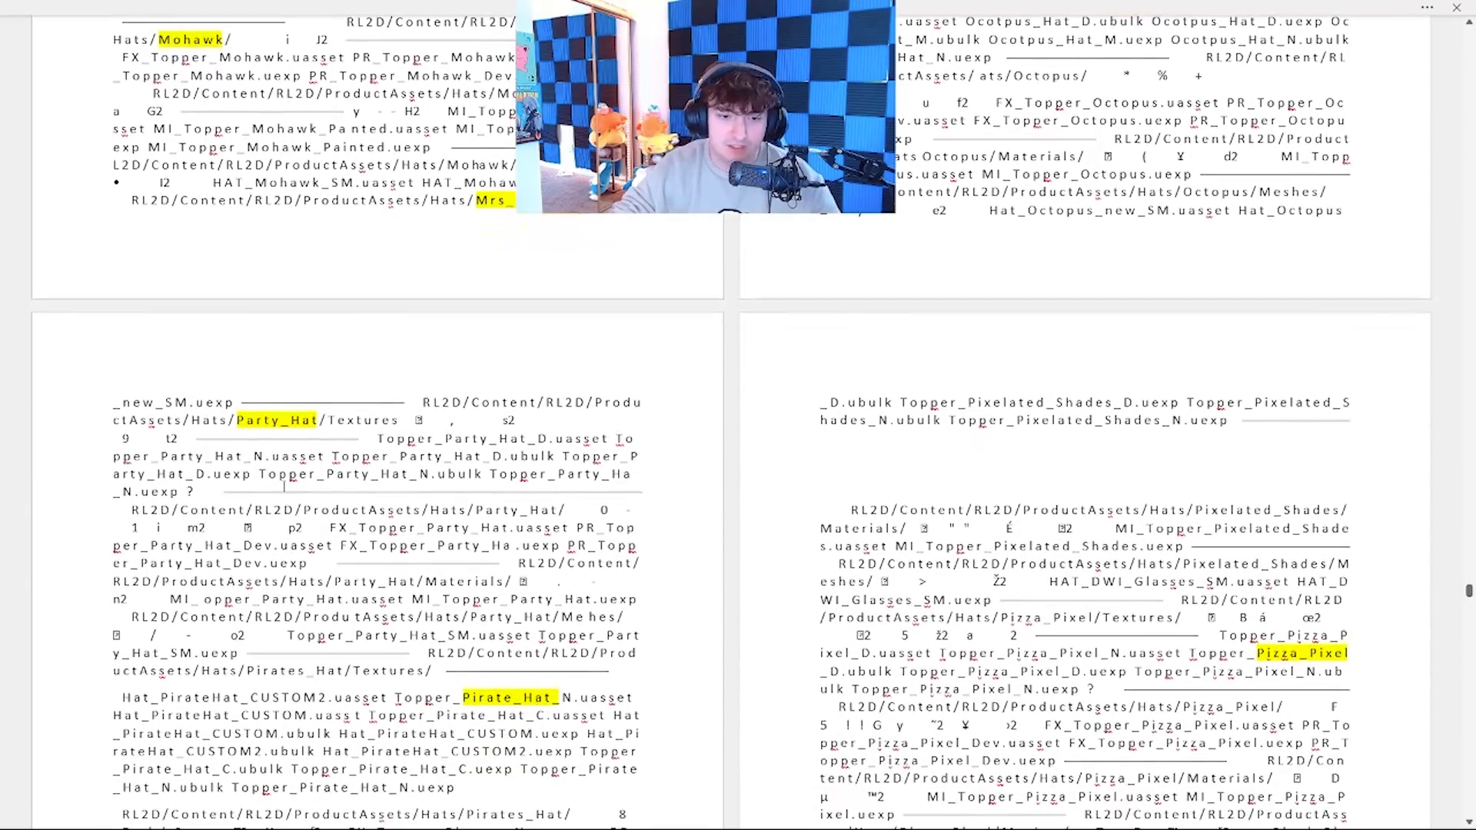
{"action": "scroll", "scroll_direction": "down", "scroll_amount": 3}
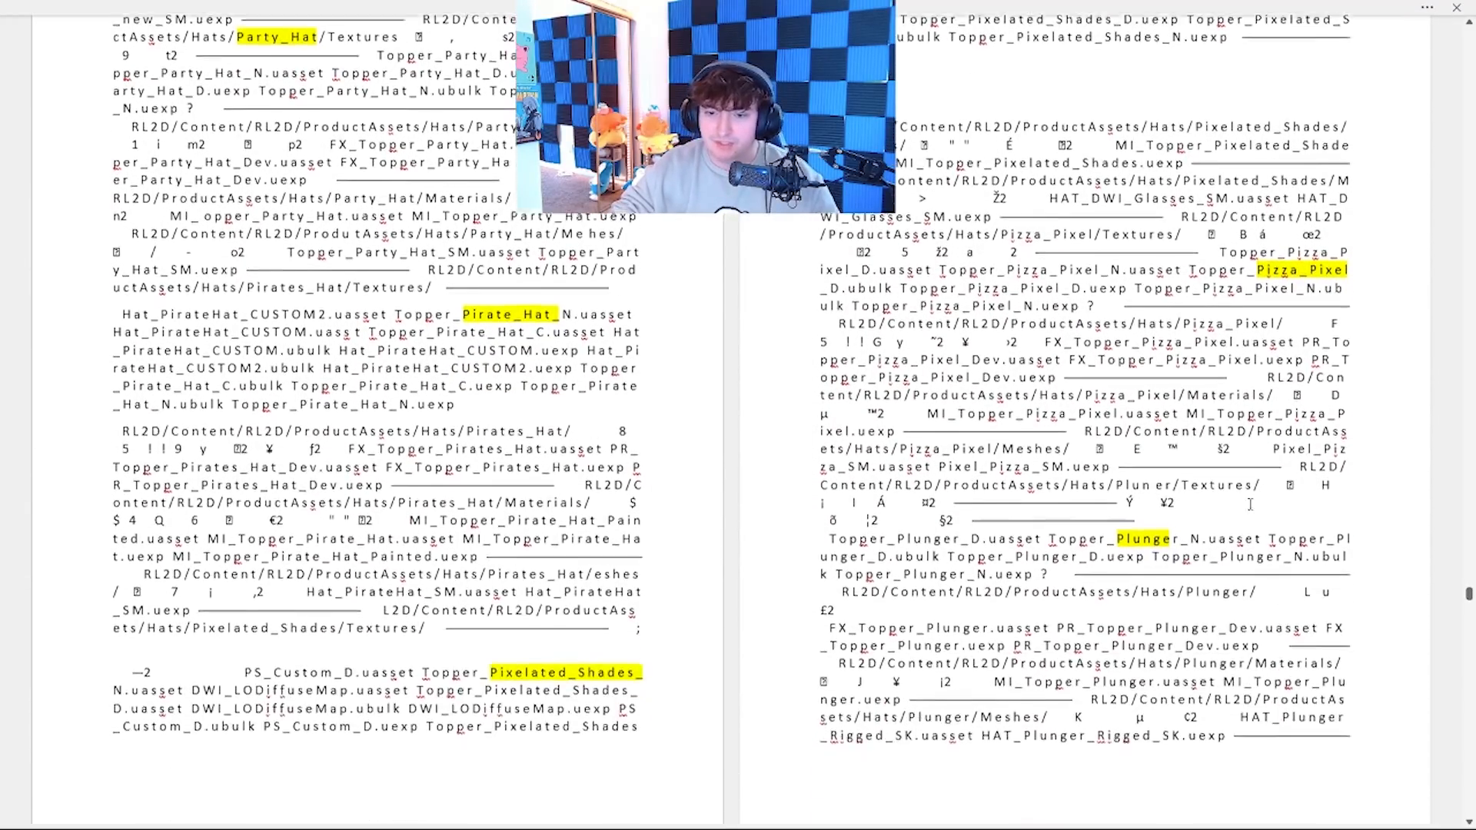
{"action": "scroll", "scroll_direction": "down", "scroll_amount": 3}
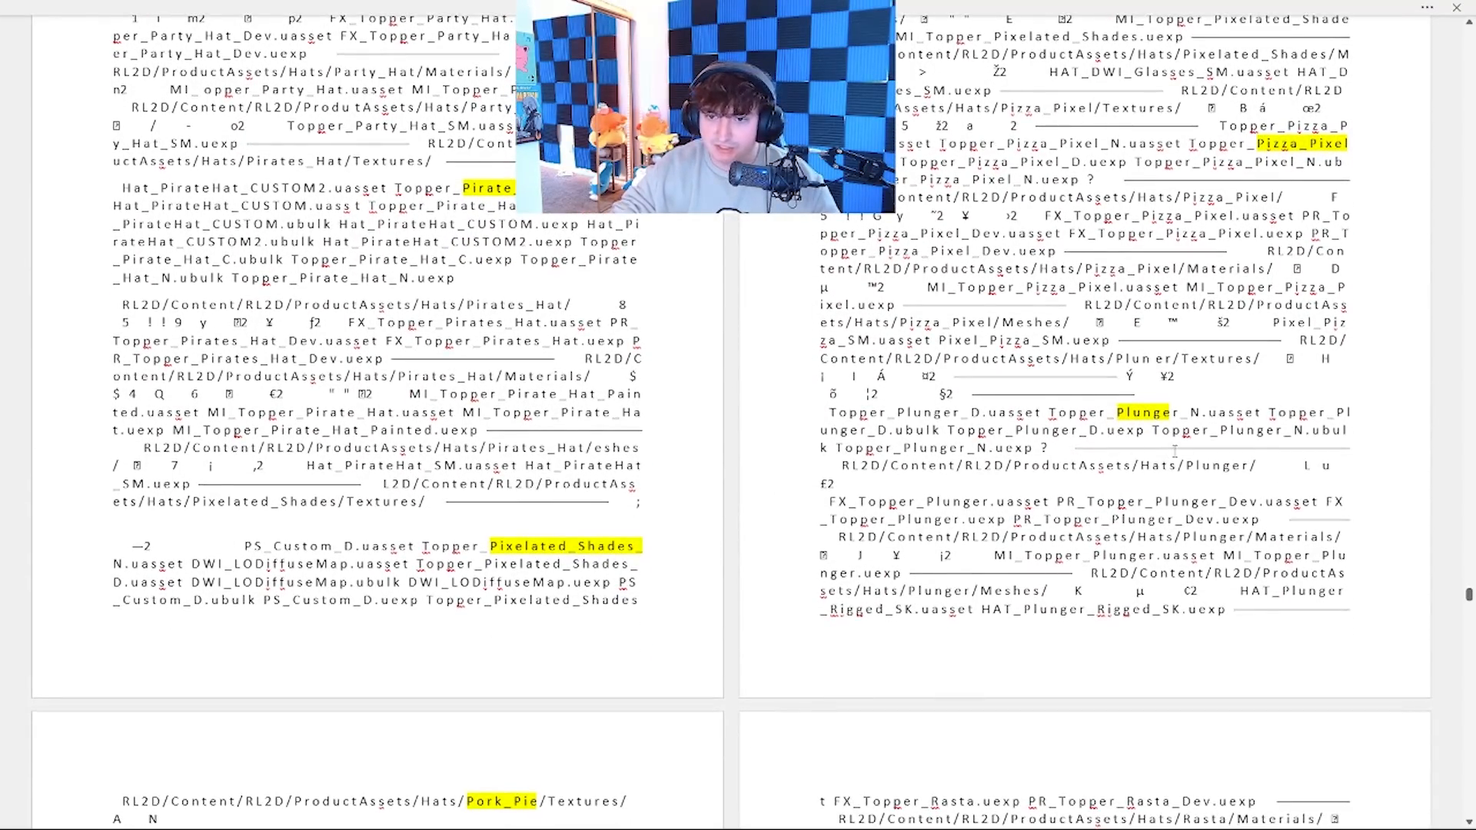
{"action": "scroll", "scroll_direction": "down", "scroll_amount": 3}
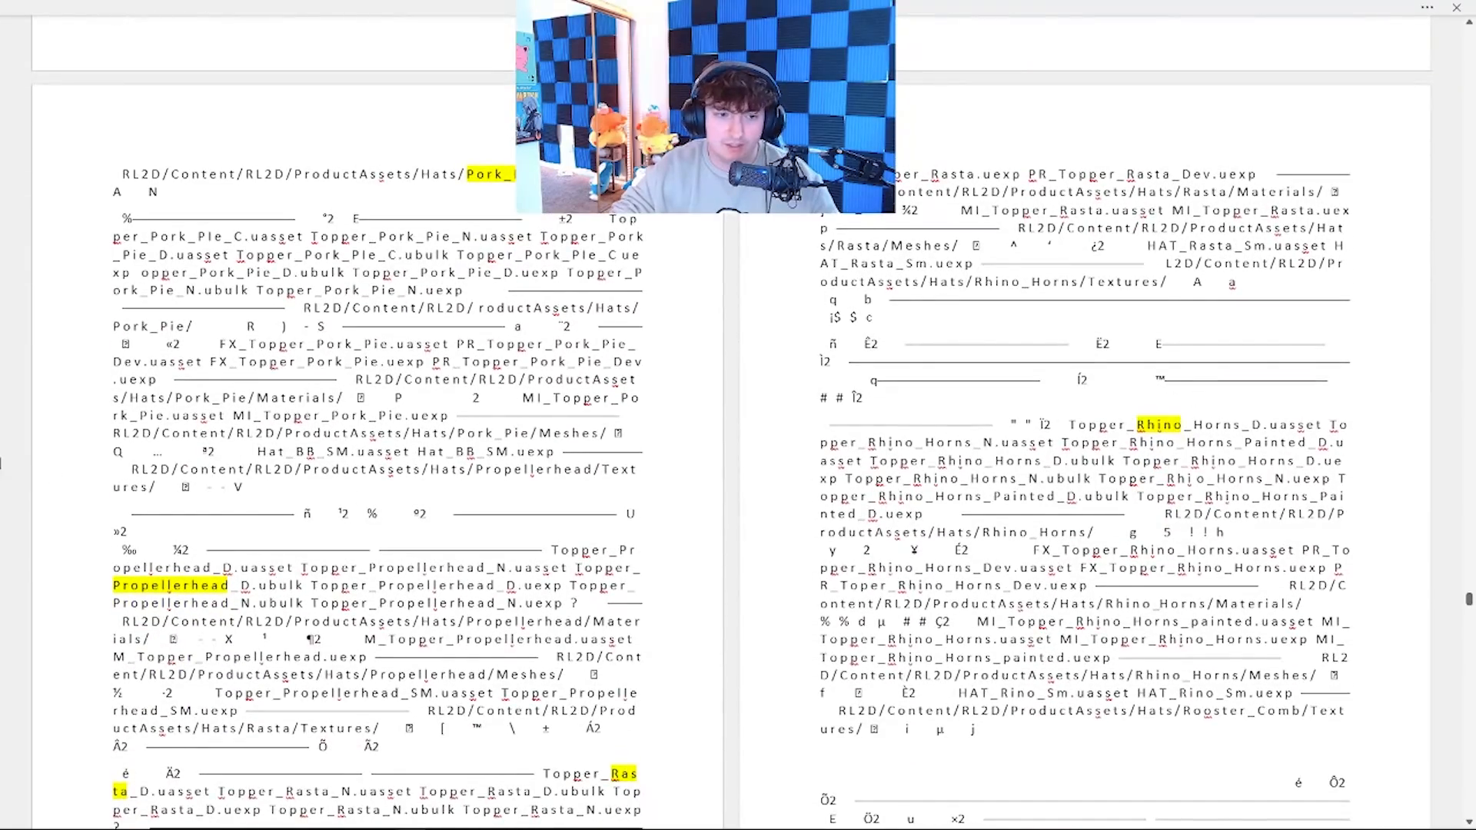
{"action": "scroll", "scroll_direction": "down", "scroll_amount": 3}
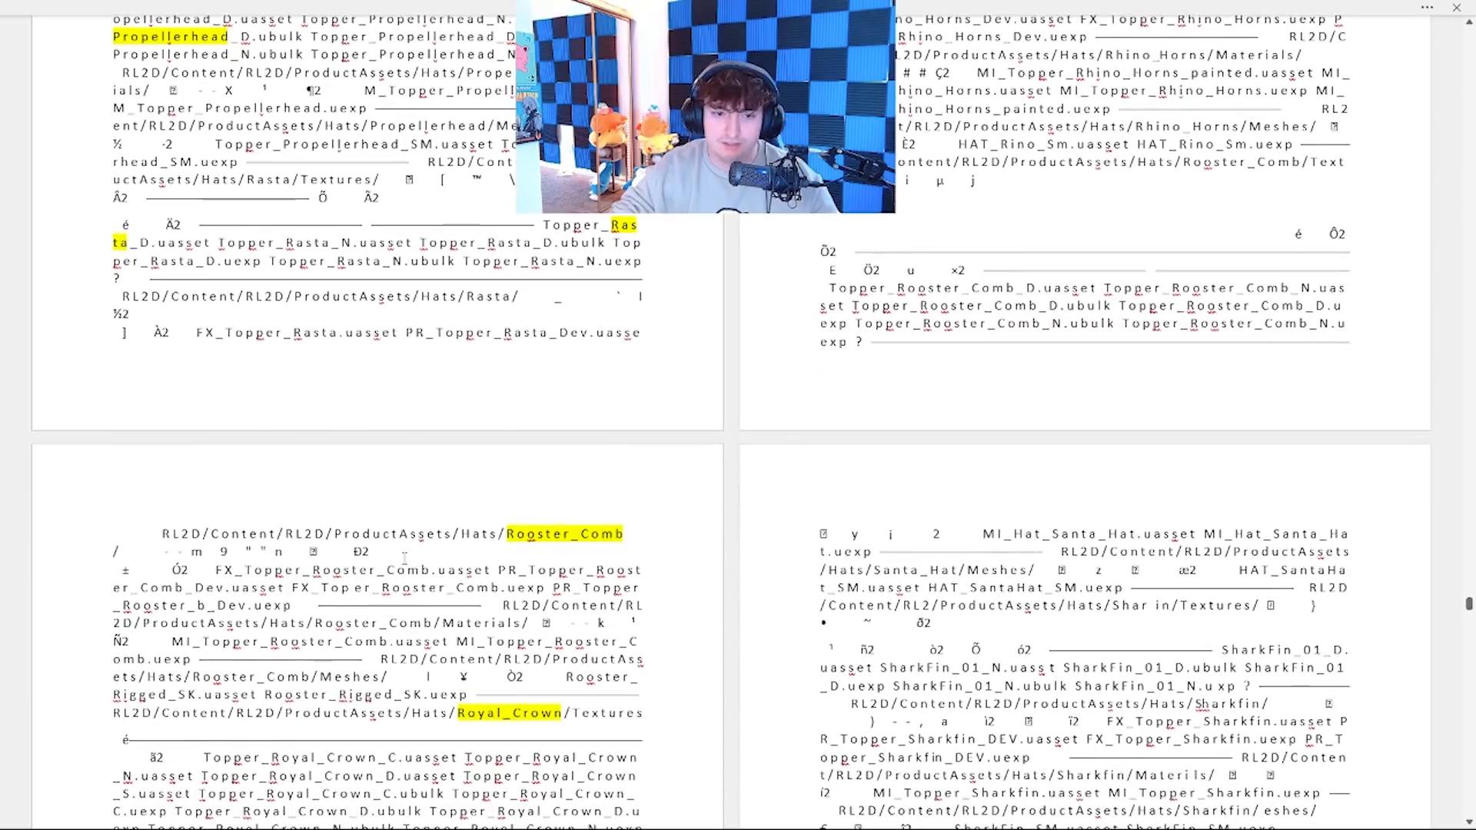
{"action": "scroll", "scroll_direction": "down", "scroll_amount": 3}
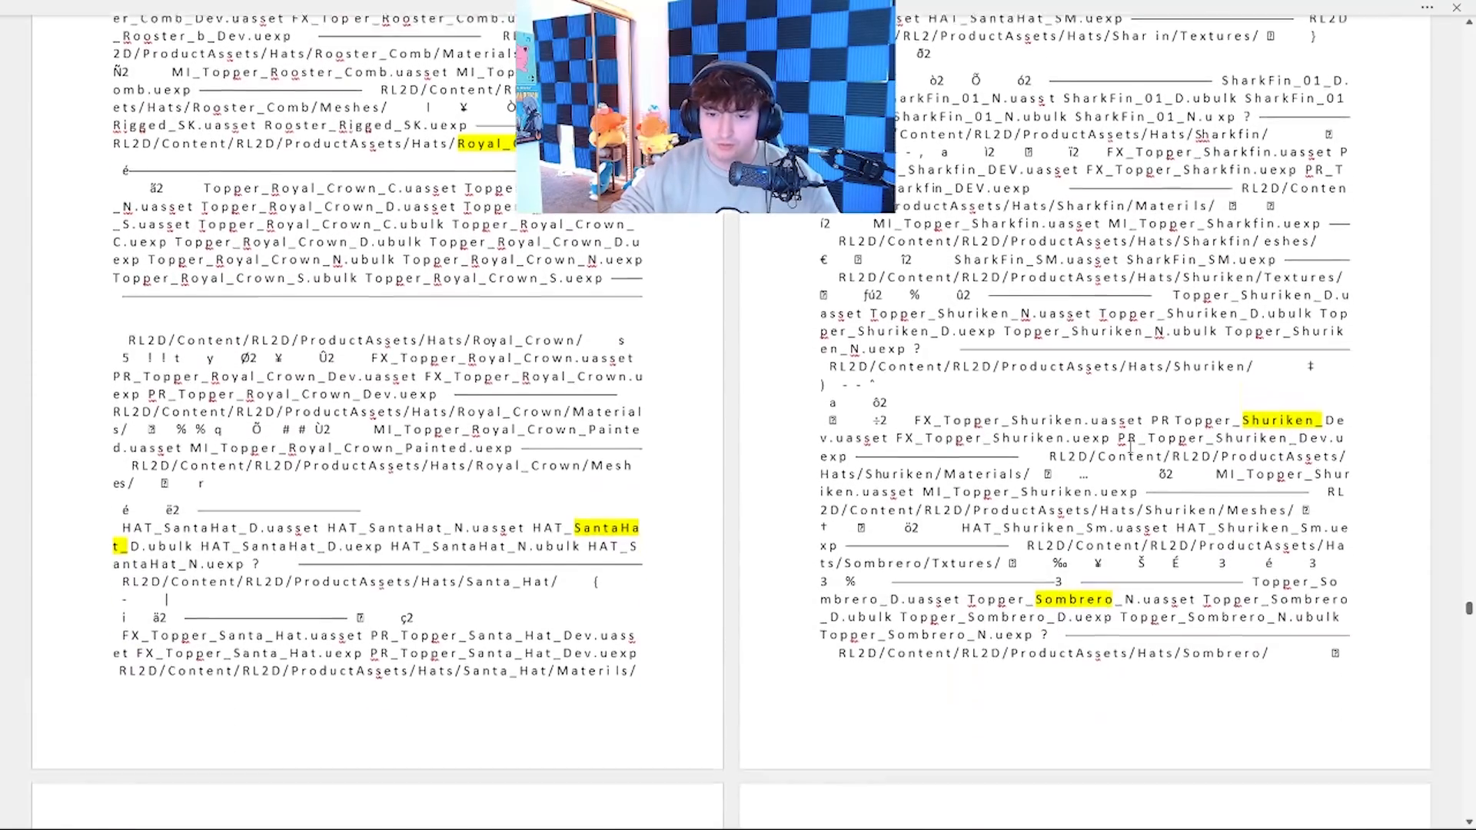
{"action": "scroll", "scroll_direction": "down", "scroll_amount": 3}
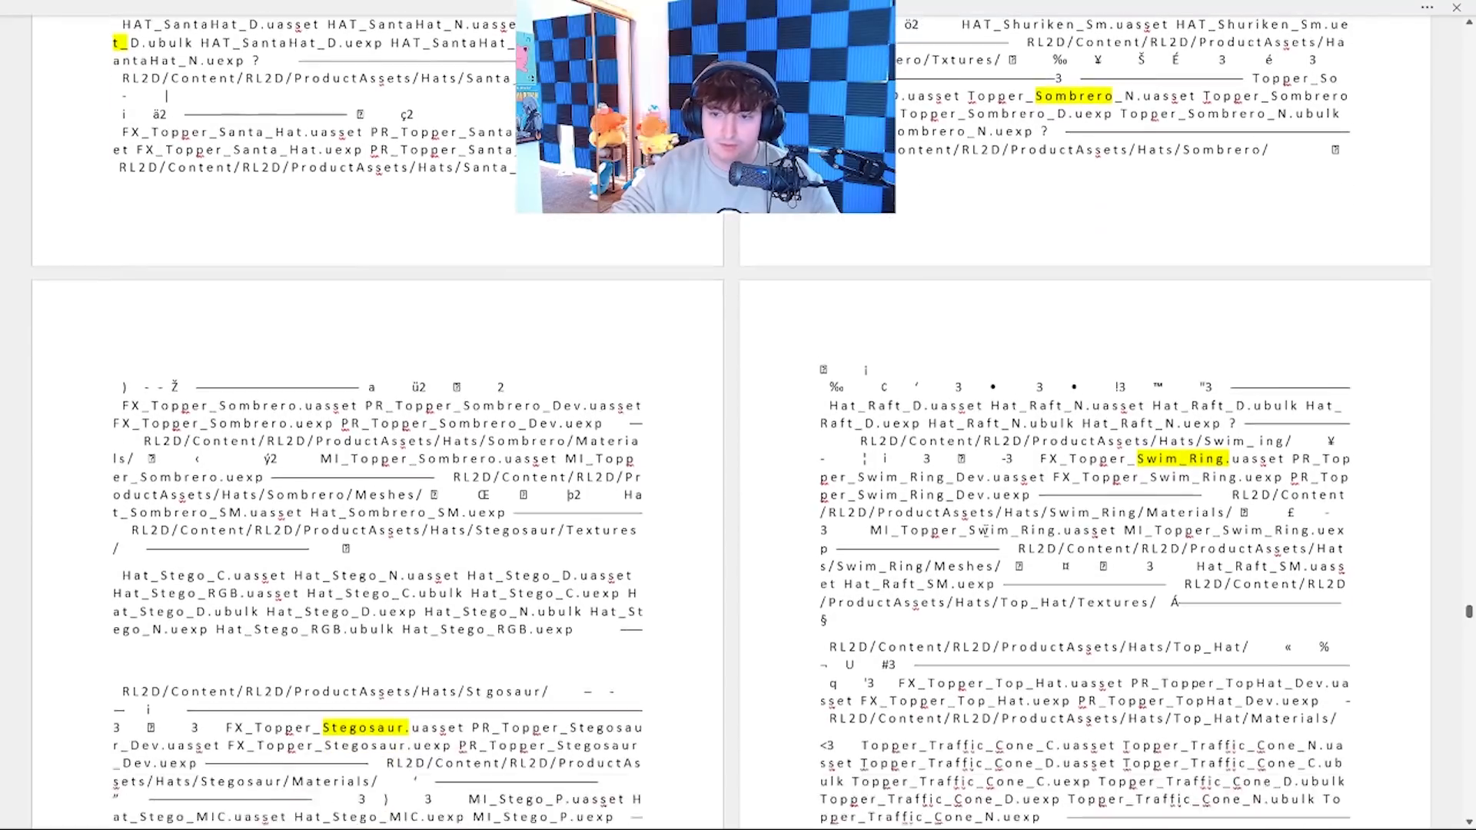
{"action": "scroll", "scroll_direction": "down", "scroll_amount": 3}
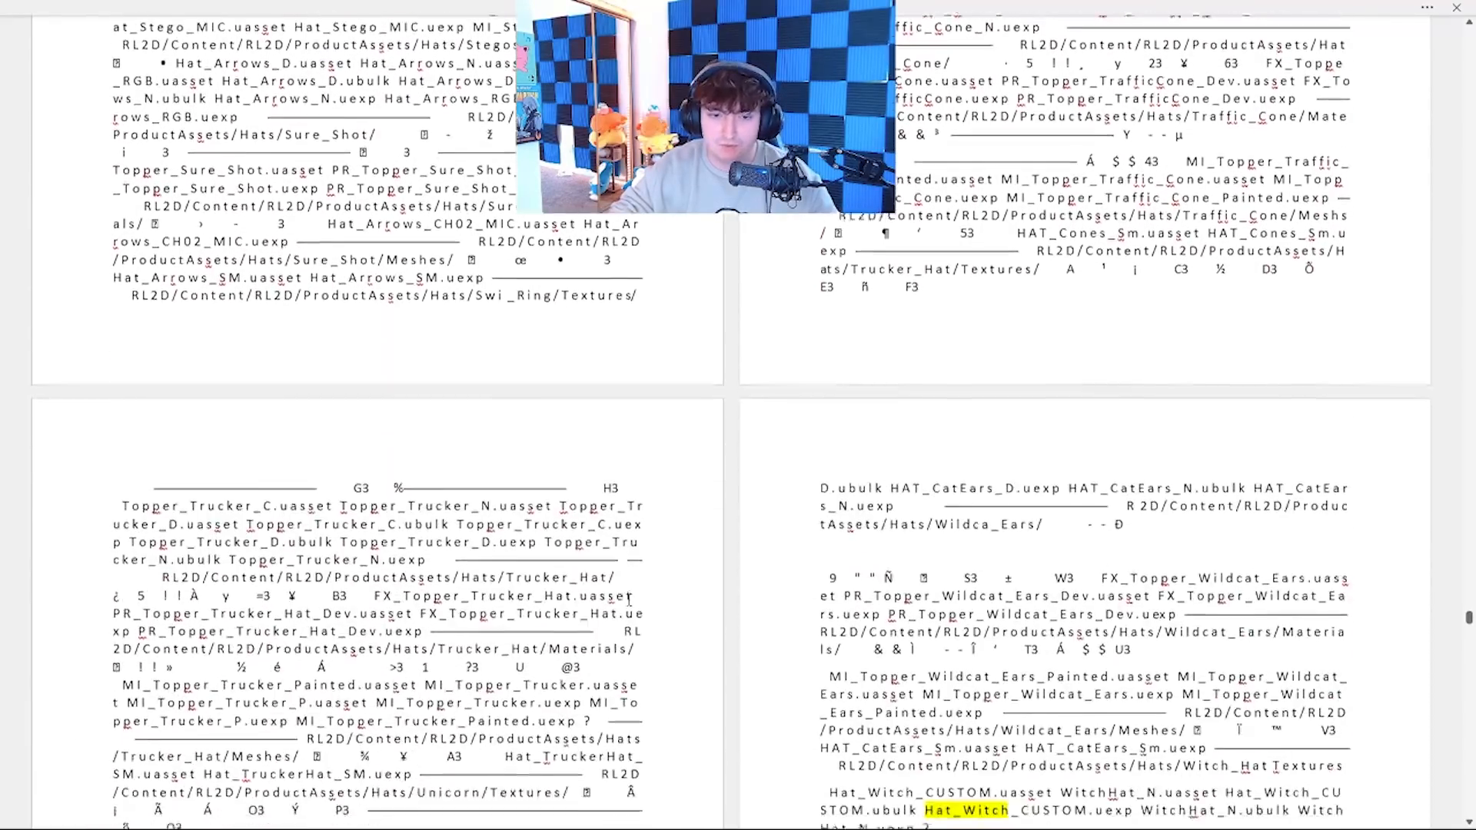
{"action": "scroll", "scroll_direction": "down", "scroll_amount": 3}
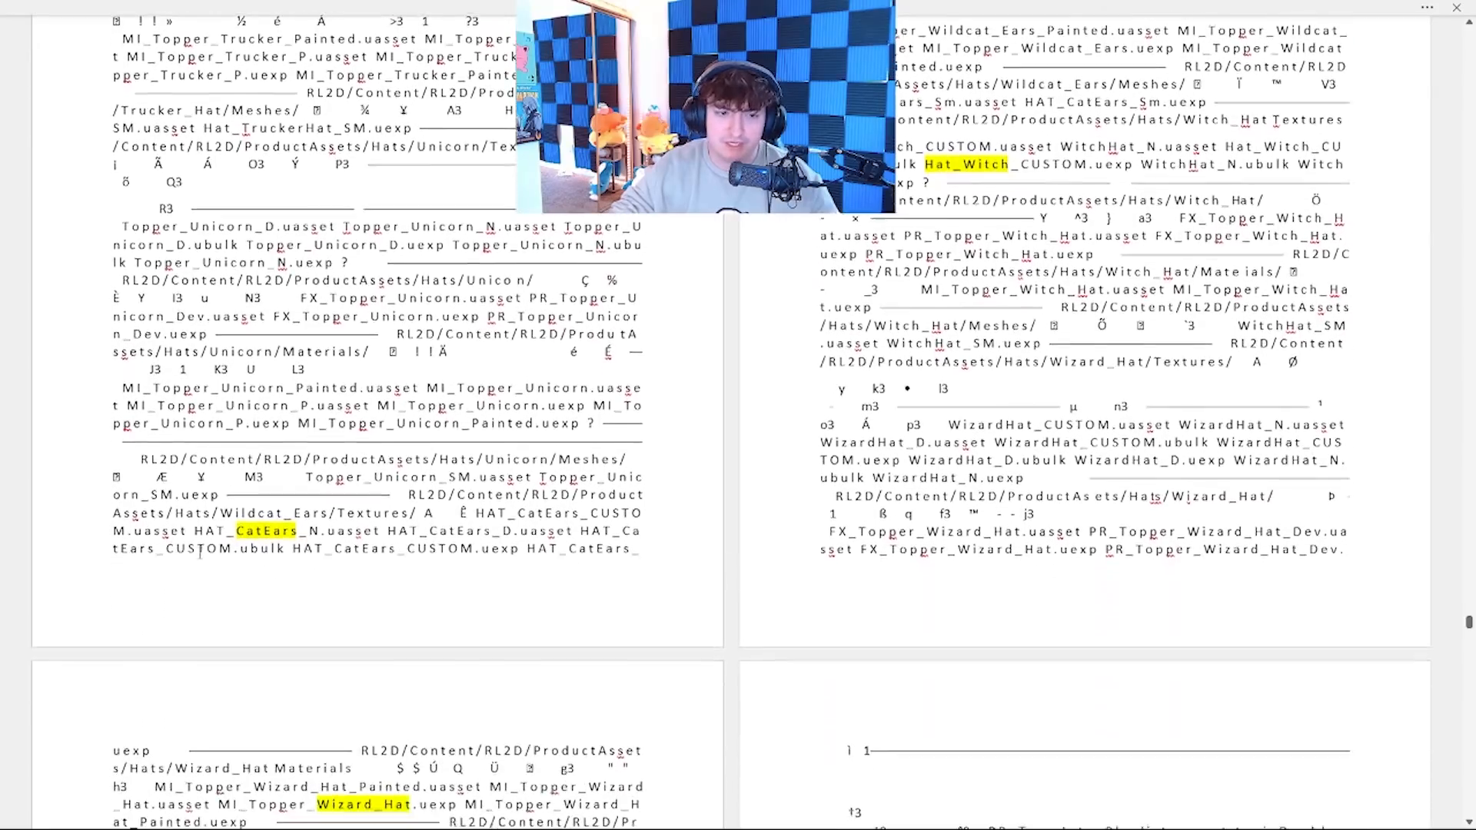
{"action": "scroll", "scroll_direction": "down", "scroll_amount": 3}
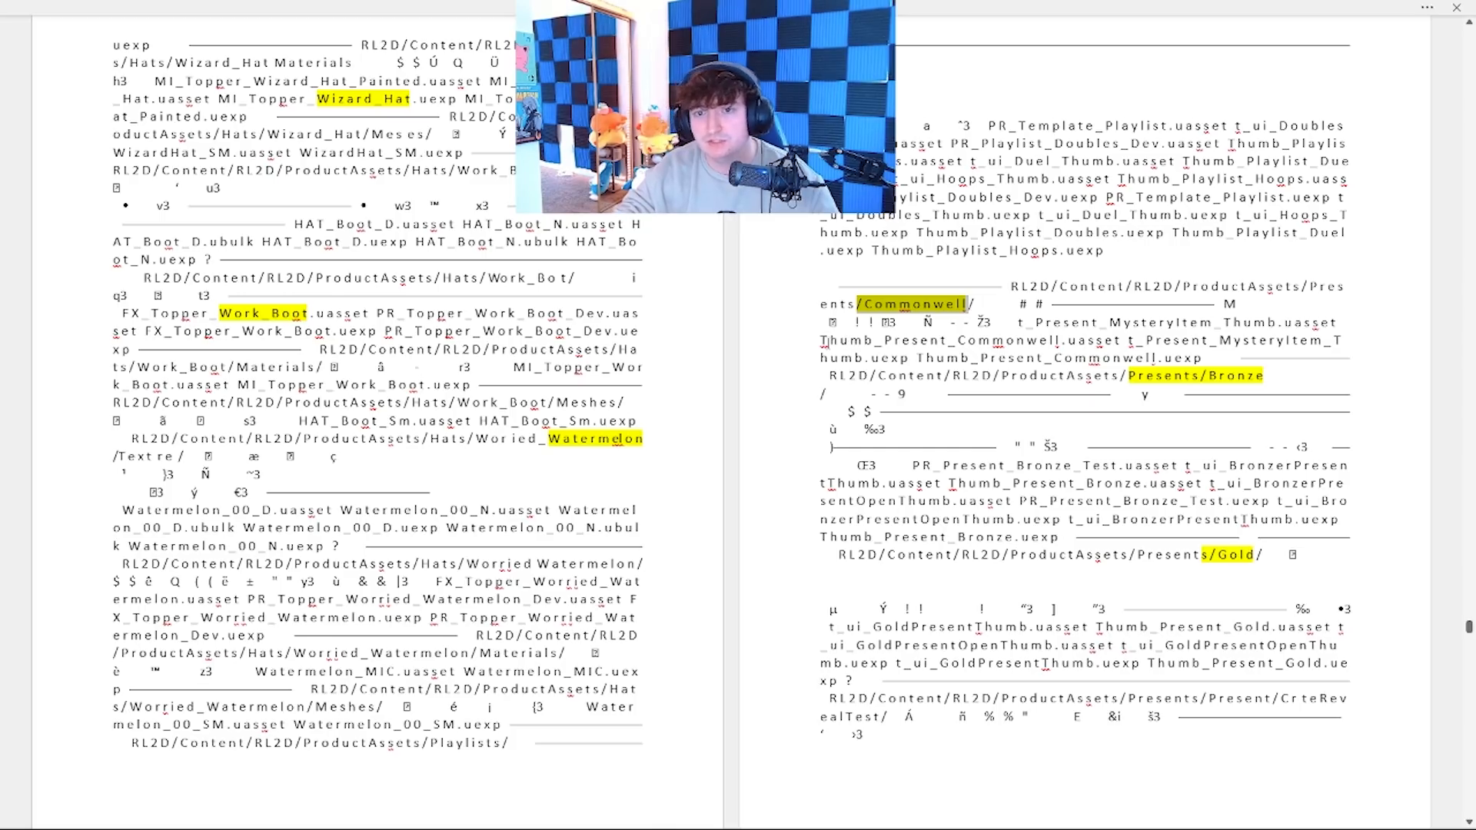
- Scroll to the Presents and QuickChats sections, then back up to Work_Boot and Presents/Gold
{"action": "scroll", "scroll_direction": "down", "scroll_amount": 3}
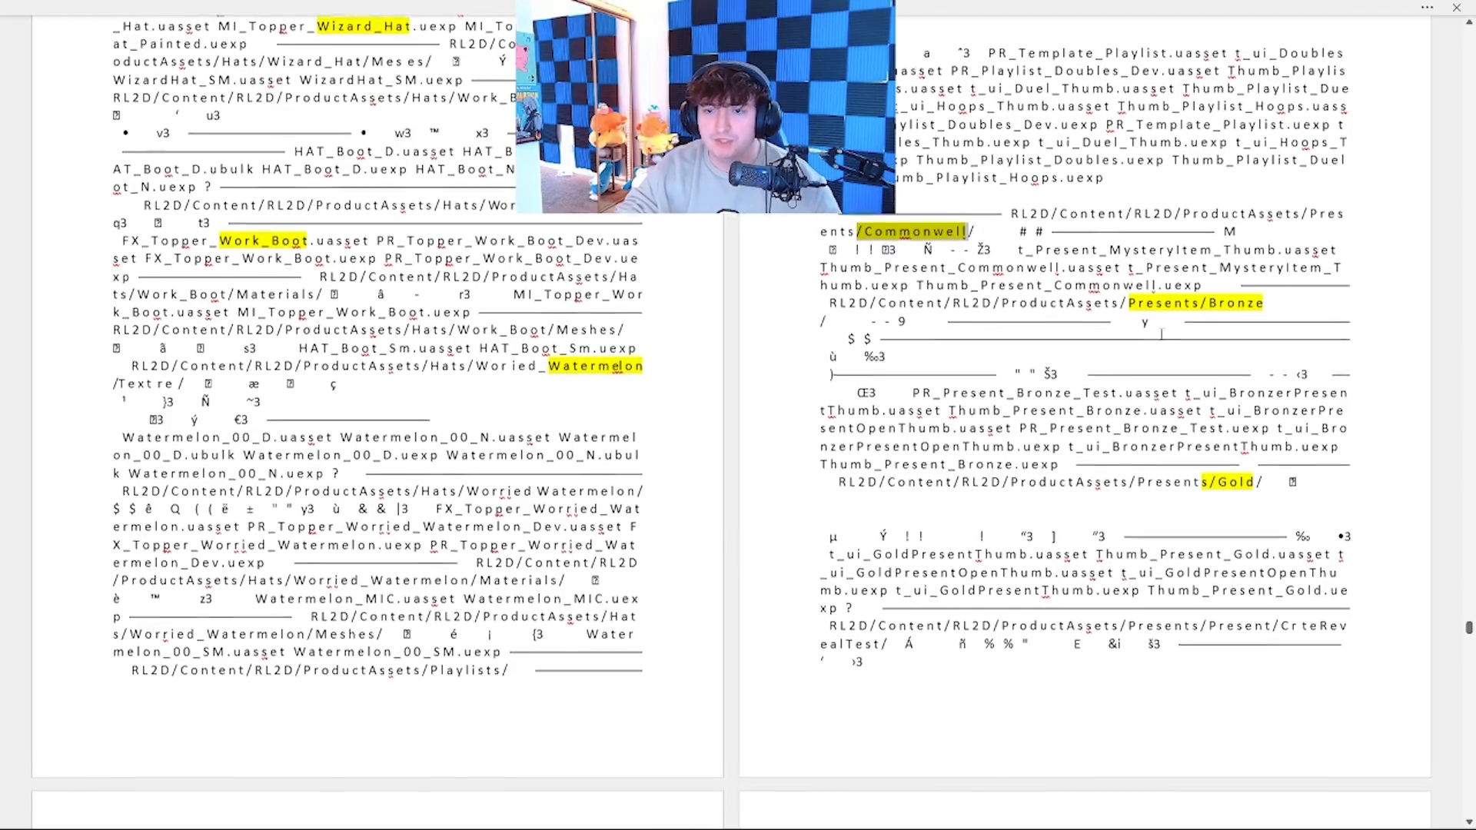
{"action": "scroll", "scroll_direction": "down", "scroll_amount": 3}
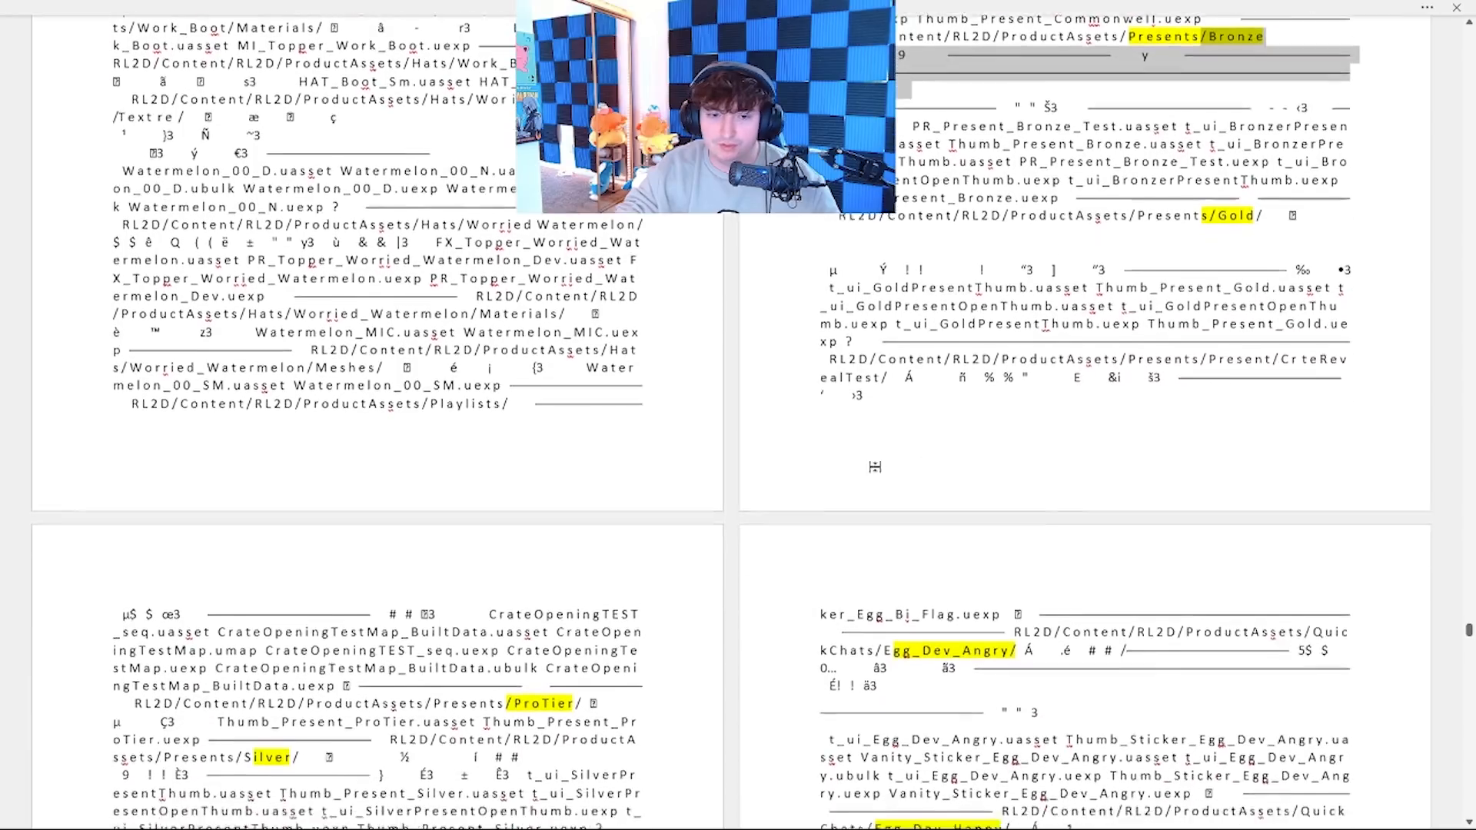
{"action": "scroll", "scroll_direction": "down", "scroll_amount": 3}
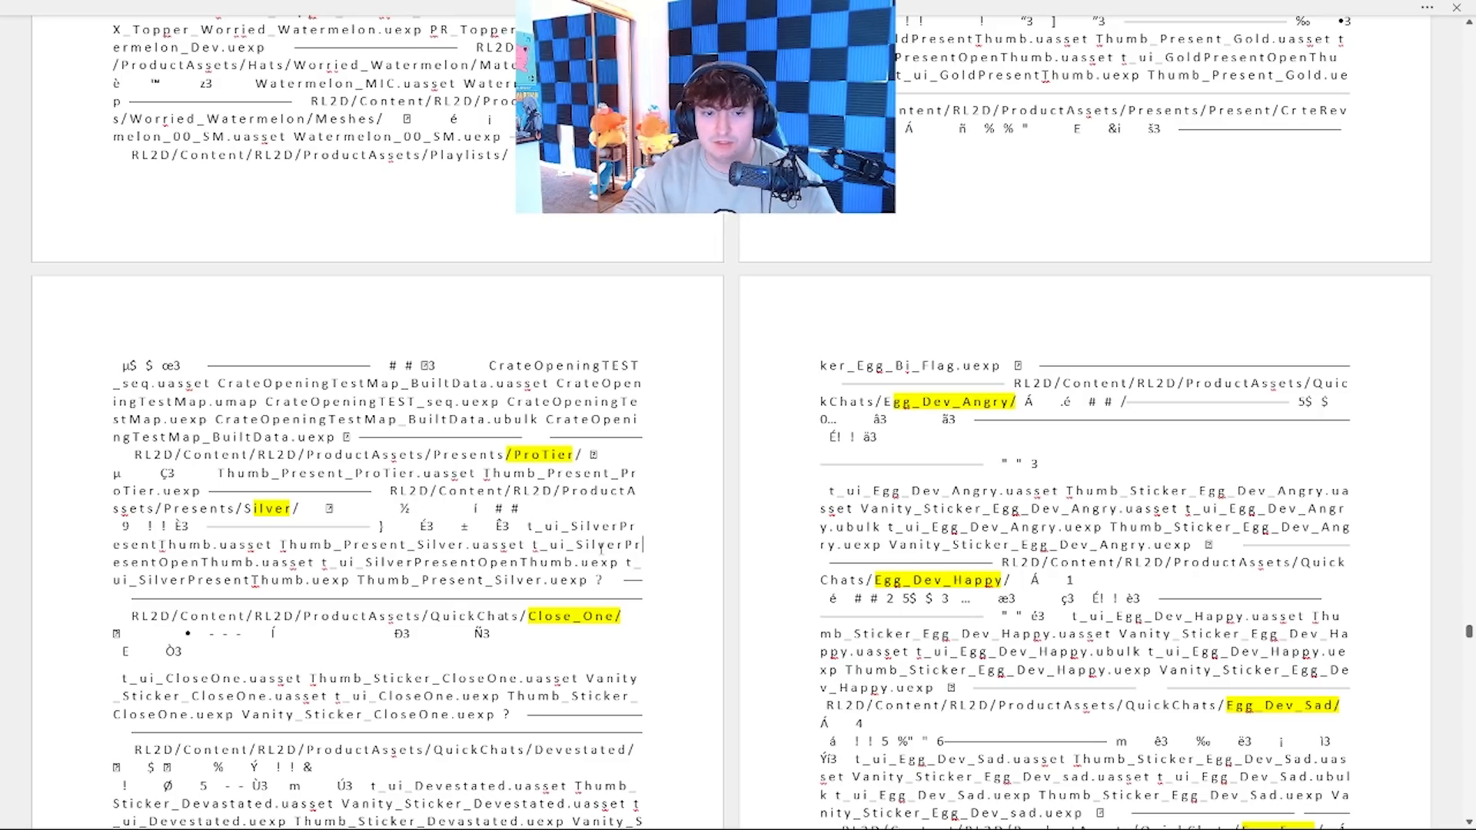
{"action": "scroll", "scroll_direction": "up", "scroll_amount": 3}
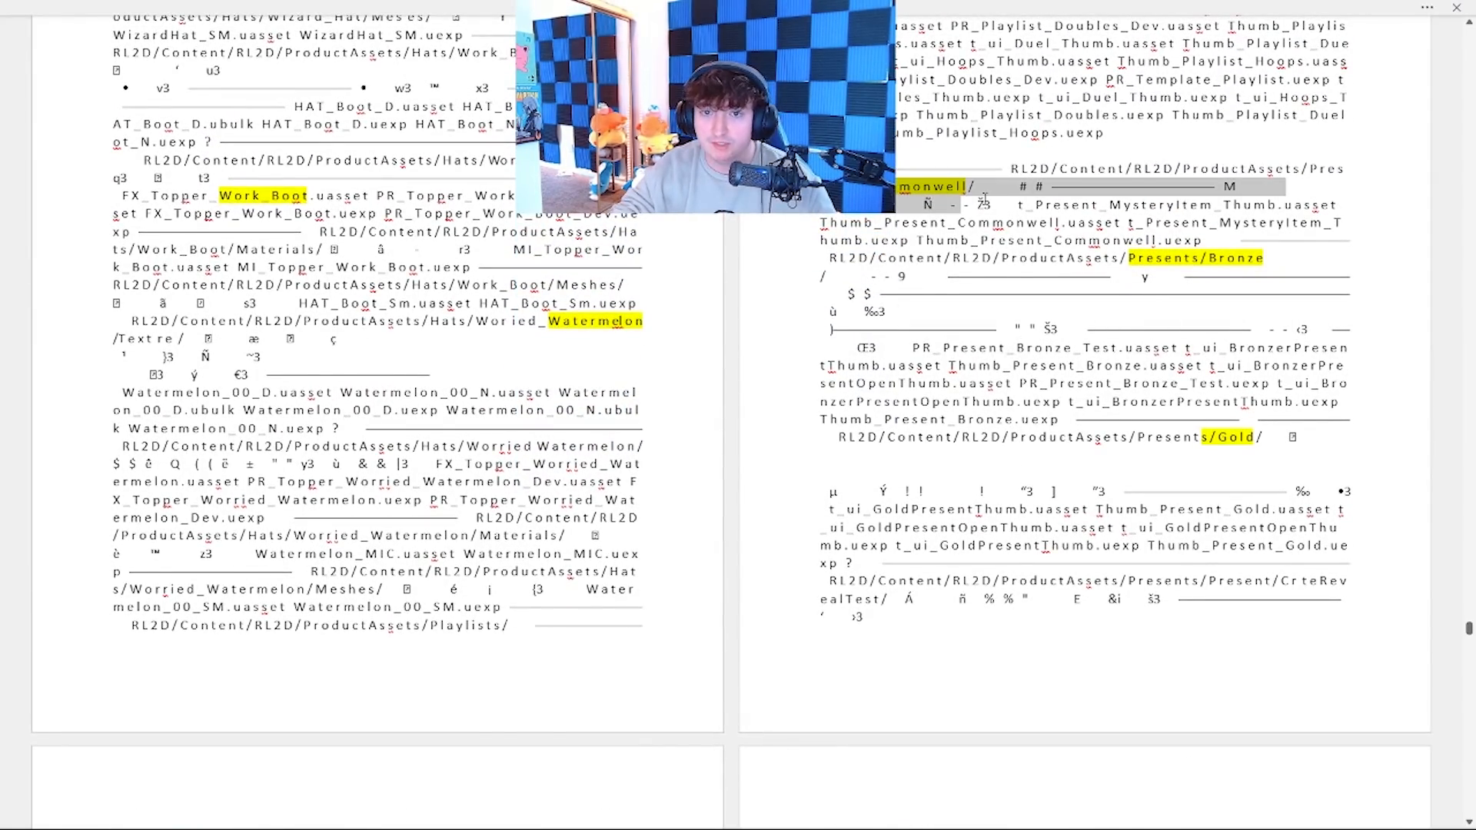
{"action": "scroll", "scroll_direction": "down", "scroll_amount": 3}
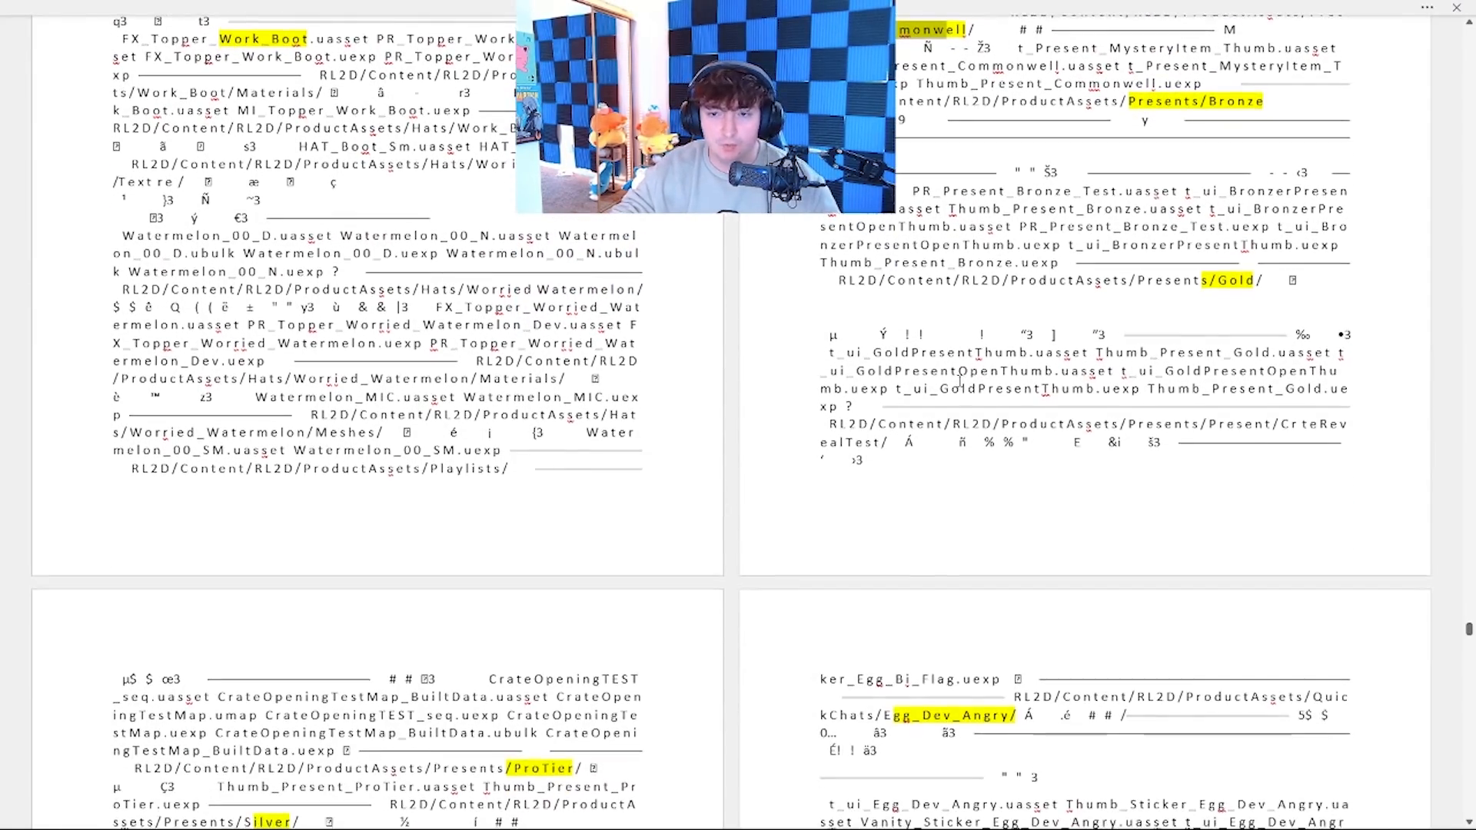
{"action": "scroll", "scroll_direction": "down", "scroll_amount": 3}
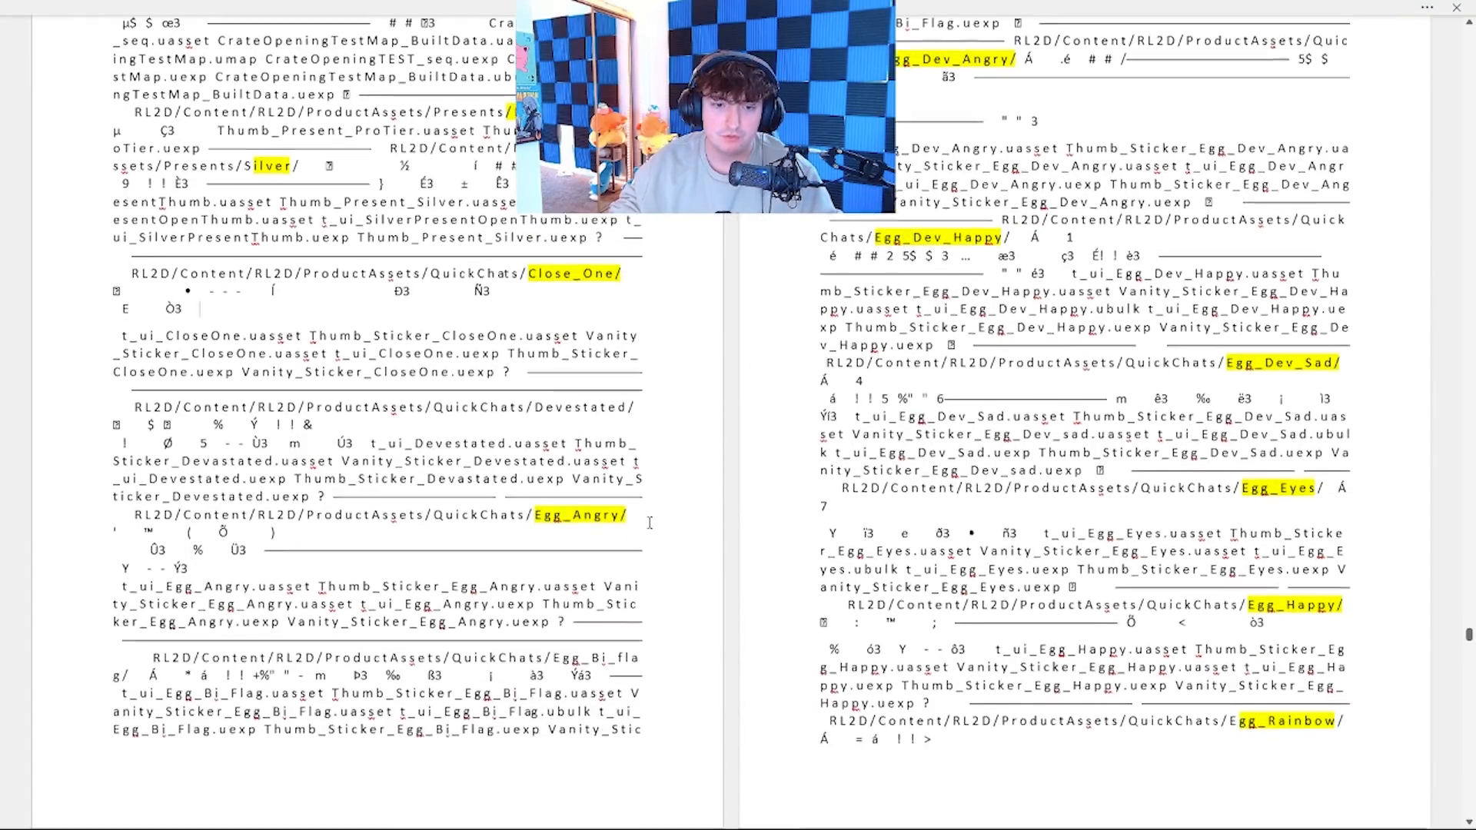
{"action": "scroll", "scroll_direction": "up", "scroll_amount": 3}
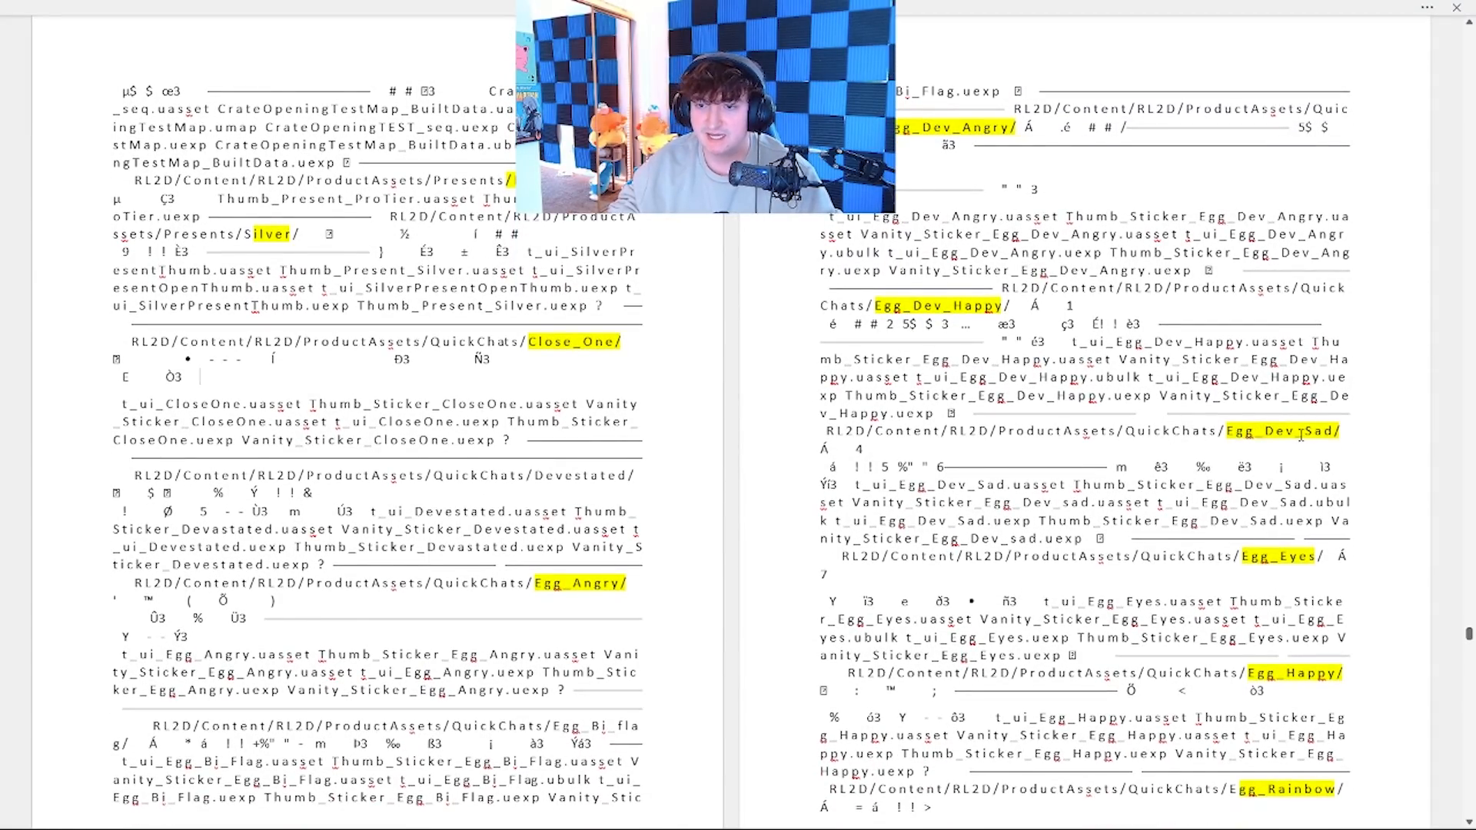
{"action": "scroll", "scroll_direction": "down", "scroll_amount": 3}
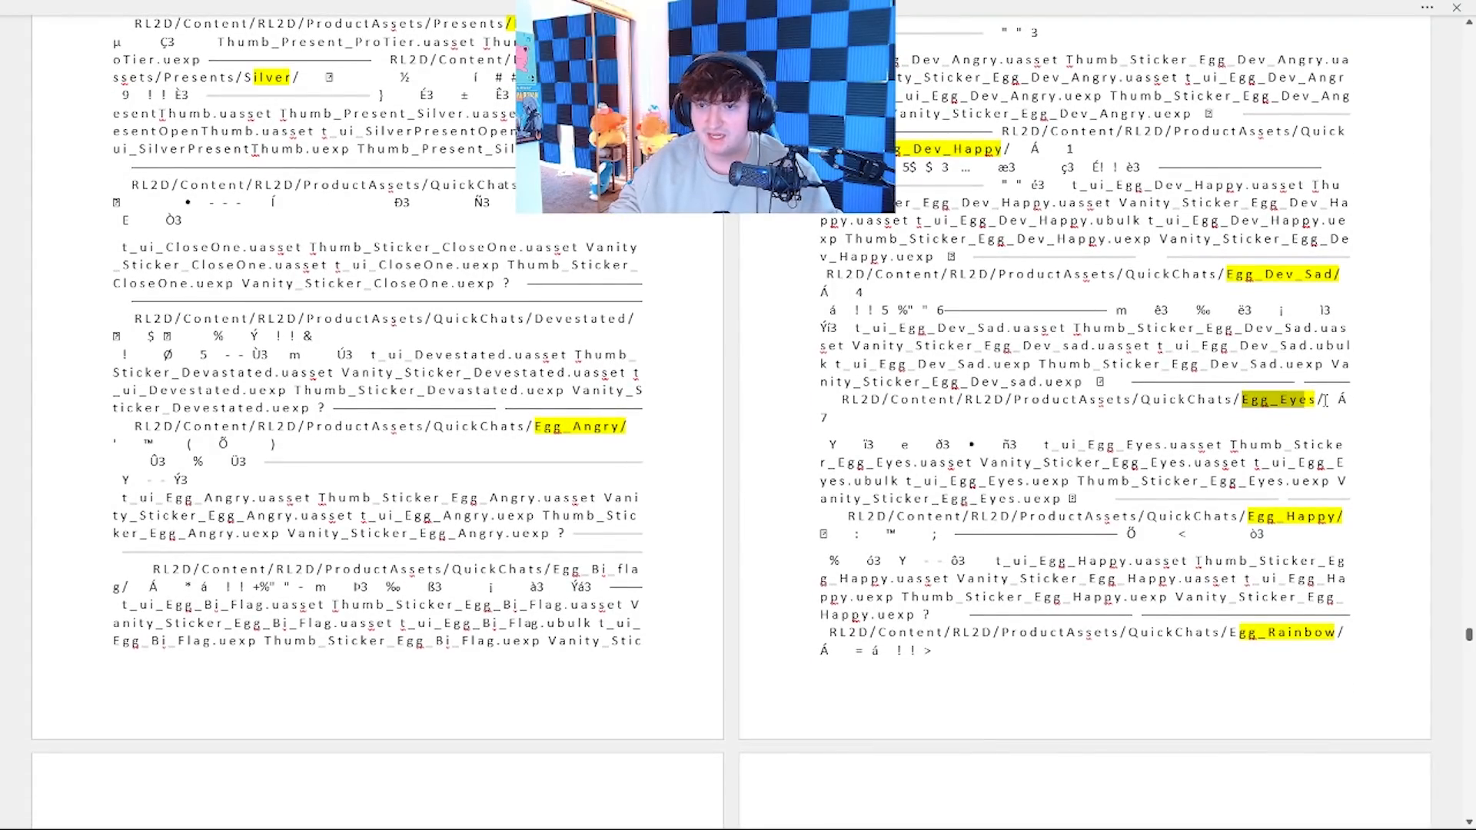
{"action": "scroll", "scroll_direction": "down", "scroll_amount": 3}
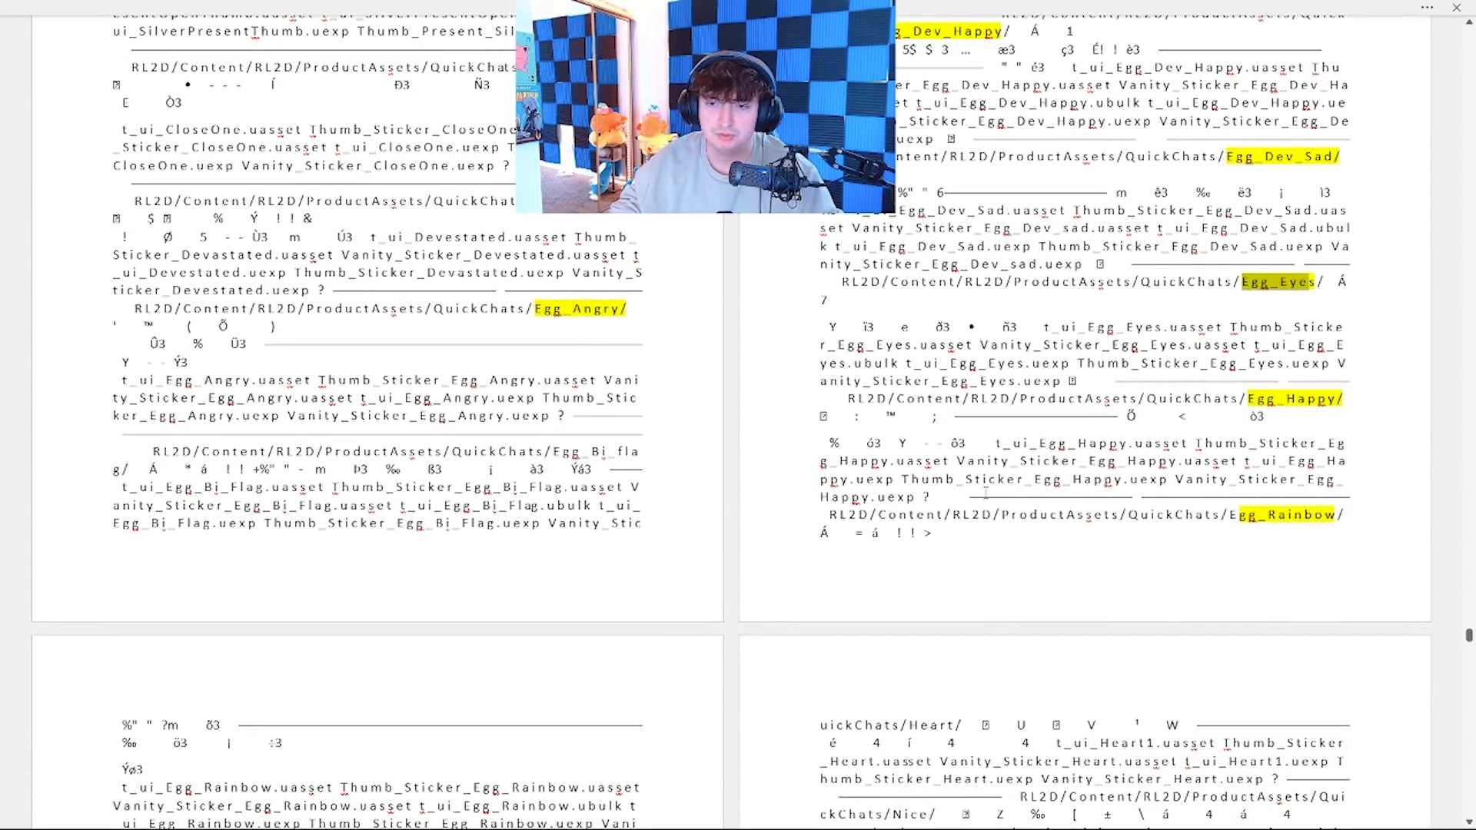
{"action": "scroll", "scroll_direction": "down", "scroll_amount": 3}
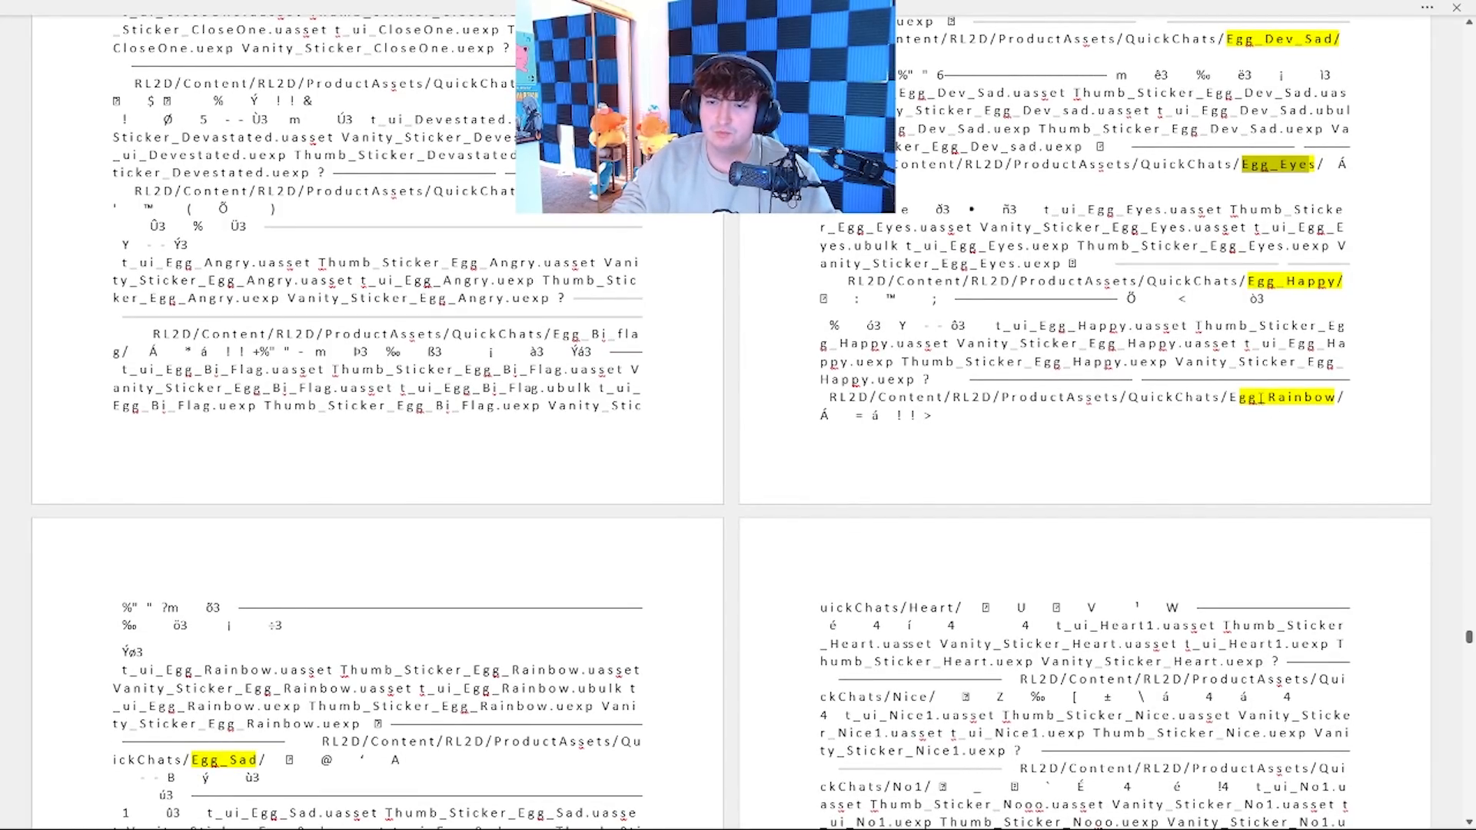
{"action": "scroll", "scroll_direction": "down", "scroll_amount": 3}
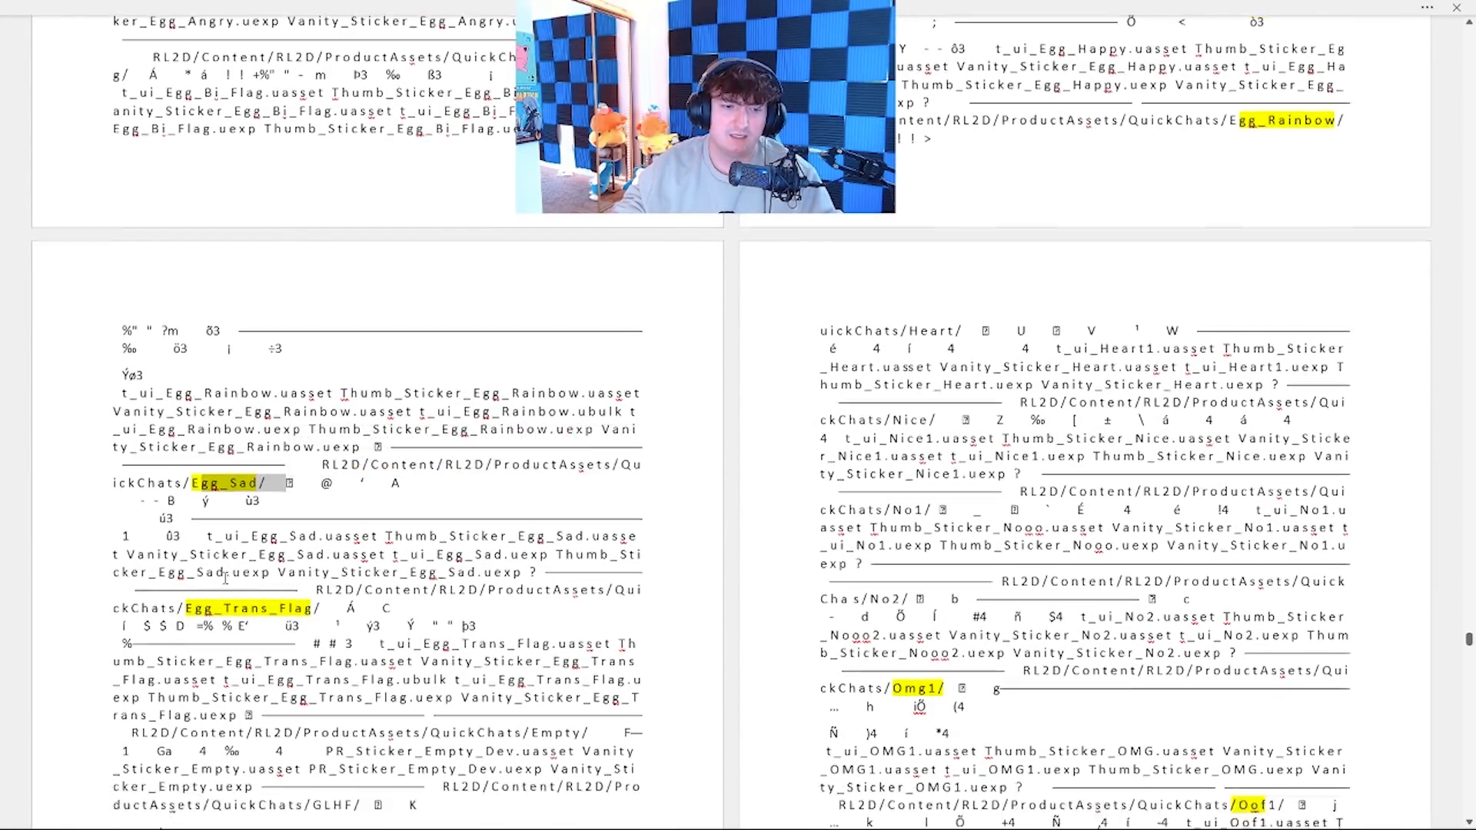
{"action": "scroll", "scroll_direction": "down", "scroll_amount": 3}
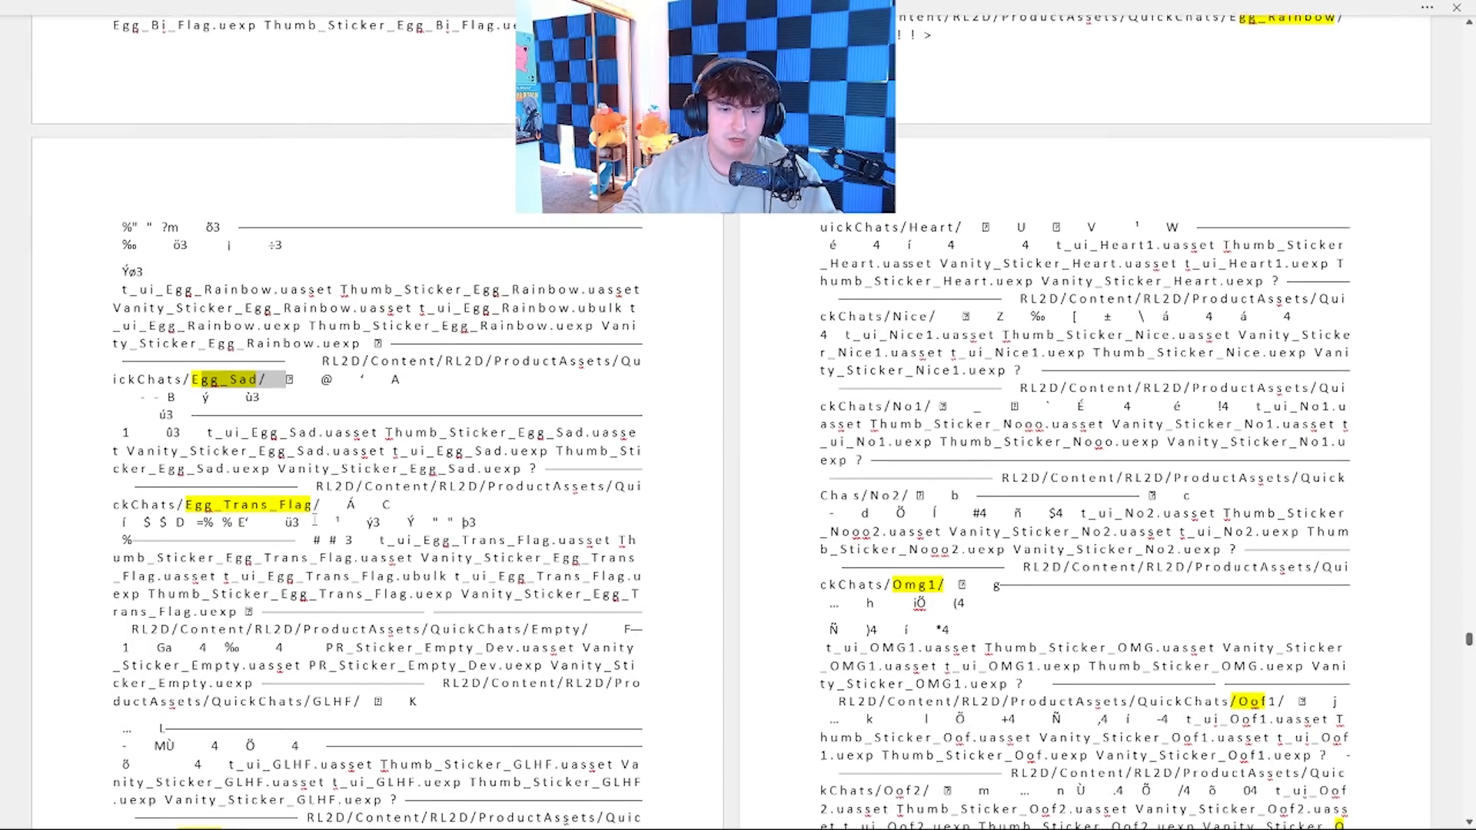
{"action": "scroll", "scroll_direction": "down", "scroll_amount": 3}
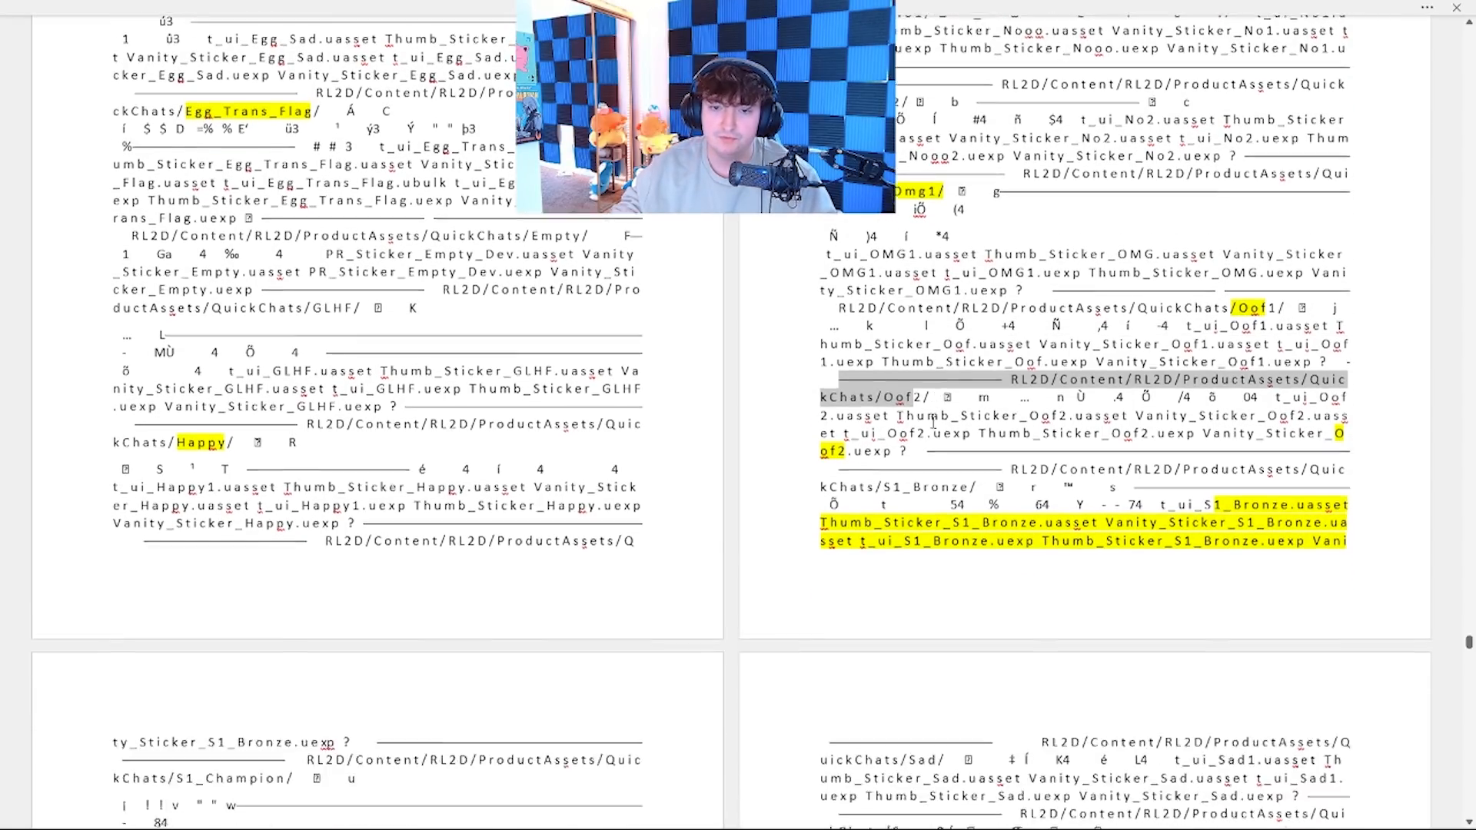
{"action": "scroll", "scroll_direction": "down", "scroll_amount": 3}
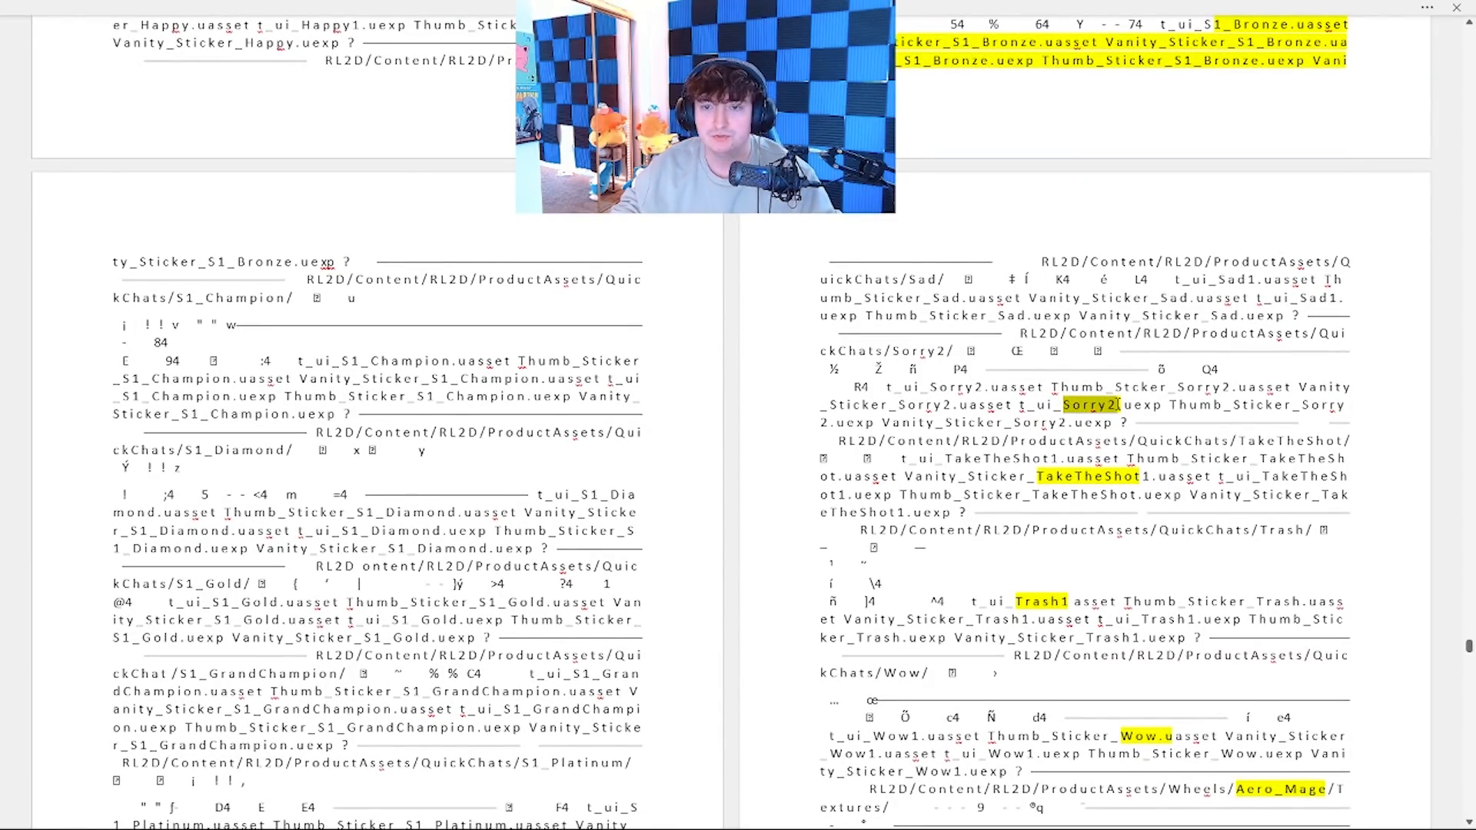
{"action": "scroll", "scroll_direction": "down", "scroll_amount": 3}
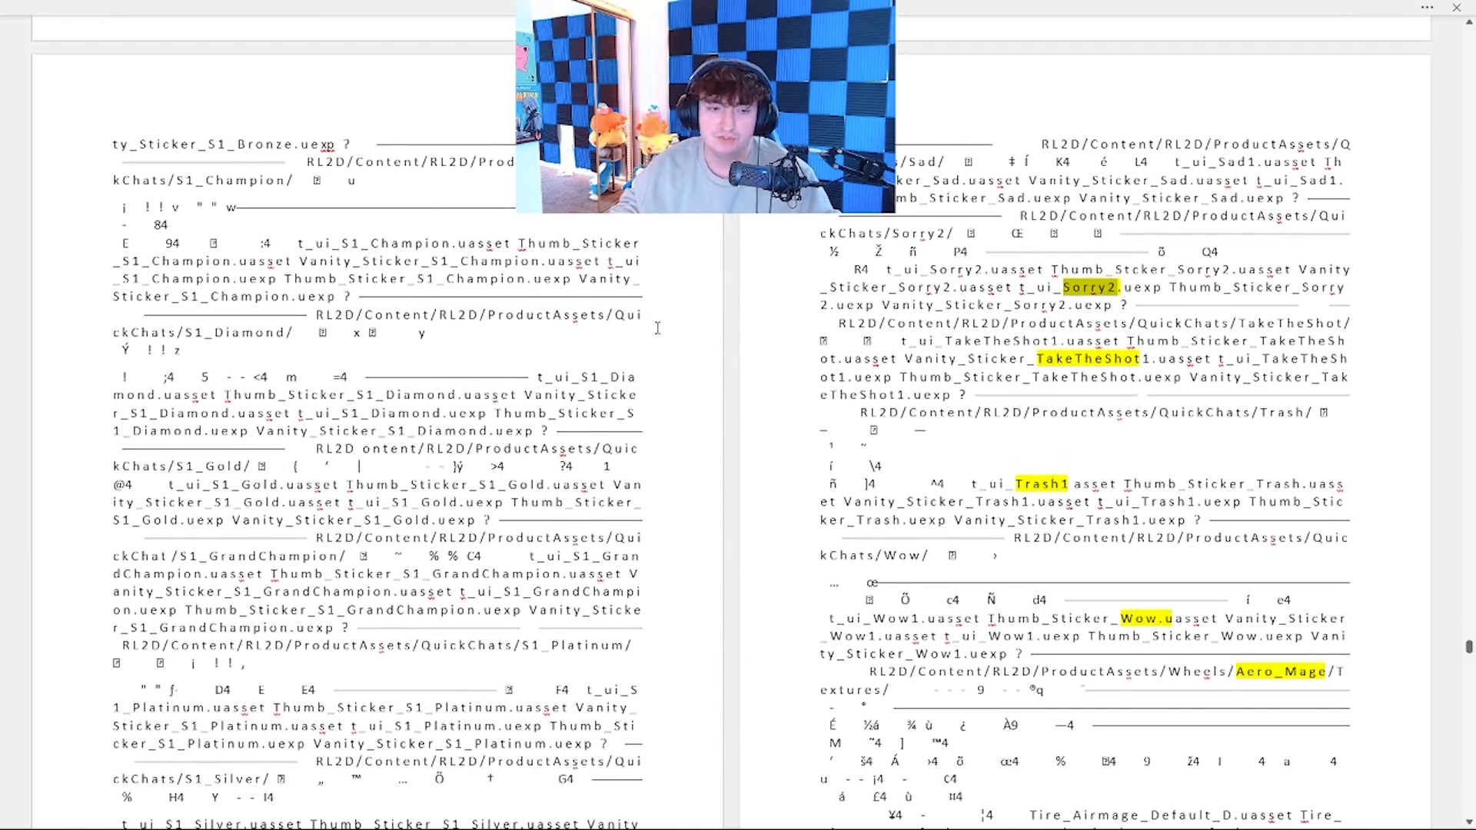
{"action": "scroll", "scroll_direction": "down", "scroll_amount": 3}
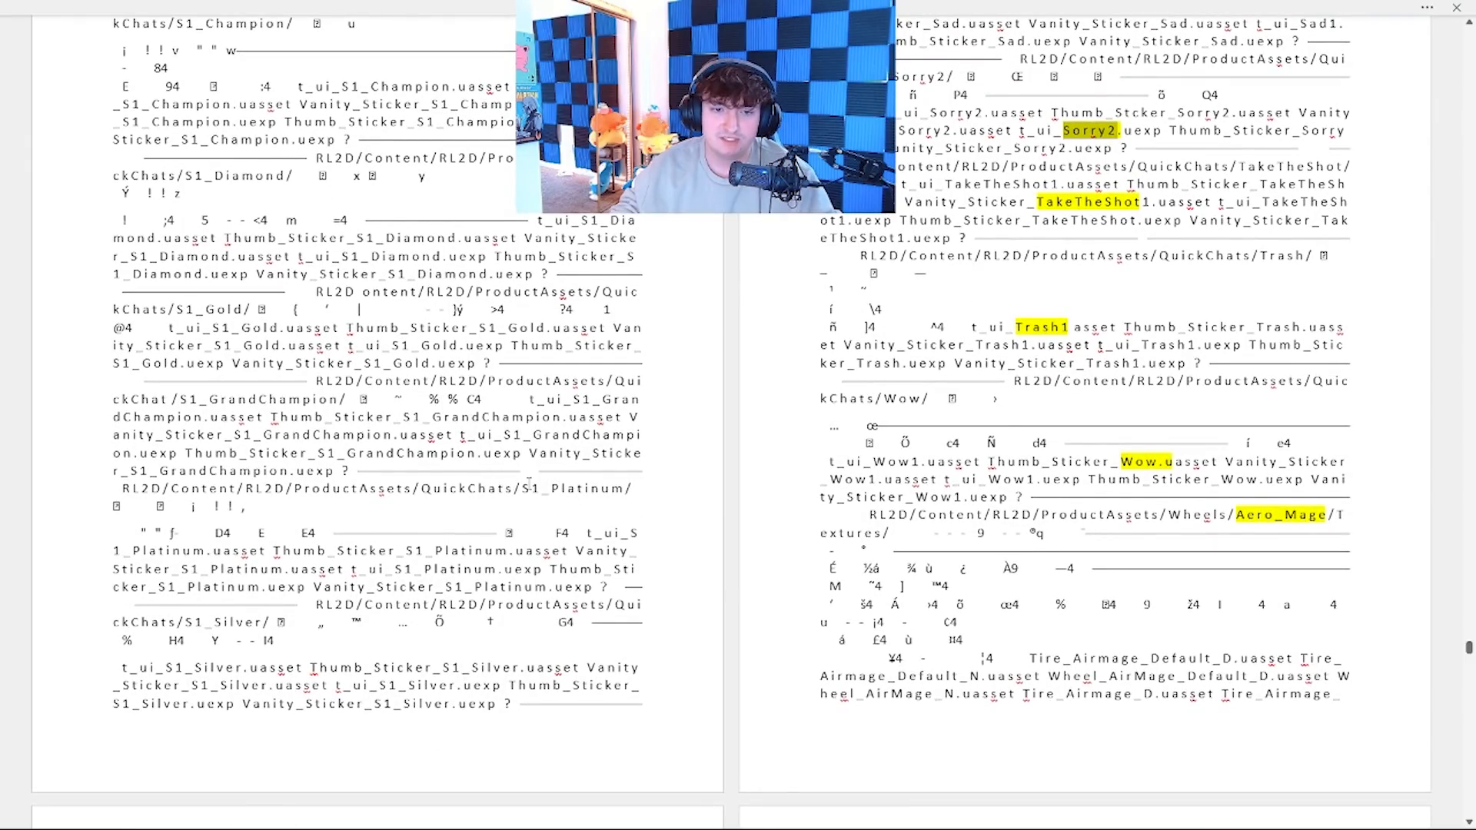
{"action": "double_click", "coordinate": [572, 487]}
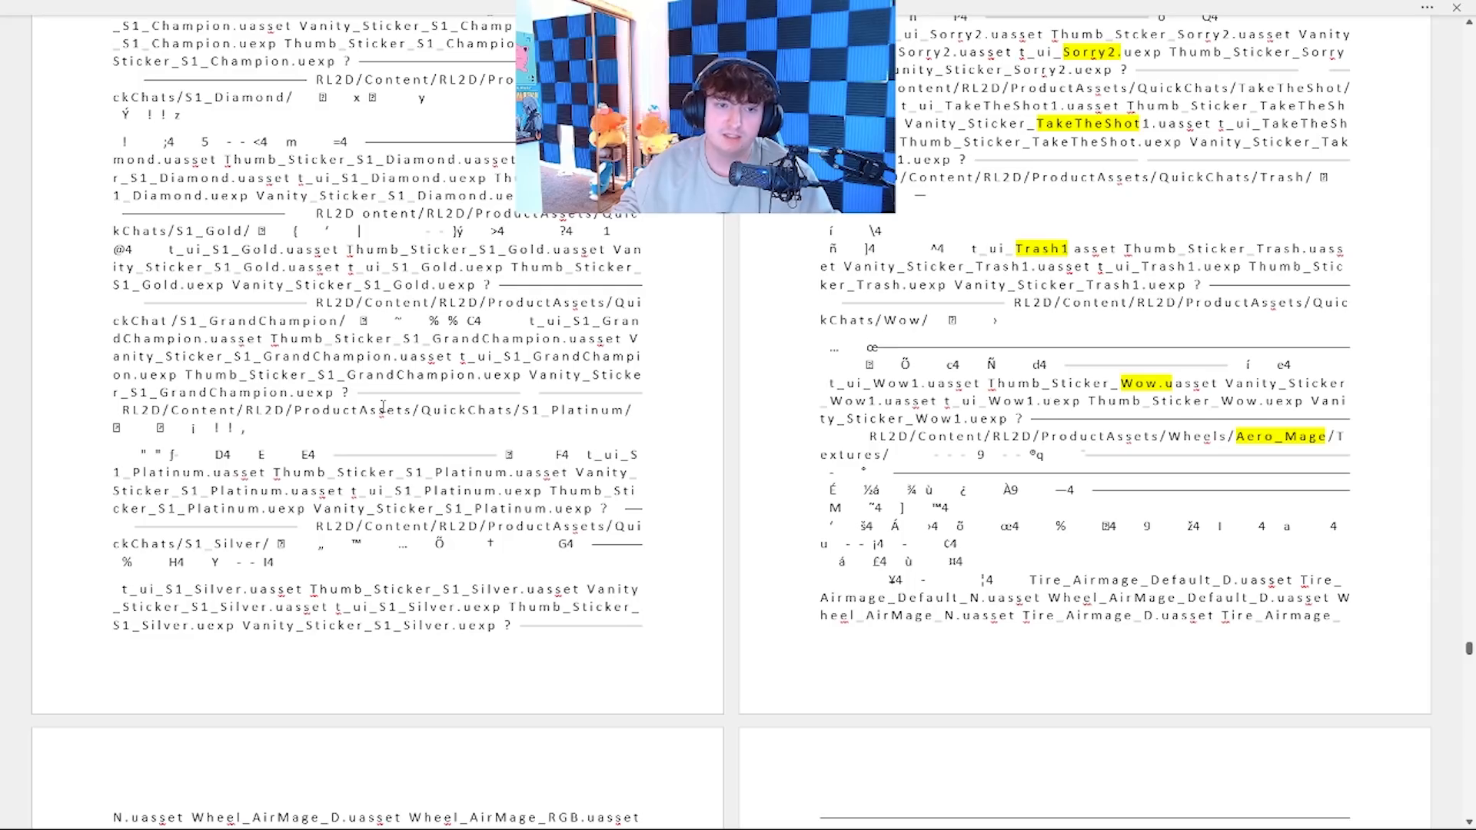
{"action": "mouse_move", "coordinate": [601, 359]}
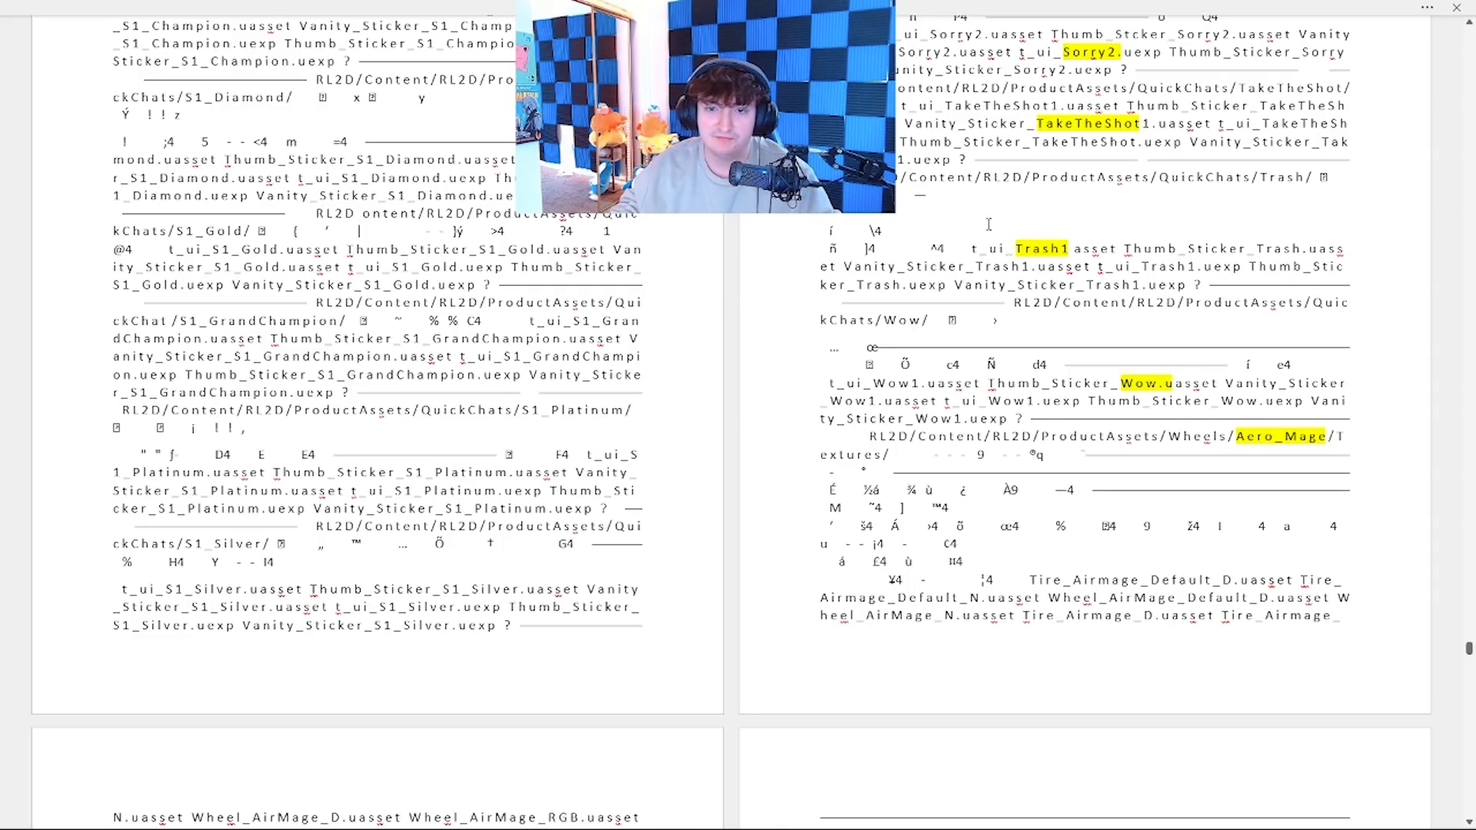
{"action": "scroll", "scroll_direction": "down", "scroll_amount": 3}
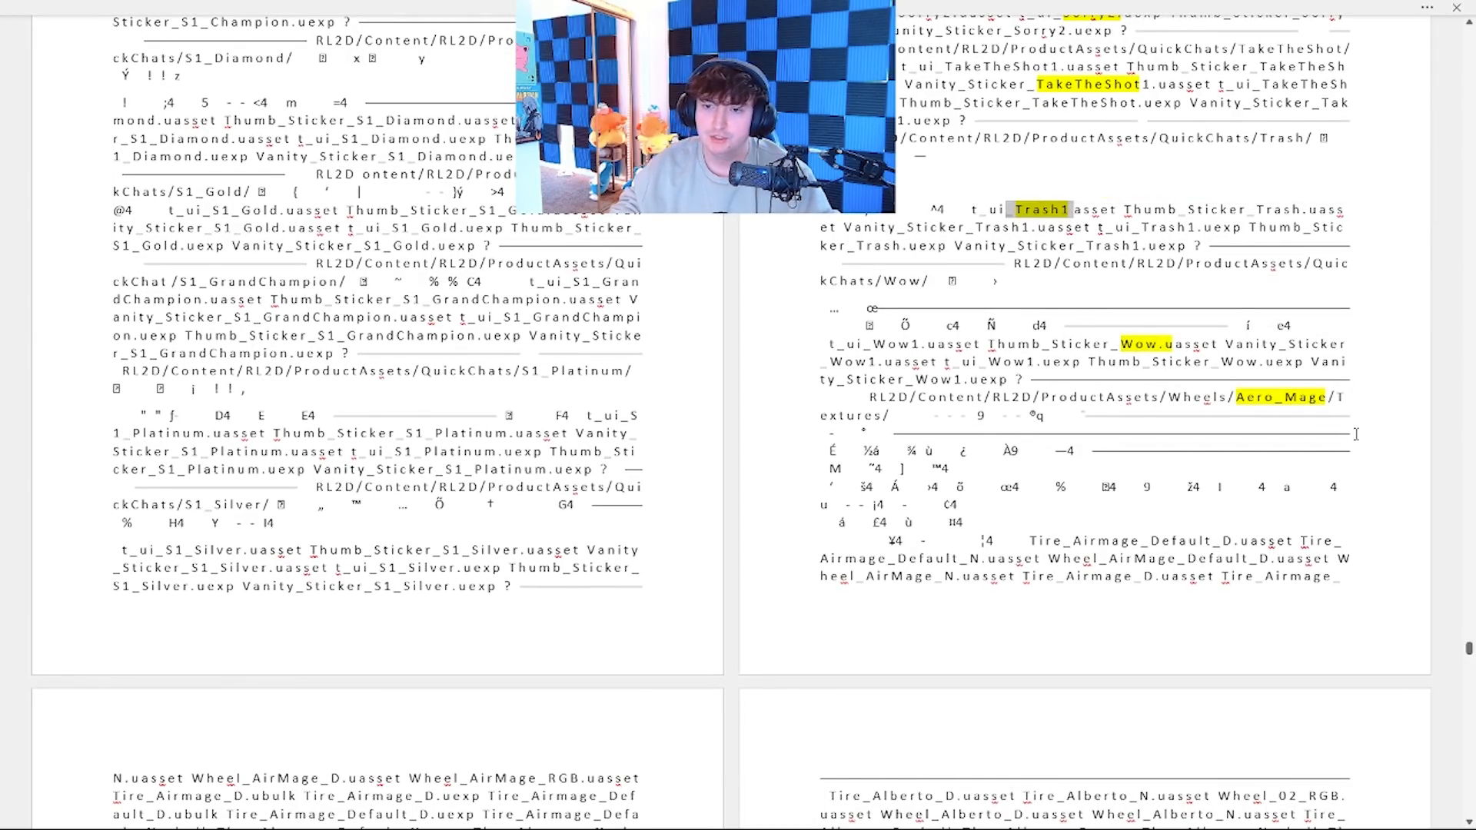
{"action": "scroll", "scroll_direction": "down", "scroll_amount": 3}
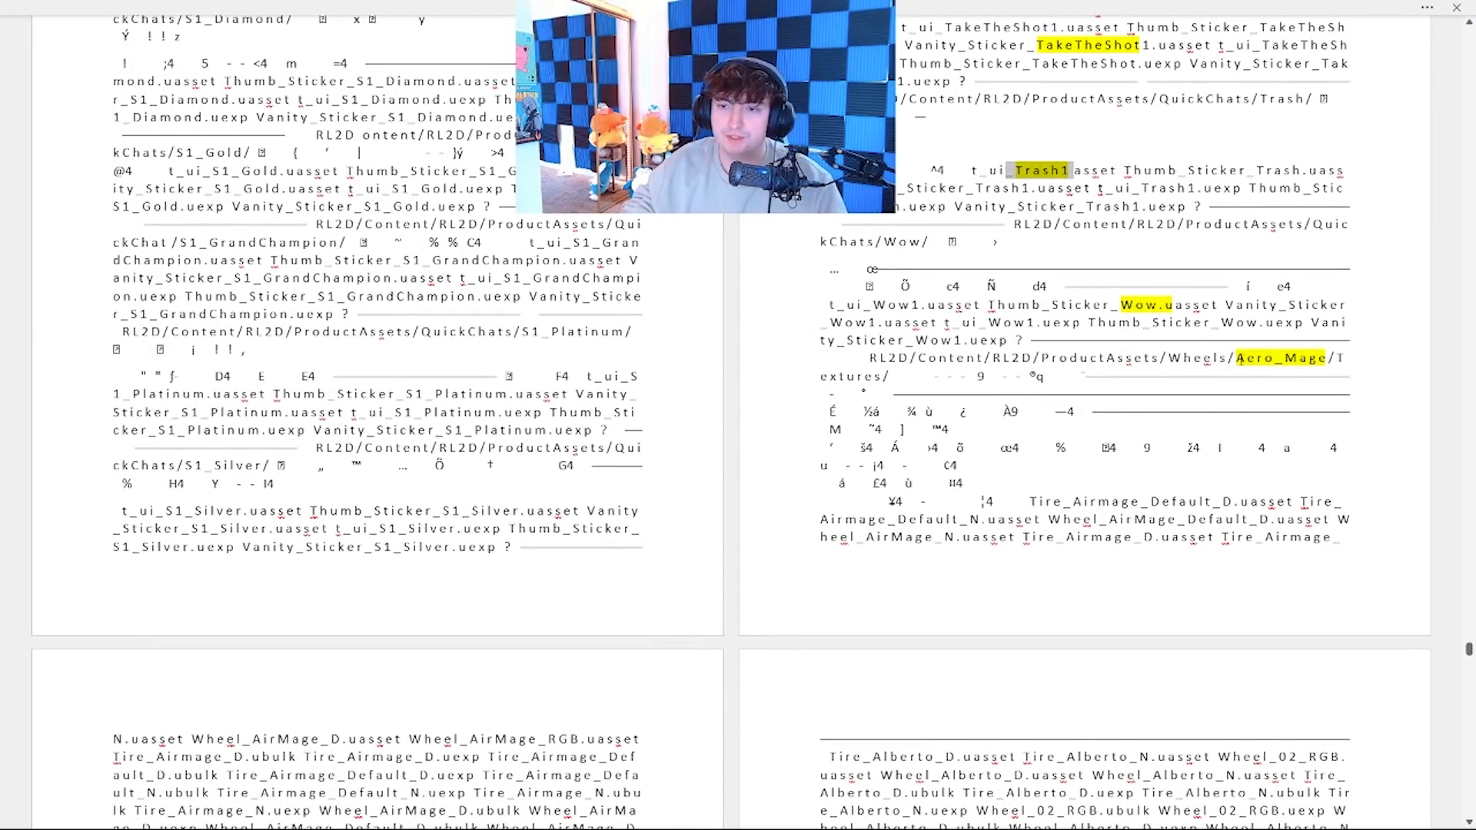
{"action": "scroll", "scroll_direction": "down", "scroll_amount": 3}
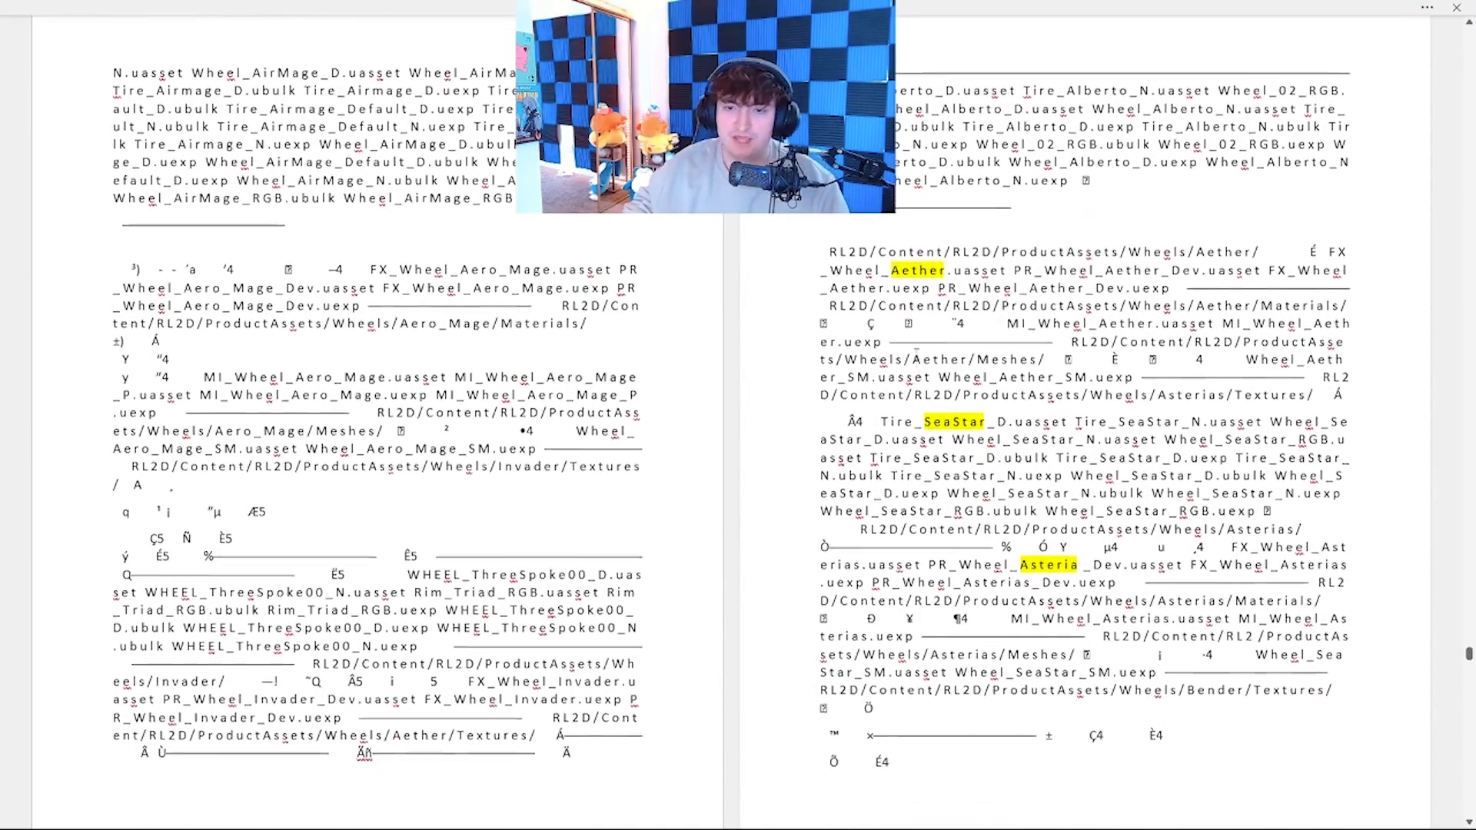
{"action": "scroll", "scroll_direction": "down", "scroll_amount": 3}
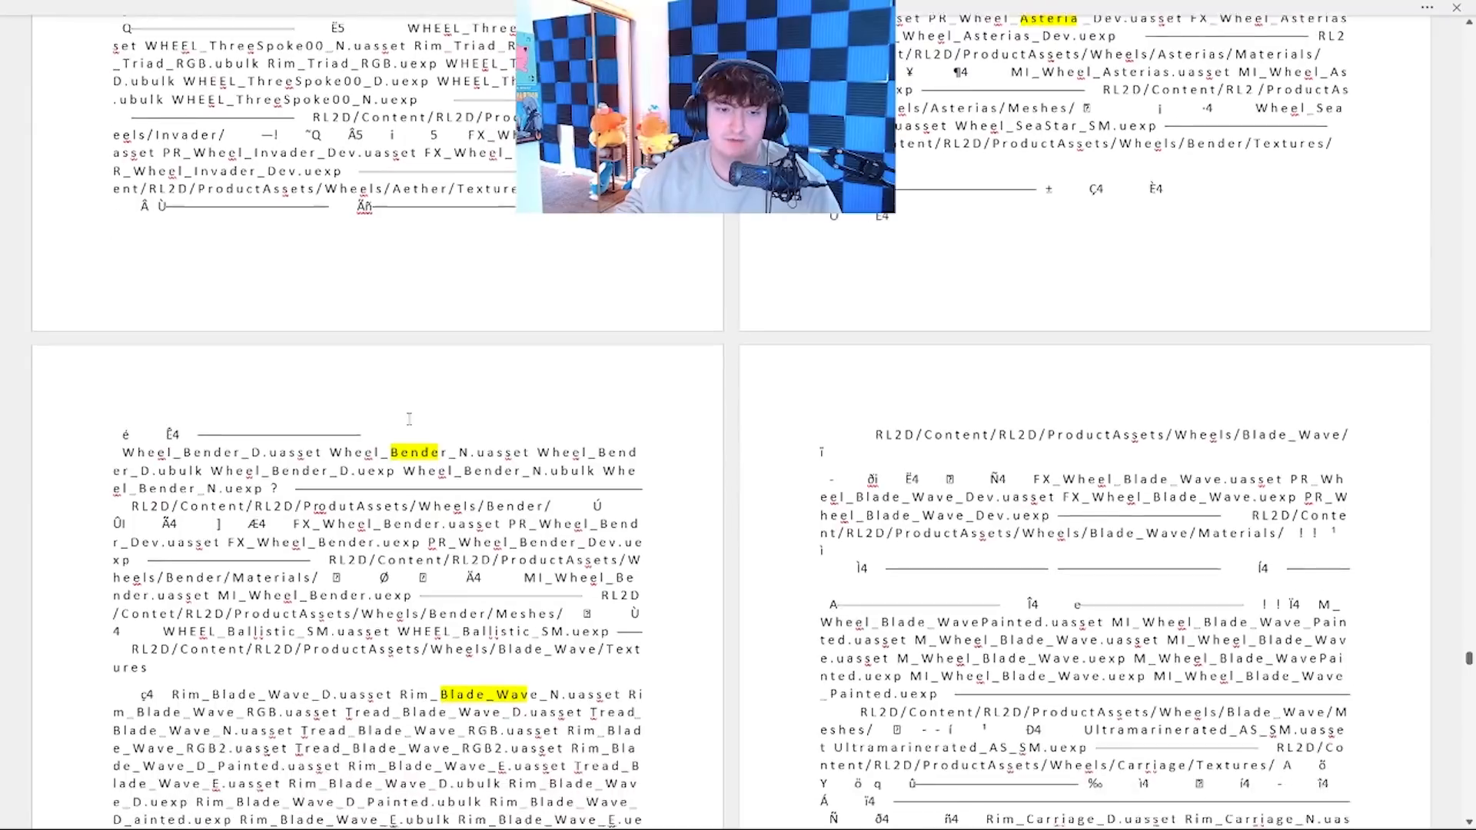
{"action": "scroll", "scroll_direction": "down", "scroll_amount": 3}
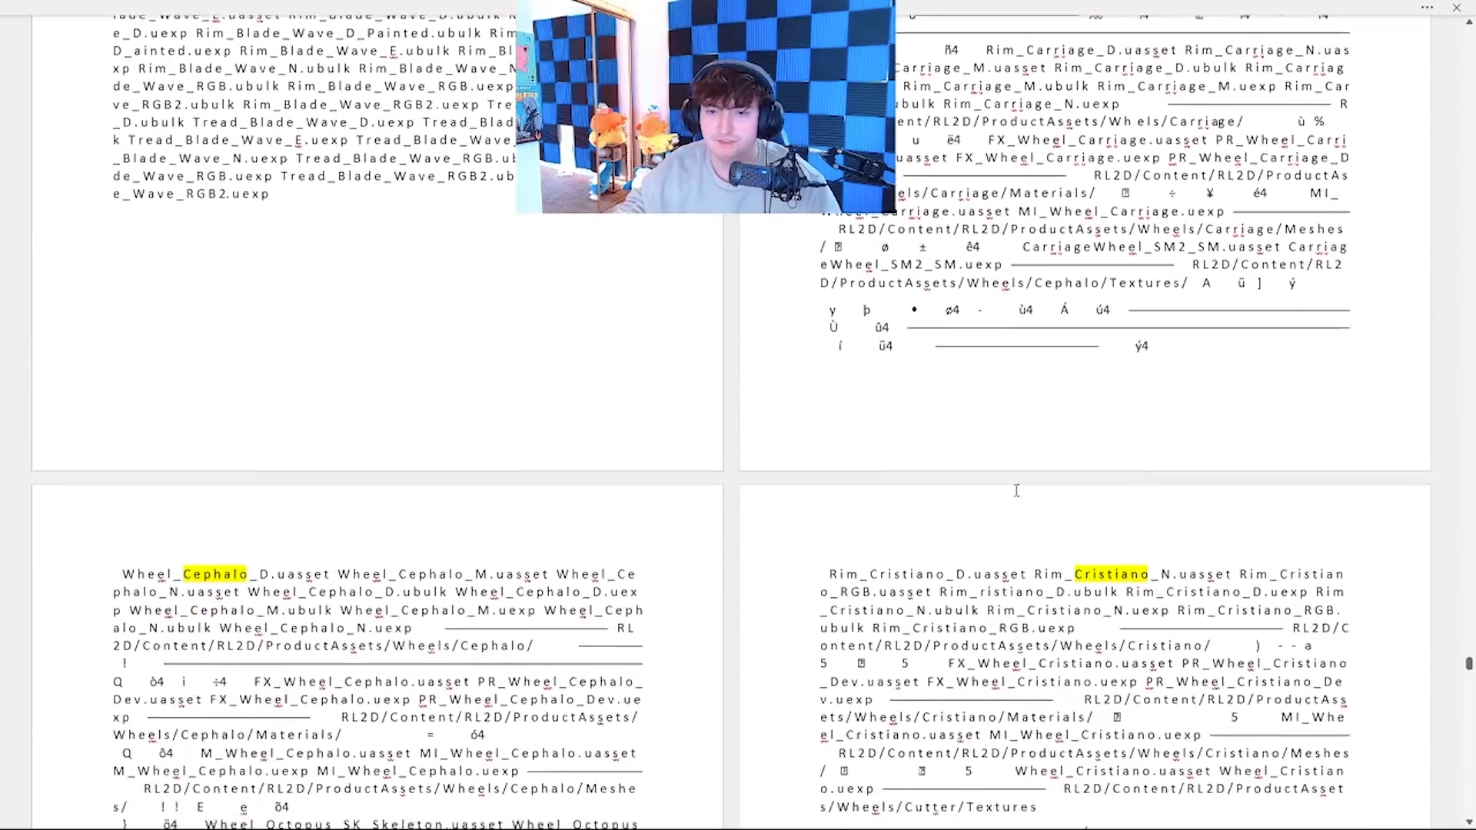
{"action": "scroll", "scroll_direction": "down", "scroll_amount": 3}
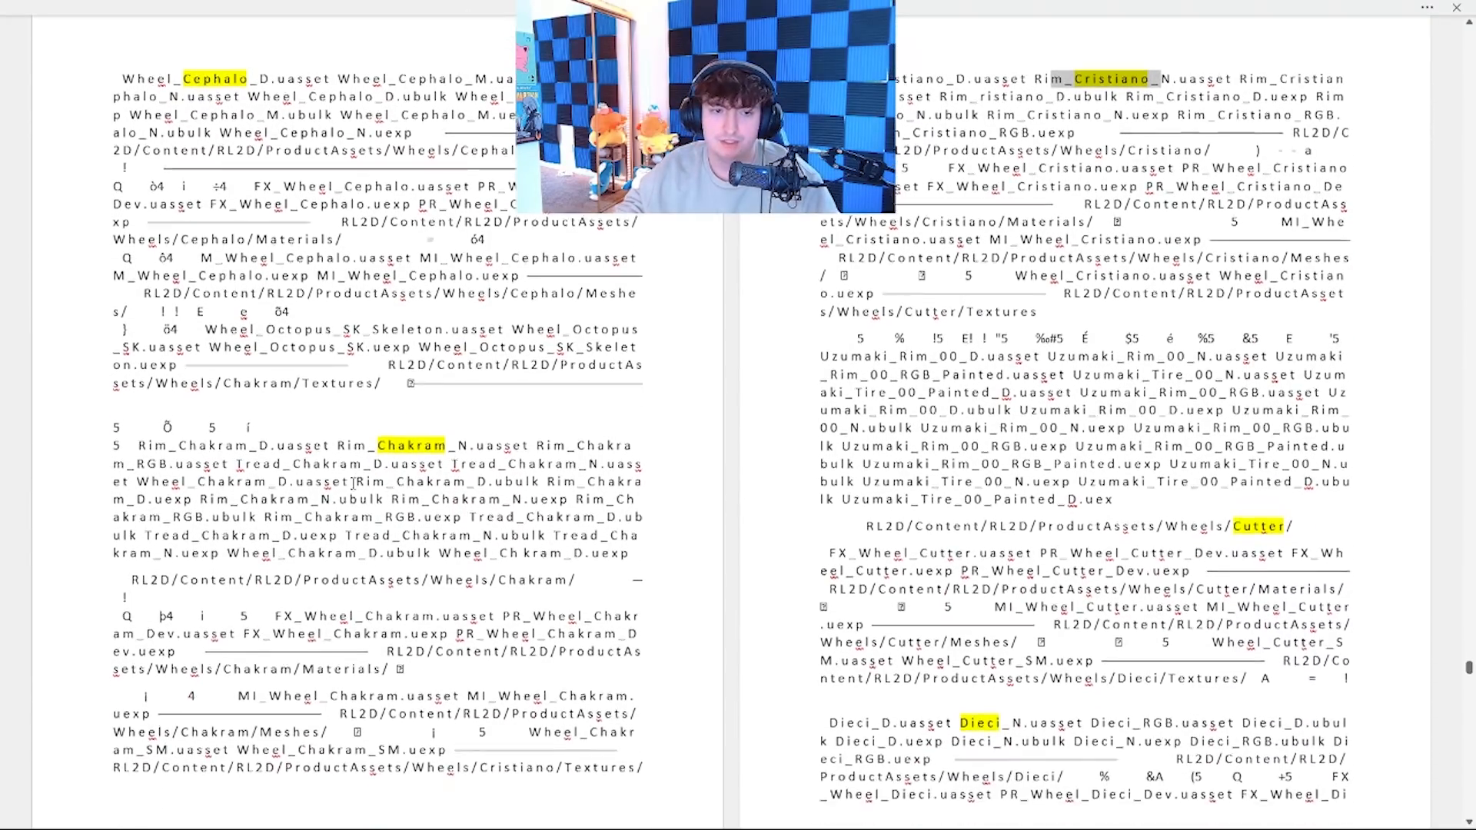
{"action": "scroll", "scroll_direction": "down", "scroll_amount": 3}
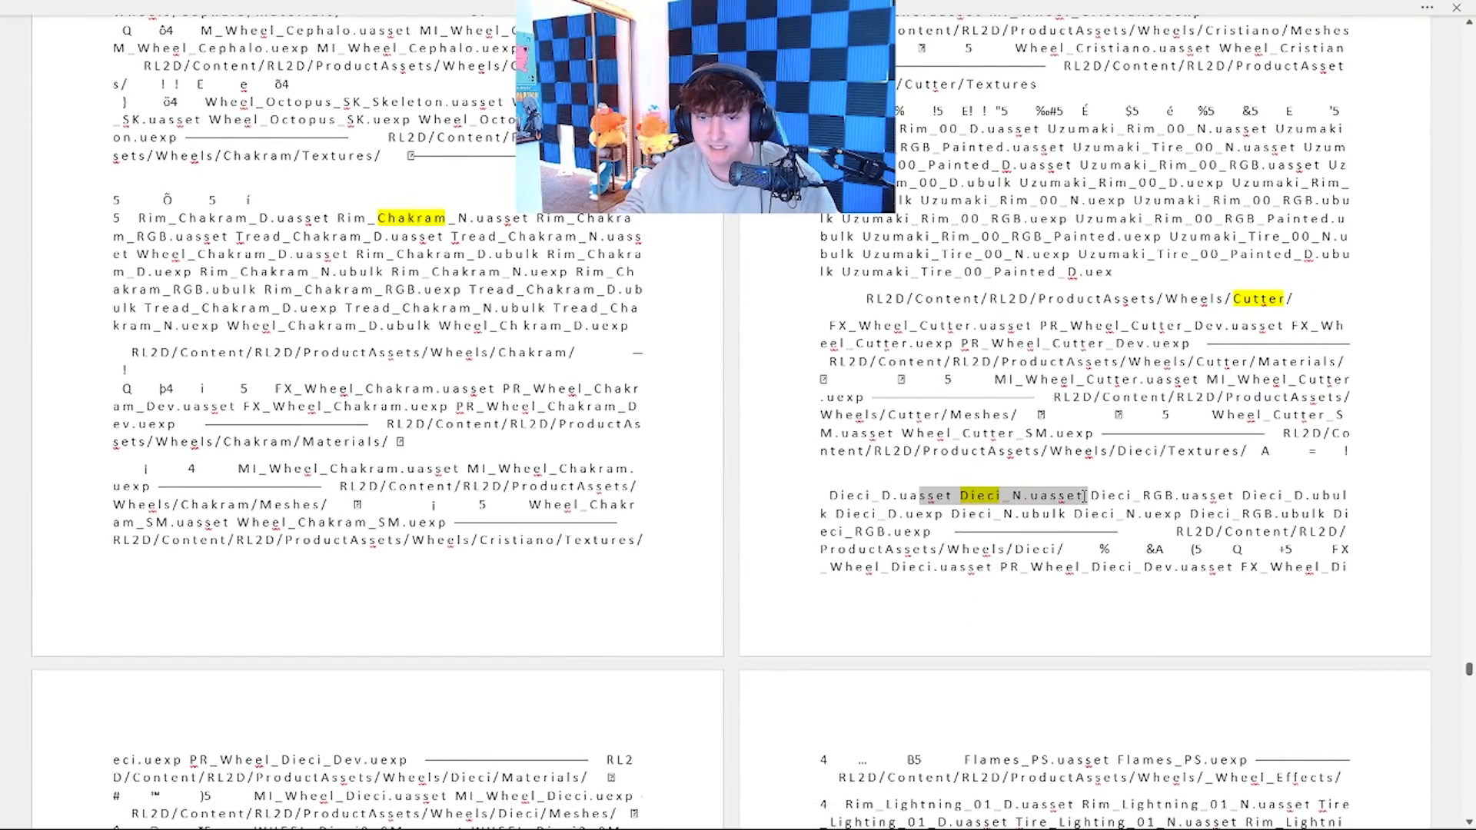
{"action": "scroll", "scroll_direction": "down", "scroll_amount": 3}
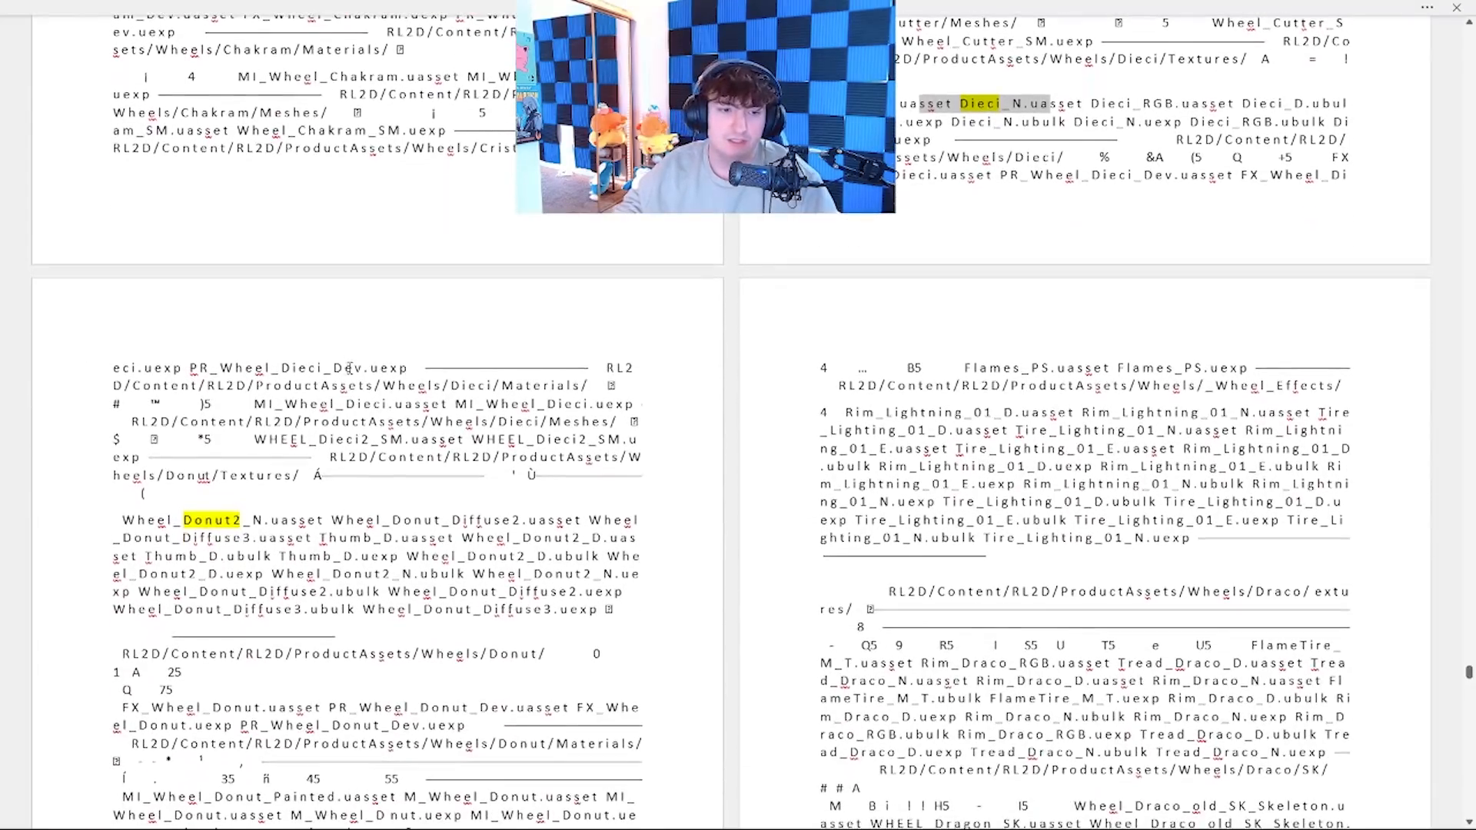
{"action": "scroll", "scroll_direction": "down", "scroll_amount": 3}
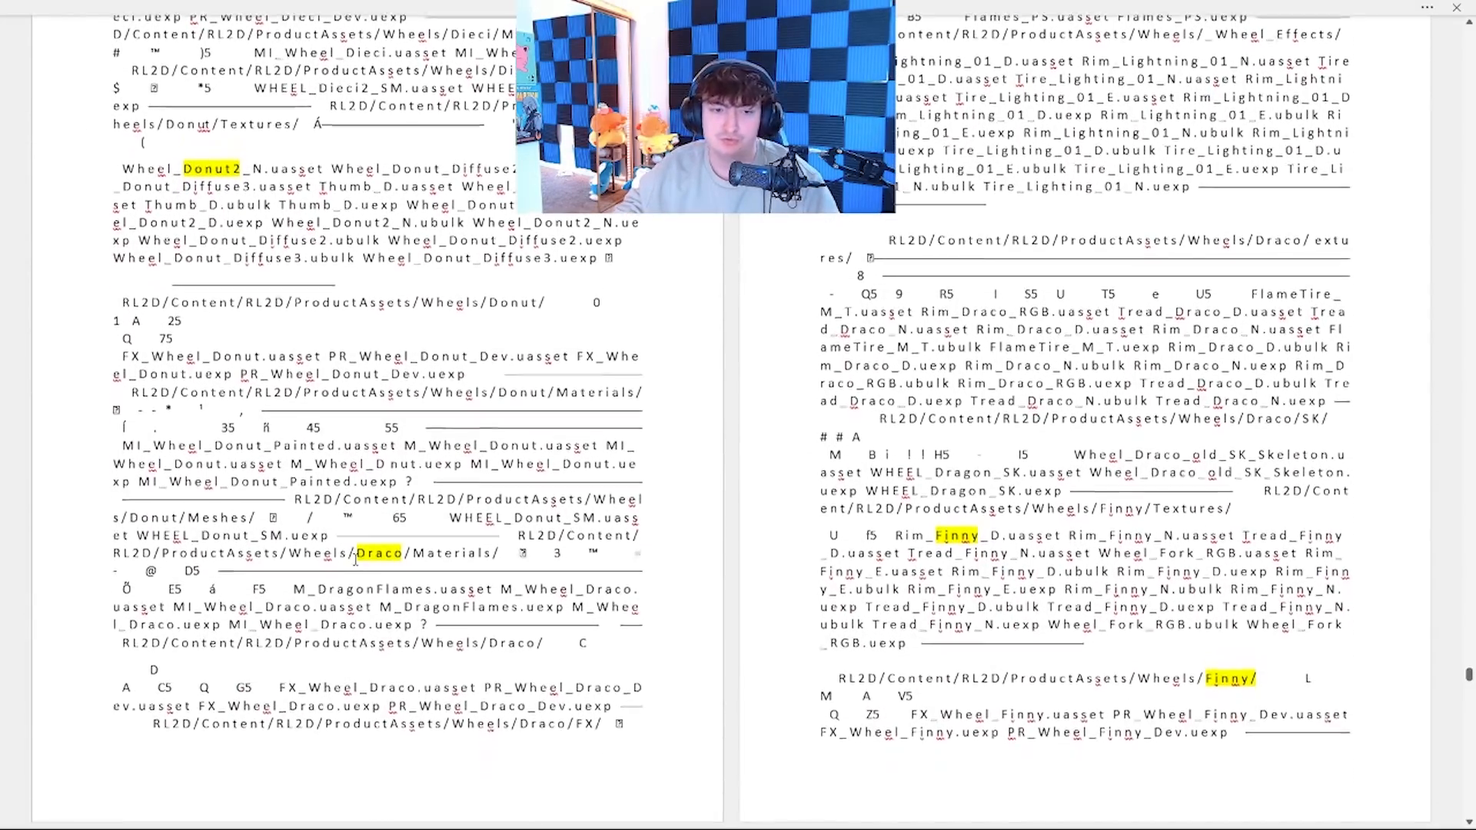
{"action": "scroll", "scroll_direction": "down", "scroll_amount": 3}
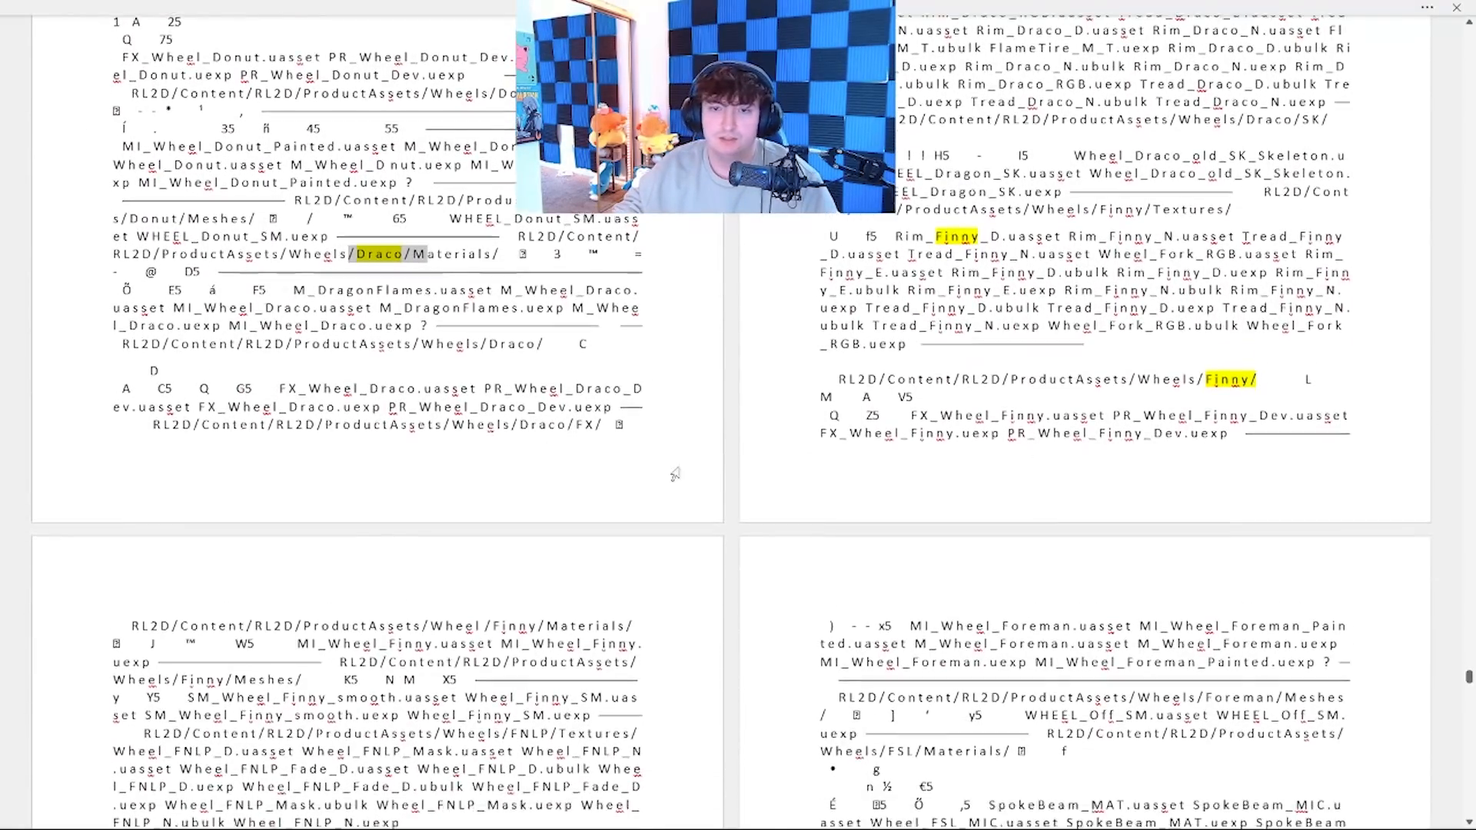
{"action": "scroll", "scroll_direction": "down", "scroll_amount": 3}
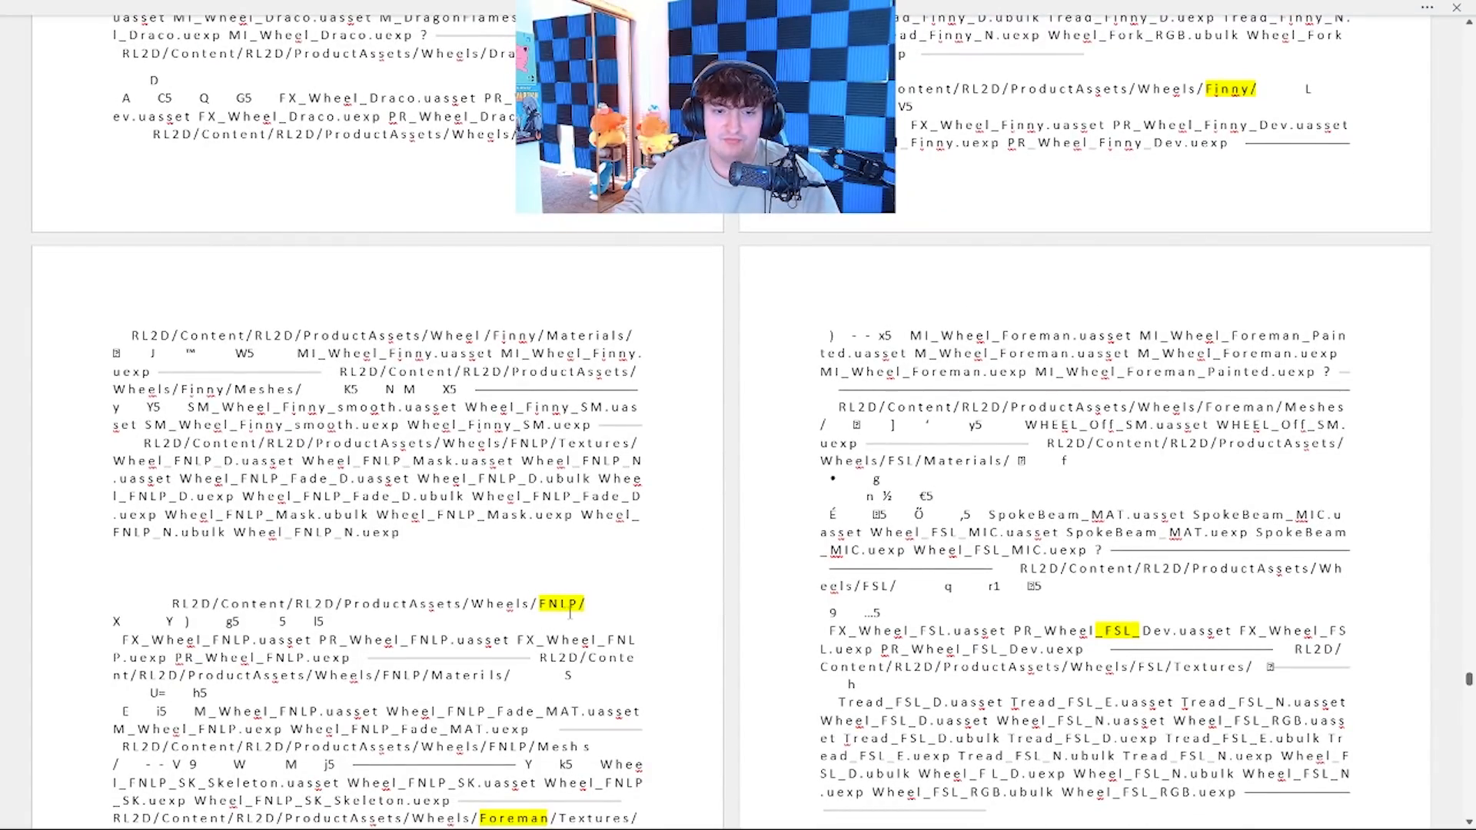
{"action": "scroll", "scroll_direction": "down", "scroll_amount": 3}
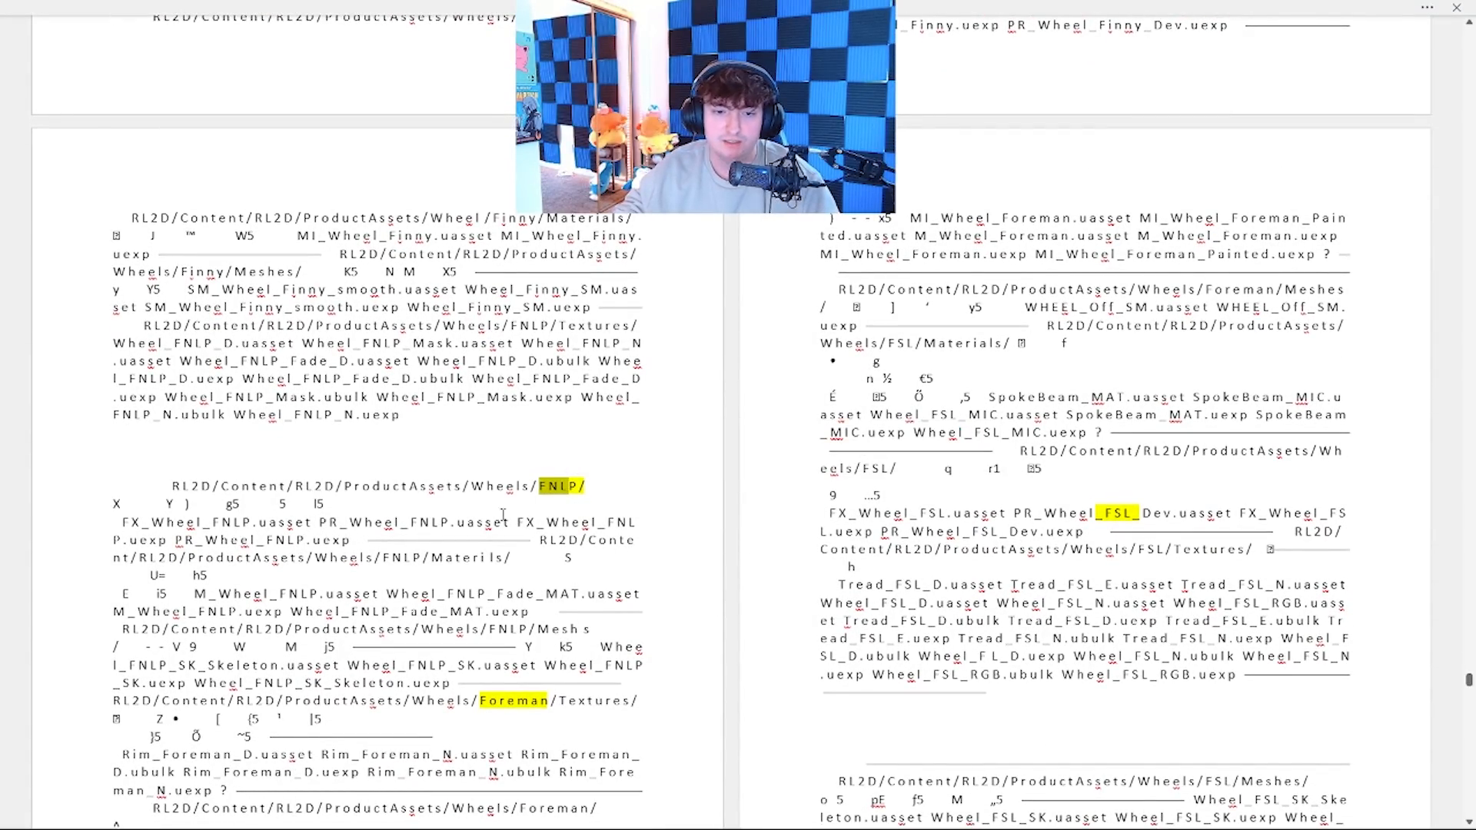
{"action": "scroll", "scroll_direction": "down", "scroll_amount": 3}
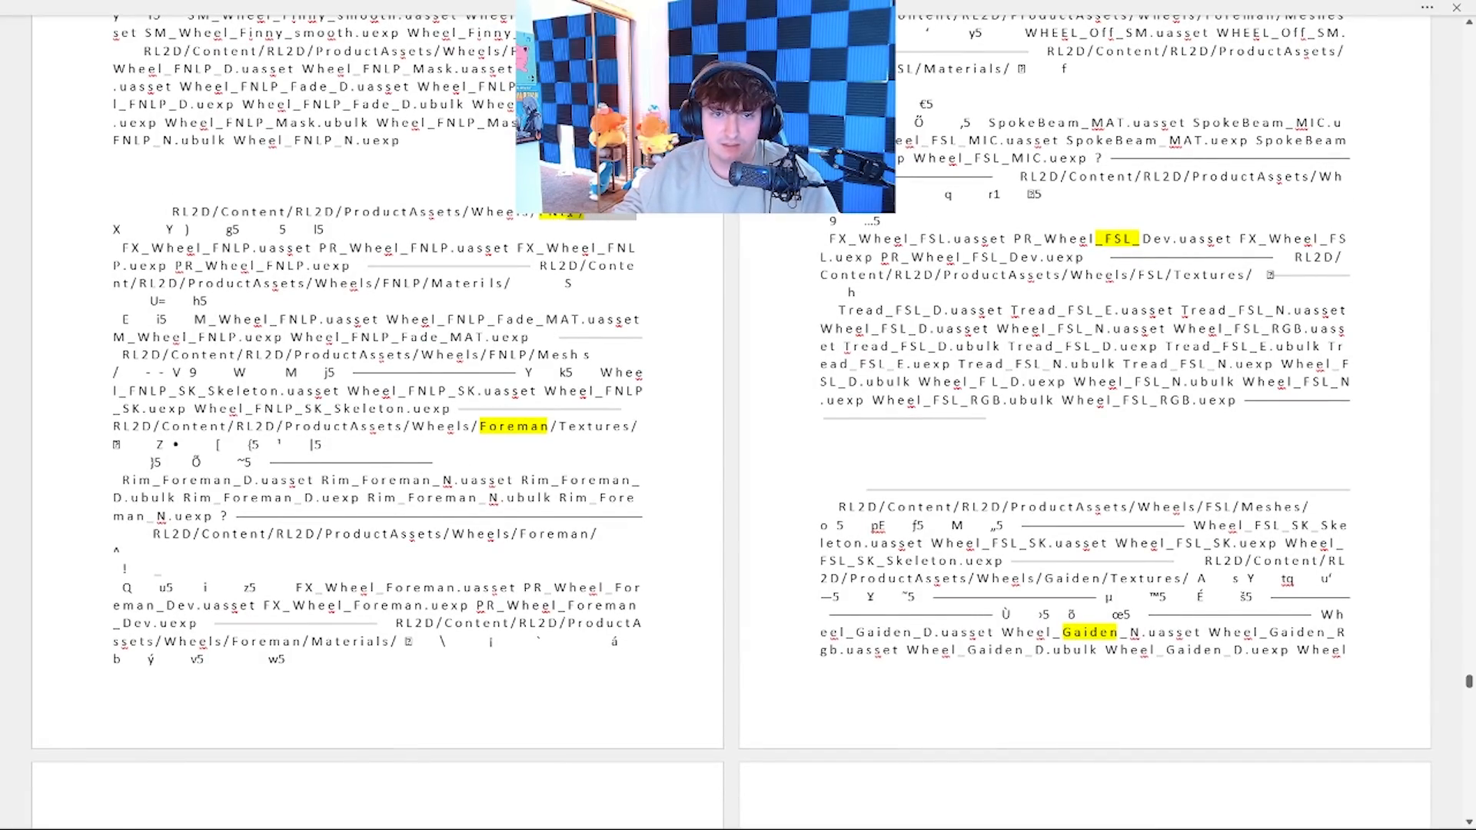
{"action": "mouse_move", "coordinate": [749, 435]}
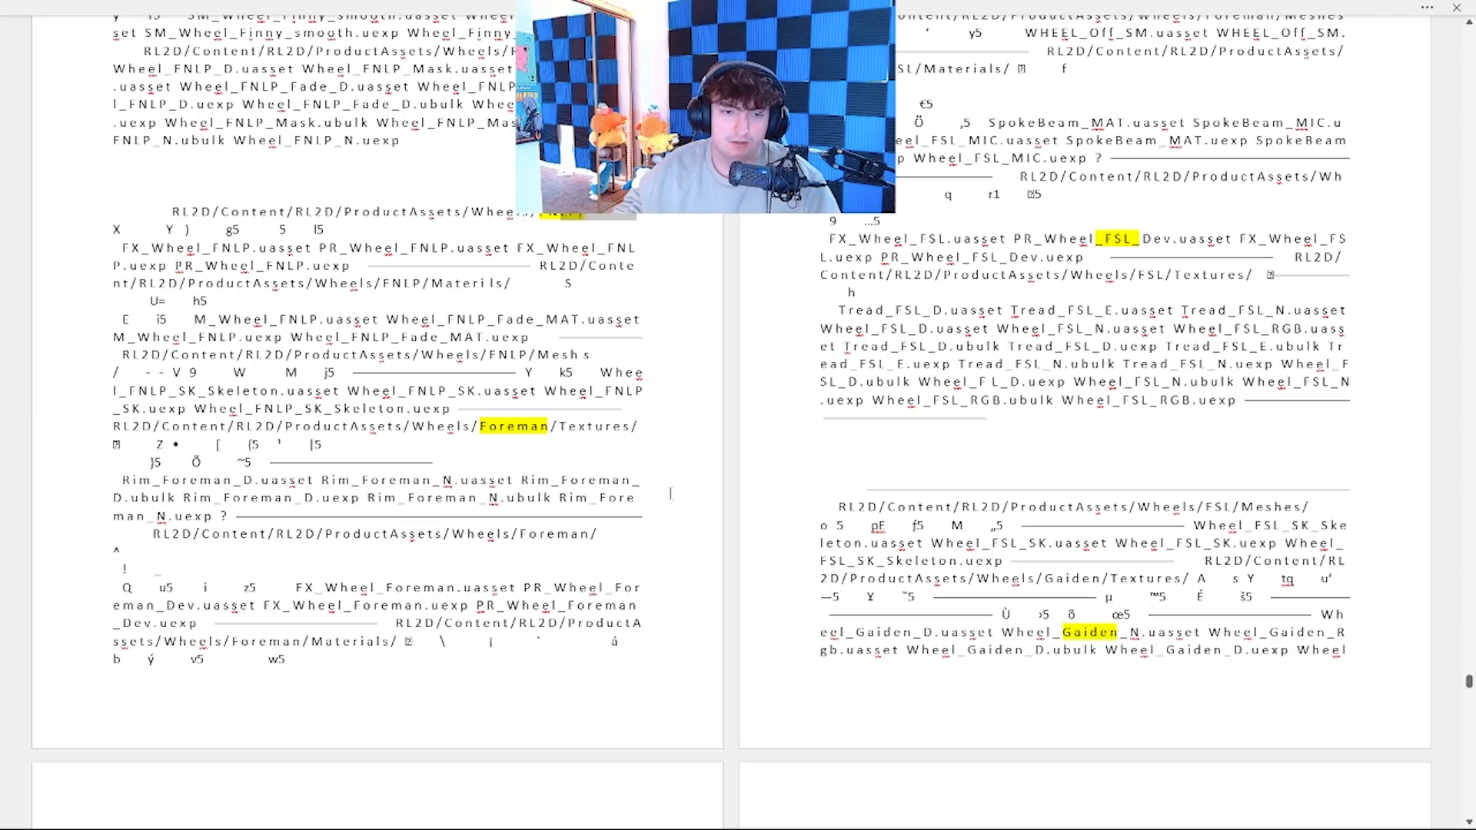
{"action": "scroll", "scroll_direction": "down", "scroll_amount": 3}
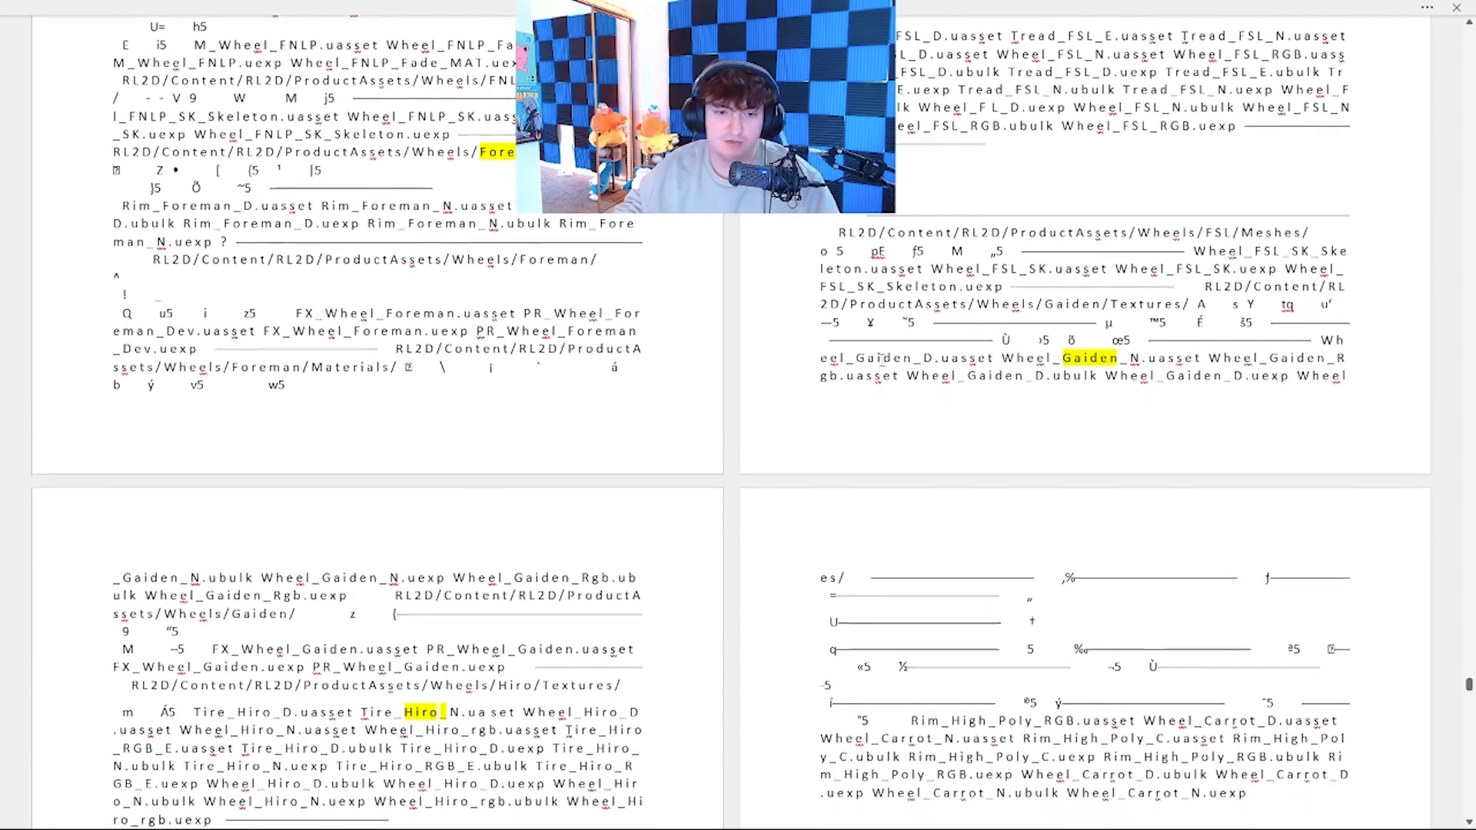
{"action": "scroll", "scroll_direction": "down", "scroll_amount": 3}
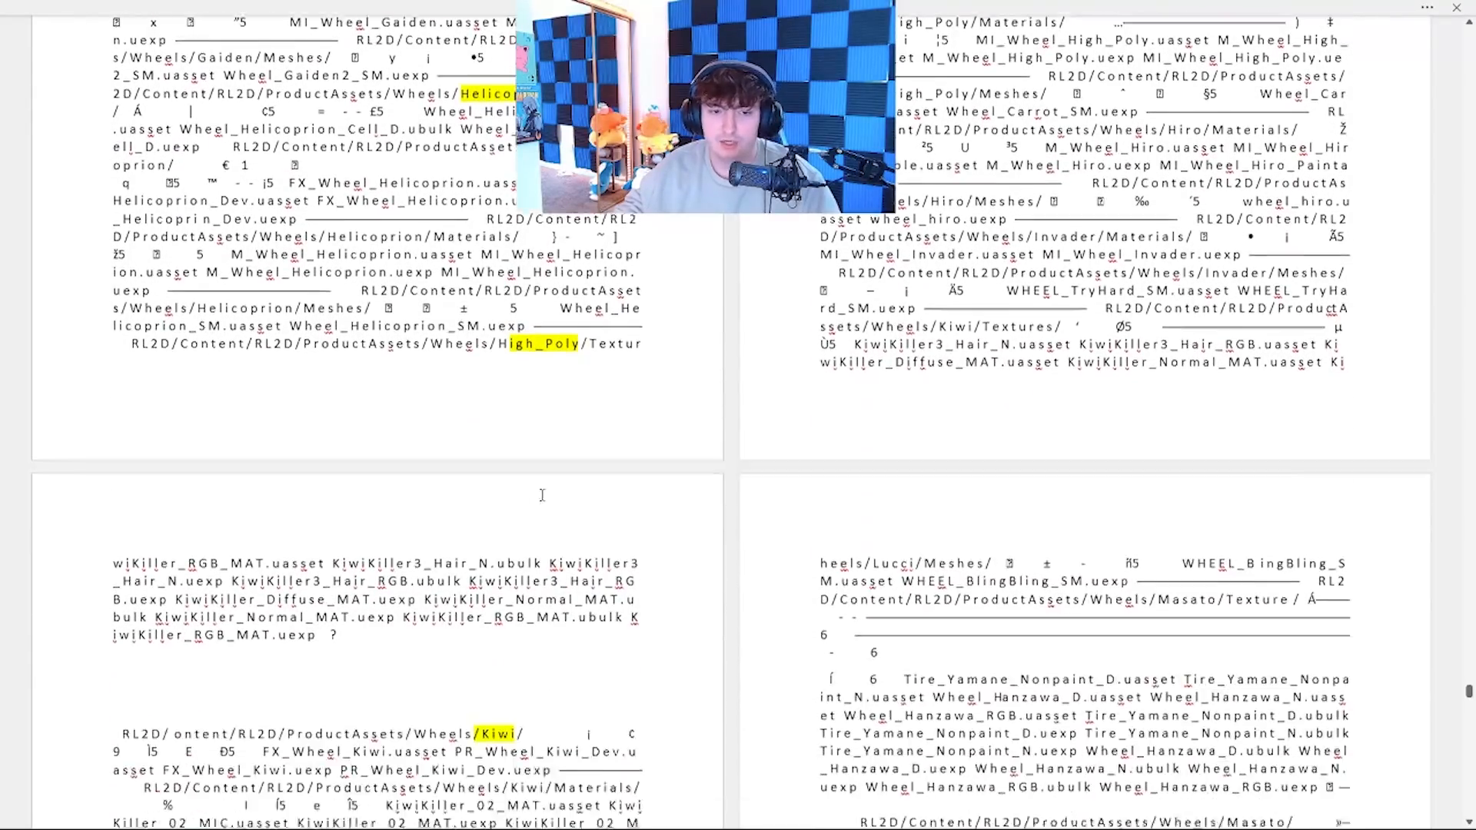
{"action": "scroll", "scroll_direction": "down", "scroll_amount": 3}
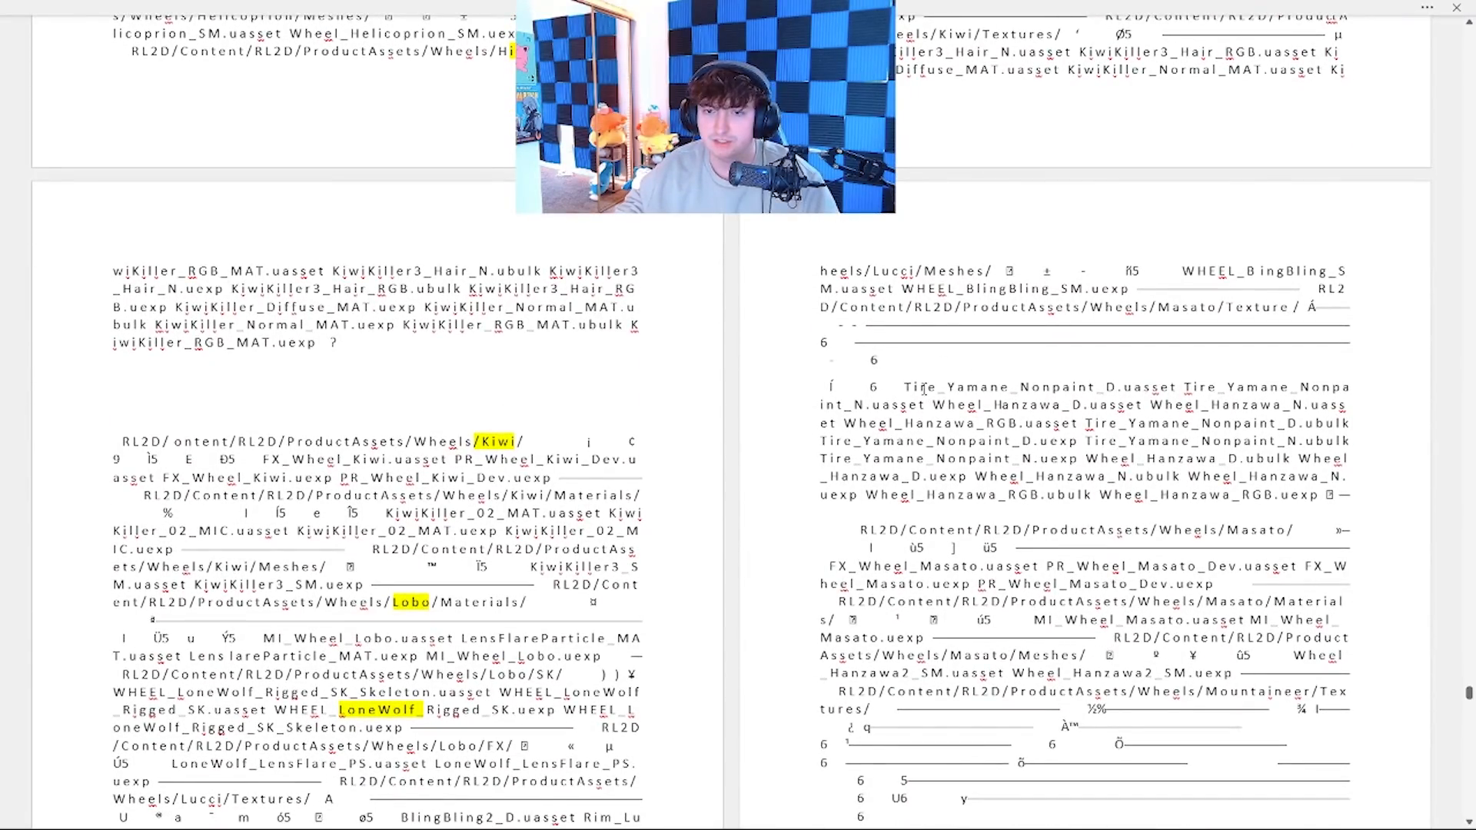
{"action": "scroll", "scroll_direction": "up", "scroll_amount": 3}
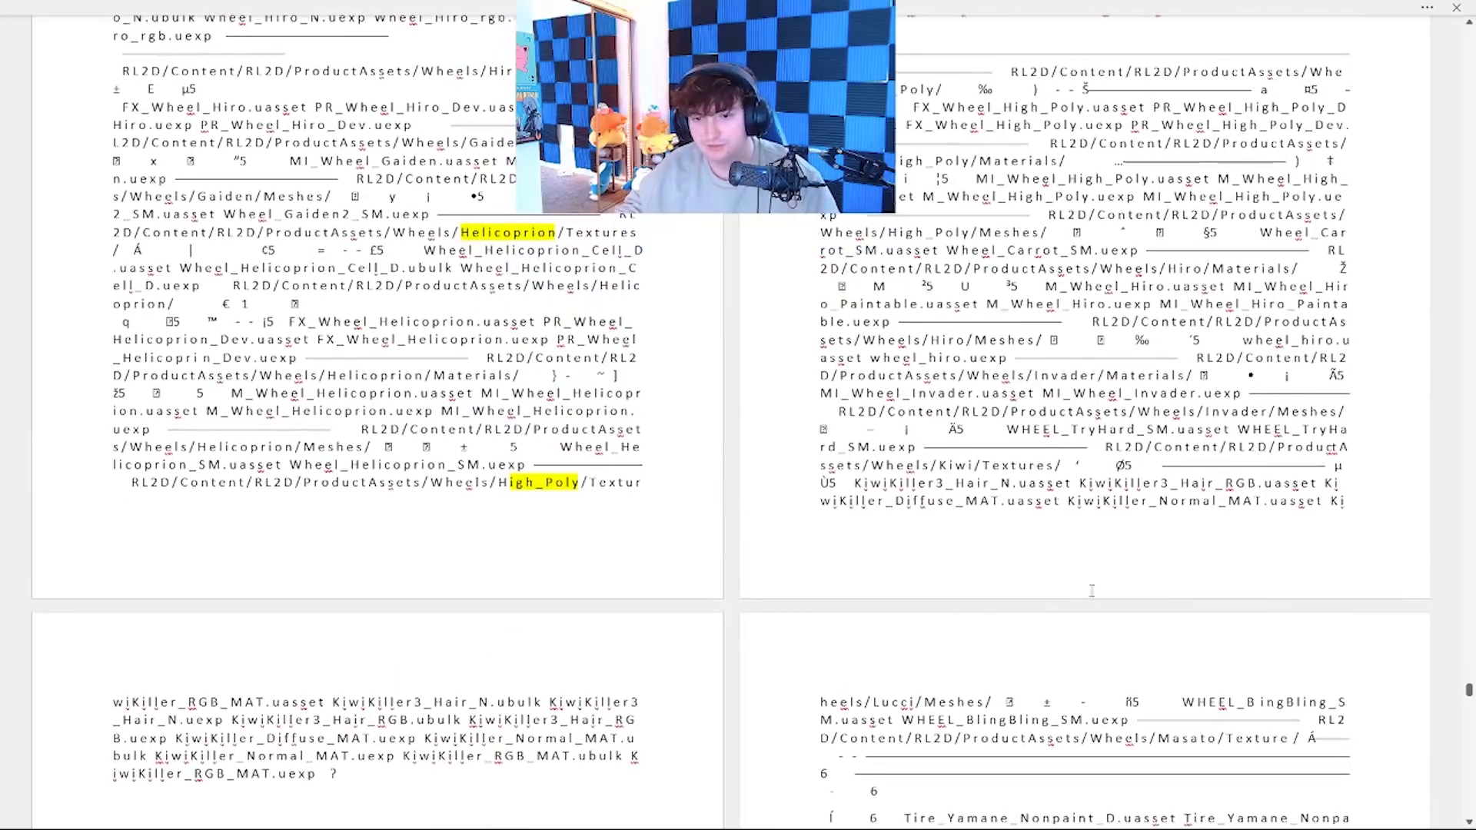
{"action": "scroll", "scroll_direction": "up", "scroll_amount": 3}
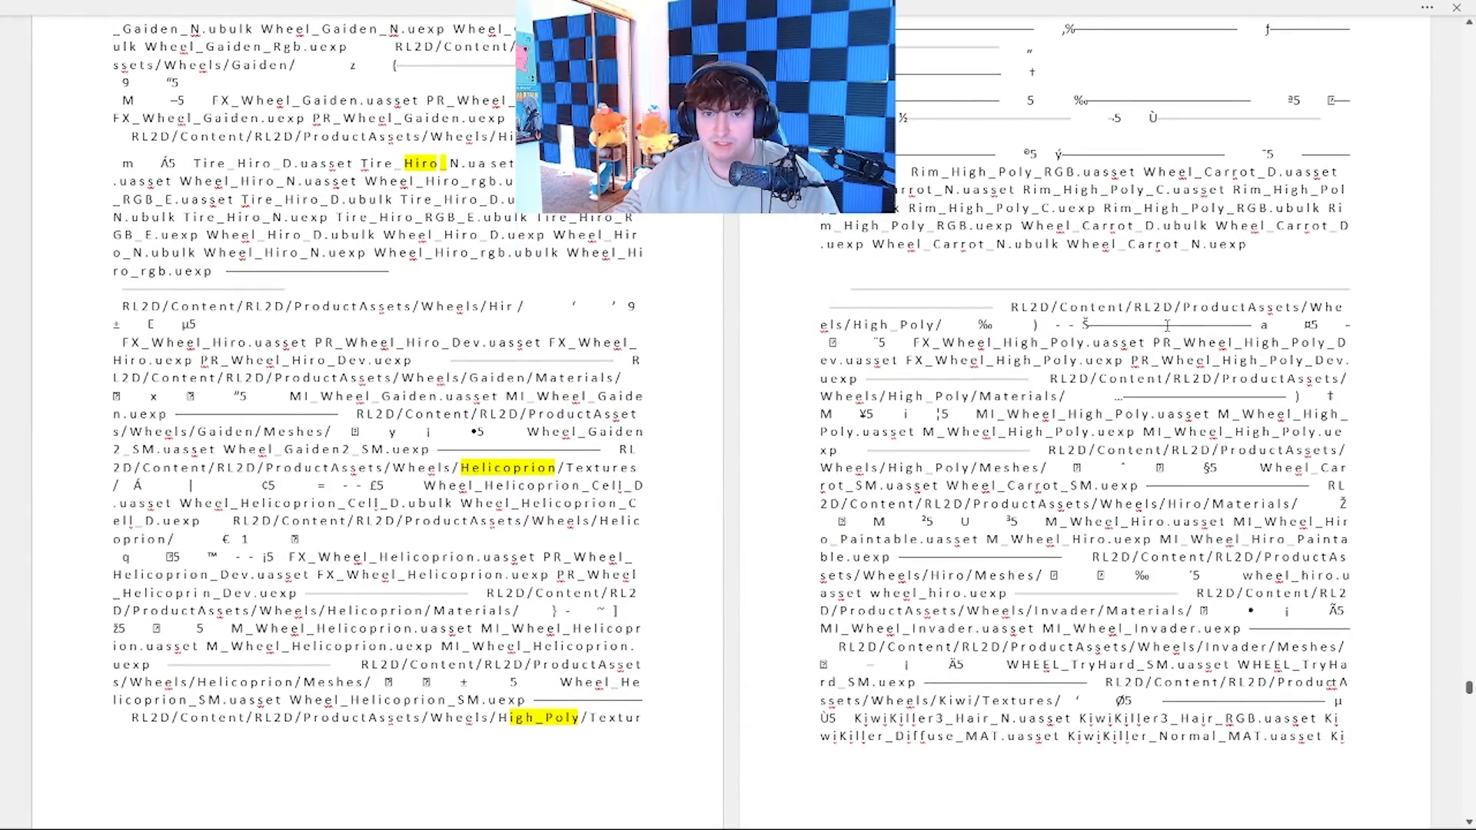
{"action": "scroll", "scroll_direction": "down", "scroll_amount": 3}
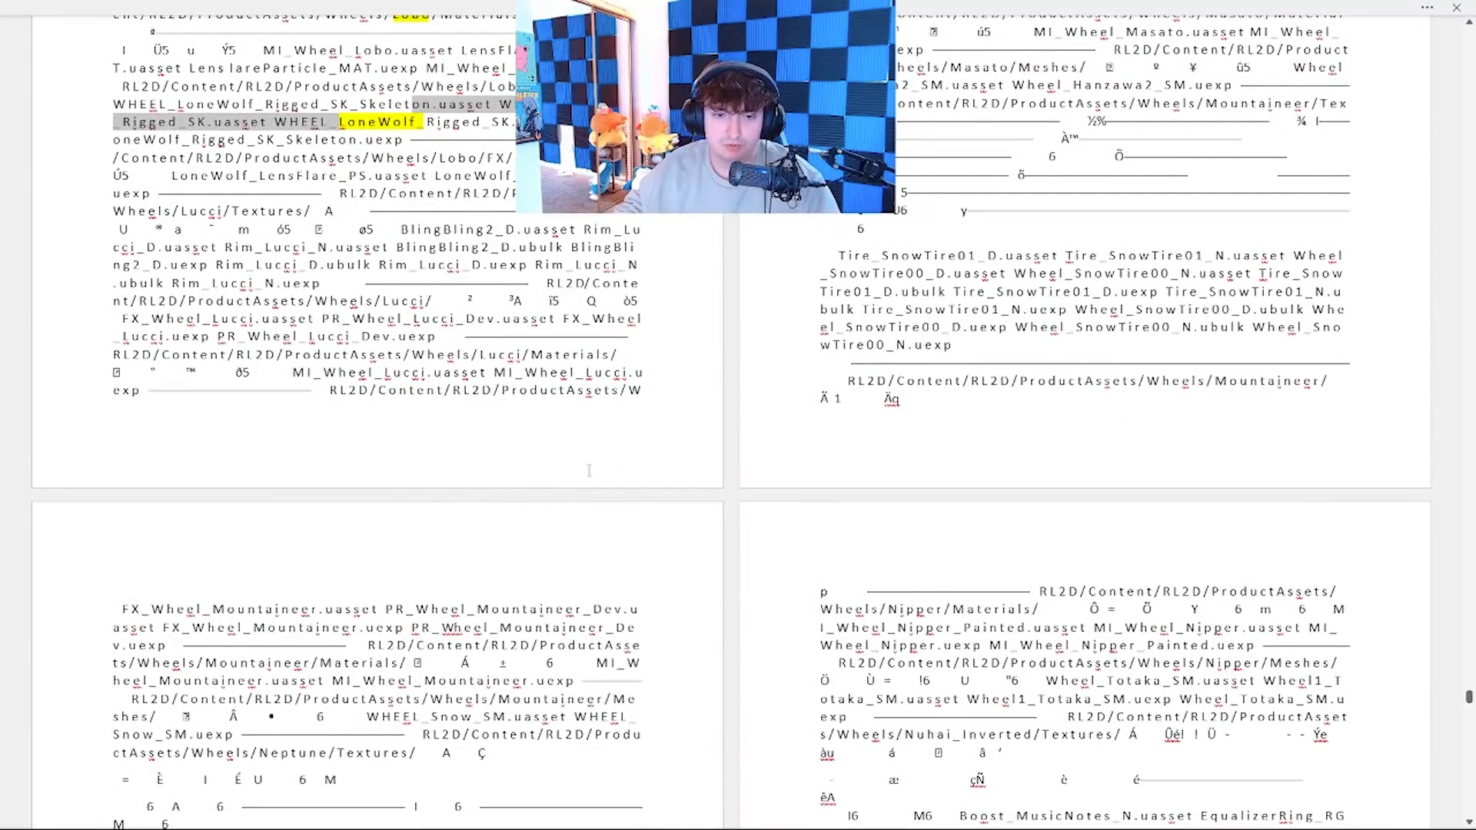
{"action": "scroll", "scroll_direction": "down", "scroll_amount": 3}
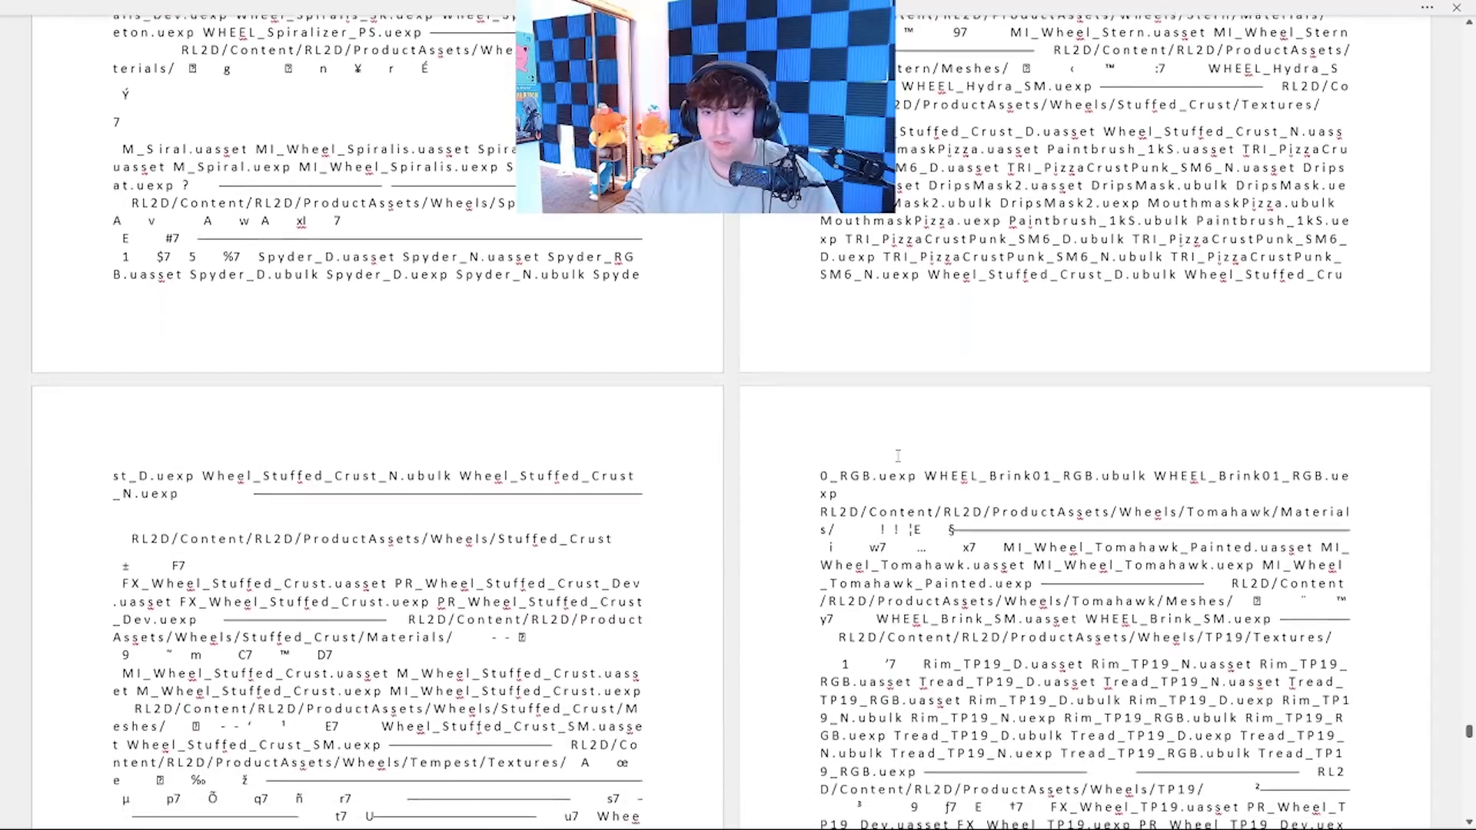
{"action": "scroll", "scroll_direction": "down", "scroll_amount": 3}
{"action": "type", "text": "tp"}
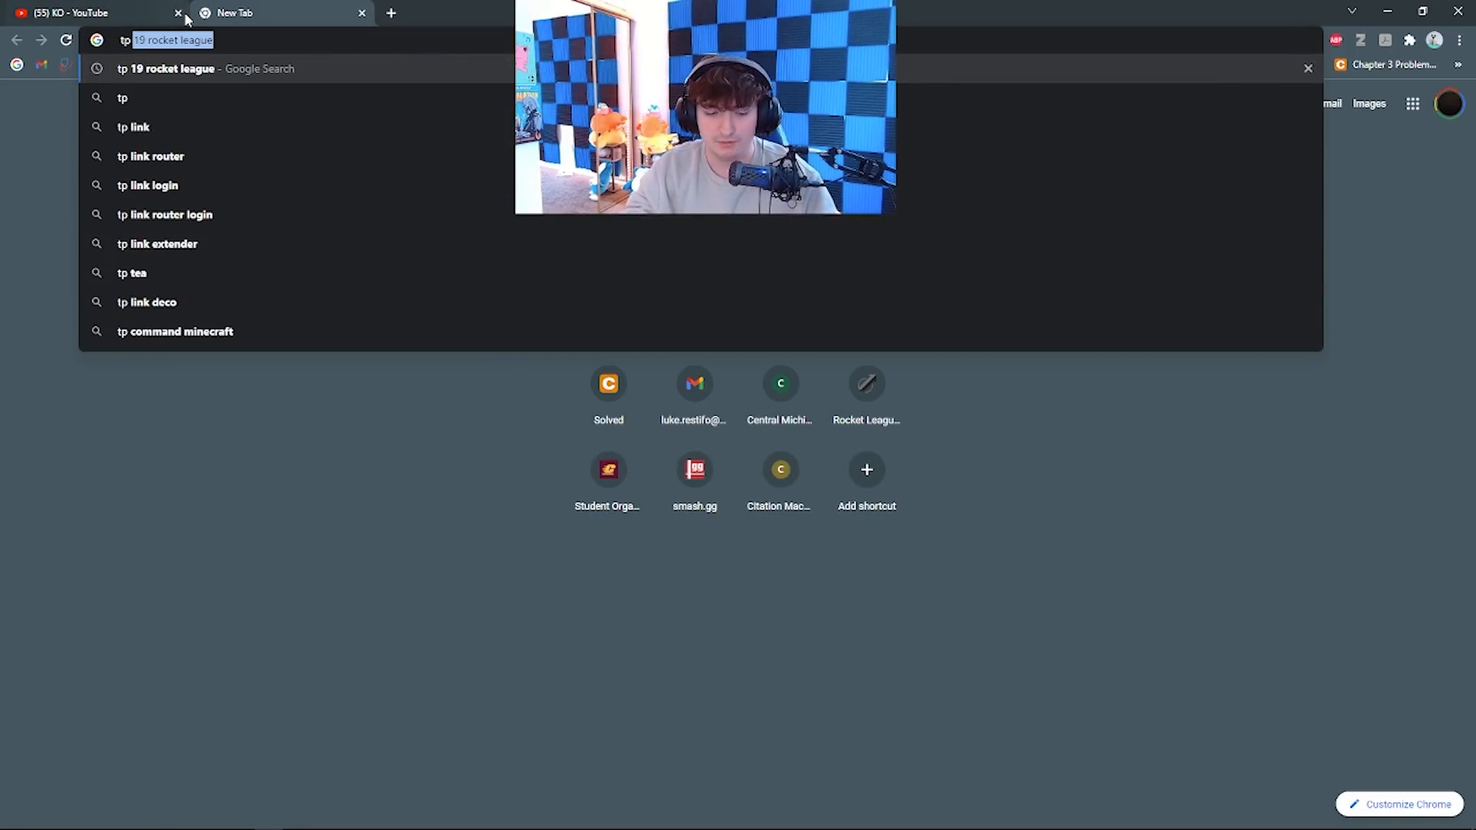
- Run the 'tp 19 rocket league' image search, browse the results and return to Word
{"action": "key", "text": "Return"}
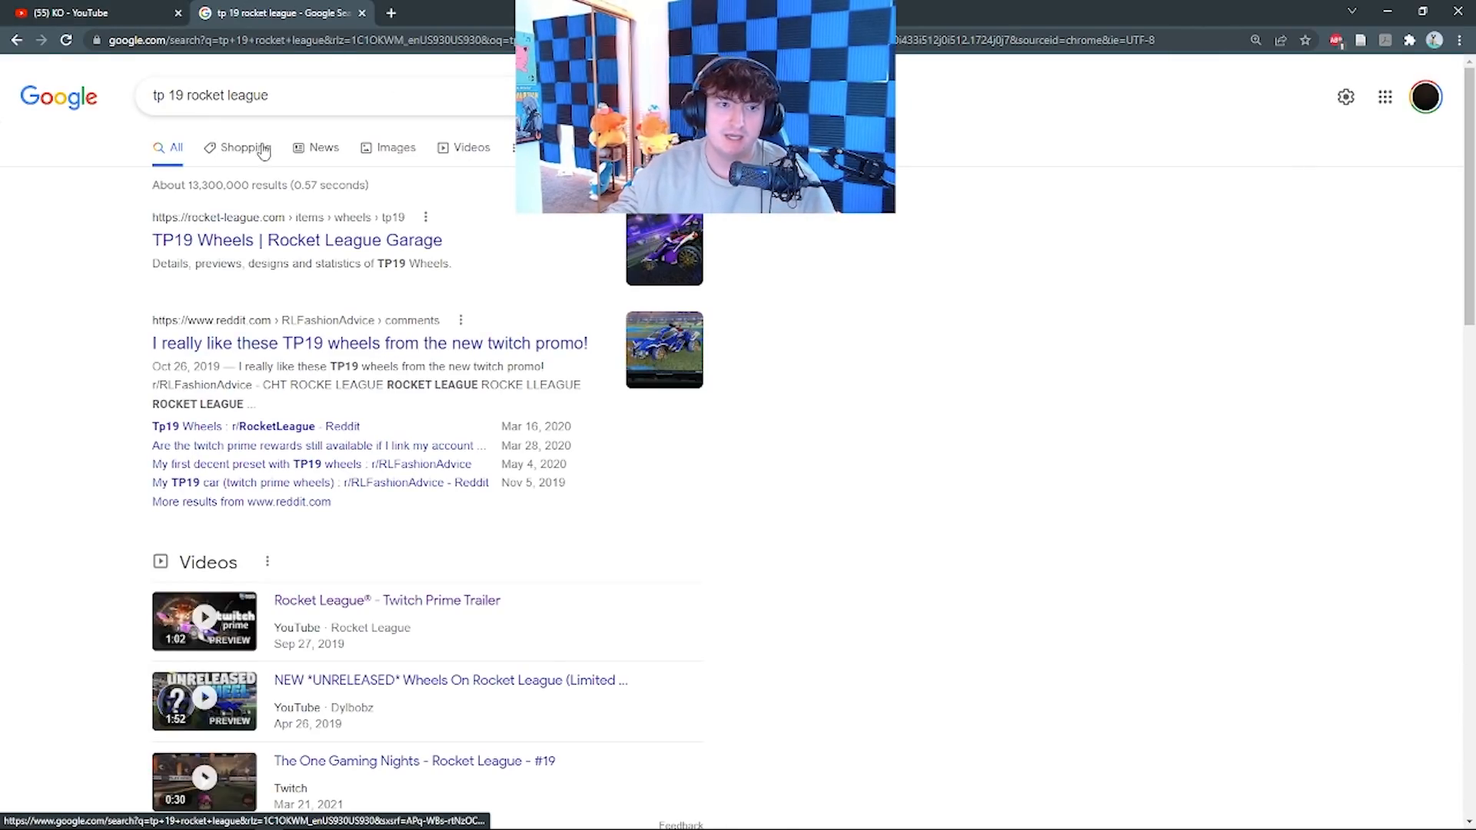
{"action": "left_click", "coordinate": [395, 147]}
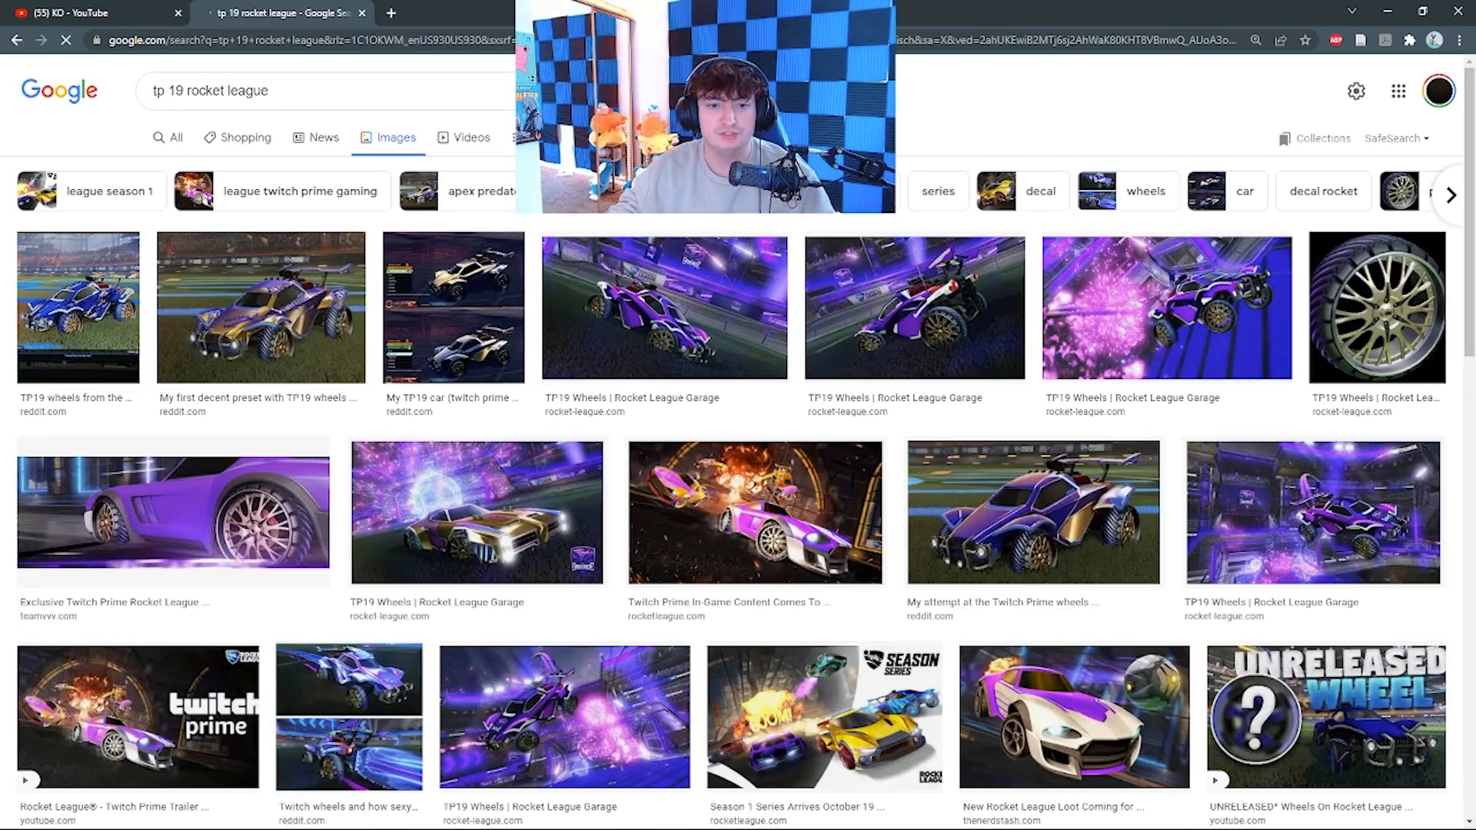
{"action": "scroll", "scroll_direction": "down", "scroll_amount": 3}
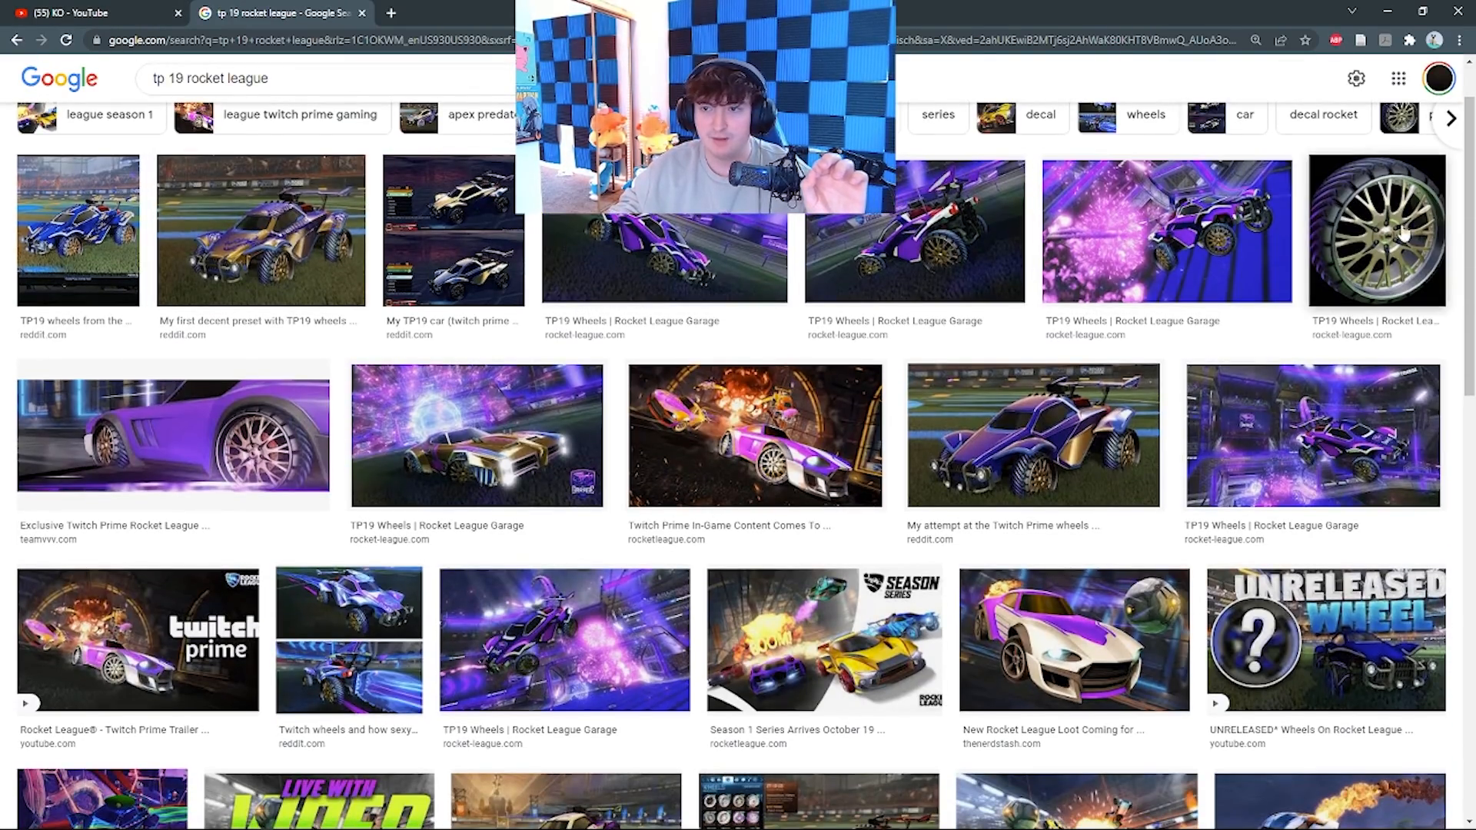
{"action": "left_click", "coordinate": [1376, 230]}
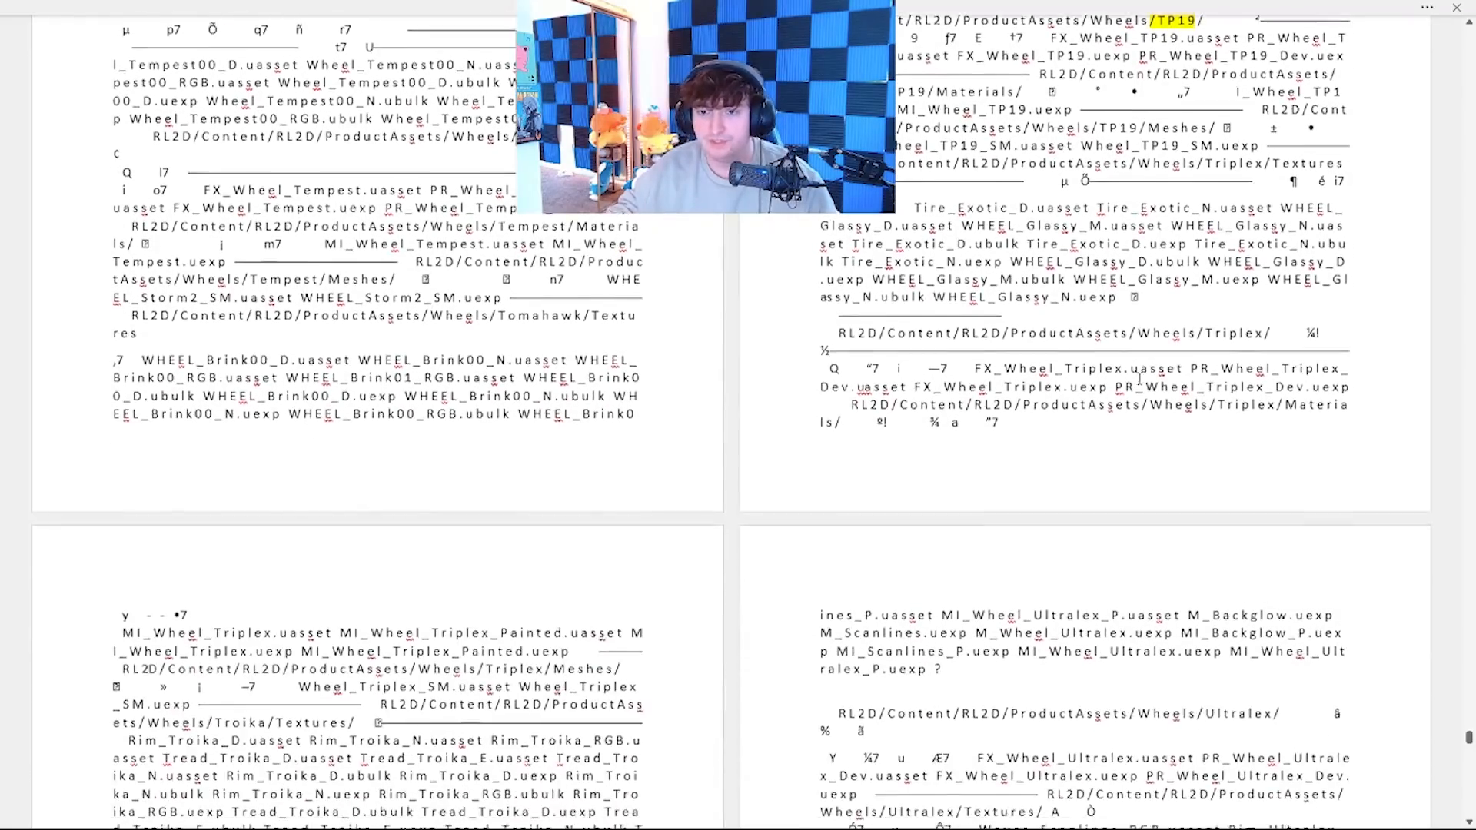
{"action": "scroll", "scroll_direction": "down", "scroll_amount": 3}
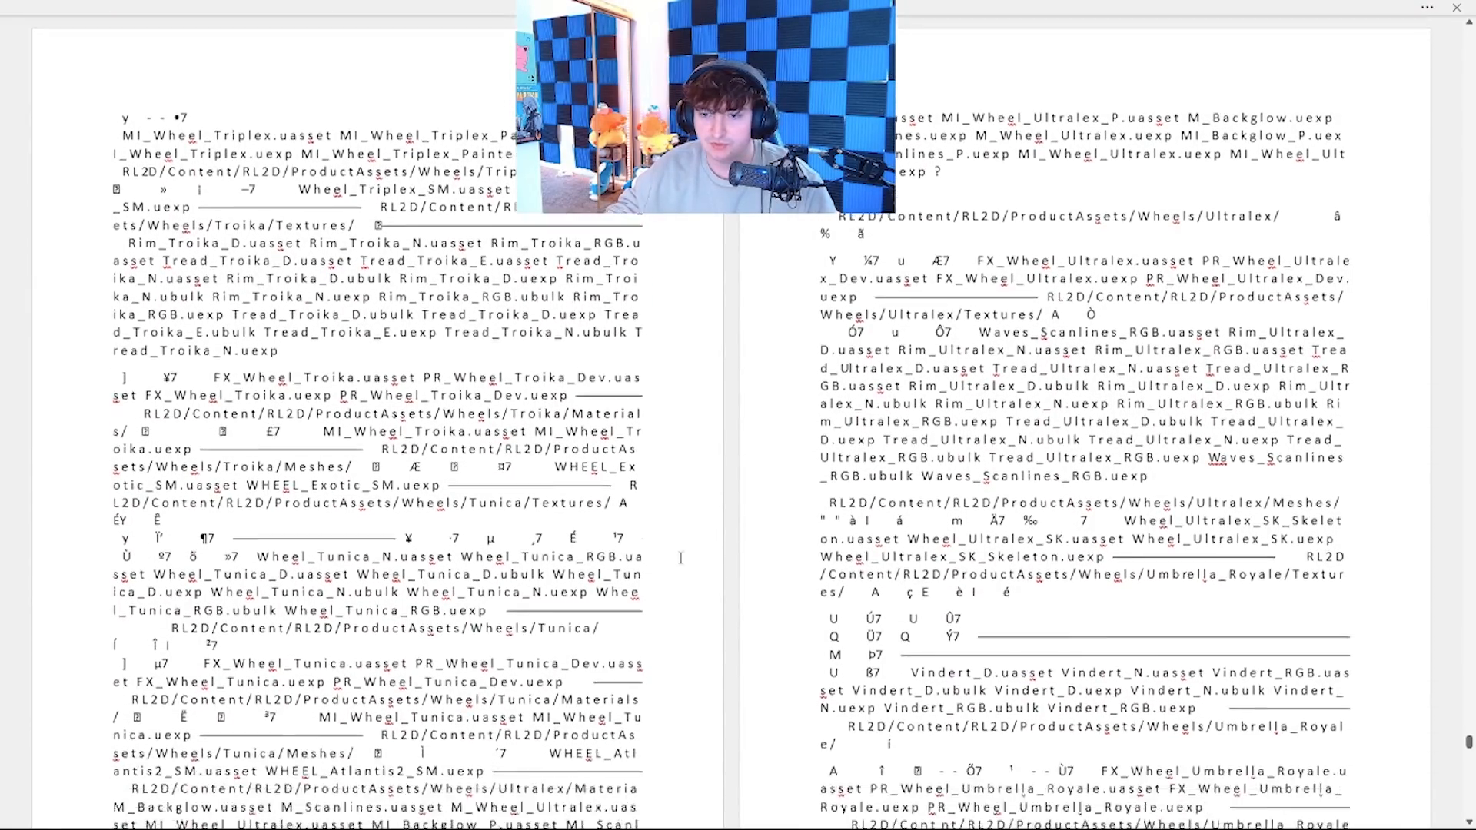
{"action": "scroll", "scroll_direction": "down", "scroll_amount": 3}
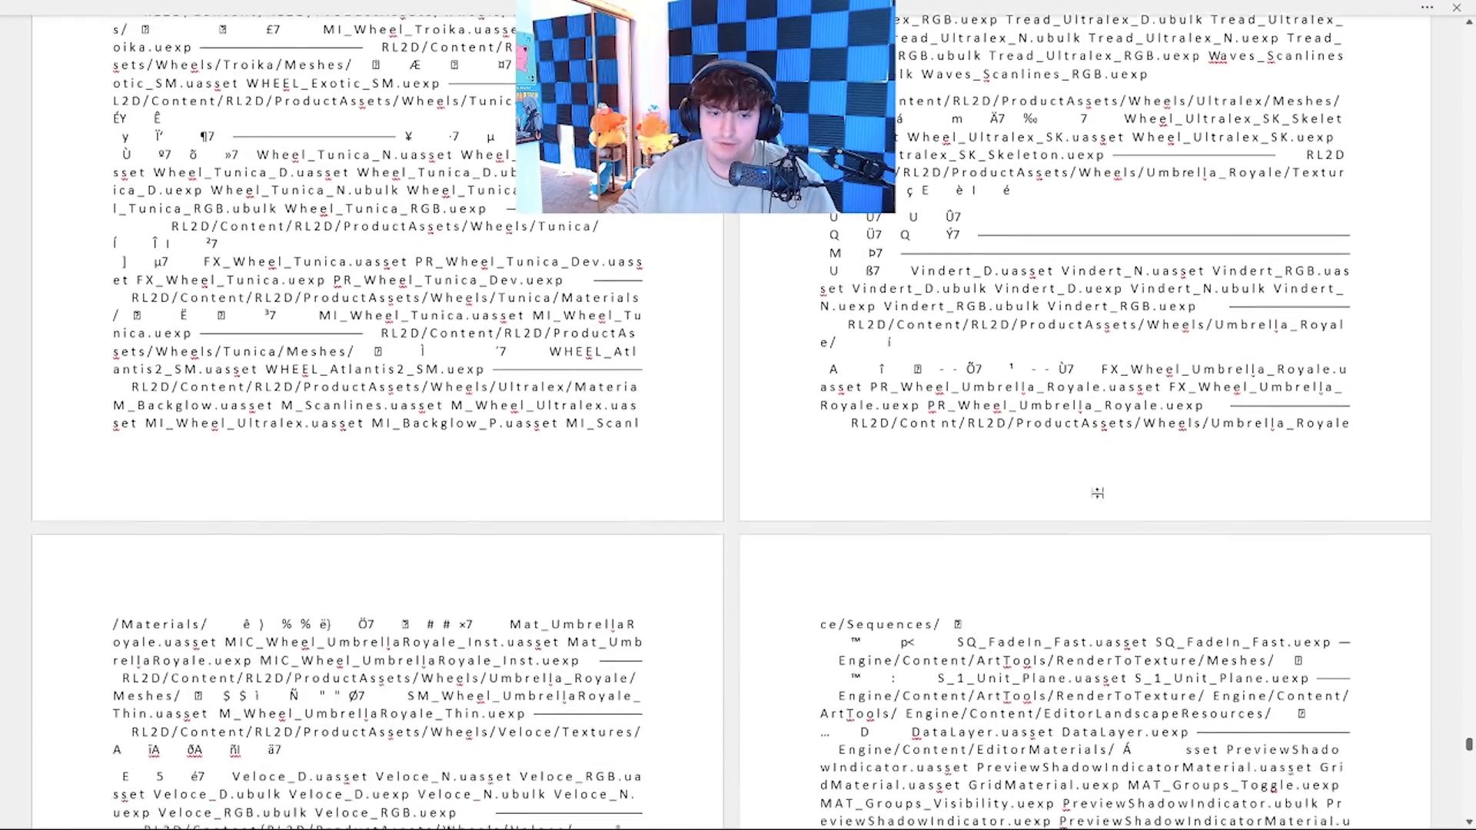
{"action": "scroll", "scroll_direction": "down", "scroll_amount": 3}
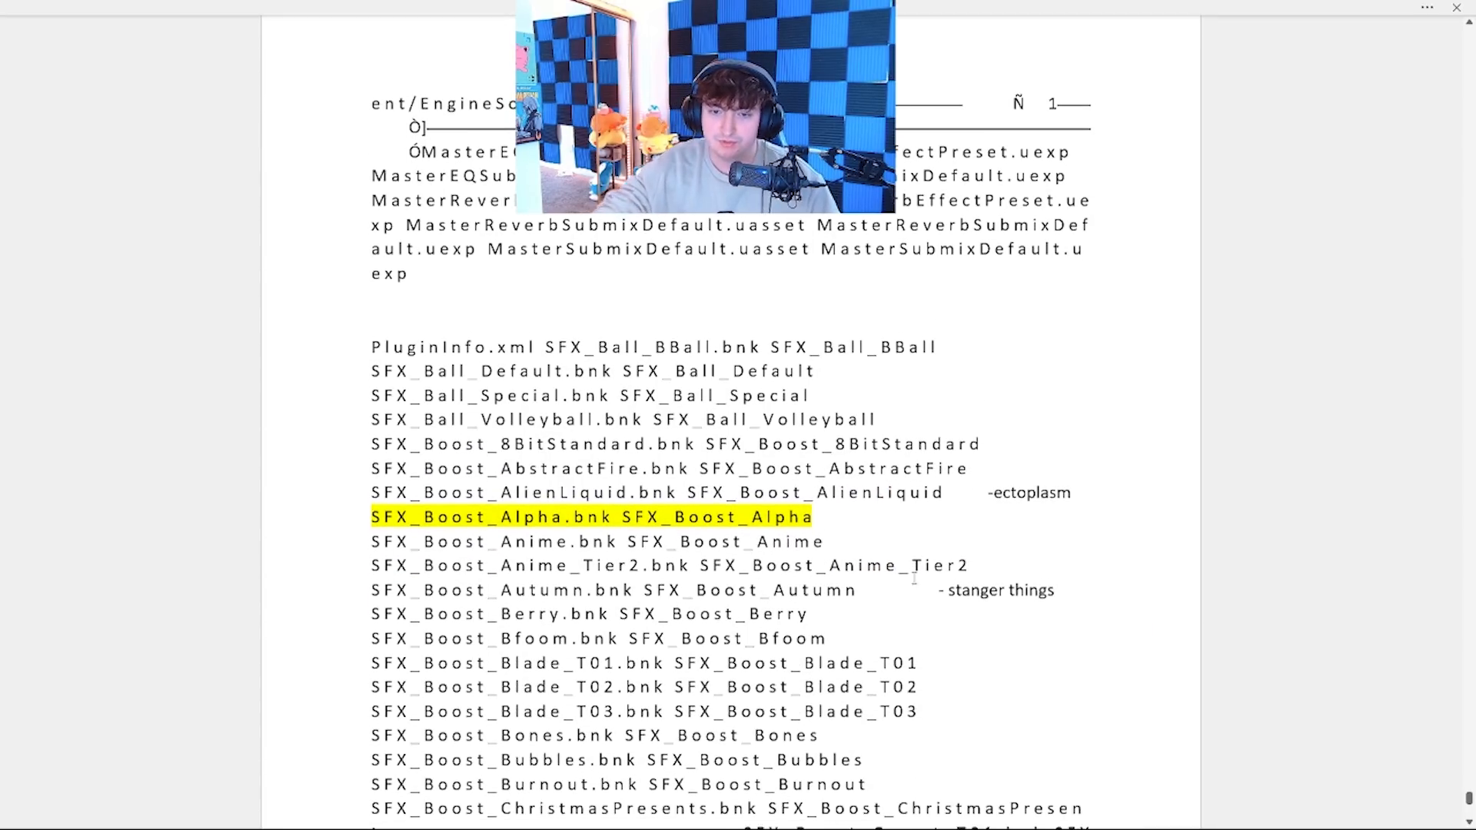
- Highlight ChristmasPresents yellow in the SFX_Boost sound list
{"action": "scroll", "scroll_direction": "down", "scroll_amount": 3}
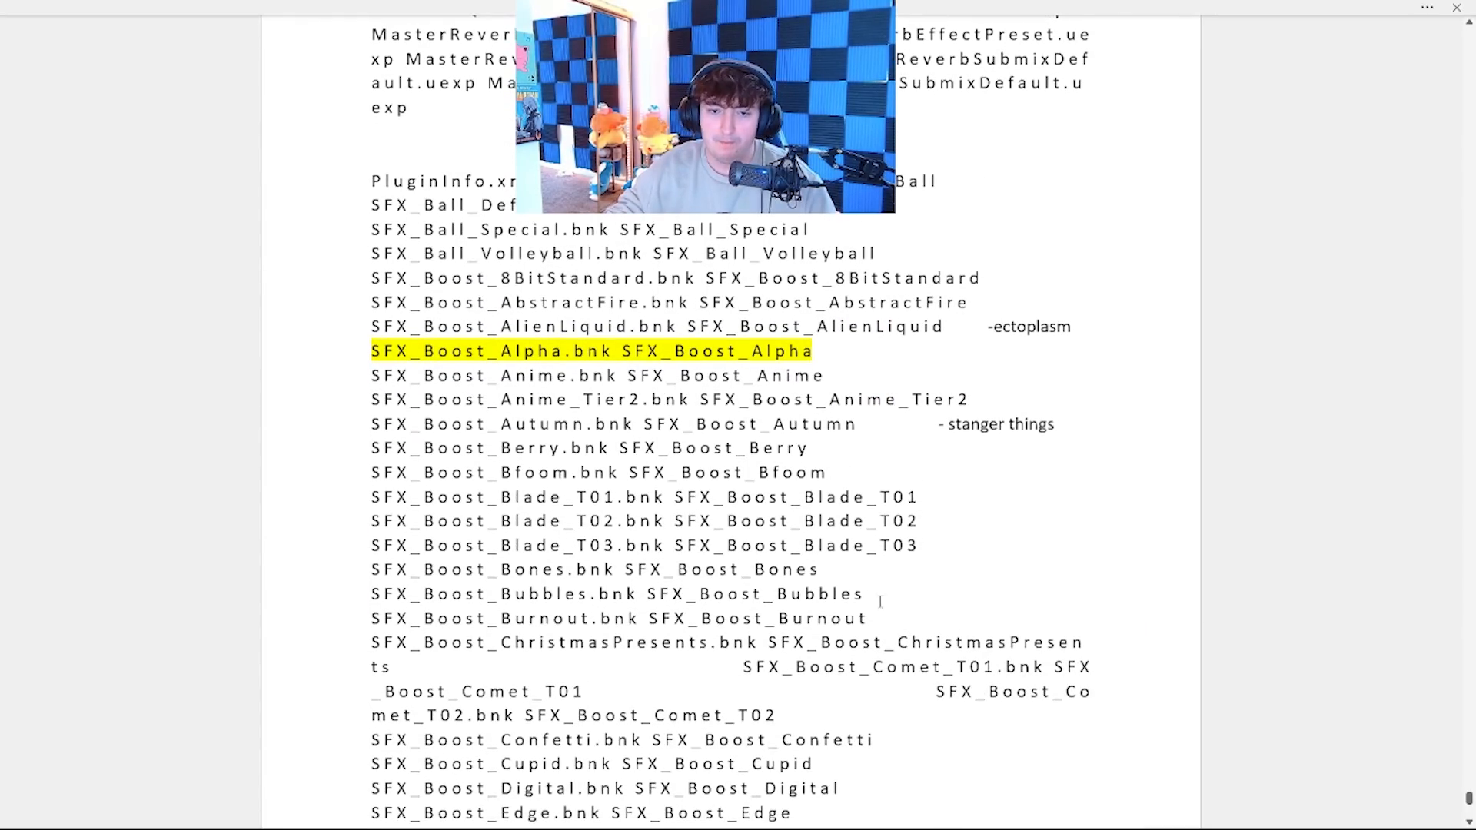
{"action": "scroll", "scroll_direction": "down", "scroll_amount": 3}
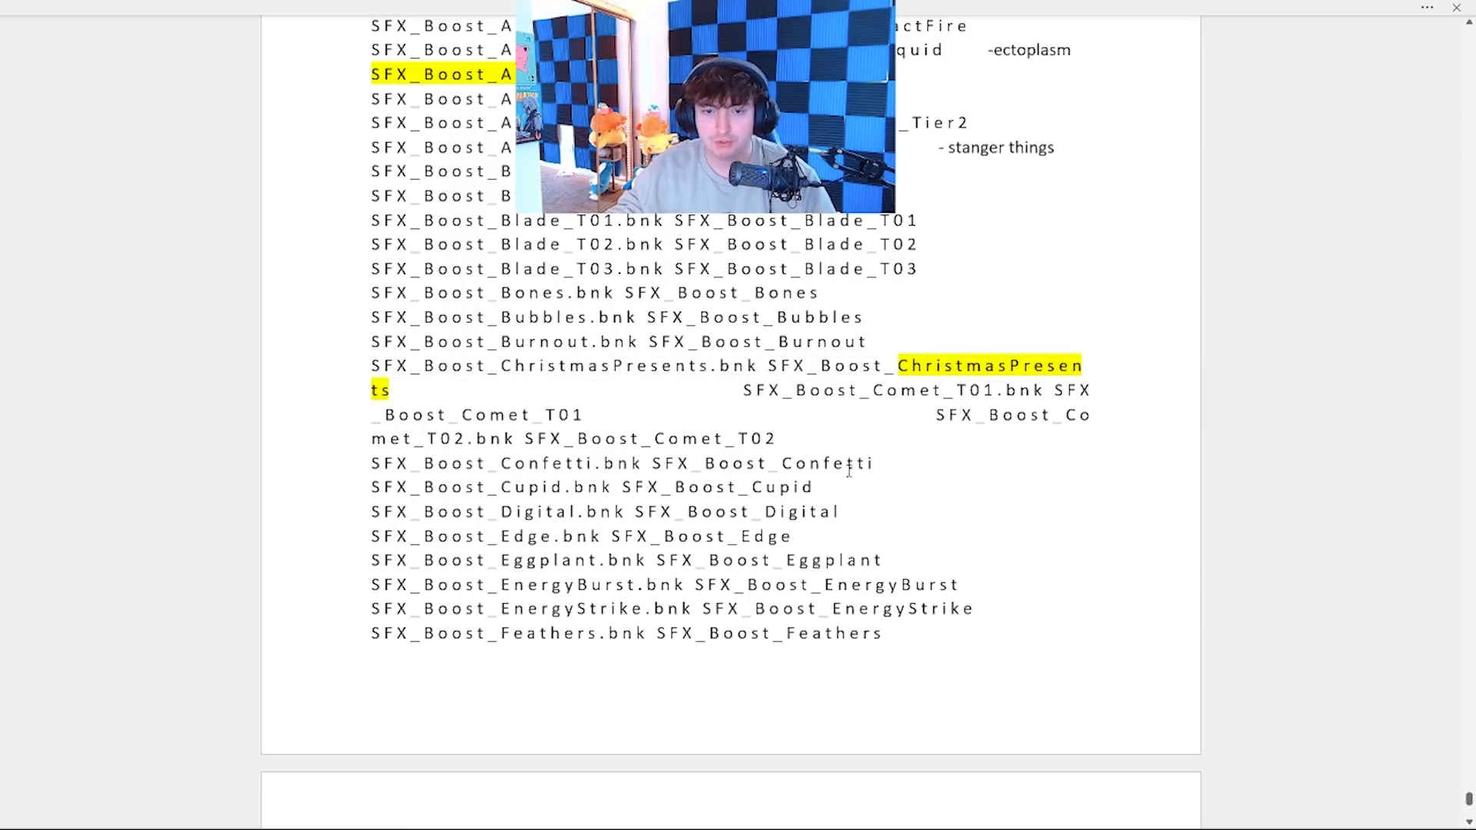
{"action": "scroll", "scroll_direction": "down", "scroll_amount": 3}
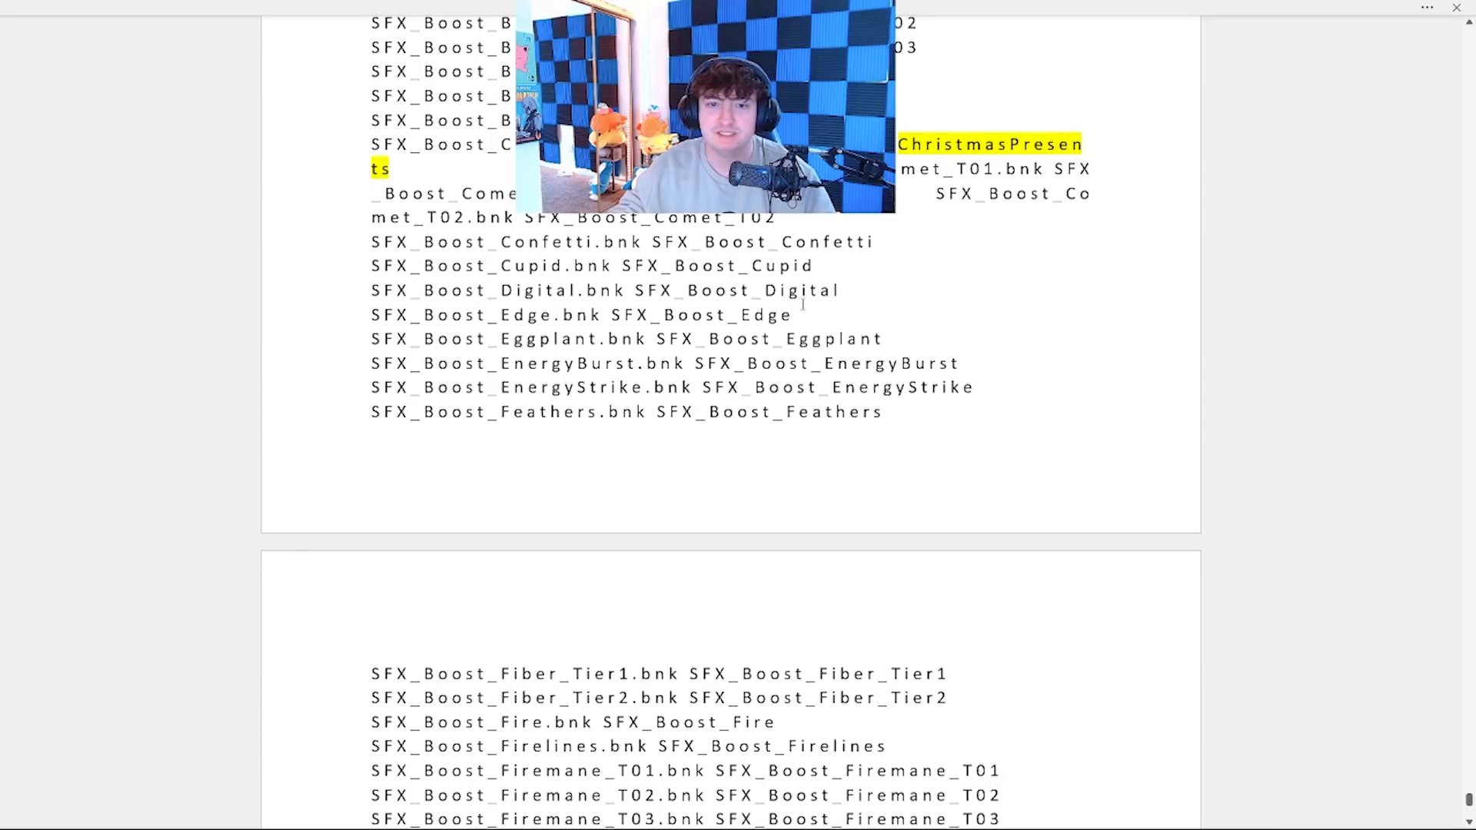
{"action": "scroll", "scroll_direction": "down", "scroll_amount": 3}
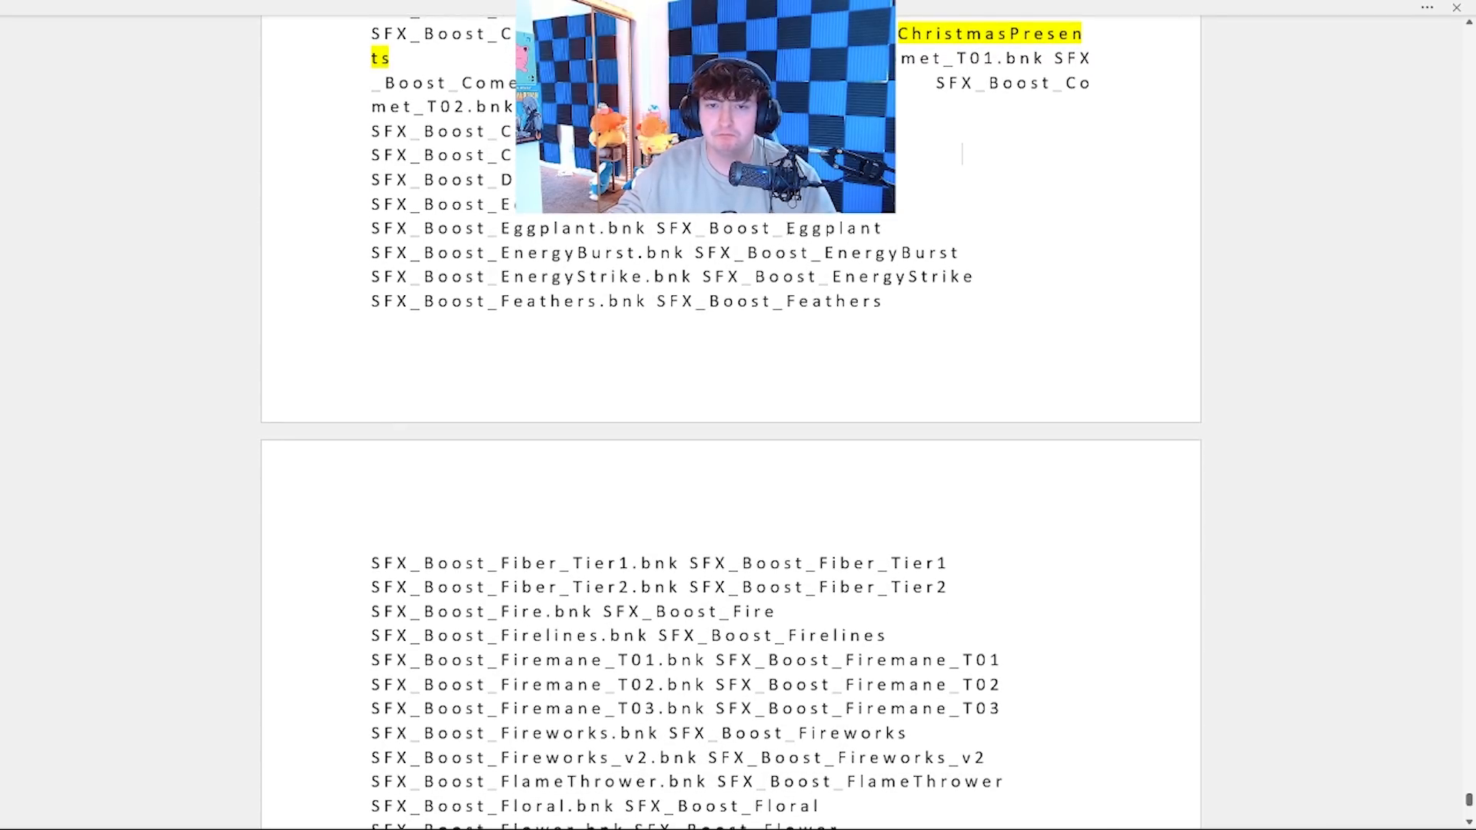
{"action": "double_click", "coordinate": [833, 228]}
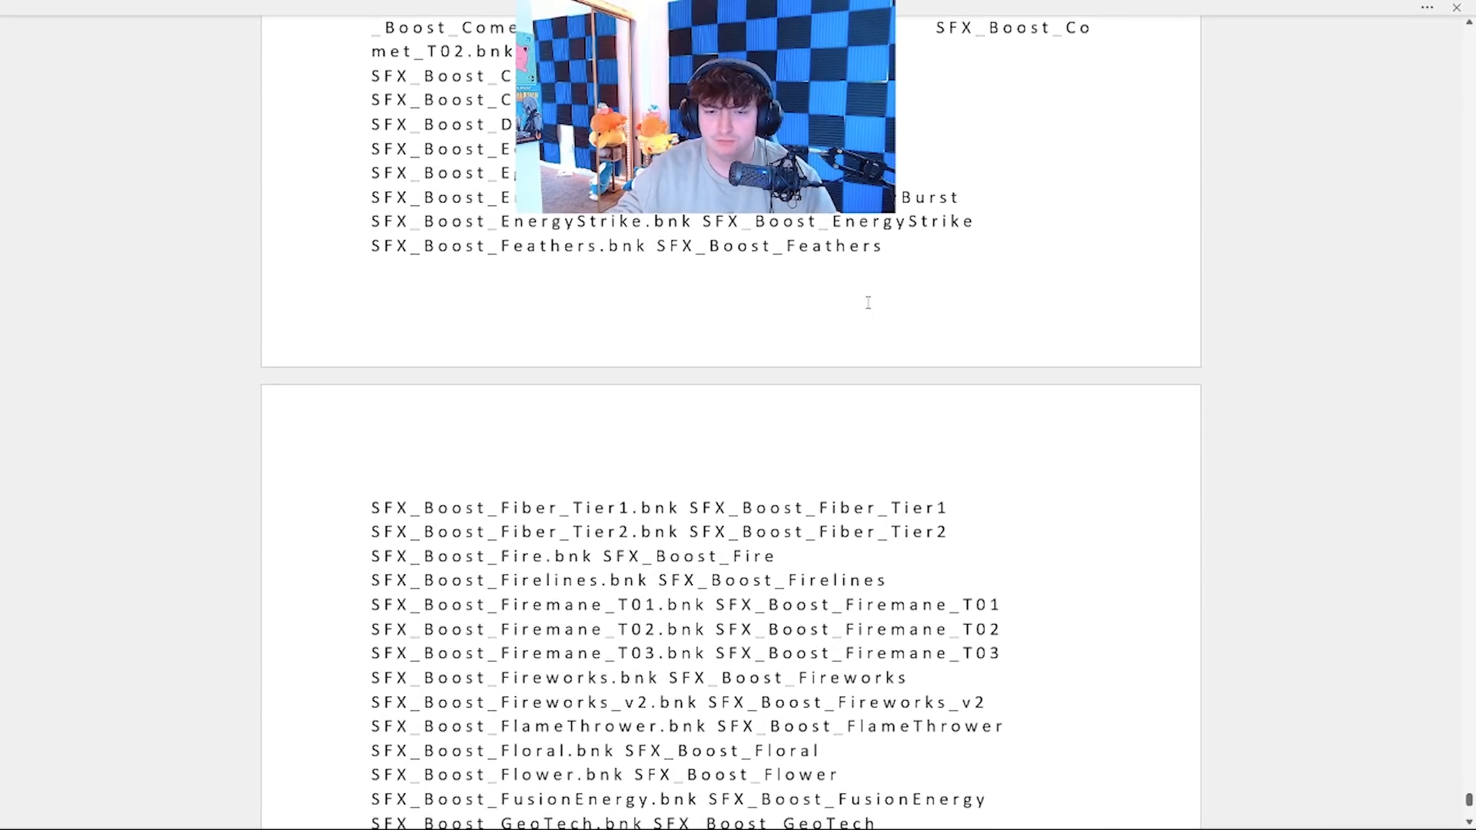
{"action": "scroll", "scroll_direction": "down", "scroll_amount": 3}
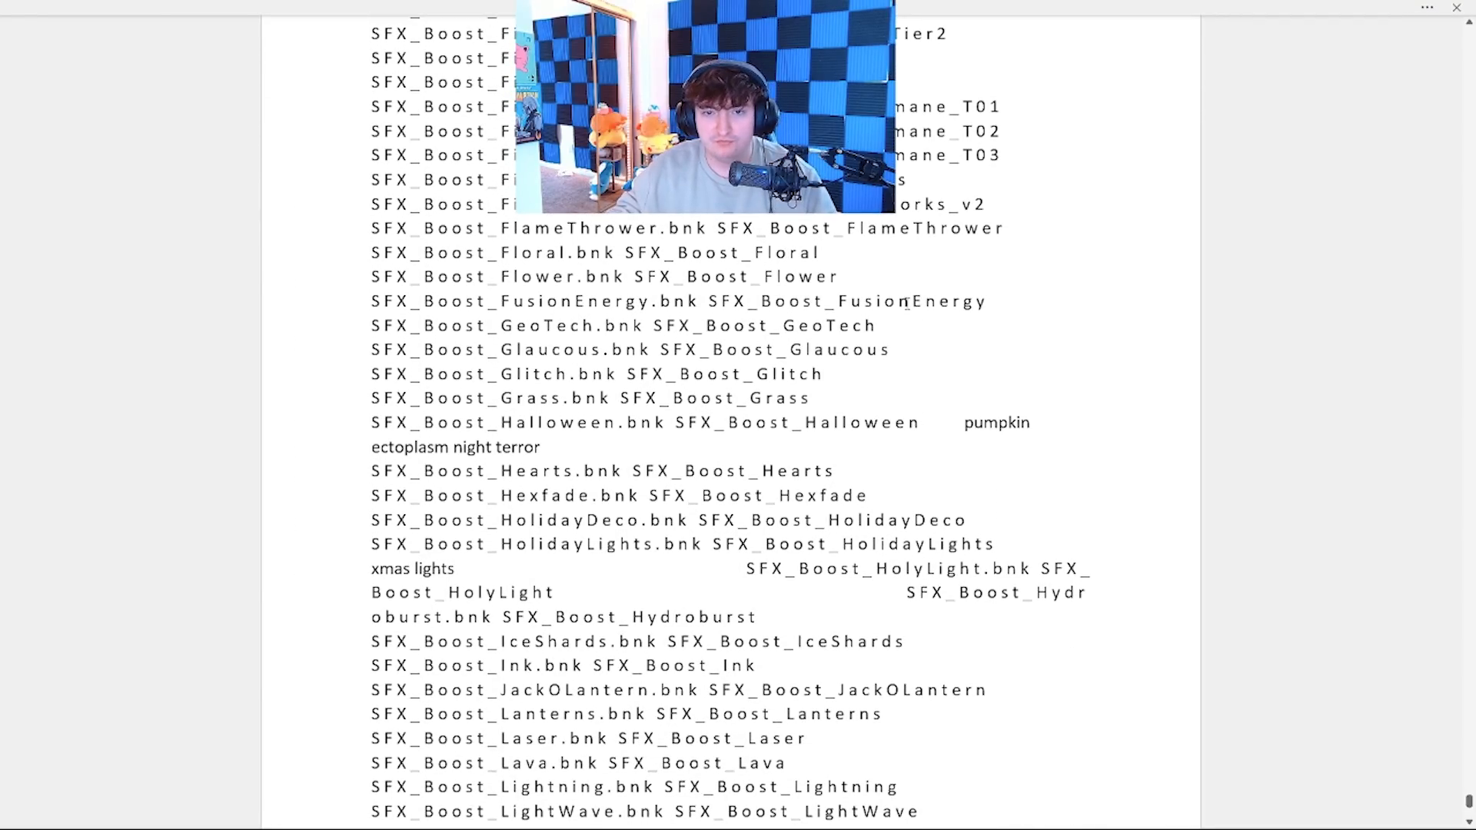
{"action": "scroll", "scroll_direction": "down", "scroll_amount": 3}
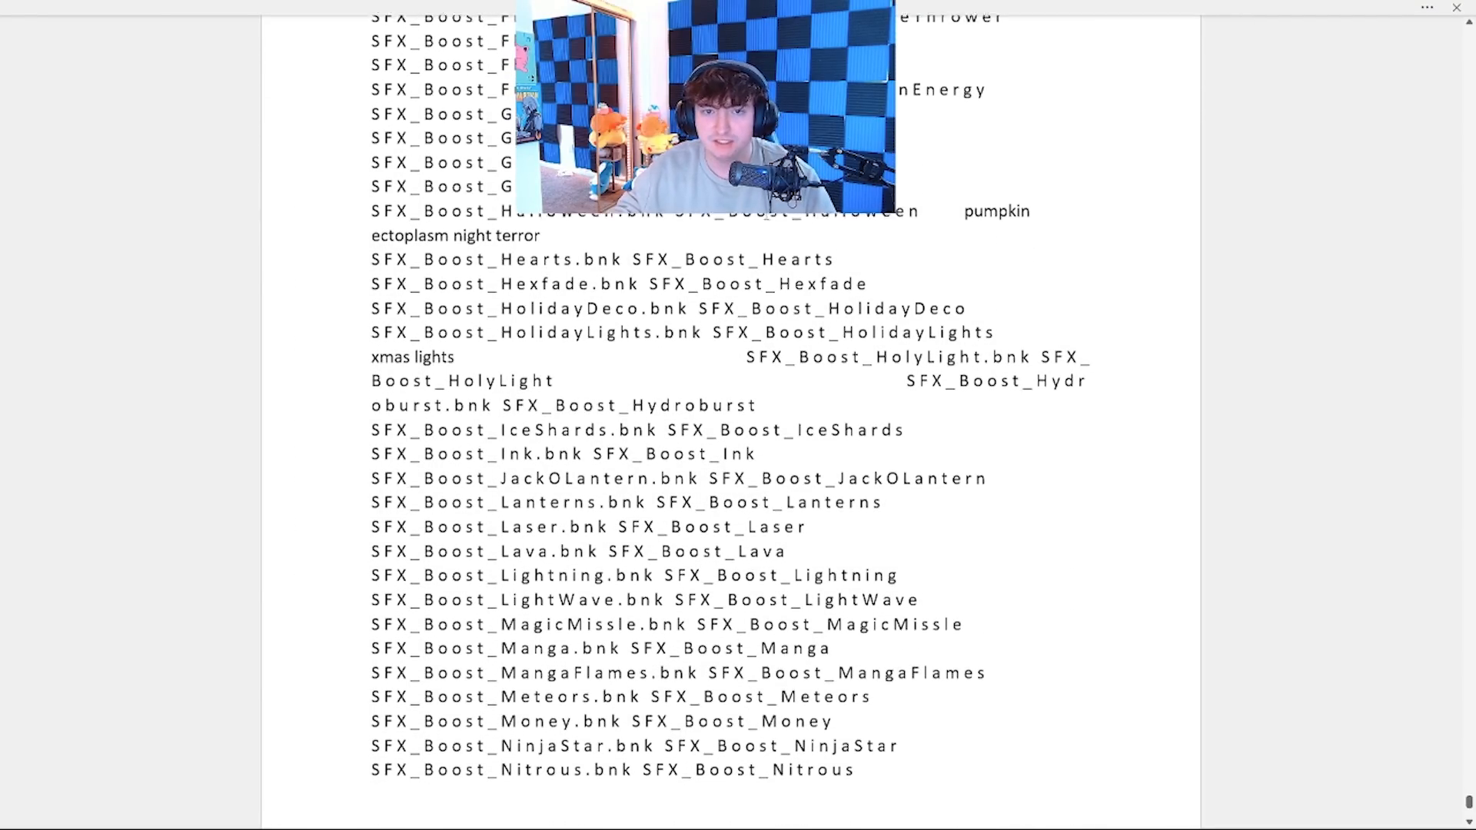
{"action": "scroll", "scroll_direction": "down", "scroll_amount": 3}
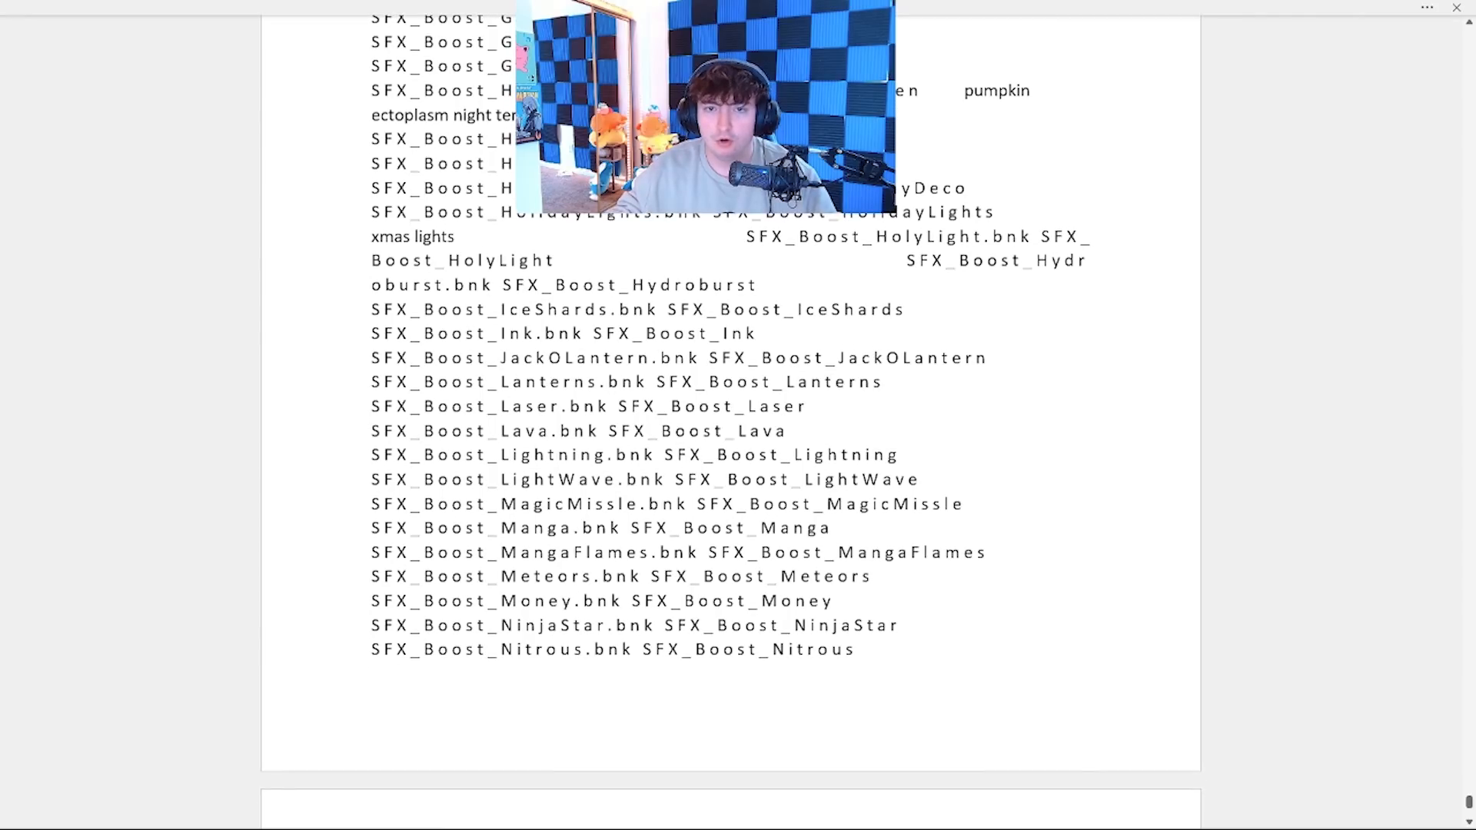
{"action": "scroll", "scroll_direction": "down", "scroll_amount": 3}
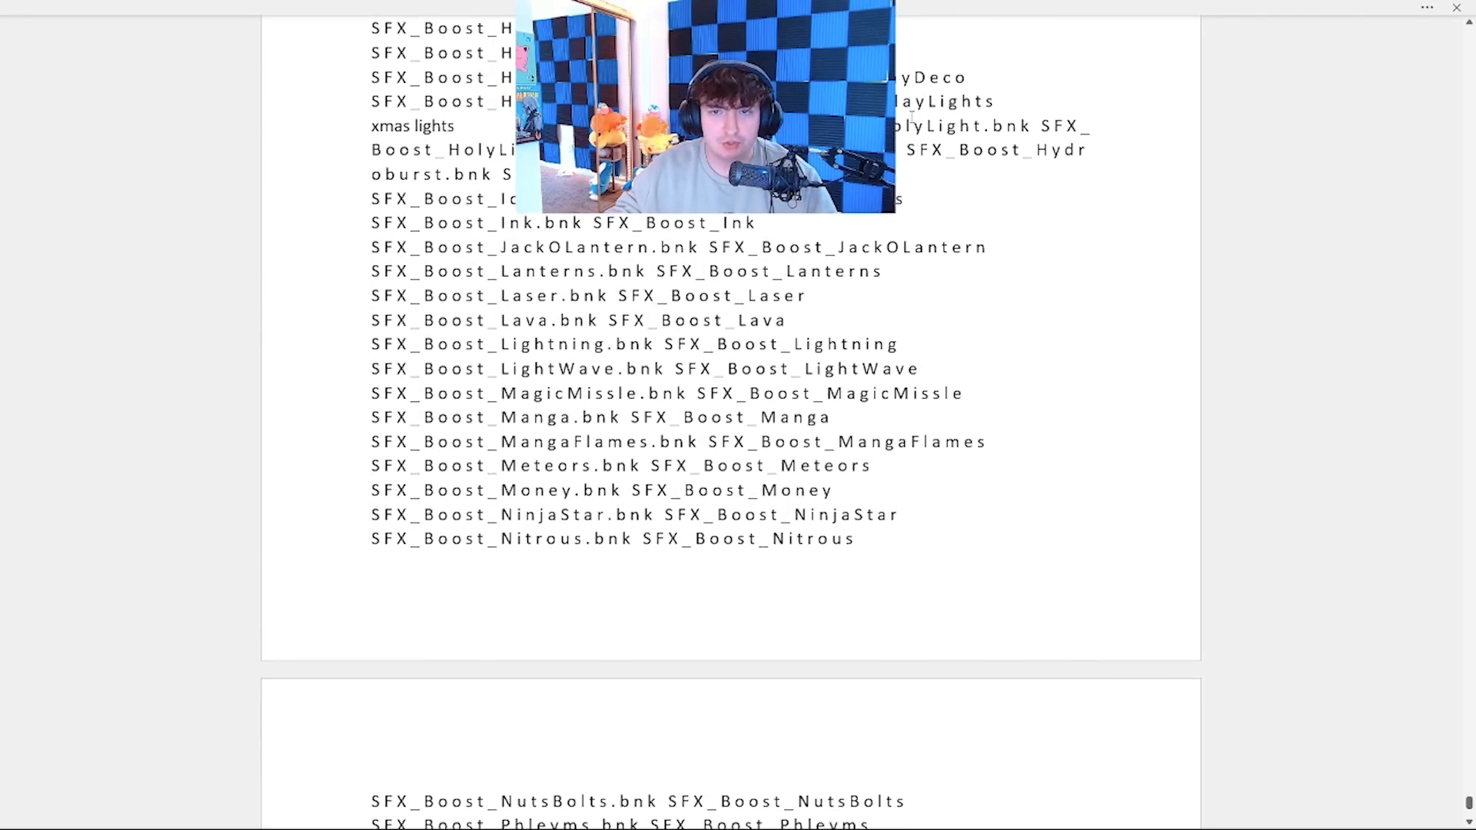
{"action": "scroll", "scroll_direction": "down", "scroll_amount": 3}
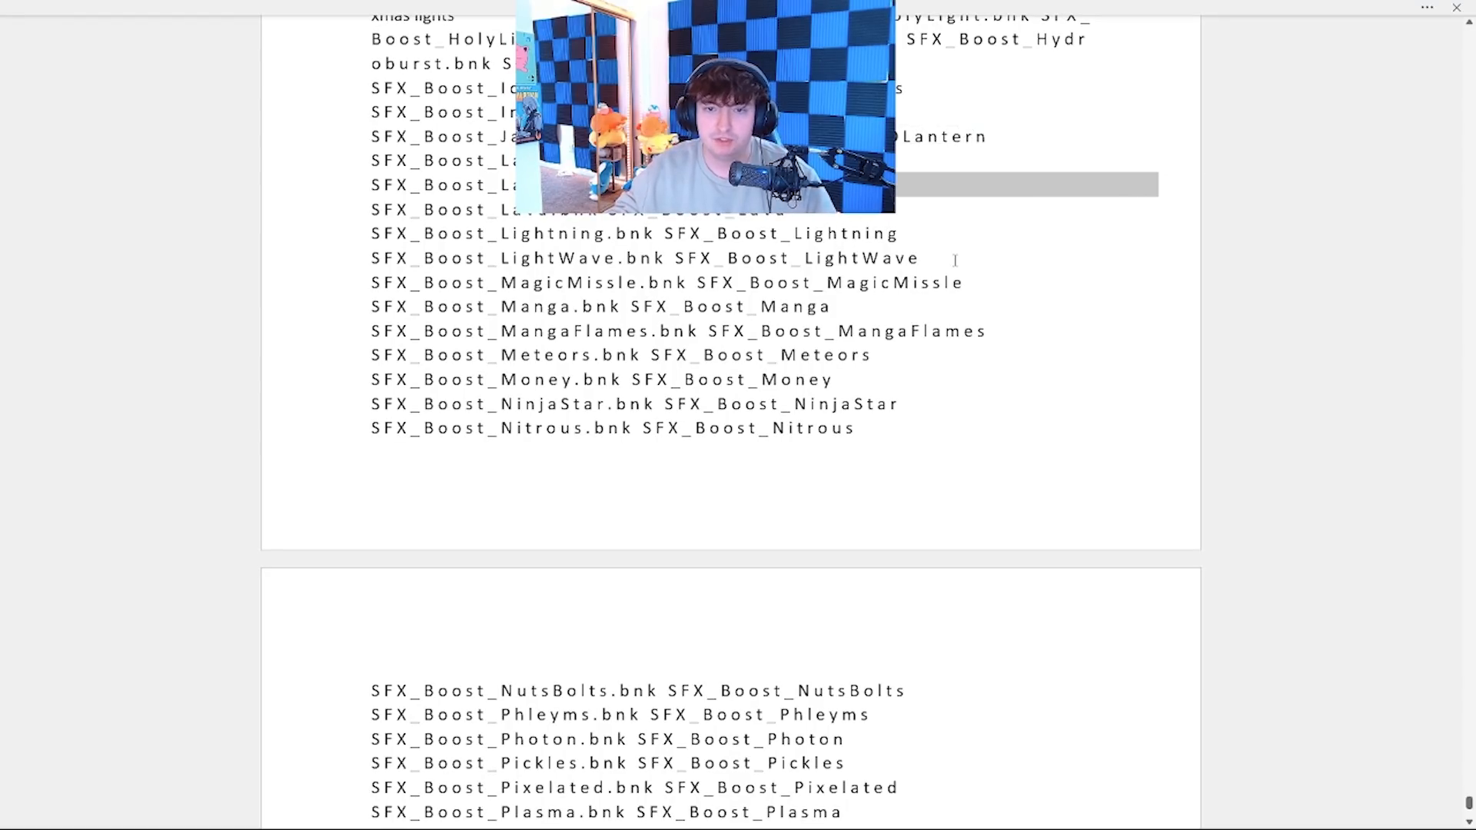
{"action": "mouse_move", "coordinate": [798, 402]}
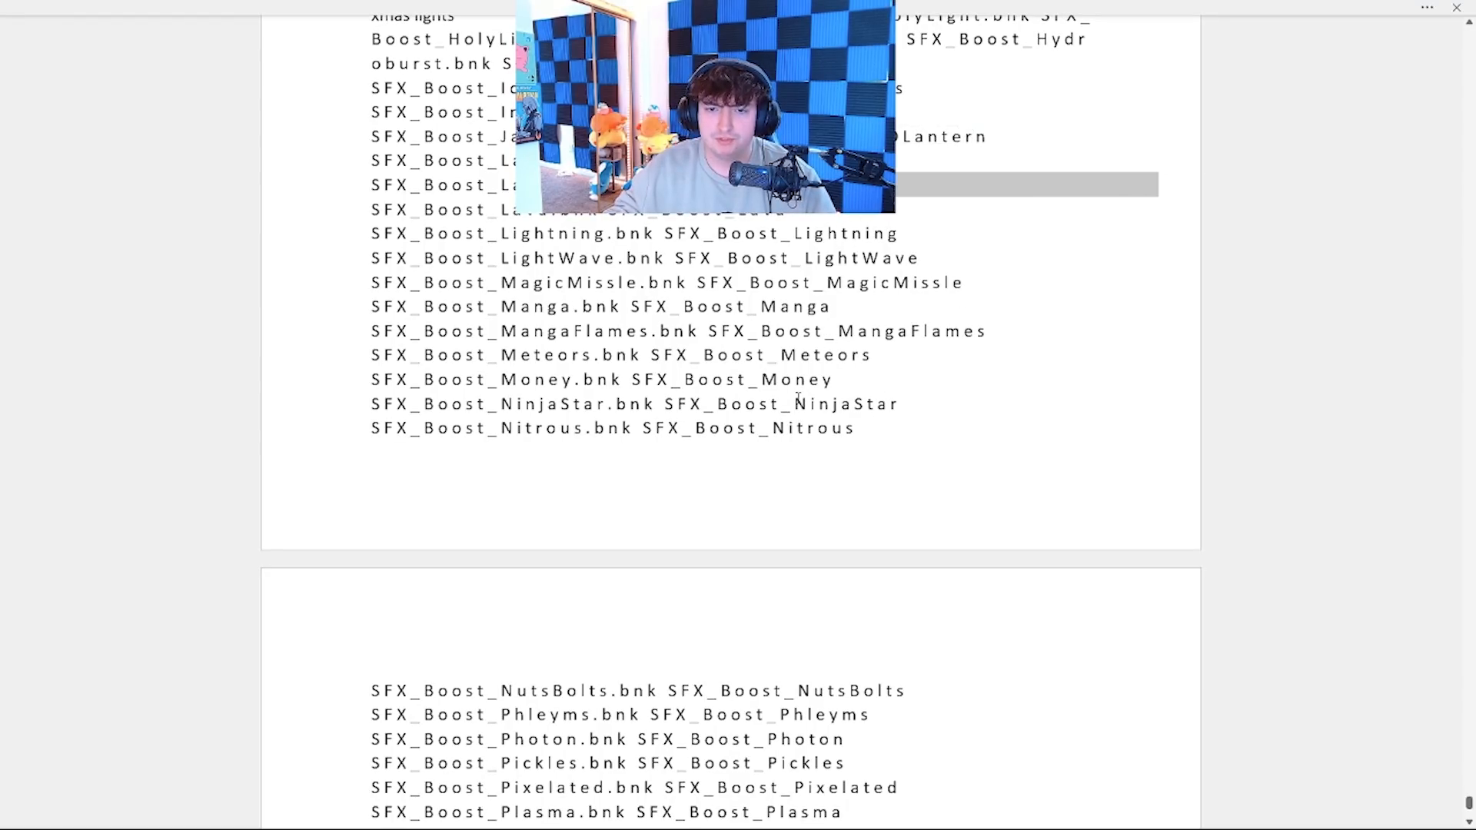
{"action": "scroll", "scroll_direction": "down", "scroll_amount": 3}
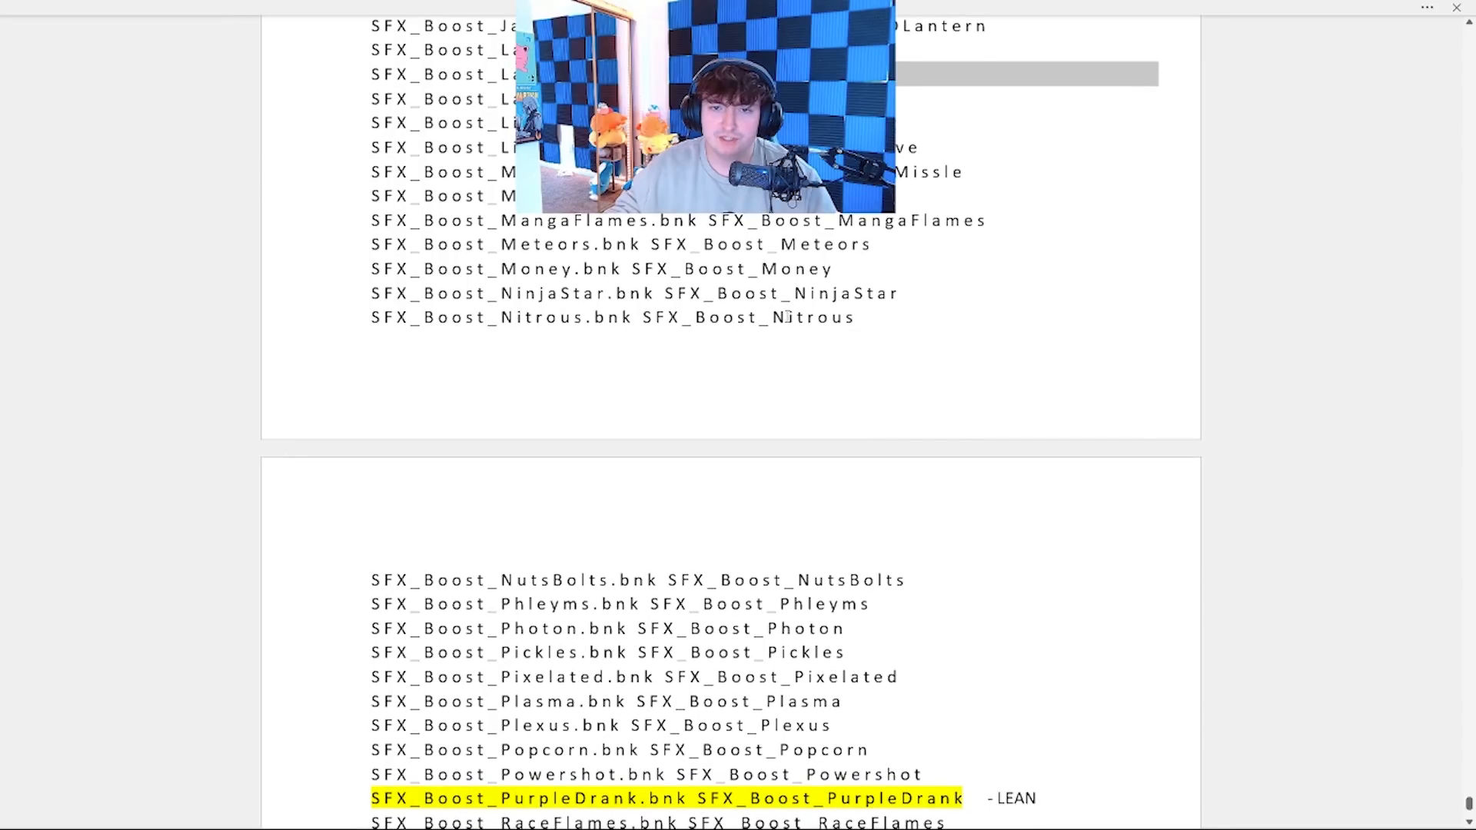
- Highlight Sparkle yellow further down the boost sound list
{"action": "scroll", "scroll_direction": "down", "scroll_amount": 3}
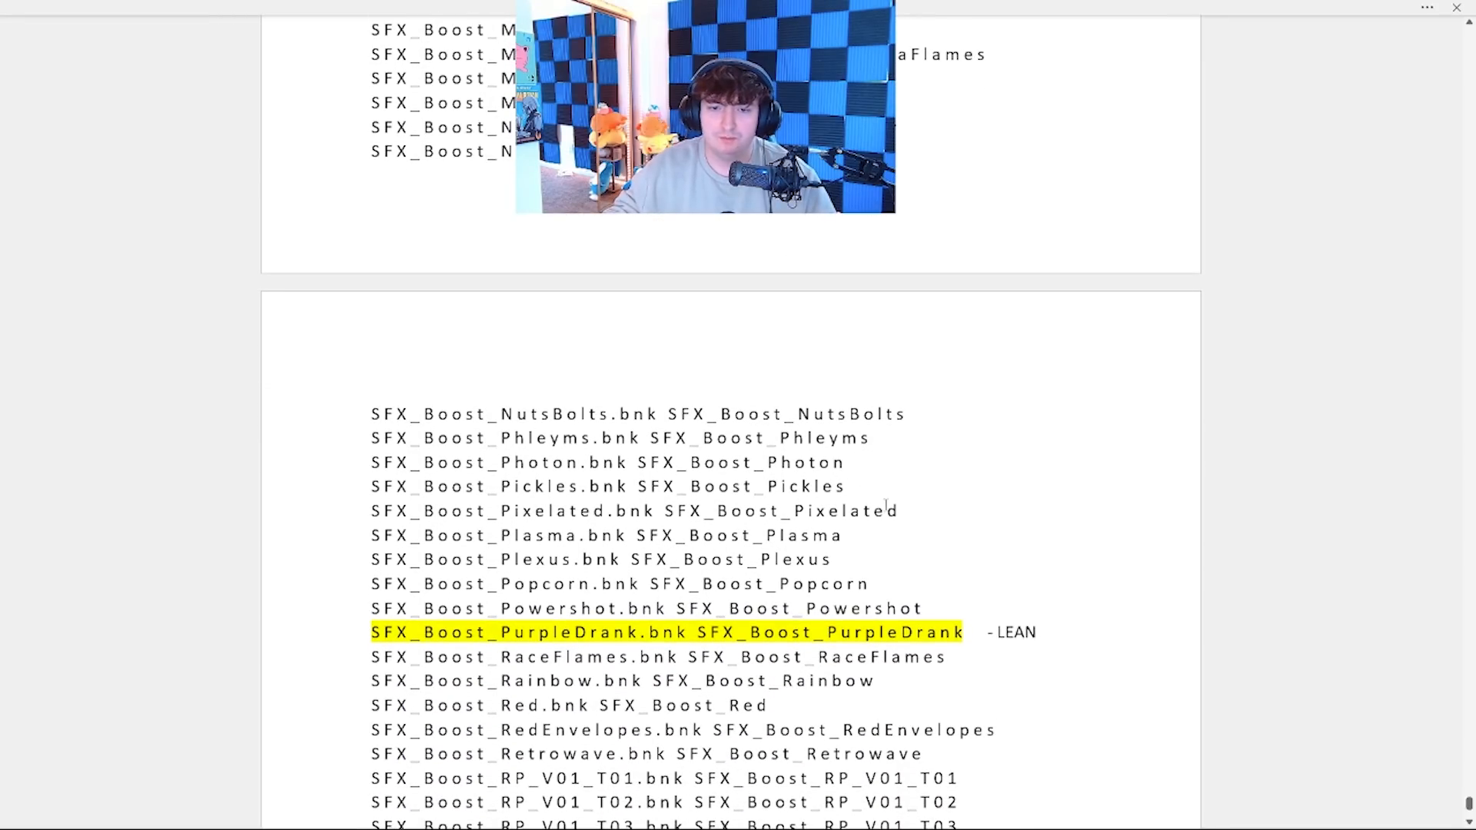
{"action": "scroll", "scroll_direction": "up", "scroll_amount": 3}
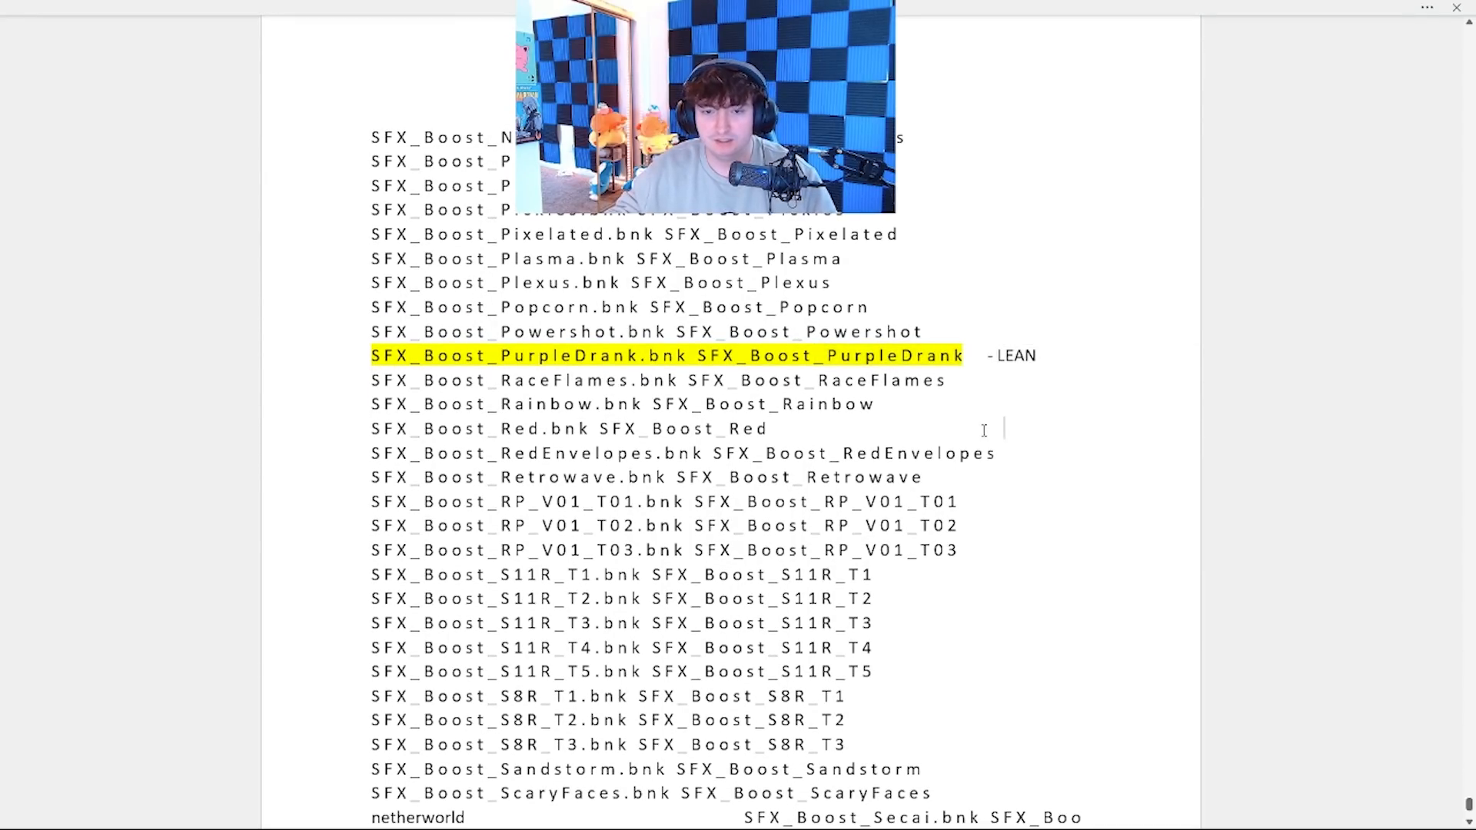
{"action": "scroll", "scroll_direction": "down", "scroll_amount": 3}
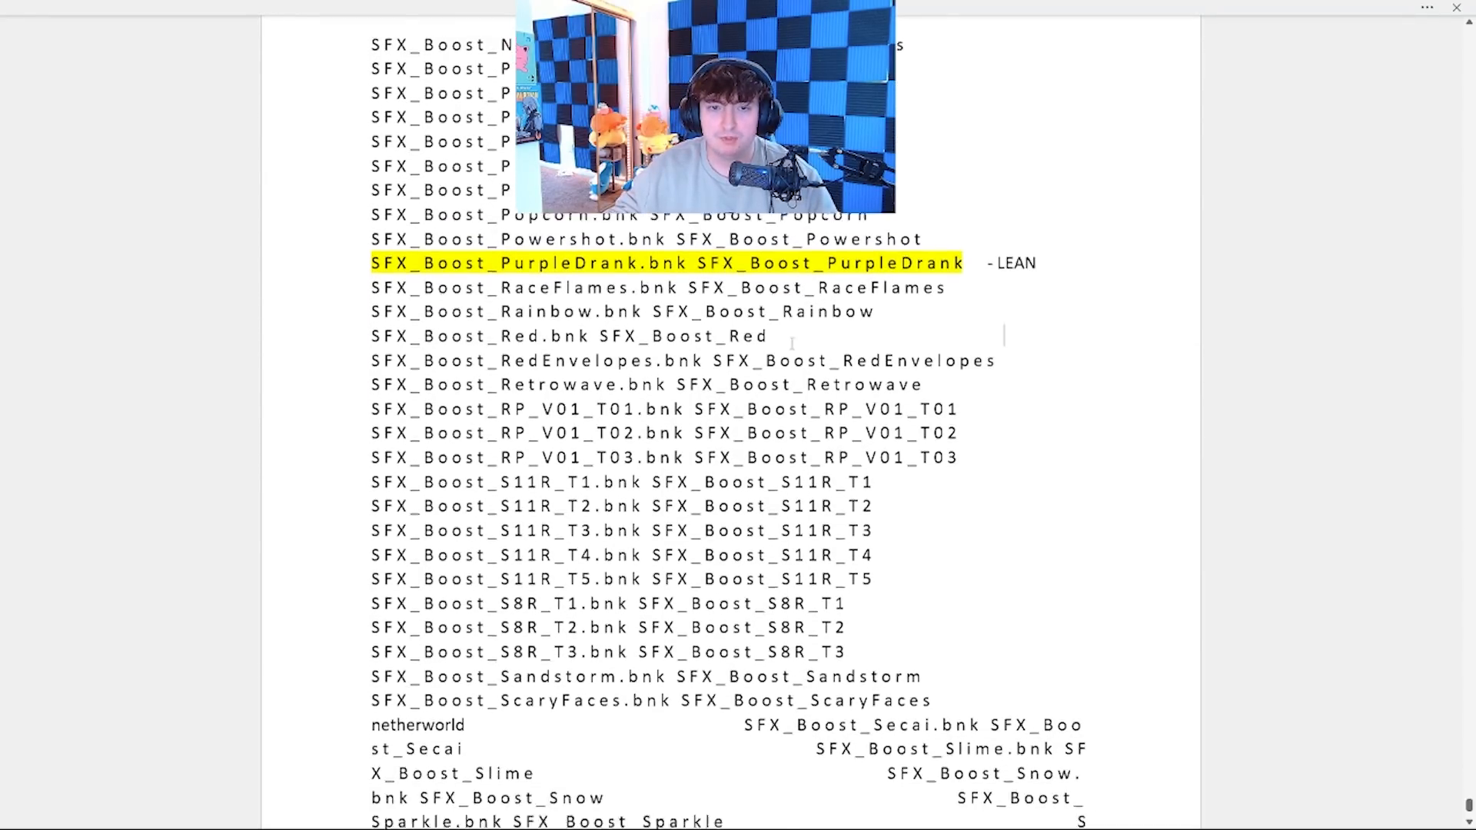
{"action": "scroll", "scroll_direction": "down", "scroll_amount": 3}
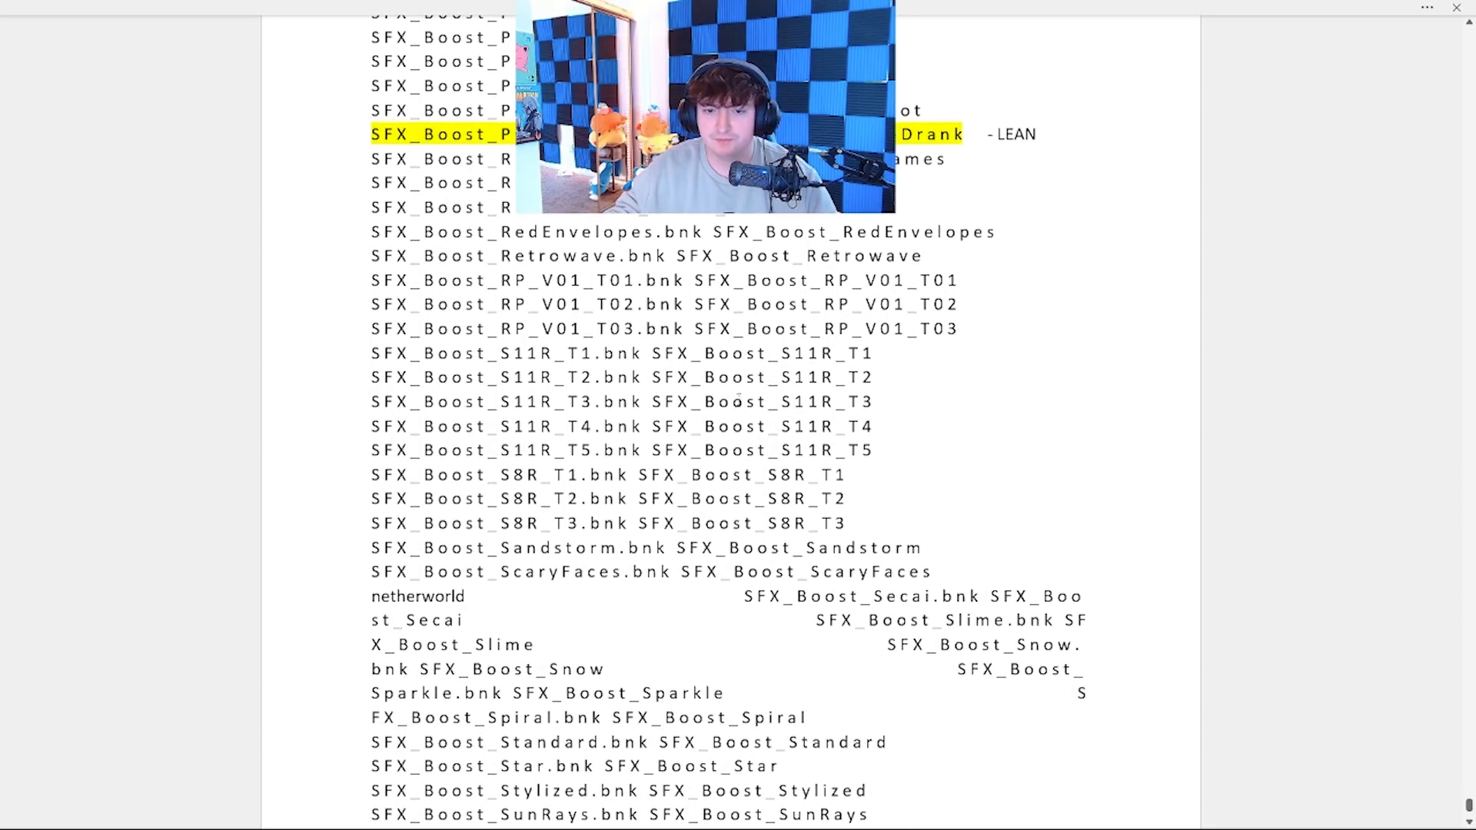
{"action": "scroll", "scroll_direction": "down", "scroll_amount": 3}
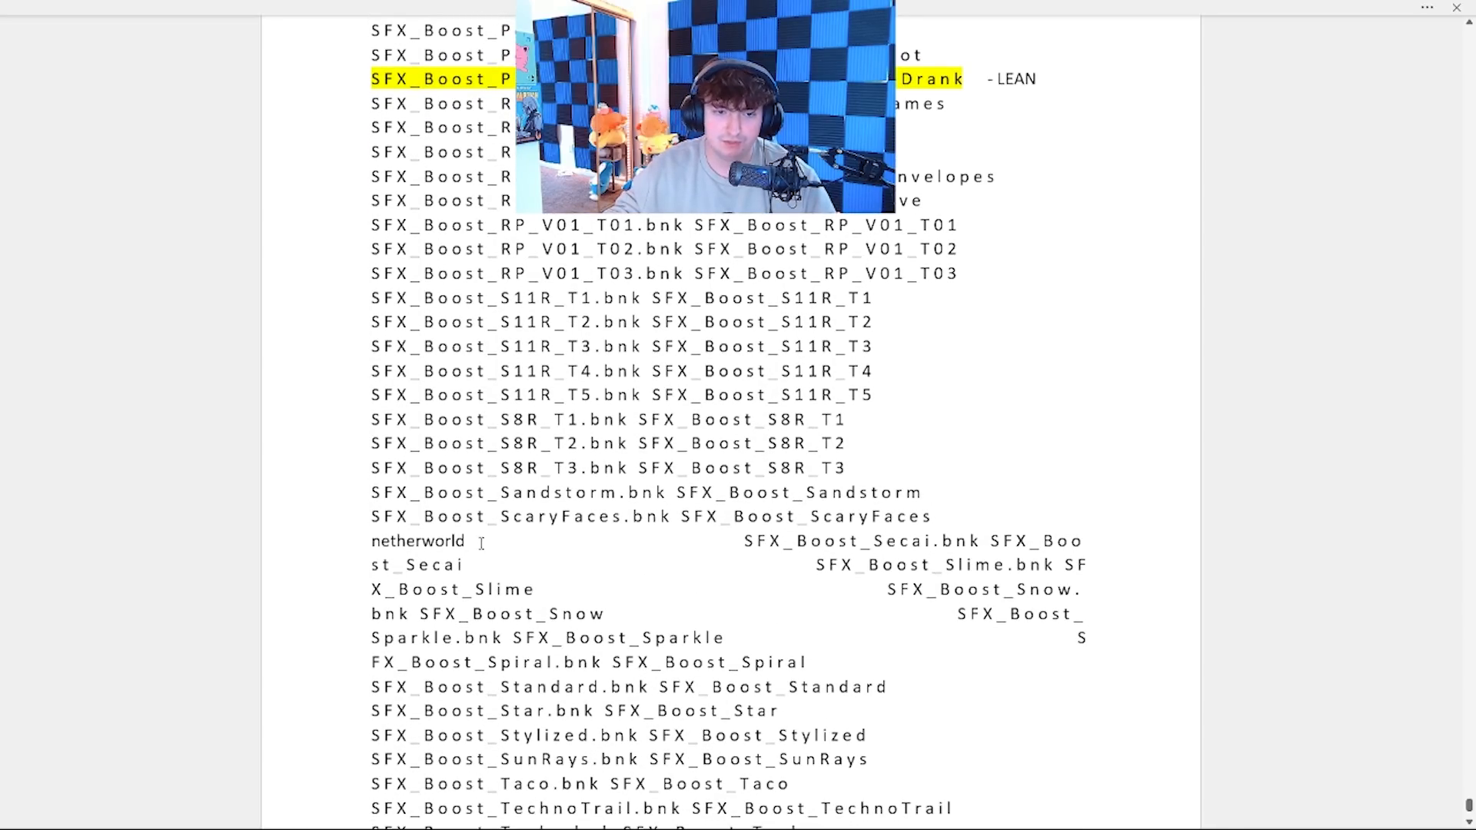
{"action": "scroll", "scroll_direction": "down", "scroll_amount": 3}
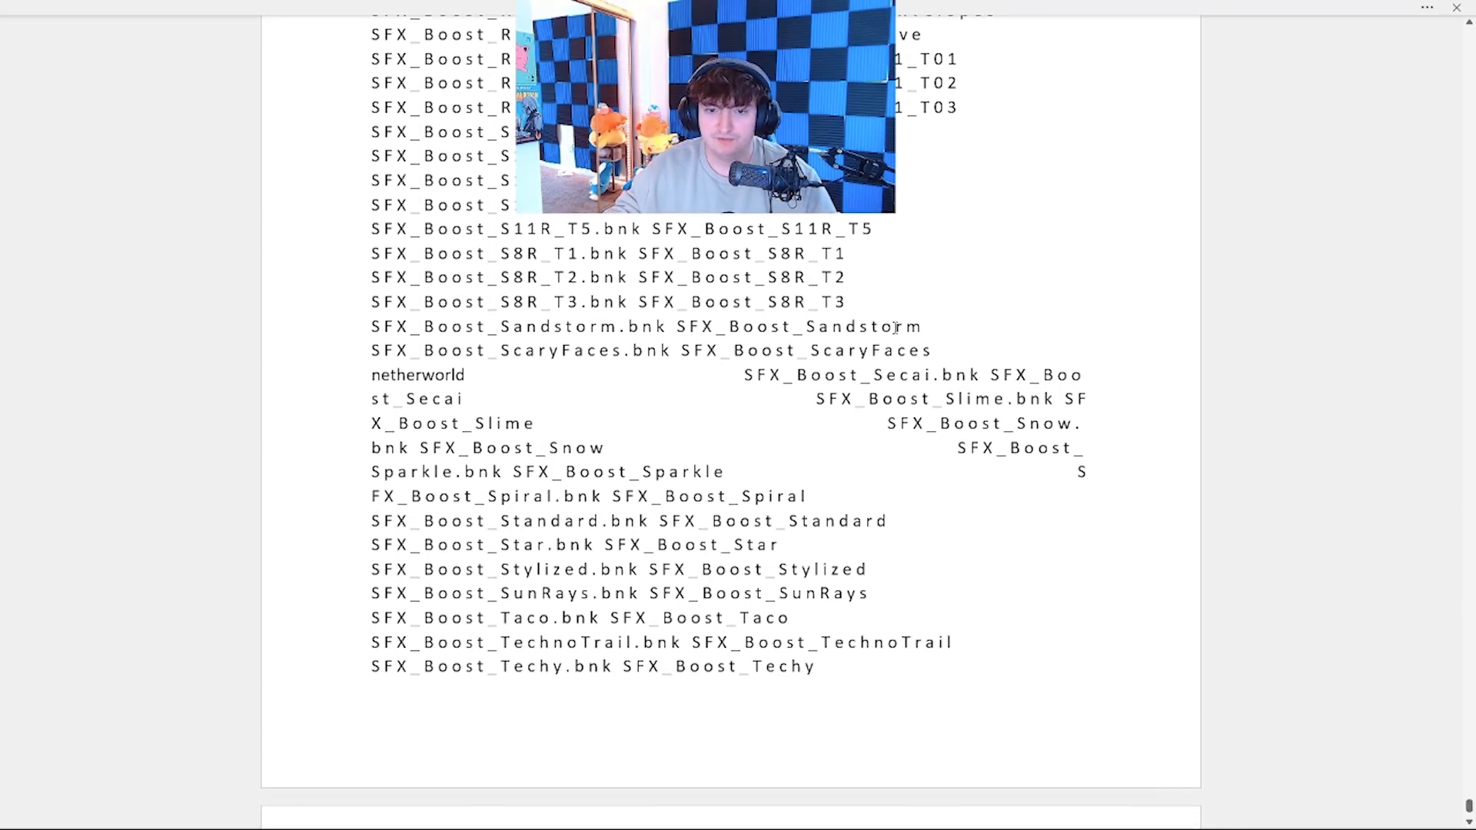
{"action": "scroll", "scroll_direction": "down", "scroll_amount": 3}
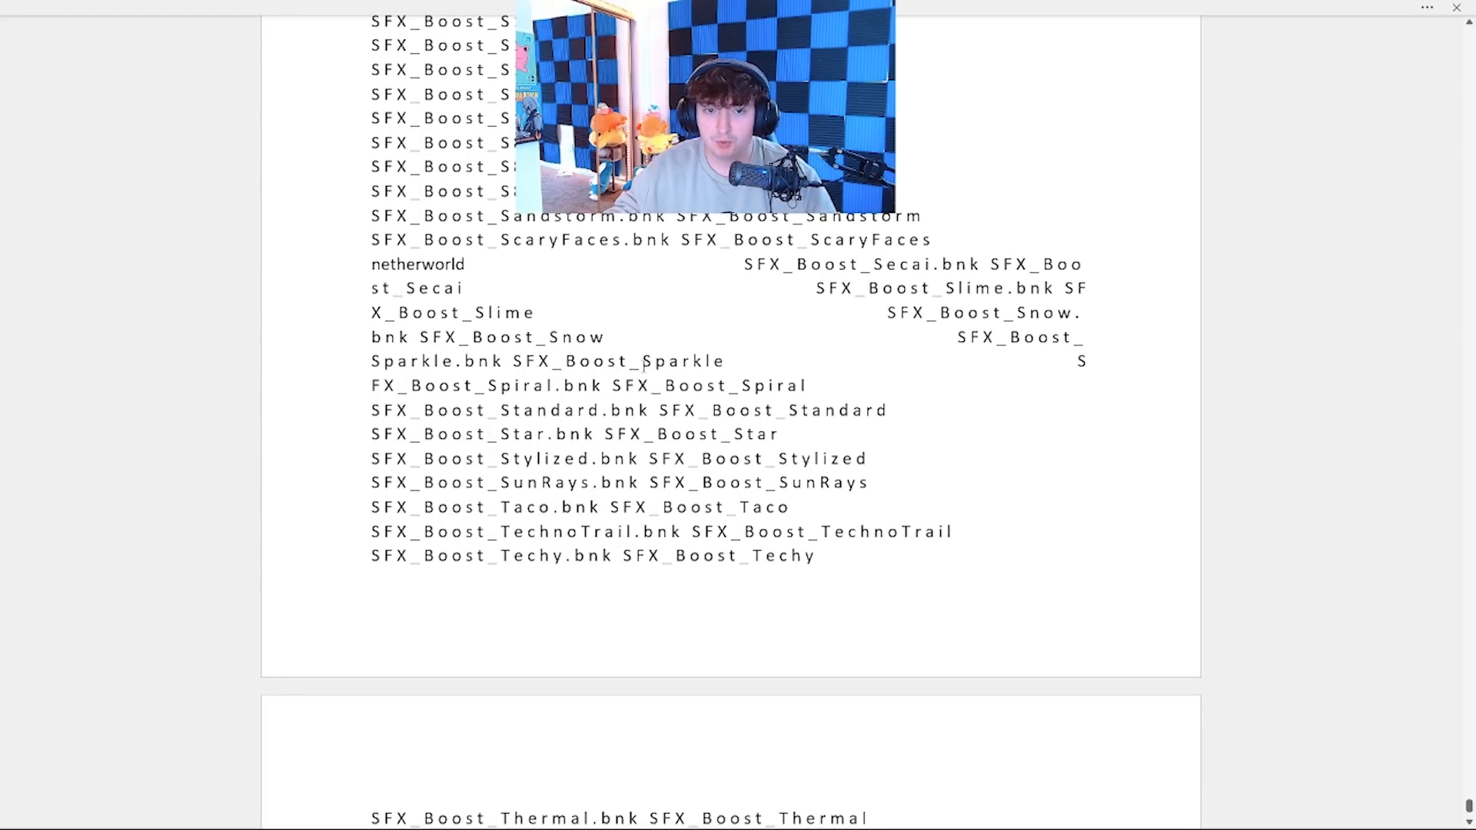
{"action": "double_click", "coordinate": [679, 360]}
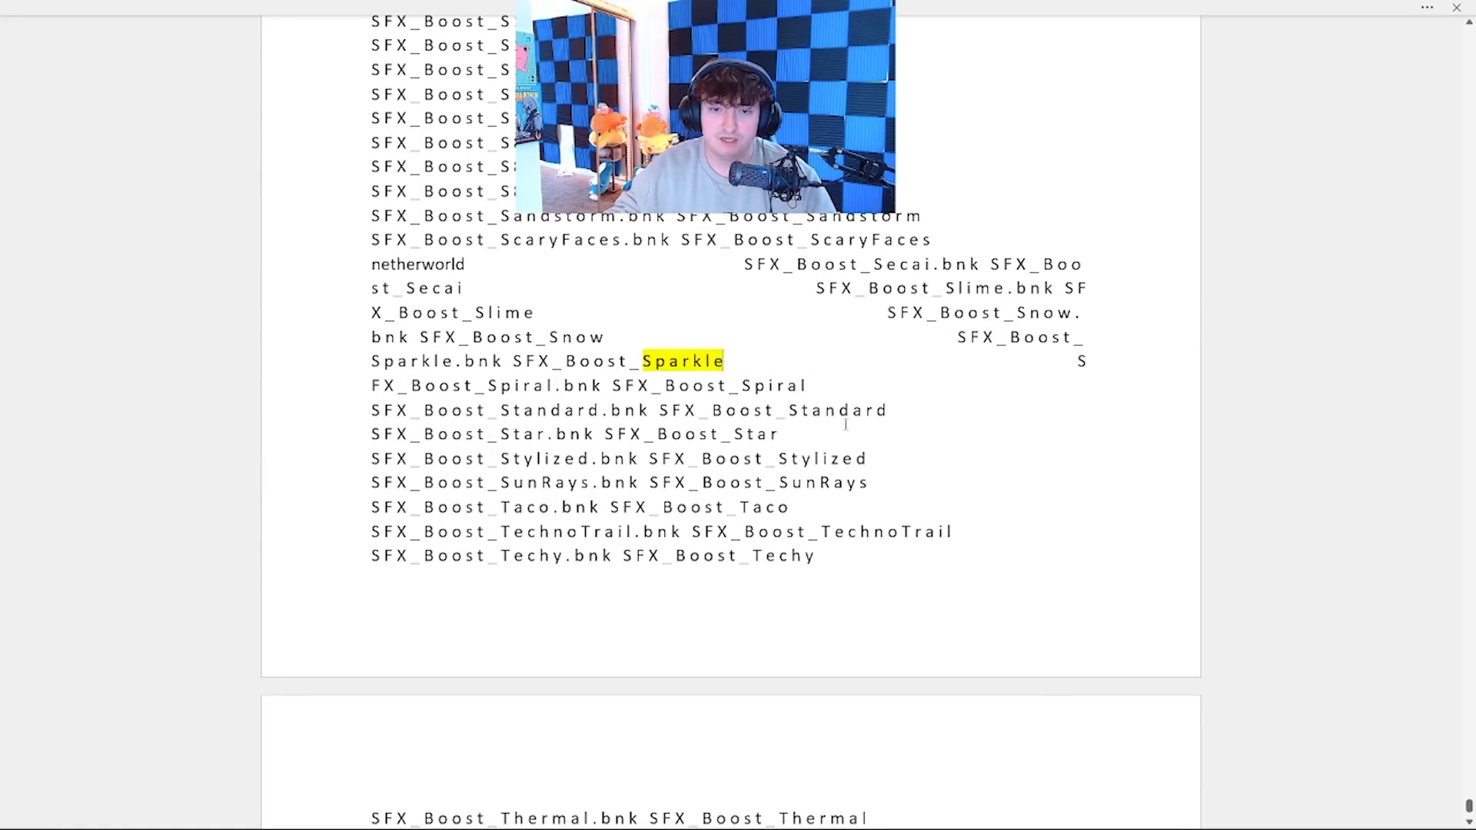
{"action": "scroll", "scroll_direction": "down", "scroll_amount": 3}
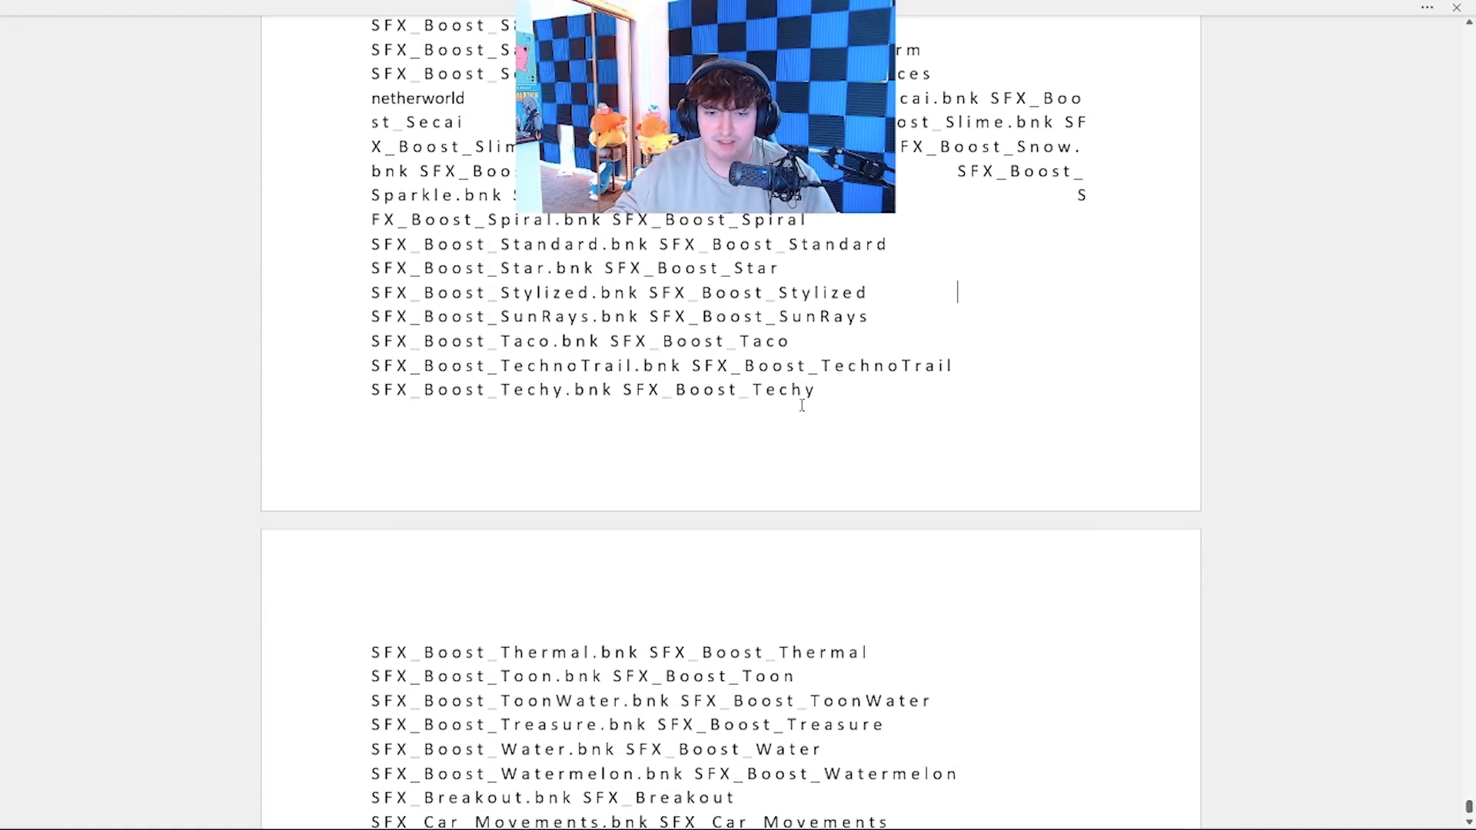
{"action": "scroll", "scroll_direction": "down", "scroll_amount": 3}
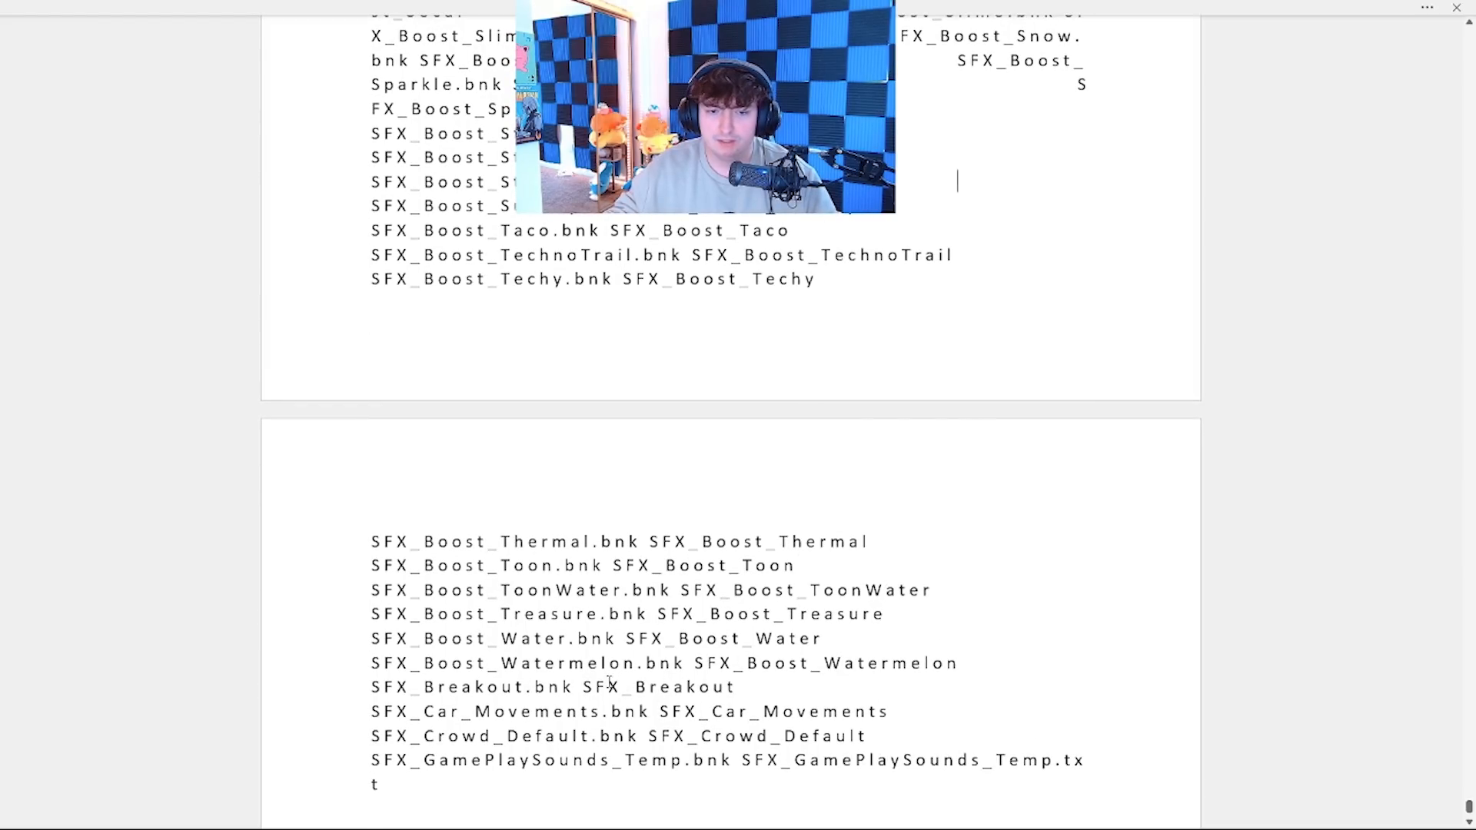
{"action": "scroll", "scroll_direction": "down", "scroll_amount": 3}
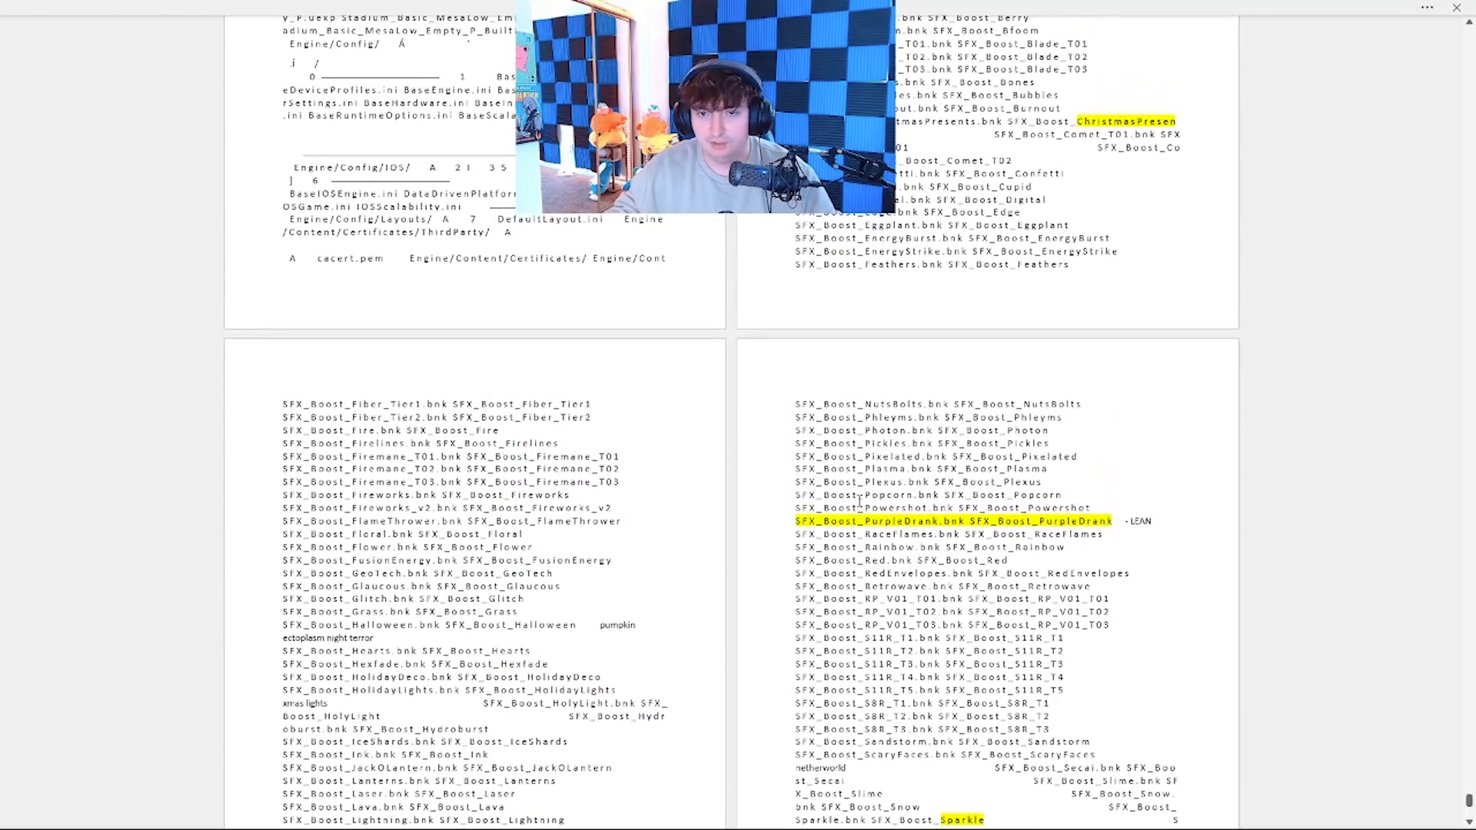
- Zoom out to show several boost sound list pages side by side
{"action": "scroll", "scroll_direction": "up", "scroll_amount": 3}
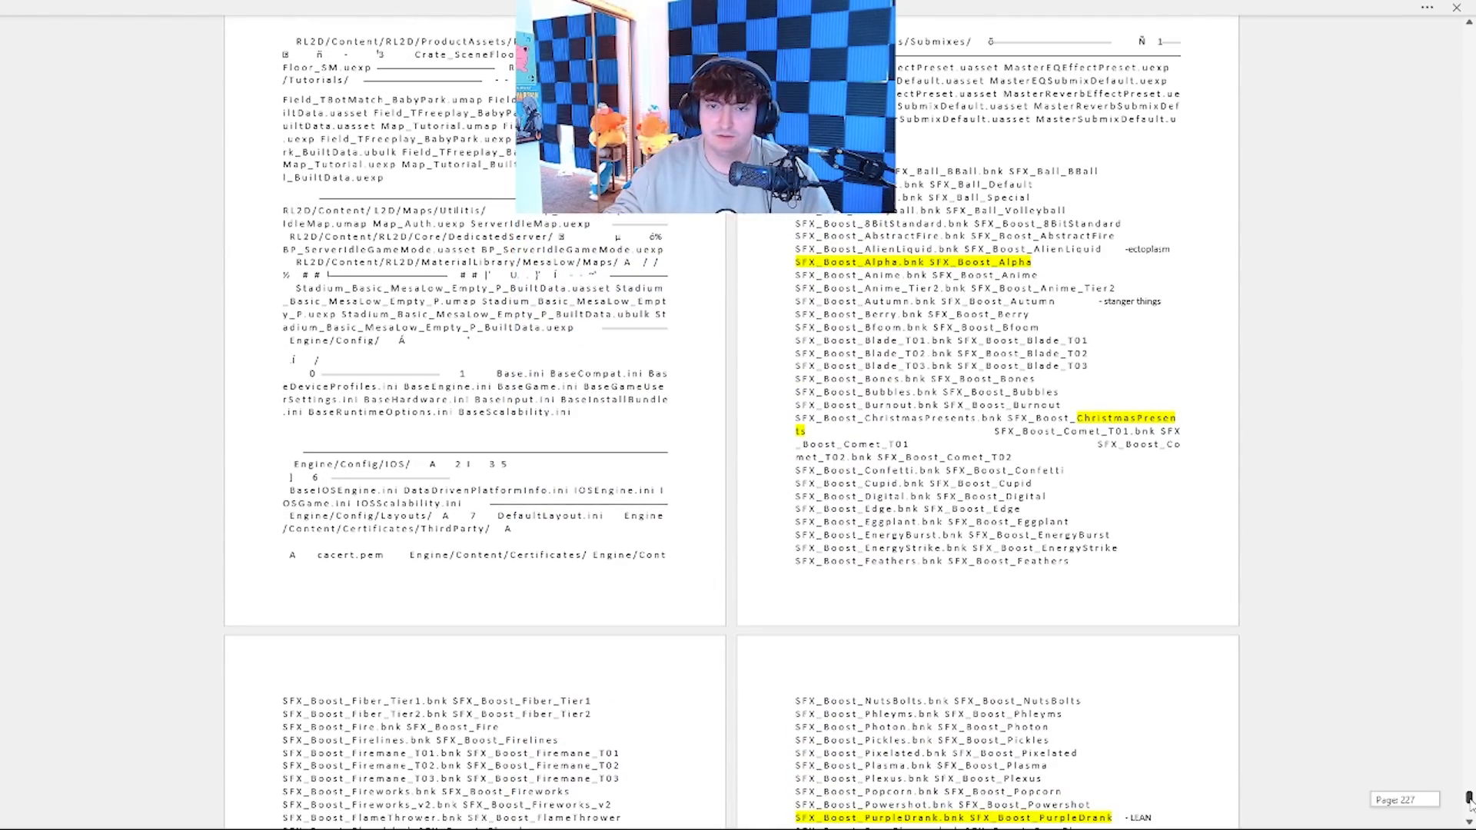
{"action": "scroll", "scroll_direction": "up", "scroll_amount": 3}
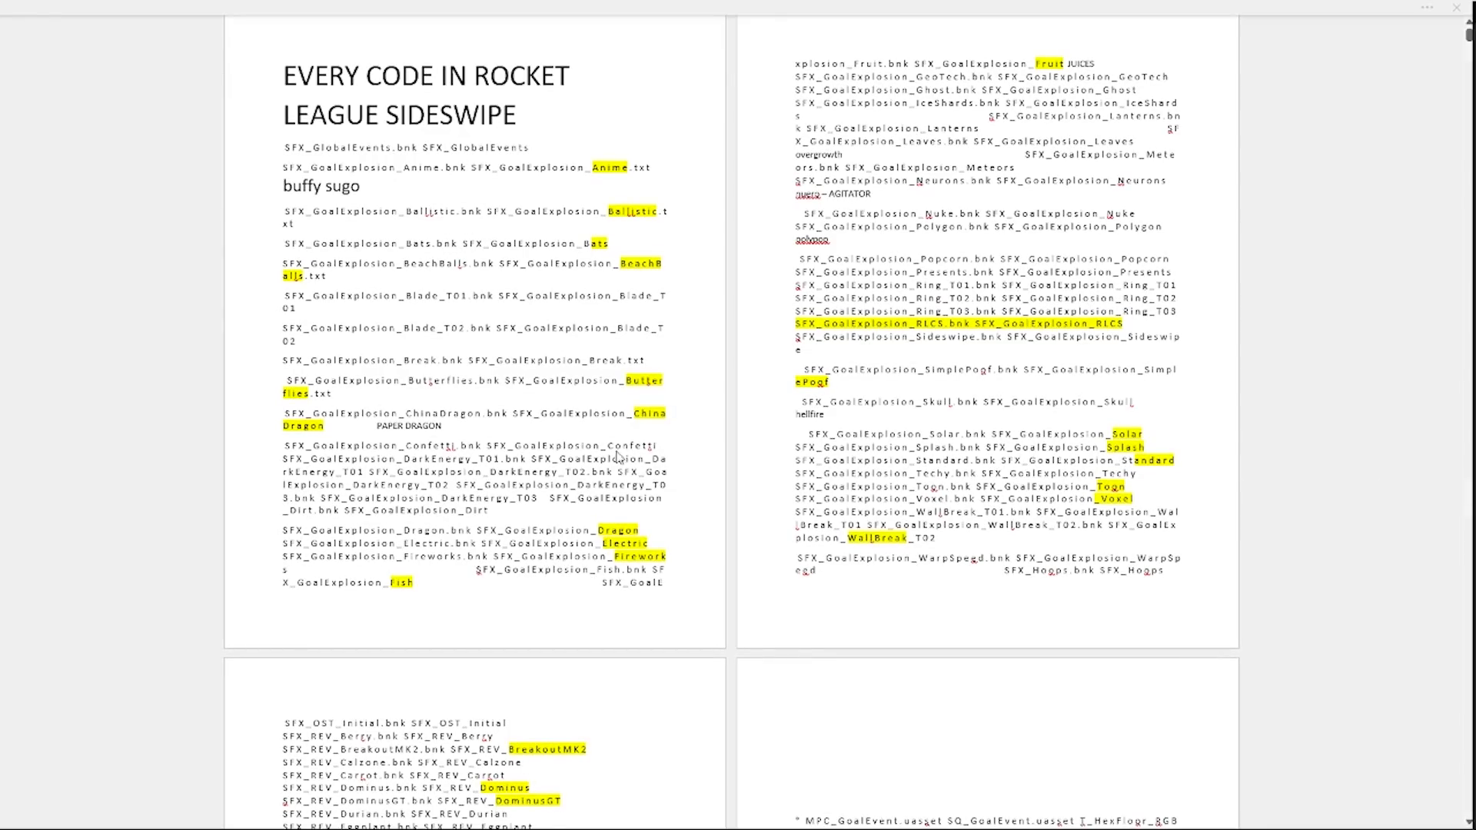
- Scroll down from the SFX_REV sound banks through the asset list pages
{"action": "scroll", "scroll_direction": "down", "scroll_amount": 3}
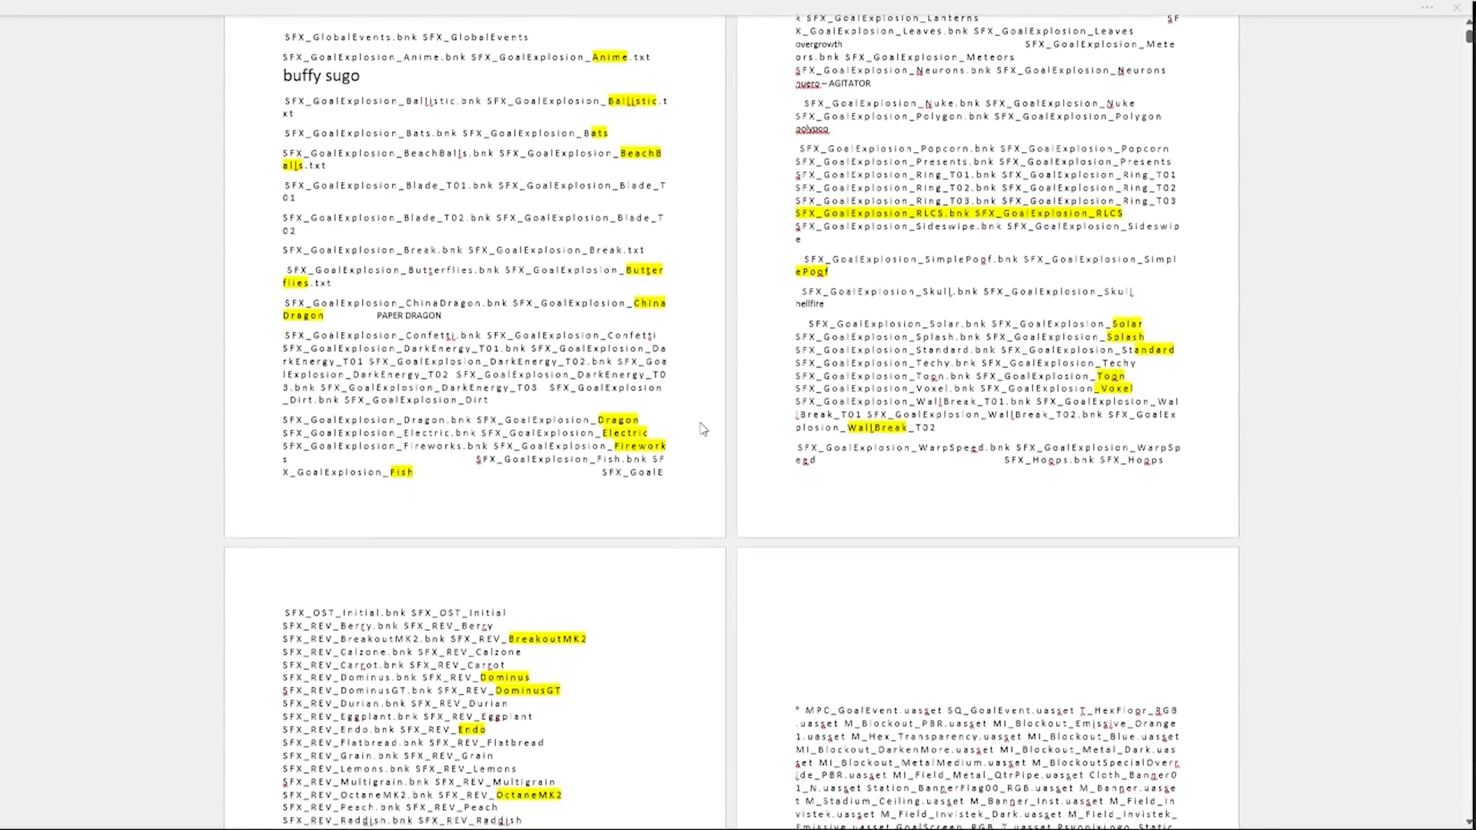
{"action": "scroll", "scroll_direction": "down", "scroll_amount": 3}
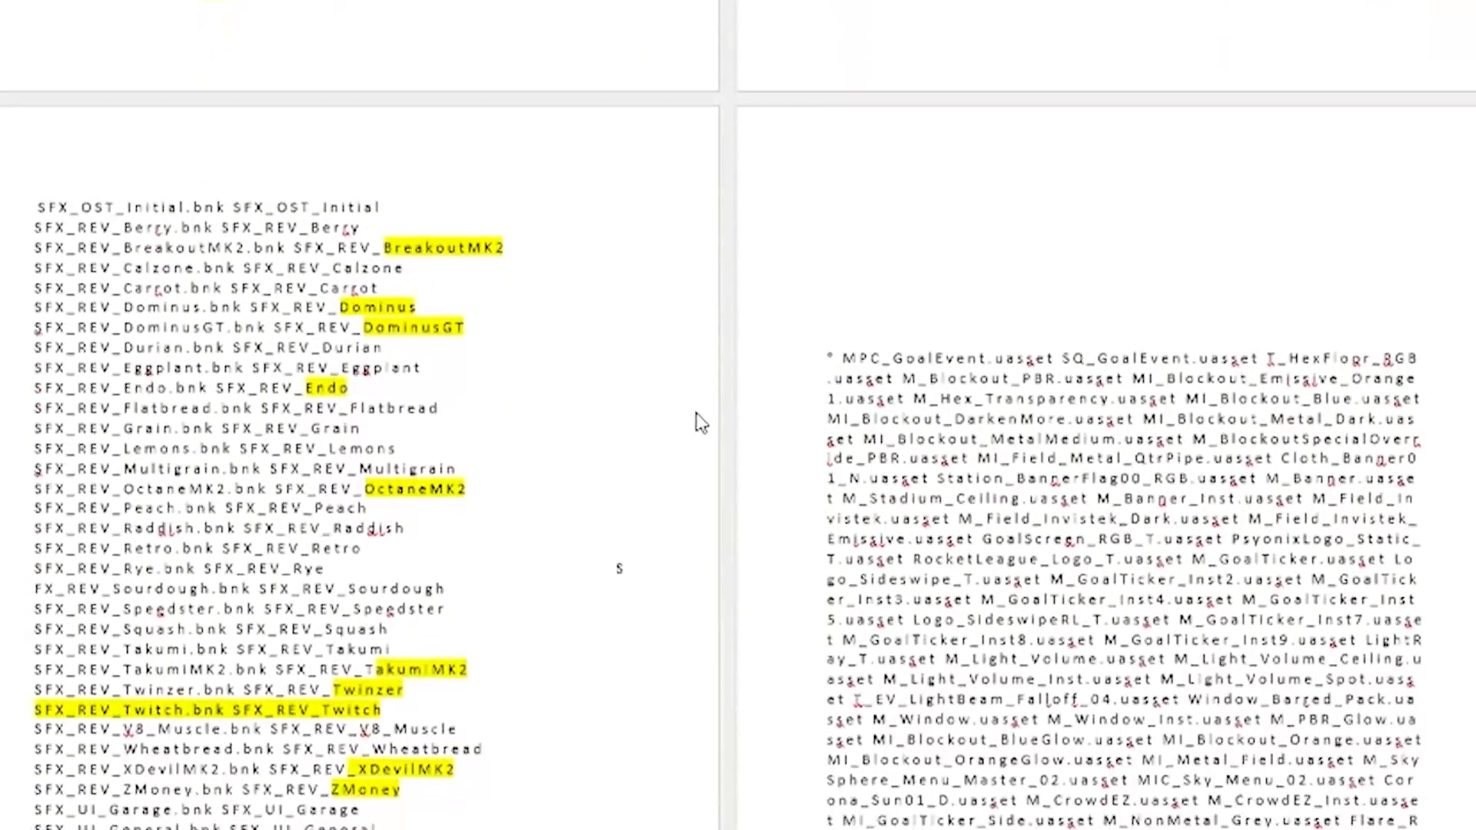
{"action": "scroll", "scroll_direction": "down", "scroll_amount": 3}
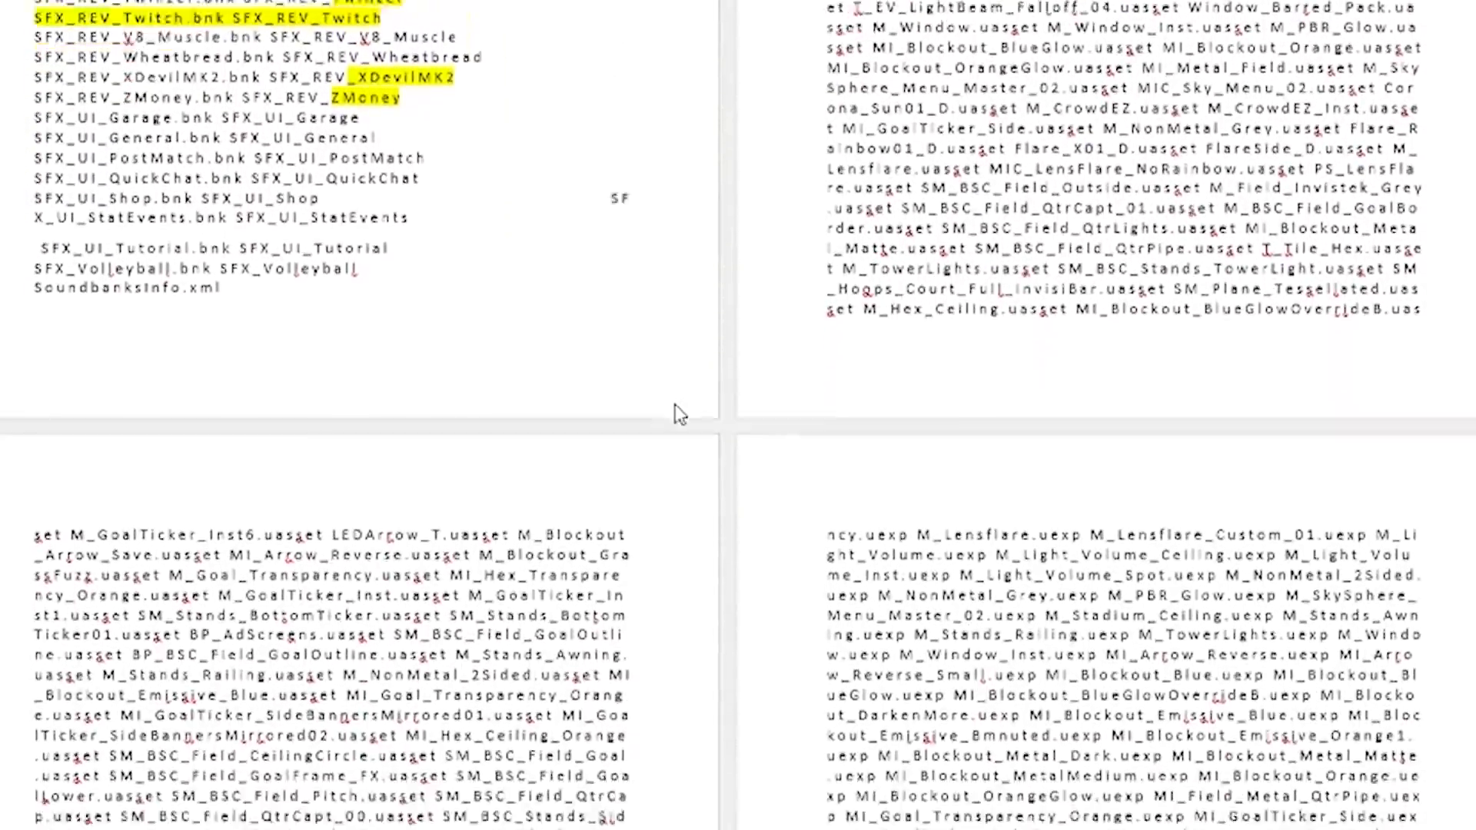
{"action": "scroll", "scroll_direction": "down", "scroll_amount": 3}
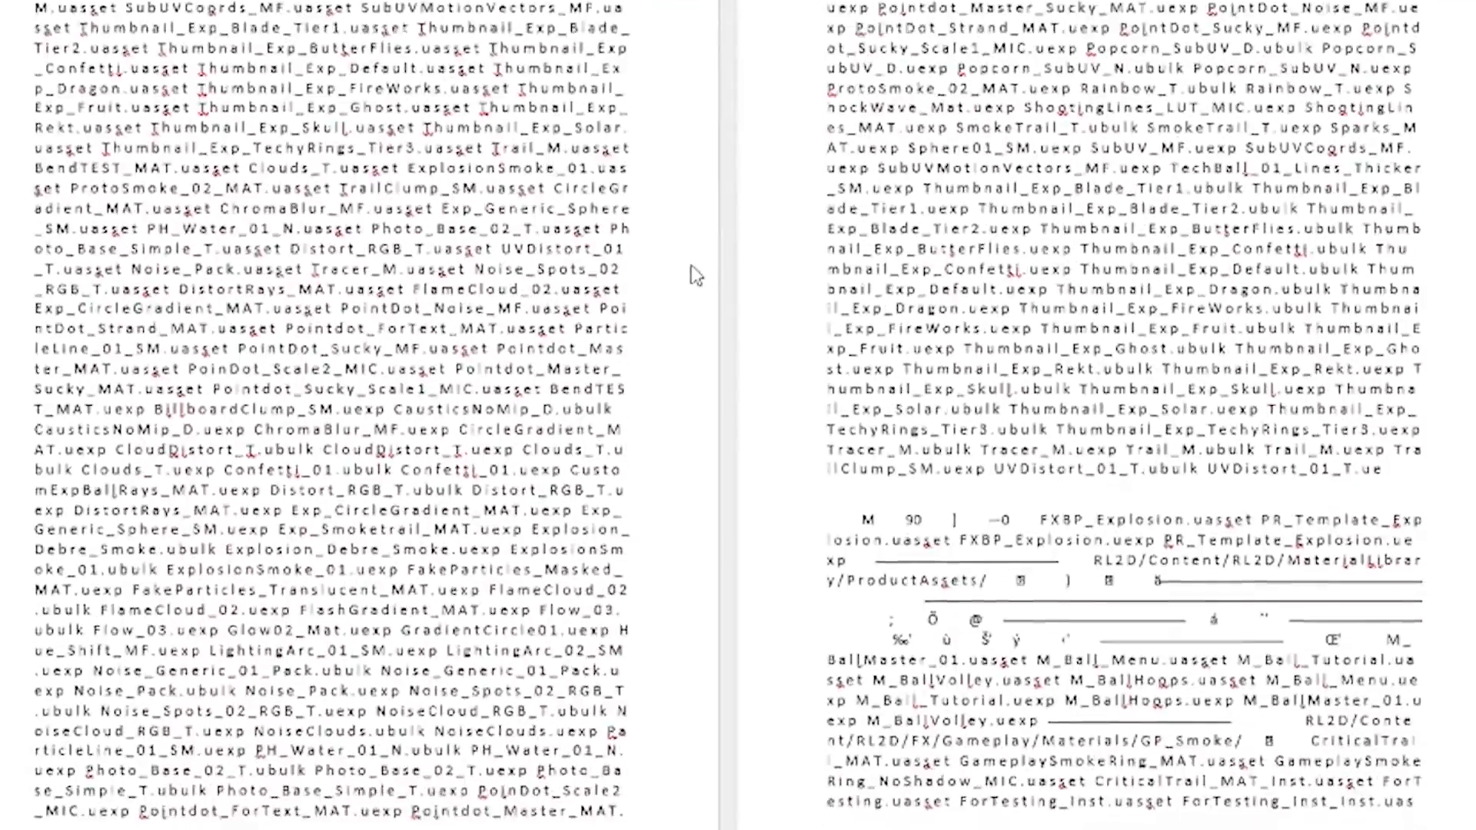
{"action": "scroll", "scroll_direction": "down", "scroll_amount": 3}
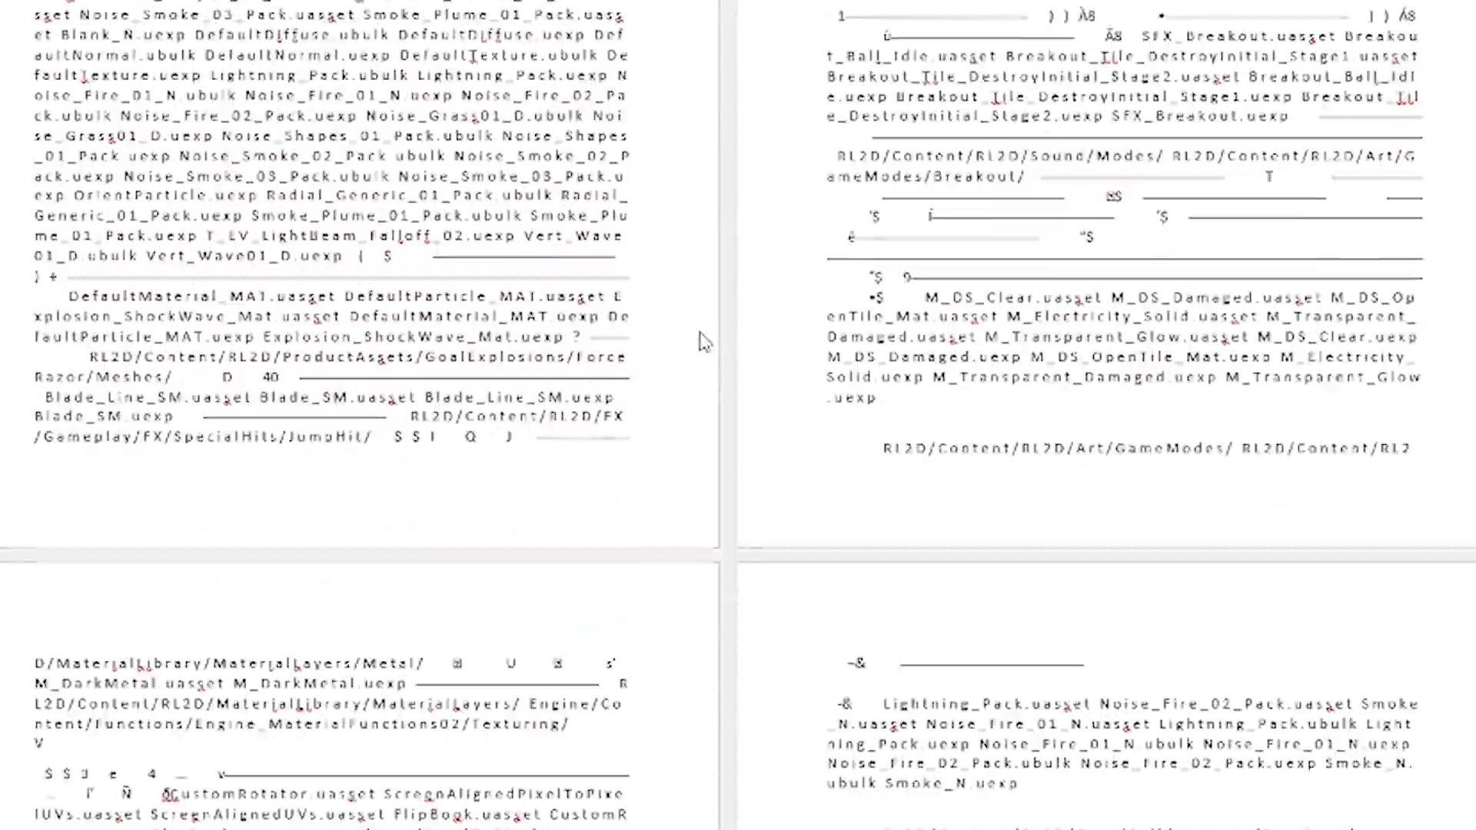
{"action": "scroll", "scroll_direction": "down", "scroll_amount": 3}
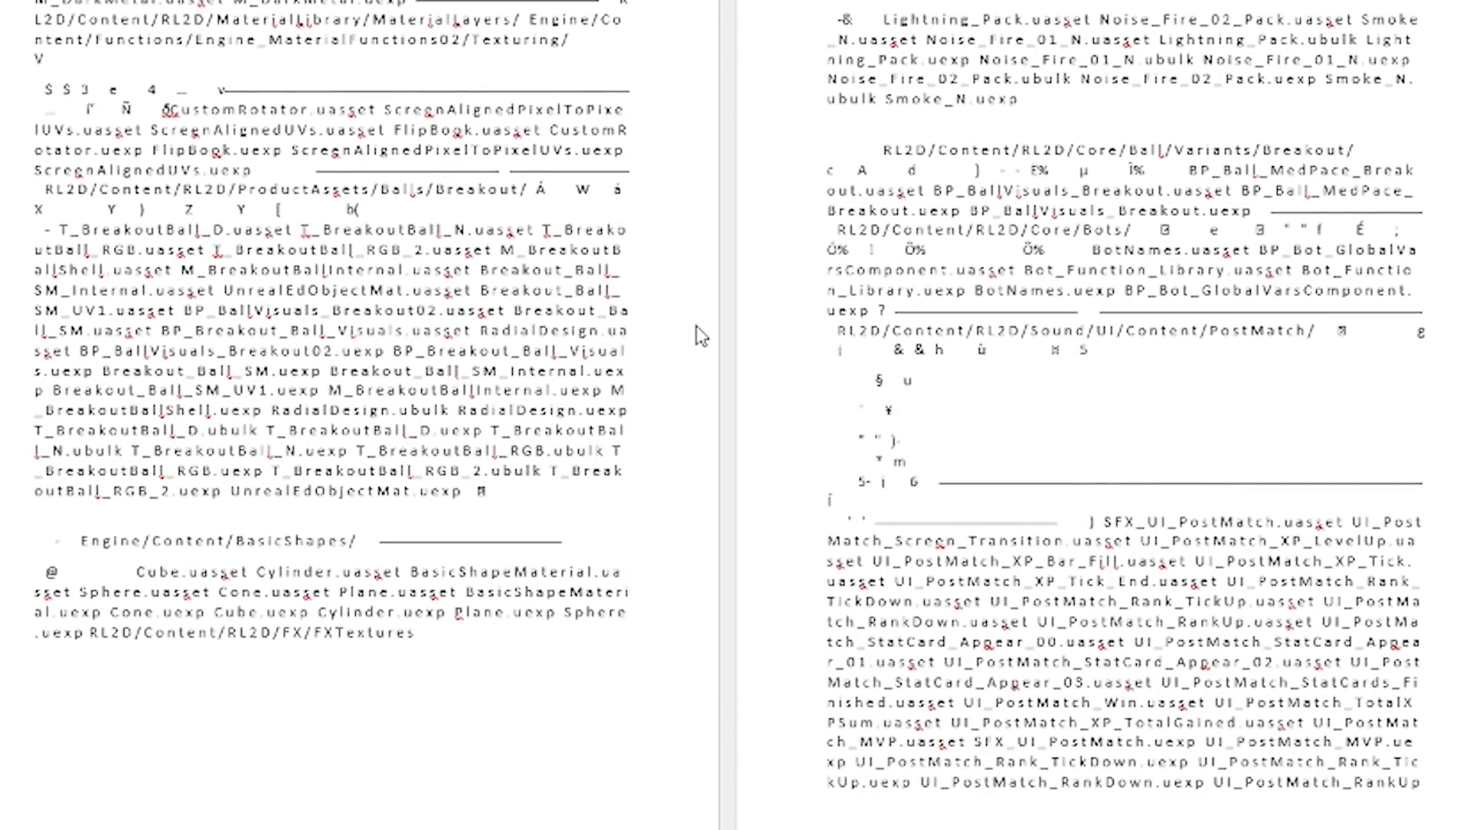
{"action": "scroll", "scroll_direction": "down", "scroll_amount": 3}
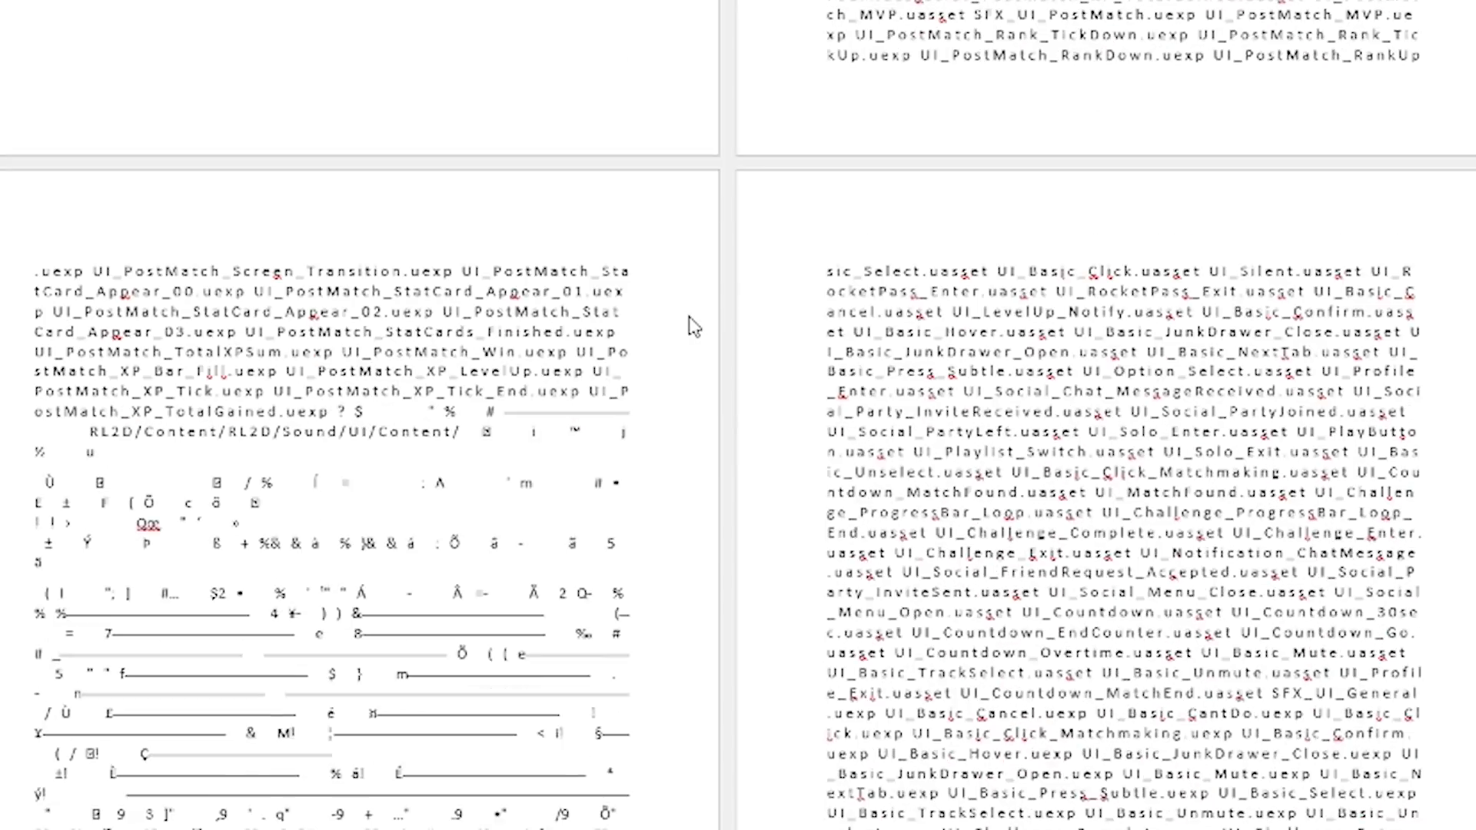
{"action": "scroll", "scroll_direction": "down", "scroll_amount": 3}
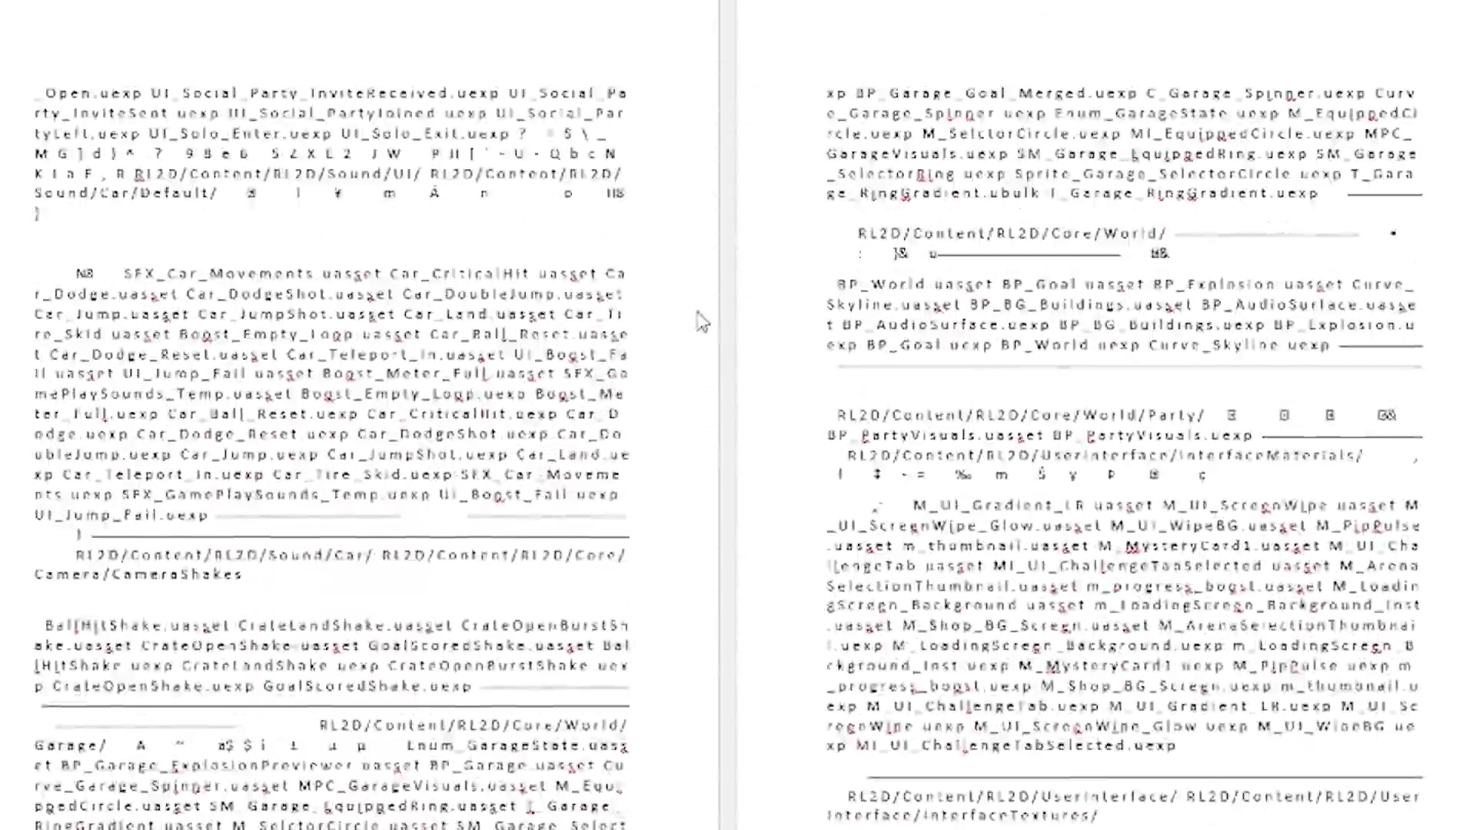
{"action": "scroll", "scroll_direction": "down", "scroll_amount": 3}
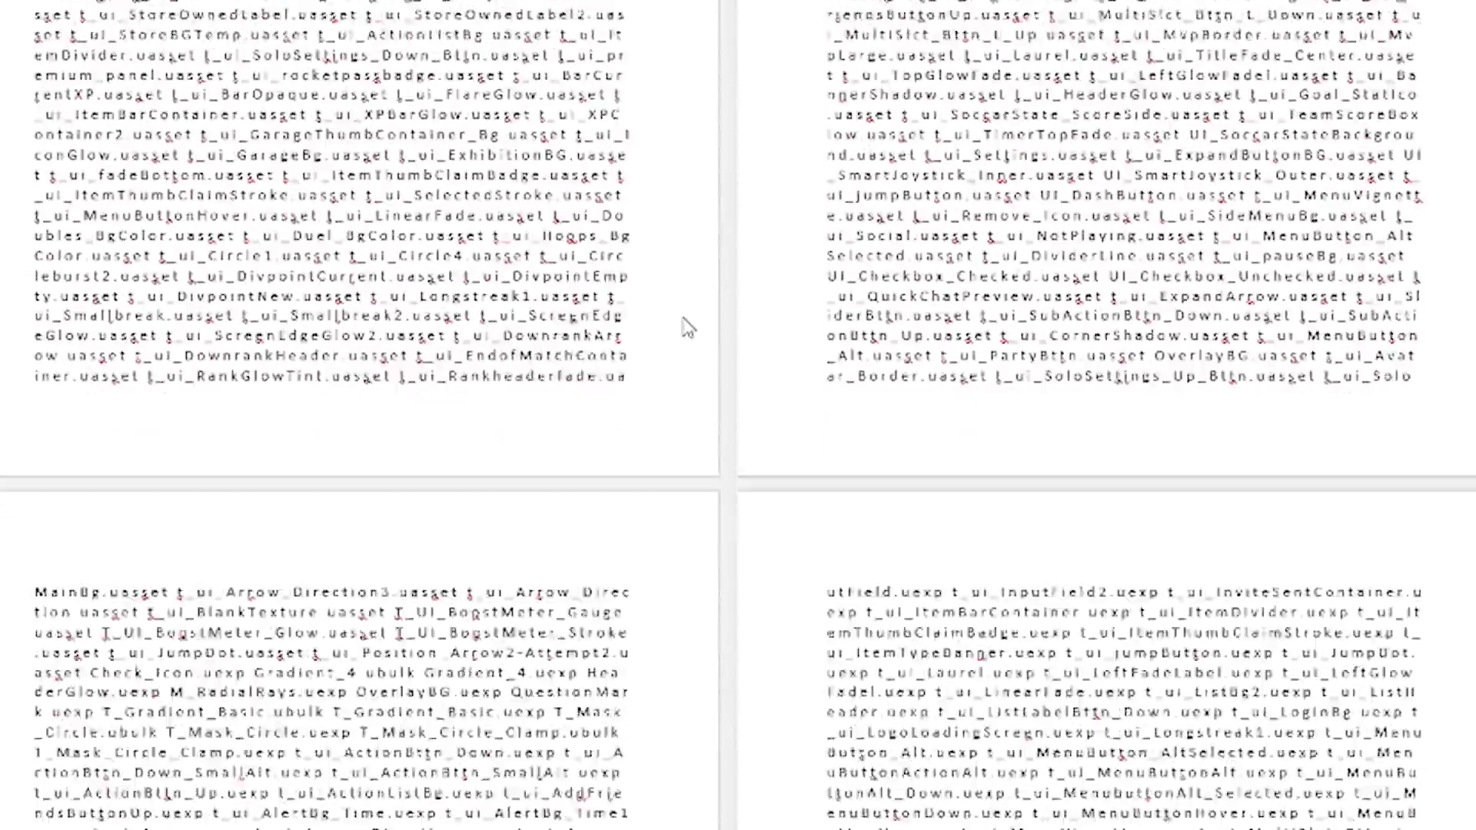
{"action": "scroll", "scroll_direction": "down", "scroll_amount": 3}
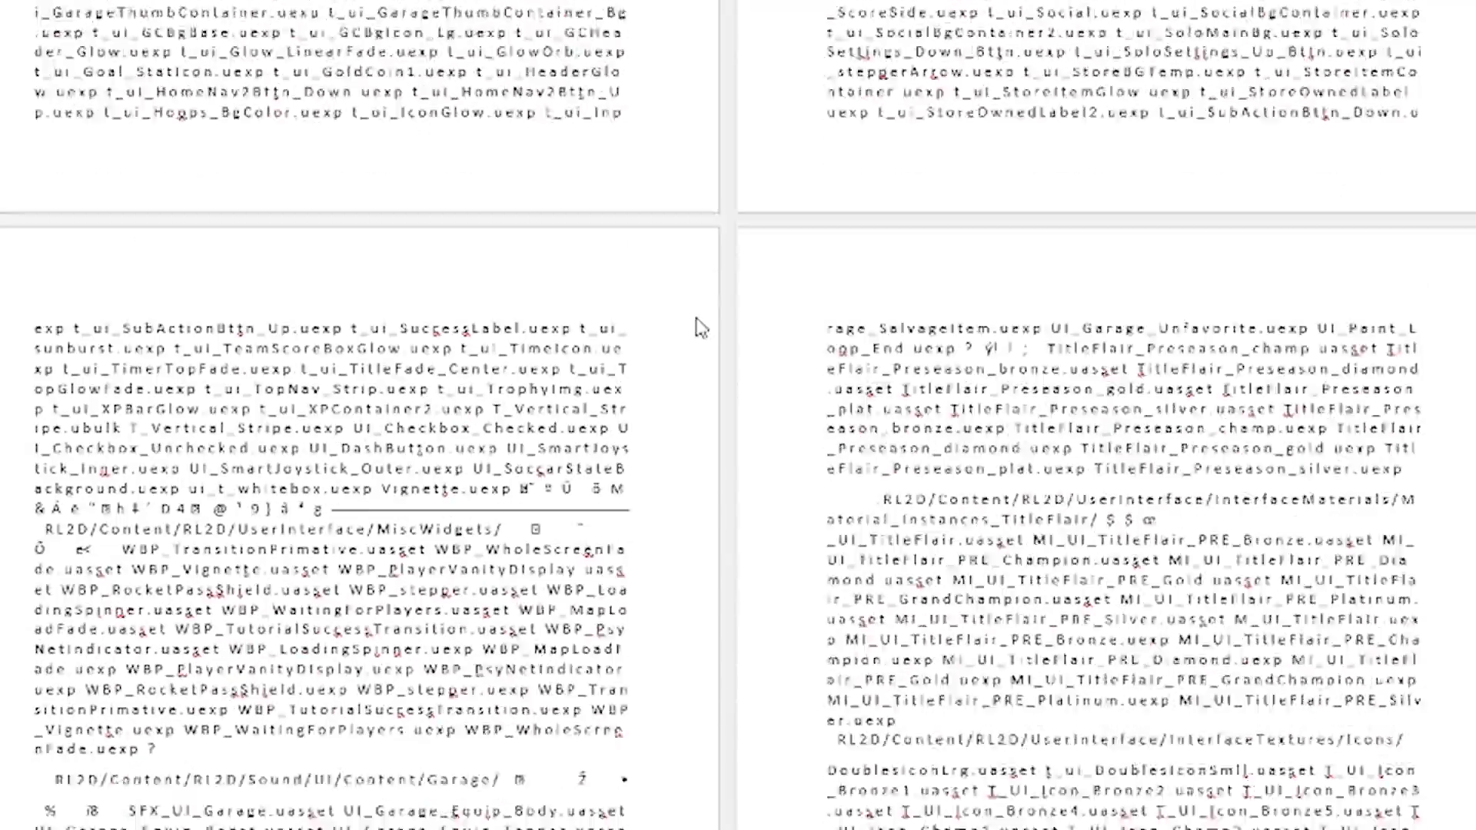
{"action": "scroll", "scroll_direction": "down", "scroll_amount": 3}
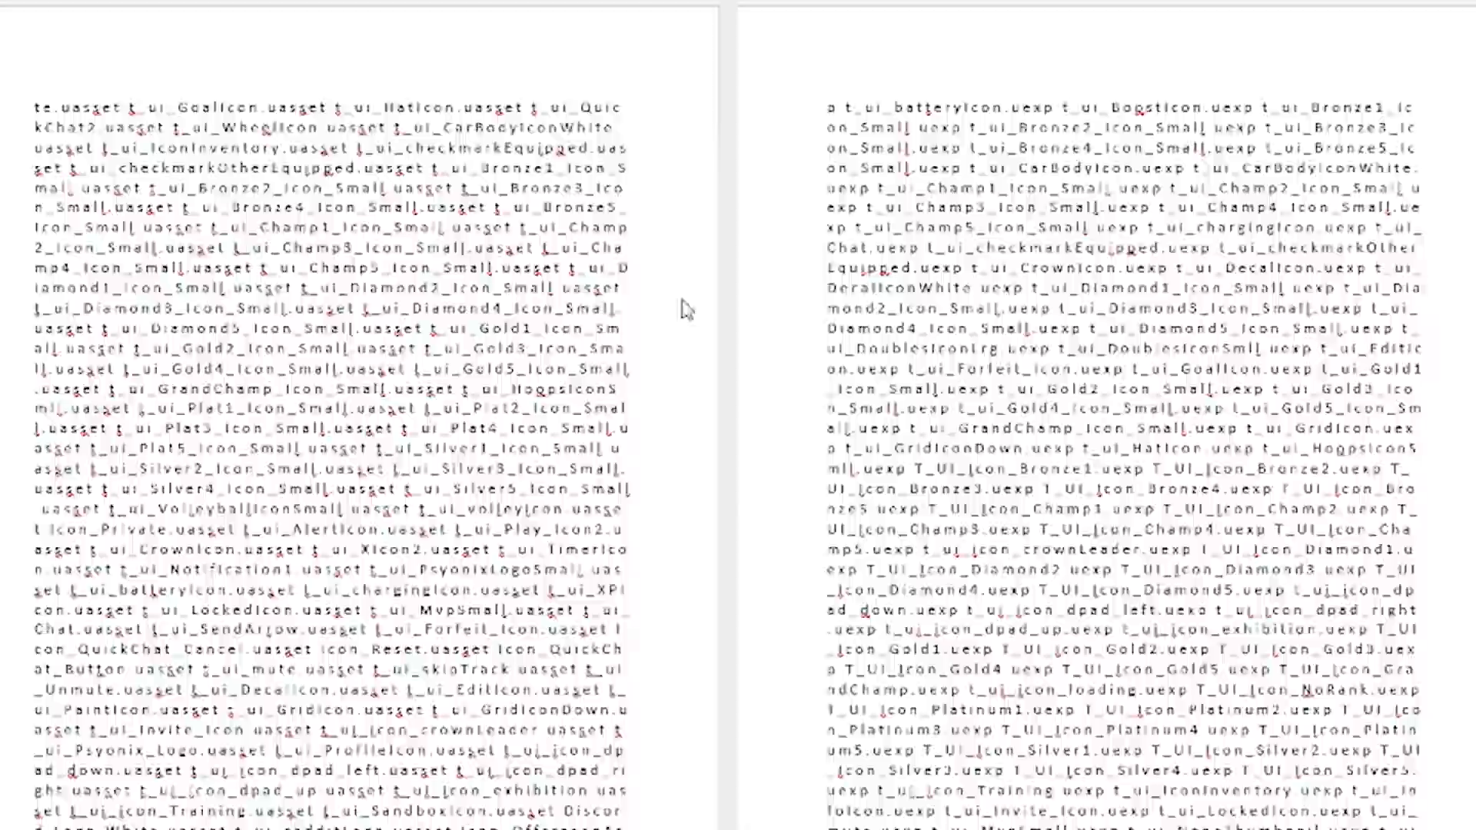
{"action": "scroll", "scroll_direction": "down", "scroll_amount": 3}
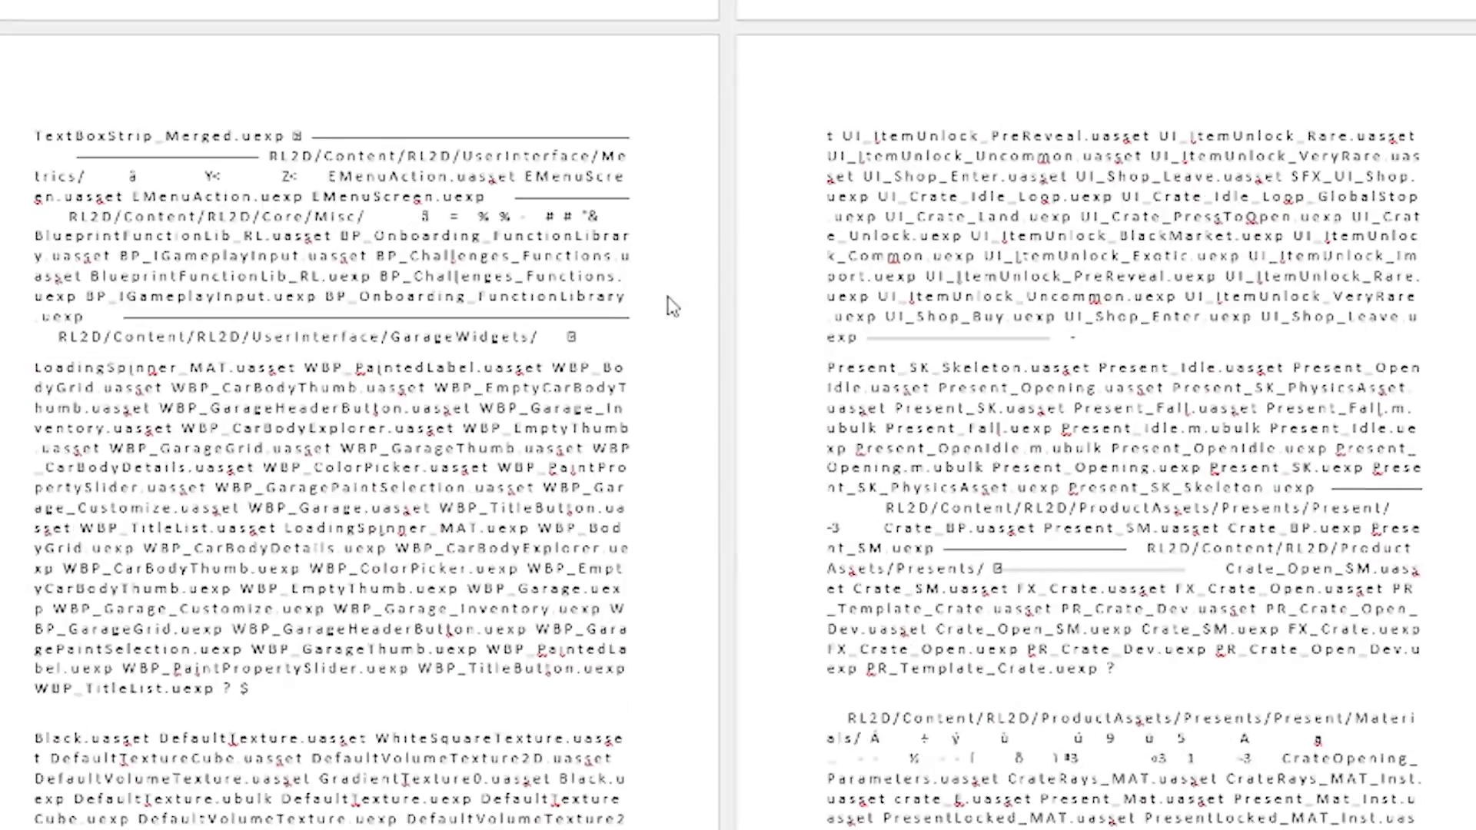
{"action": "scroll", "scroll_direction": "down", "scroll_amount": 3}
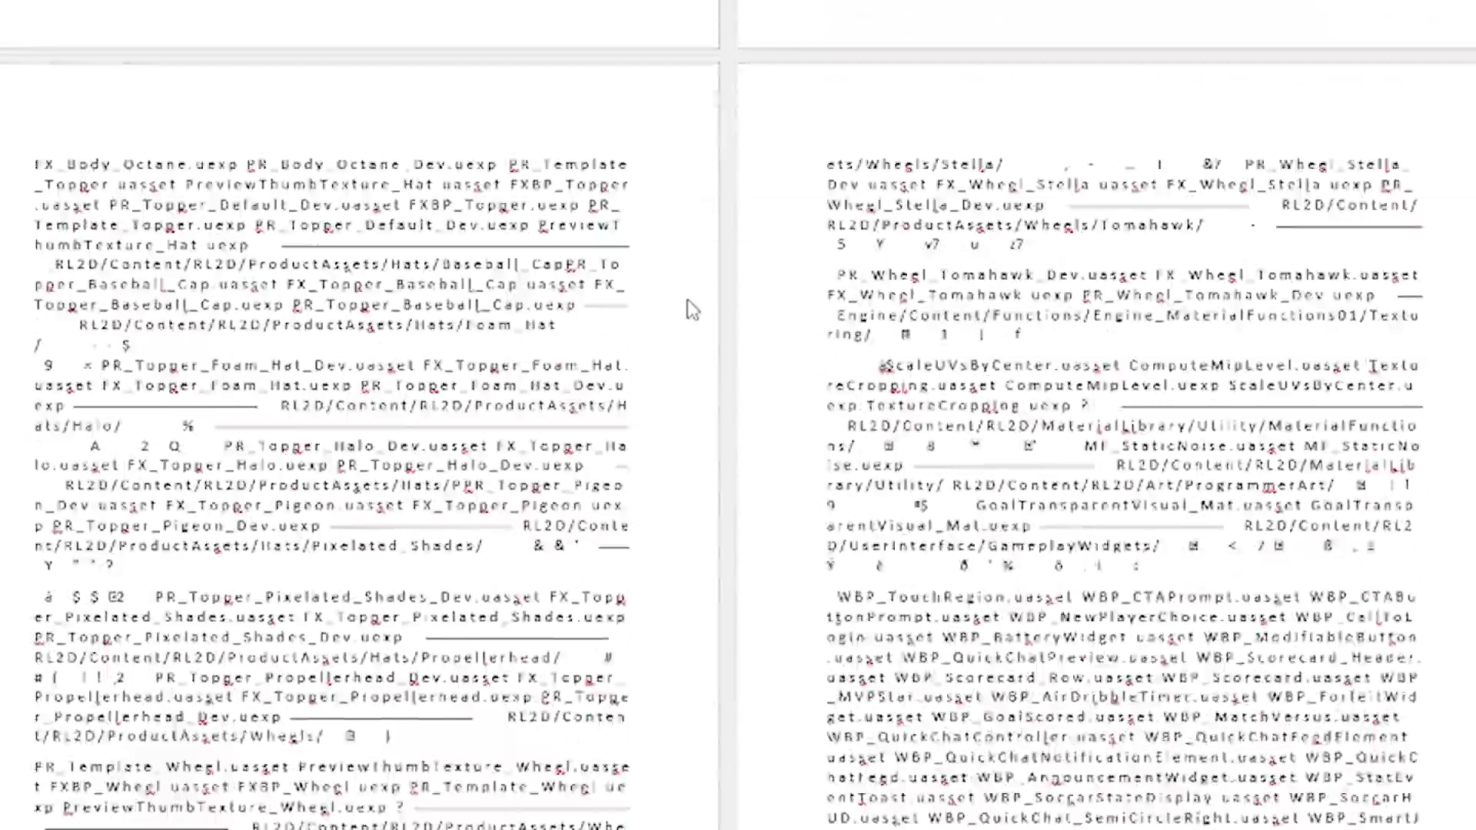
{"action": "scroll", "scroll_direction": "down", "scroll_amount": 3}
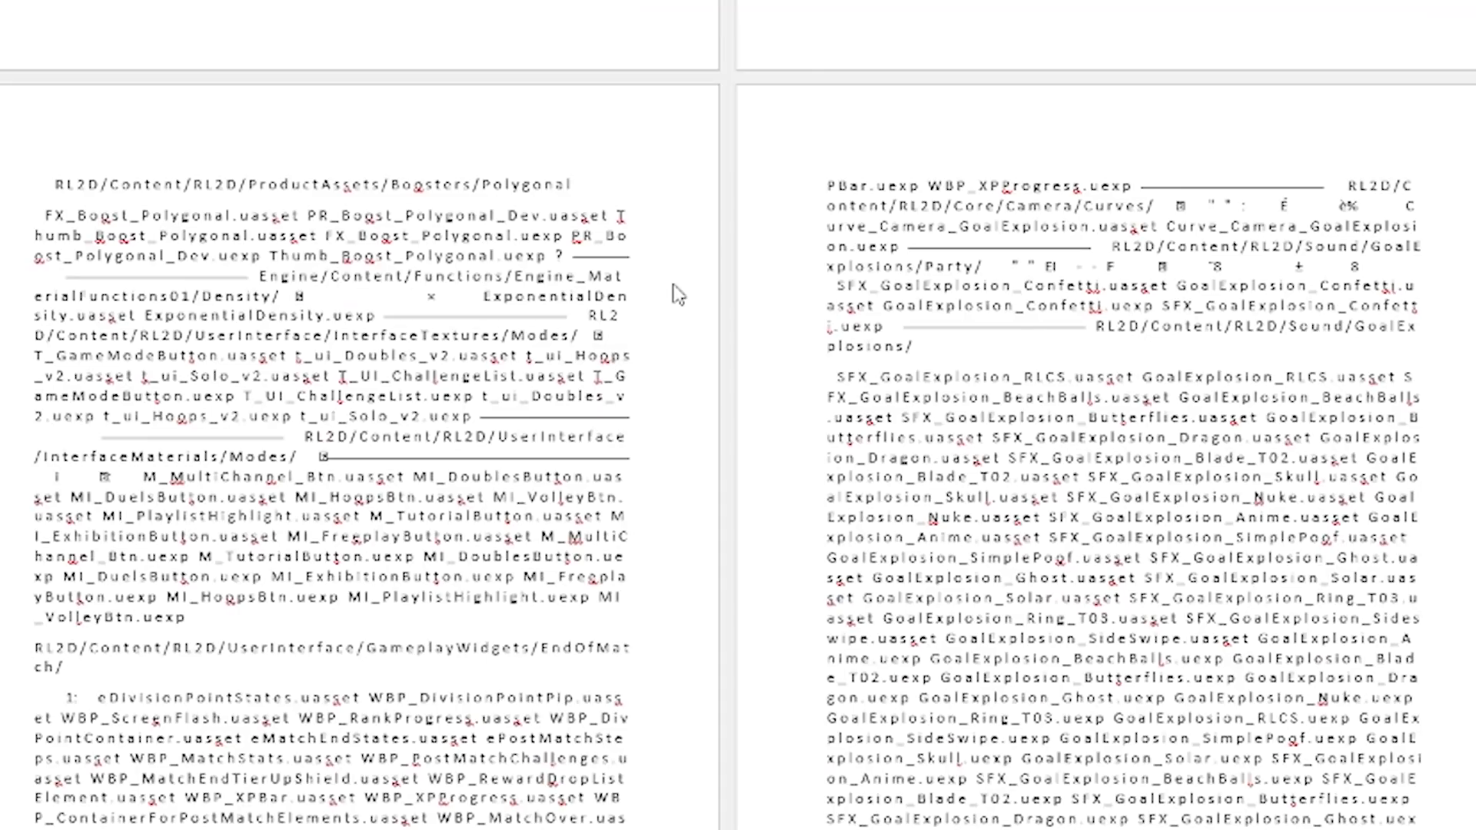
{"action": "mouse_move", "coordinate": [727, 300]}
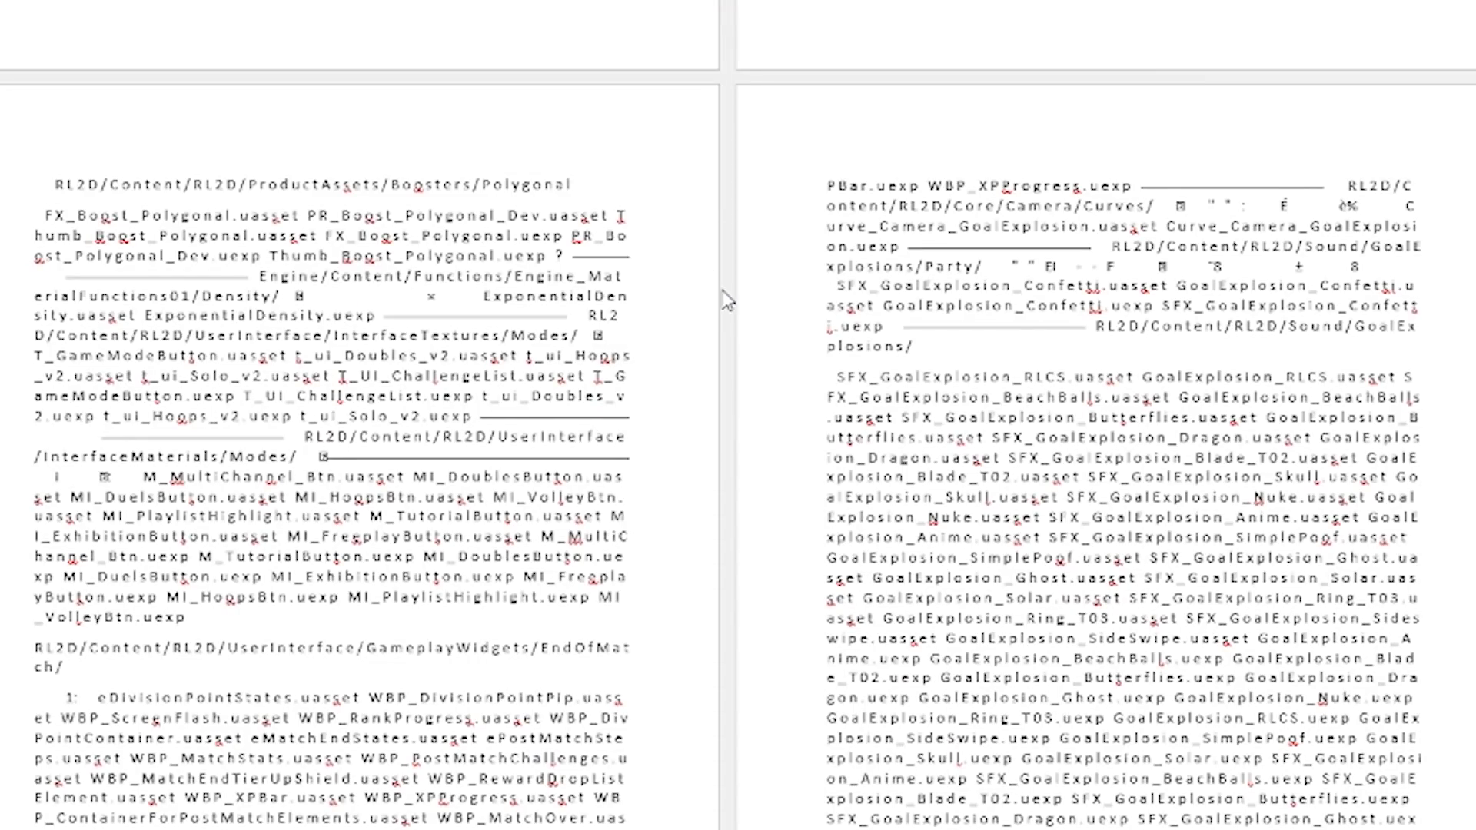
- Select words in the GoalExplosions sound path and continue to the BP_TrialsGameState entries
{"action": "double_click", "coordinate": [887, 346]}
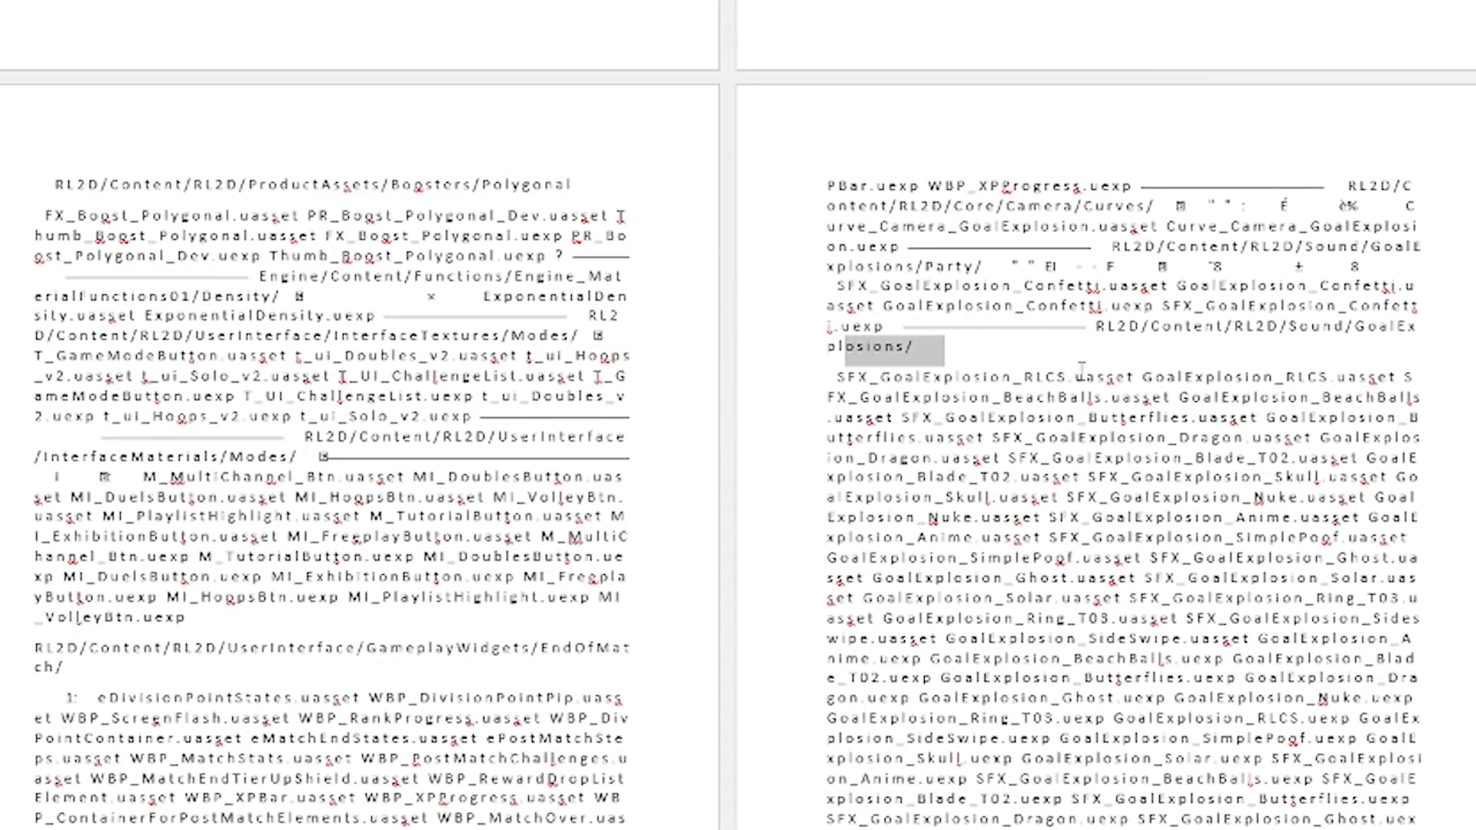
{"action": "double_click", "coordinate": [943, 377]}
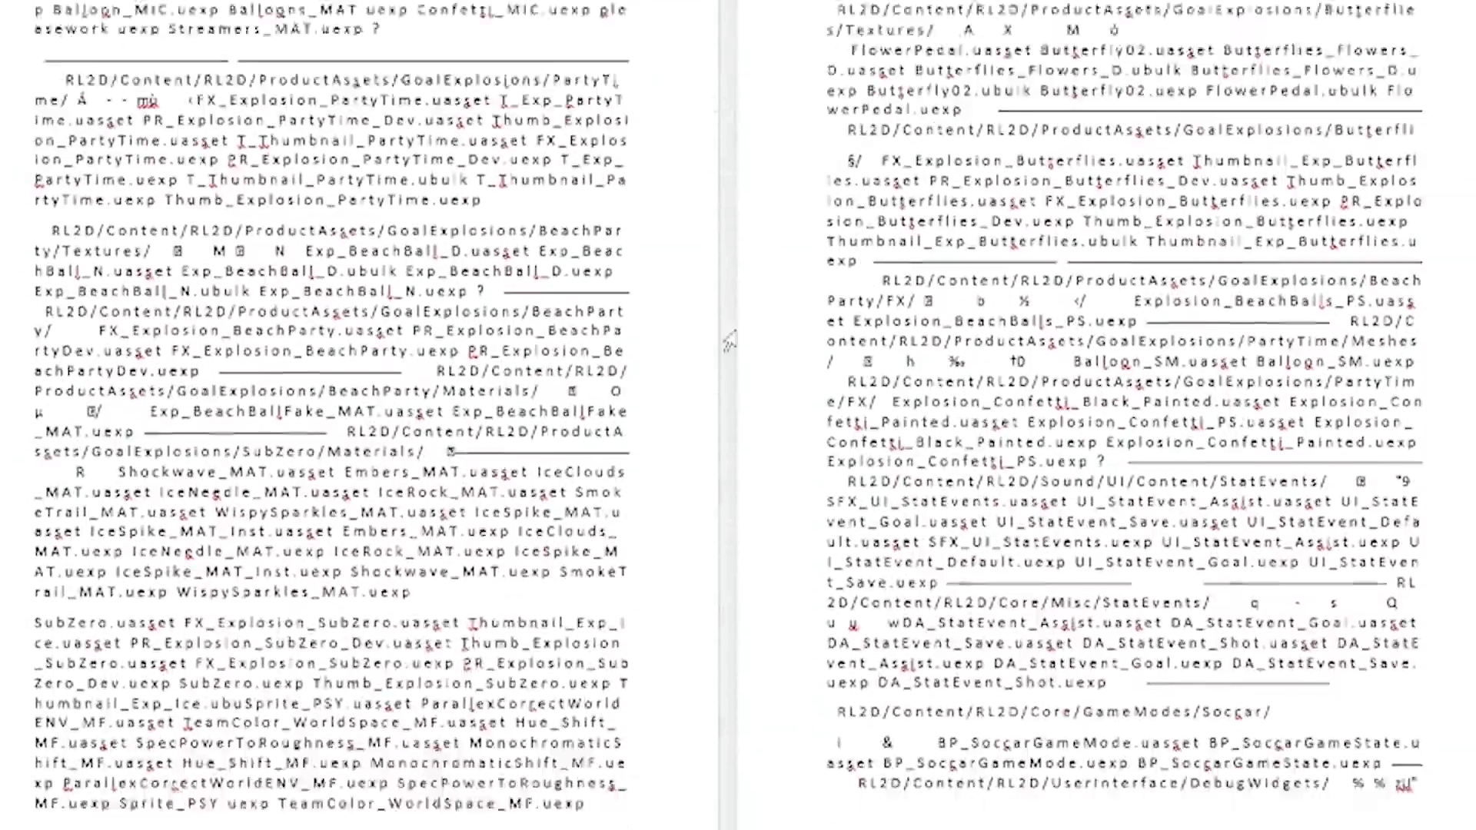
{"action": "scroll", "scroll_direction": "down", "scroll_amount": 3}
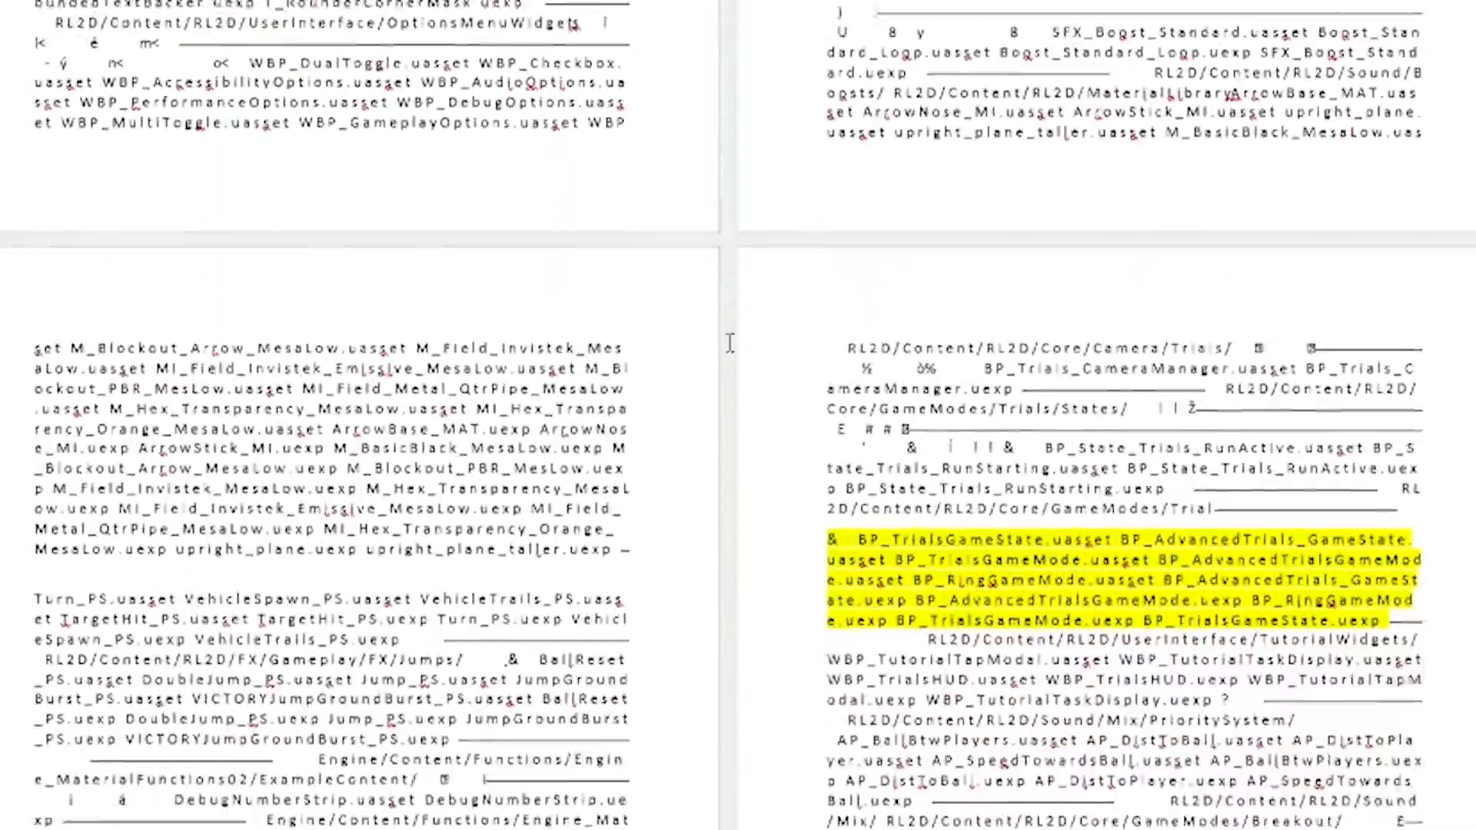
{"action": "scroll", "scroll_direction": "down", "scroll_amount": 3}
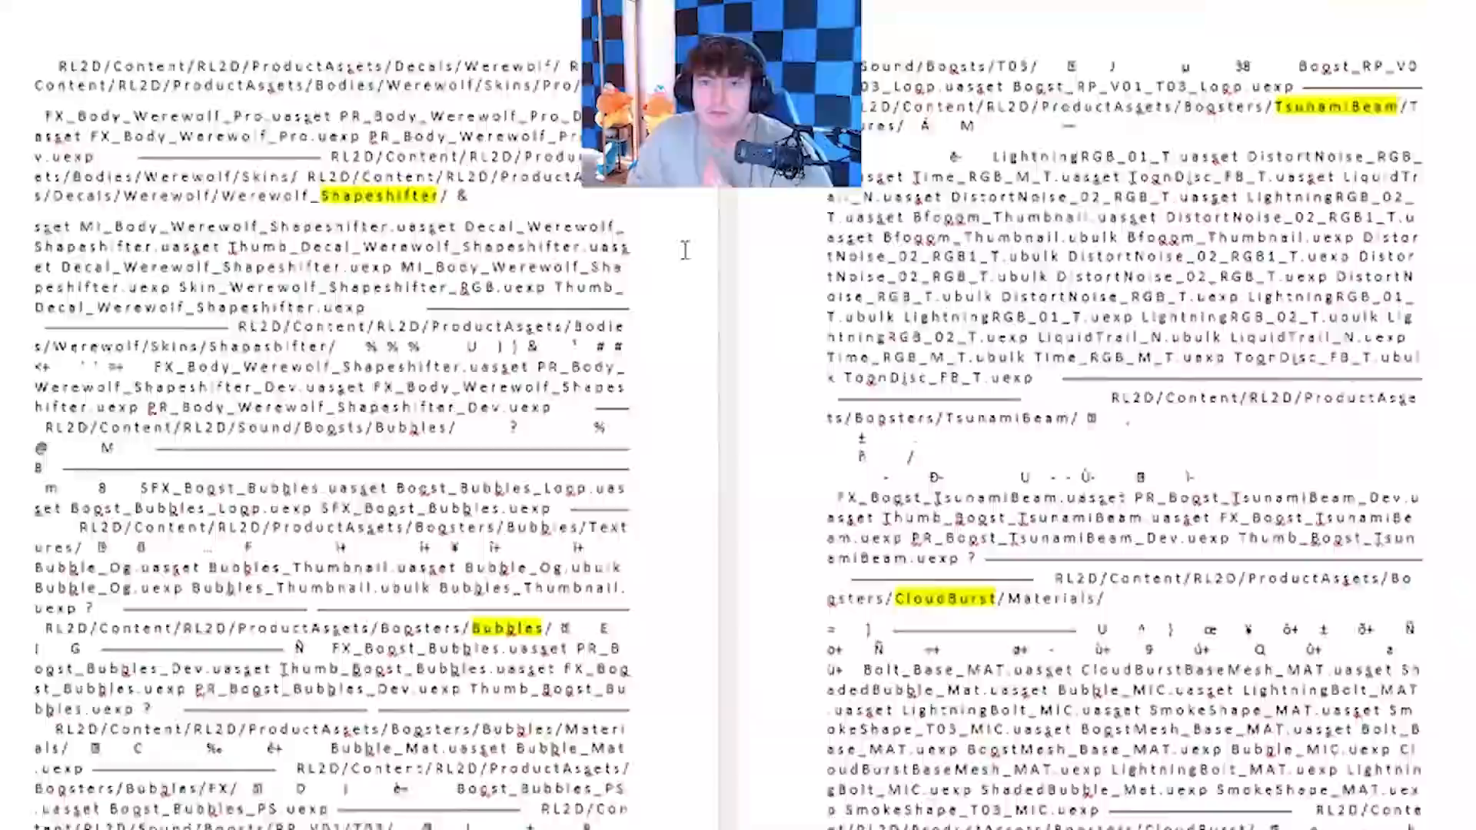
- Scroll down from the Werewolf and Bubbles boosters to the highlighted SFX_Boost_Alpha entry
{"action": "scroll", "scroll_direction": "down", "scroll_amount": 3}
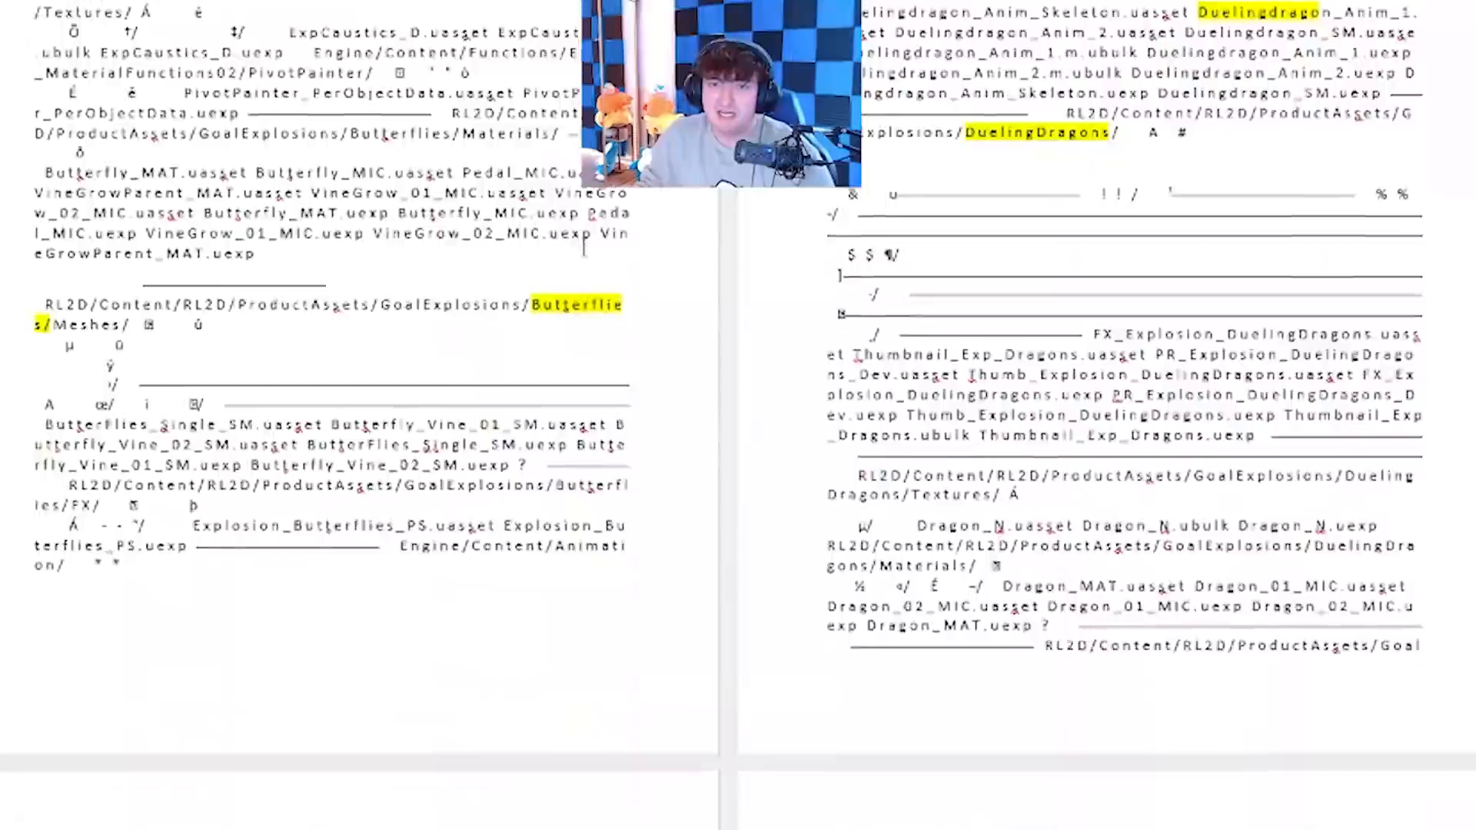
{"action": "scroll", "scroll_direction": "down", "scroll_amount": 3}
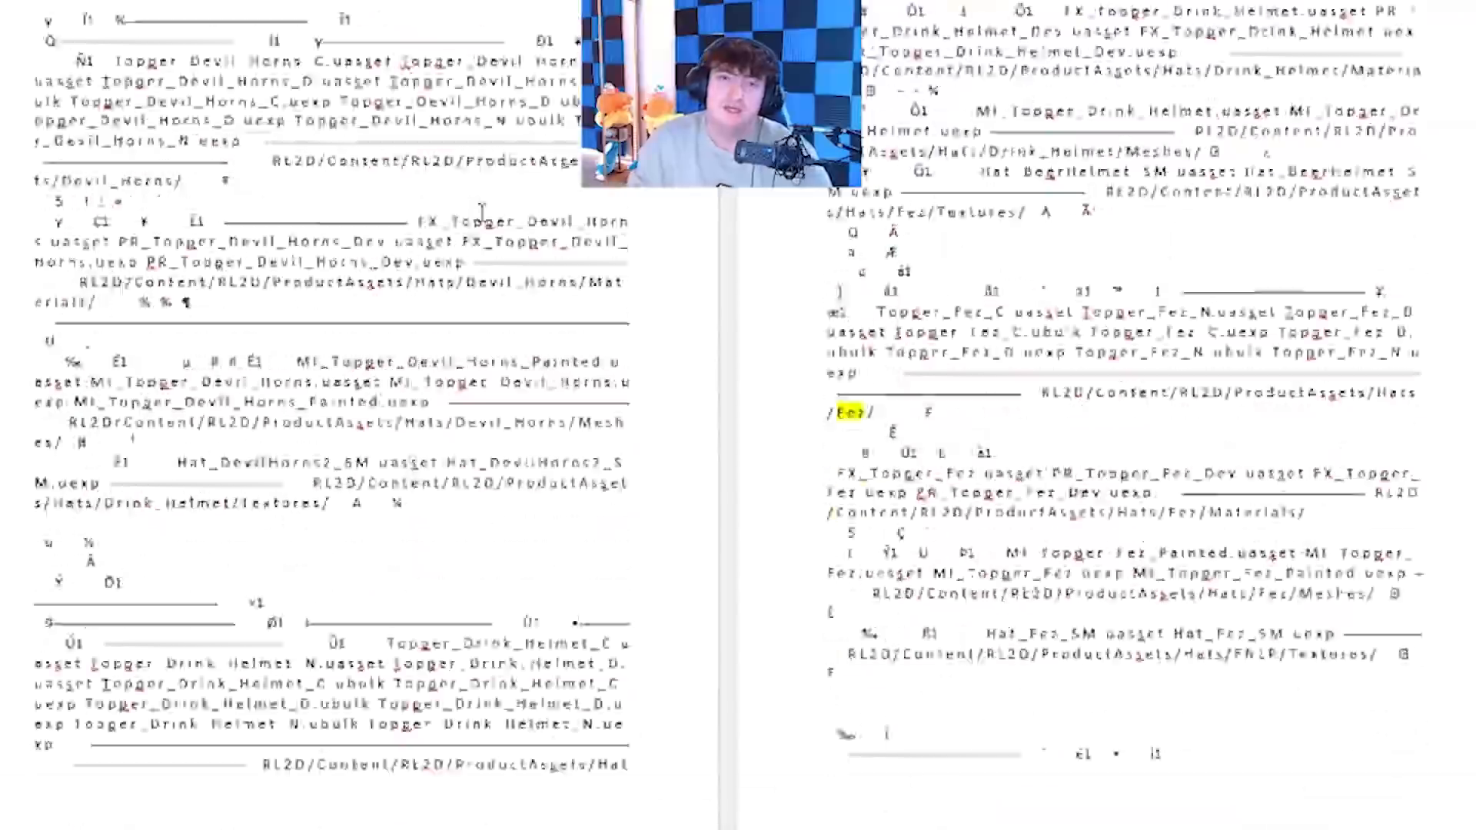
{"action": "scroll", "scroll_direction": "down", "scroll_amount": 3}
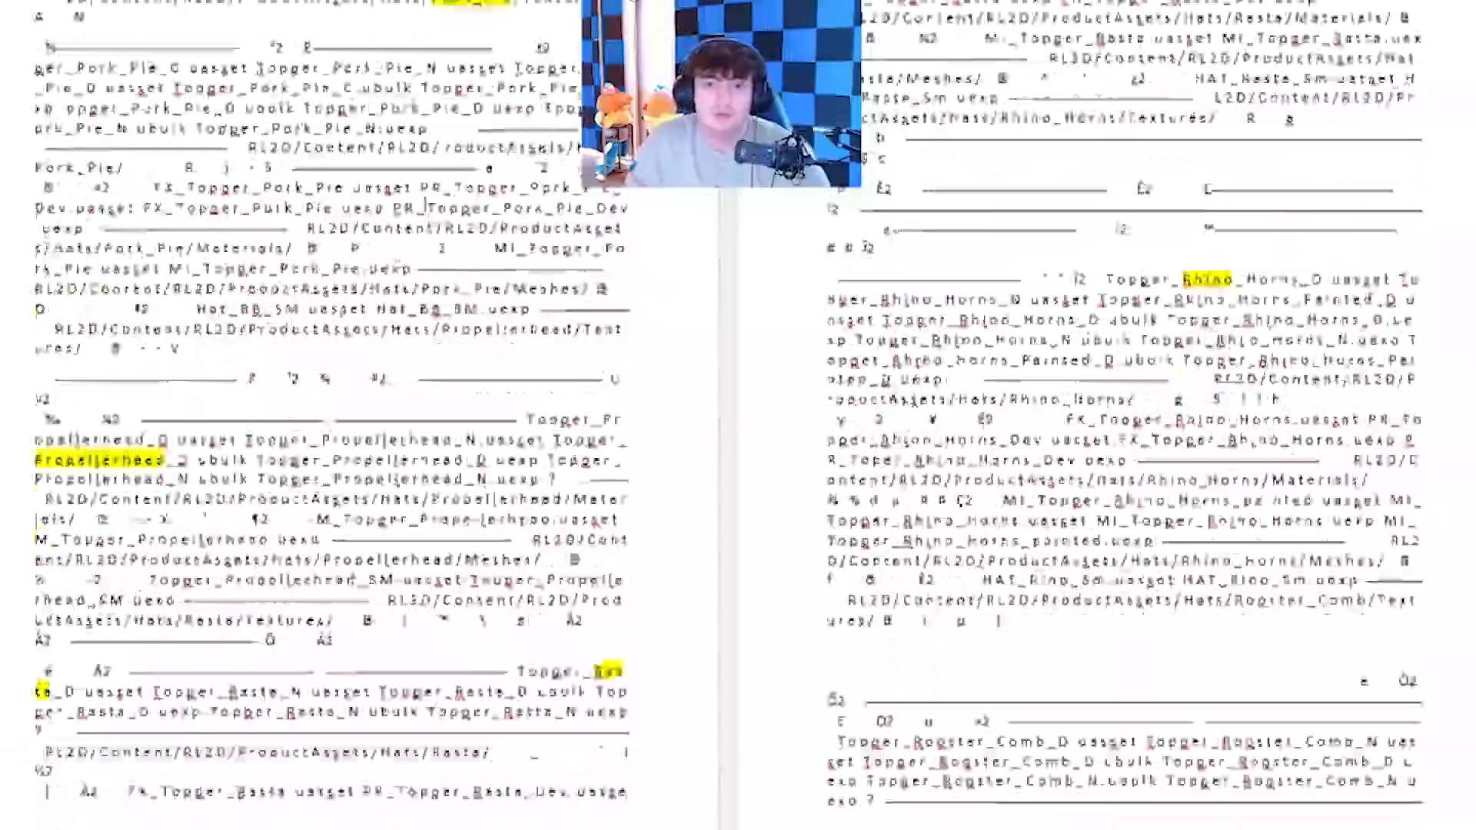
{"action": "scroll", "scroll_direction": "down", "scroll_amount": 3}
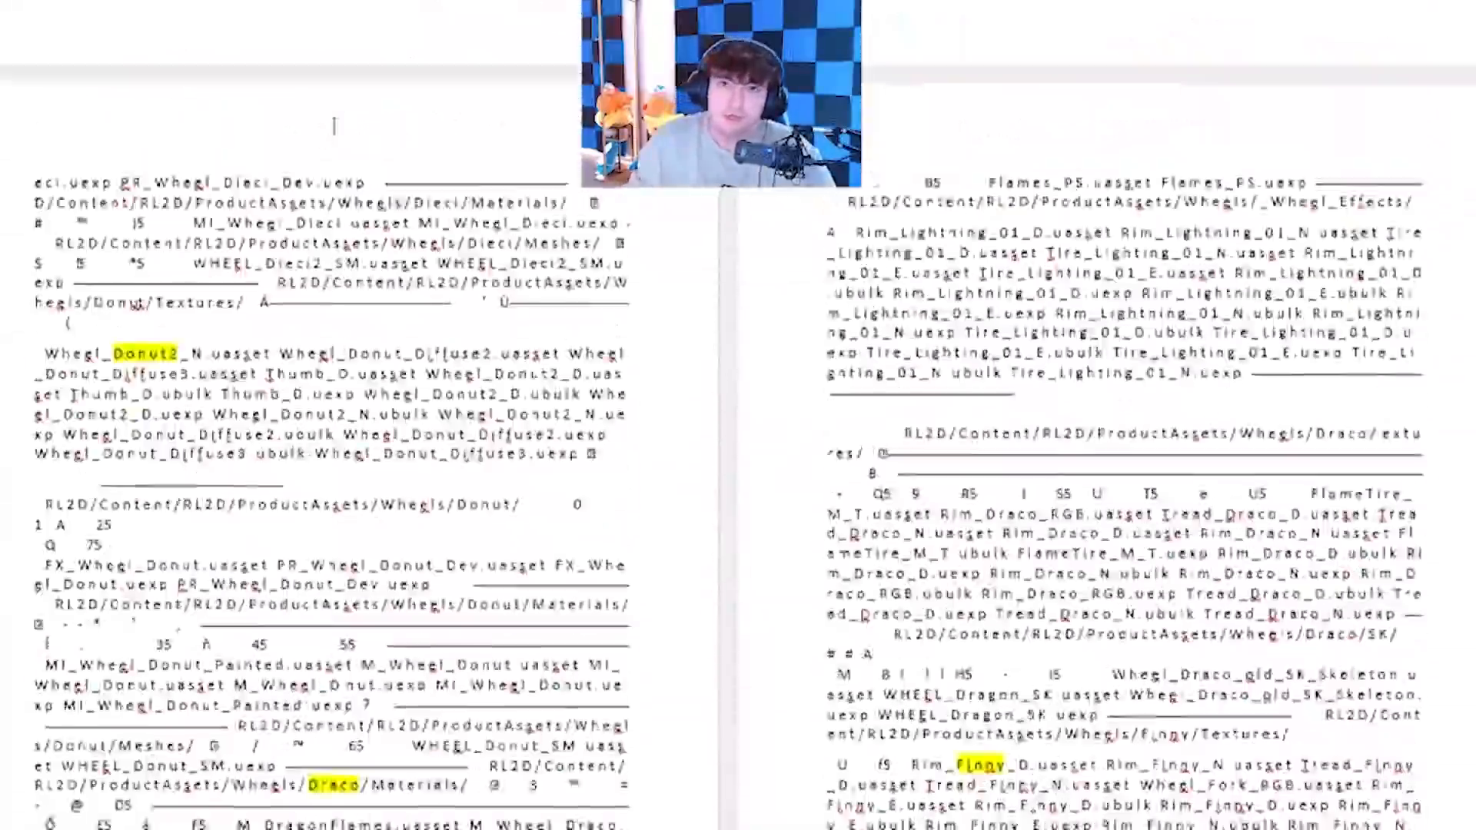
{"action": "scroll", "scroll_direction": "down", "scroll_amount": 3}
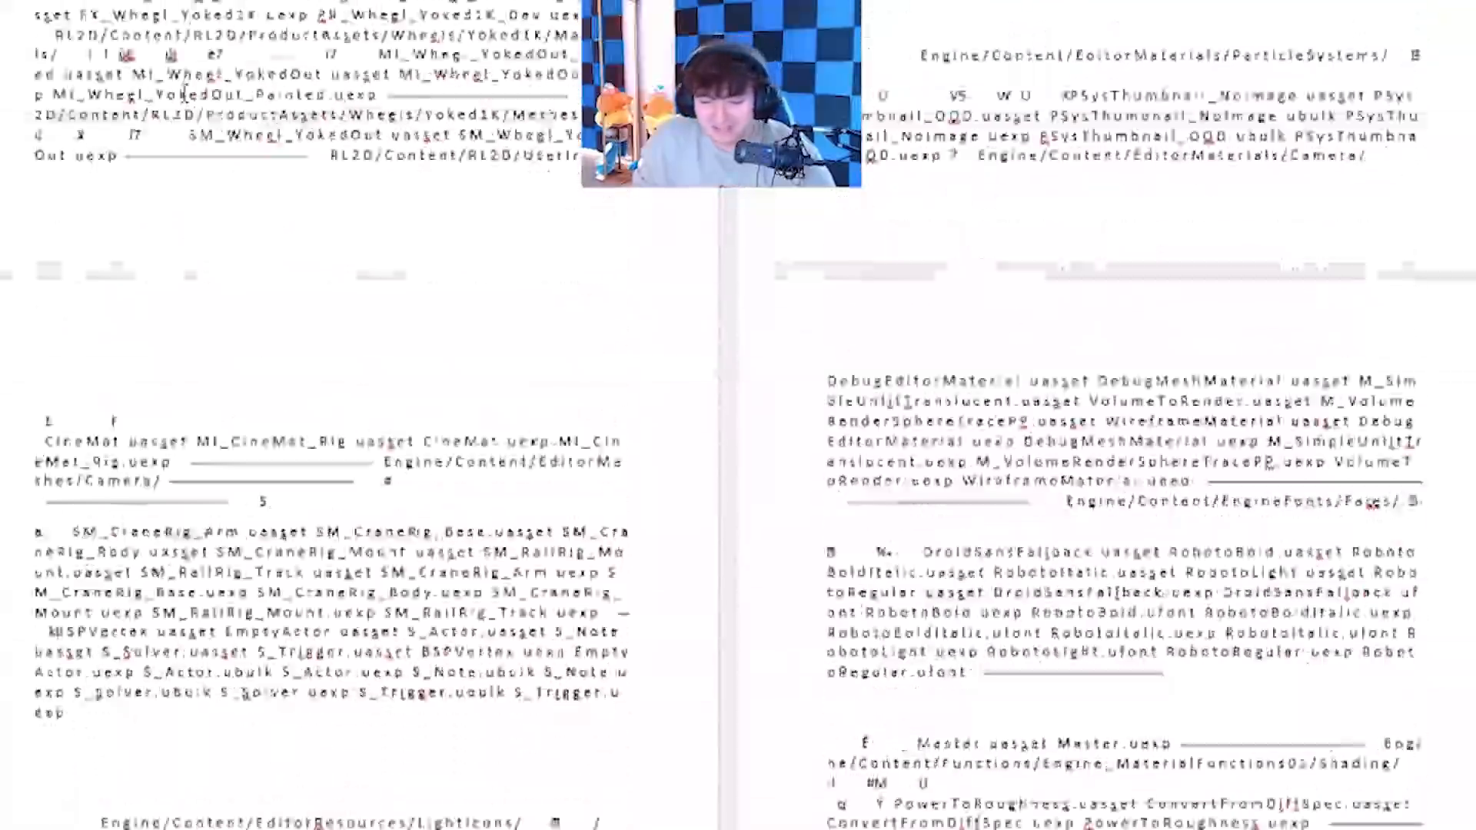
{"action": "scroll", "scroll_direction": "down", "scroll_amount": 3}
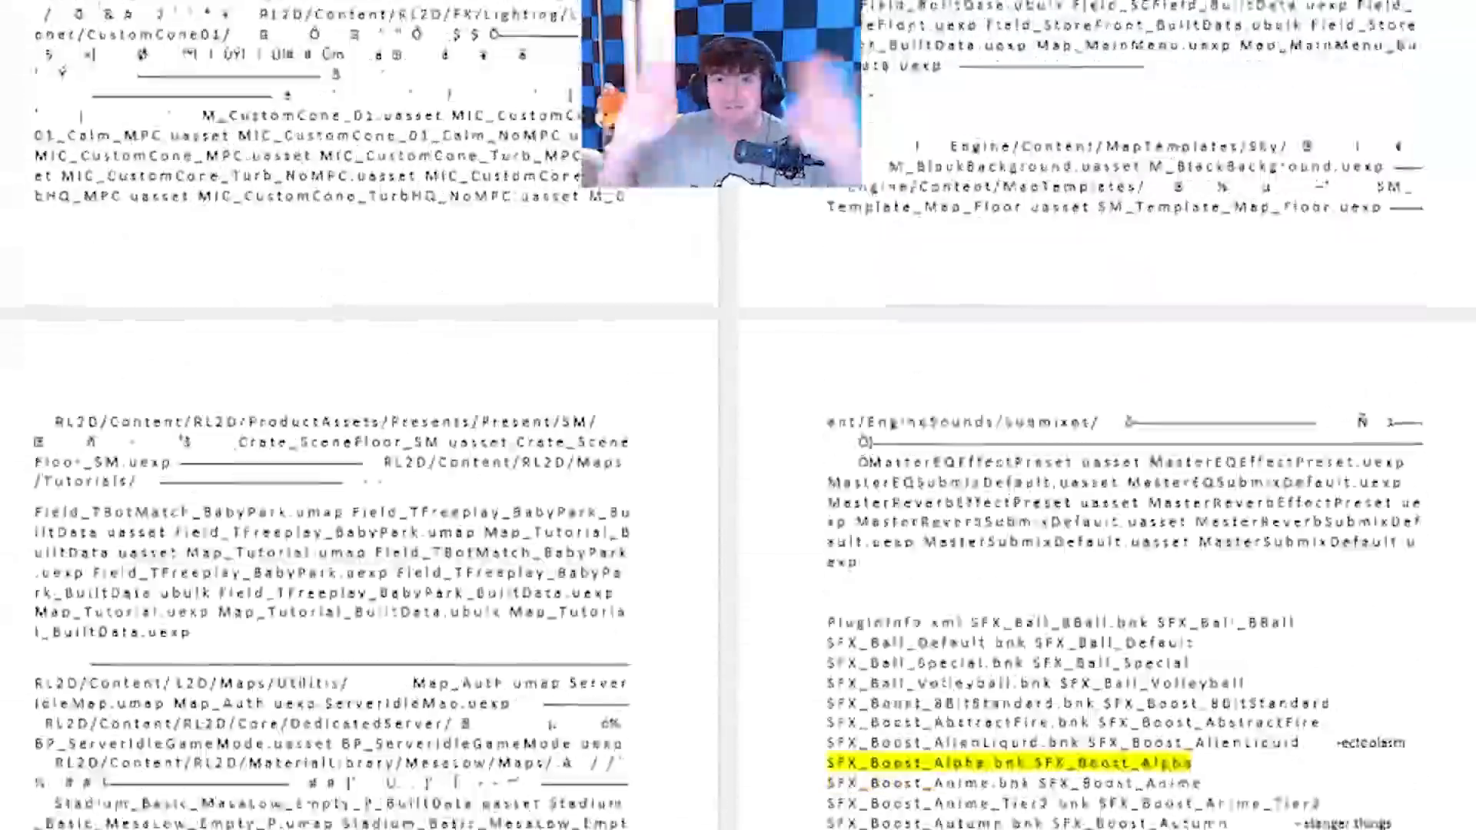